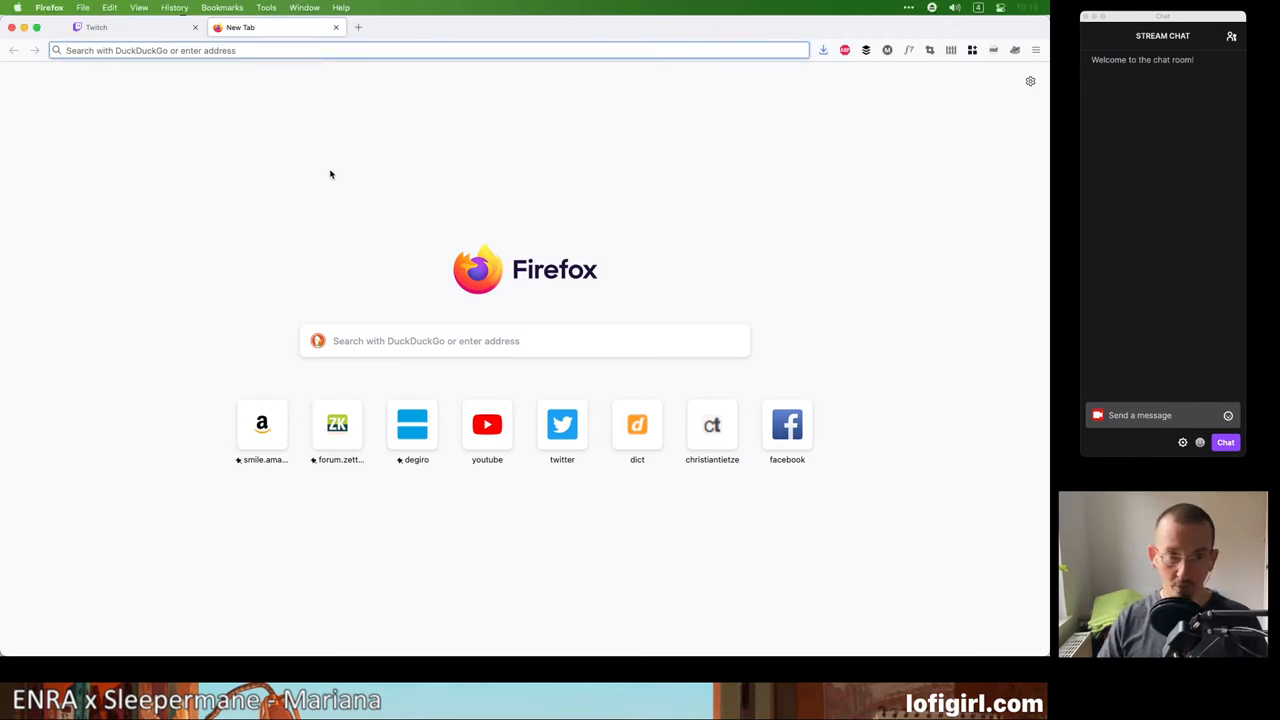
mouse_move(332, 180)
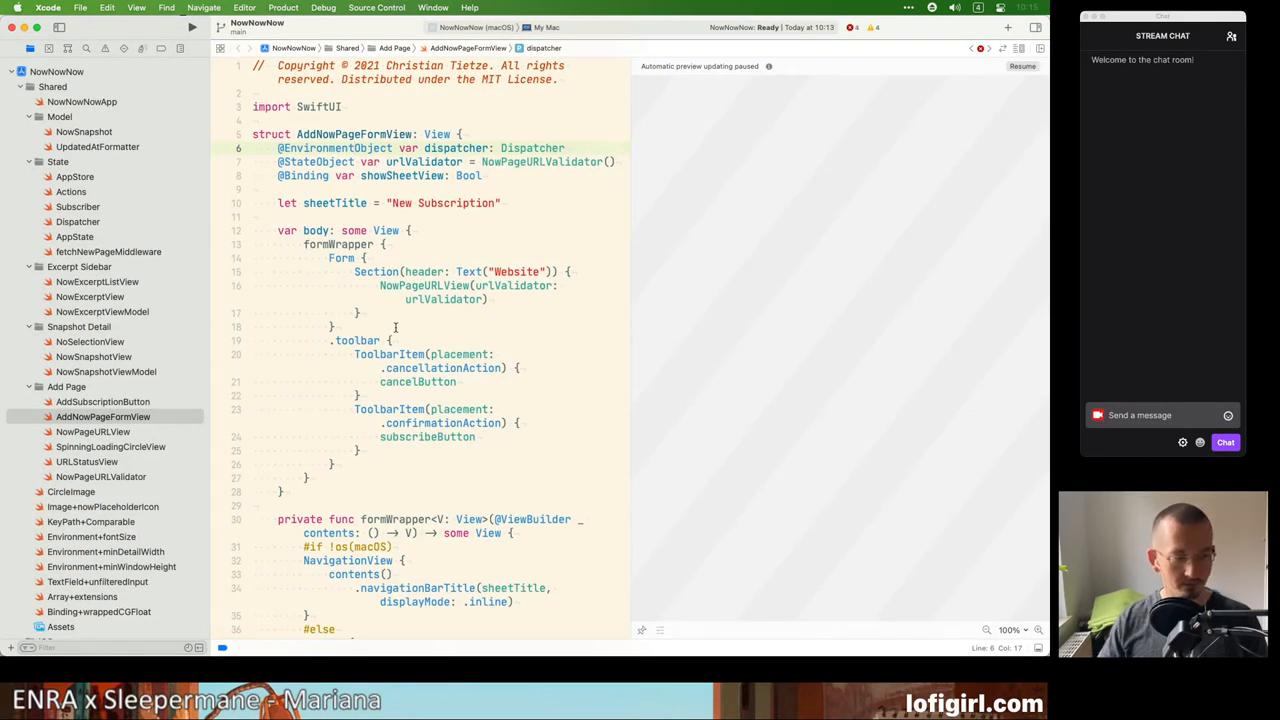
mouse_move(628, 404)
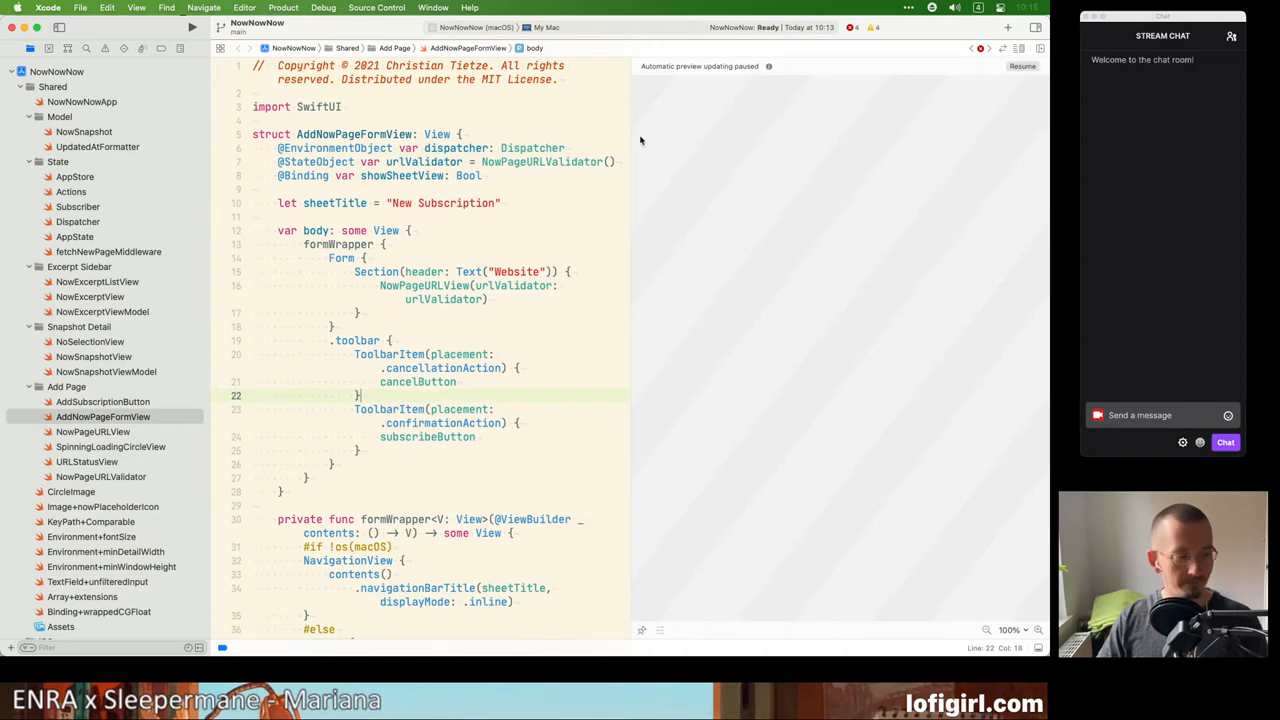
mouse_move(622, 194)
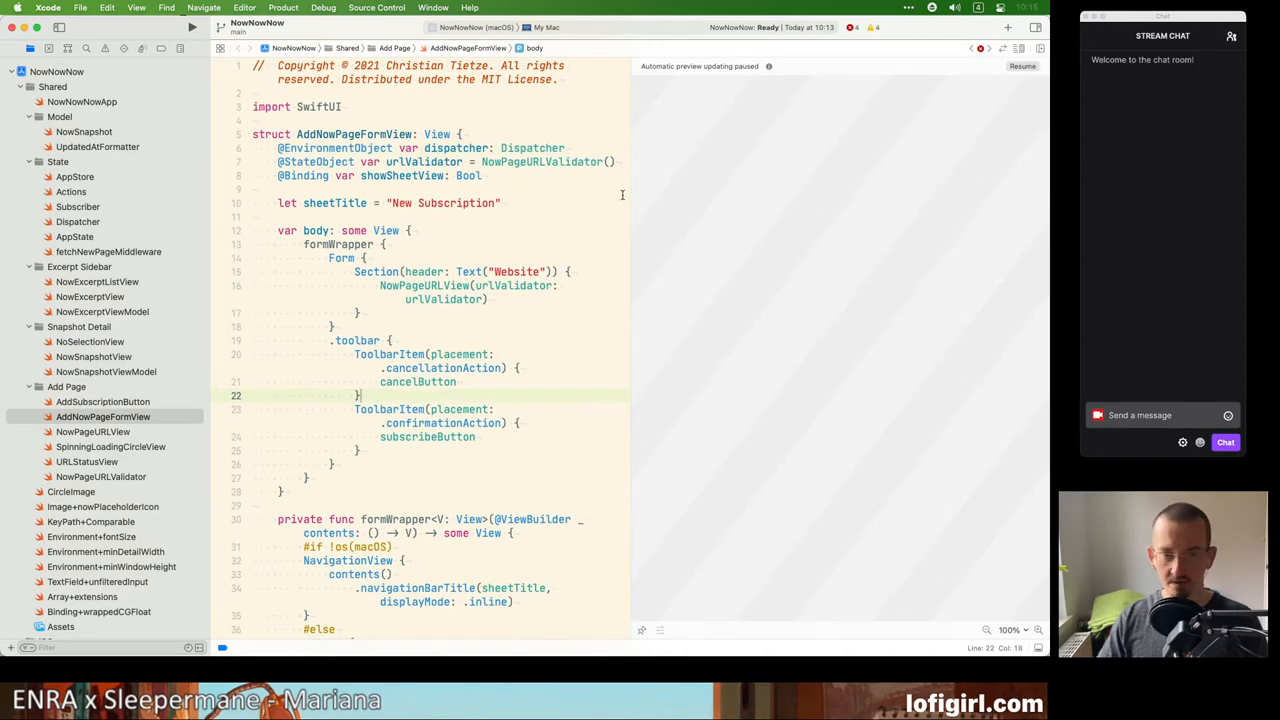
mouse_move(604, 354)
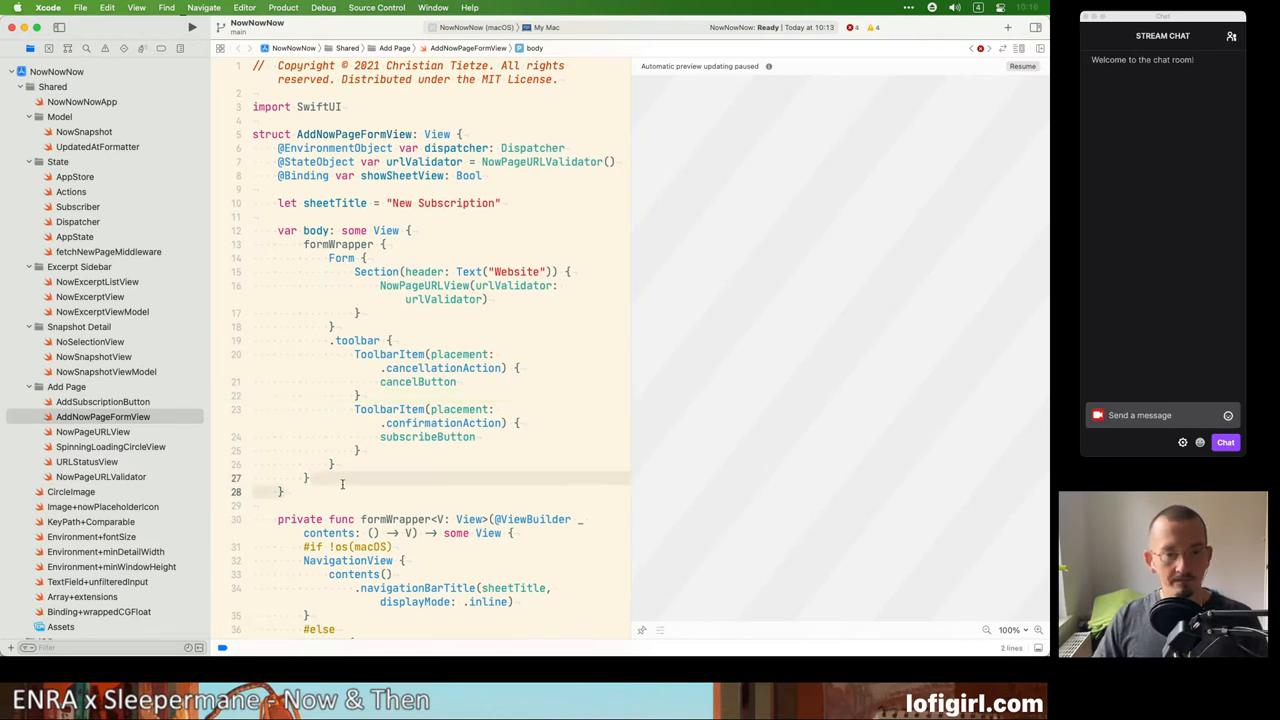
- Build the NowNowNow macOS scheme and review the Swift compiler errors it reports
click(376, 354)
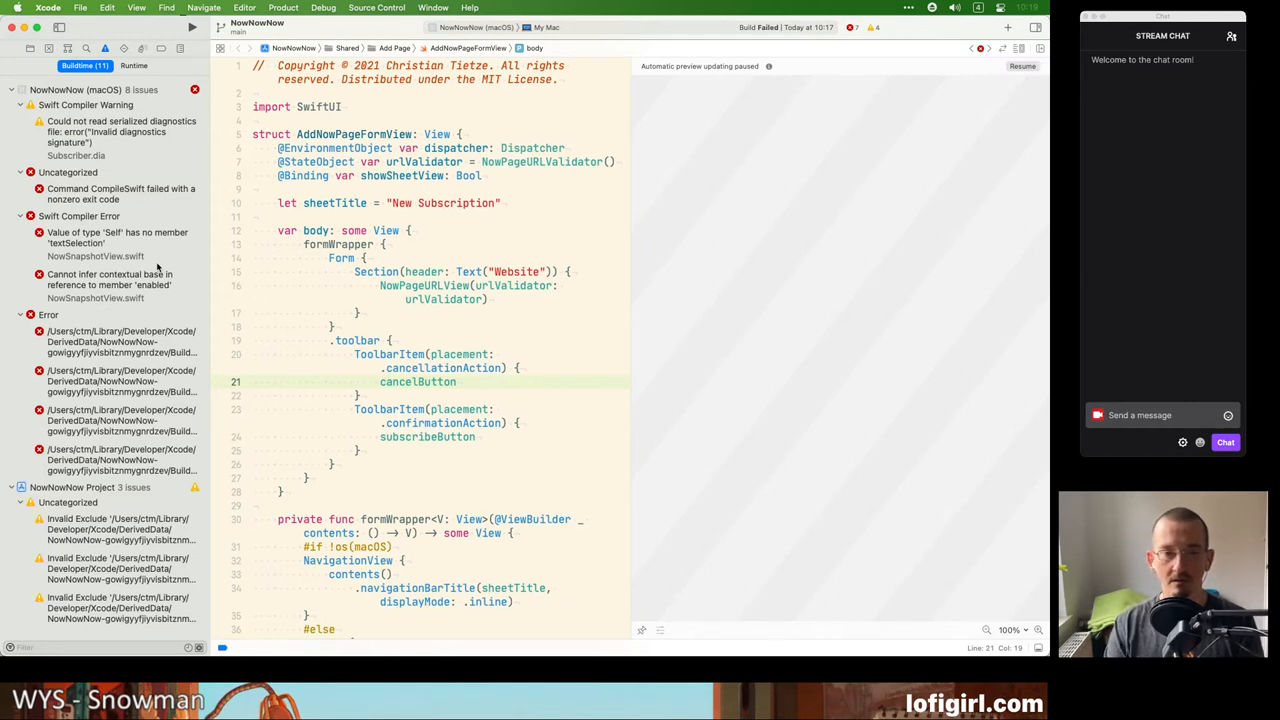
mouse_move(972, 44)
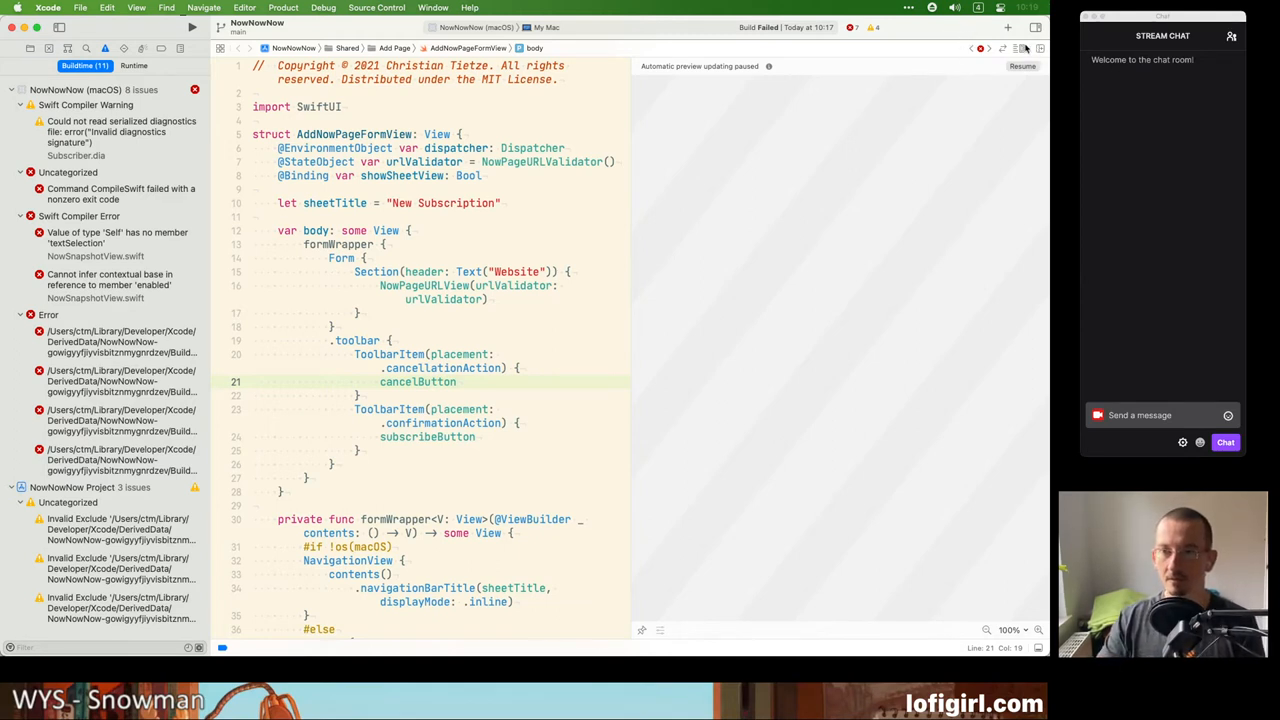
mouse_move(1016, 48)
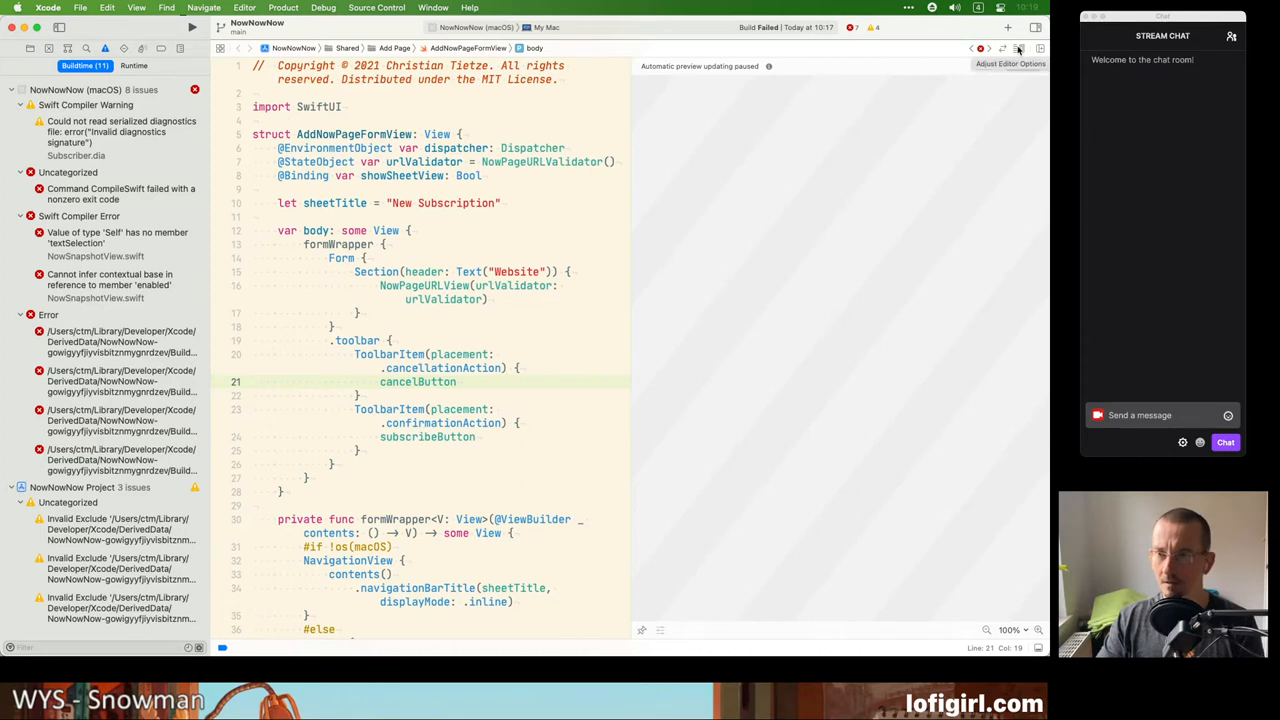
- Hide the preview canvas so AddNowPageFormView.swift fills the editor
click(1020, 48)
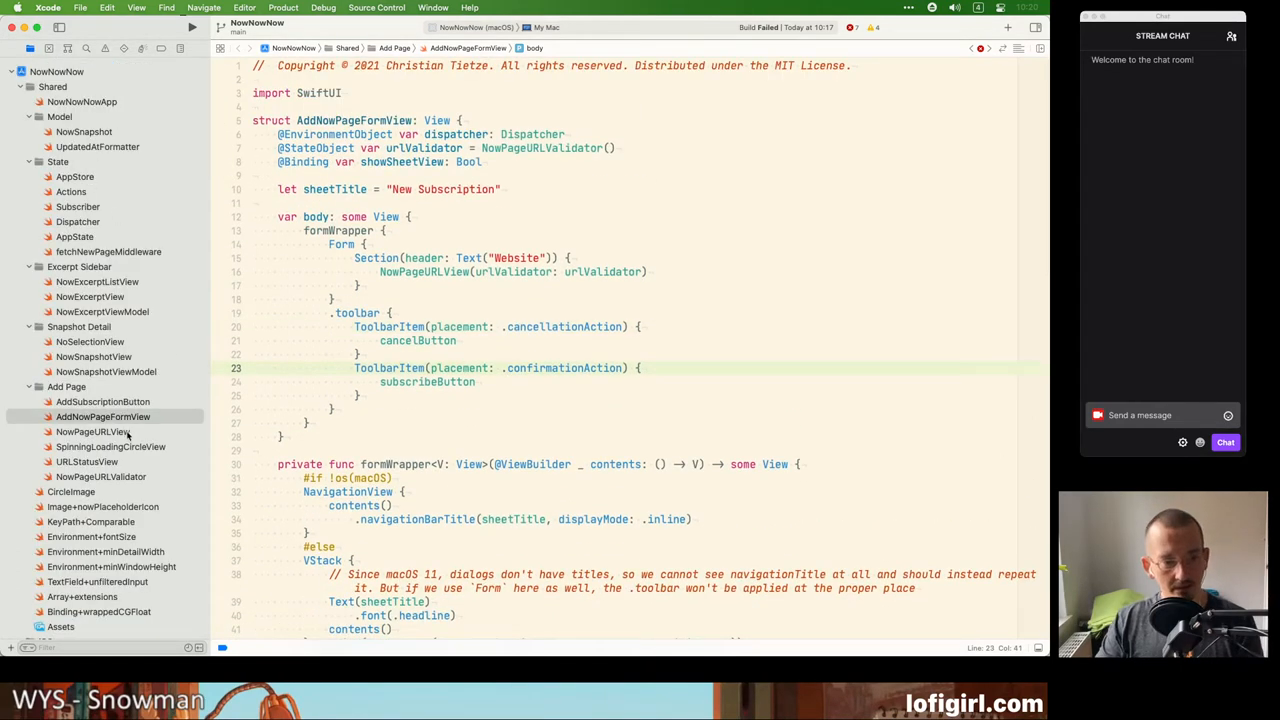
- Switch from URLStatusView in Xcode to the dev.org NowNowNow.app outline in Emacs
click(84, 460)
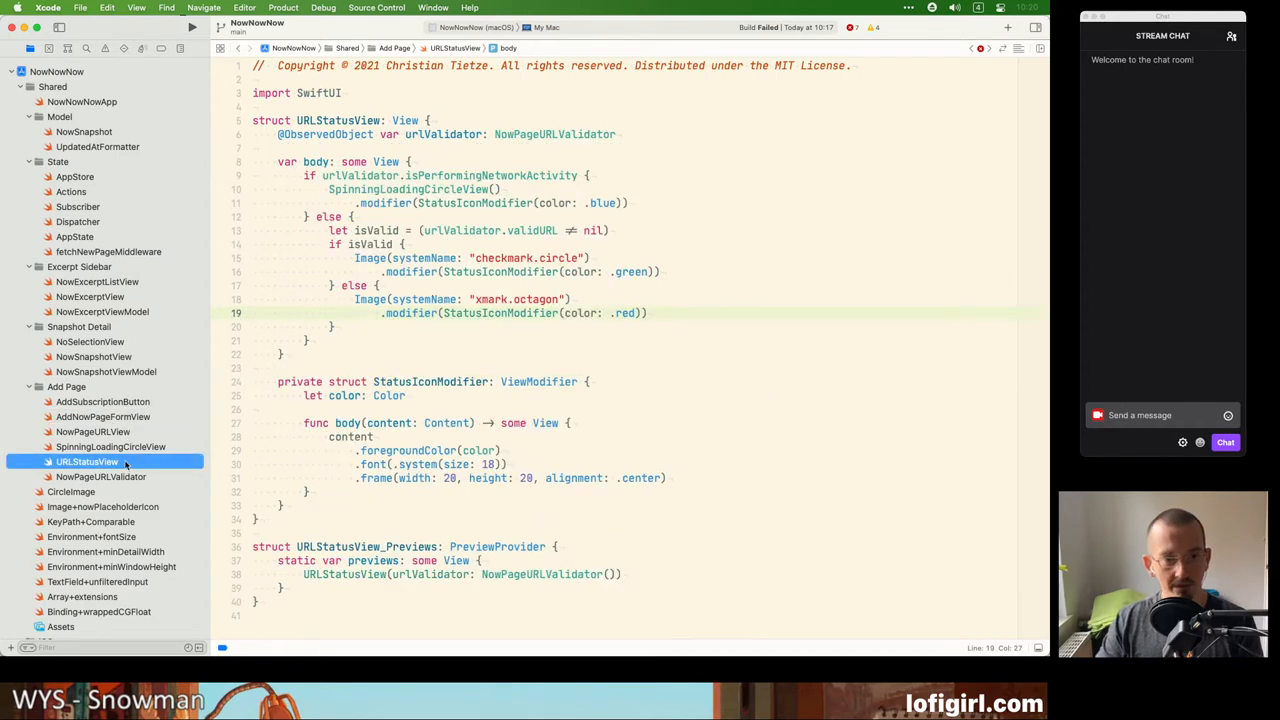
click(362, 120)
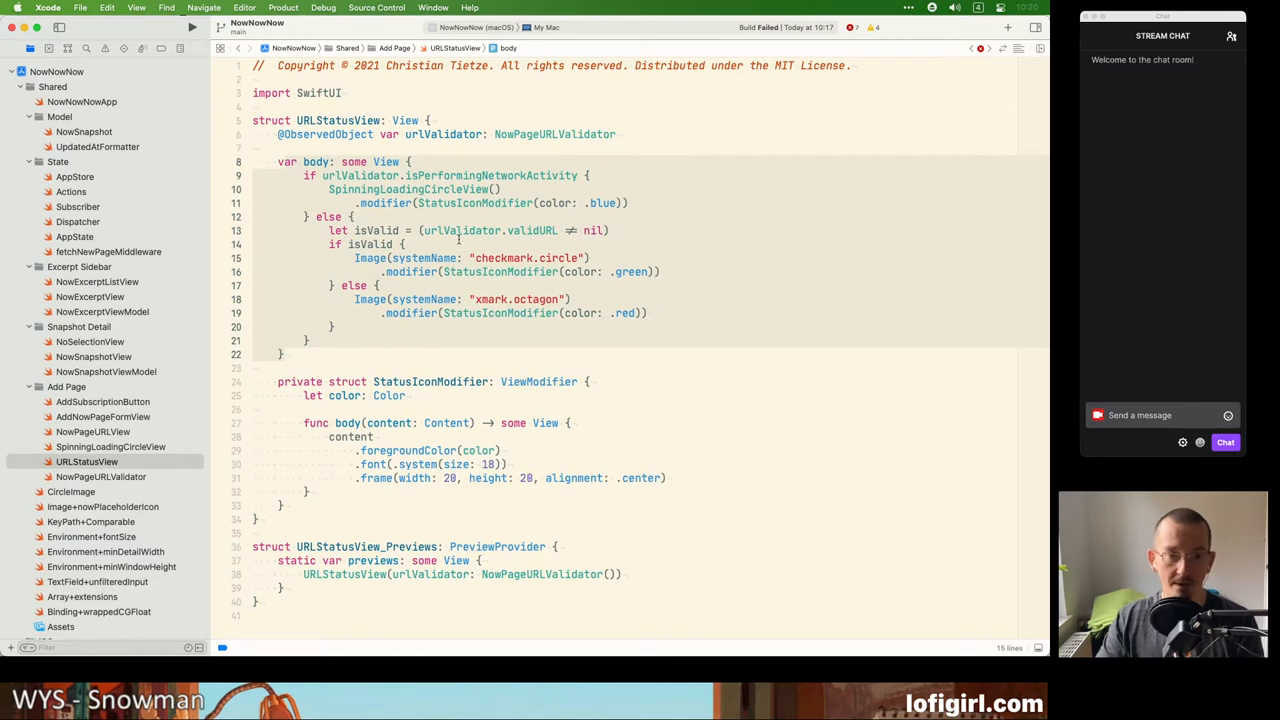
click(444, 176)
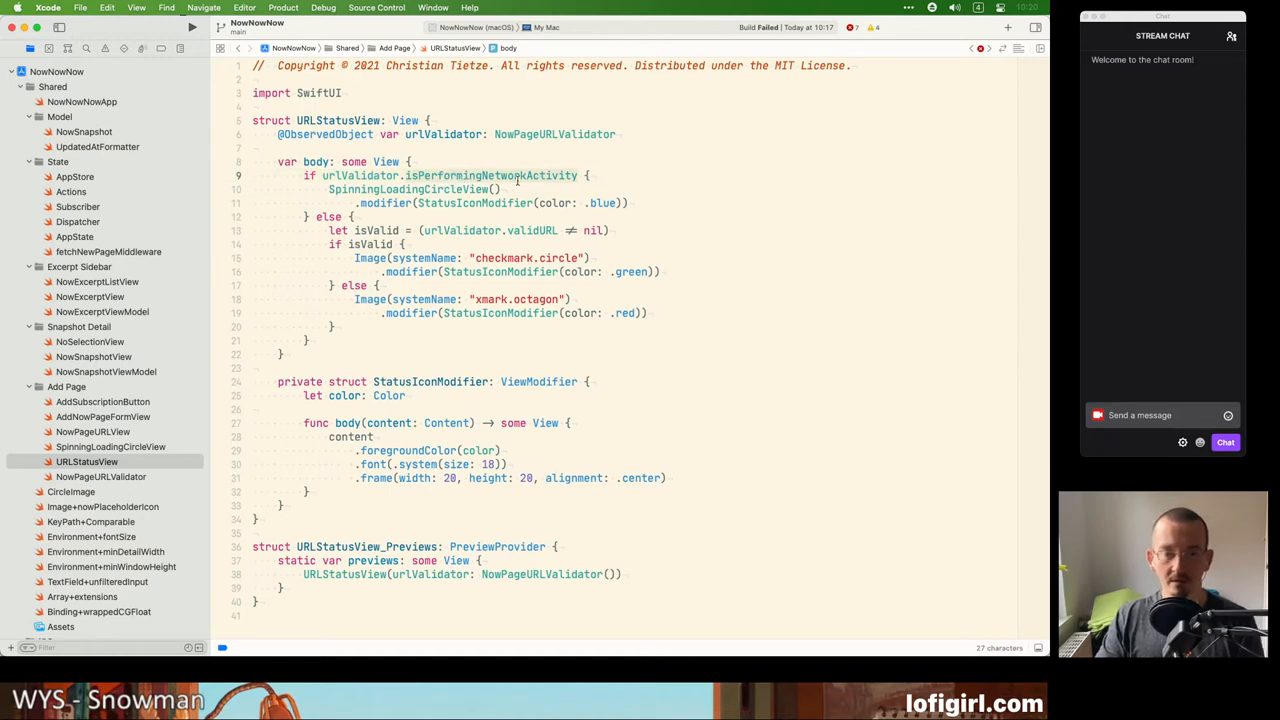
click(448, 188)
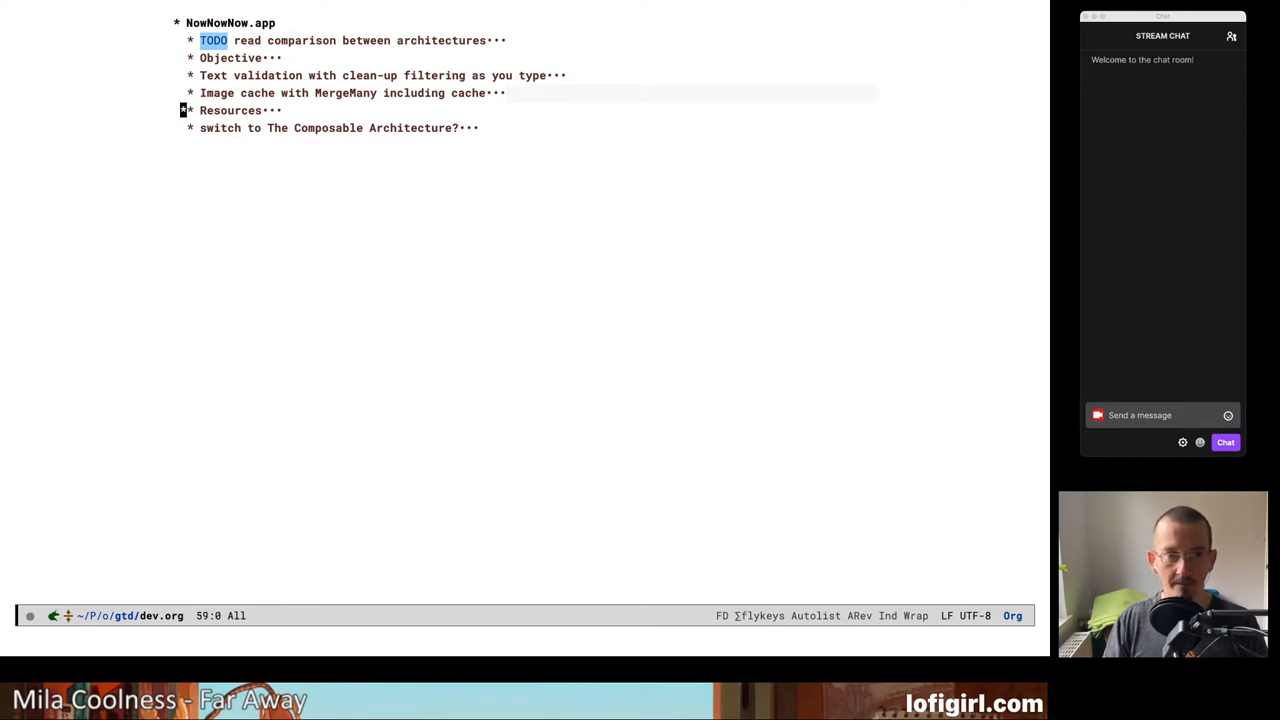
- Add a TODO: ask user if subscription should be removed if URL cannot be fetched
click(214, 58)
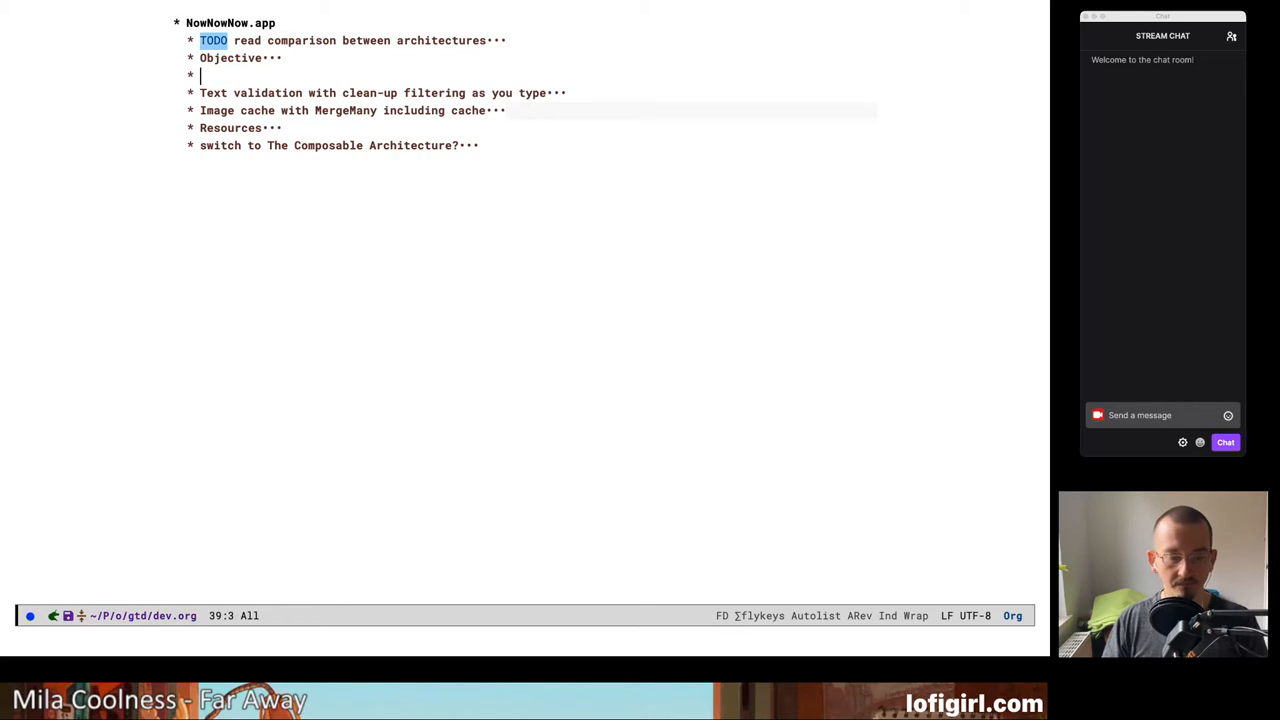
text(TODO)
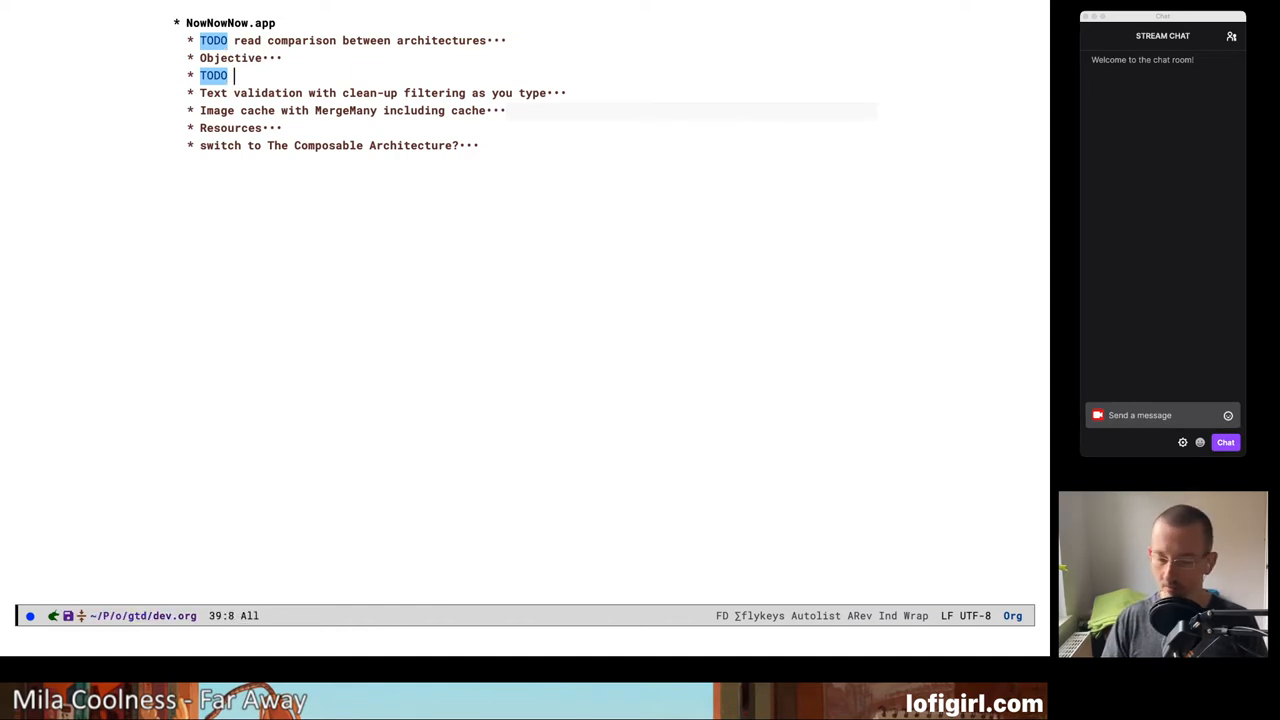
text(c)
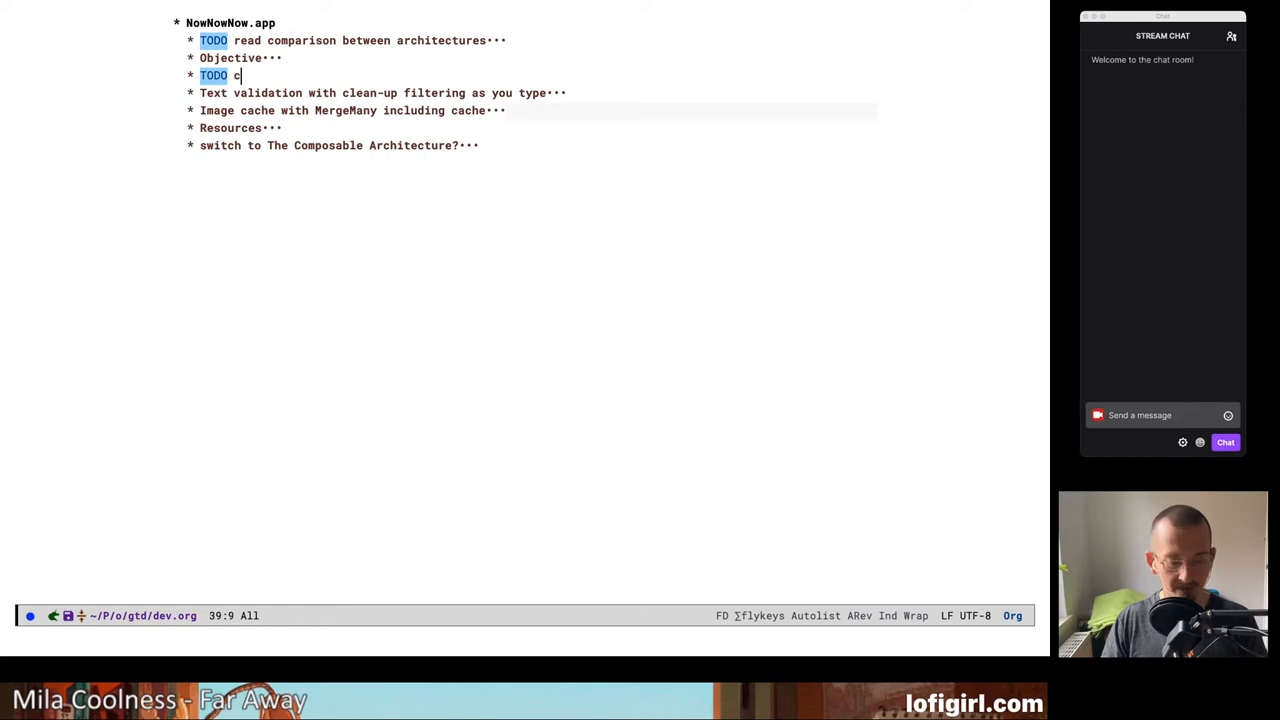
text(if)
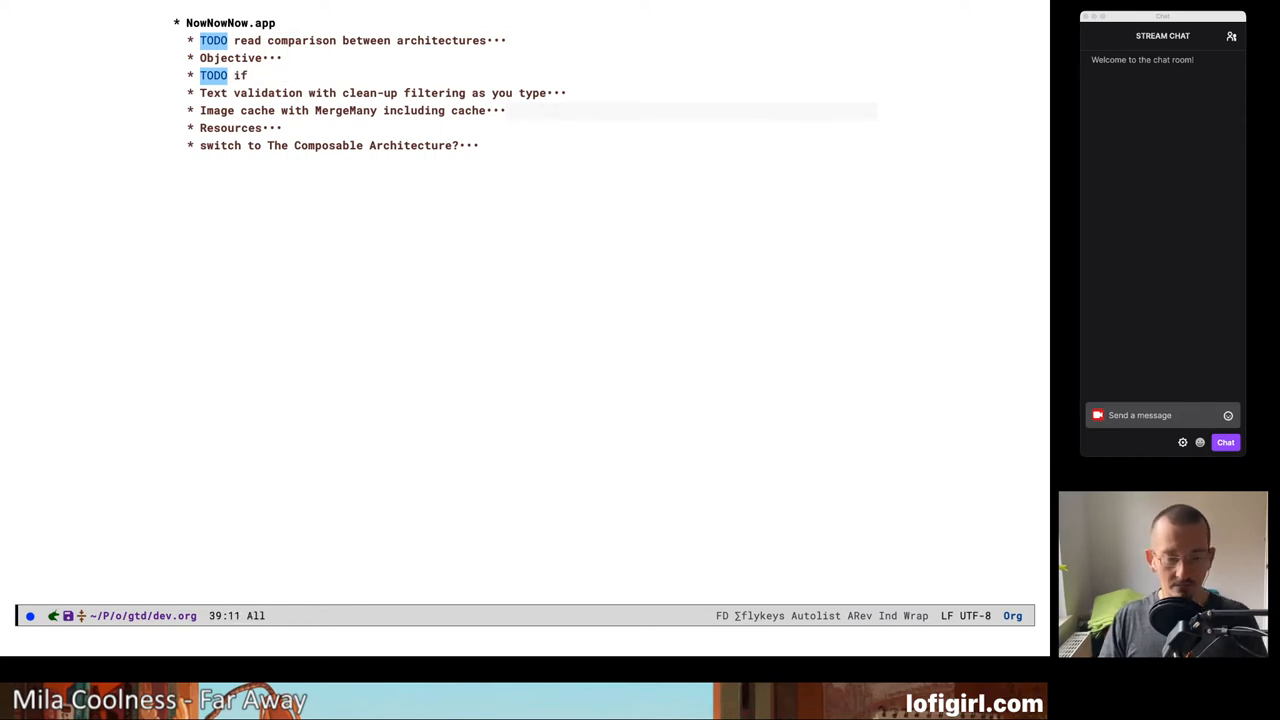
text(anyway)
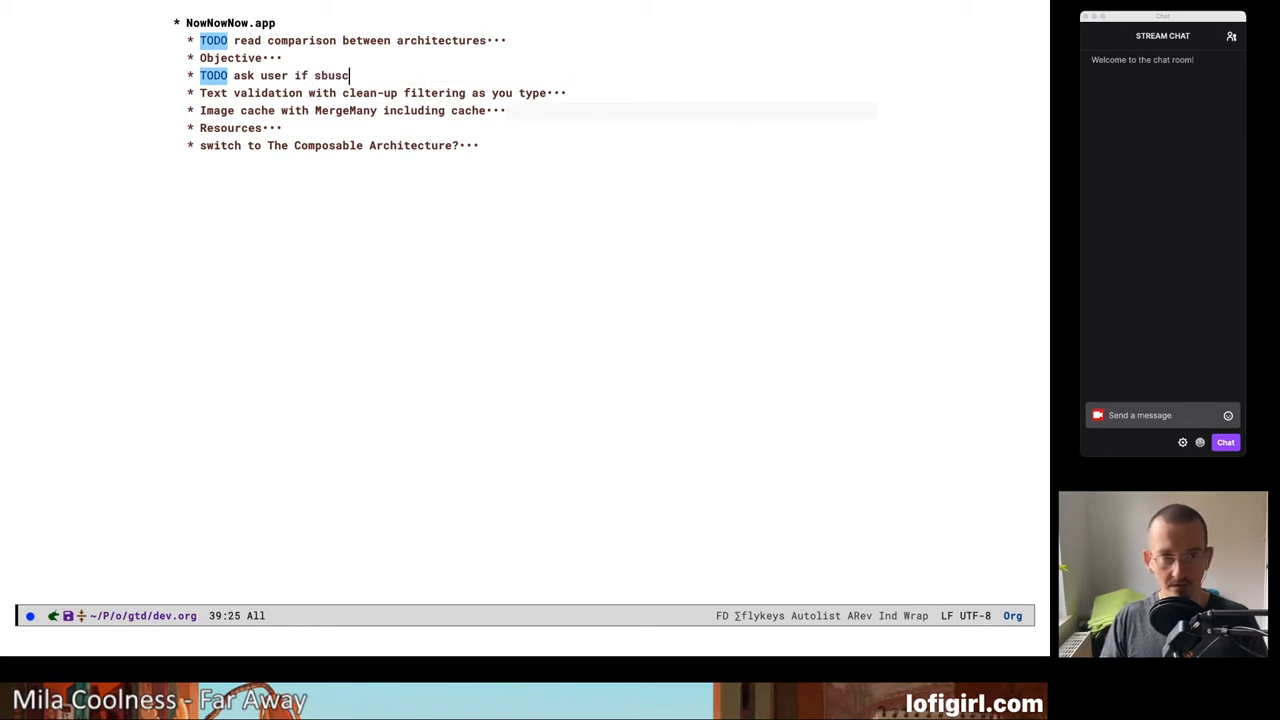
text(ription should be re)
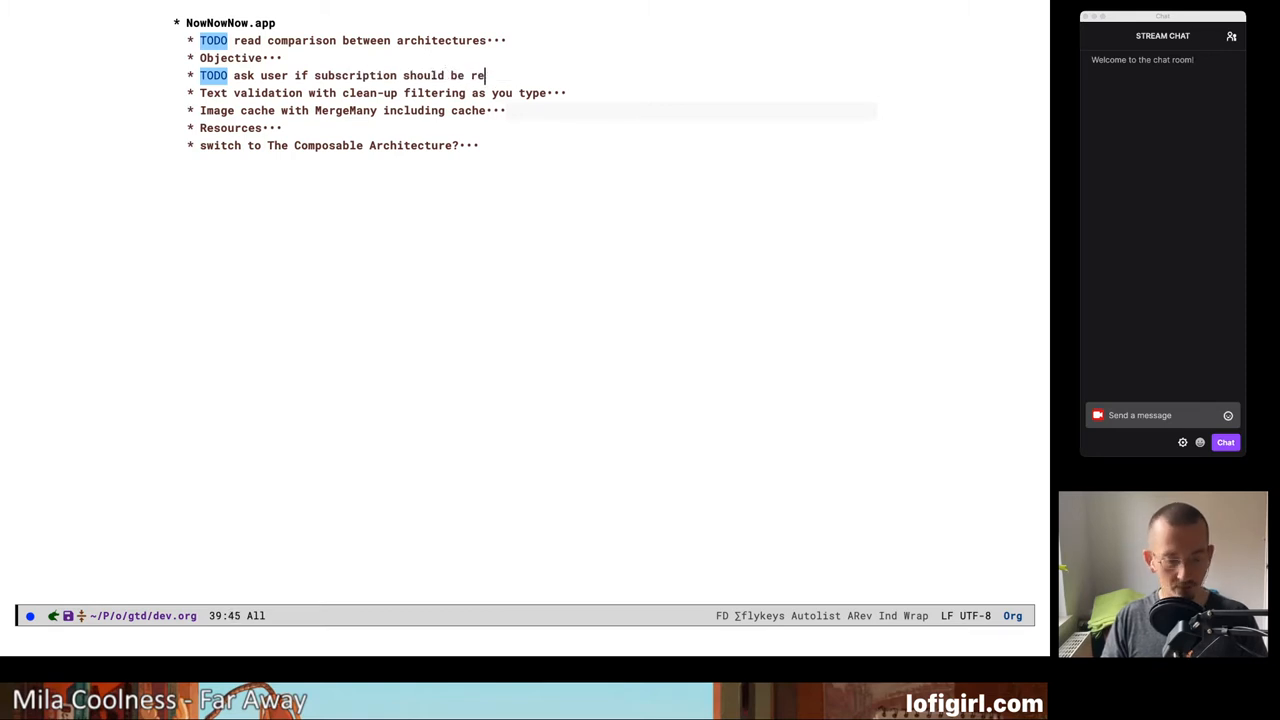
text(moved if page cannot be)
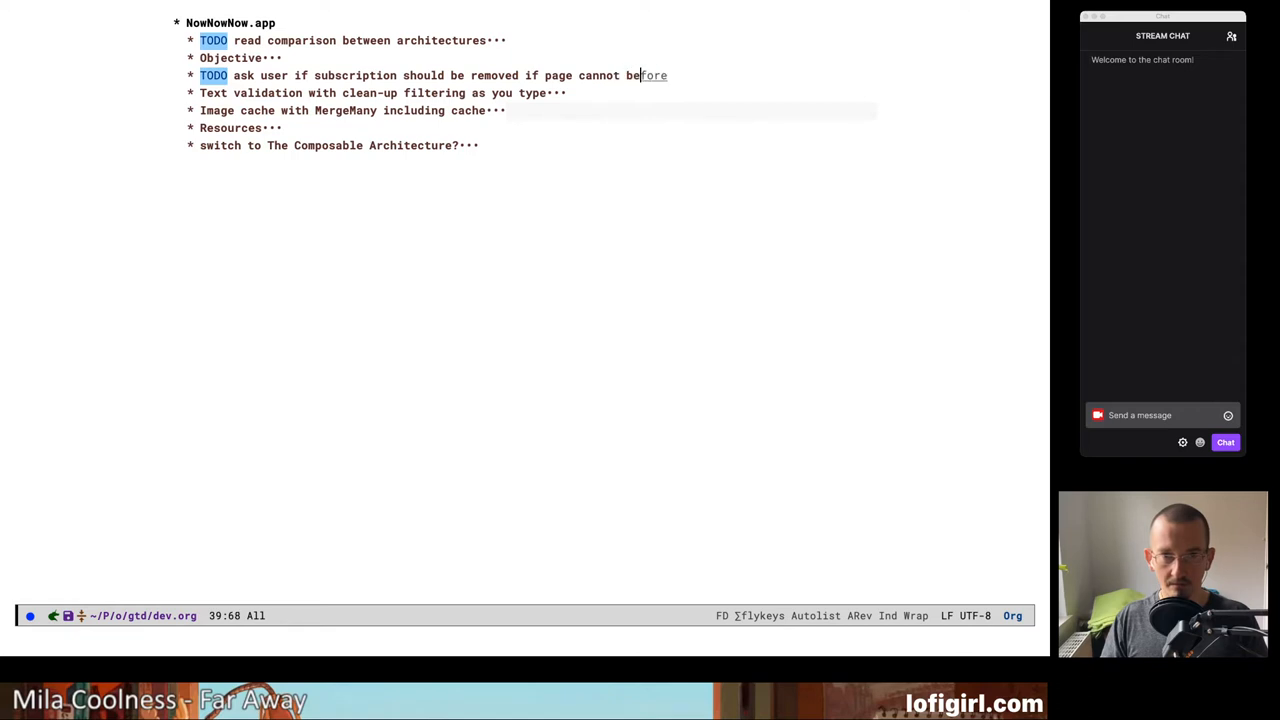
key(BackSpace)
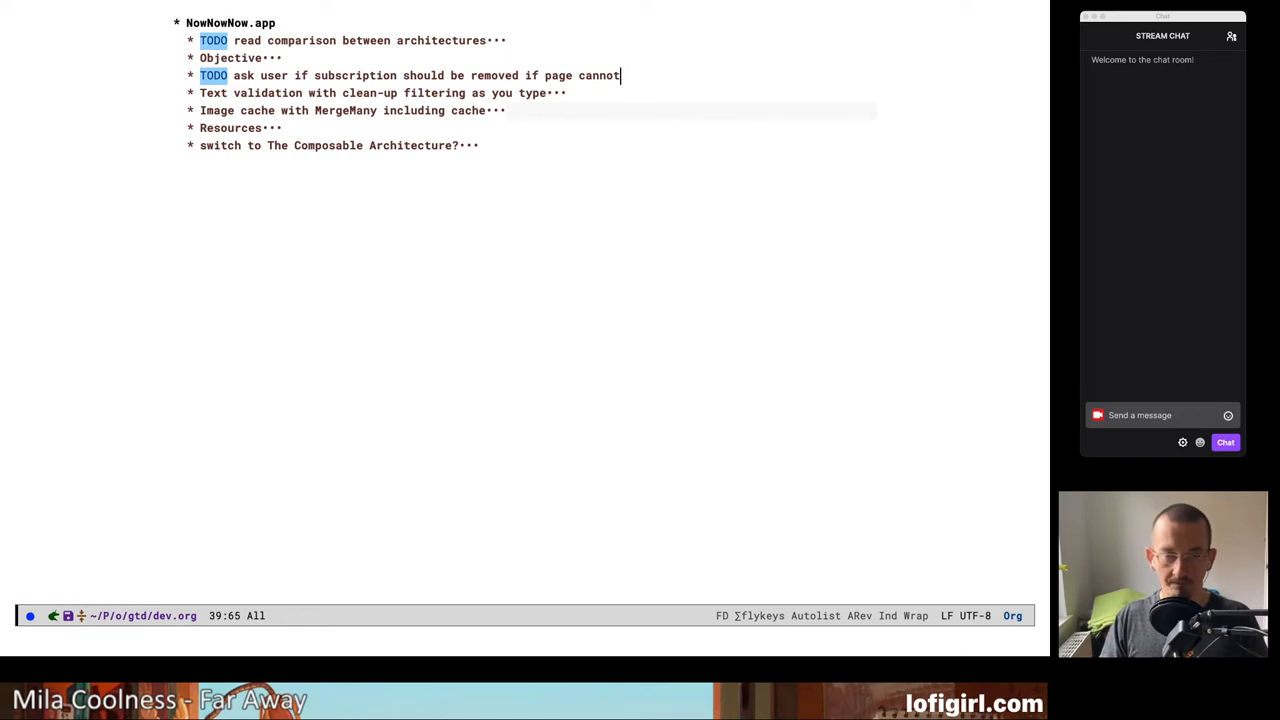
key(BackSpace)
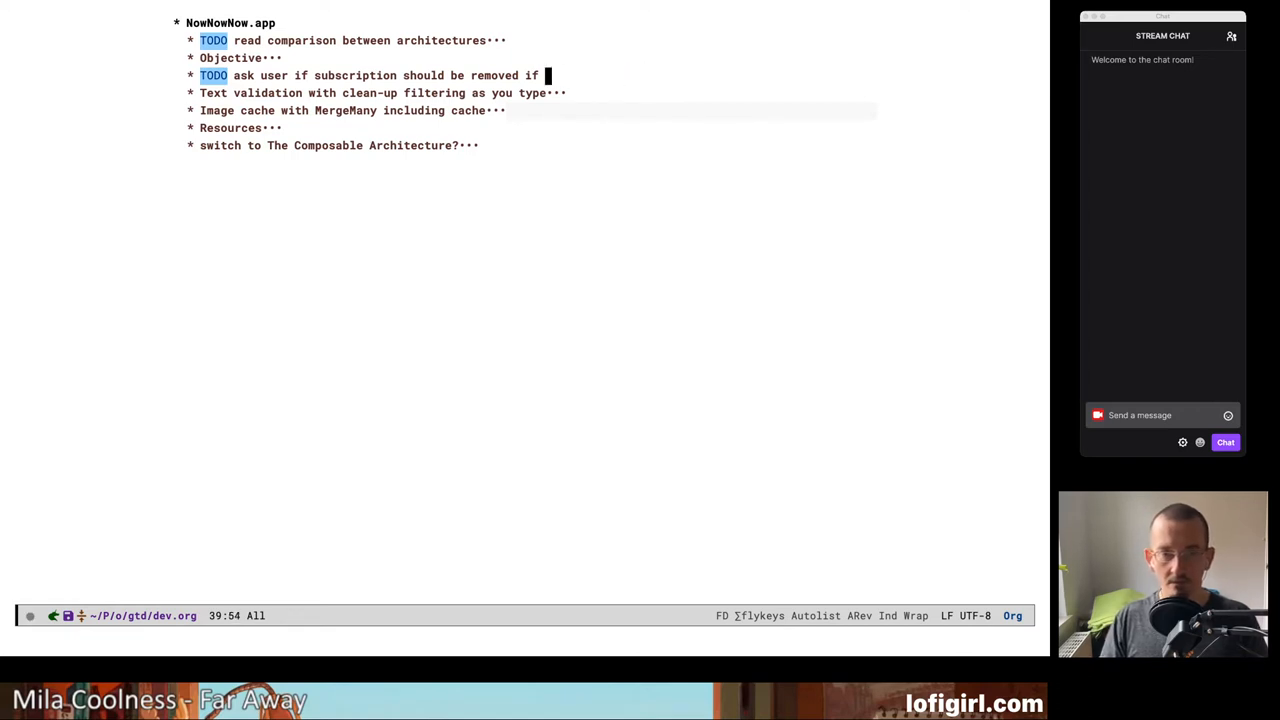
text(URL cannot be fetched)
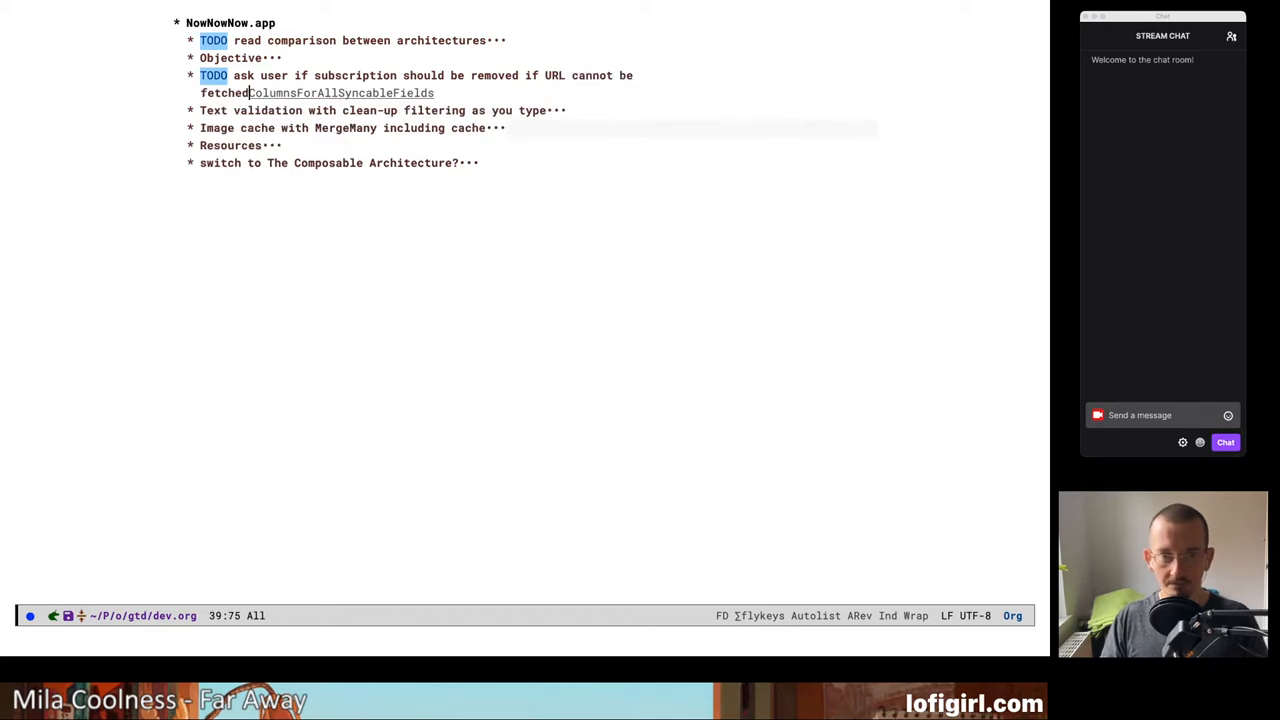
- Finish the word 'fetched' on the subscription-removal TODO and start a new line
text(fac)
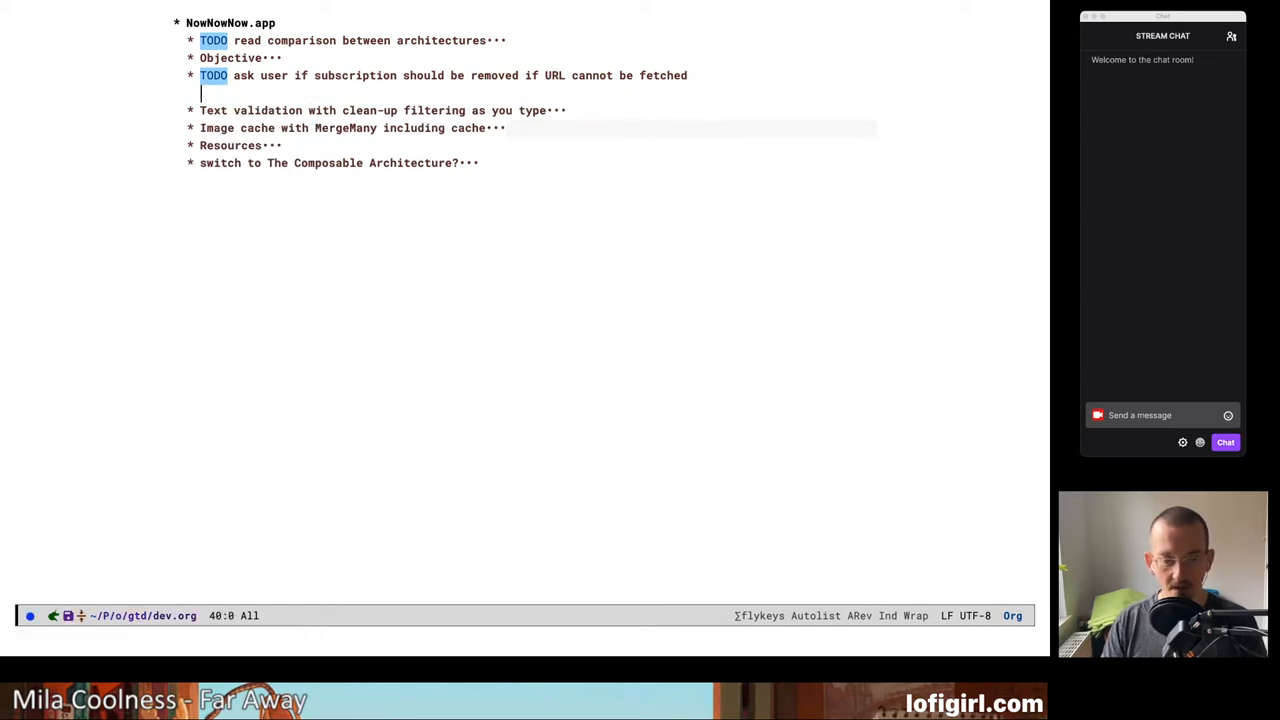
- Note to double check if internet per se is the problem or the host is the problem
text(- check if)
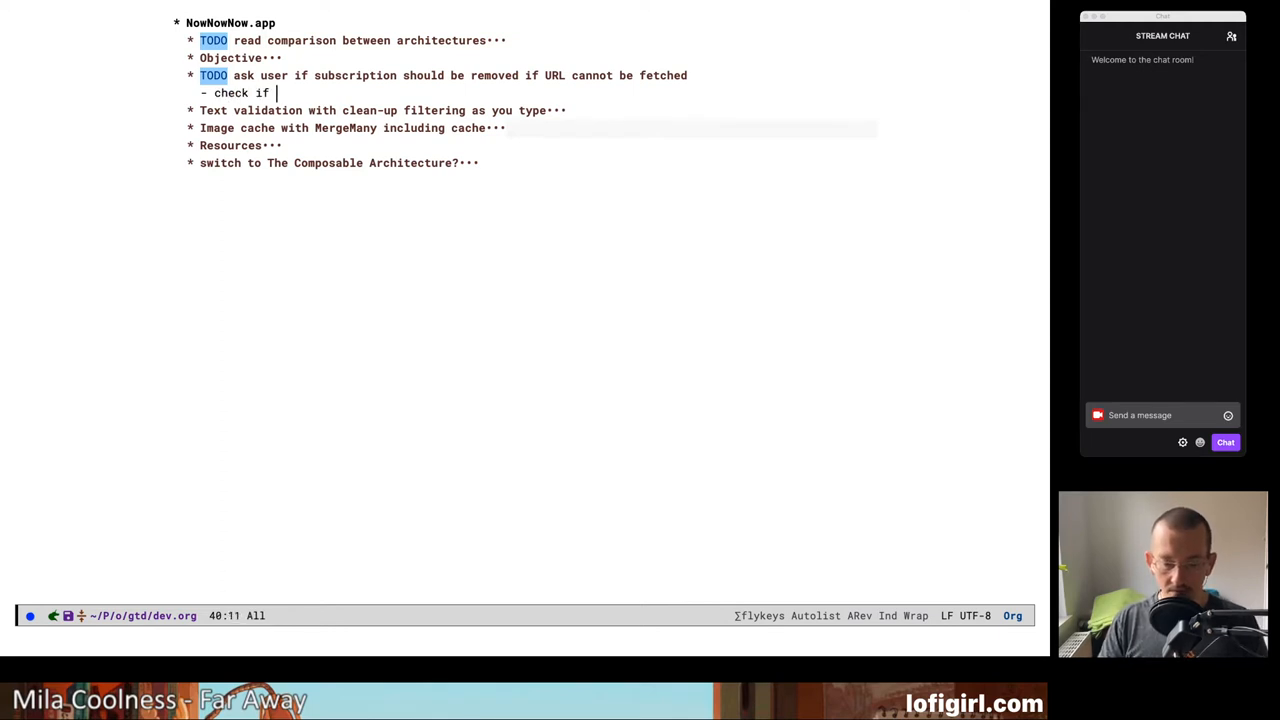
text(double)
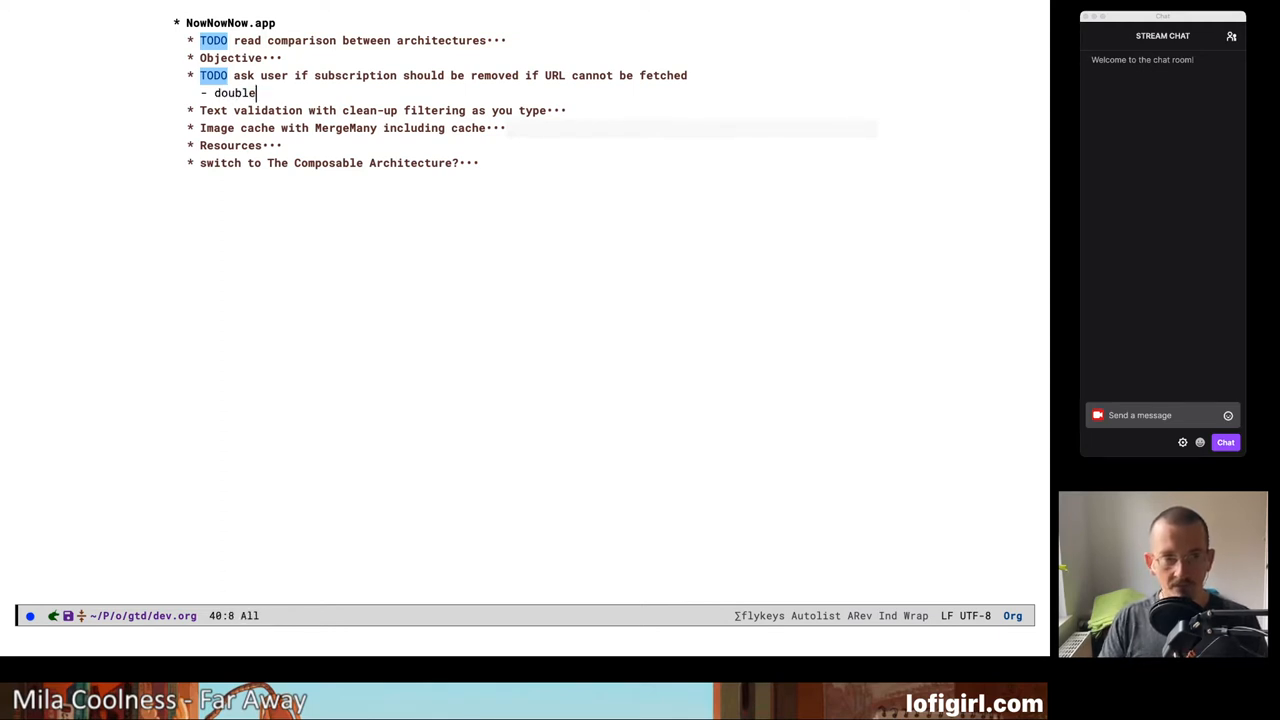
text(check if intern)
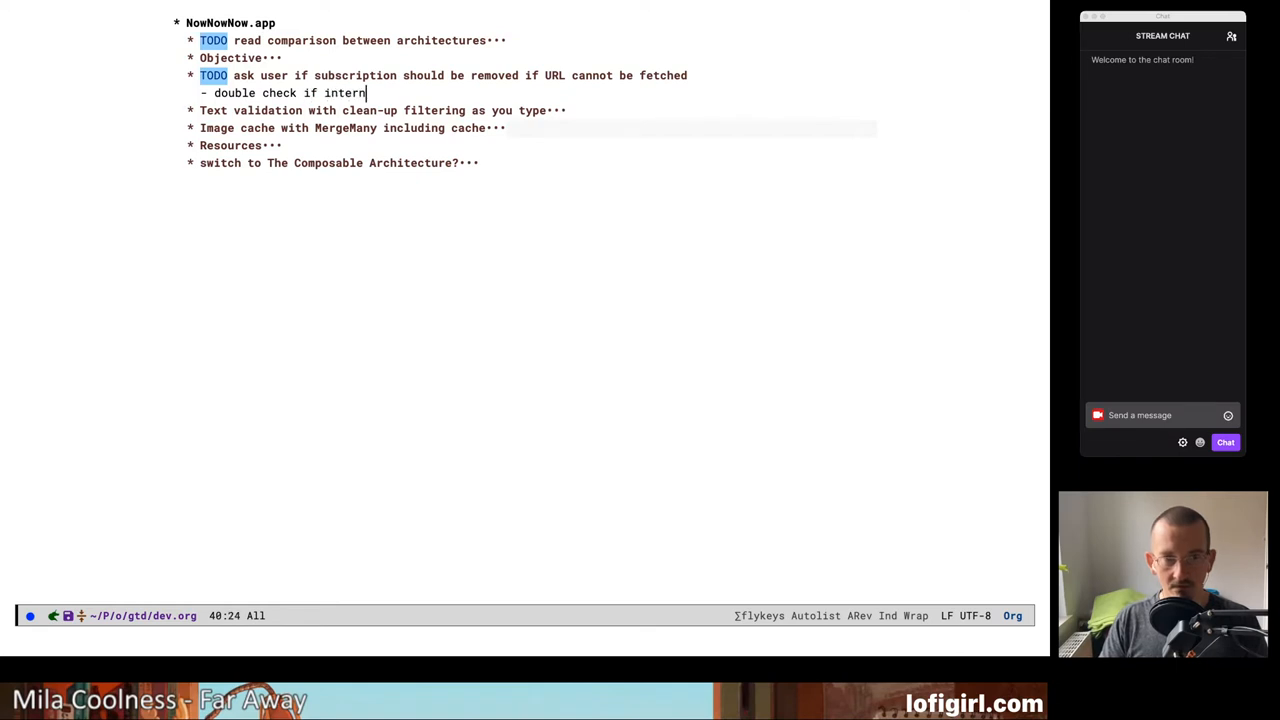
text(et)
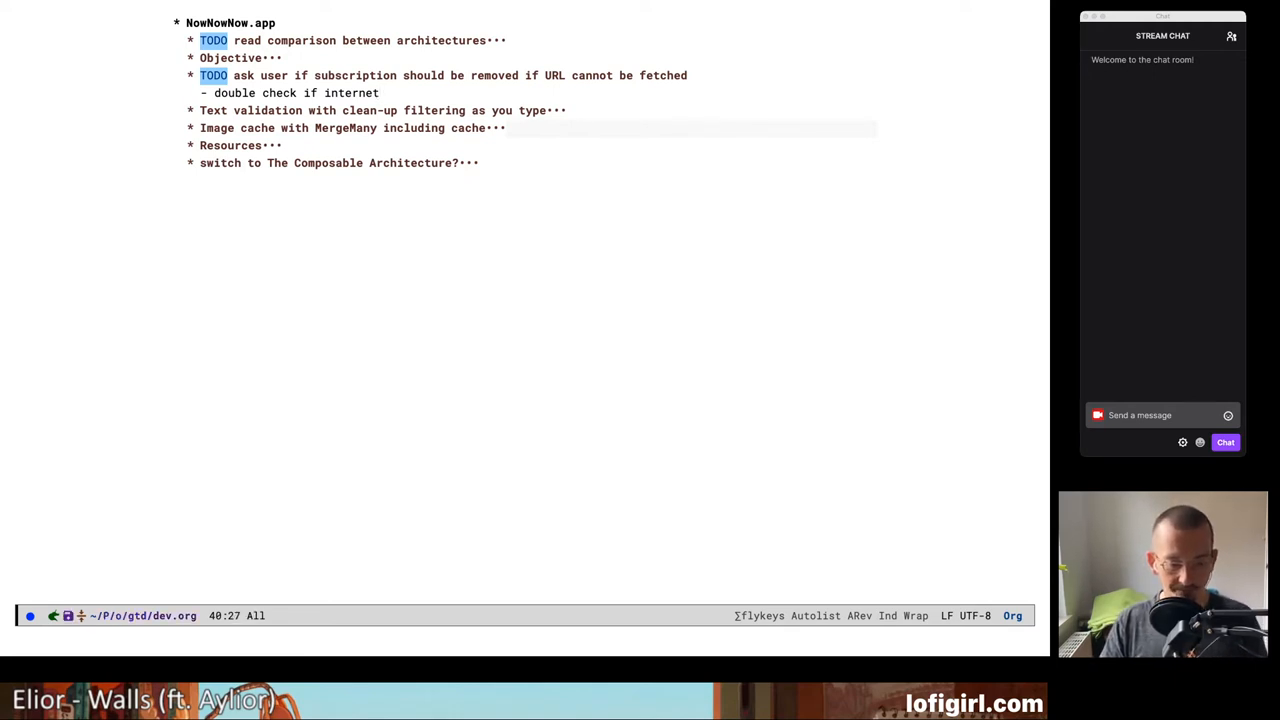
text(per se is the pro)
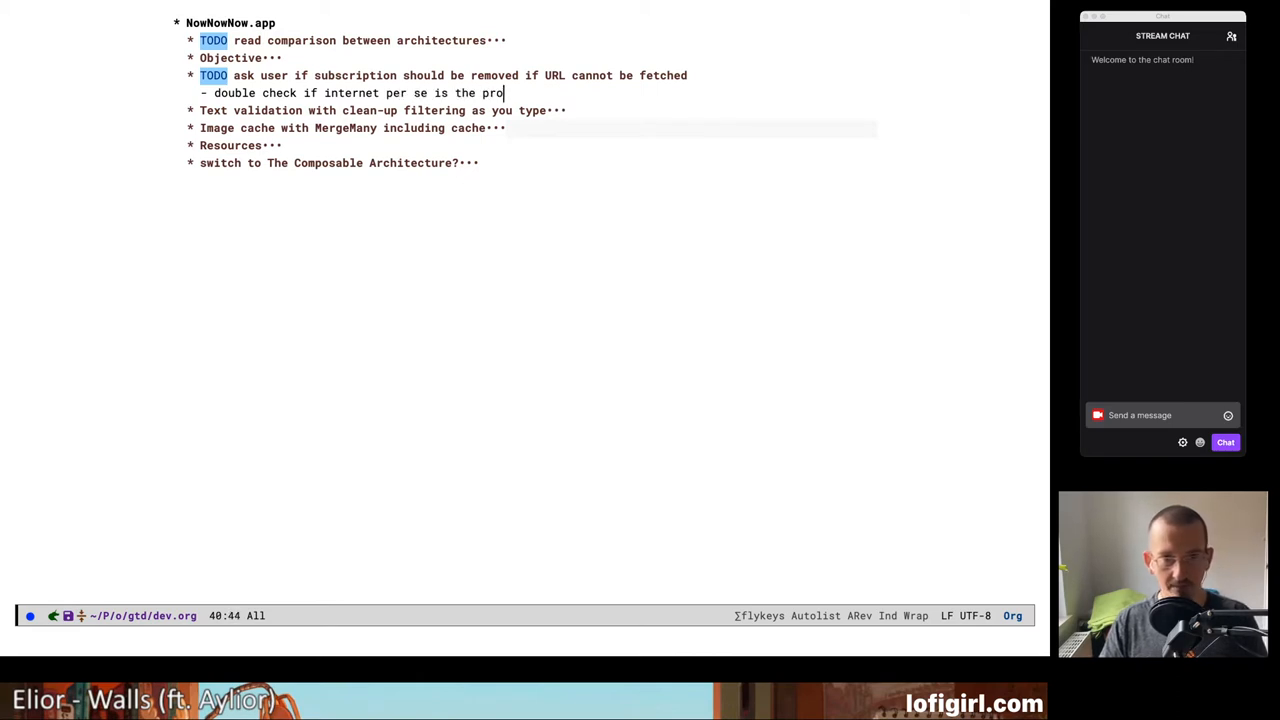
text(blem, or)
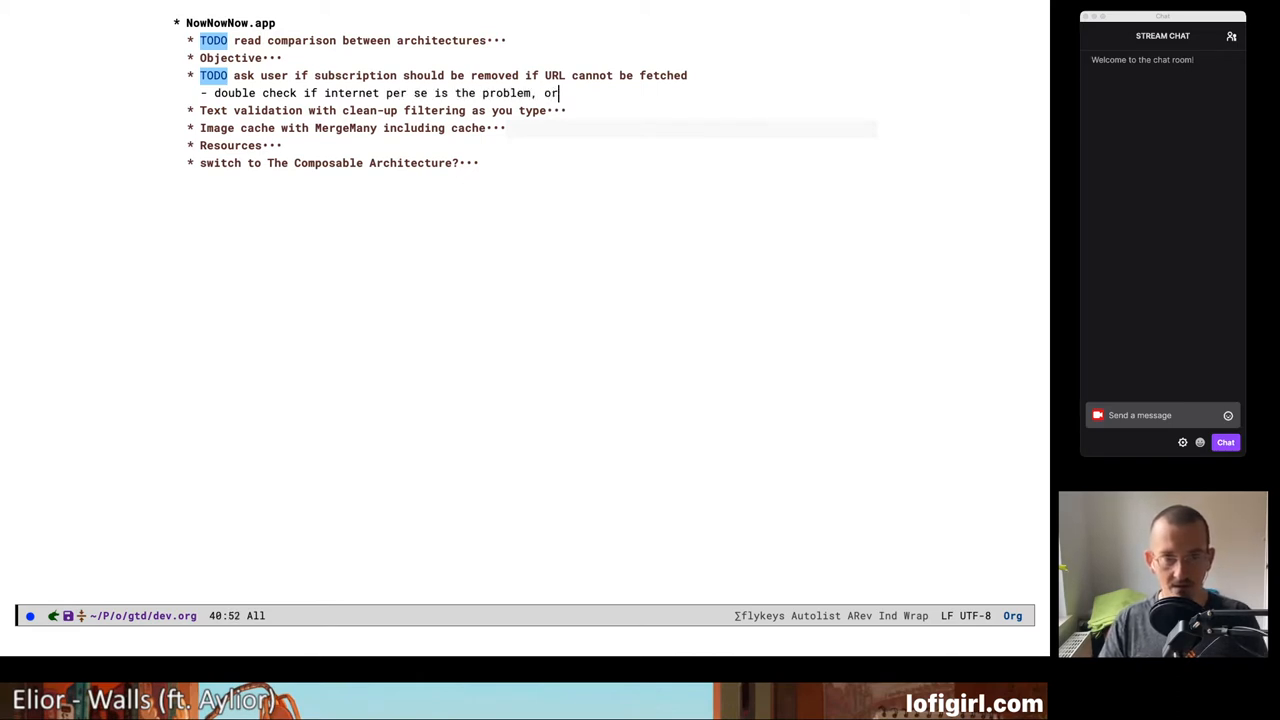
text(host is t)
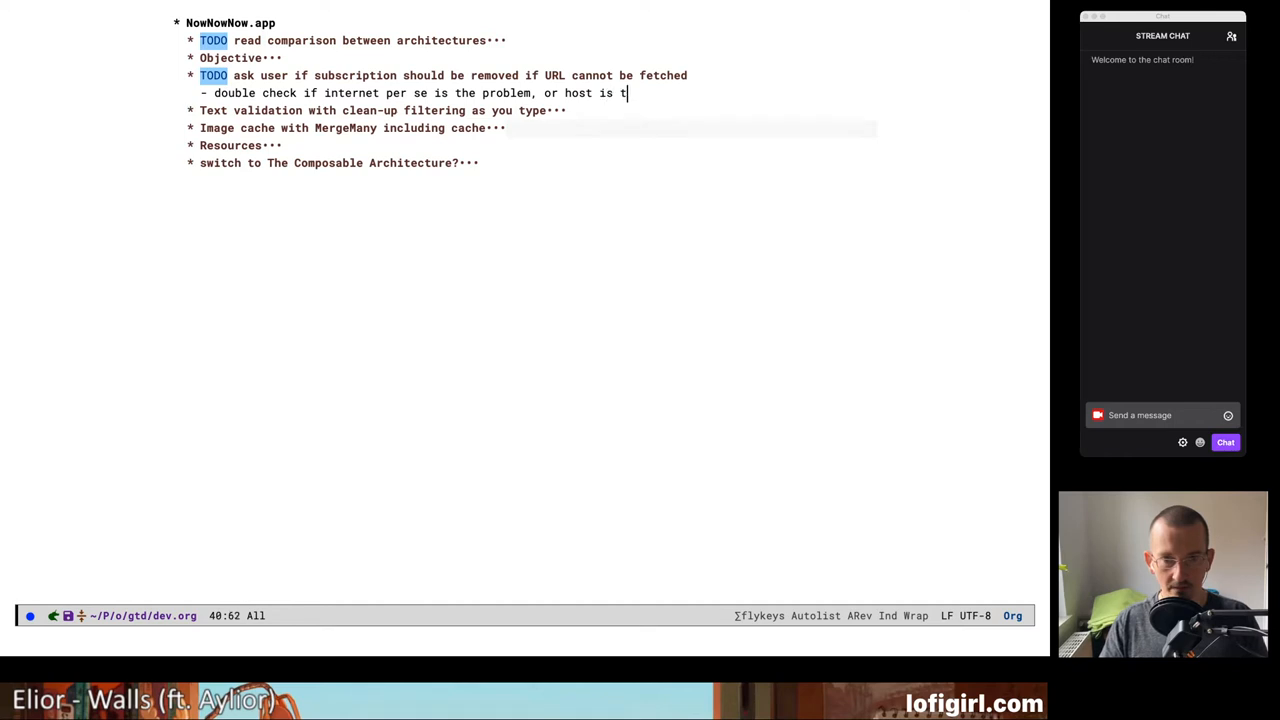
text(he problem)
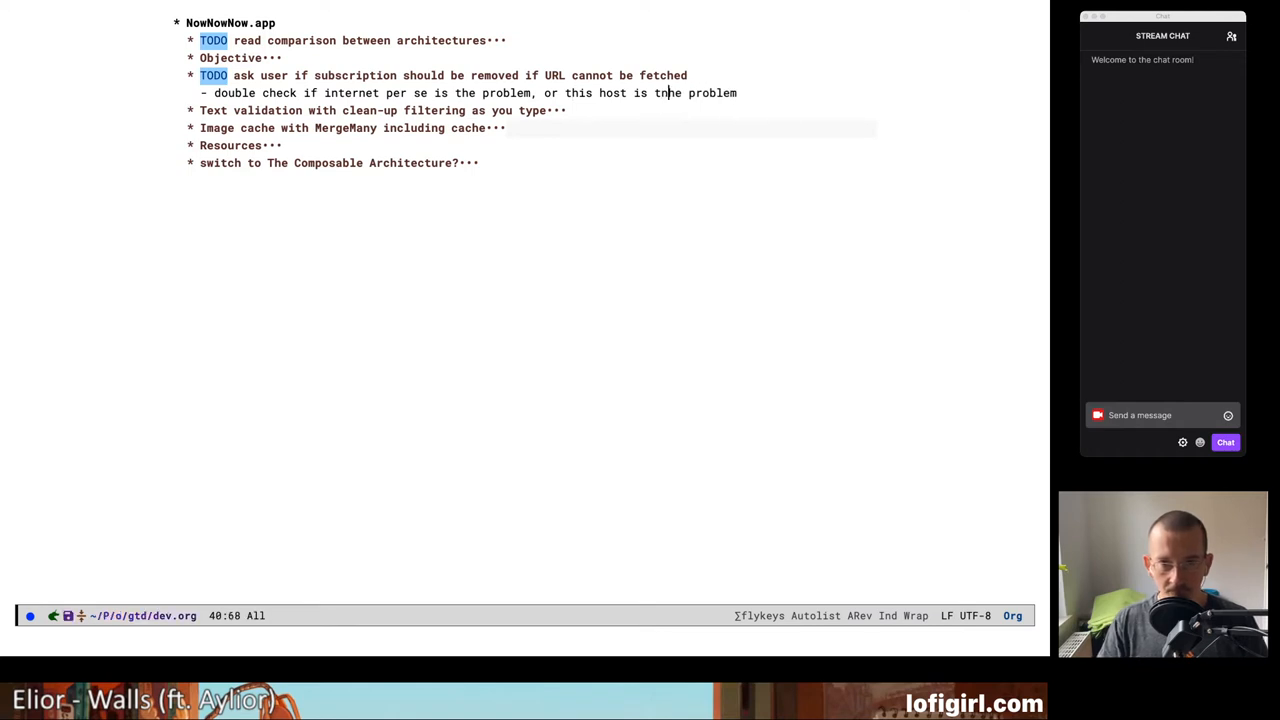
- Note tallying failed connections until a subscription has 3 "strokes" before removal is suggested
text(not reachable)
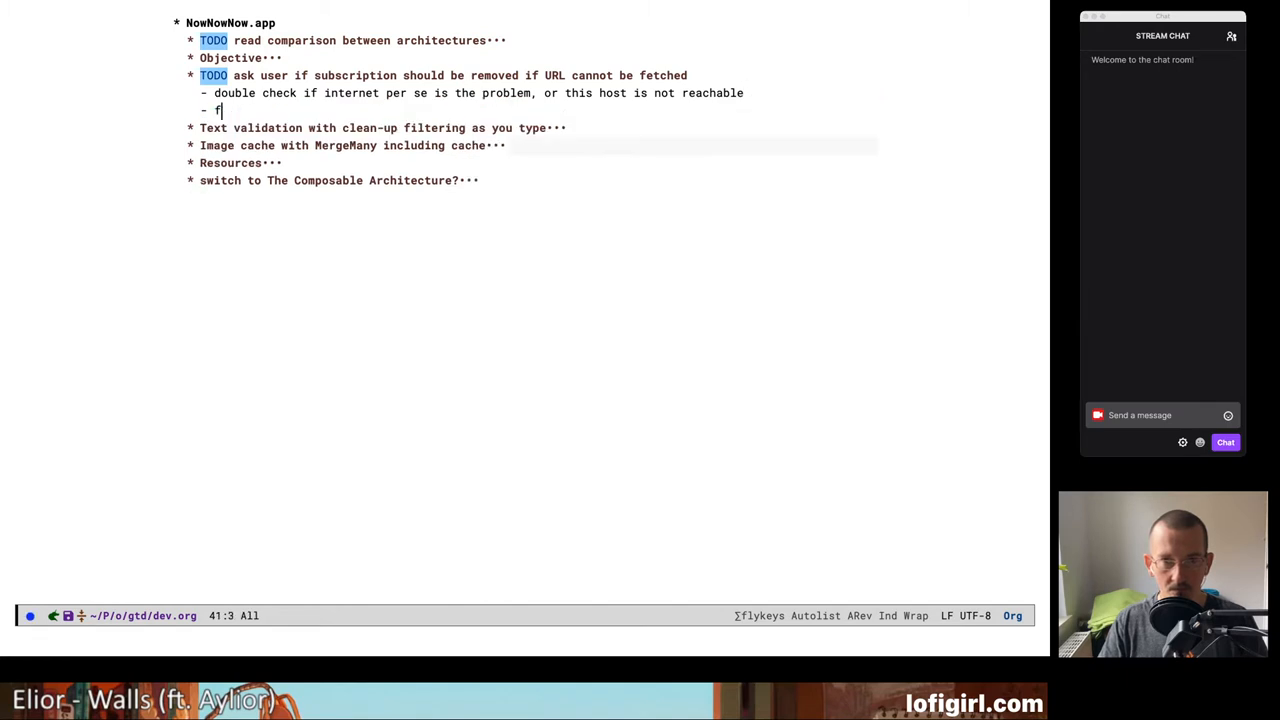
text(maybe)
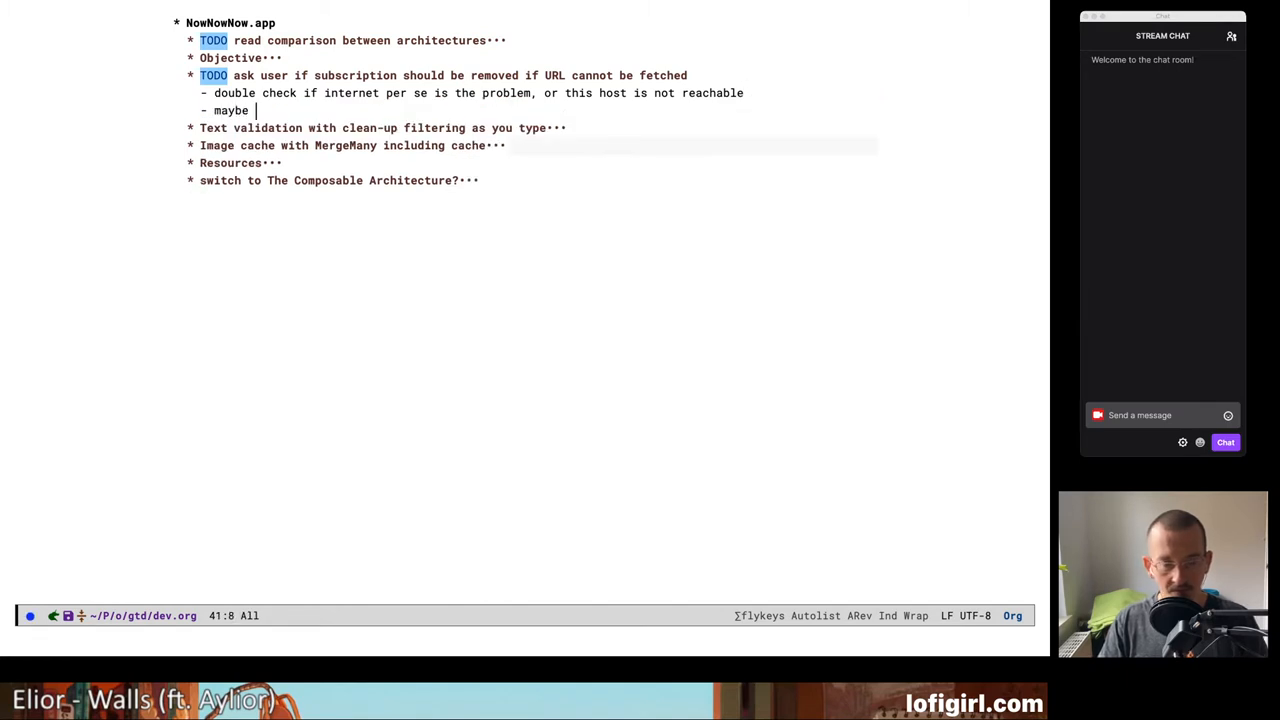
text(tally up)
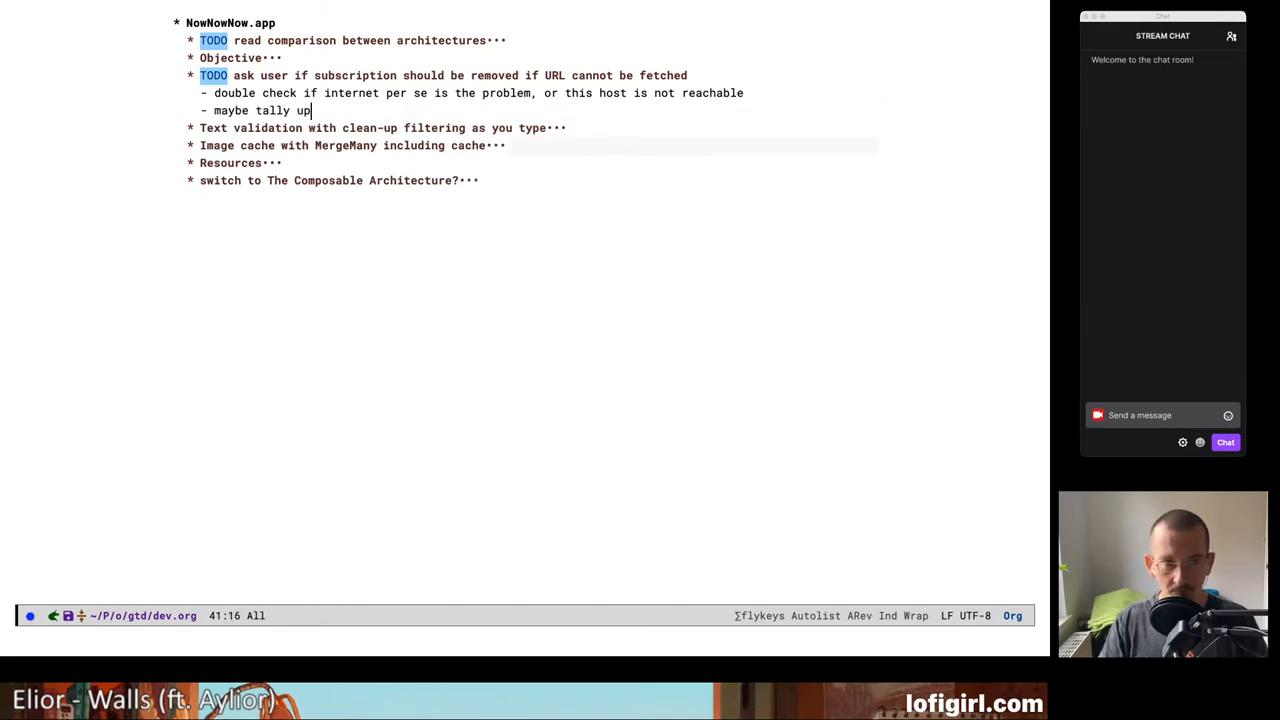
text(failed con)
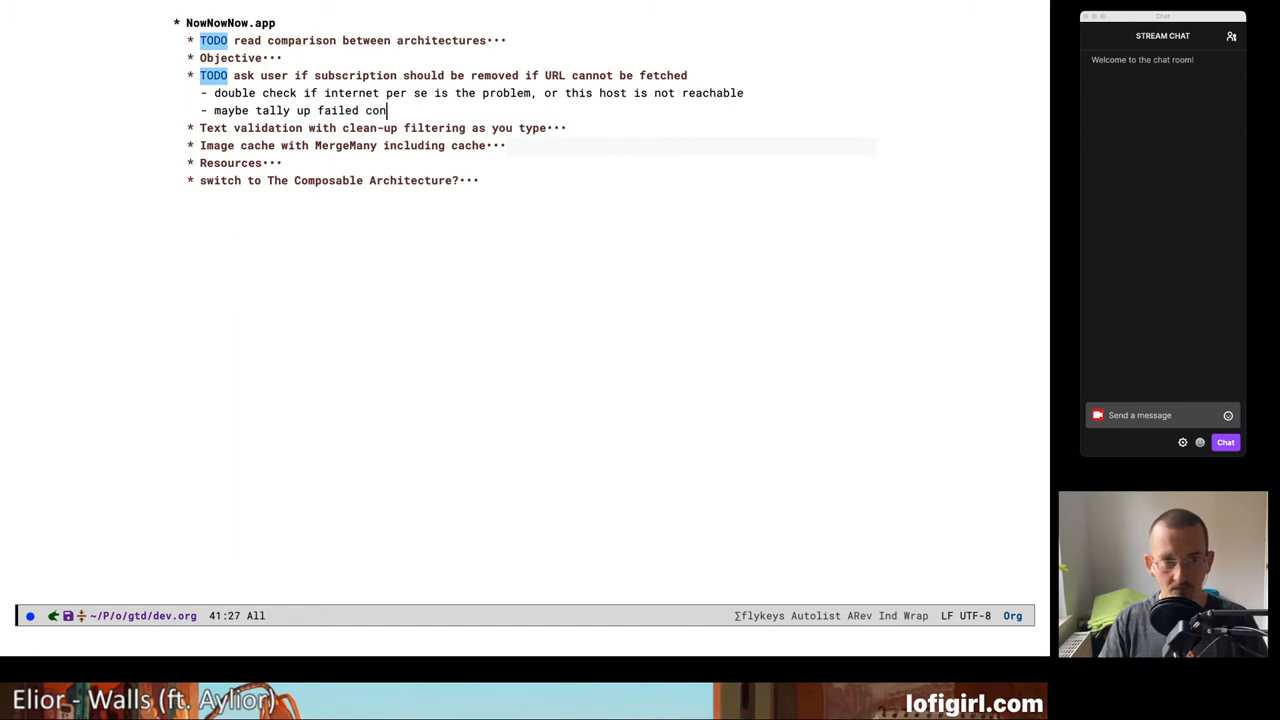
text(nections)
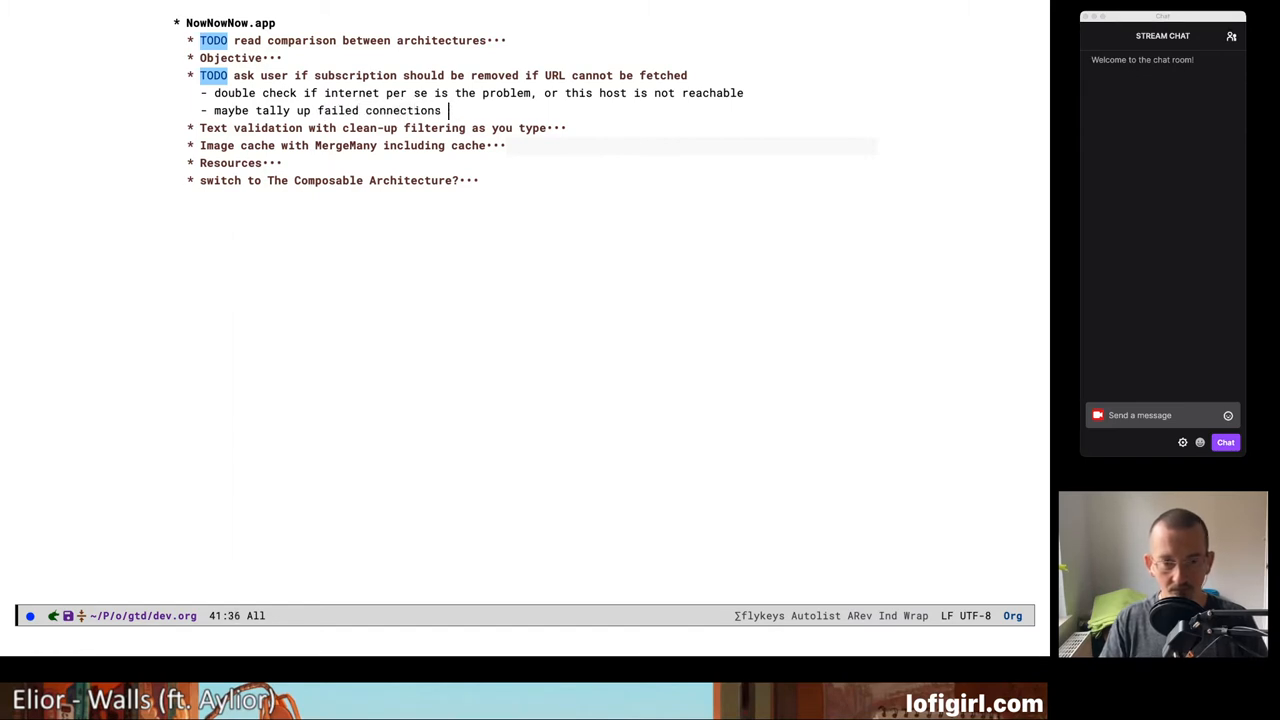
text(: every susbsc)
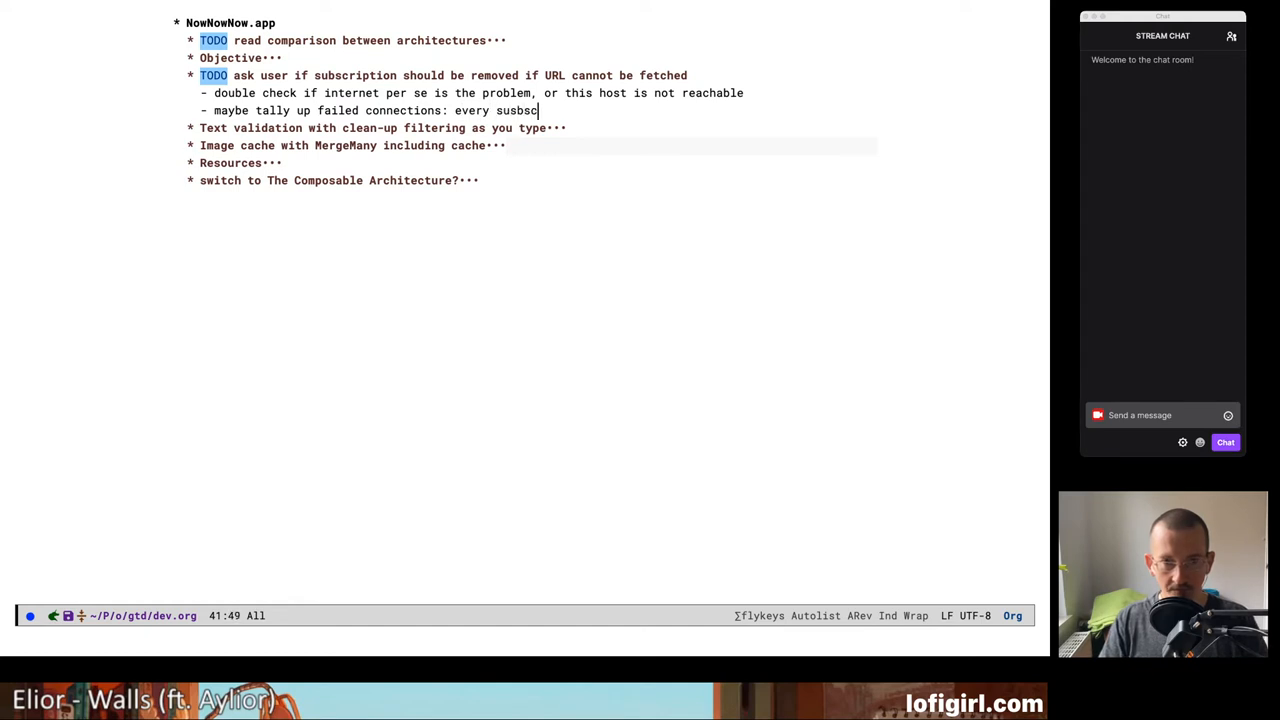
text(ription has 3)
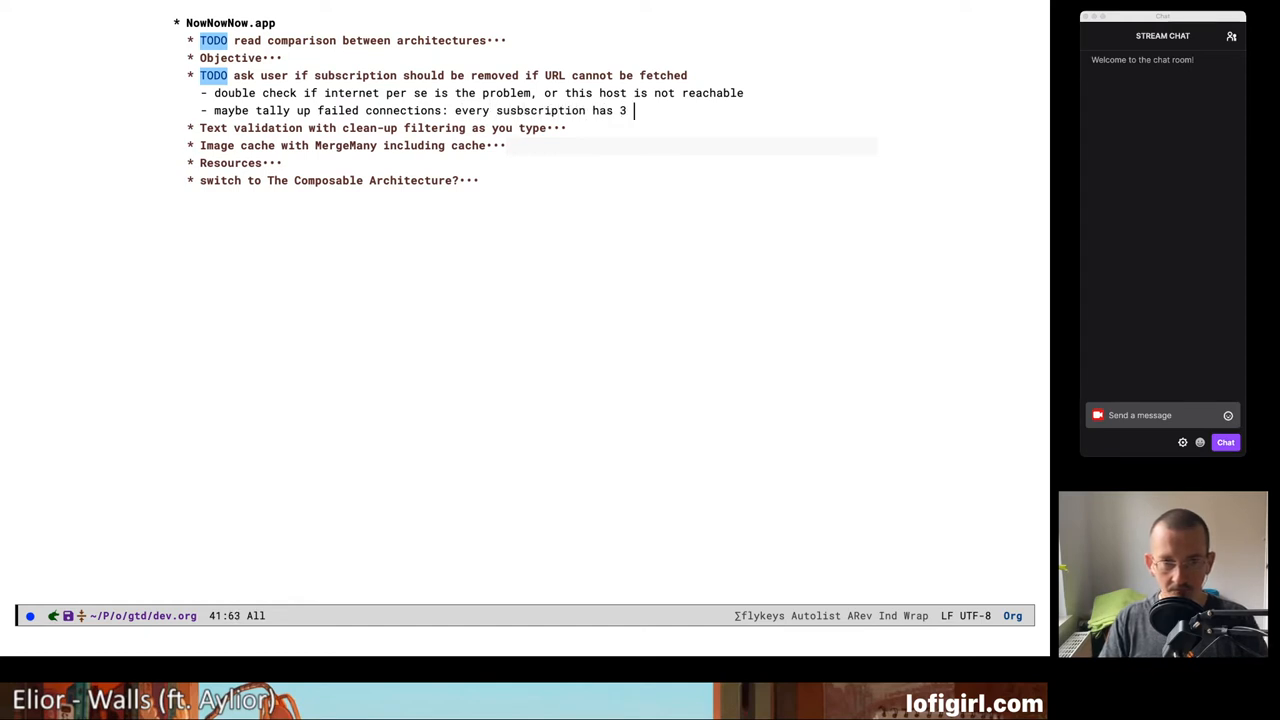
text(strokes)
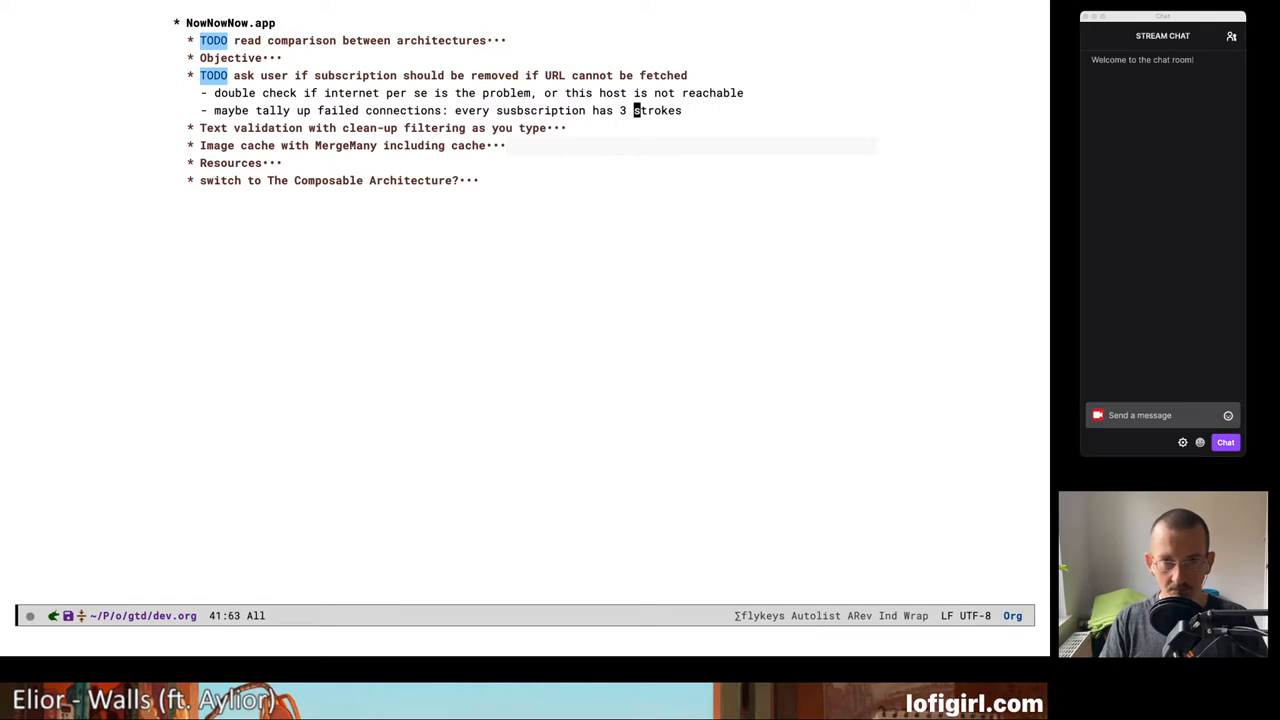
text(strokes" un)
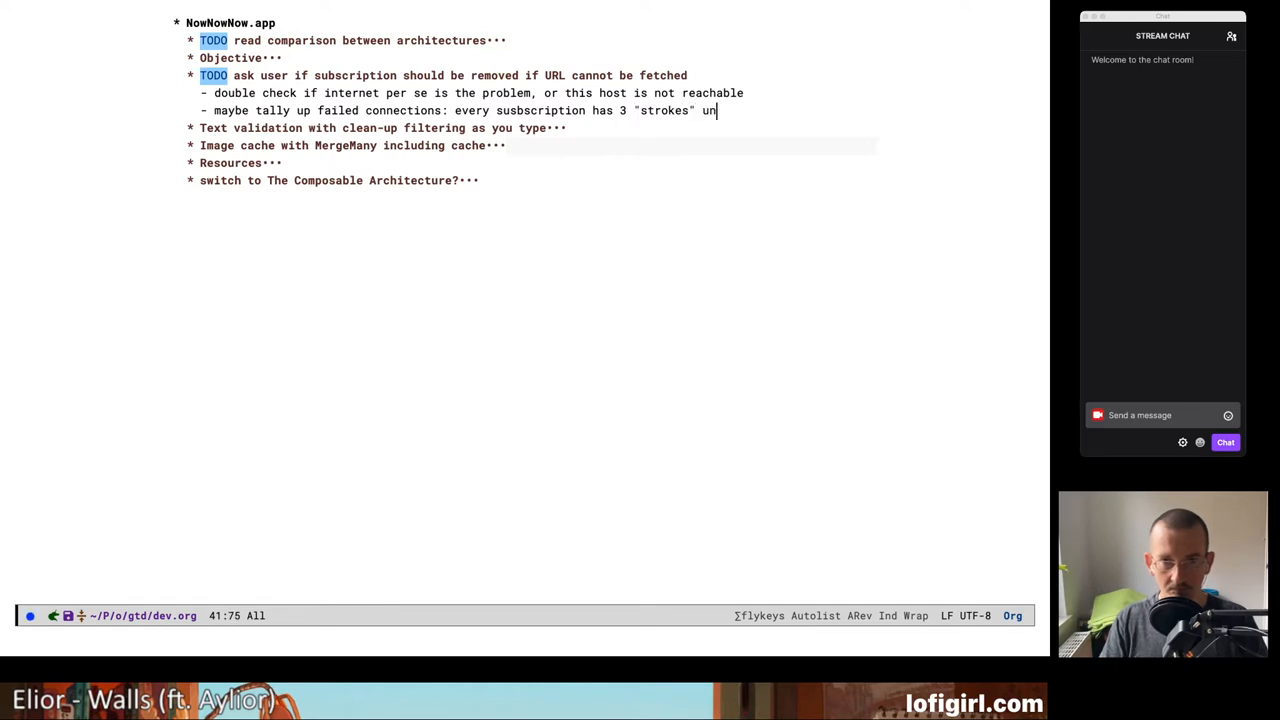
text(til)
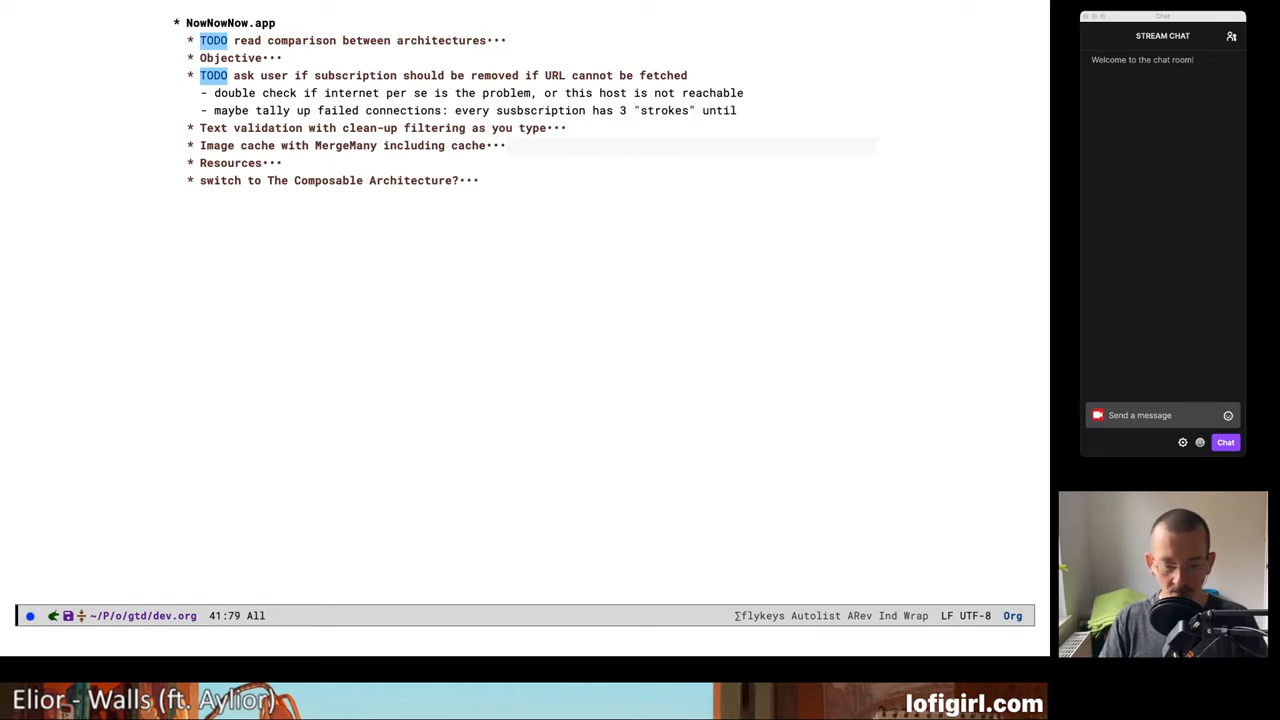
text(removal is sugge)
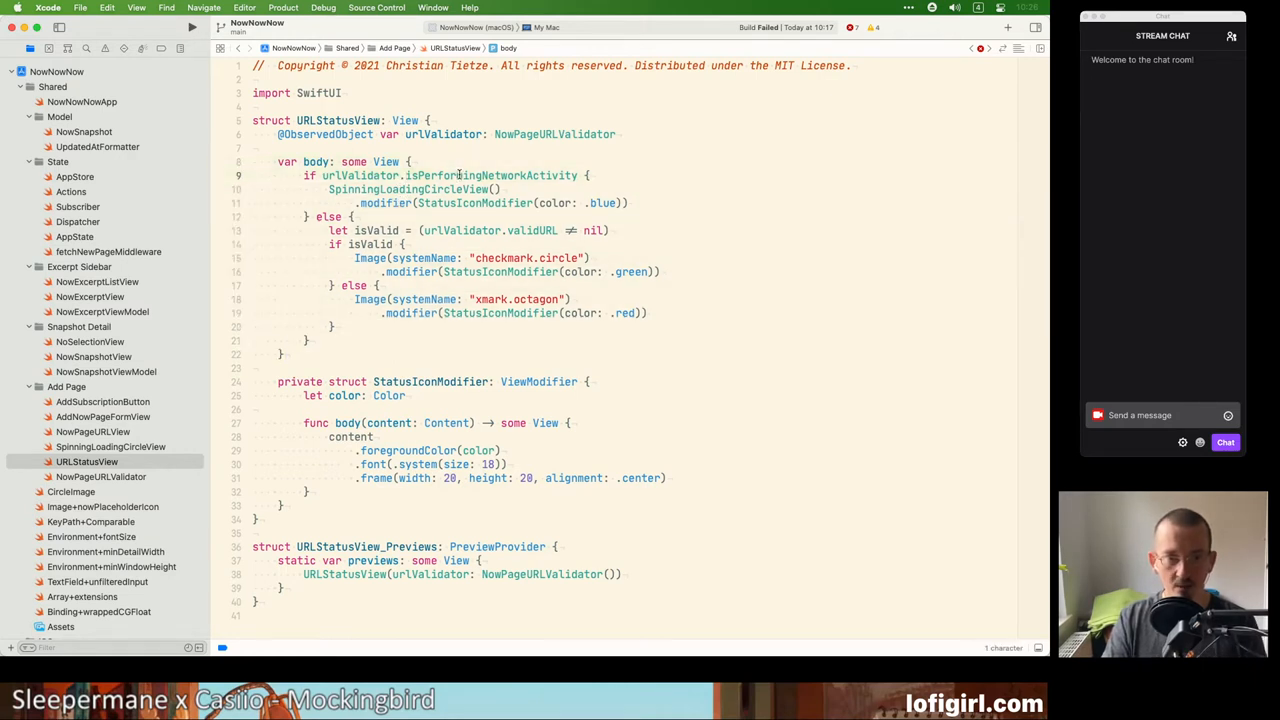
click(458, 176)
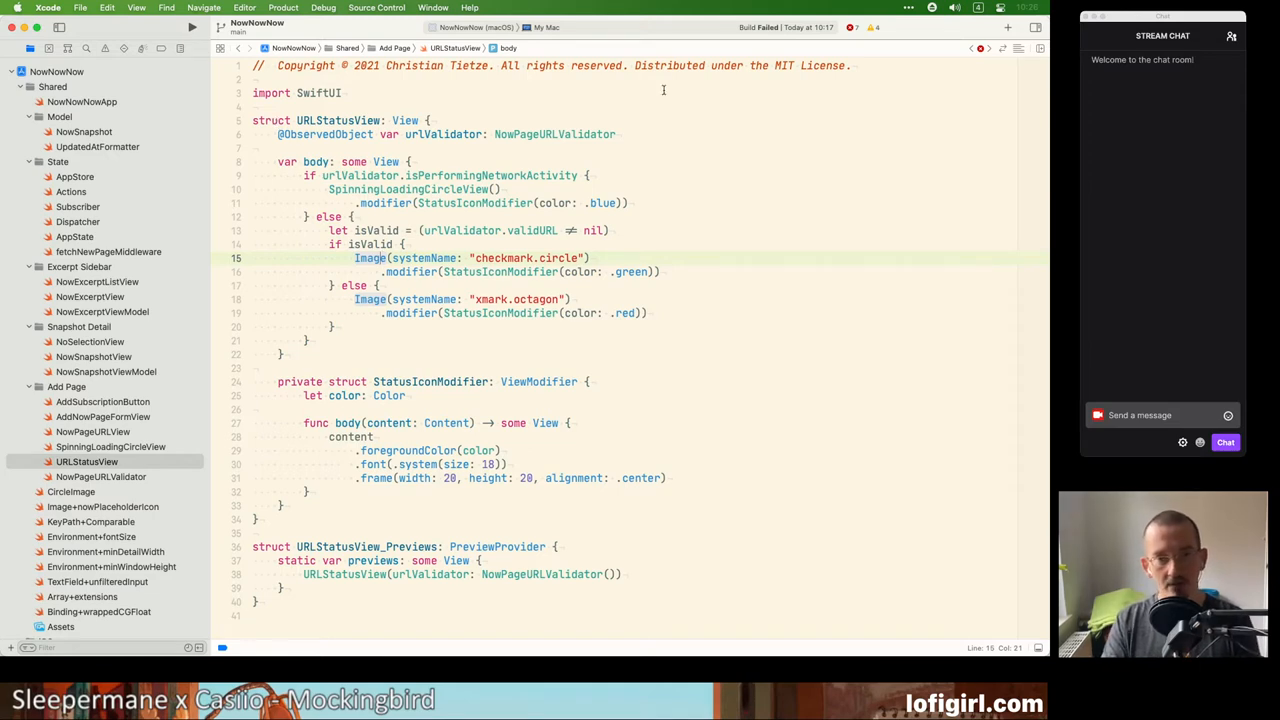
click(1034, 48)
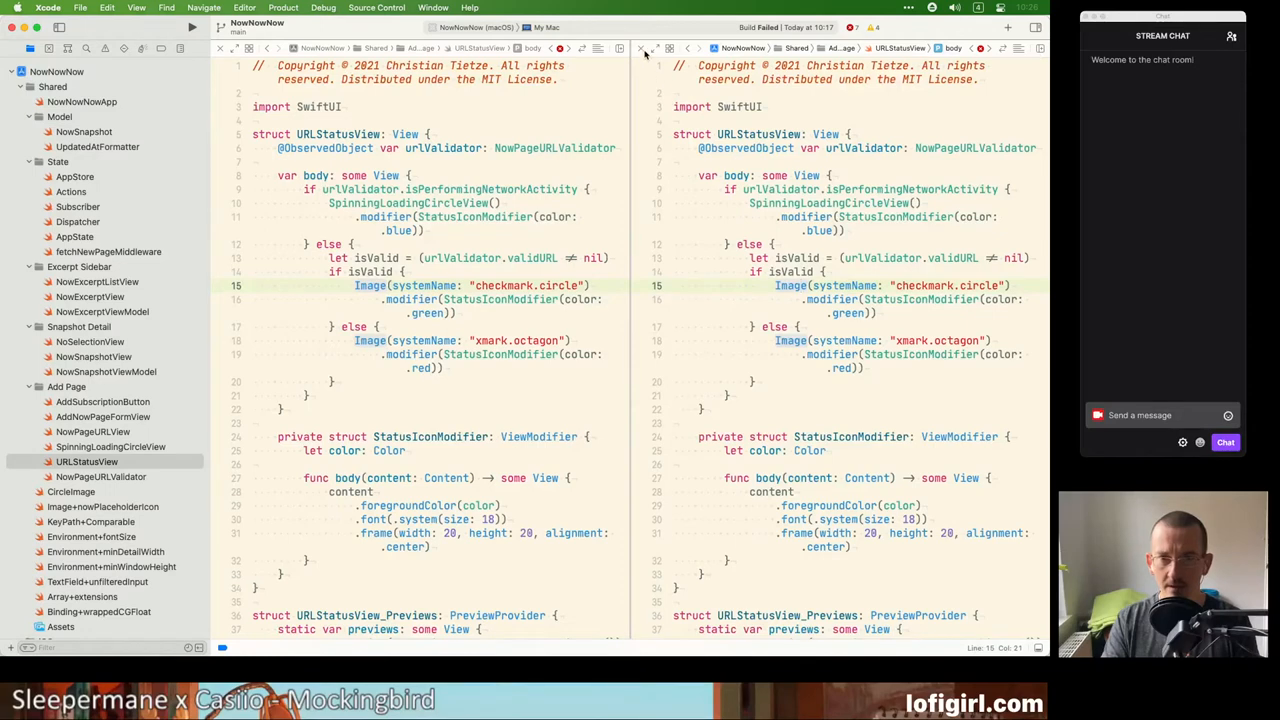
click(640, 48)
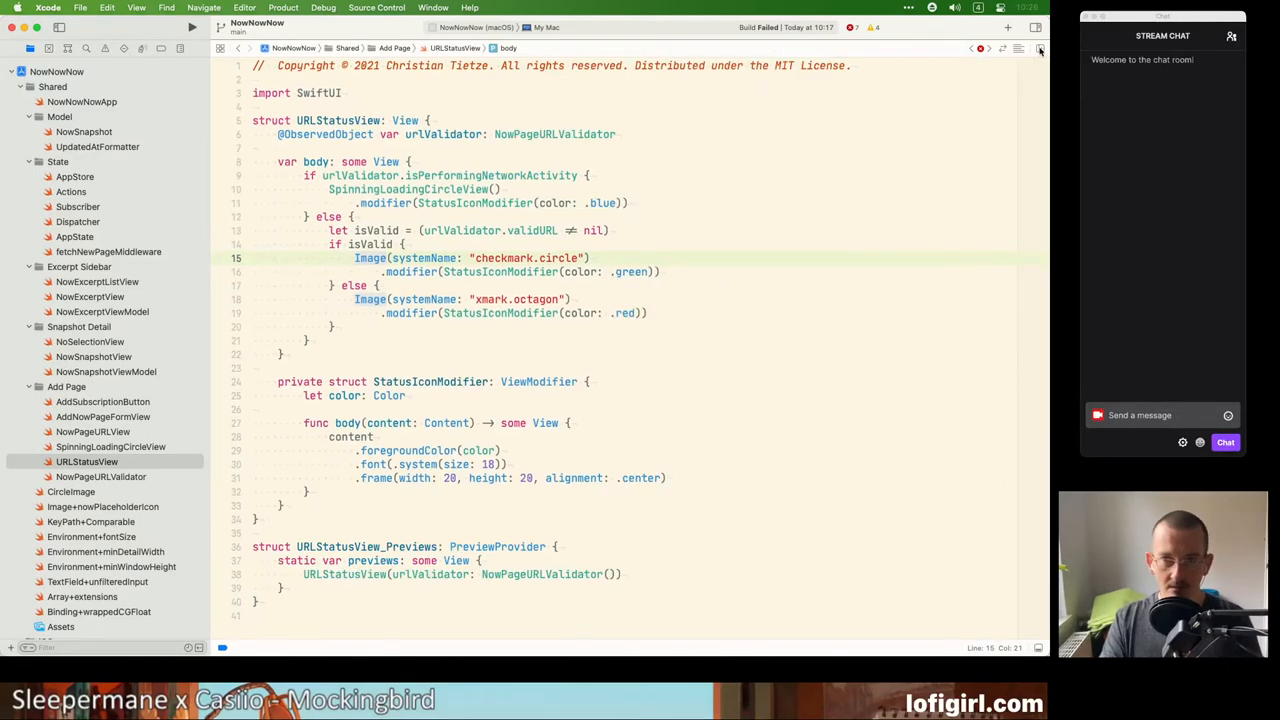
click(1040, 48)
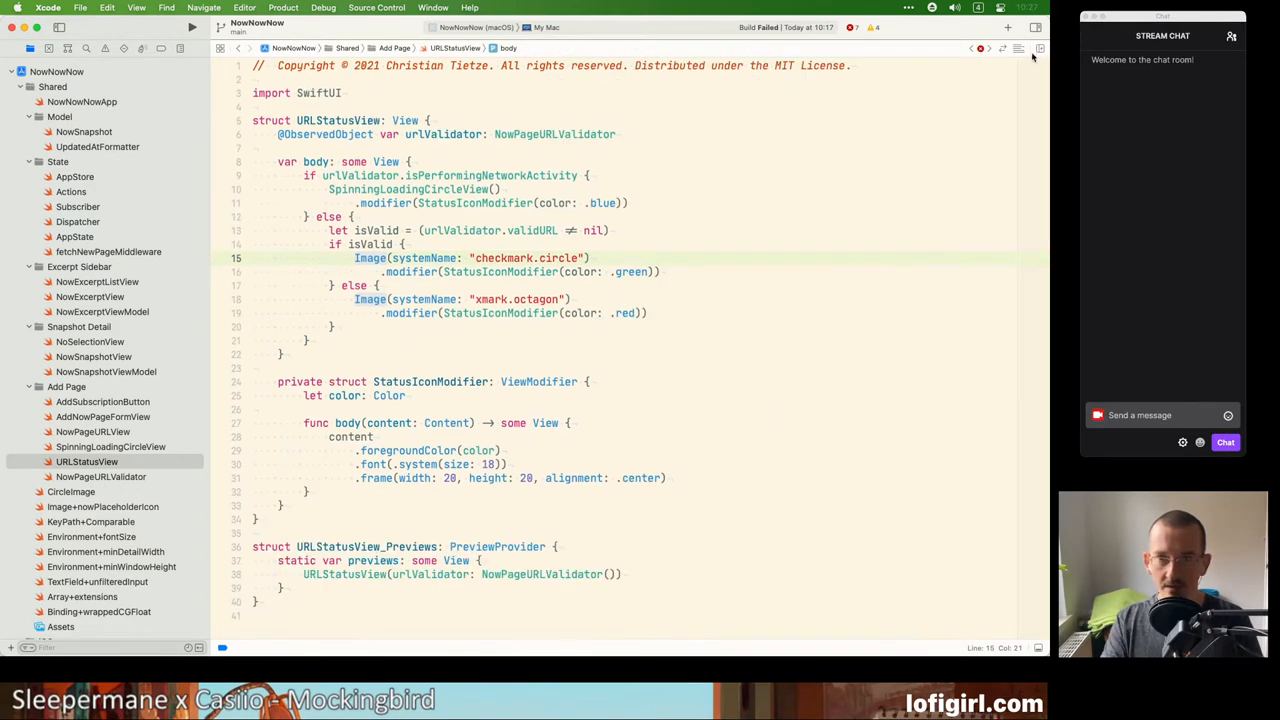
click(1028, 48)
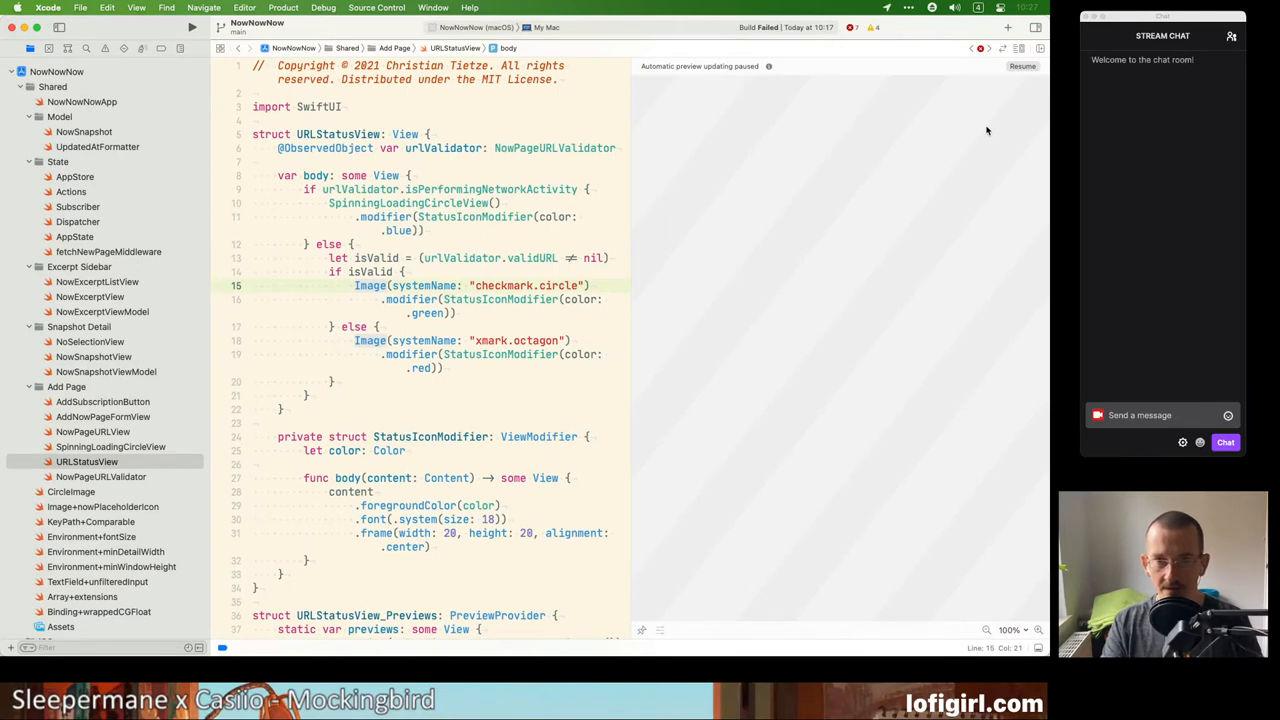
click(1024, 72)
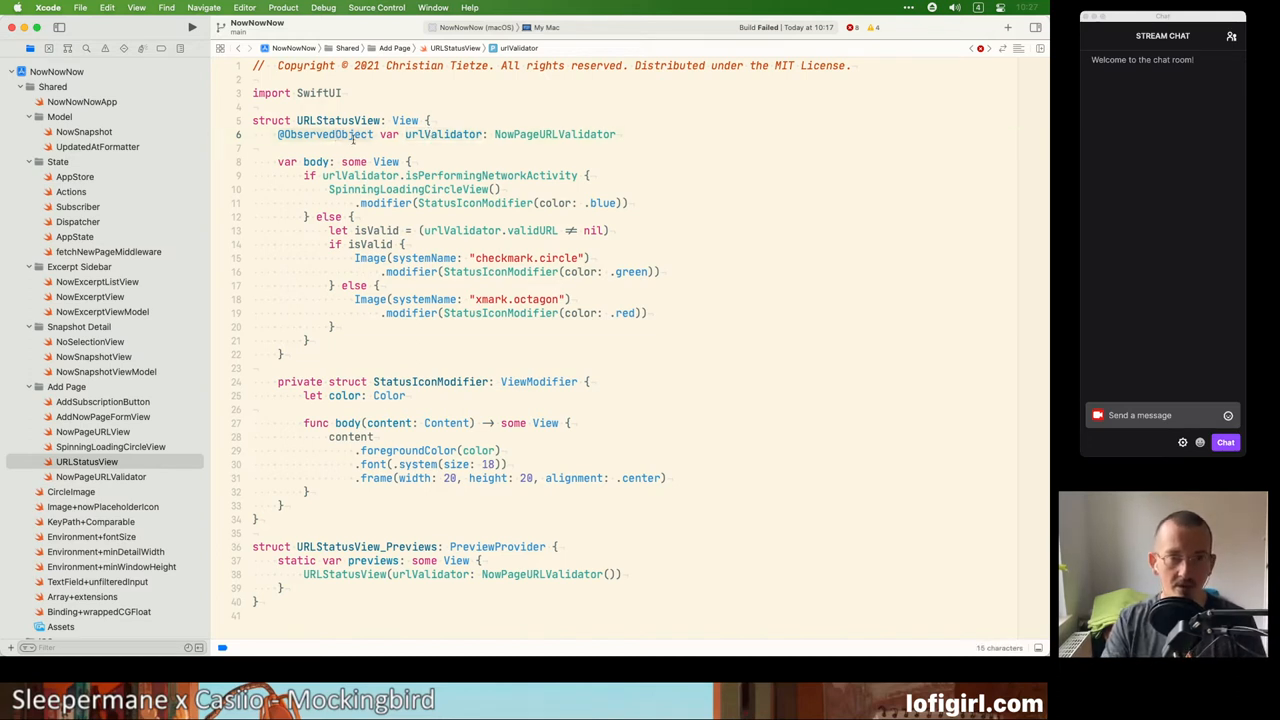
- Search the workspace for urlValidator usages and reopen URLStatusView.swift from the results
click(384, 134)
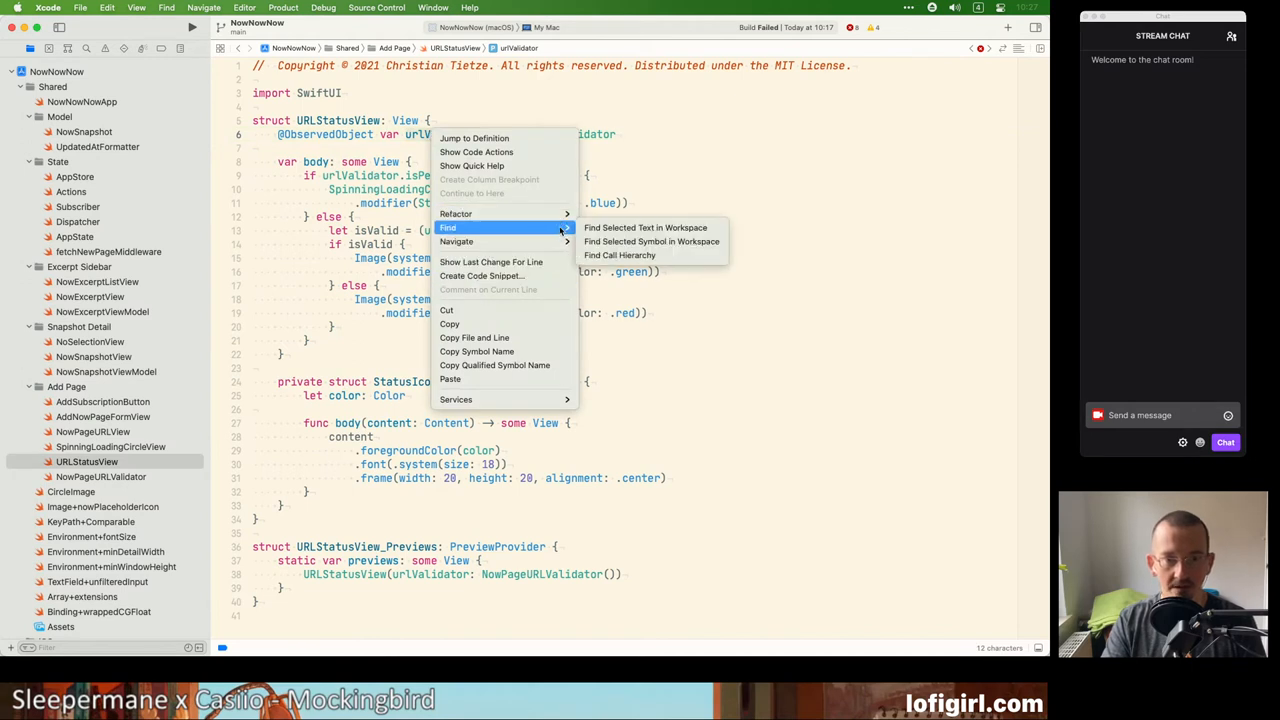
click(652, 240)
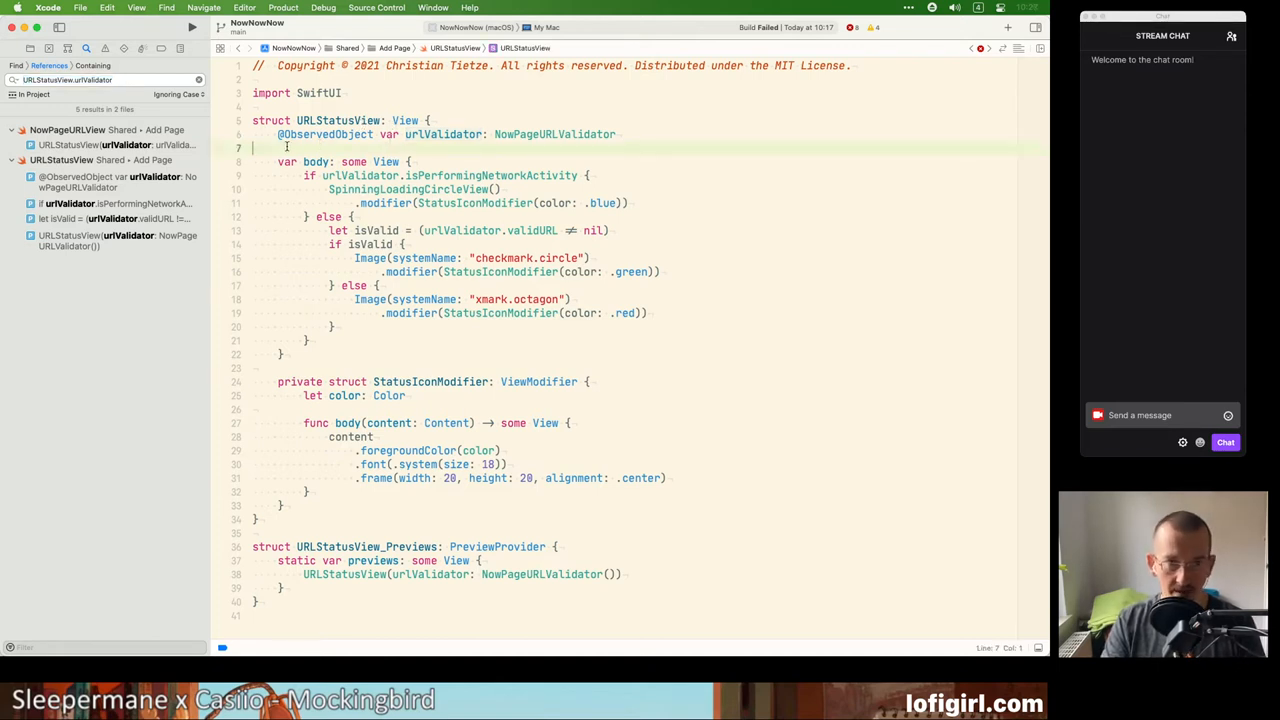
key(Backspace)
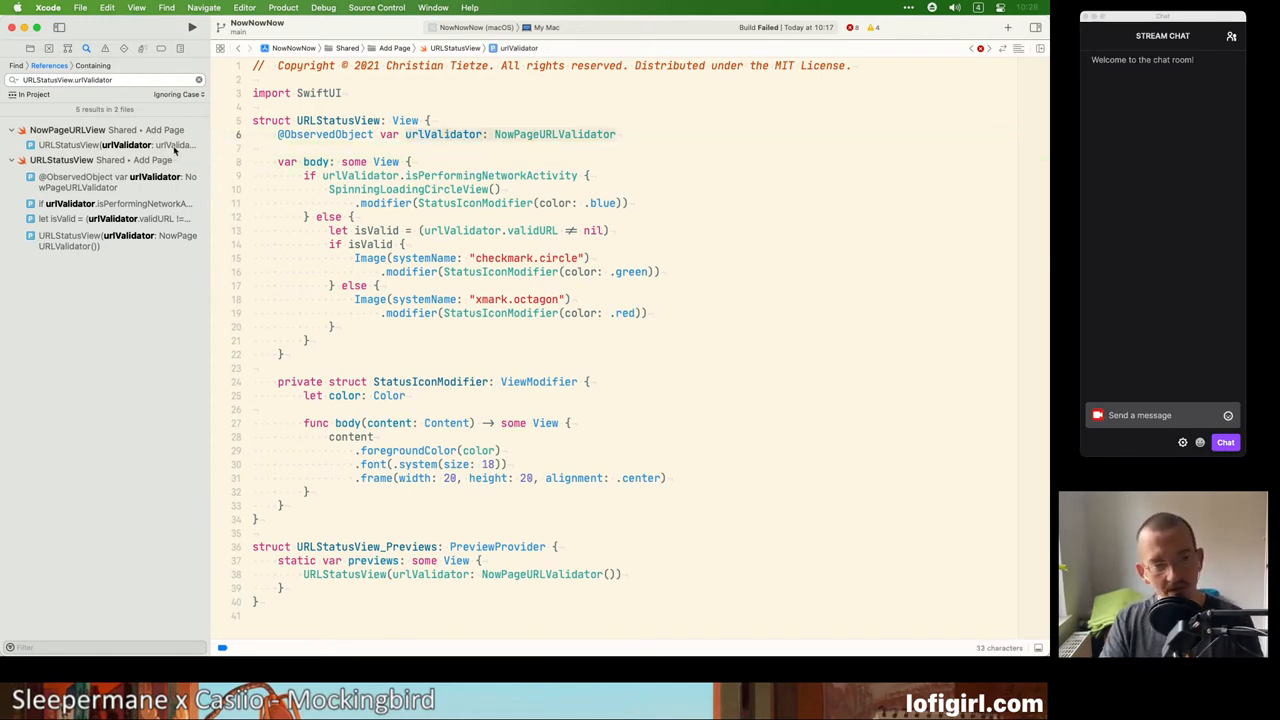
click(100, 144)
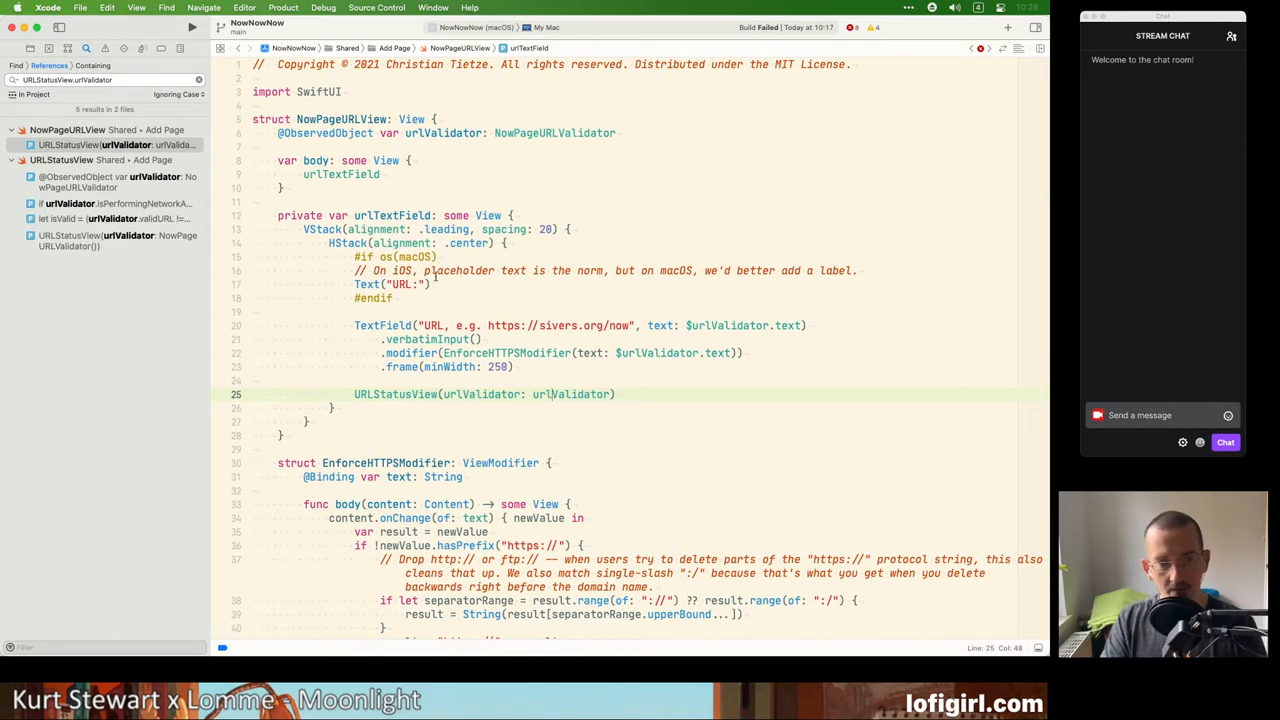
click(70, 144)
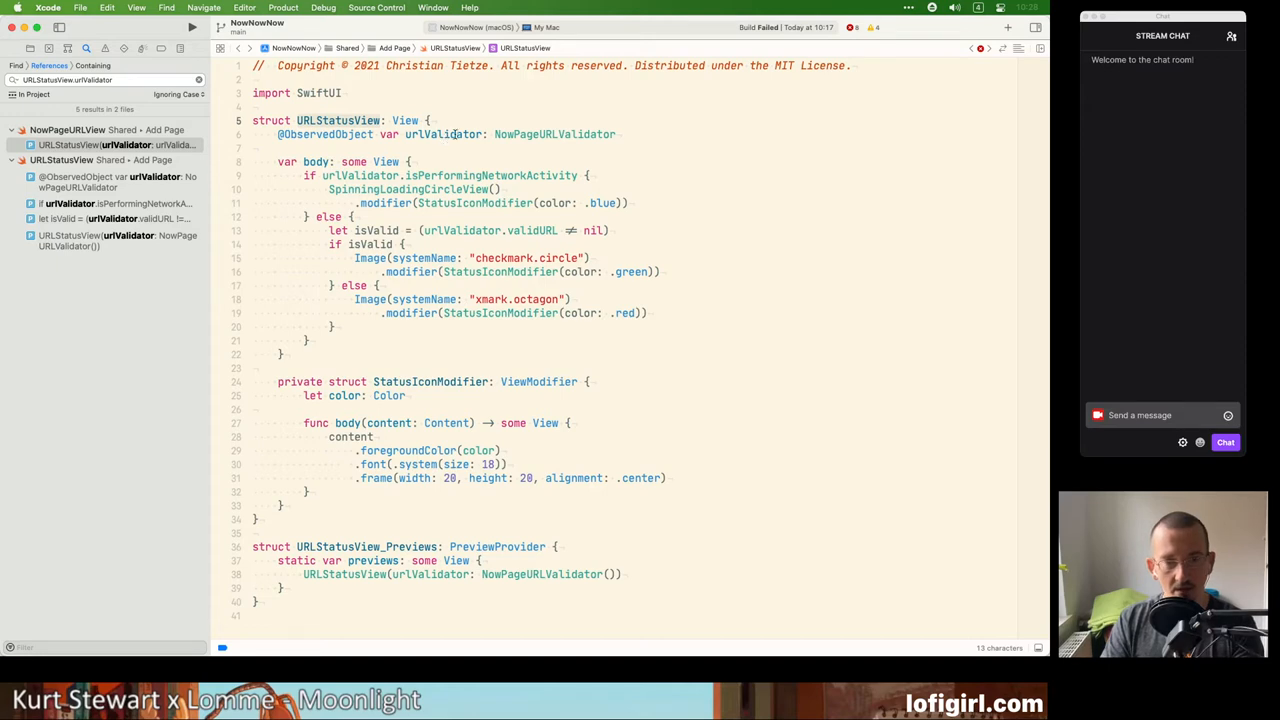
- Show NowPageURLValidator.swift in a second editor beside the view code
double_click(554, 134)
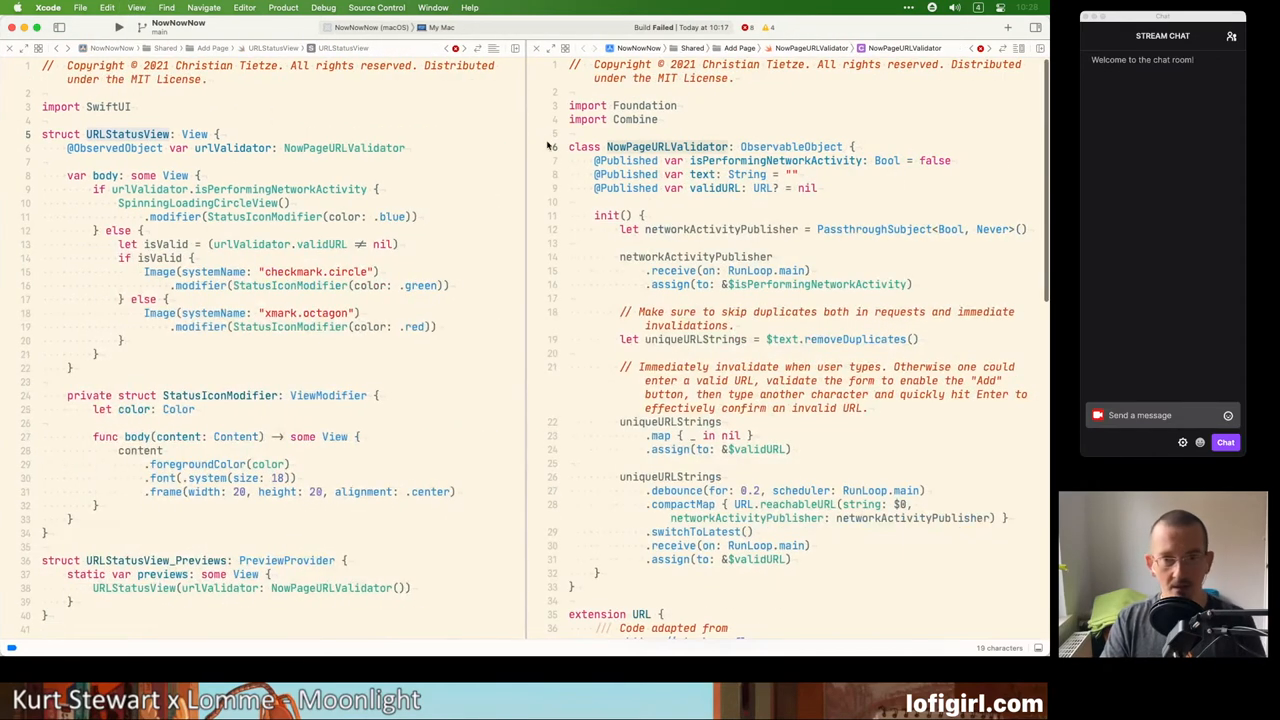
mouse_move(776, 148)
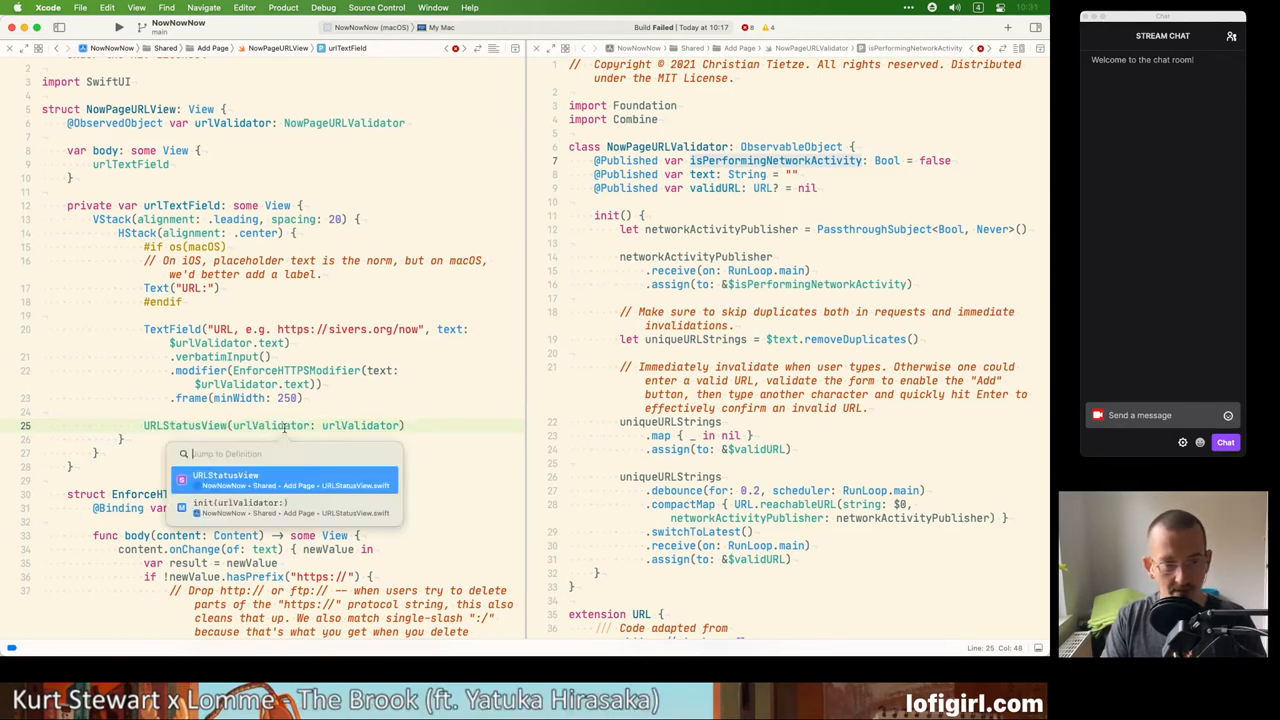
- Show URLStatusView beside NowPageURLView and select its isPerformingNetworkActivity property
click(228, 476)
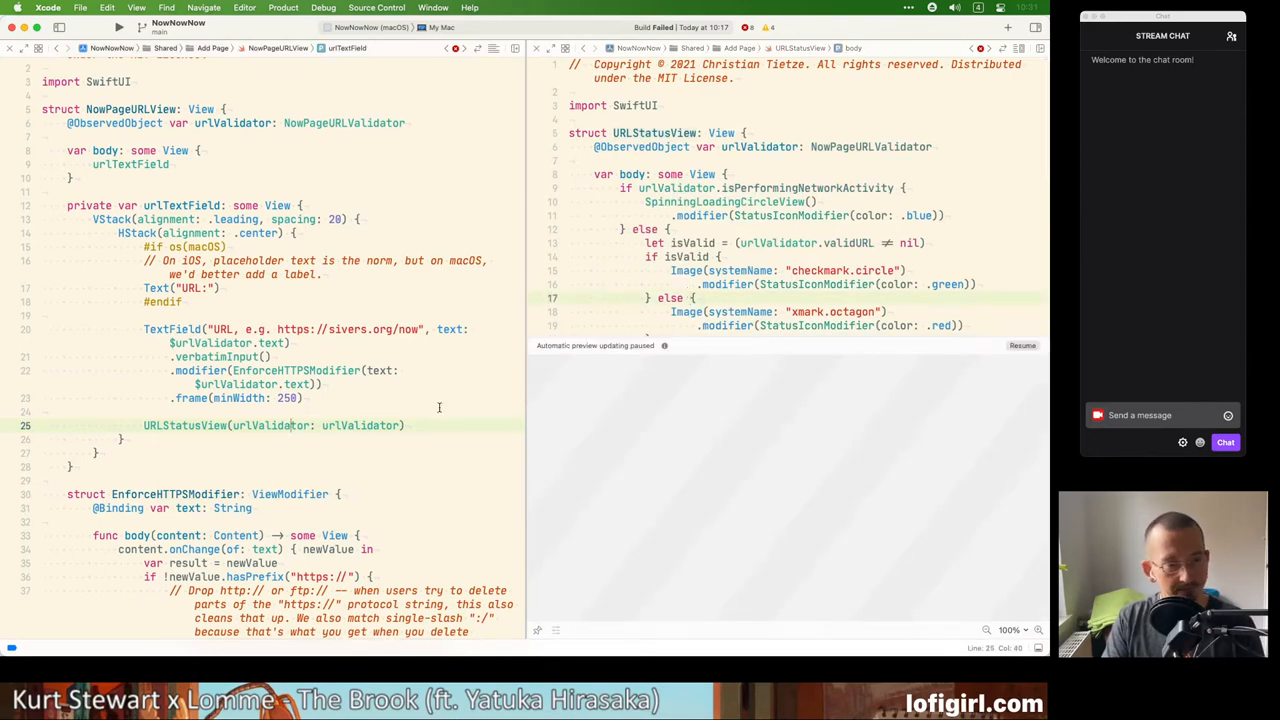
click(1016, 48)
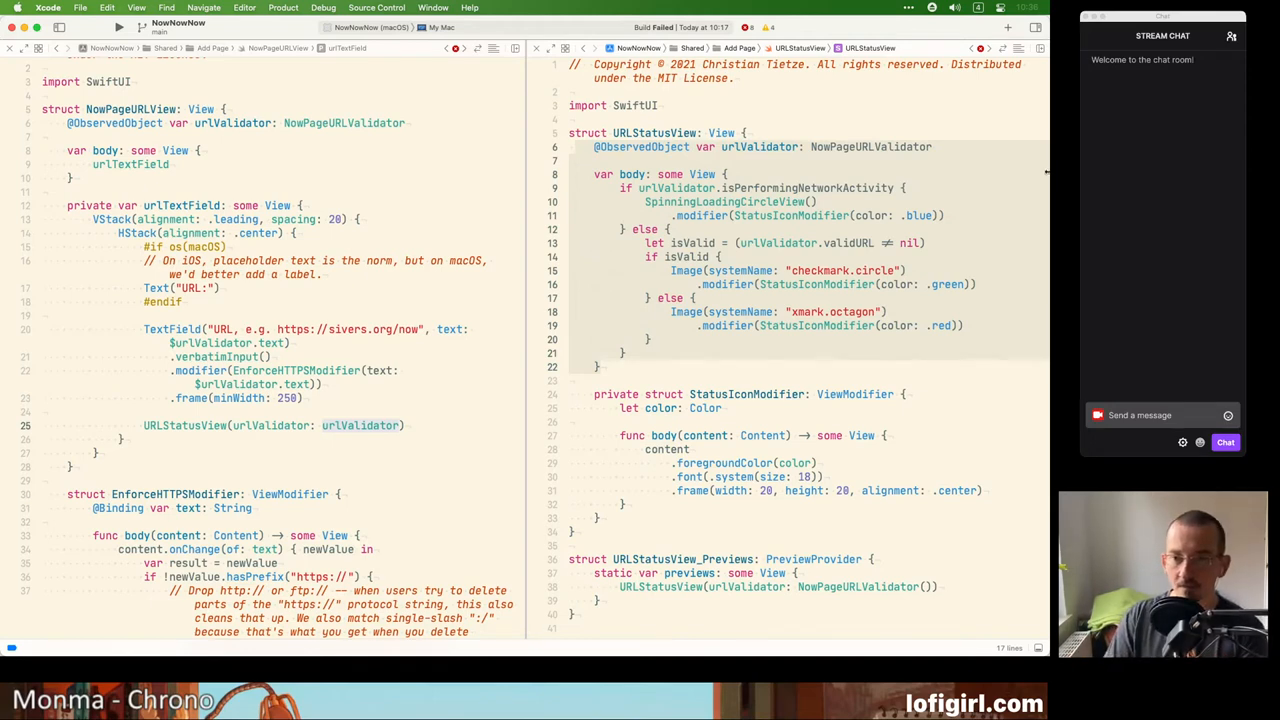
click(700, 352)
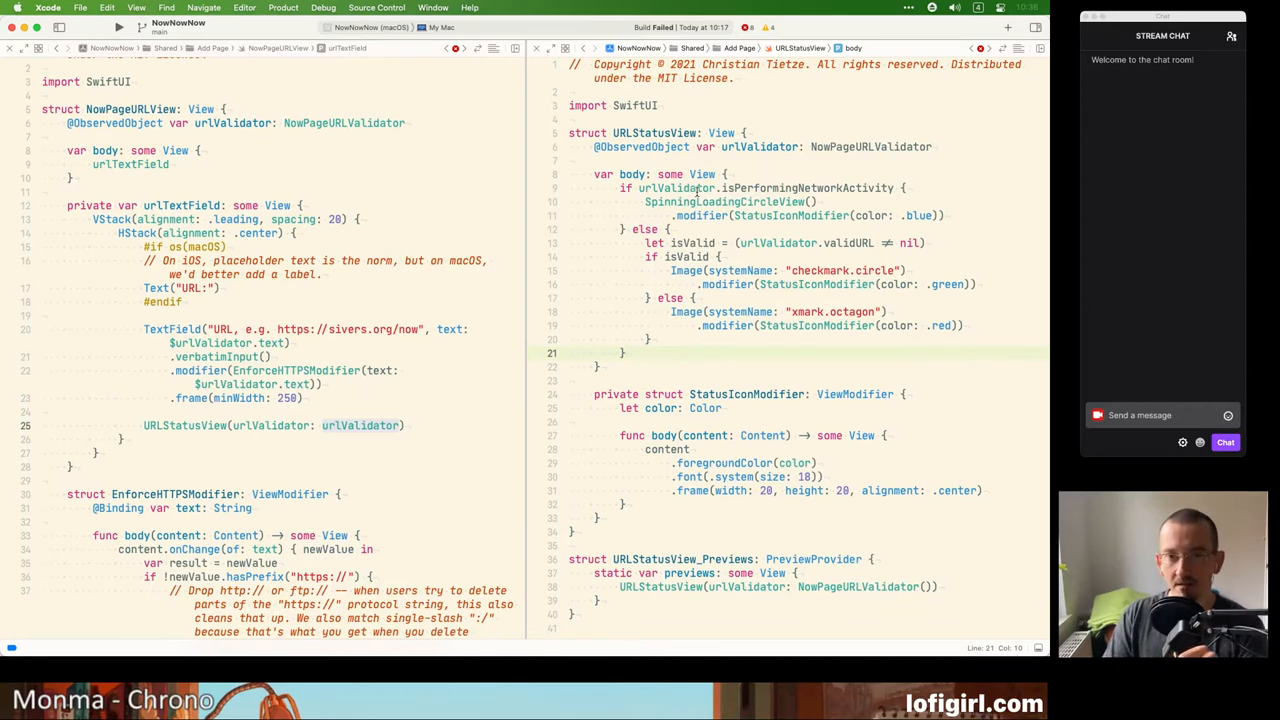
click(766, 188)
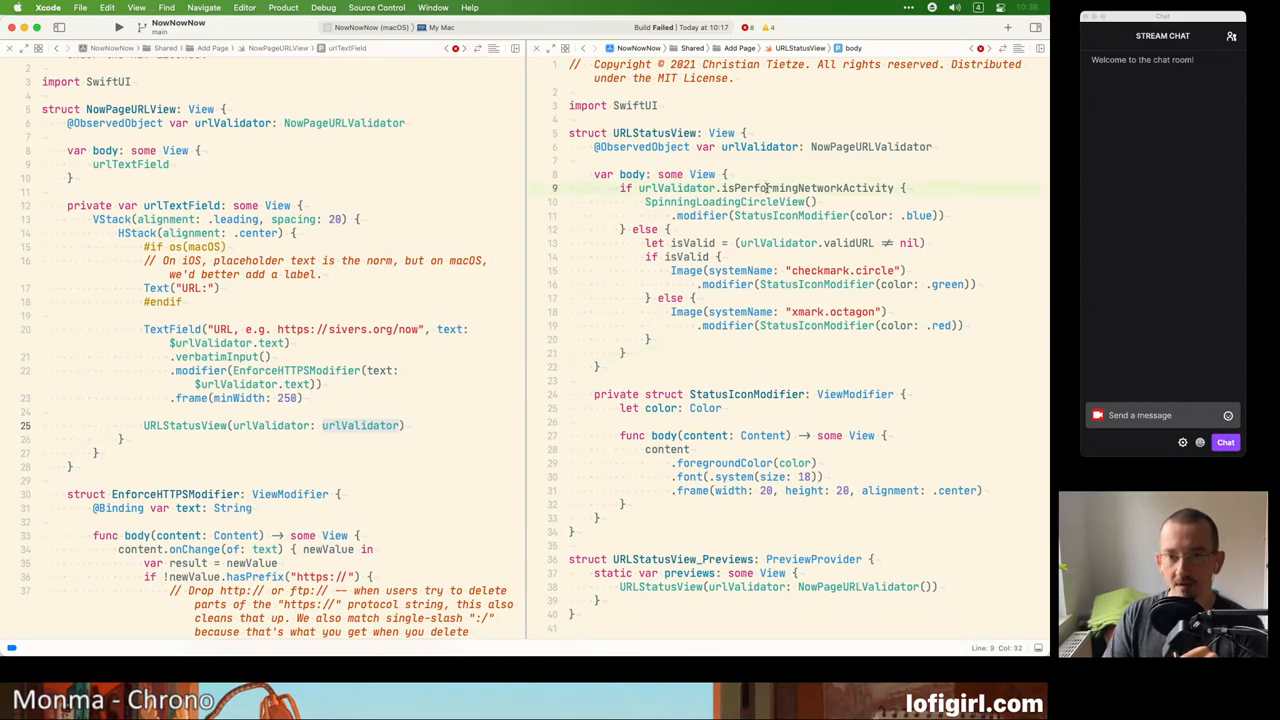
- Jump to isPerformingNetworkActivity in NowPageURLValidator and read its init and reachableURL pipeline
double_click(804, 188)
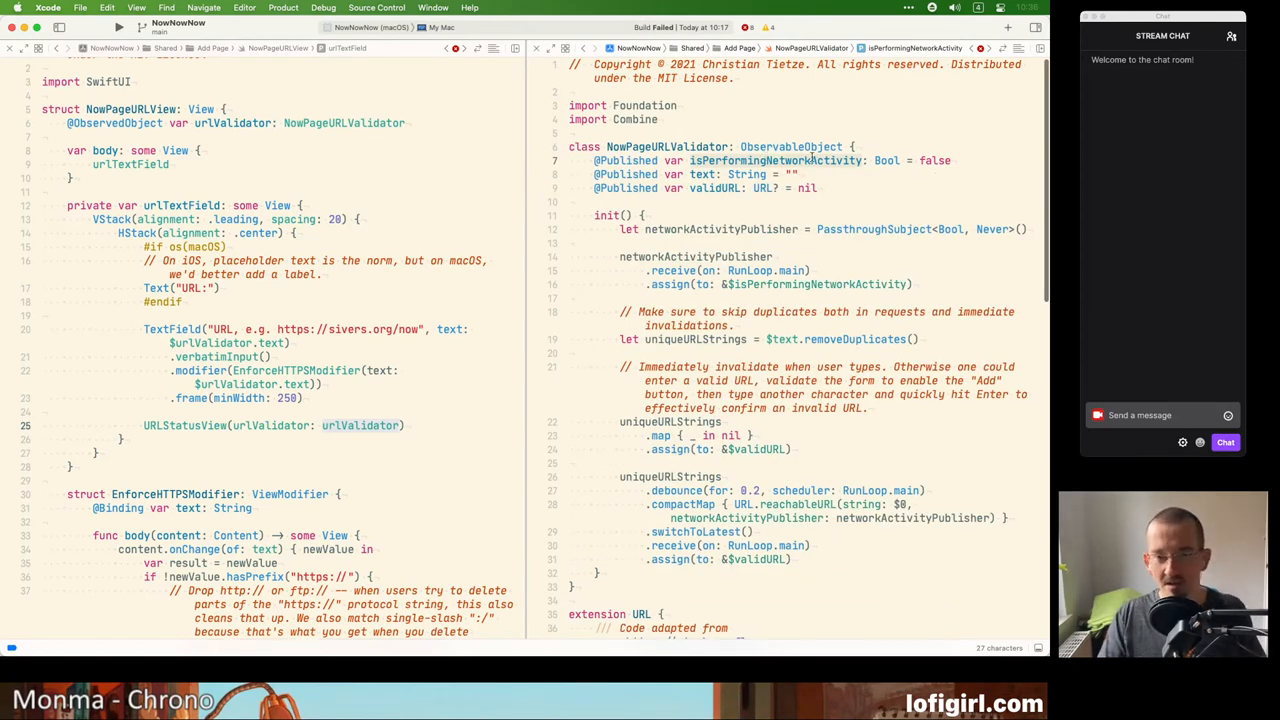
scroll(down, 3)
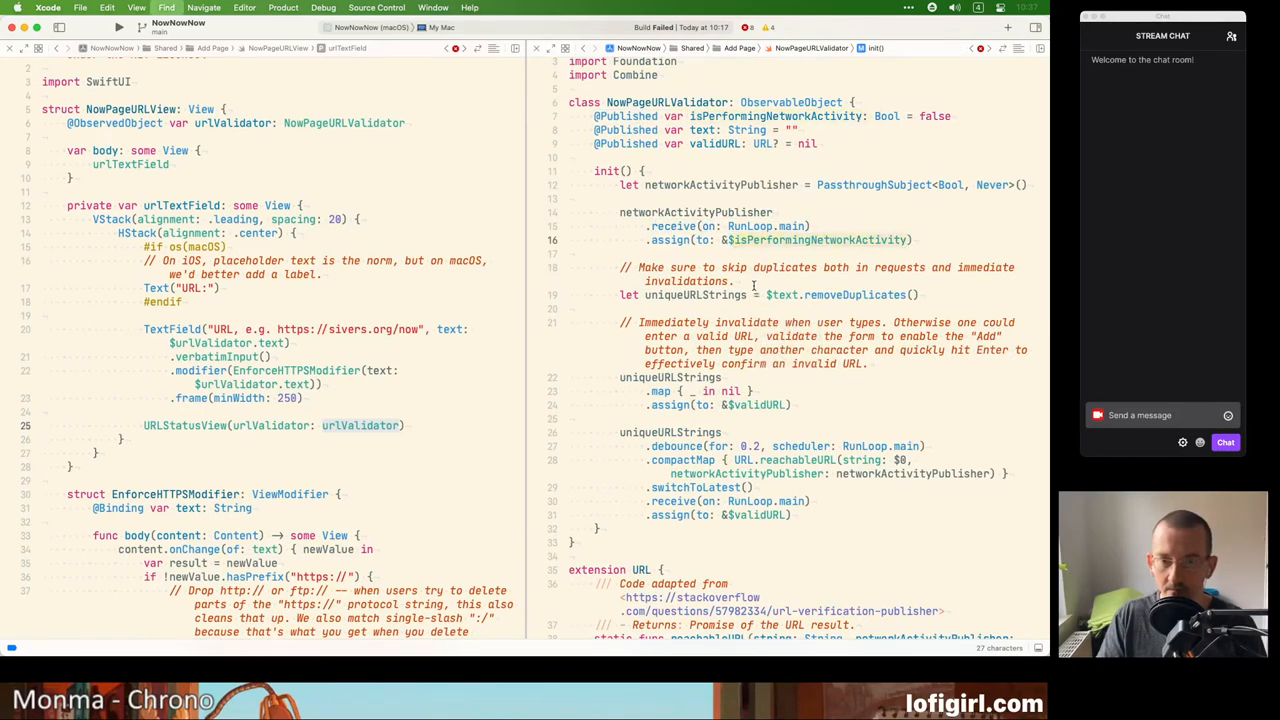
click(756, 184)
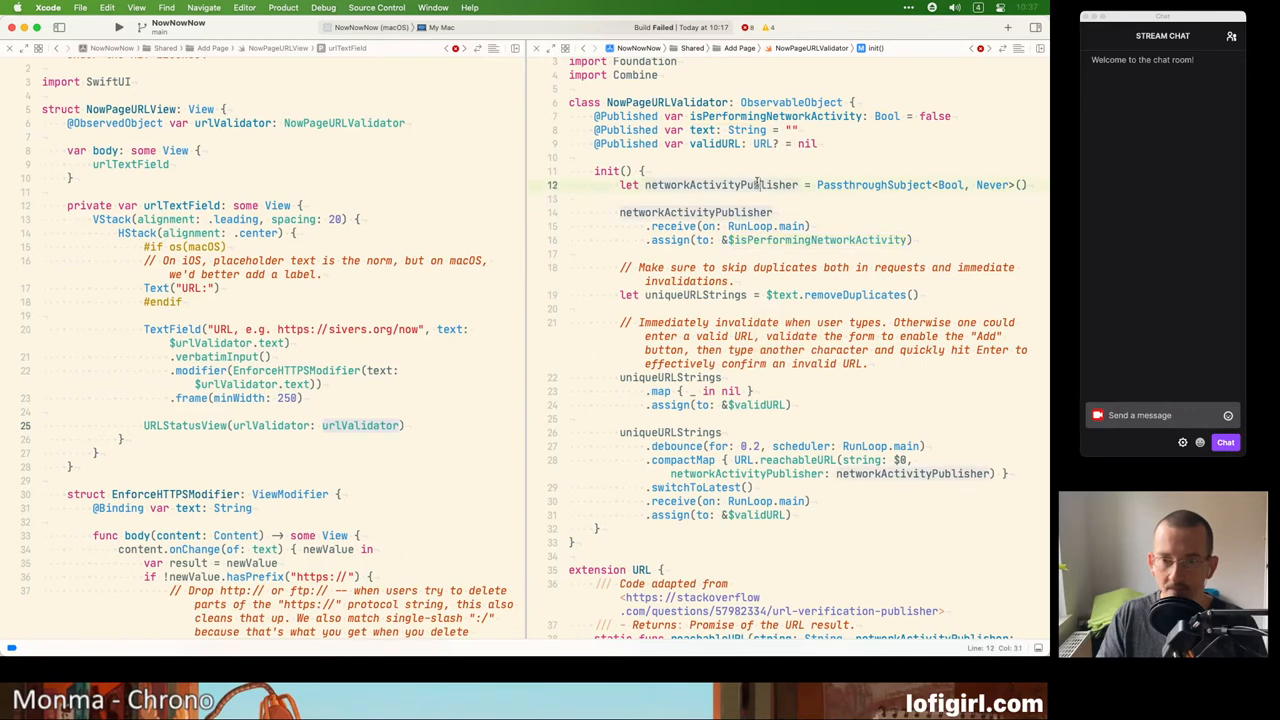
scroll(down, 3)
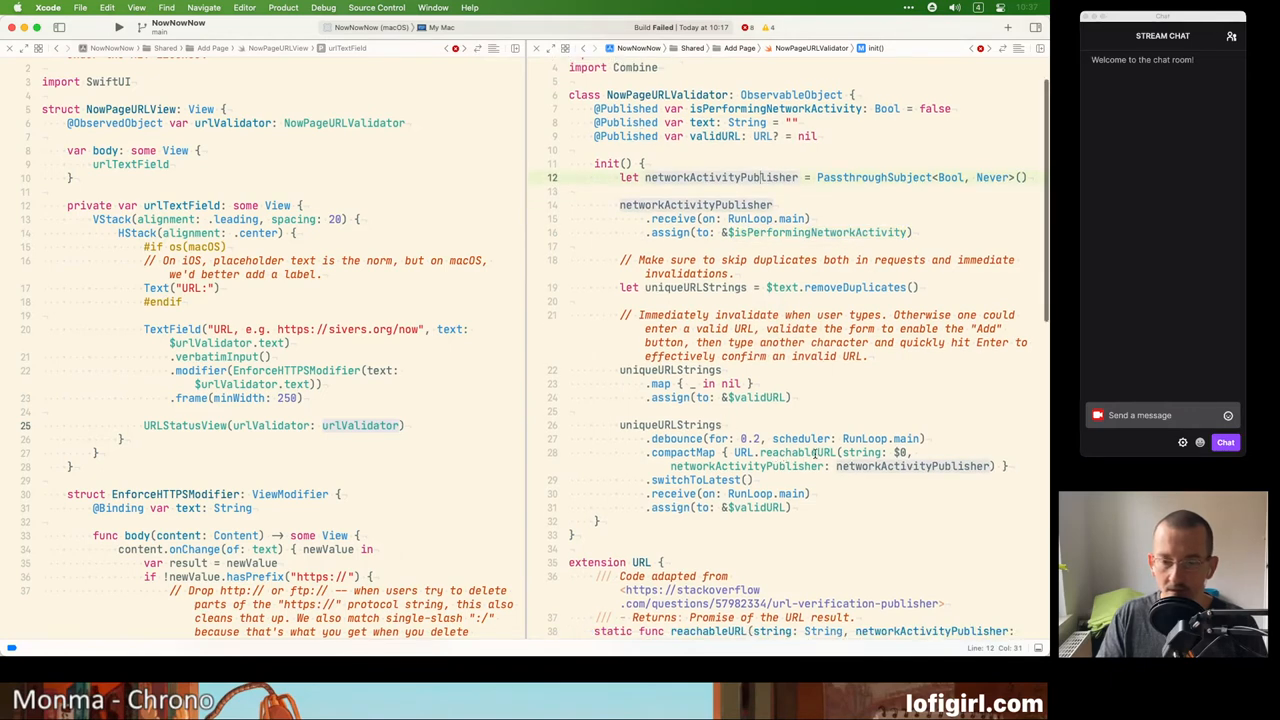
scroll(down, 3)
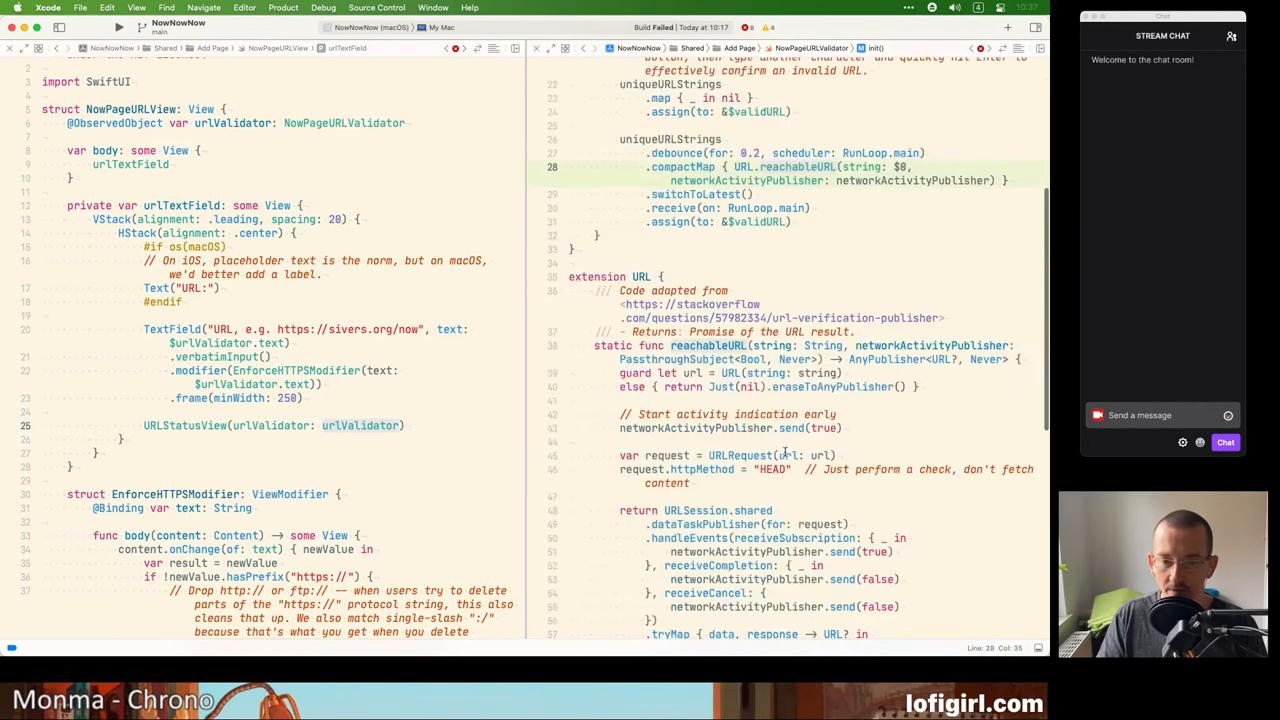
scroll(down, 3)
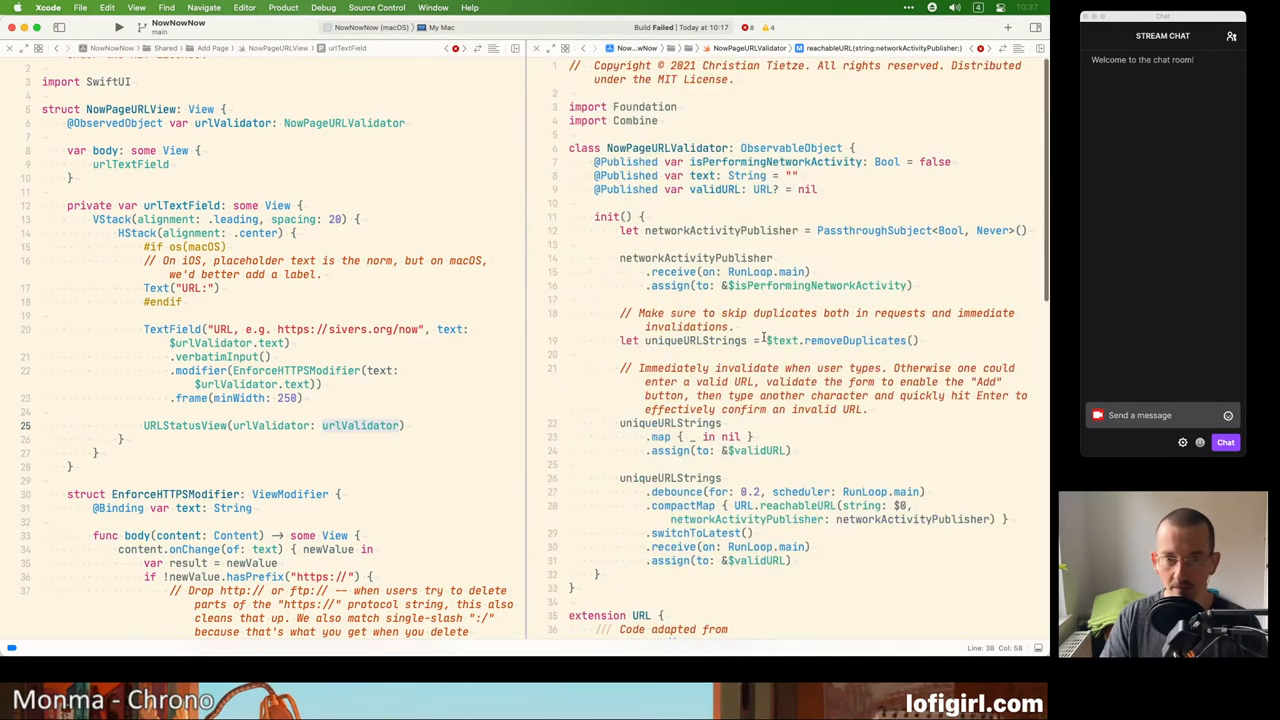
scroll(down, 3)
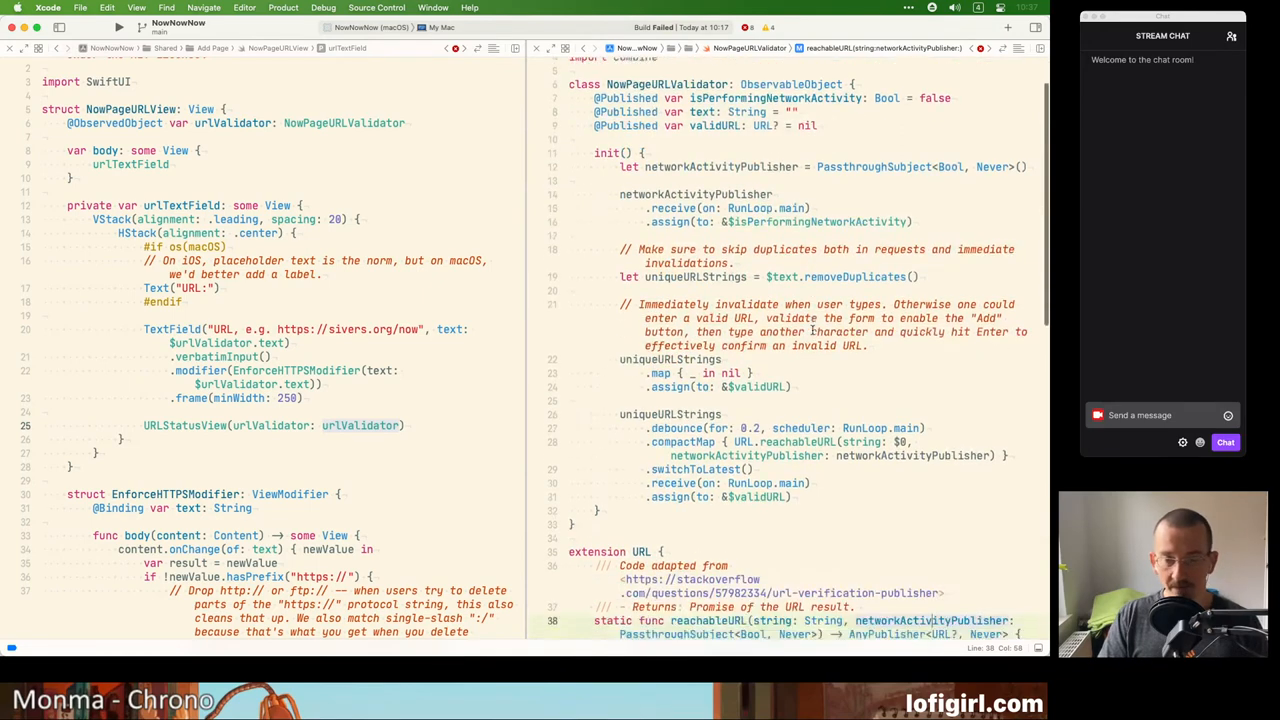
scroll(down, 3)
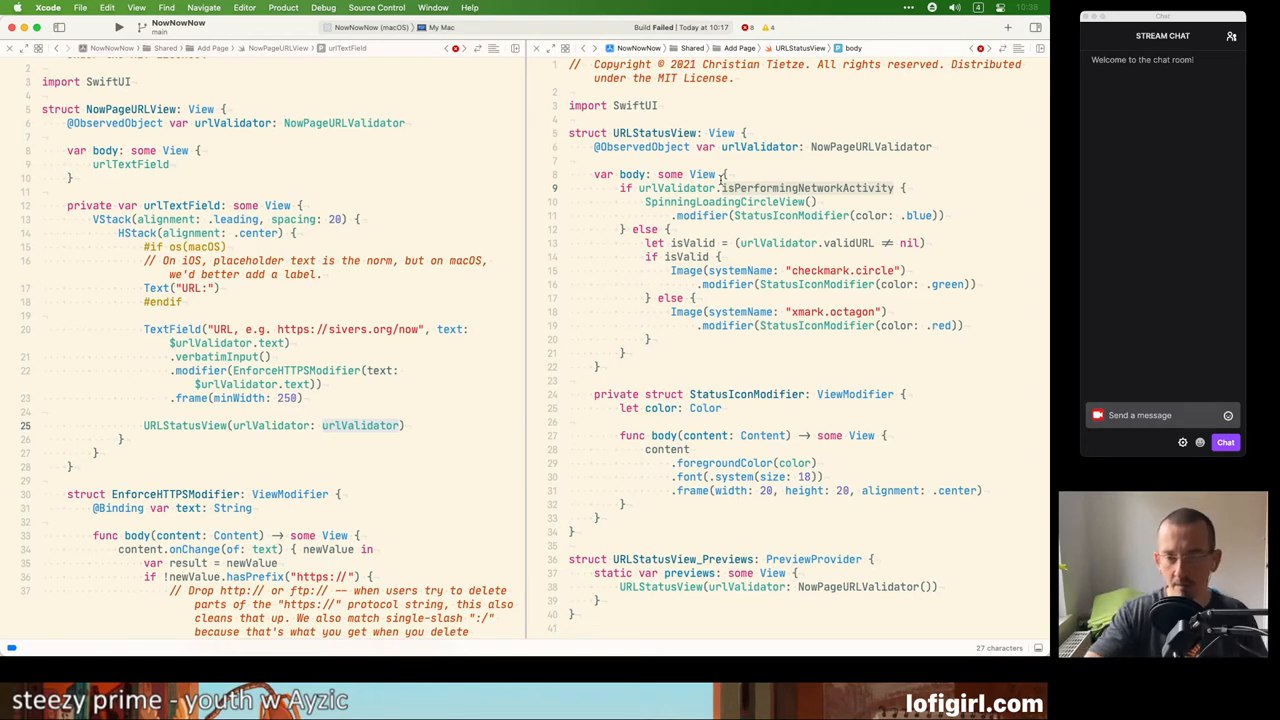
mouse_move(708, 148)
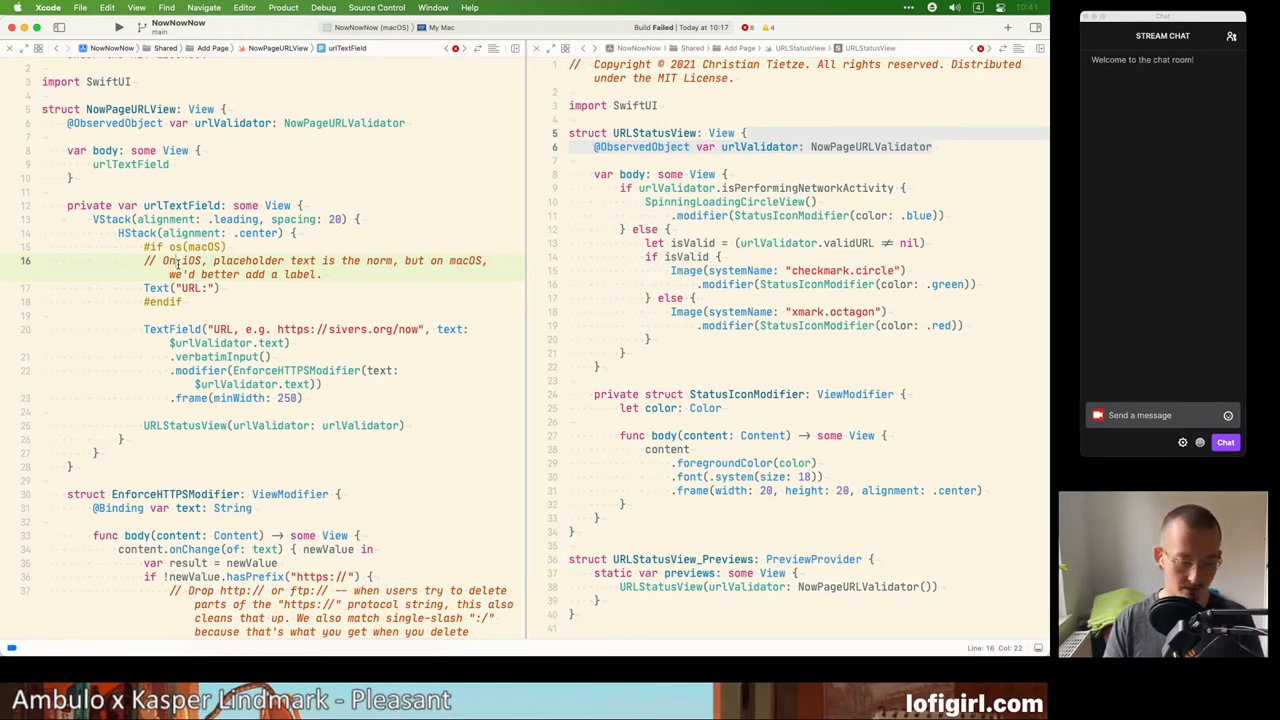
- Show the build issues and view the log for the 'Build input file cannot be found' error
click(38, 48)
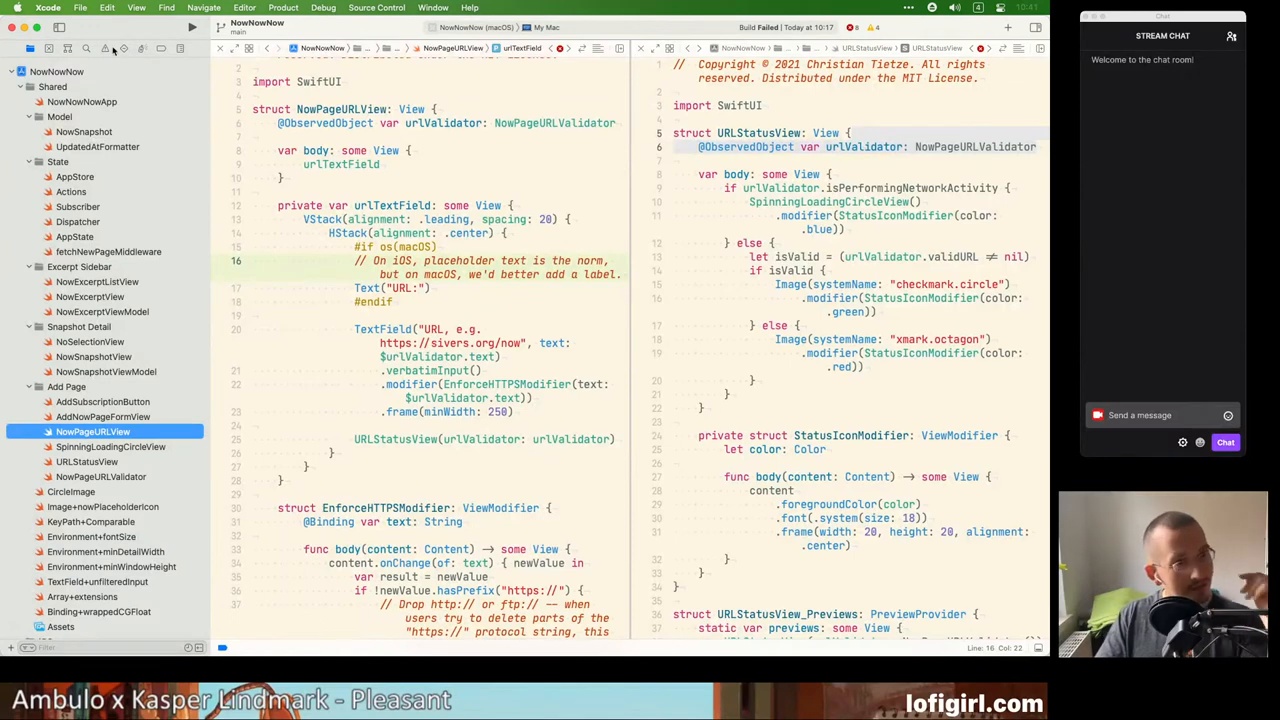
click(104, 50)
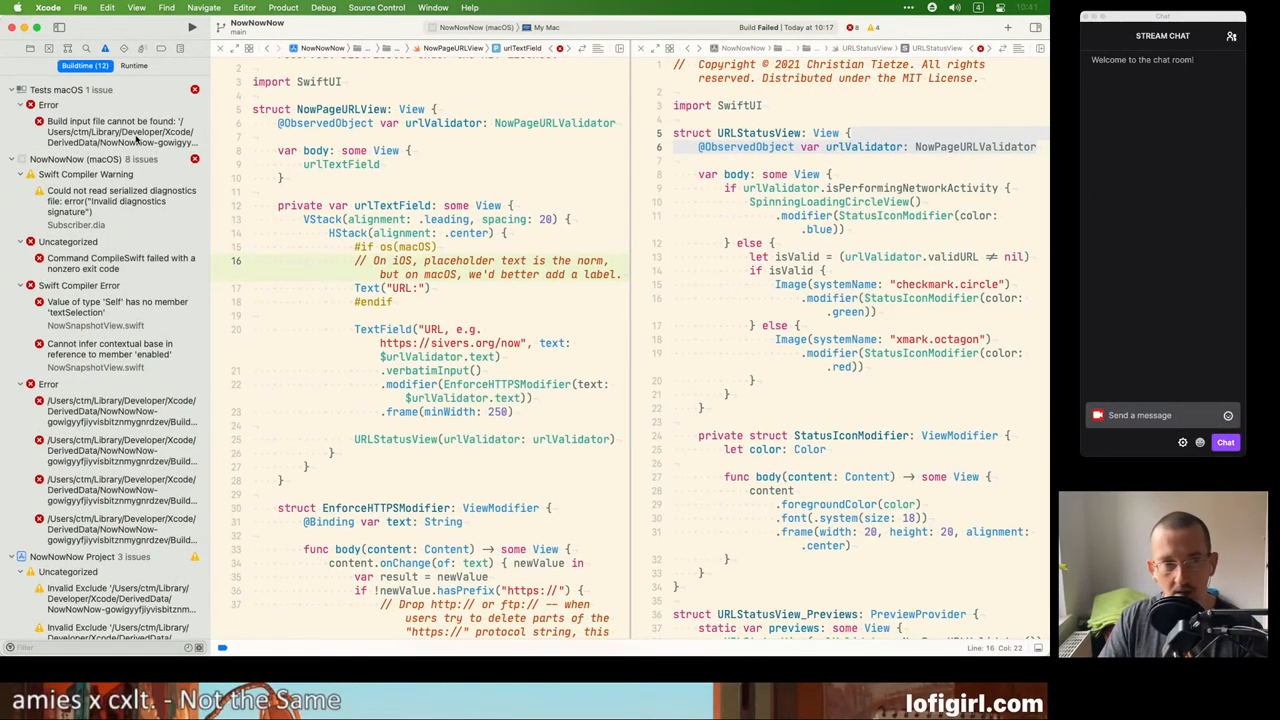
click(32, 50)
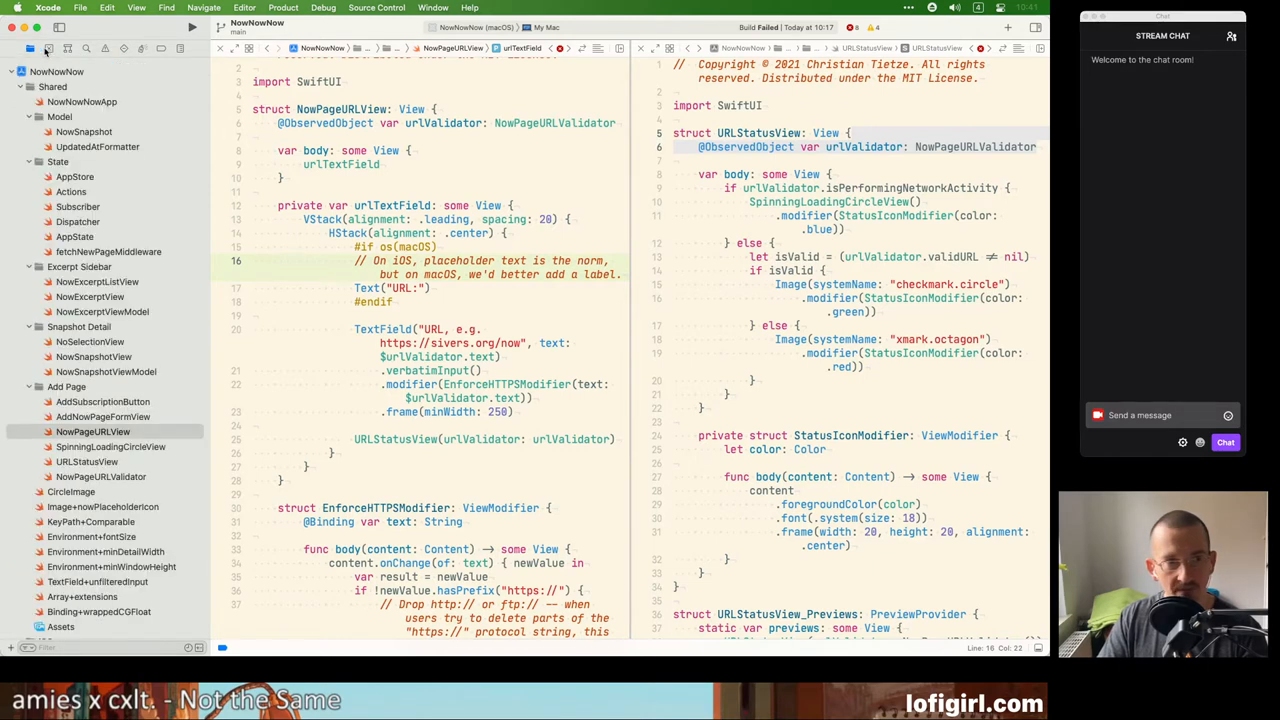
mouse_move(158, 370)
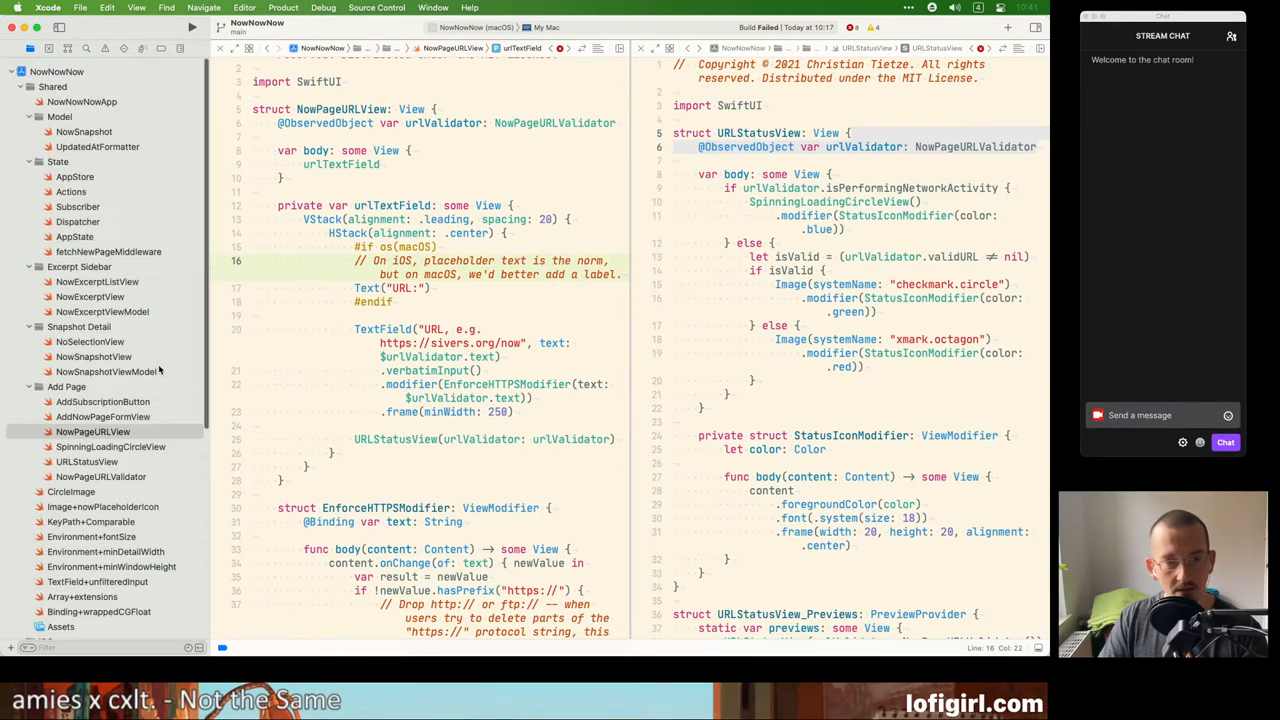
scroll(down, 3)
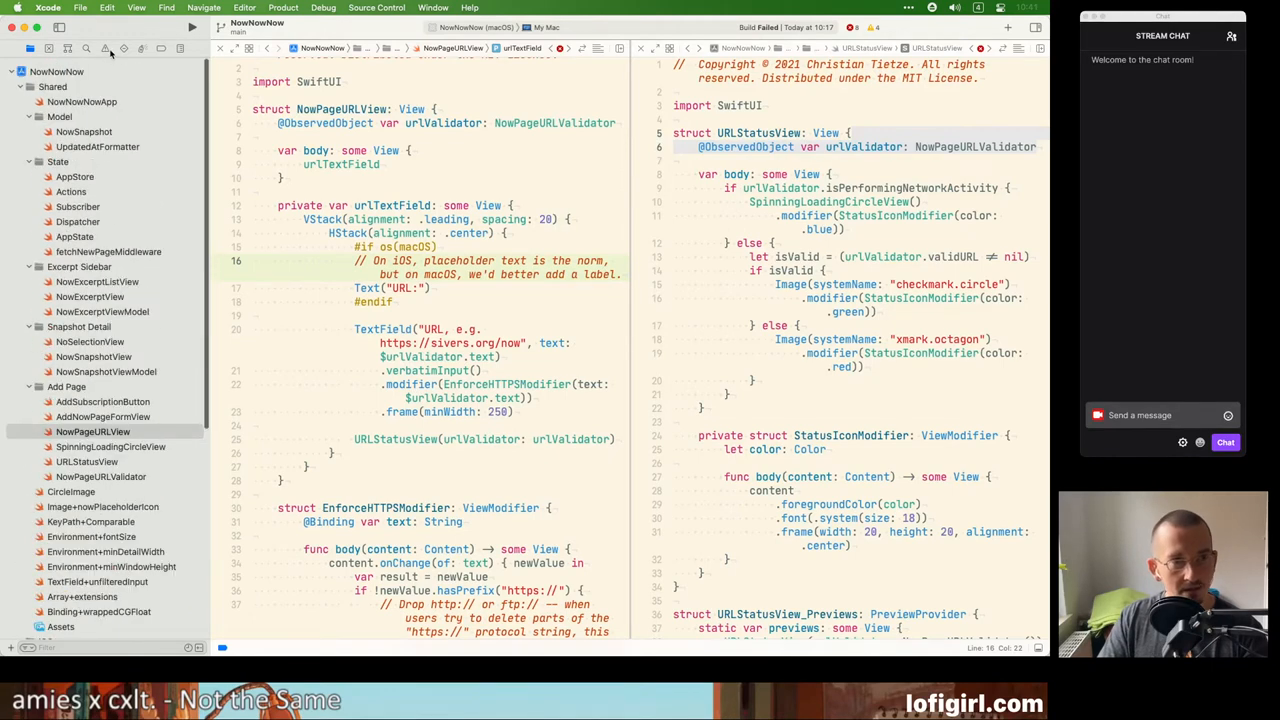
click(104, 48)
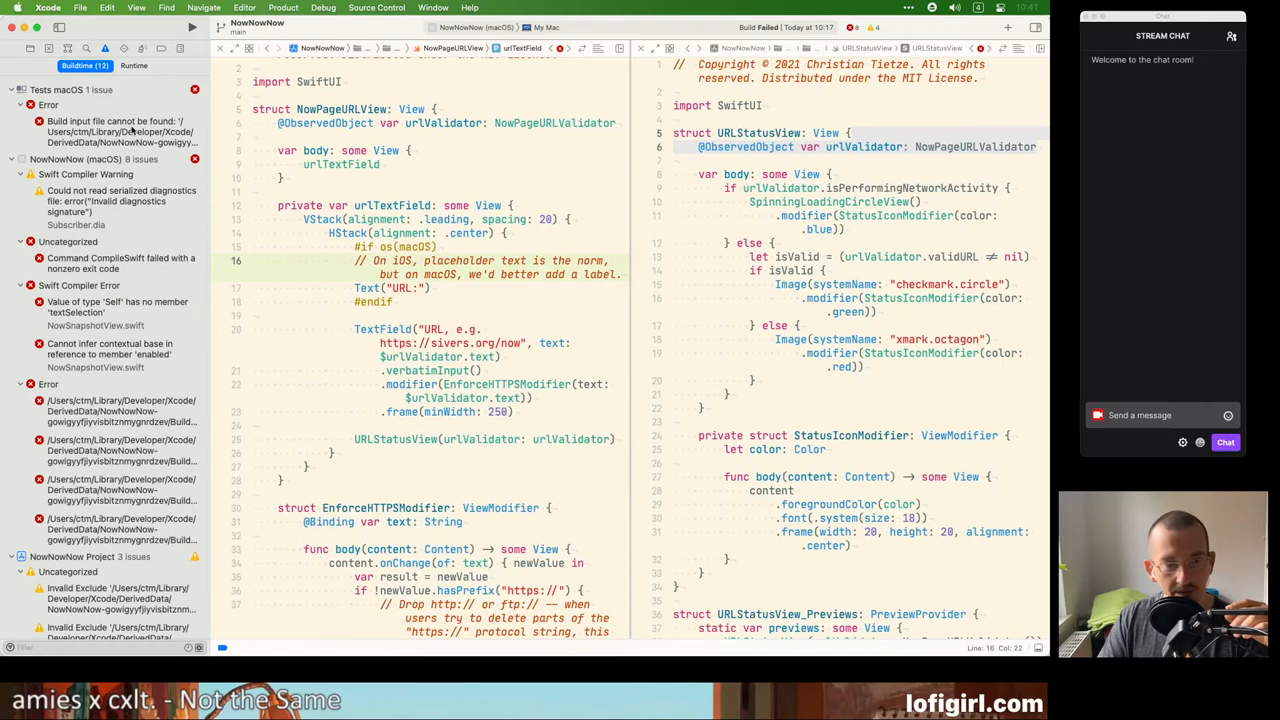
click(112, 128)
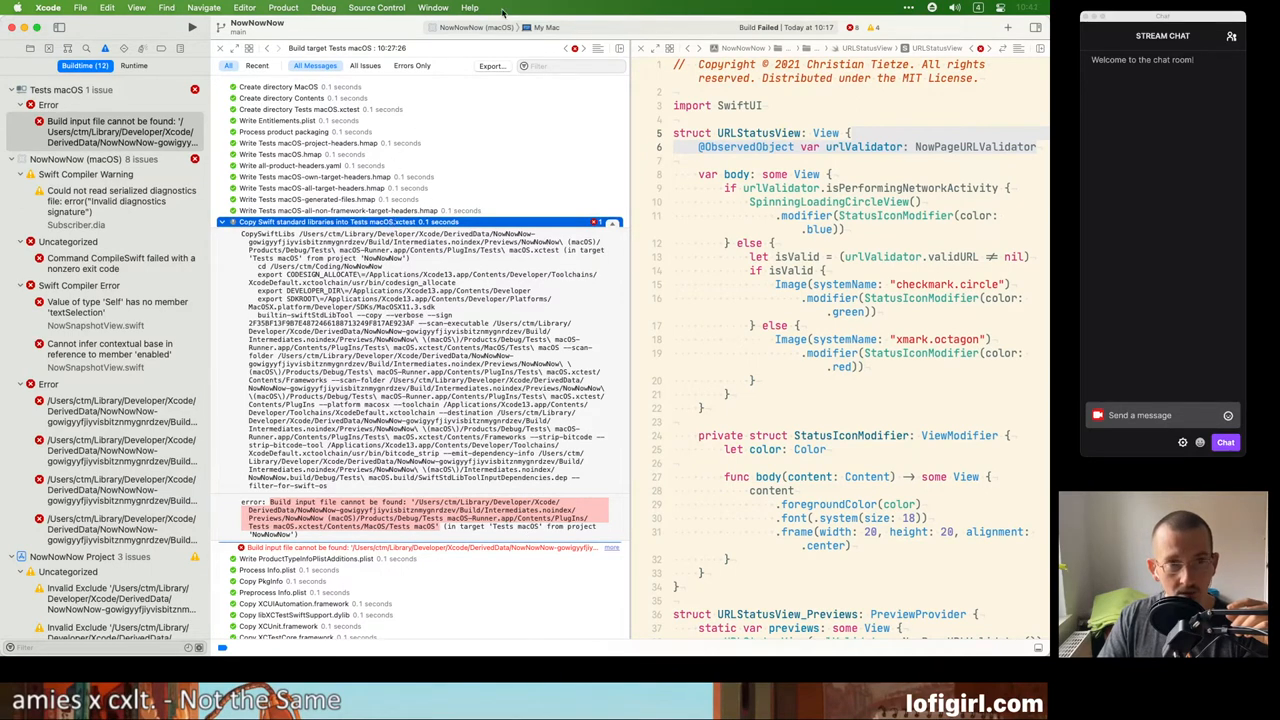
- Inspect the scheme's Build targets showing Tests macOS depending on NowNowNow (macOS), then dismiss the sheet
click(496, 24)
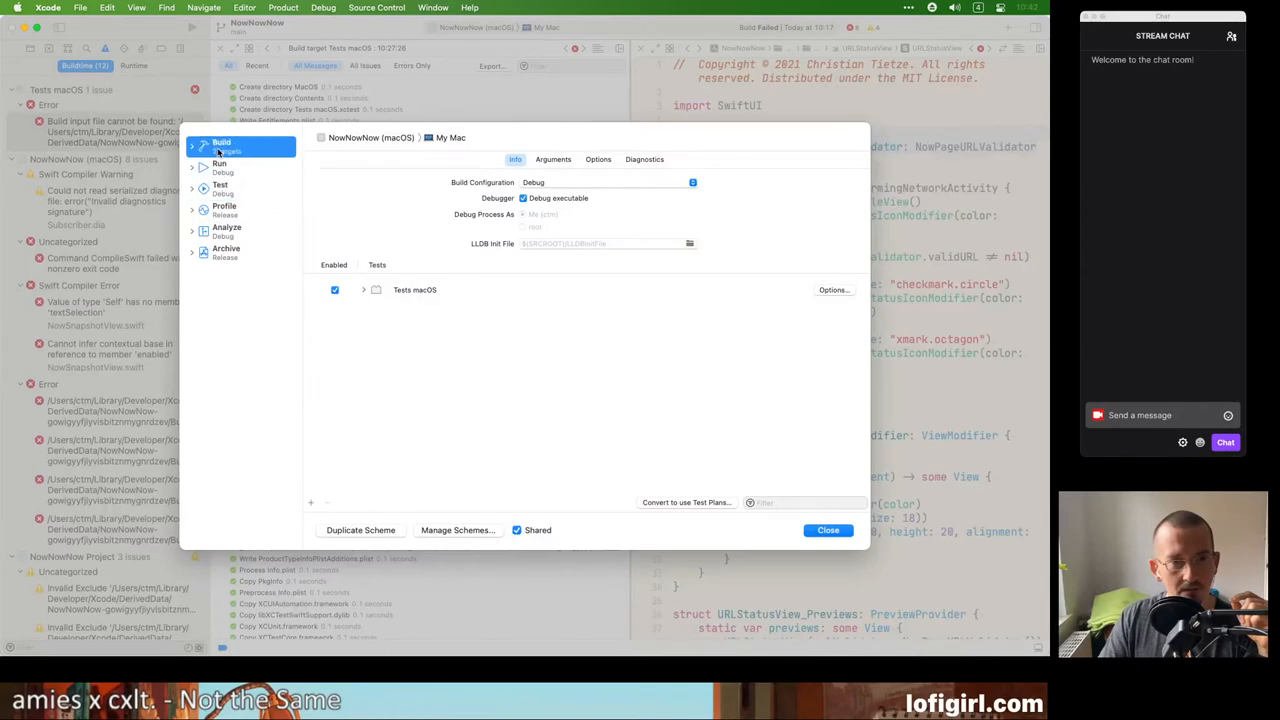
click(222, 148)
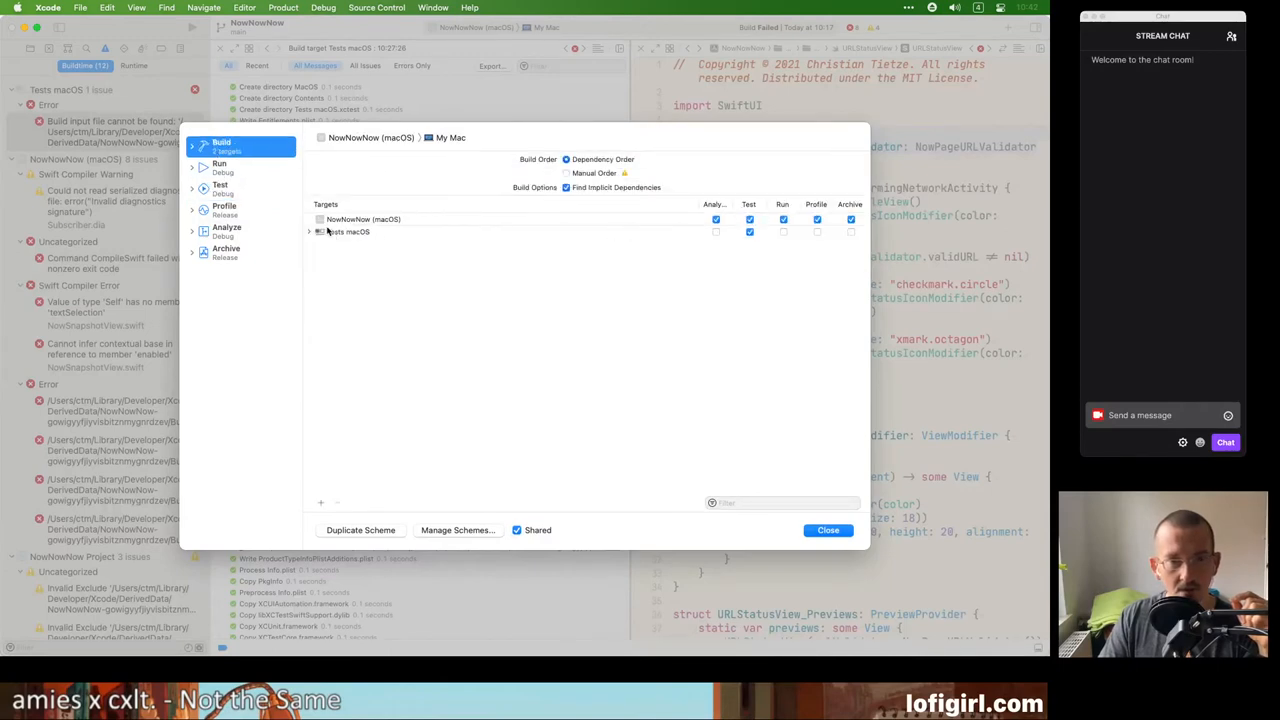
click(310, 232)
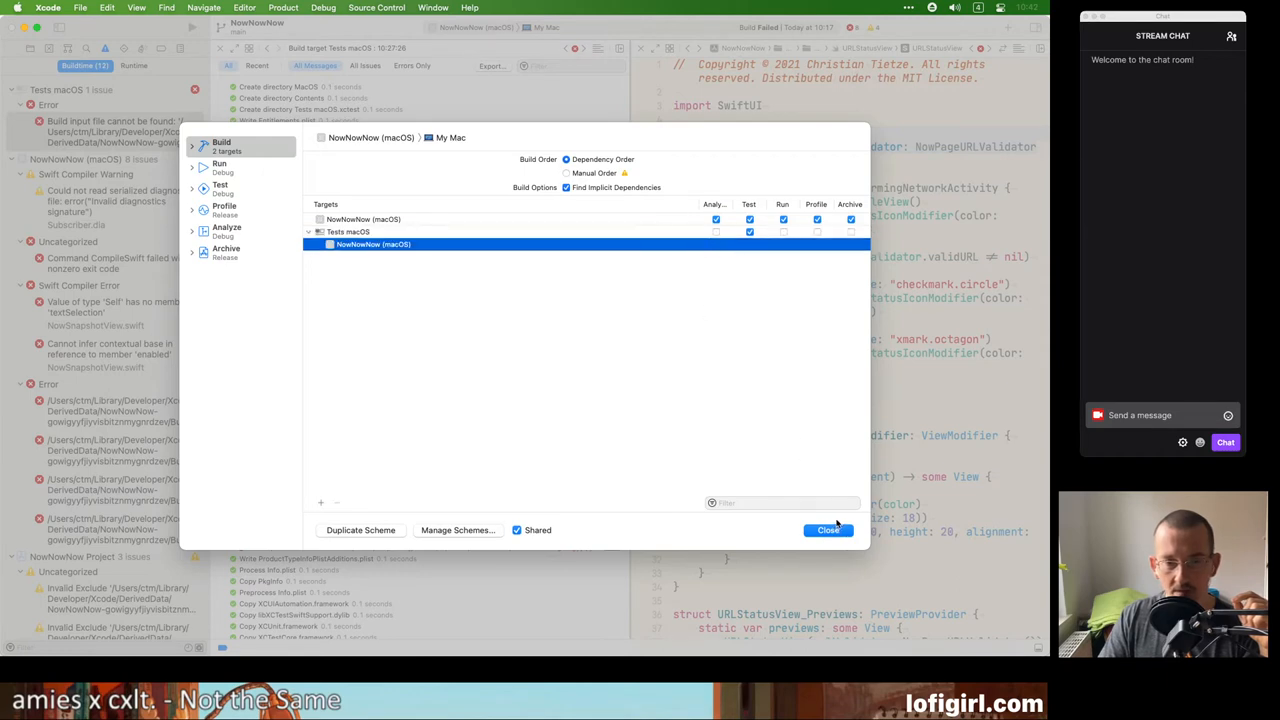
click(828, 530)
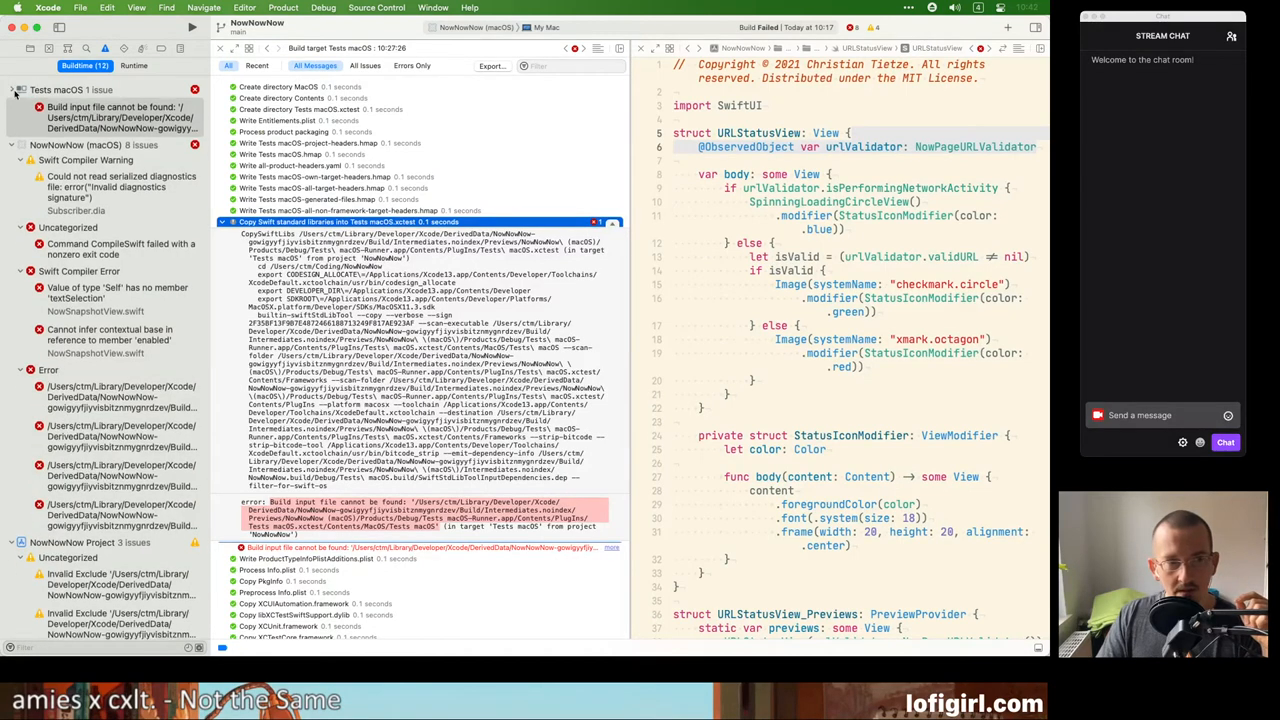
- Follow the diagnostics warning and CompileSwift failure to the 'textSelection' error in NowSnapshotView.swift
click(14, 90)
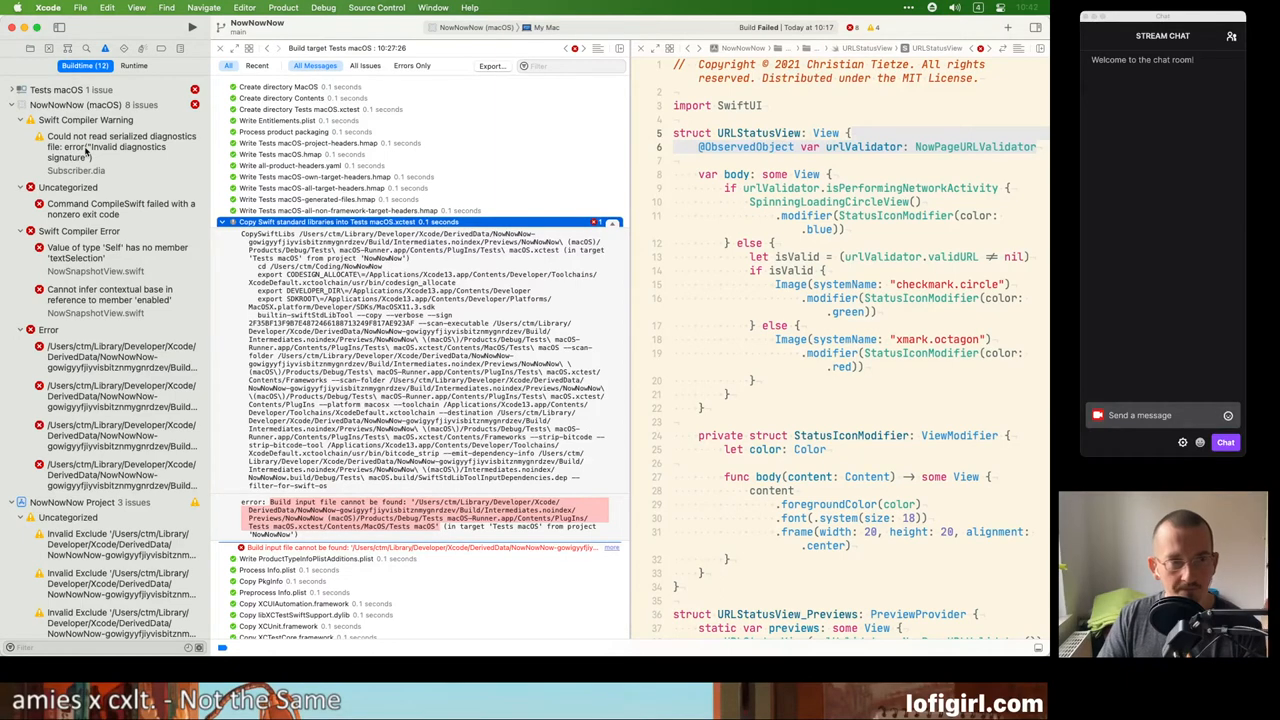
click(110, 148)
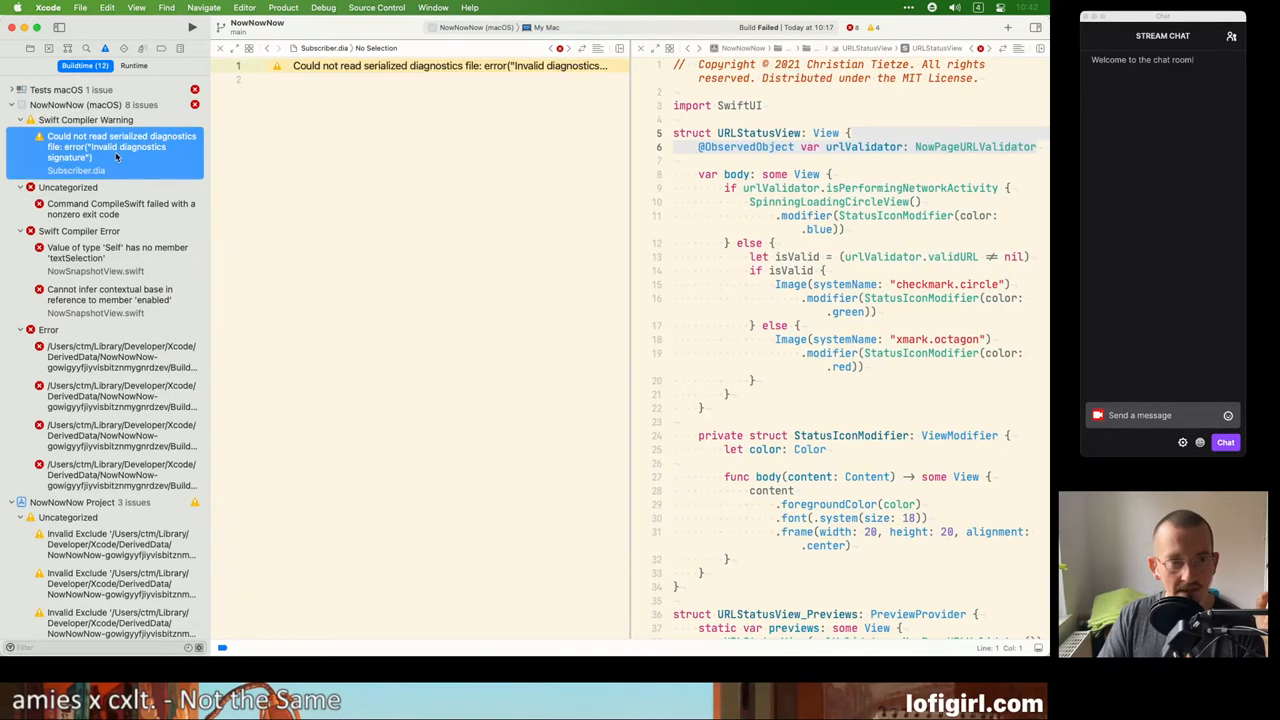
click(120, 208)
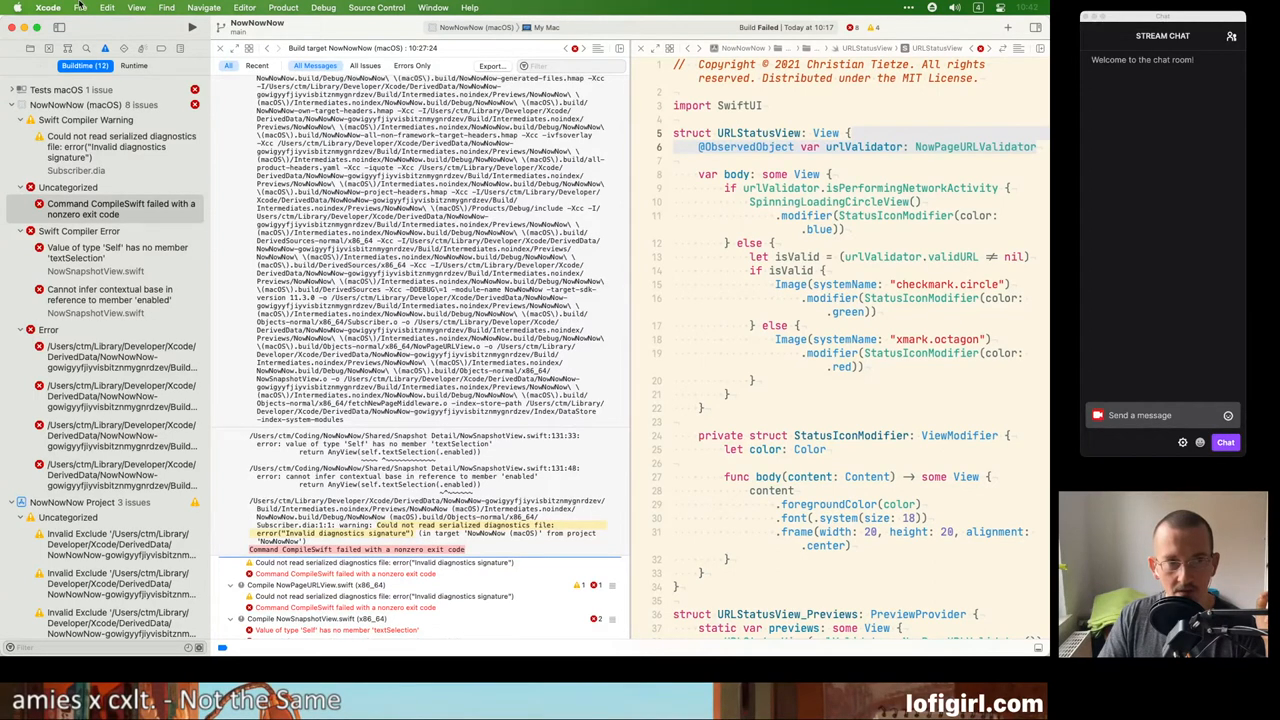
click(120, 208)
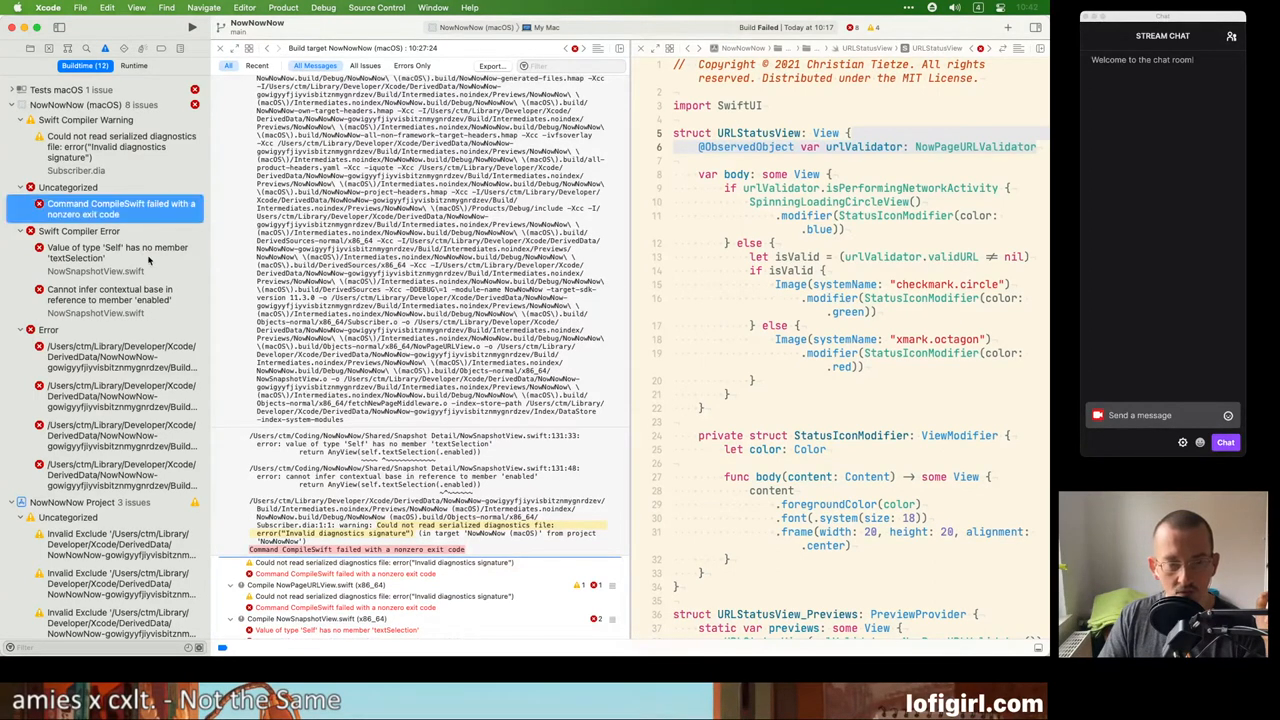
click(112, 252)
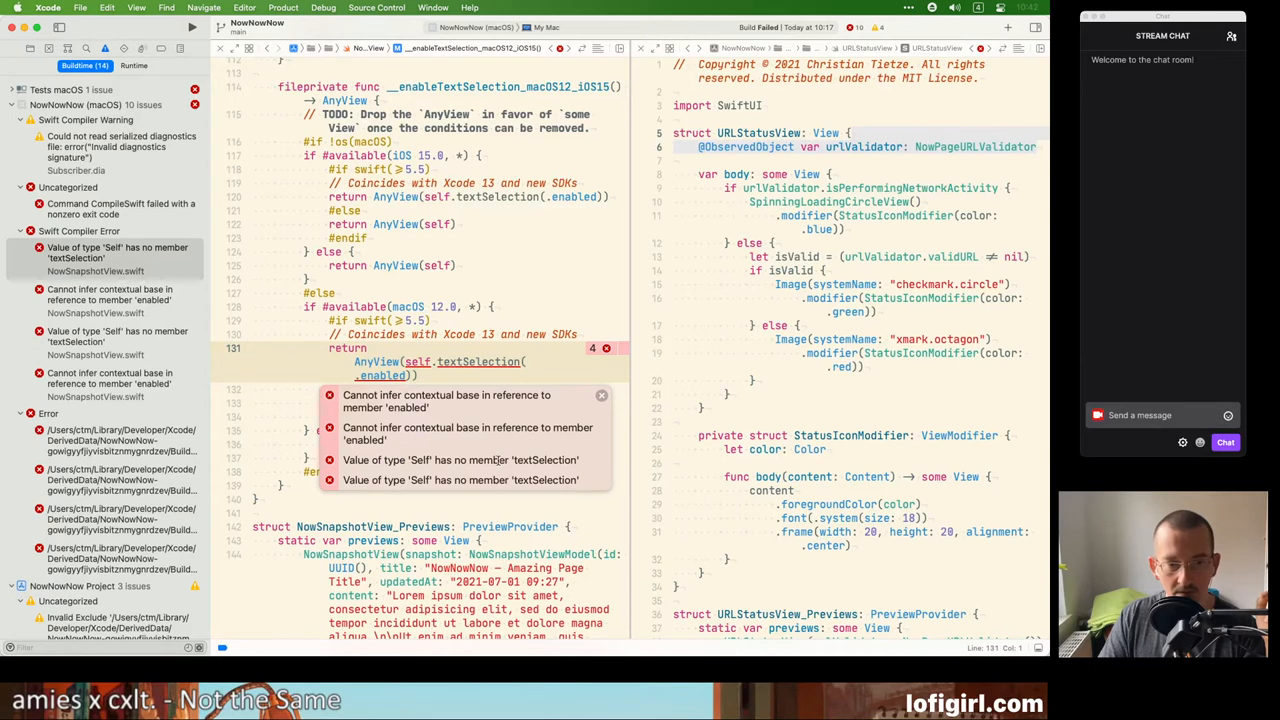
mouse_move(456, 348)
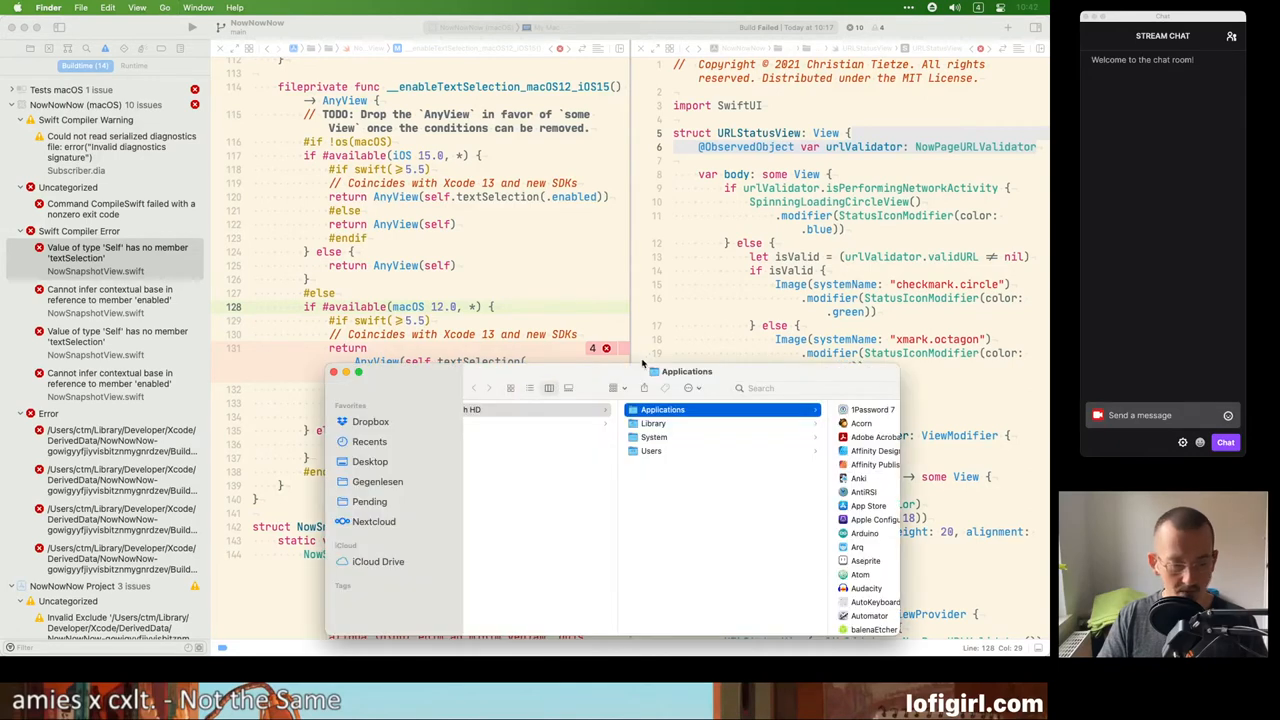
- Dismiss the Finder Applications window so Xcode's build log shows again
click(578, 580)
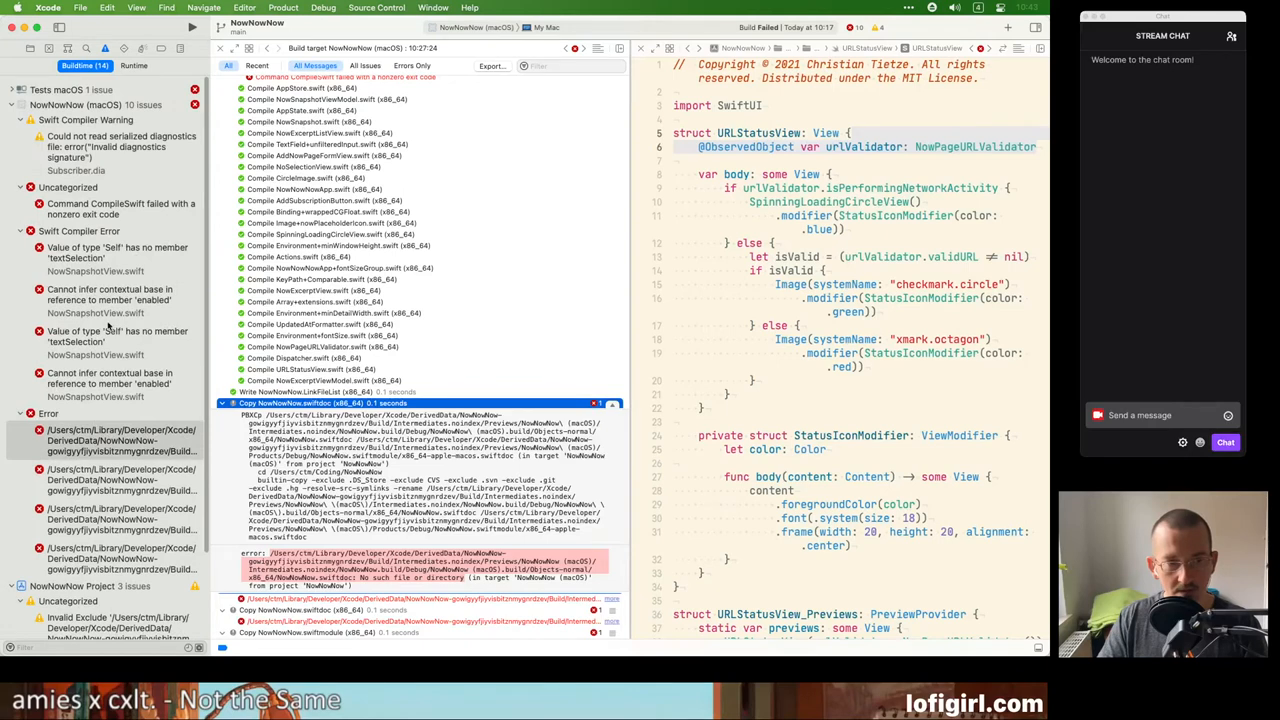
- Build NowNowNow (iOS) for iPhone 13 and expand Kanna's Invalid Exclude warning in the Resolve Packages log
click(250, 28)
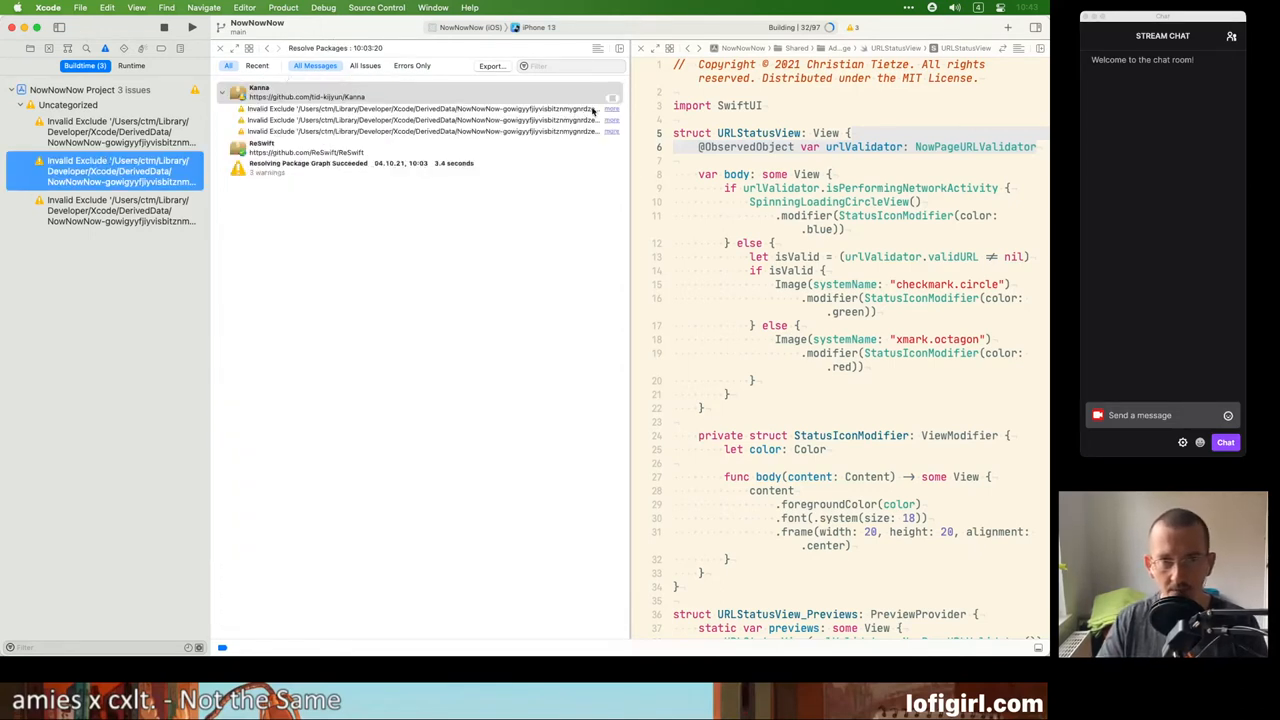
click(410, 110)
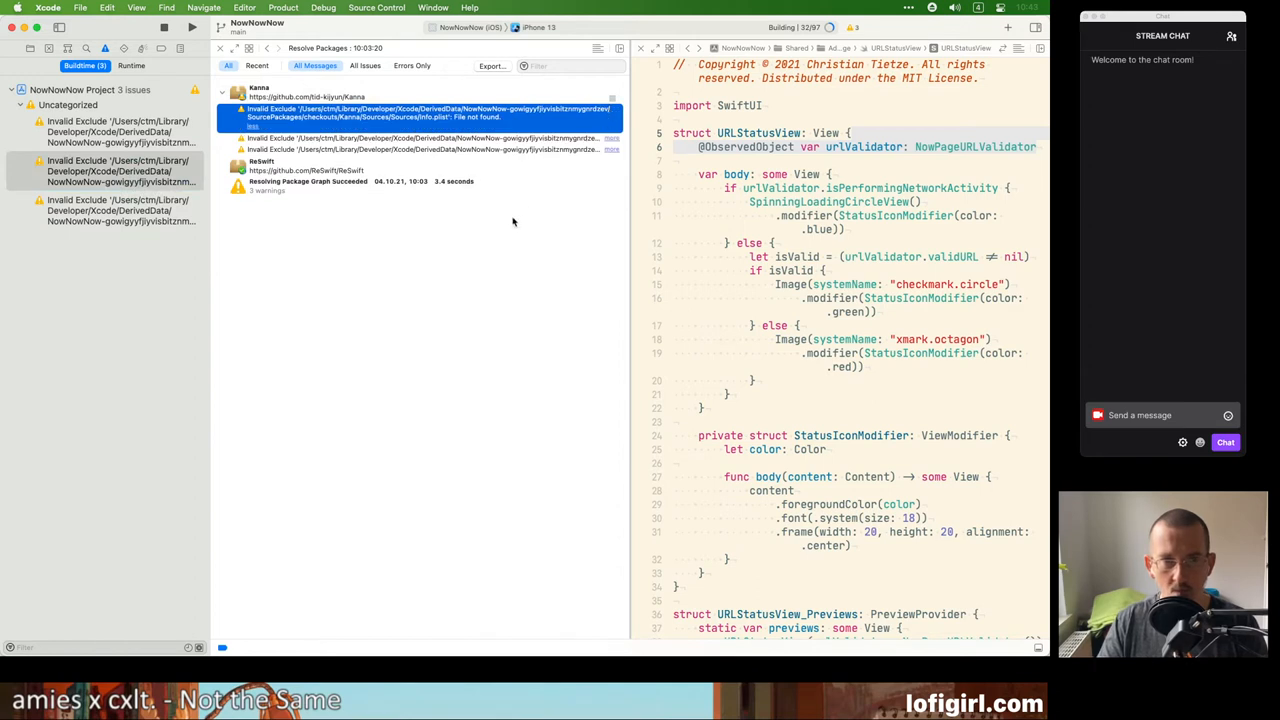
mouse_move(536, 104)
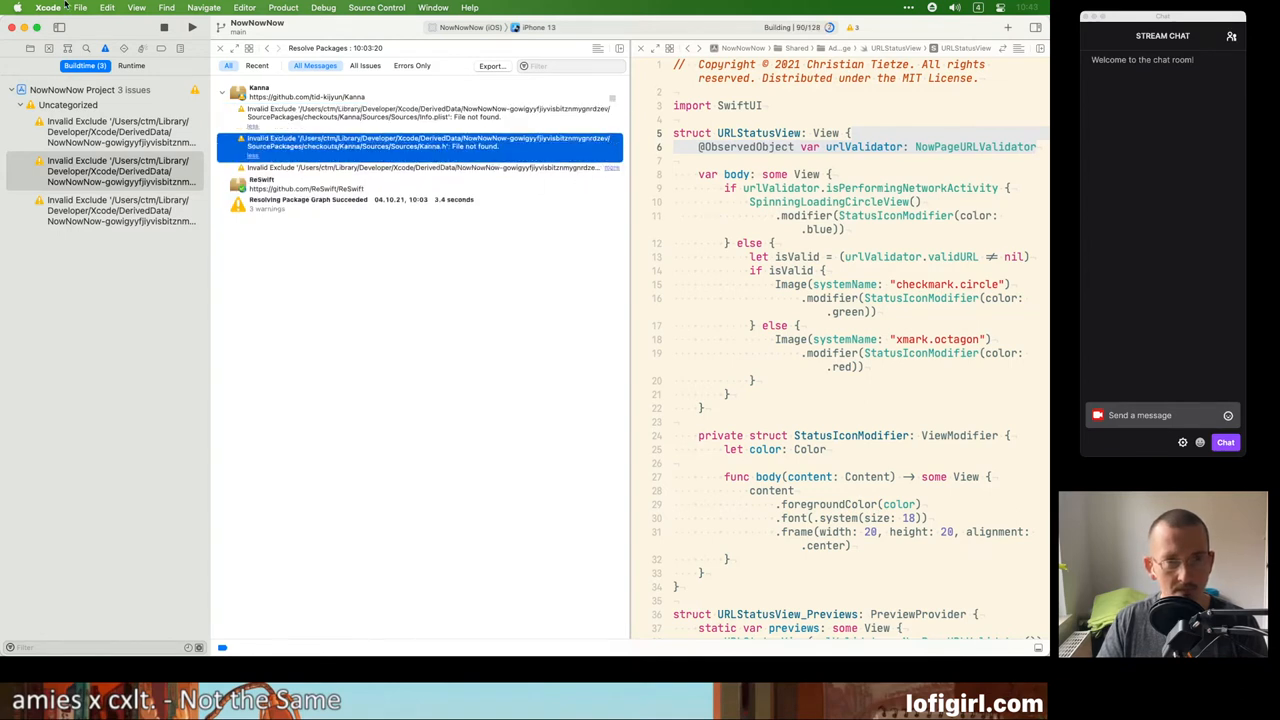
click(100, 8)
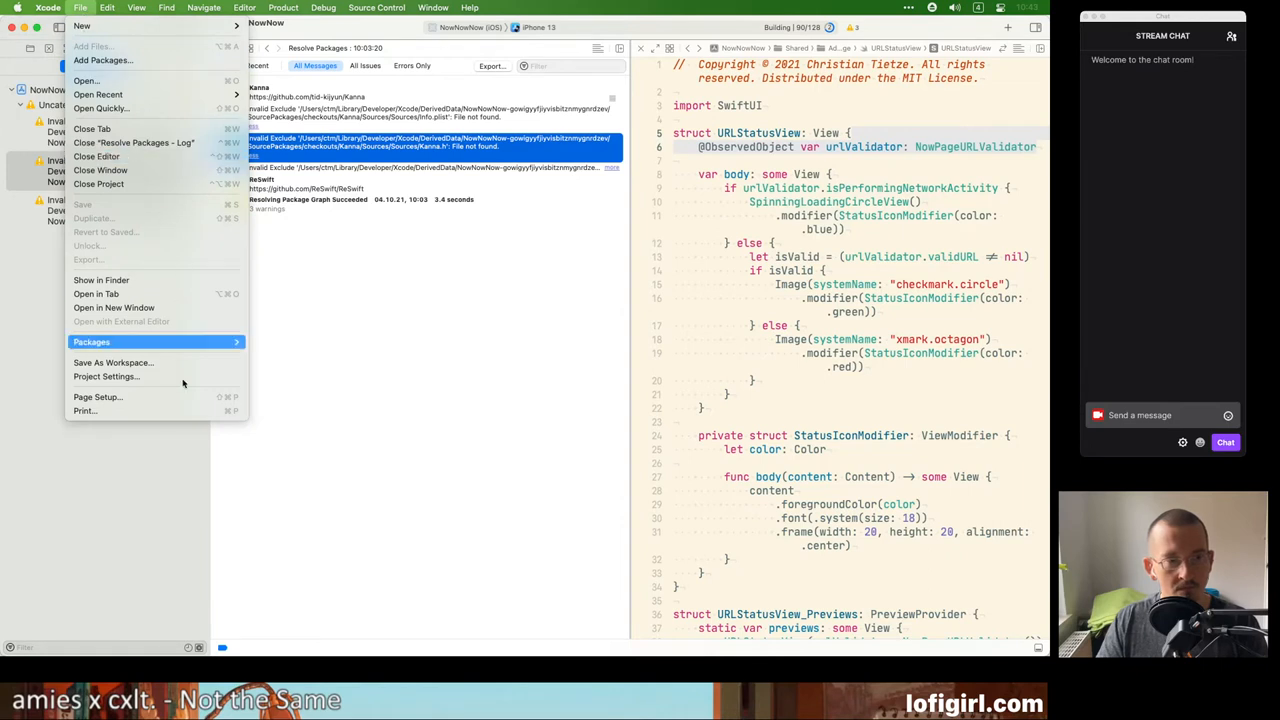
mouse_move(92, 342)
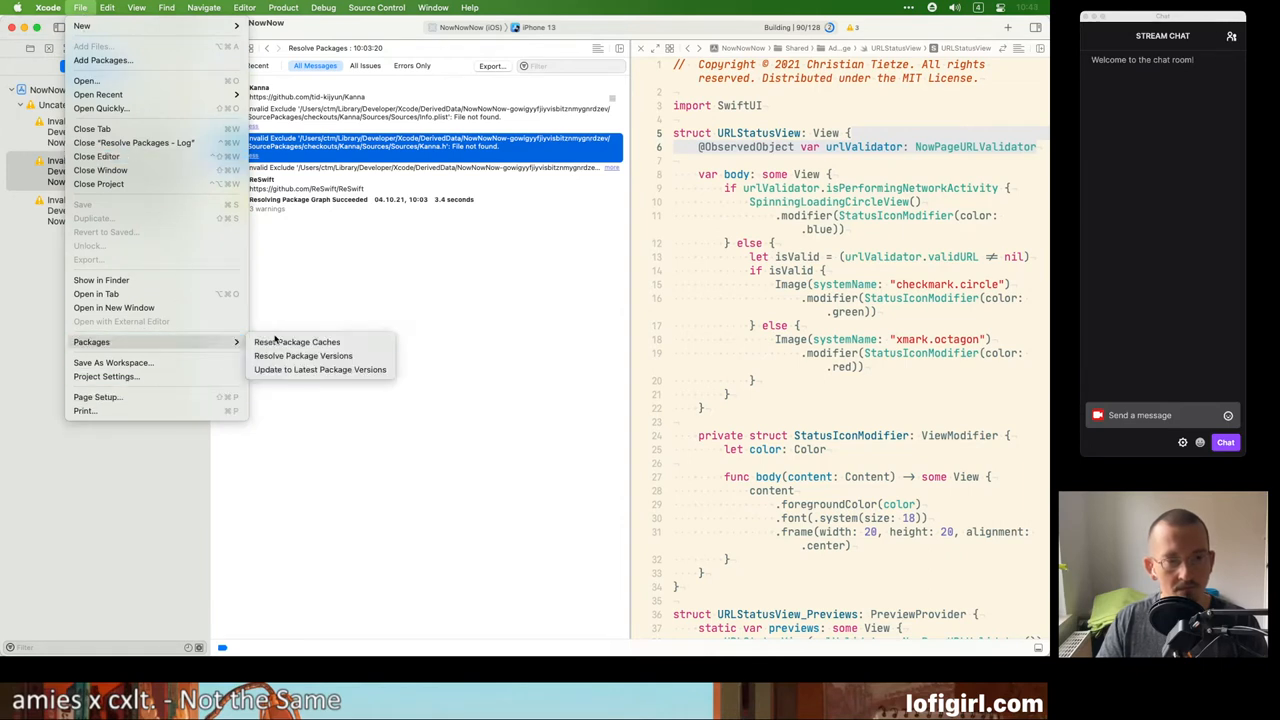
mouse_move(278, 396)
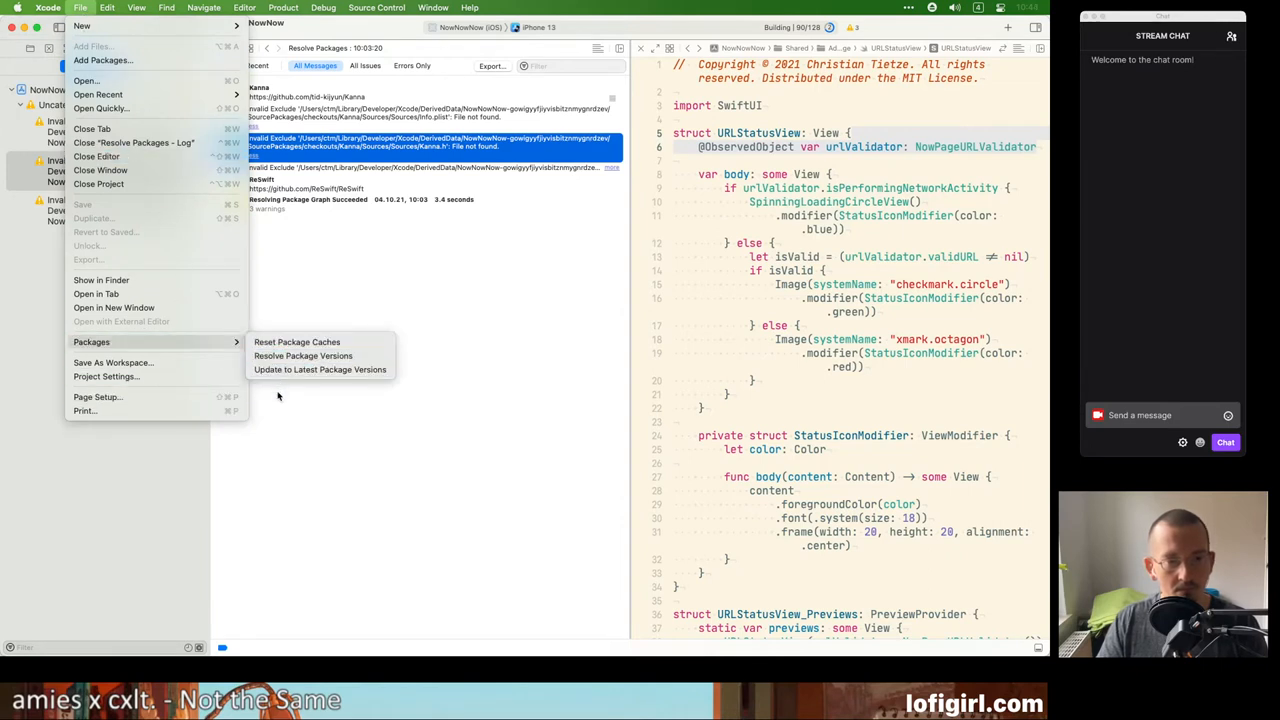
key(Escape)
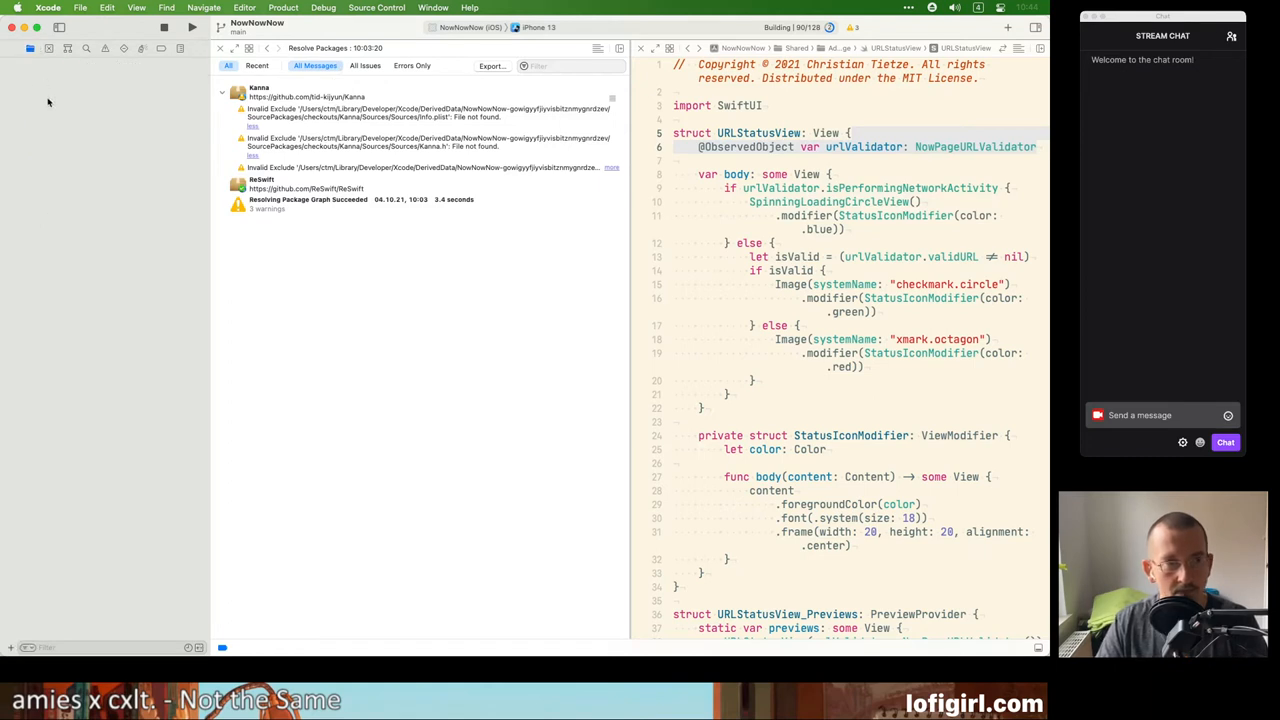
- View the iOS target's General settings listing Kanna and ReSwift frameworks and select the Kanna package dependency
click(20, 50)
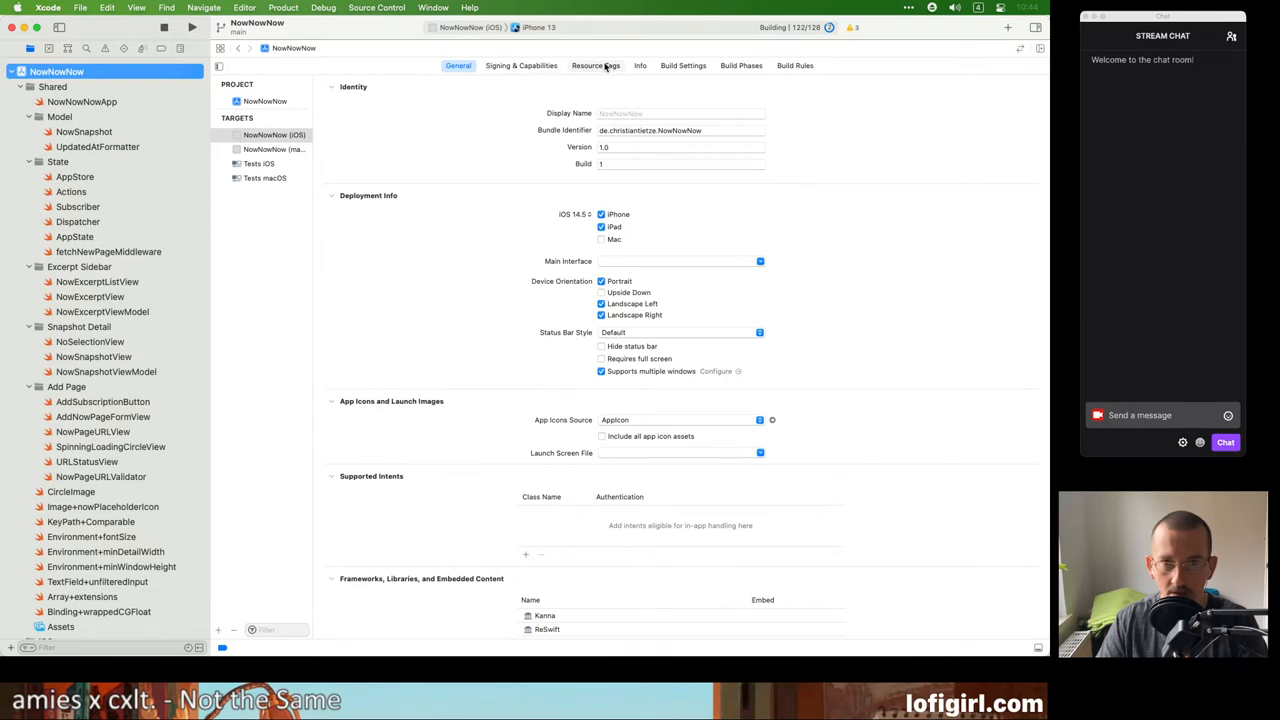
scroll(down, 3)
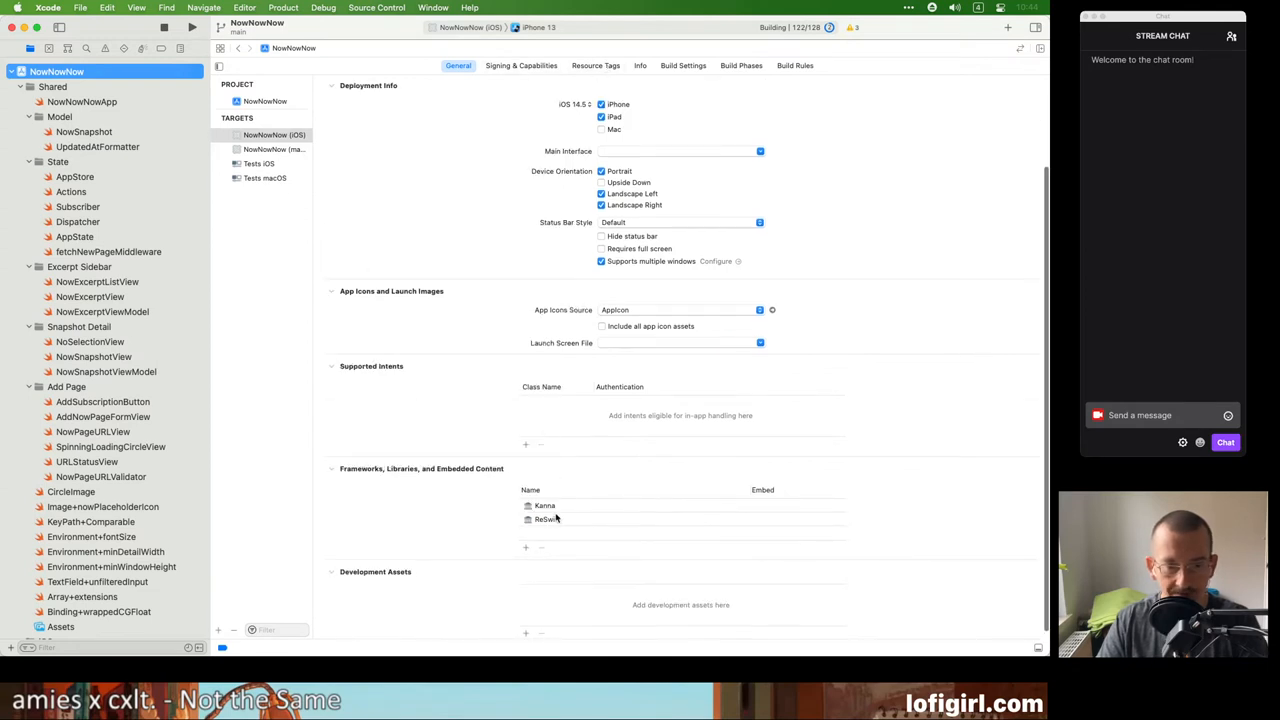
click(544, 504)
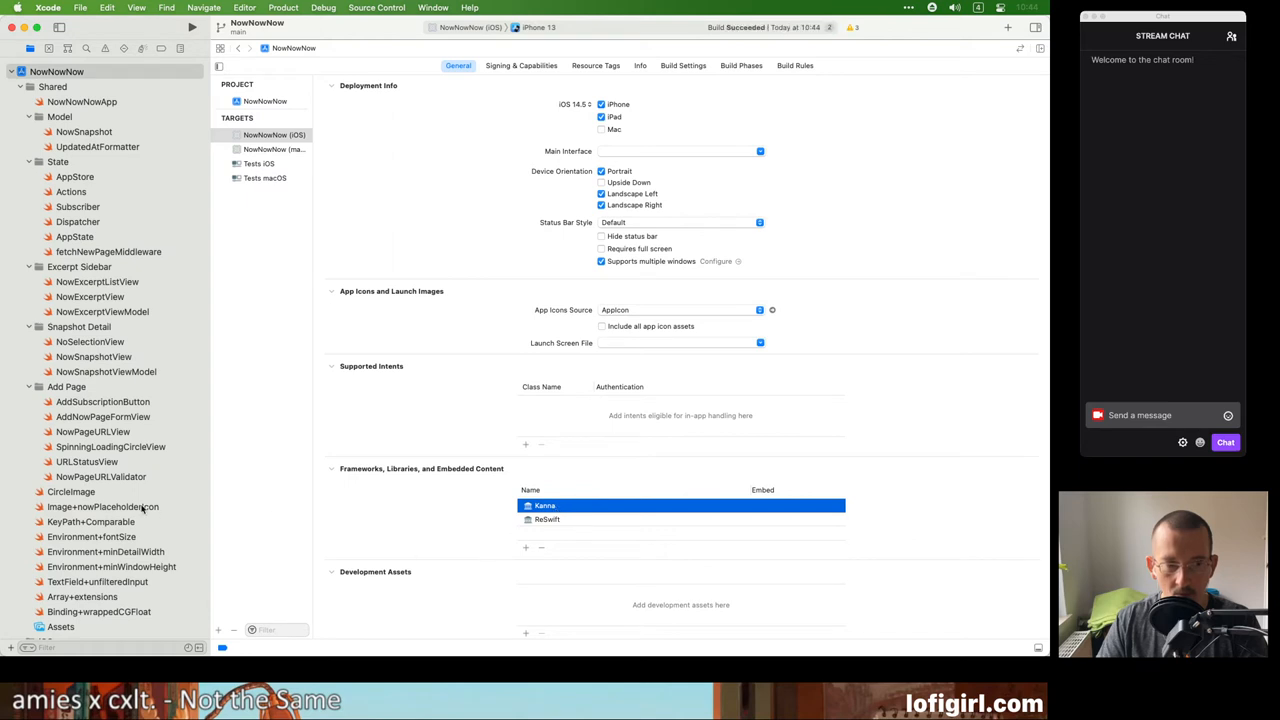
scroll(down, 3)
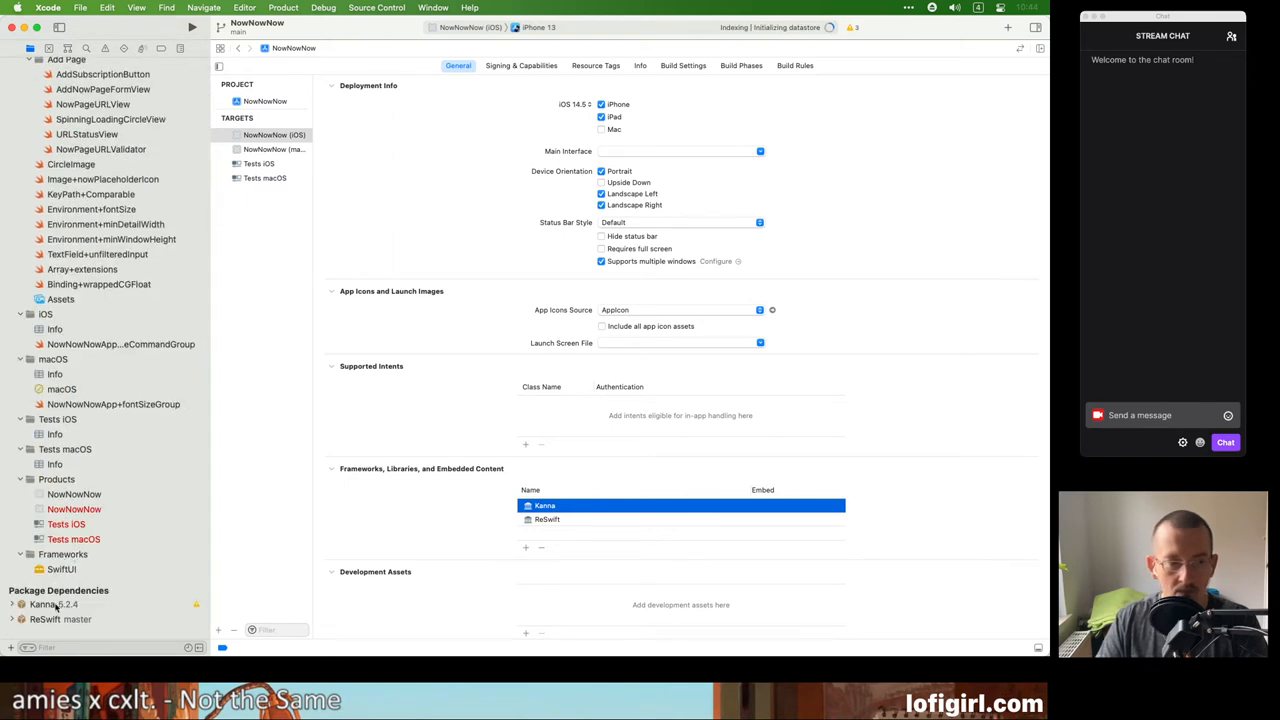
click(50, 606)
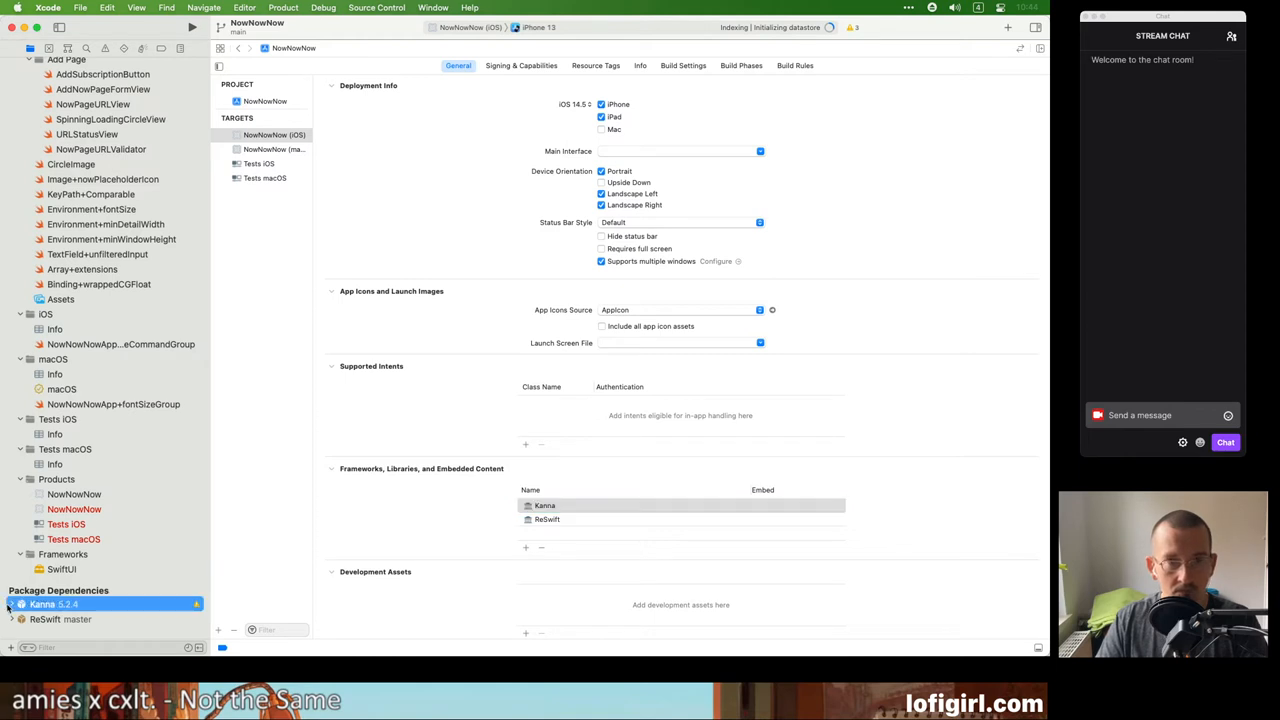
click(42, 612)
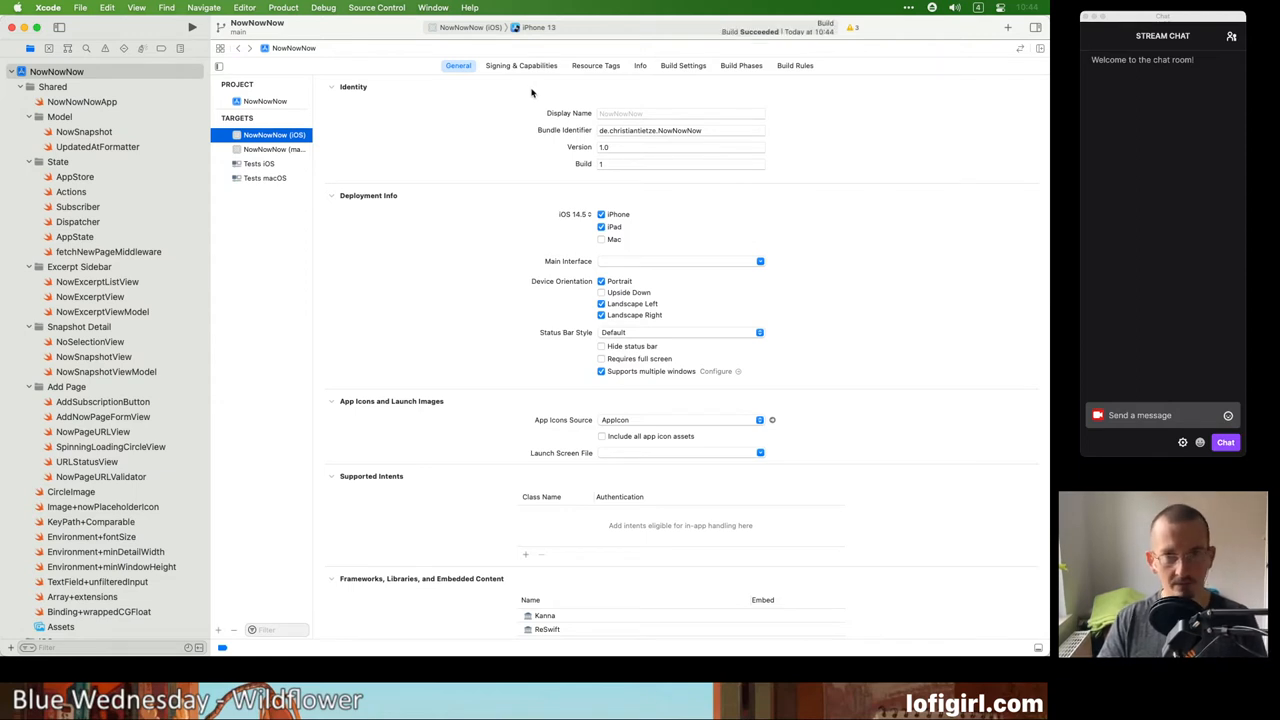
- Run NowNowNow (iOS) on the iPhone 13 simulator while the Resolve Packages log shows
click(186, 28)
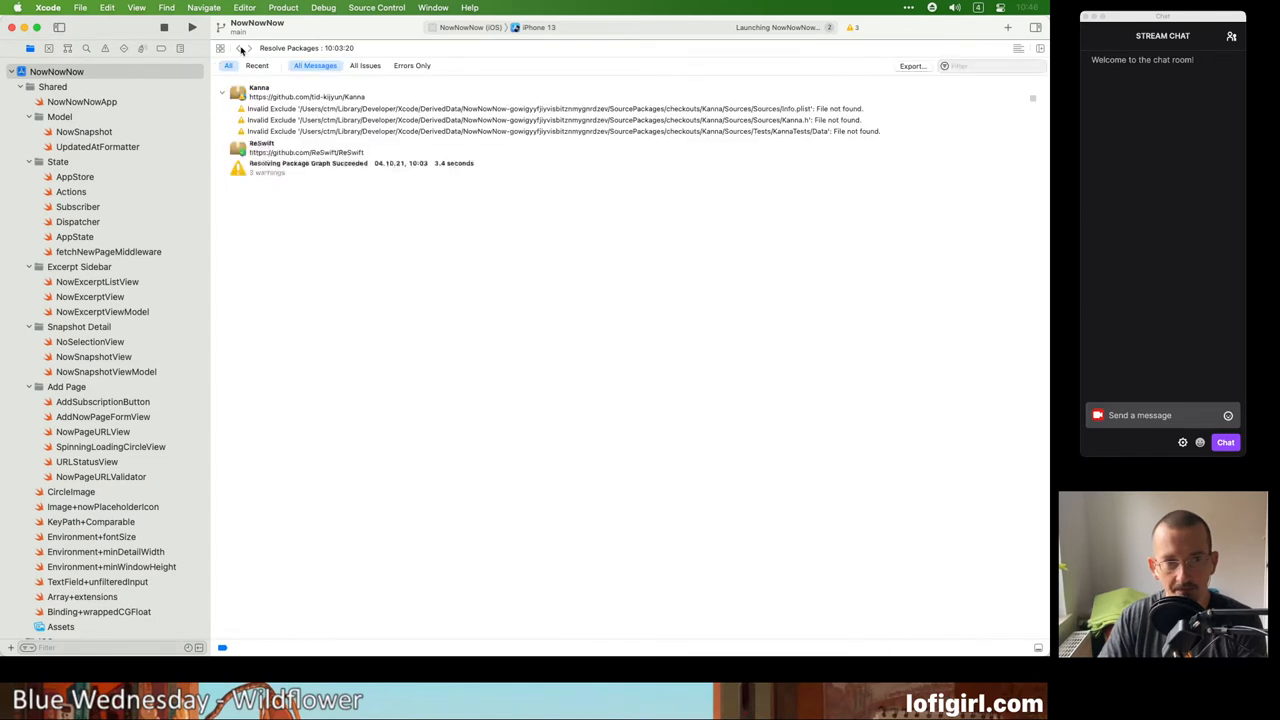
click(240, 48)
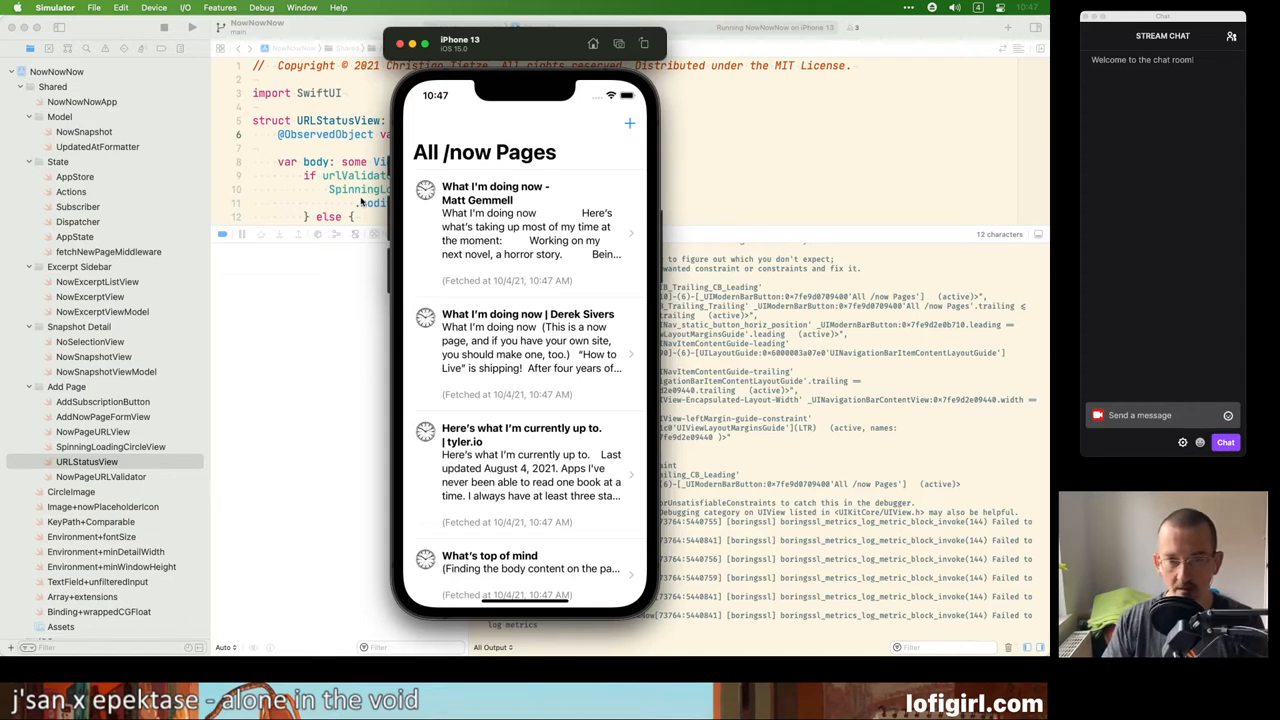
- Scroll through the All /now Pages list in the simulator before adding a subscription
scroll(down, 3)
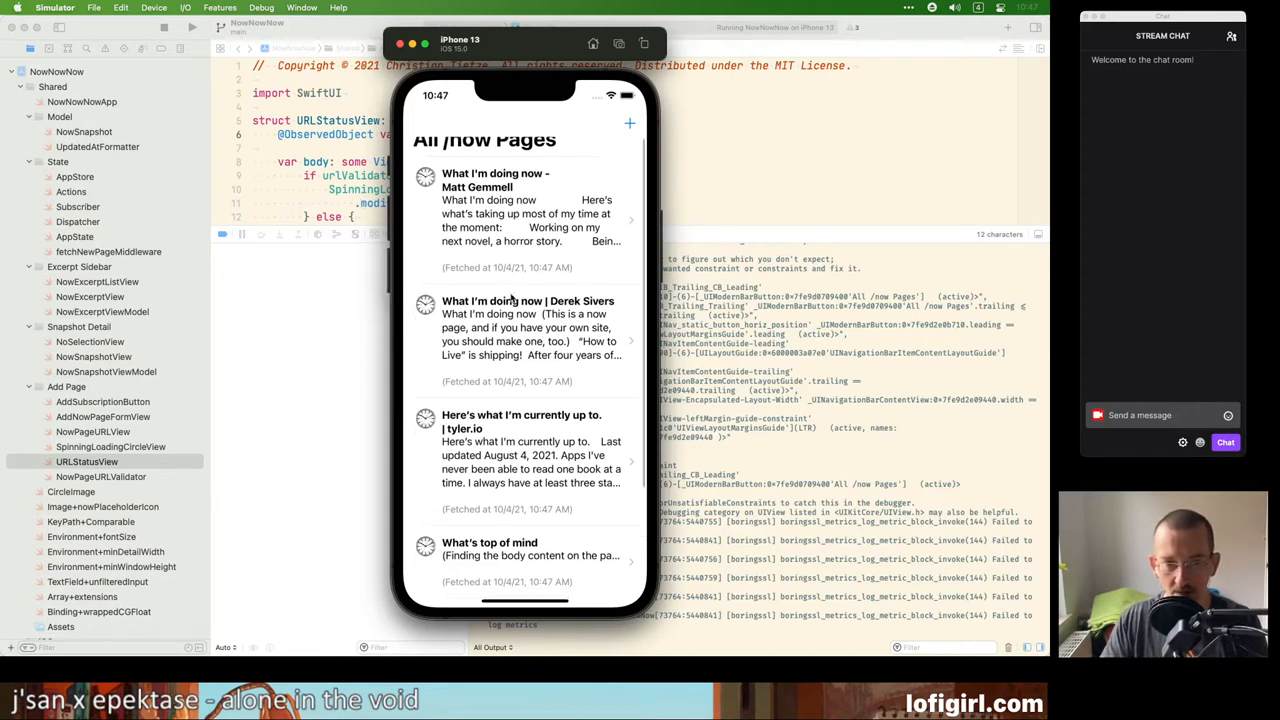
scroll(down, 3)
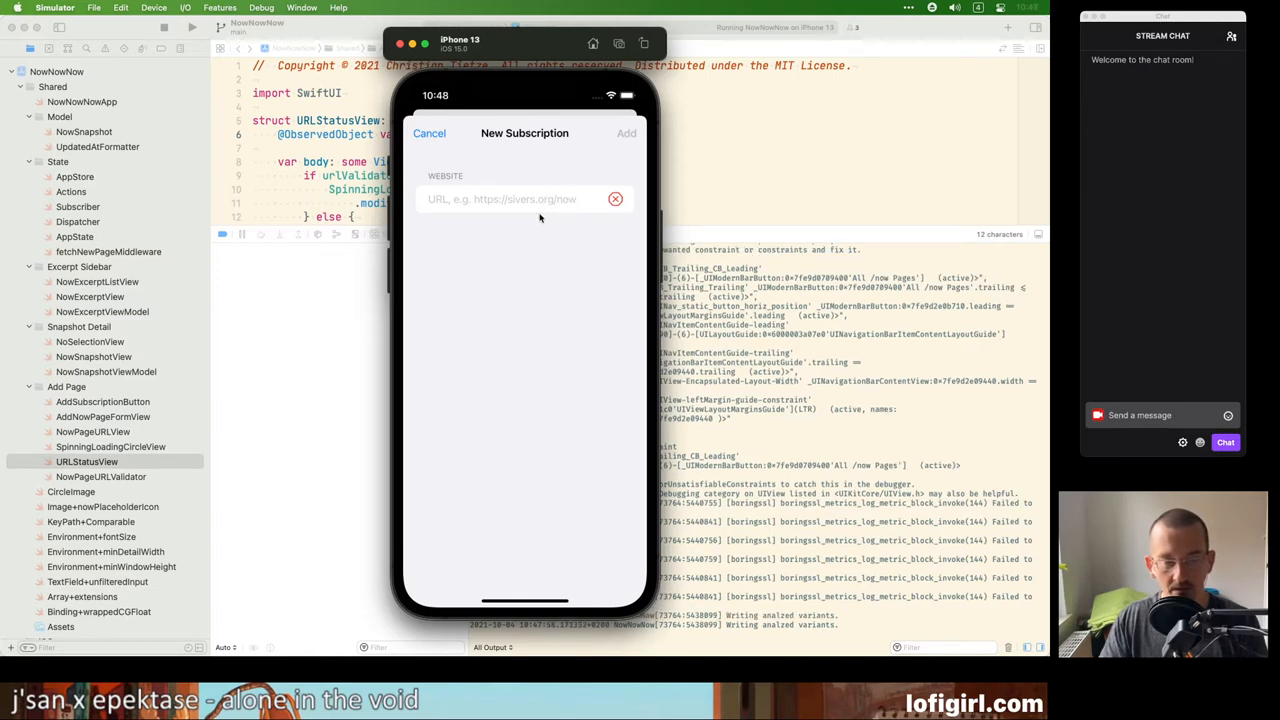
click(500, 200)
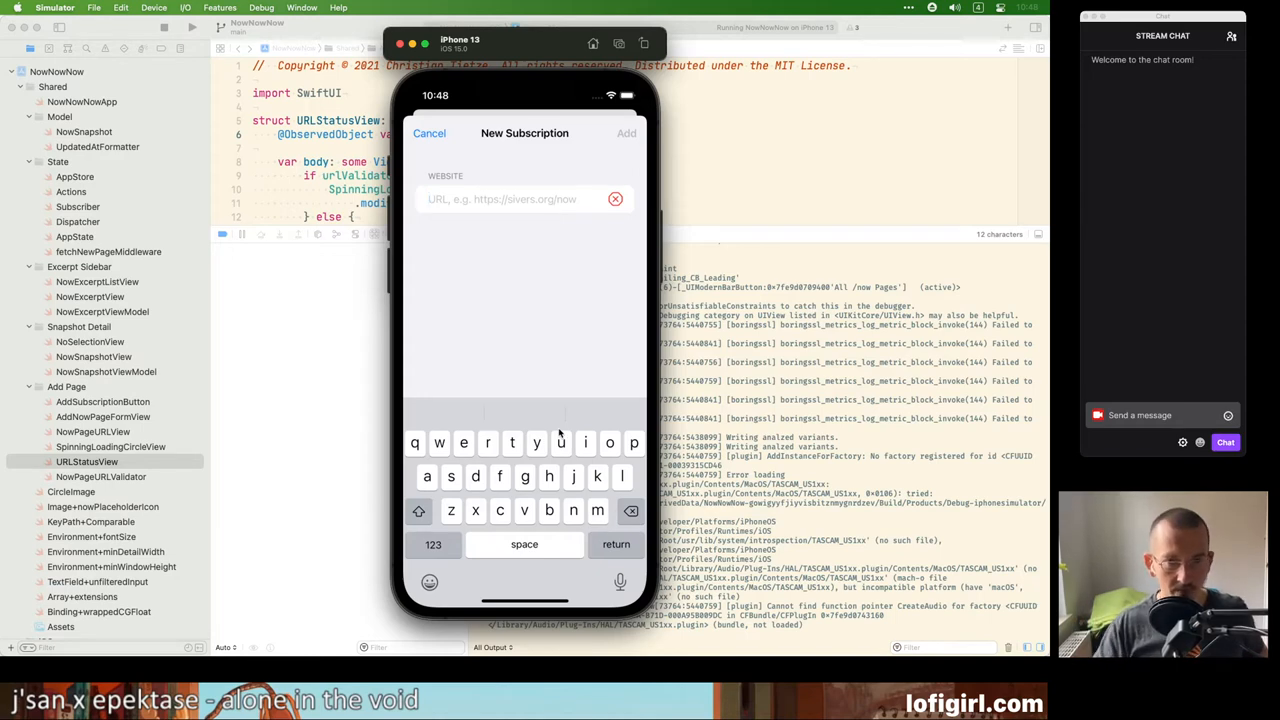
click(428, 132)
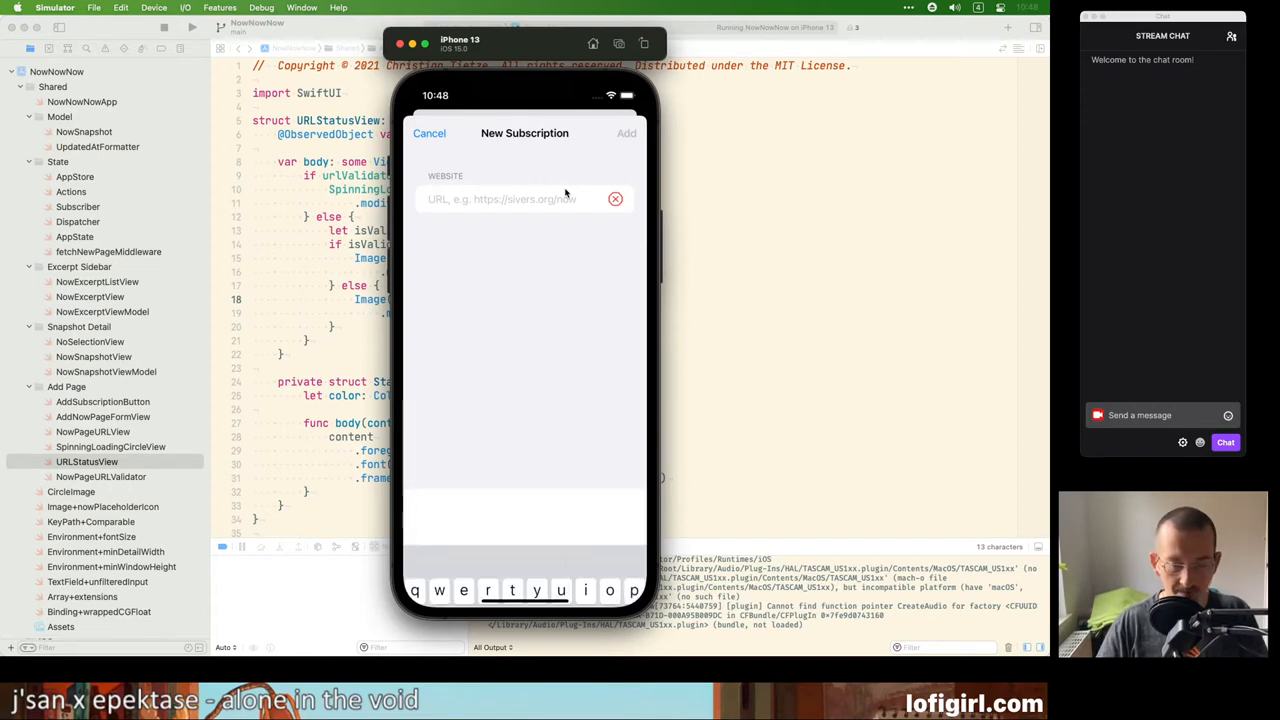
text(https://duck)
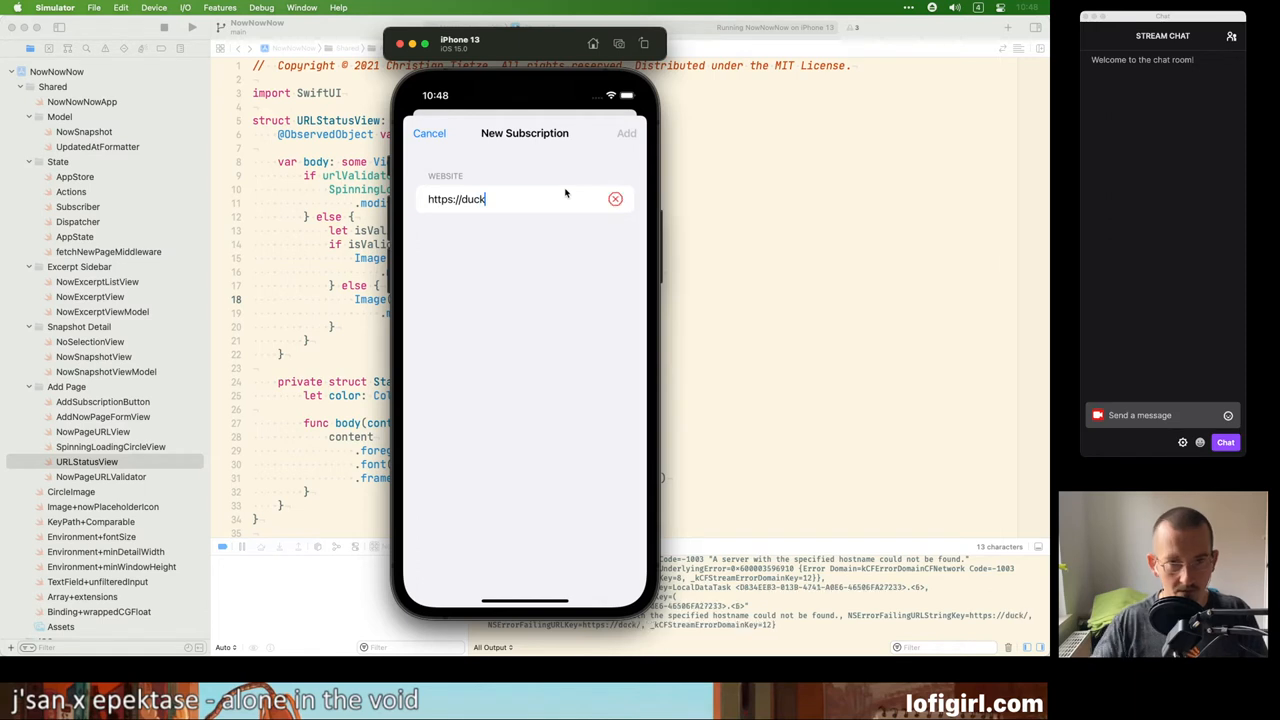
text(duck)
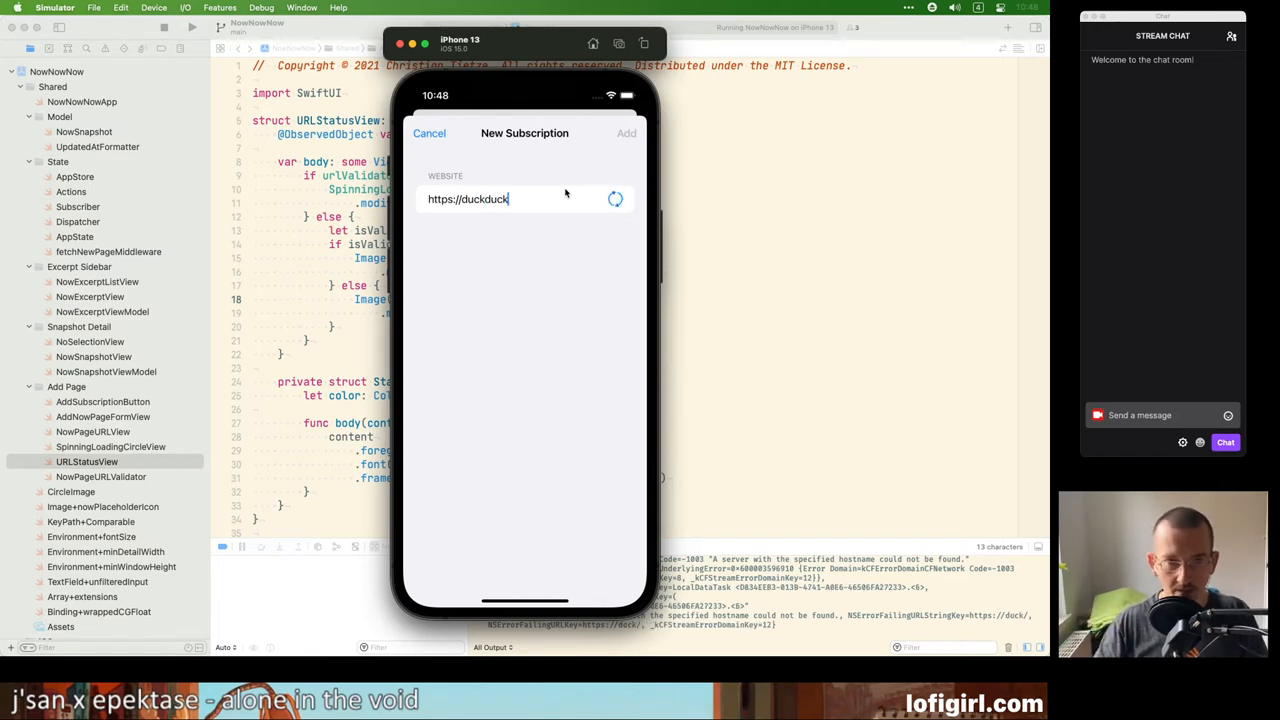
text(go)
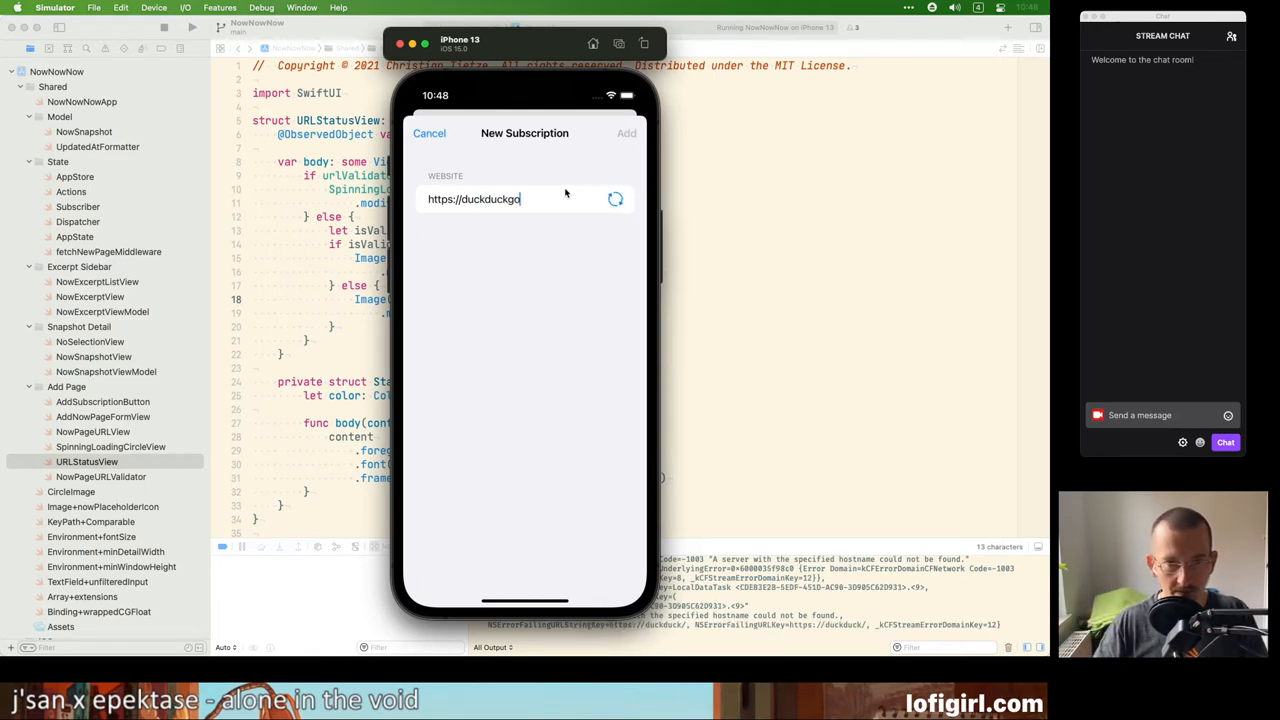
text(.co)
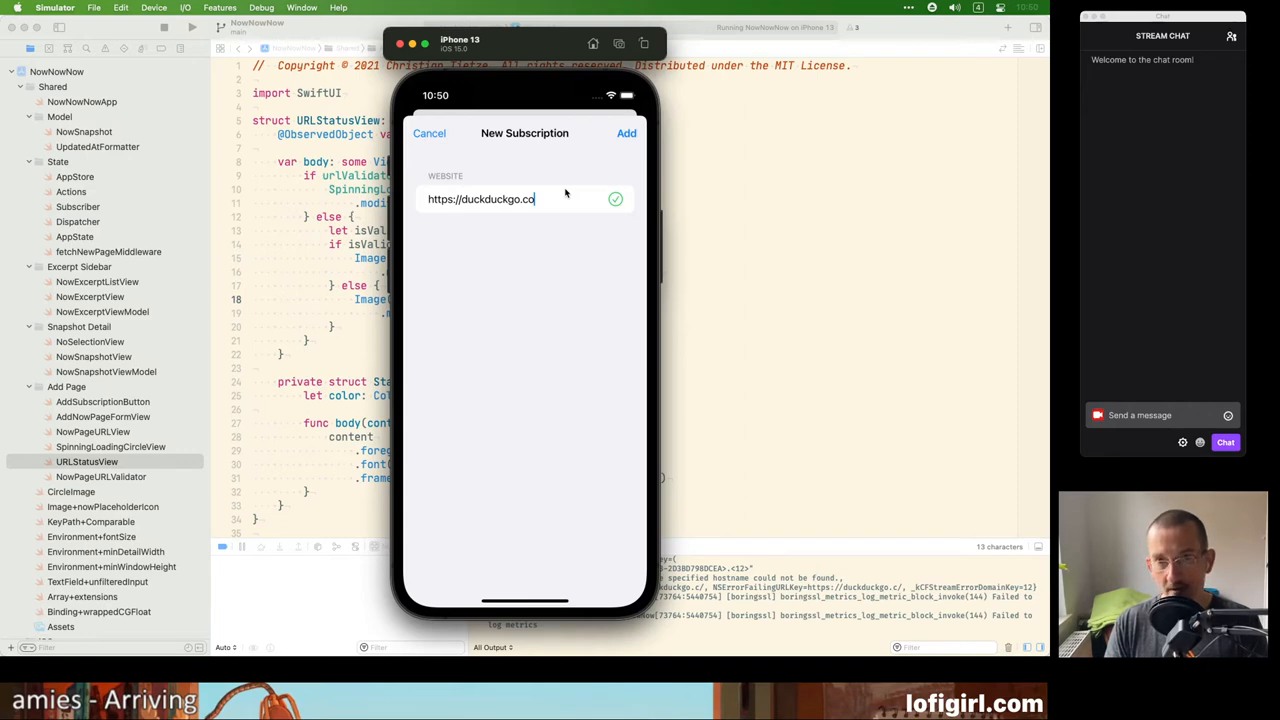
mouse_move(708, 208)
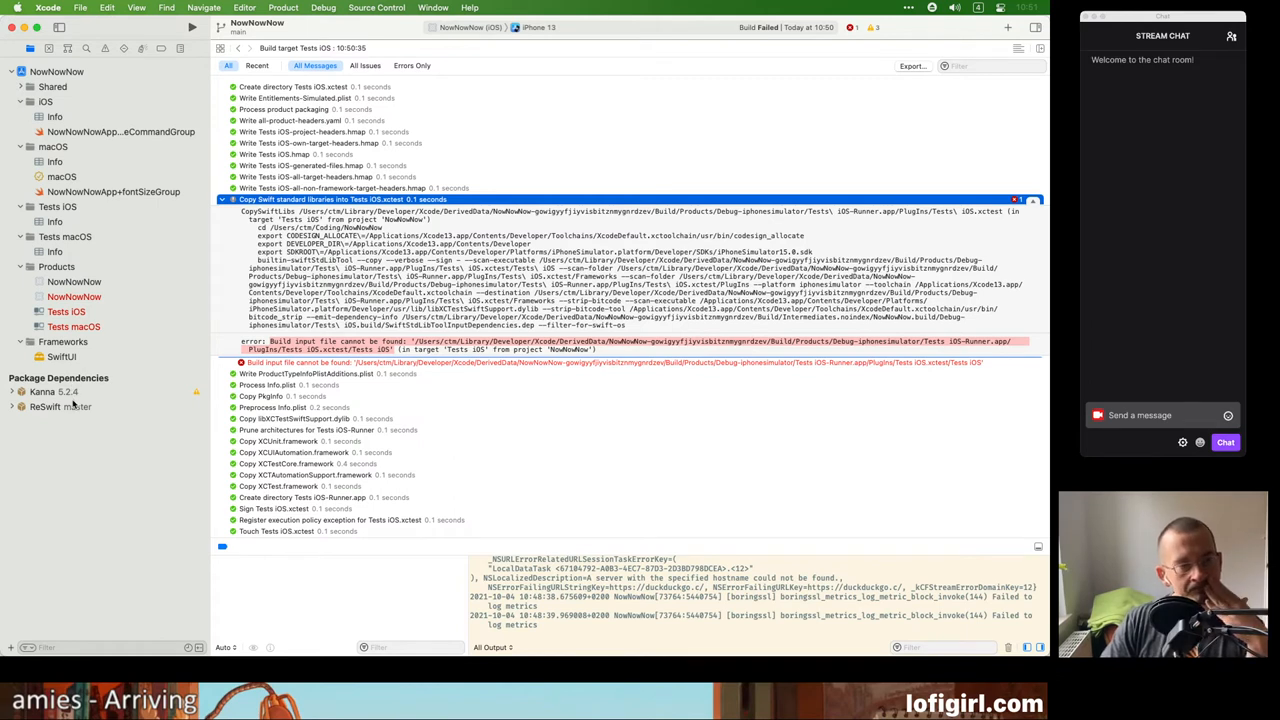
- Bring up the Tests iOS Info item's actions in the failed build log and dismiss them
right_click(48, 222)
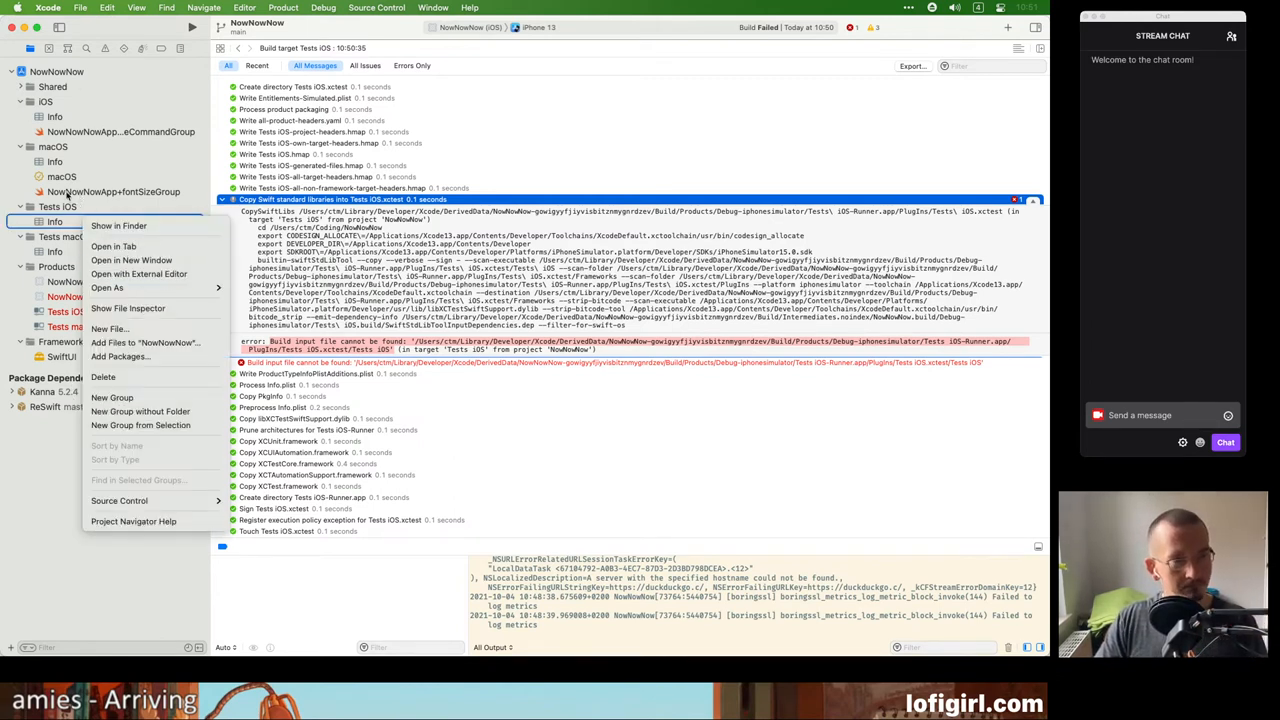
click(48, 70)
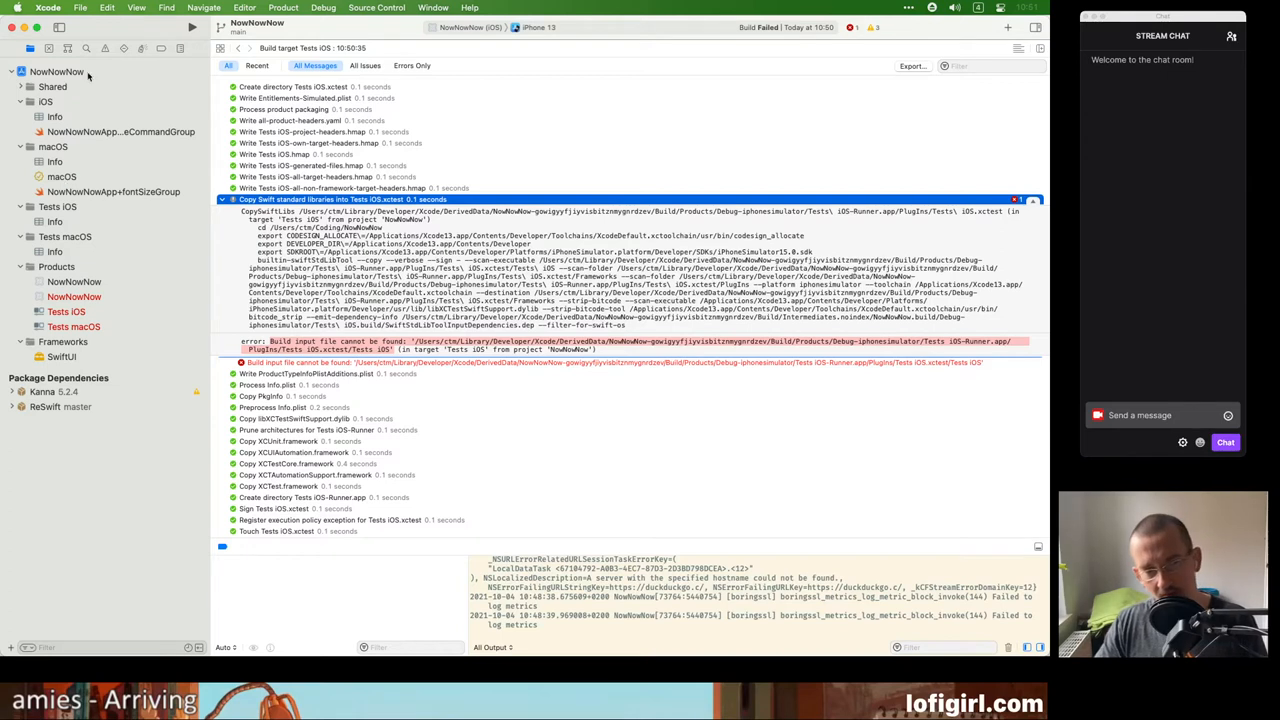
- Start an iOS Unit Test Case Class in Tests iOS, begin naming it 'URL...', then cancel back to URLStatusView.swift
right_click(44, 84)
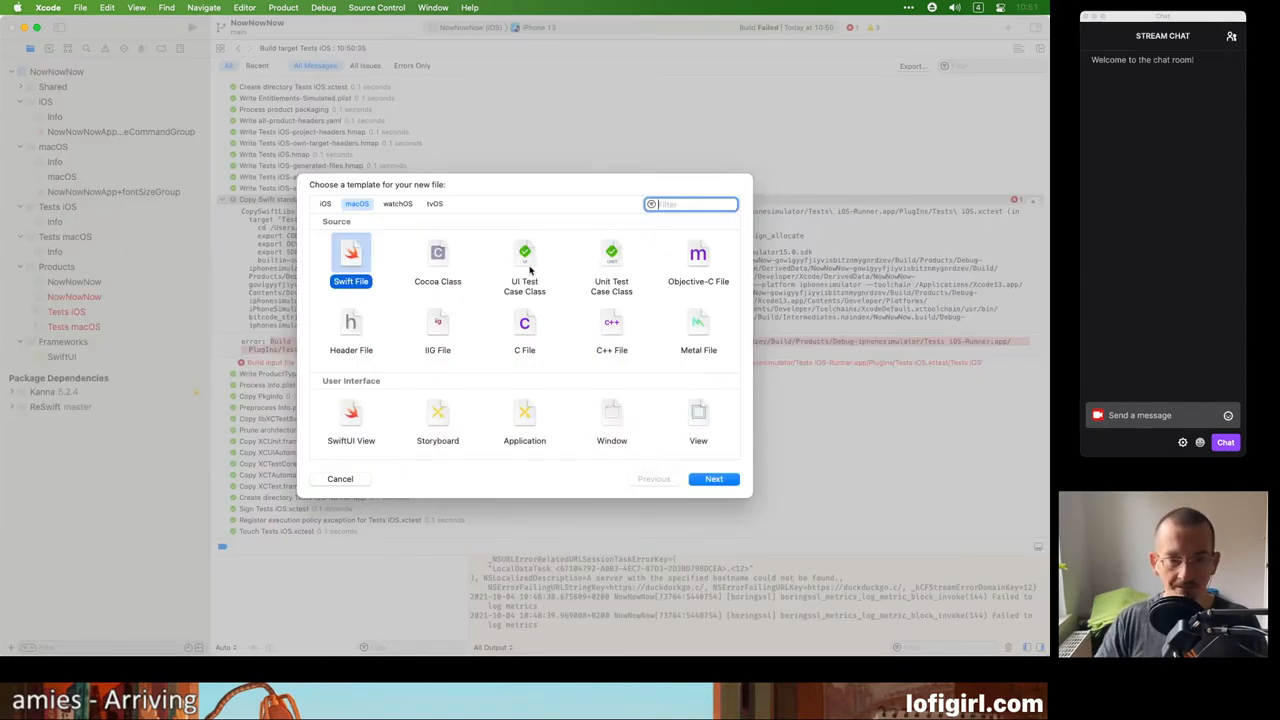
click(612, 264)
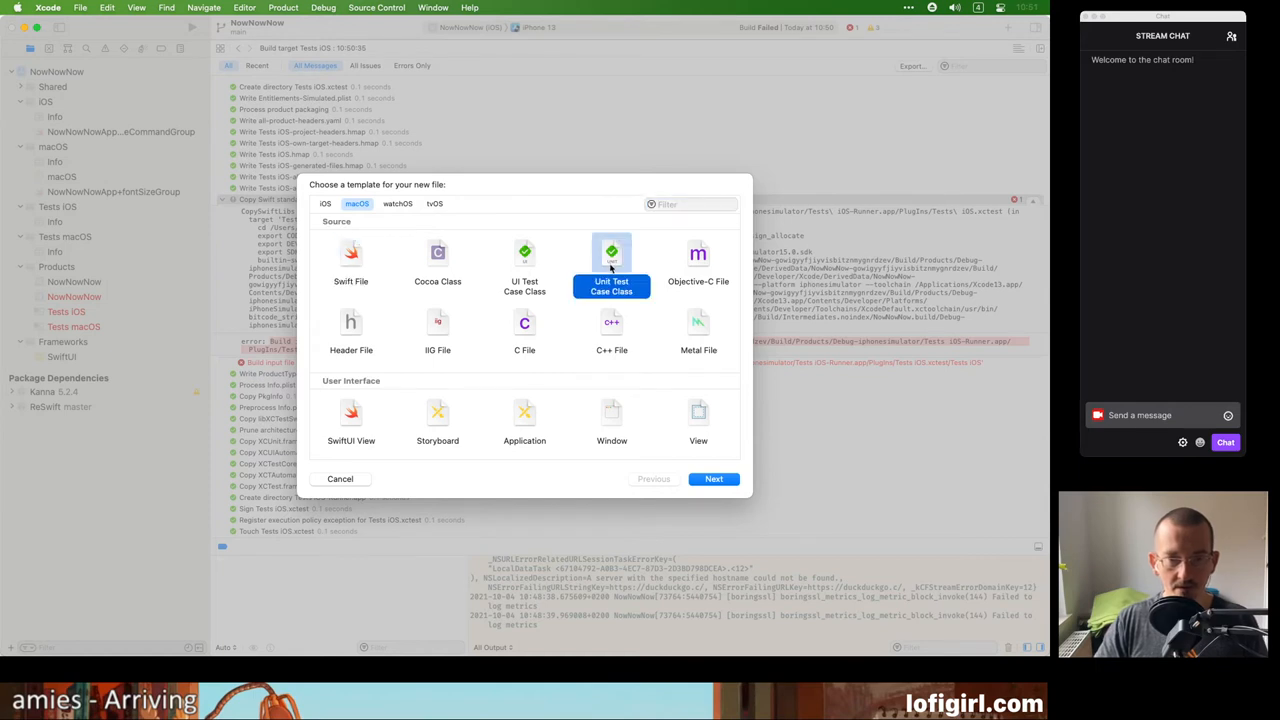
click(712, 480)
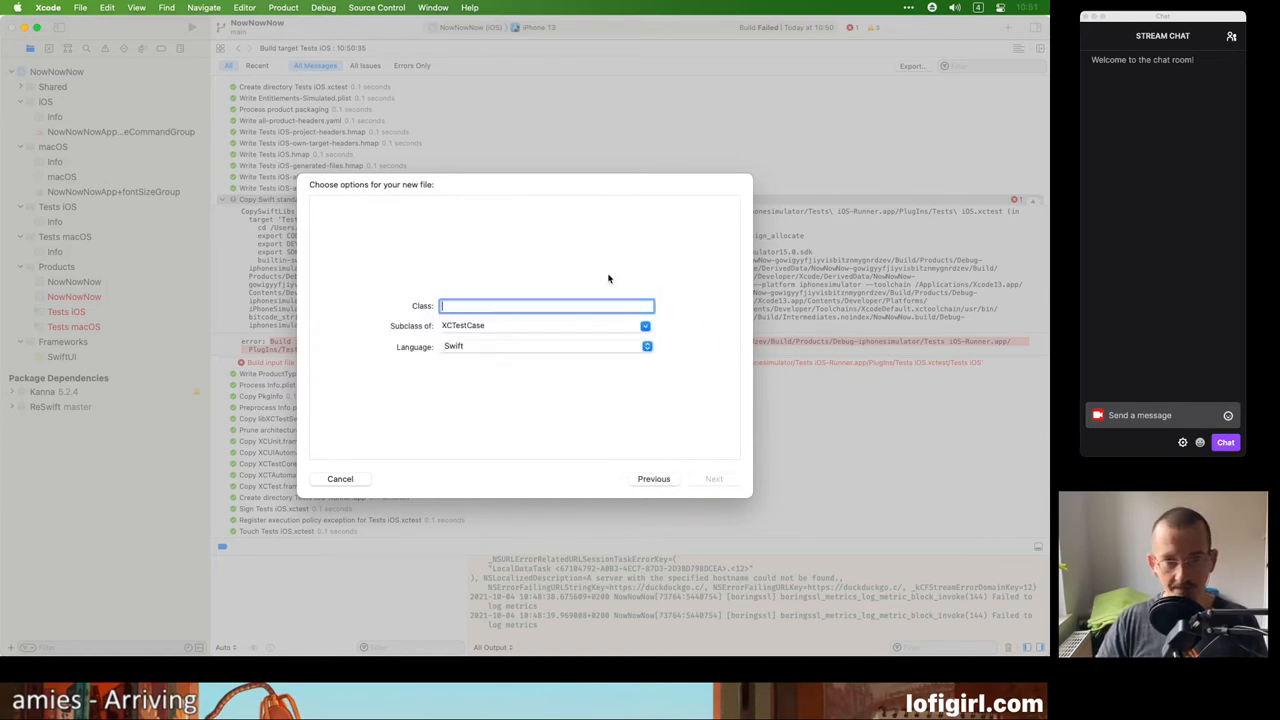
click(652, 478)
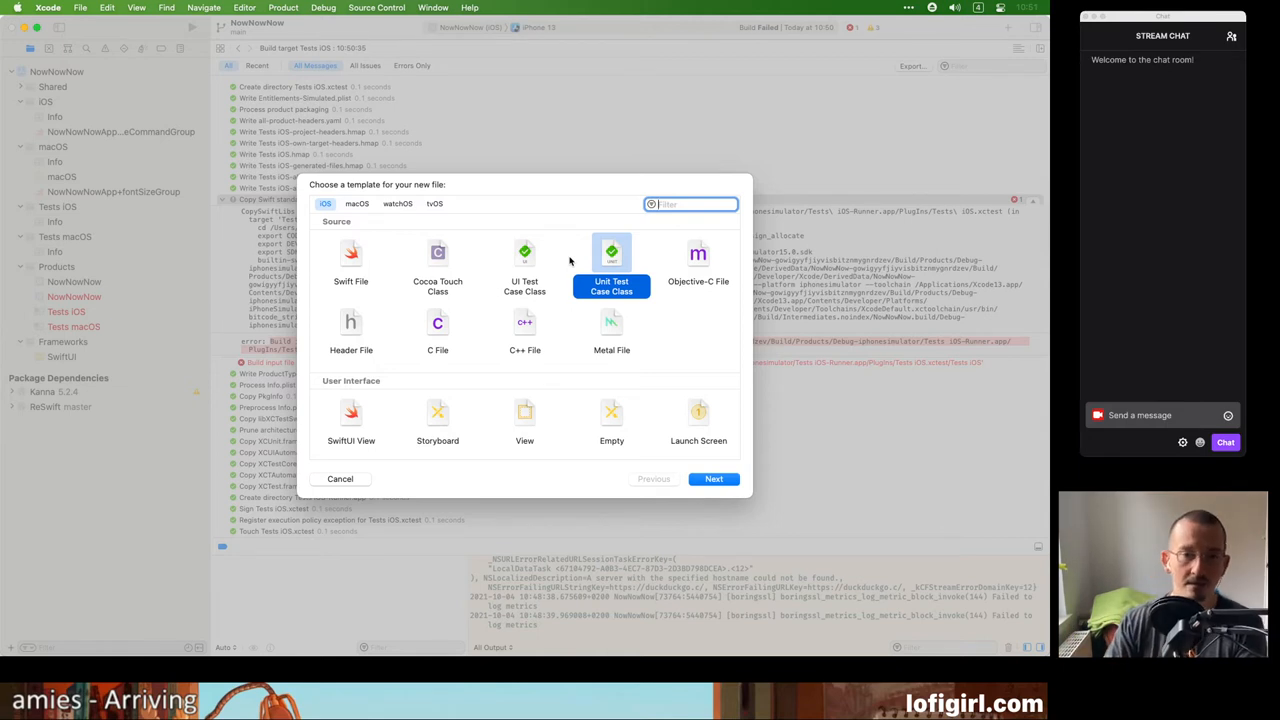
click(712, 480)
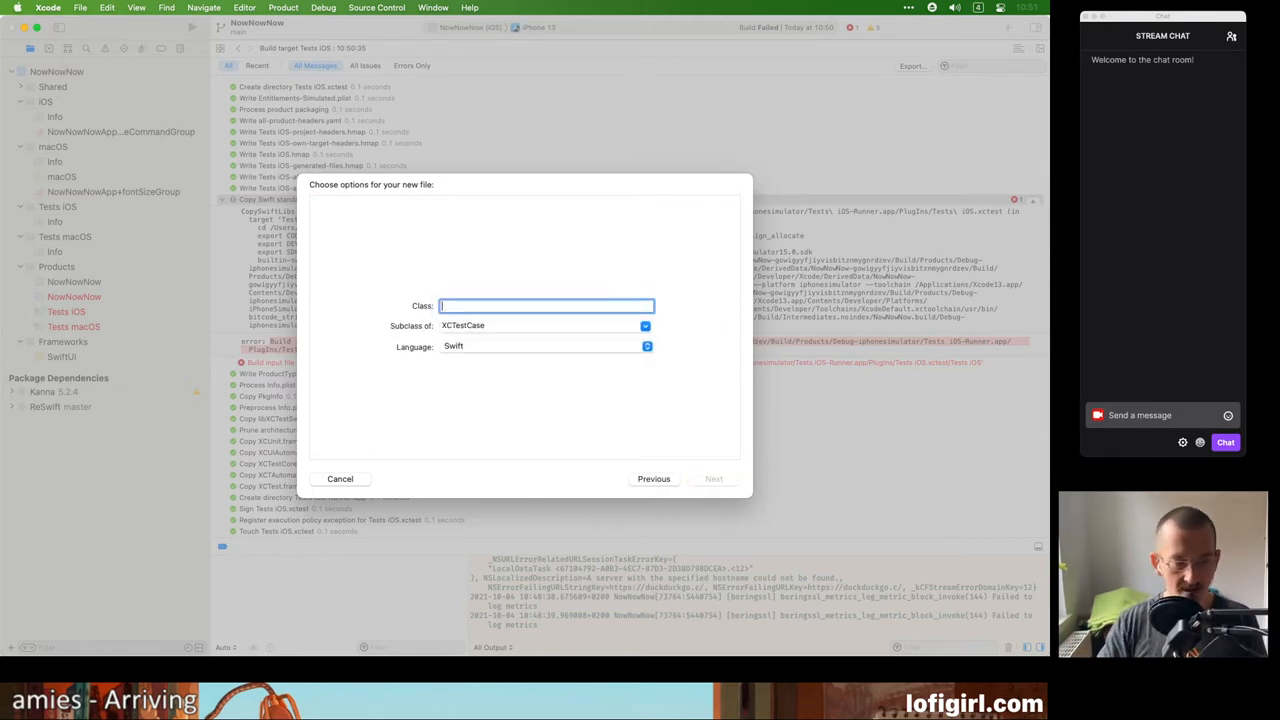
text(URLV)
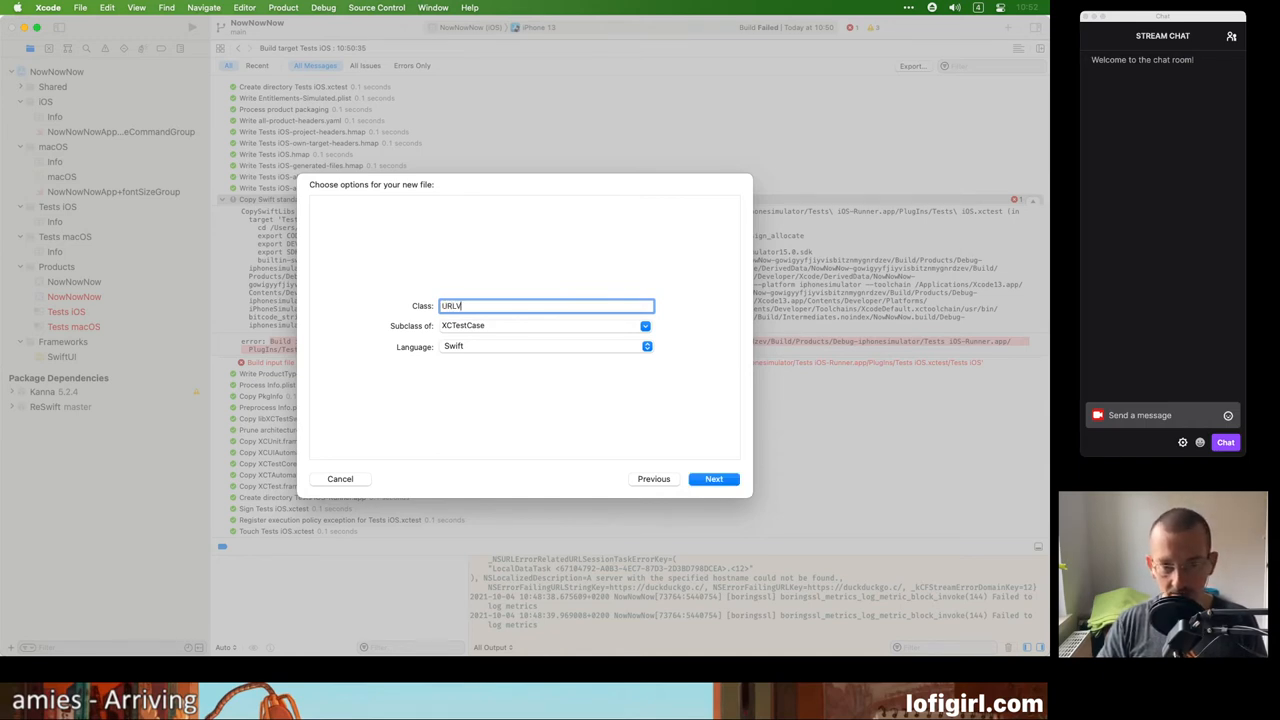
text(a)
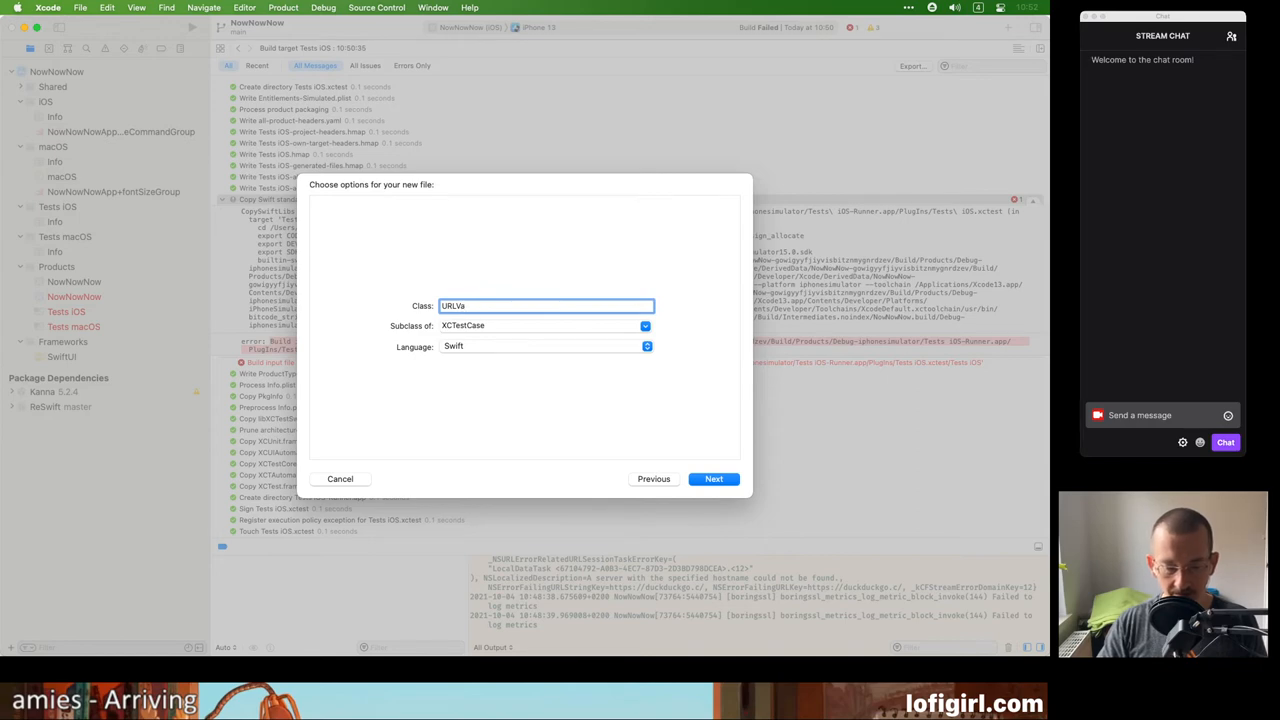
click(340, 478)
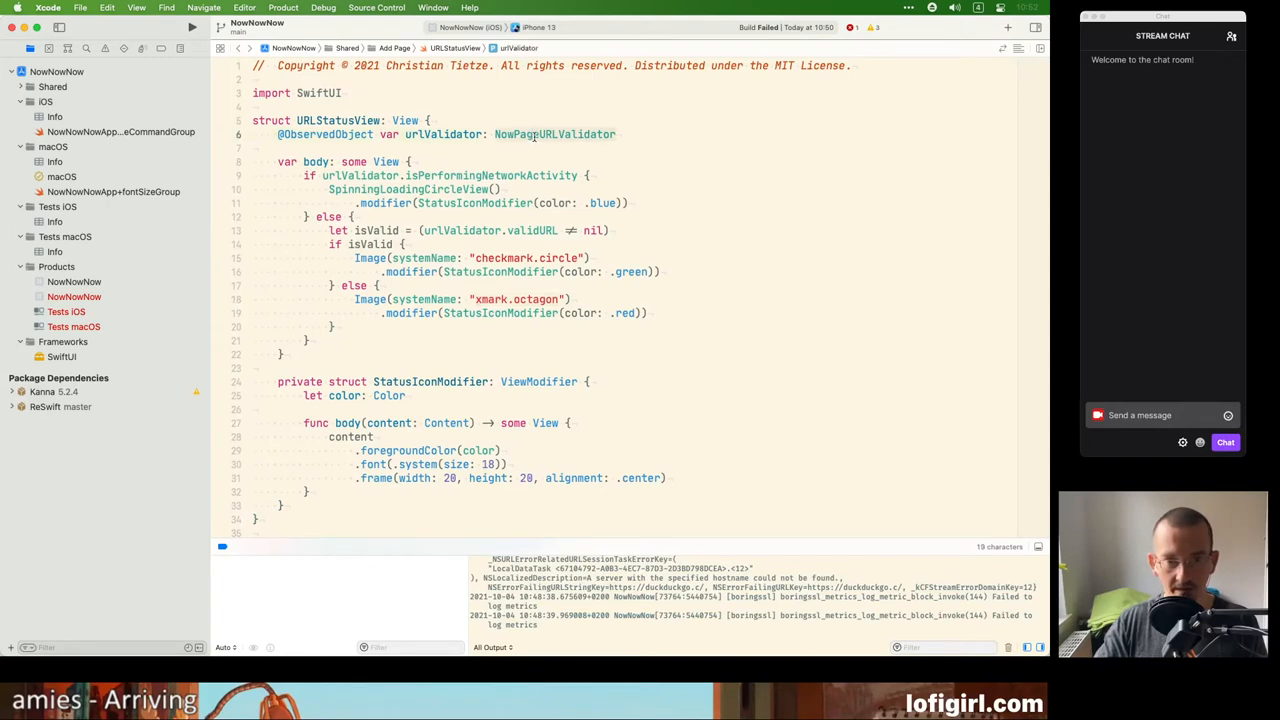
click(550, 134)
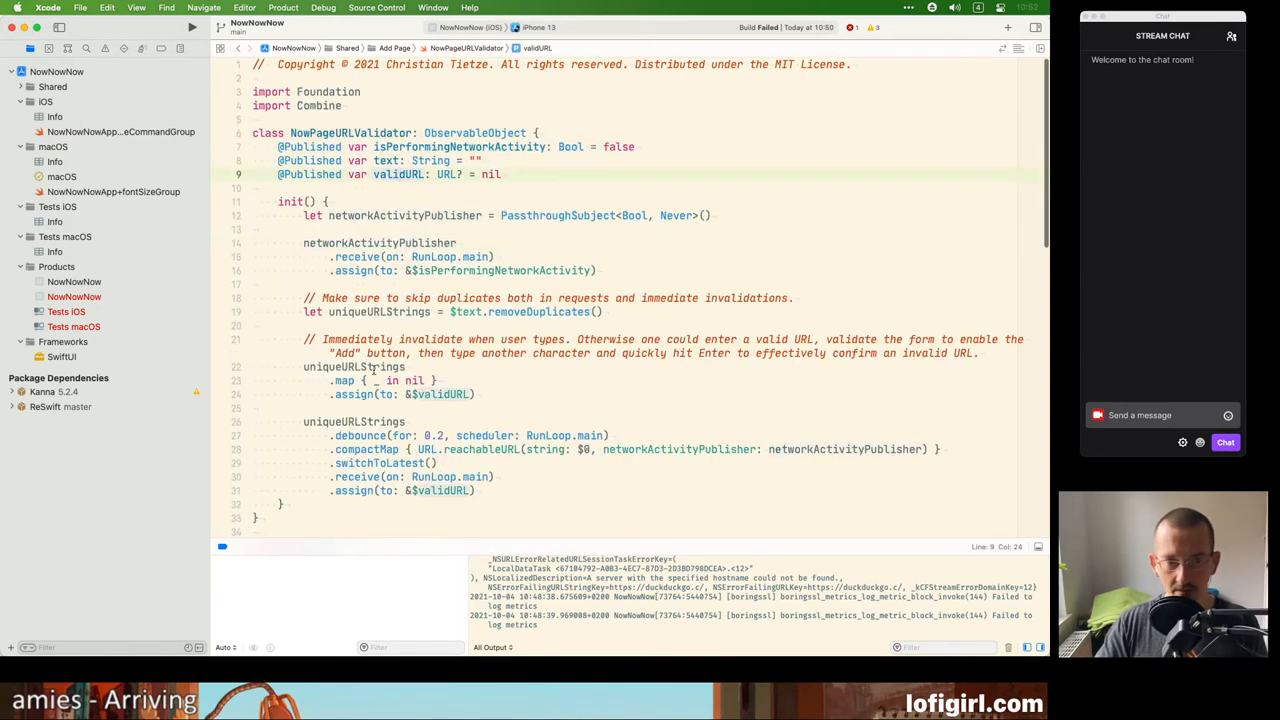
scroll(down, 3)
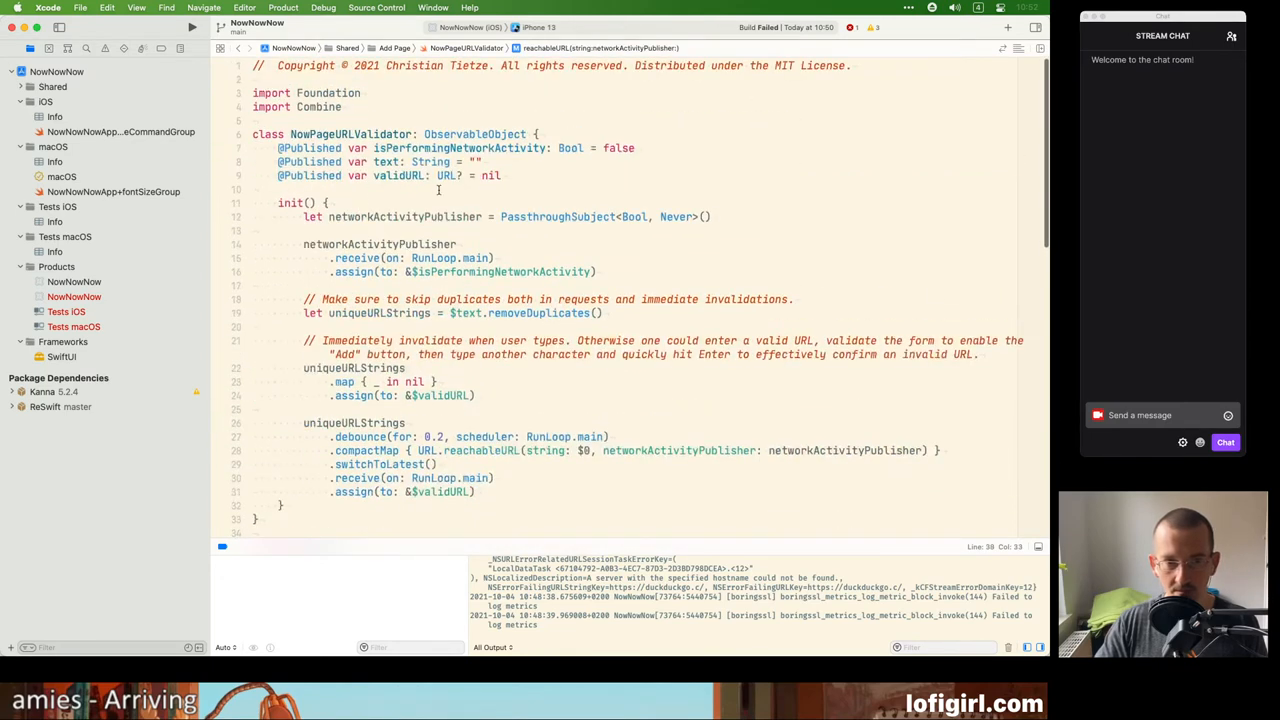
scroll(down, 3)
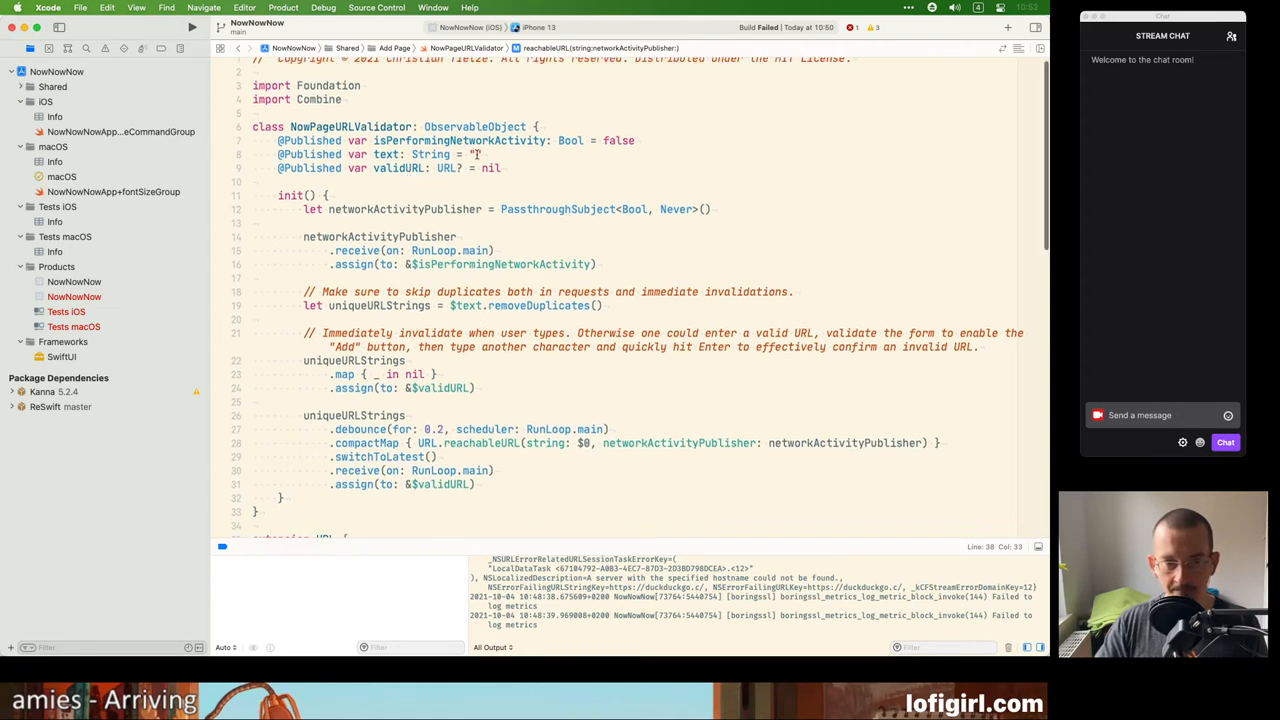
click(388, 154)
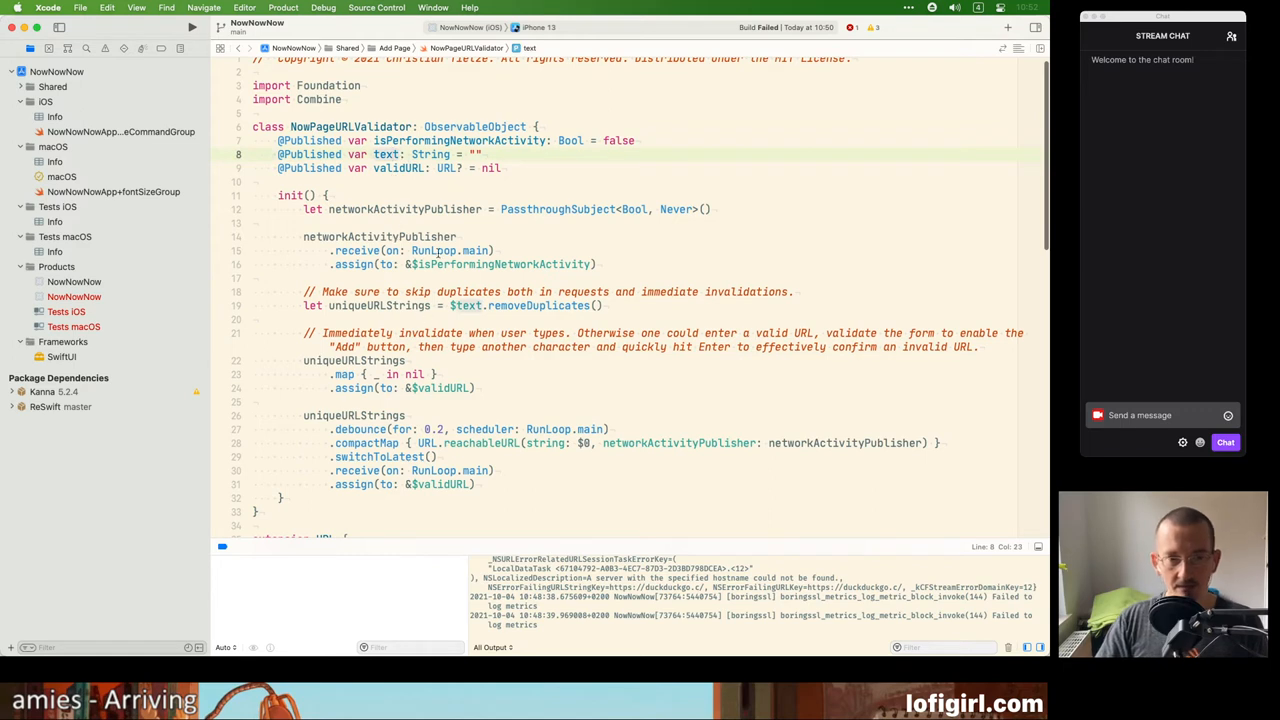
scroll(down, 3)
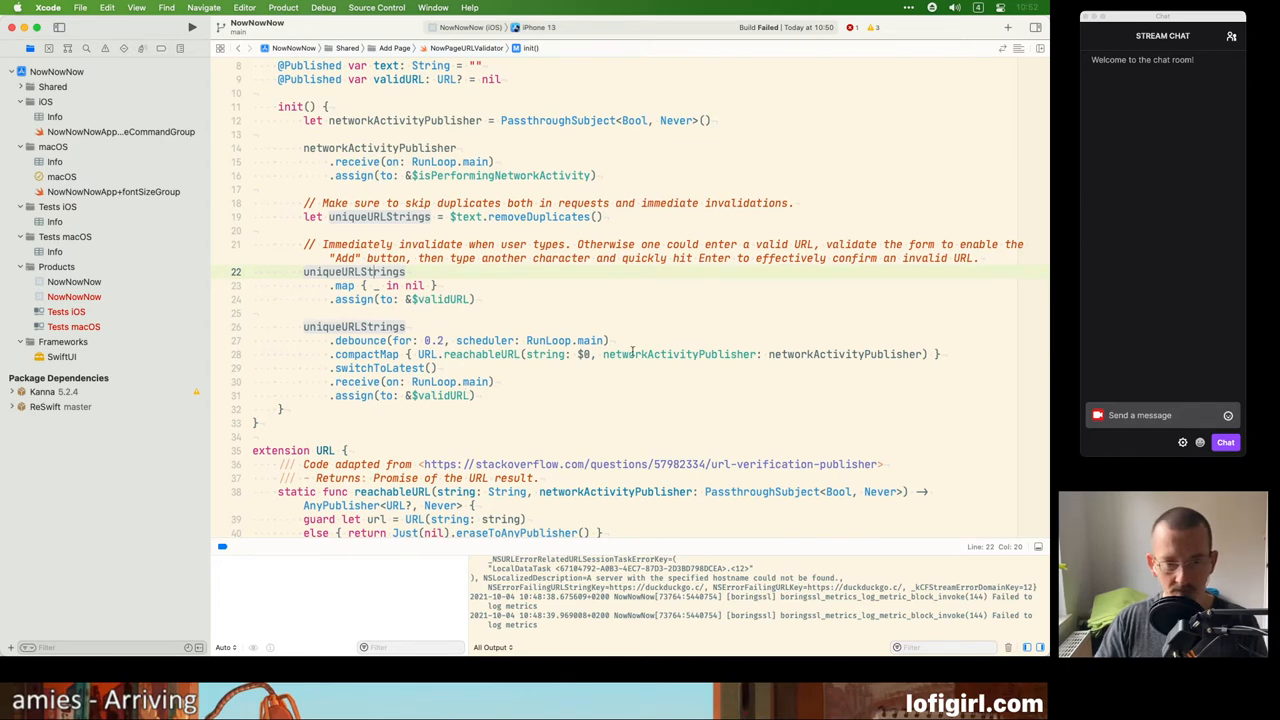
scroll(down, 3)
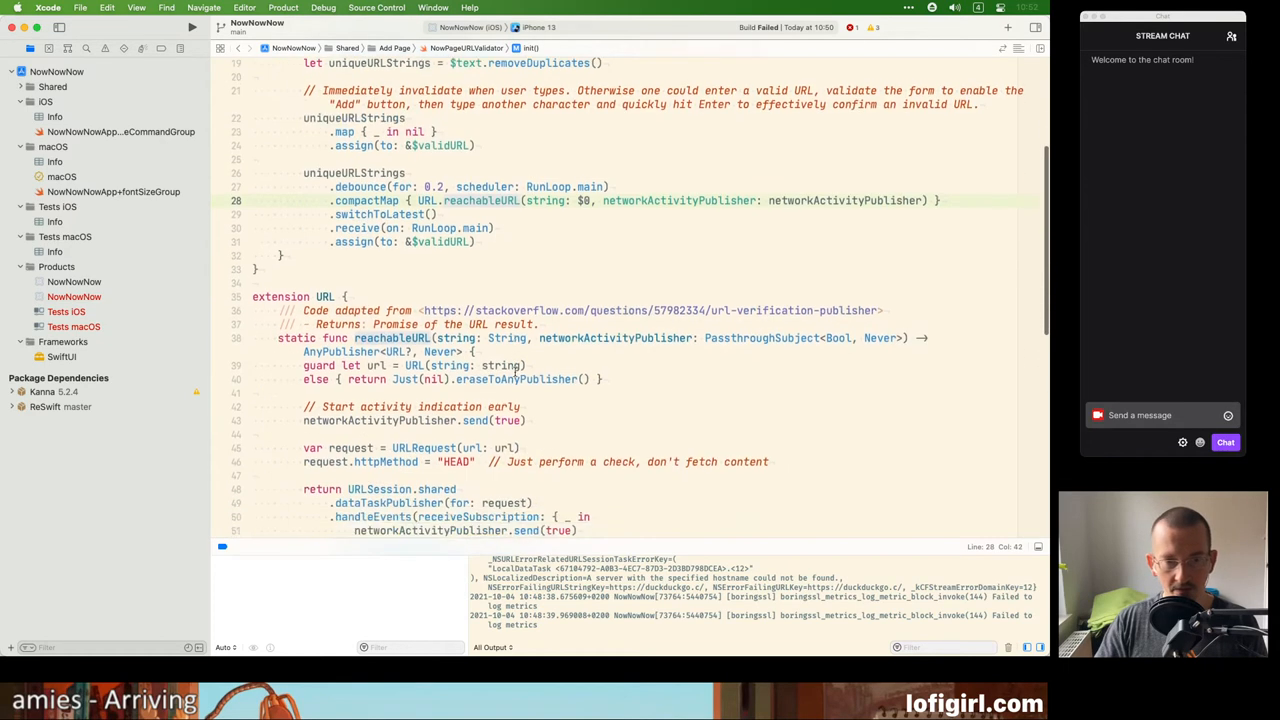
scroll(down, 3)
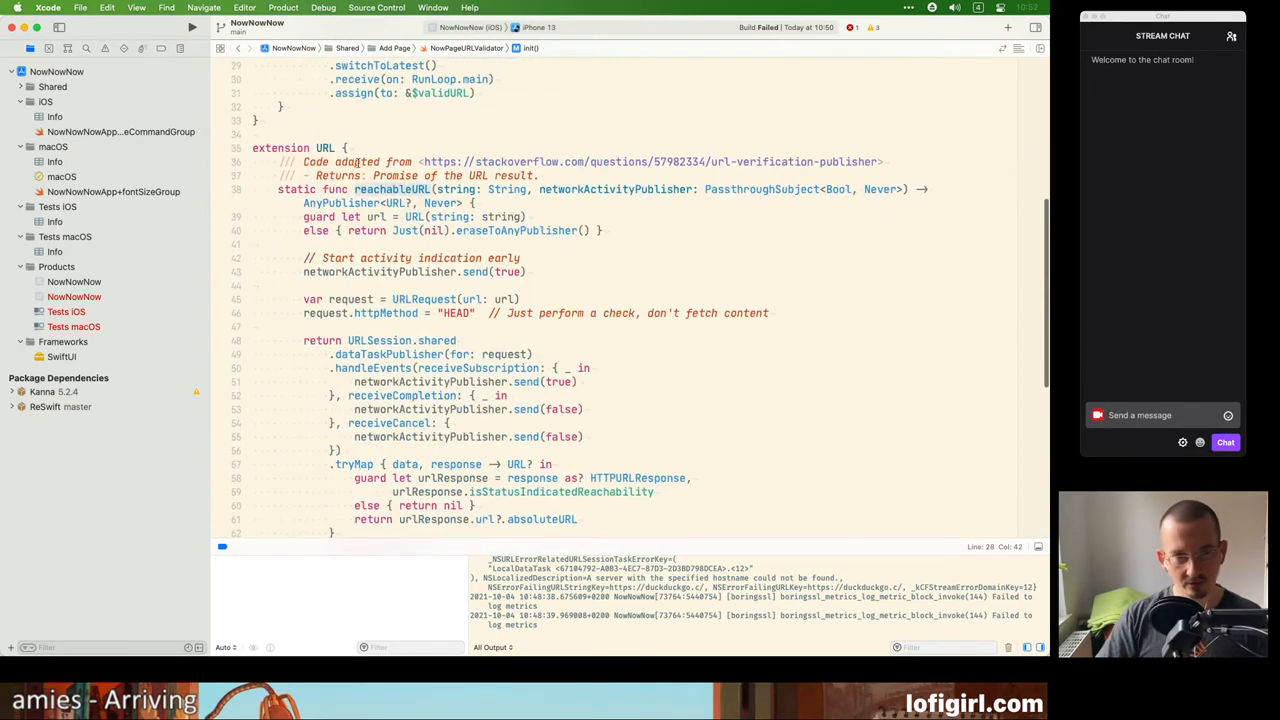
scroll(down, 3)
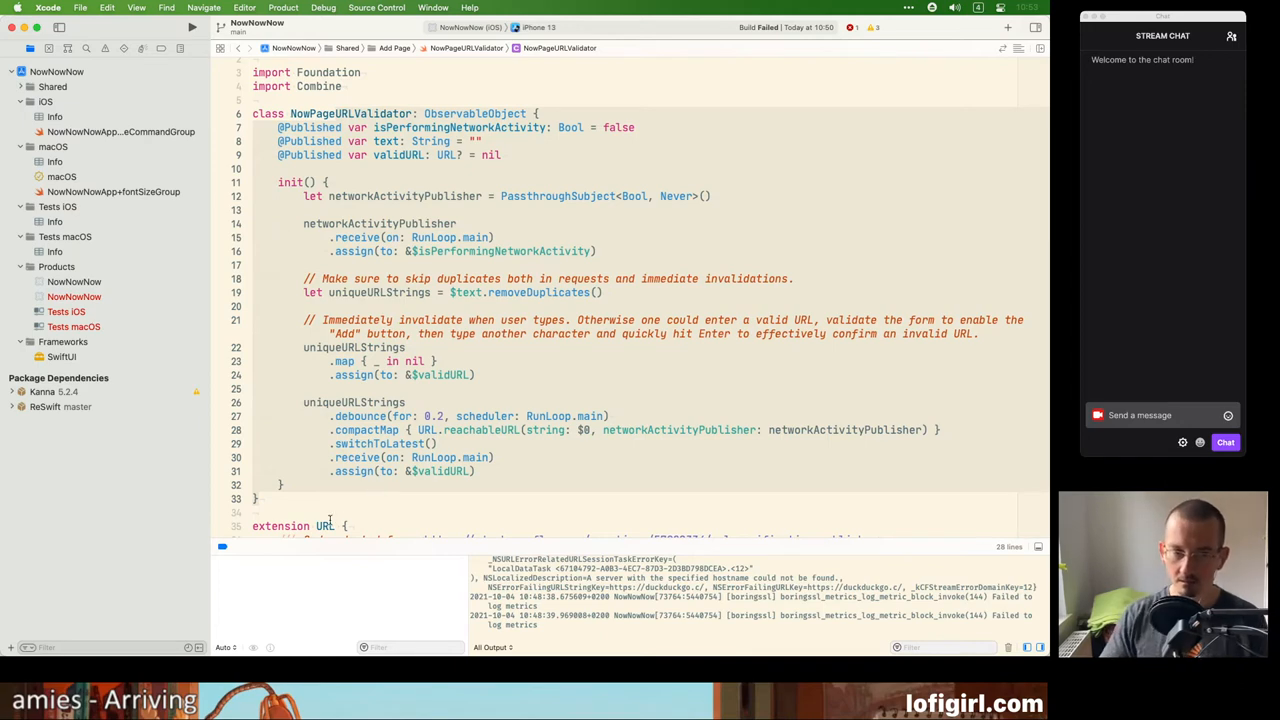
scroll(down, 3)
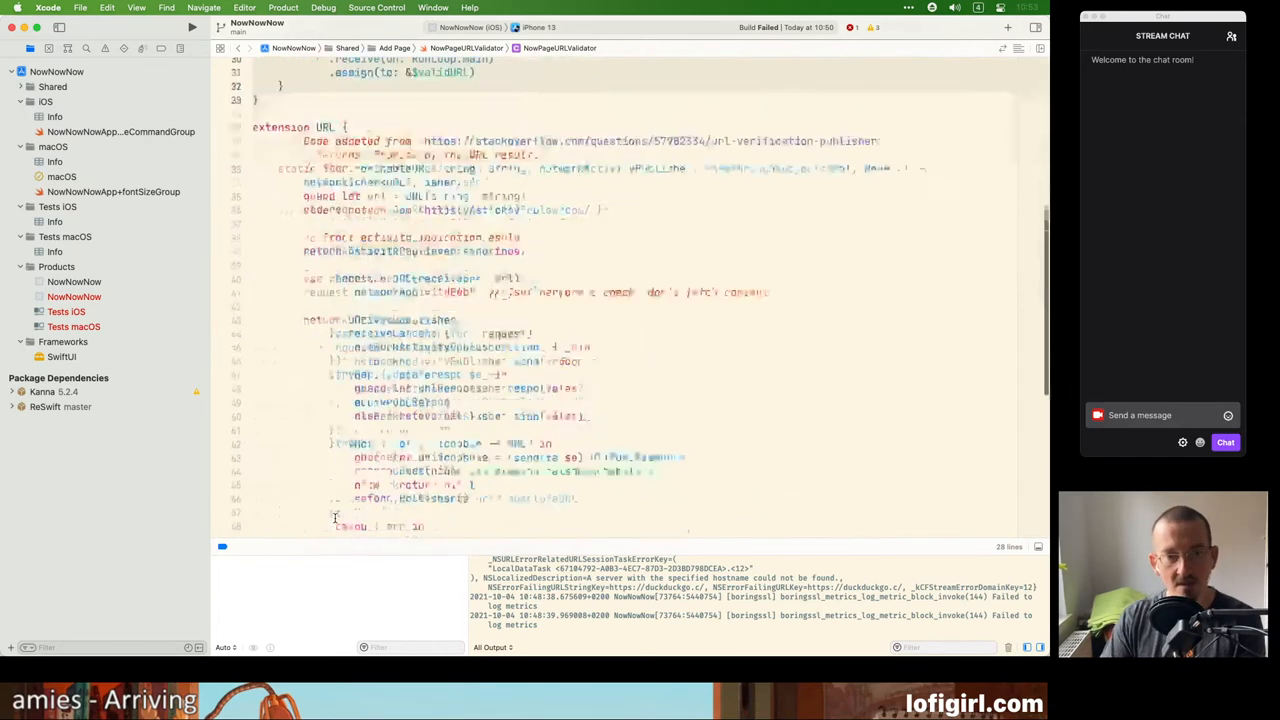
scroll(down, 3)
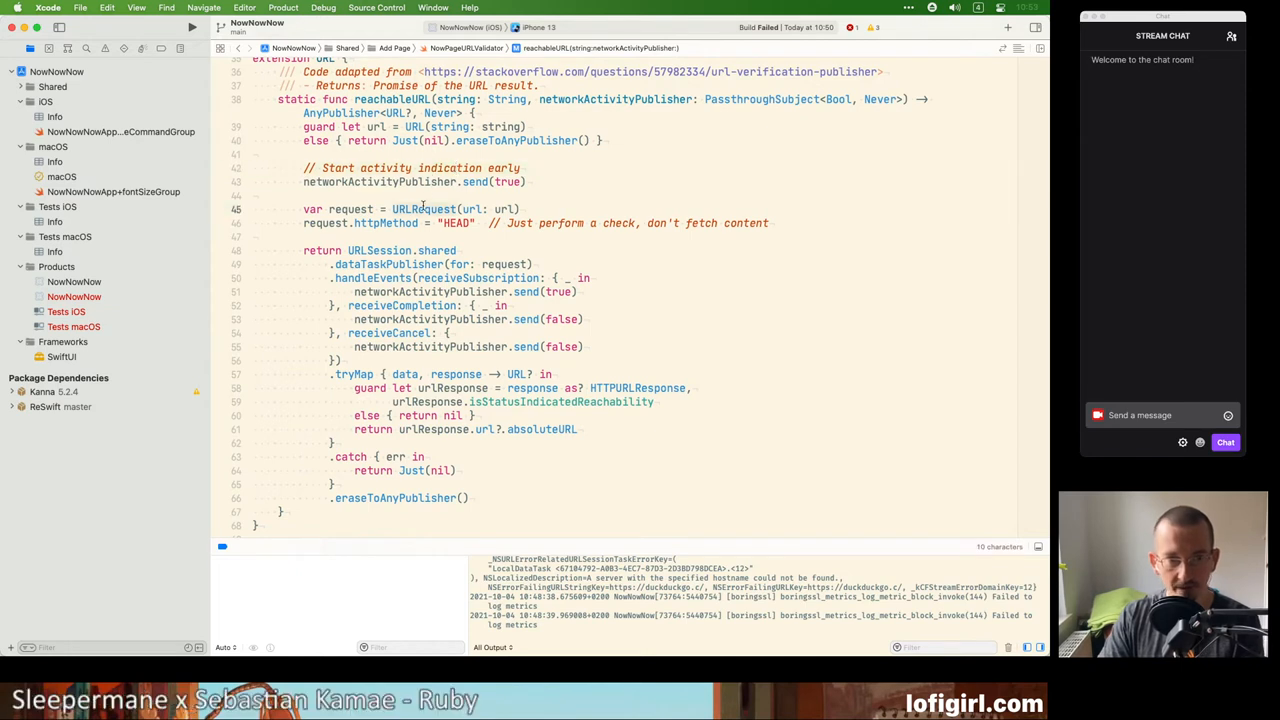
mouse_move(420, 264)
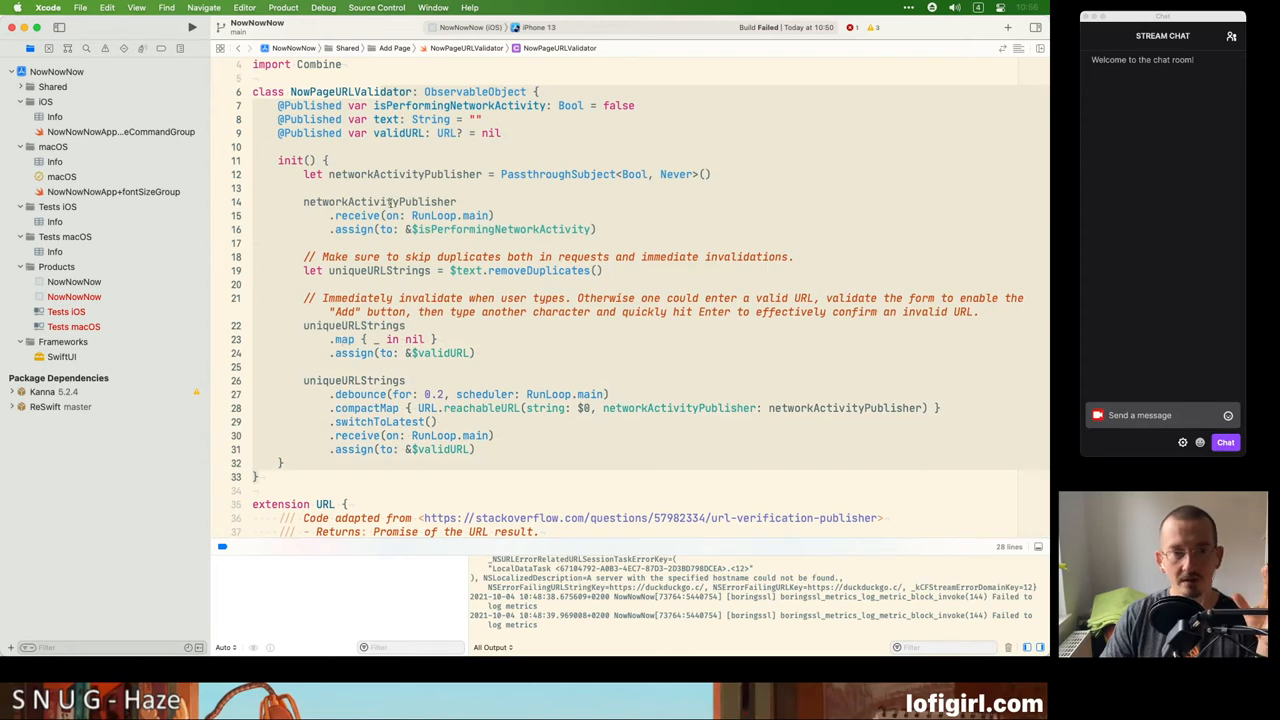
scroll(down, 3)
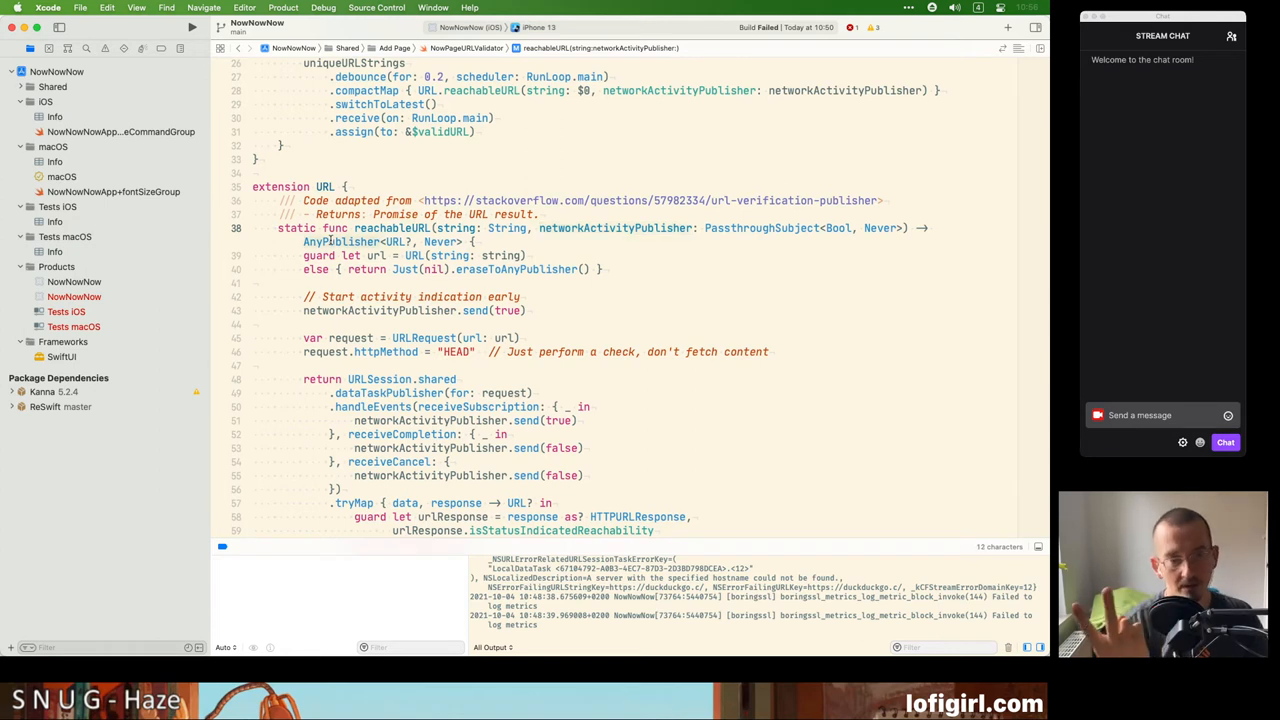
click(550, 228)
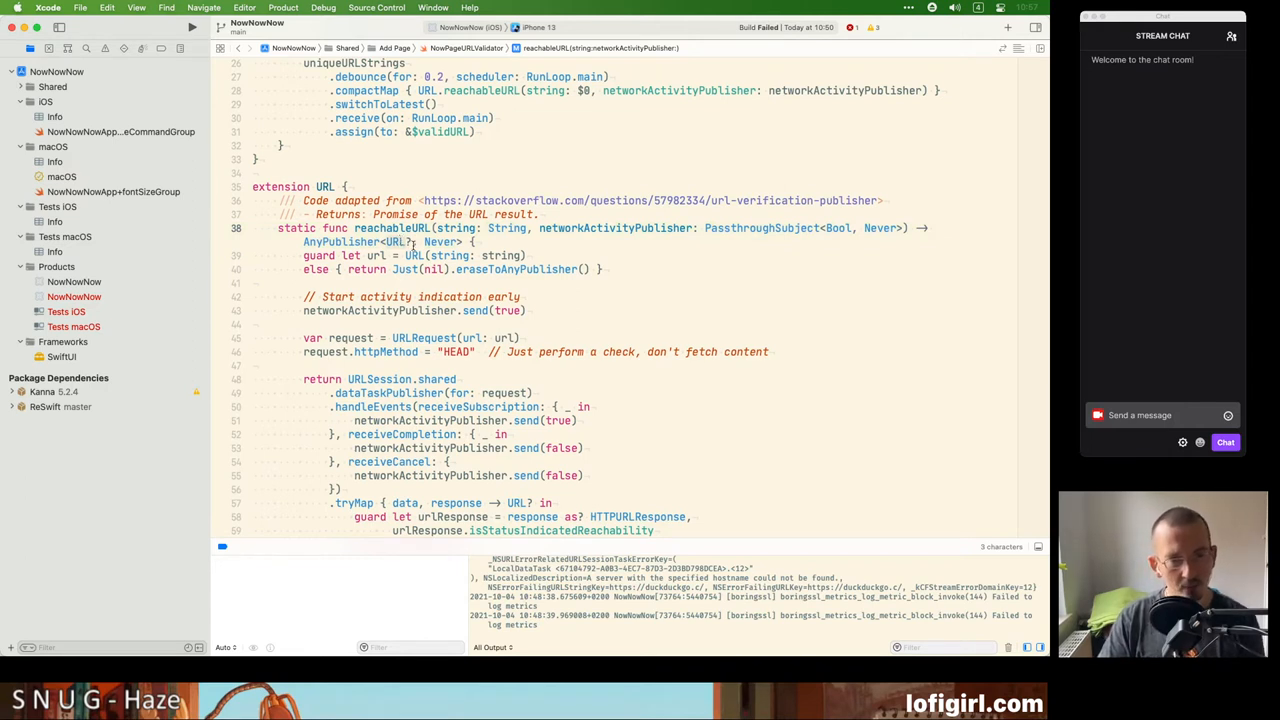
scroll(down, 3)
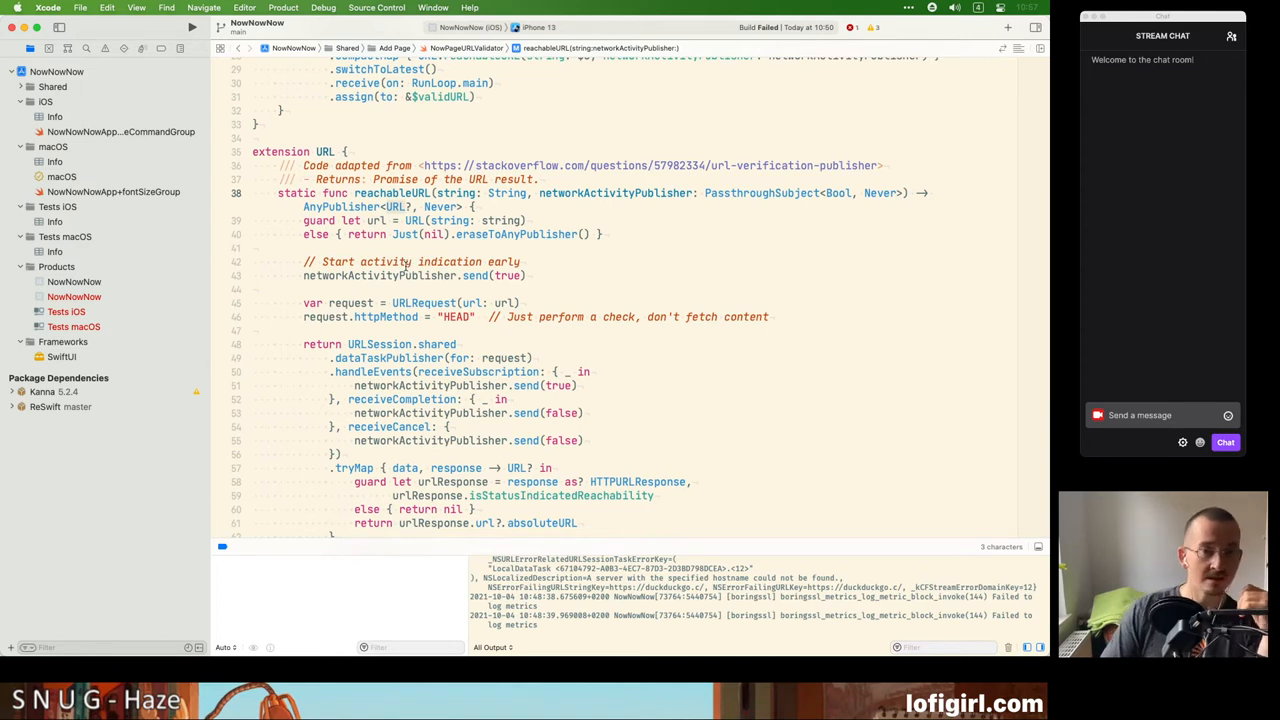
scroll(down, 3)
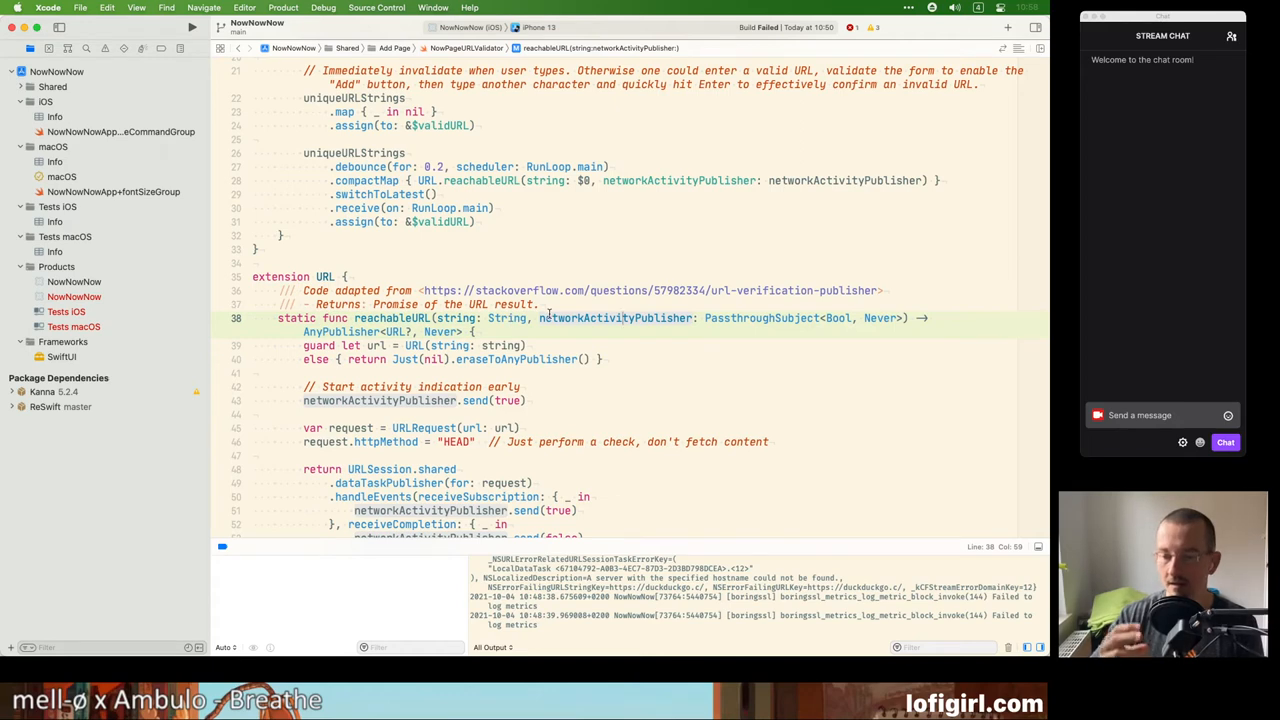
scroll(down, 3)
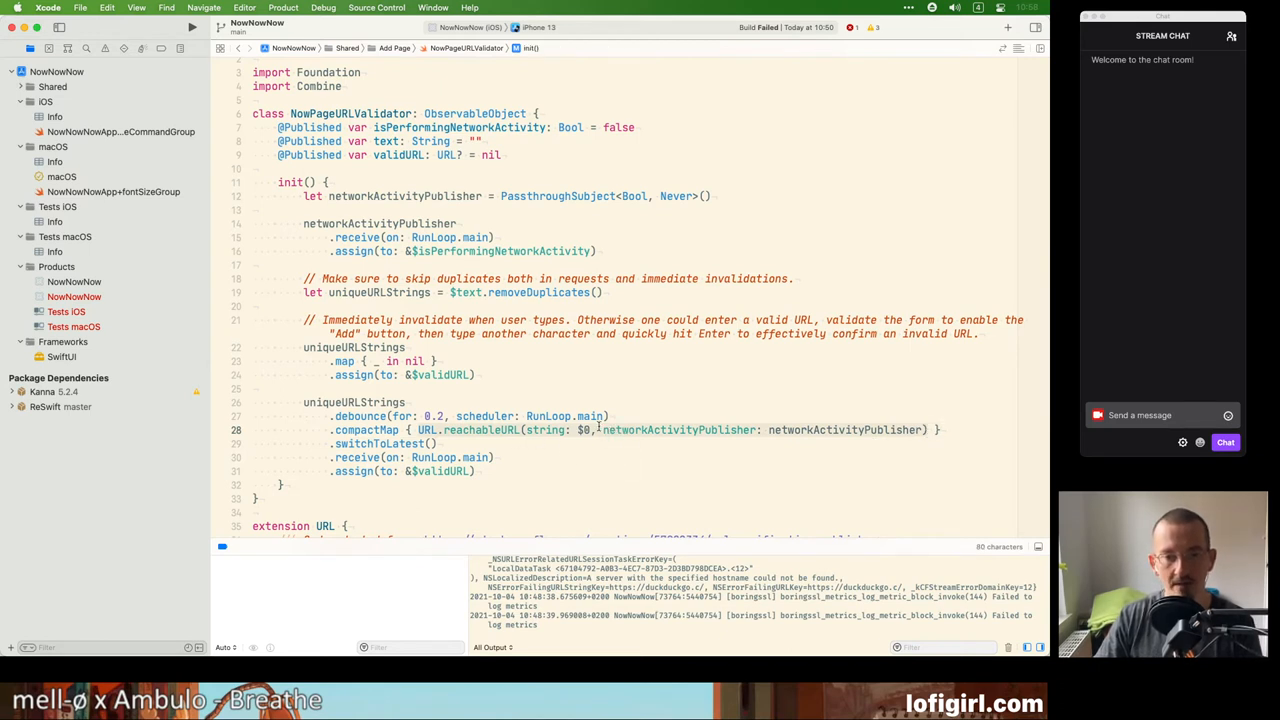
scroll(down, 3)
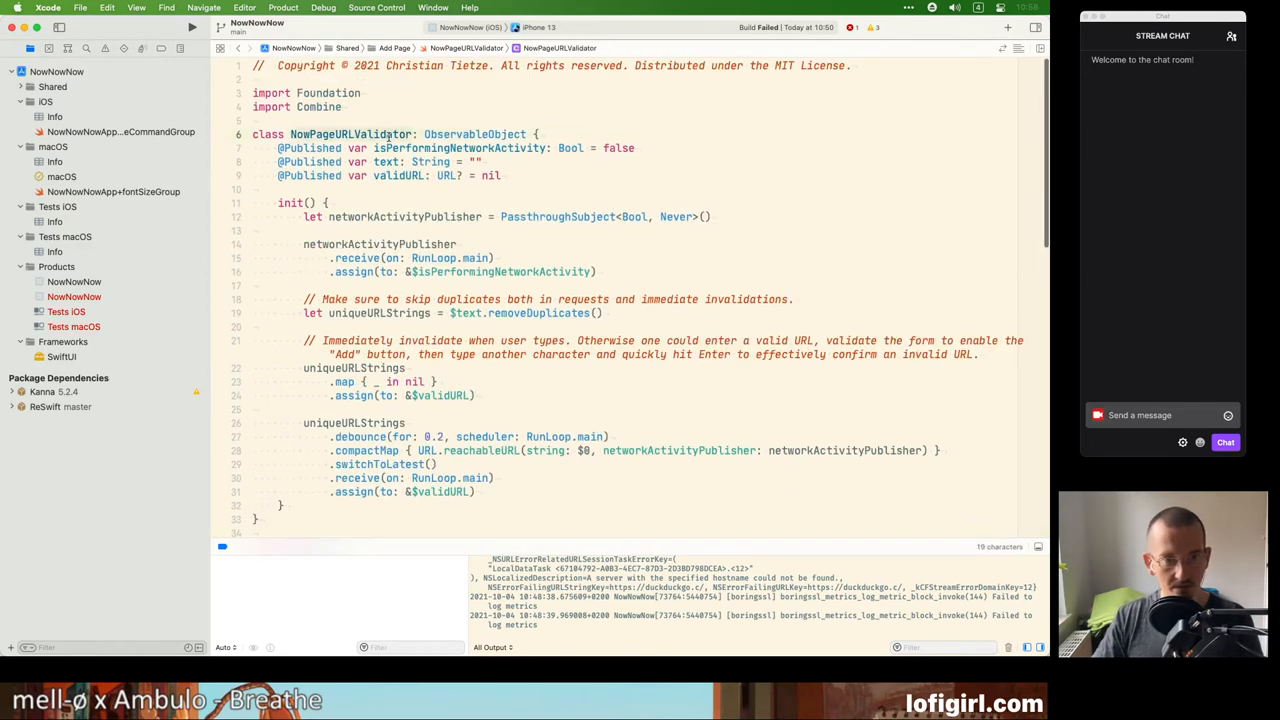
- Create a Unit Test Case Class named NowPageURLValidatorTests in the Tests iOS group and target
right_click(56, 206)
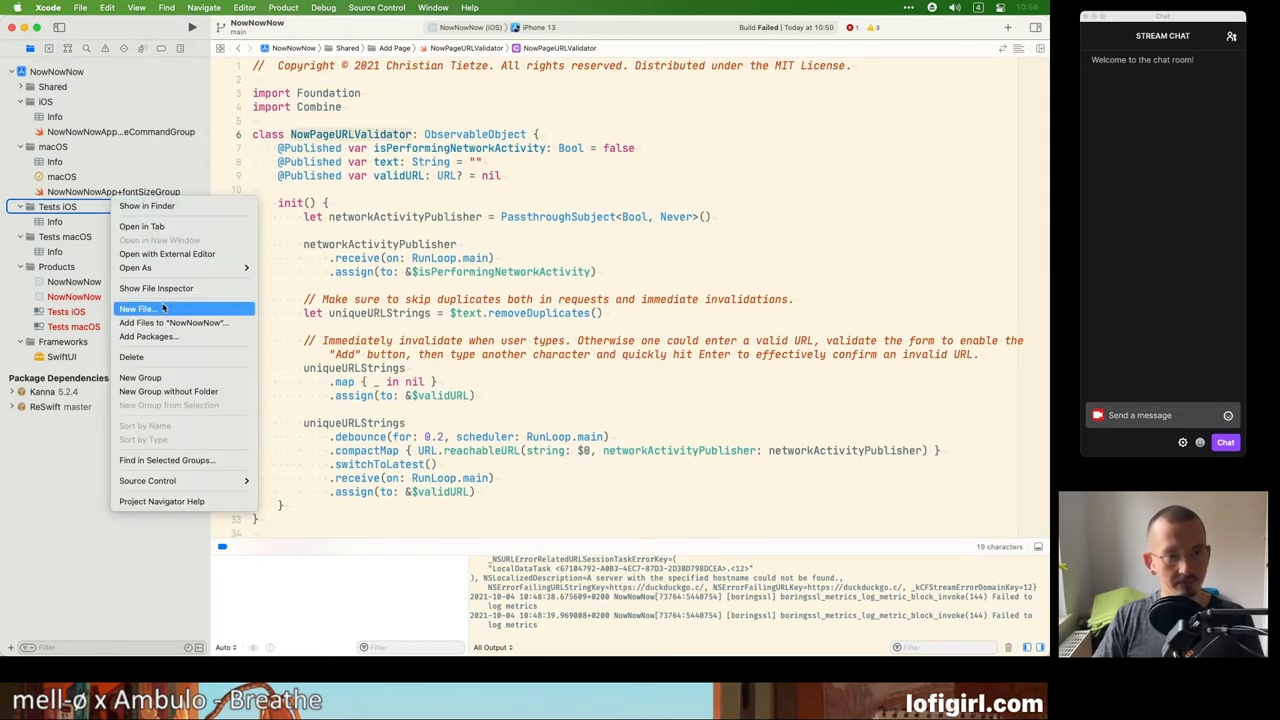
click(136, 308)
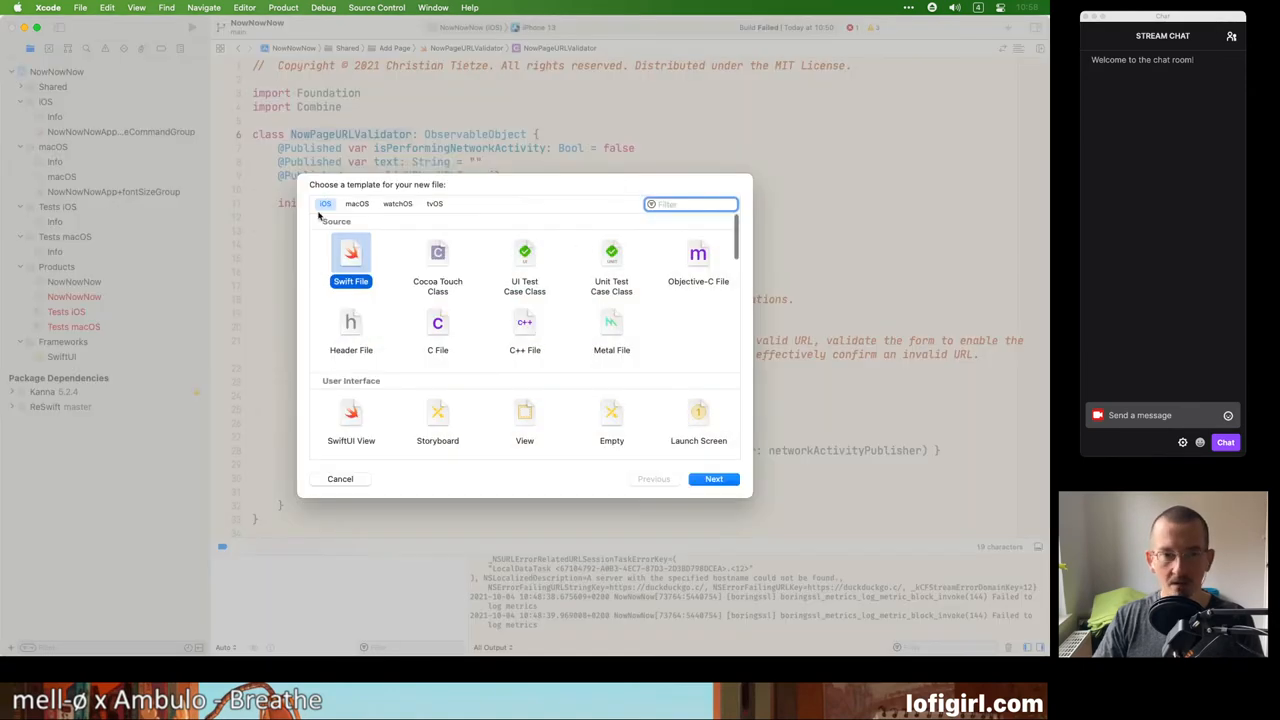
click(712, 480)
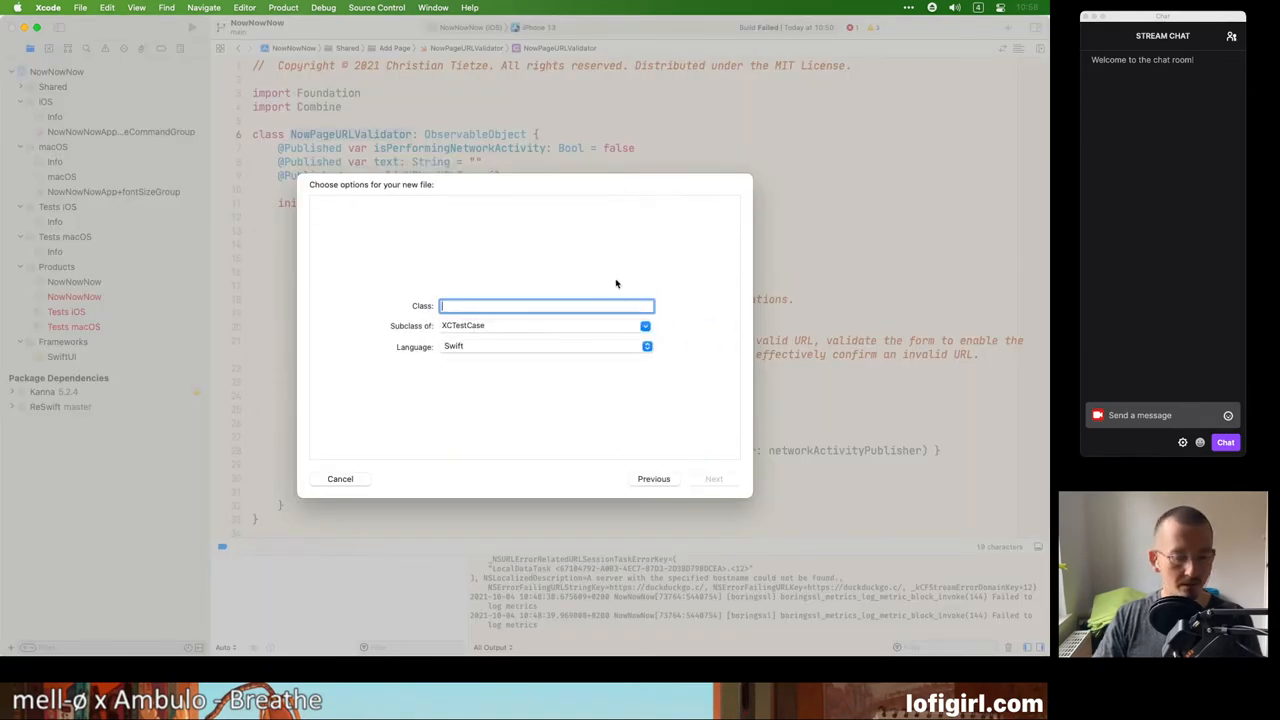
text(NowPageURLValidatorTest)
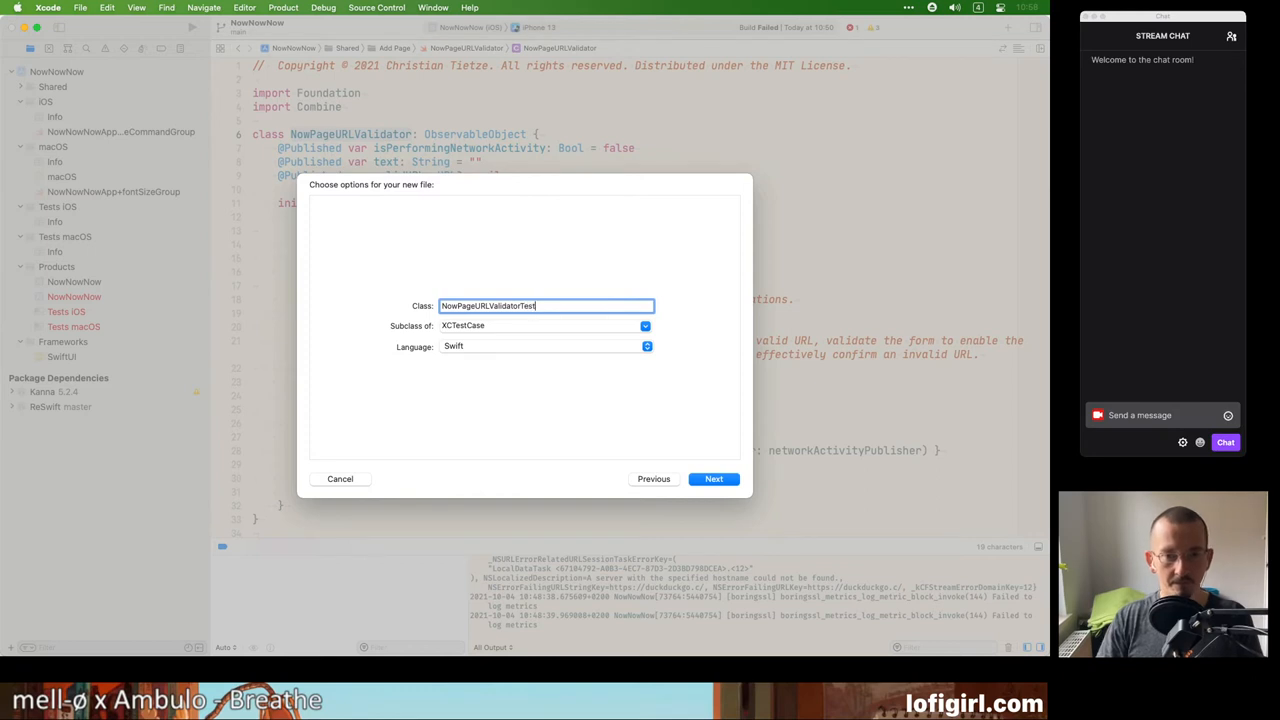
text(s)
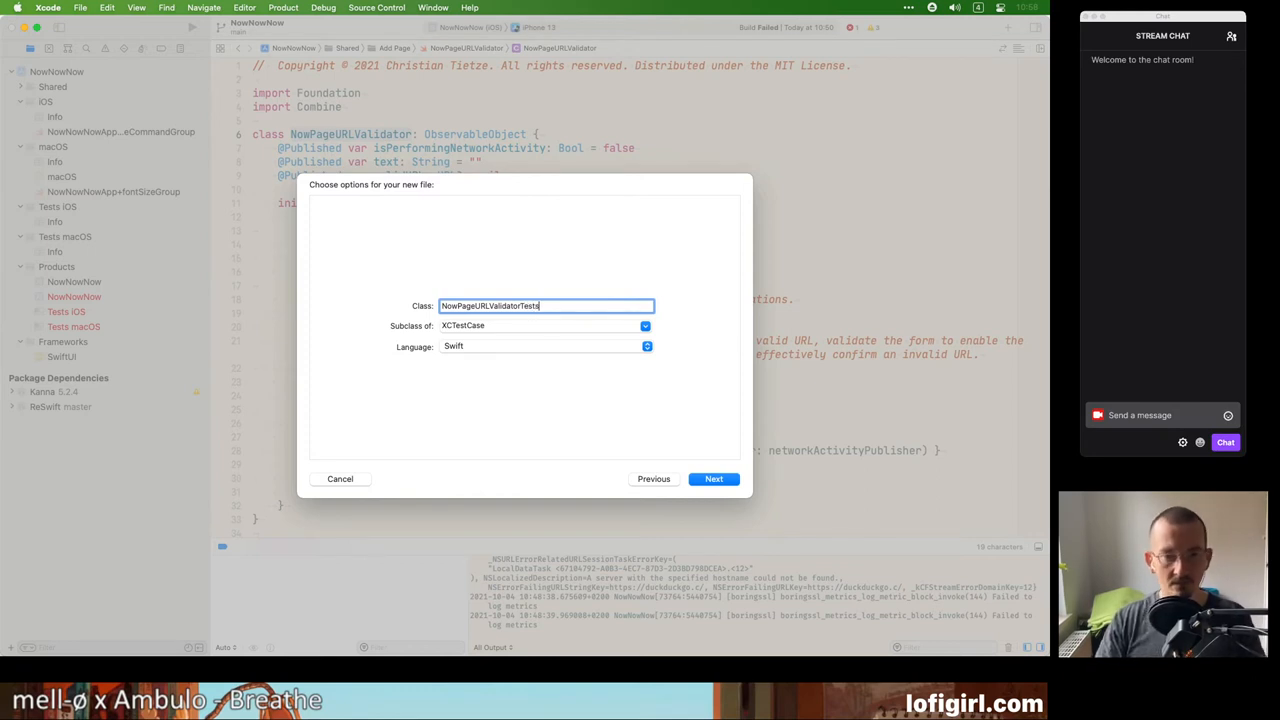
click(712, 480)
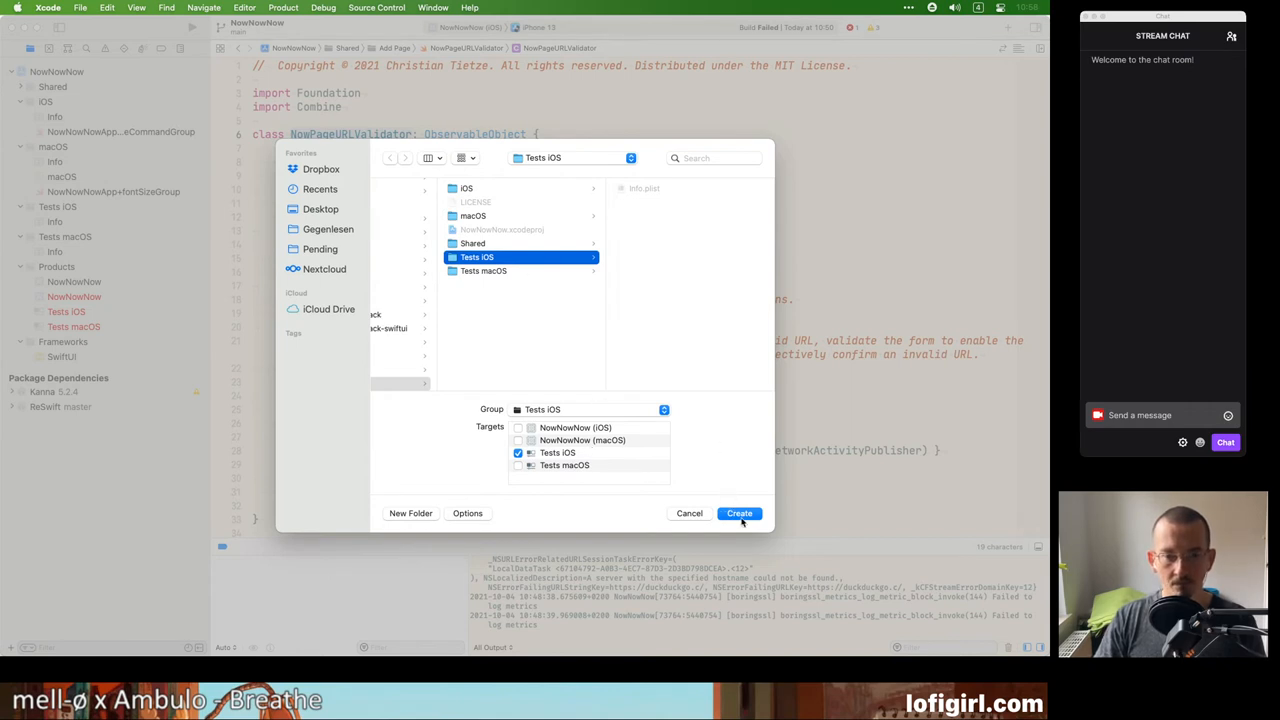
click(740, 512)
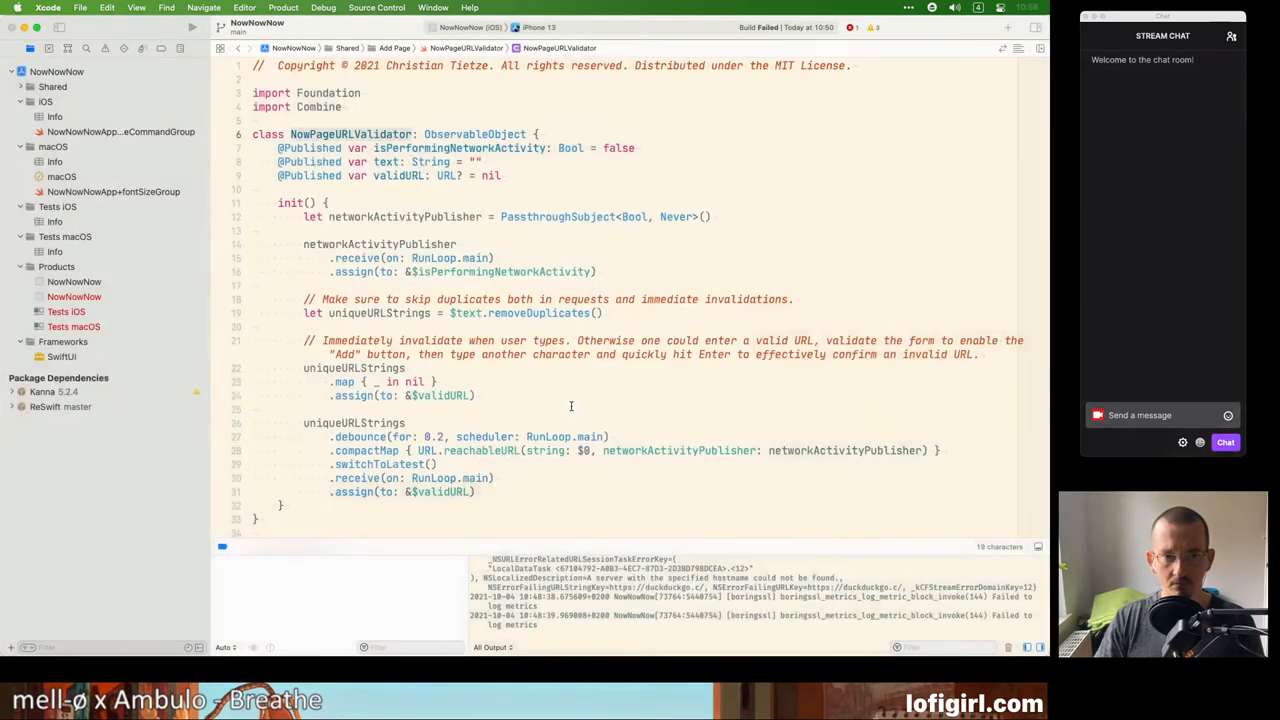
- Show NowPageURLValidatorTests.swift beside the validator and add a testable import of NowNowNow
click(100, 236)
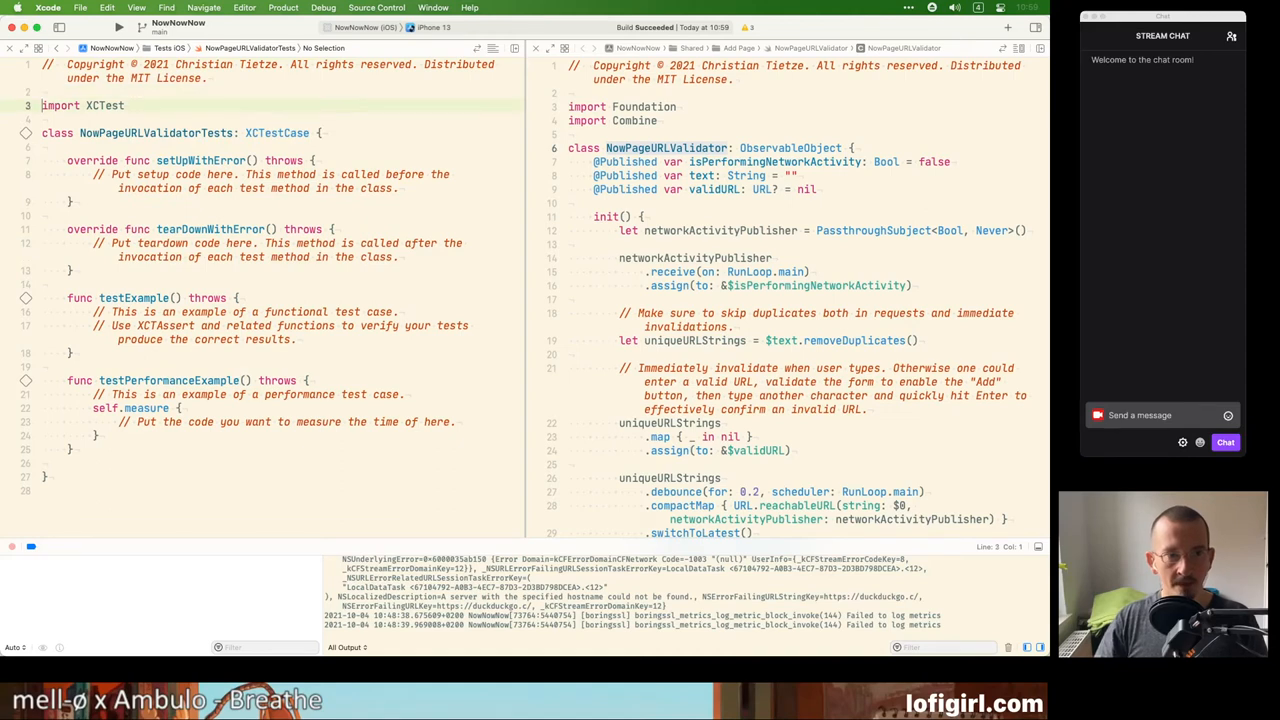
text(import NowNowNow)
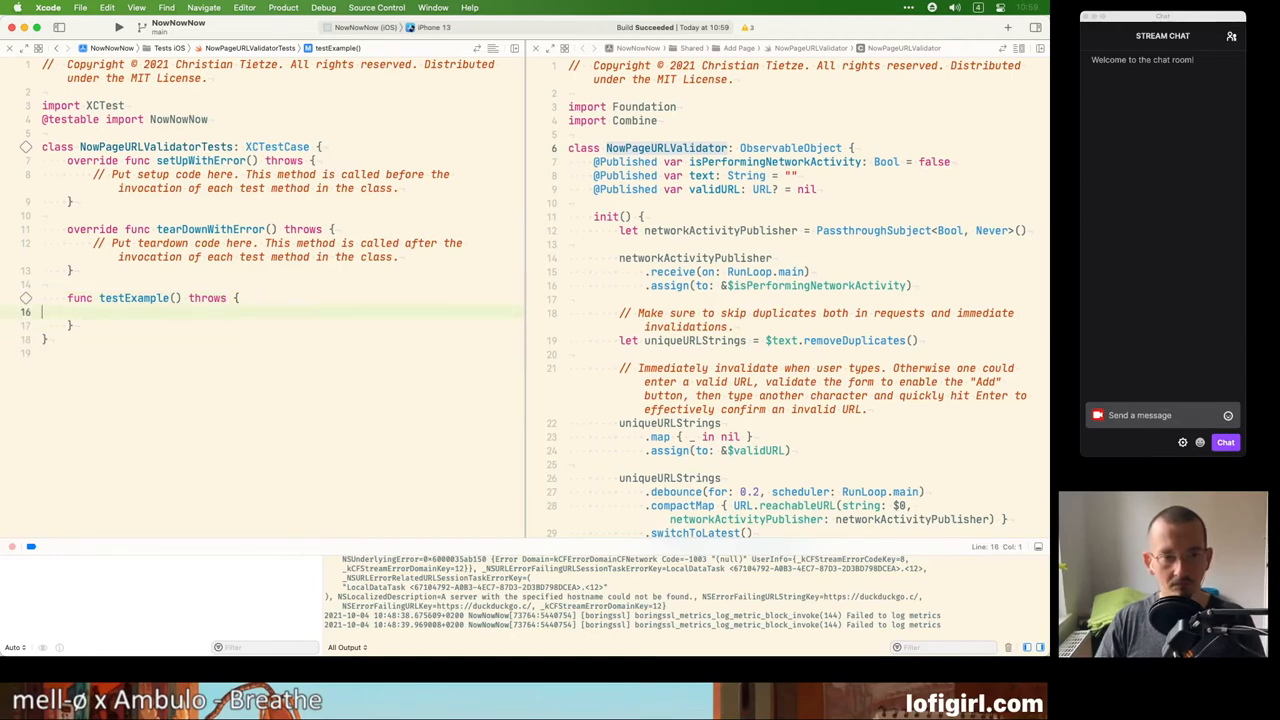
- Make testExample call XCTFail() and run the tests to see it reported as failing
text(XCTFail()
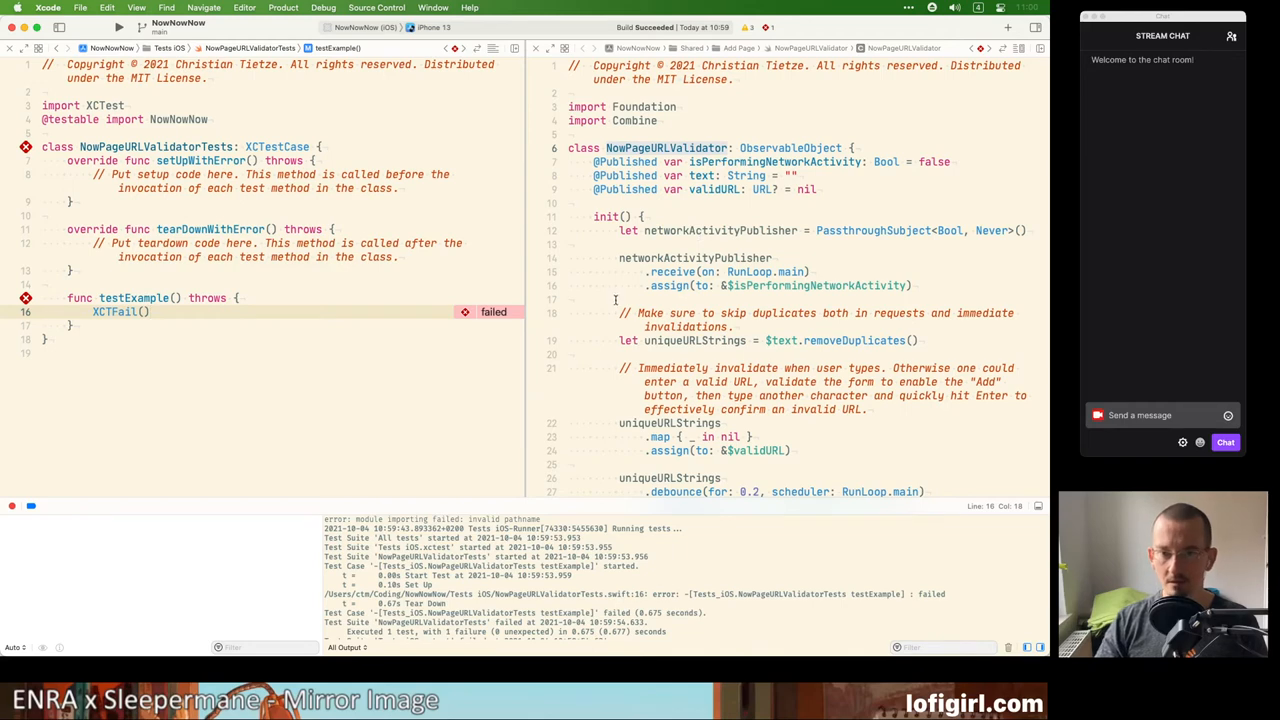
- Replace XCTFail() with let validator = NowPageURLValidator() in testExample
scroll(down, 3)
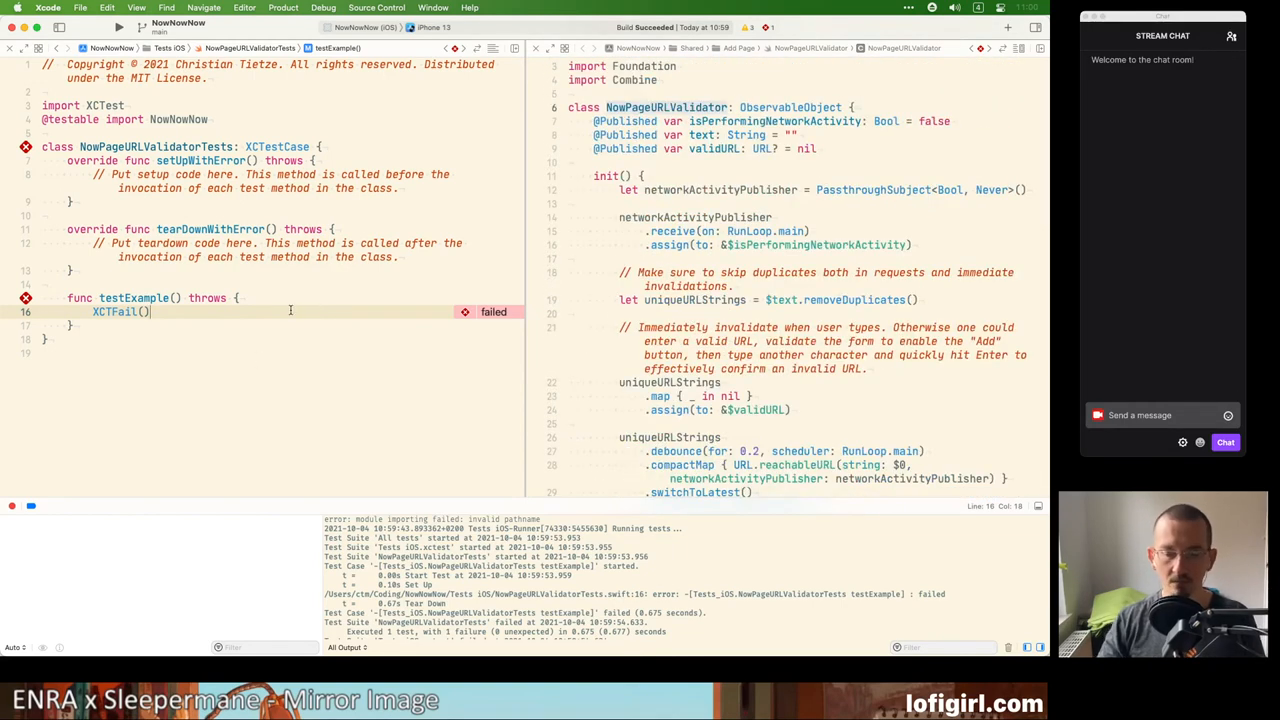
text(Now)
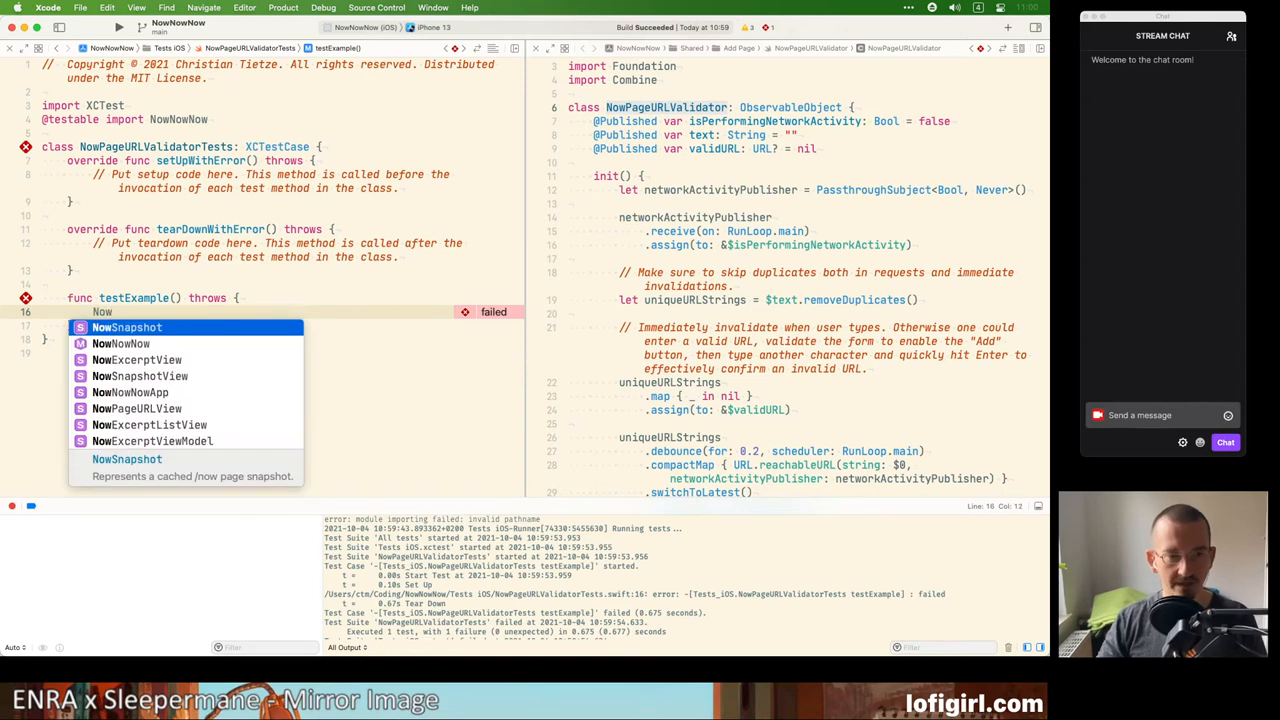
text(pageur)
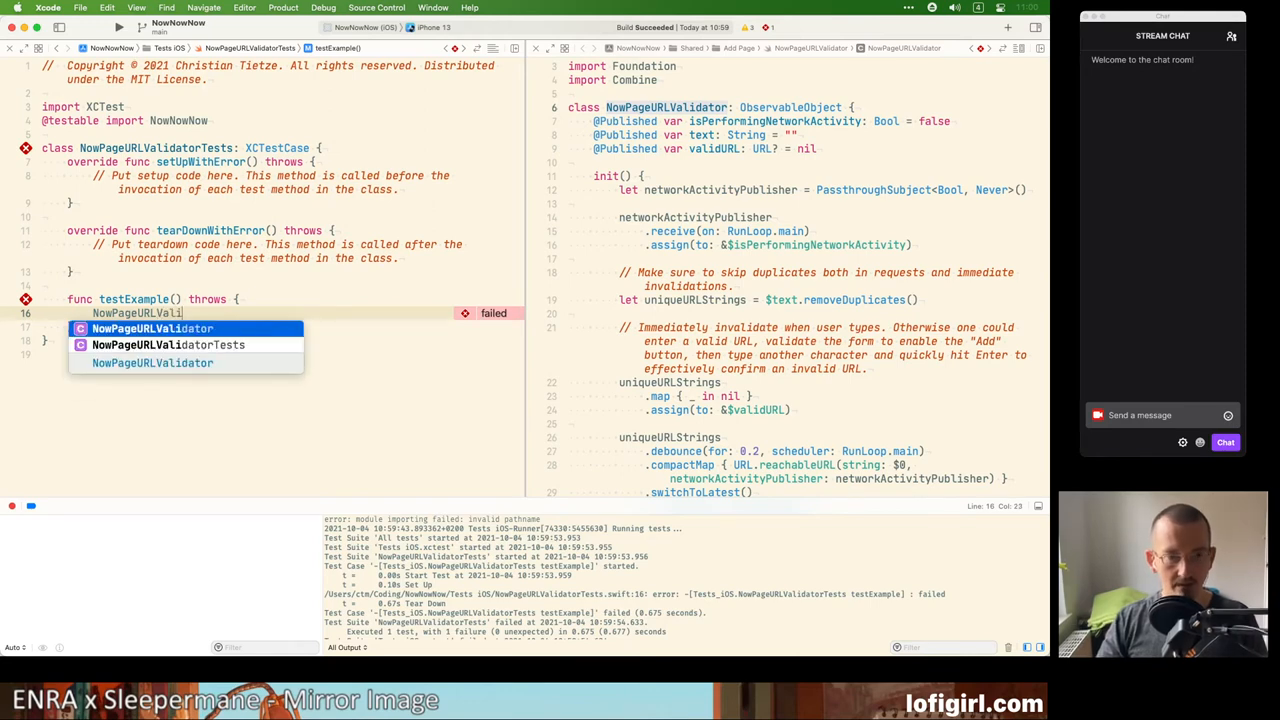
text(()
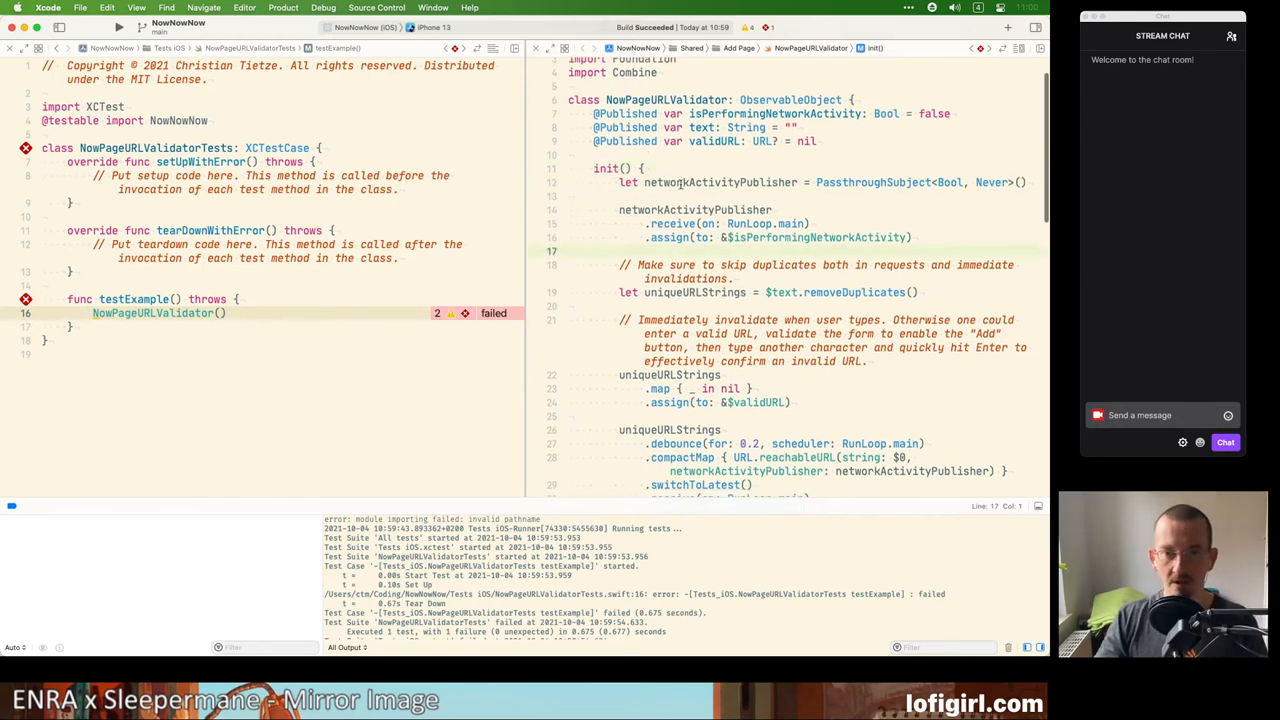
scroll(down, 3)
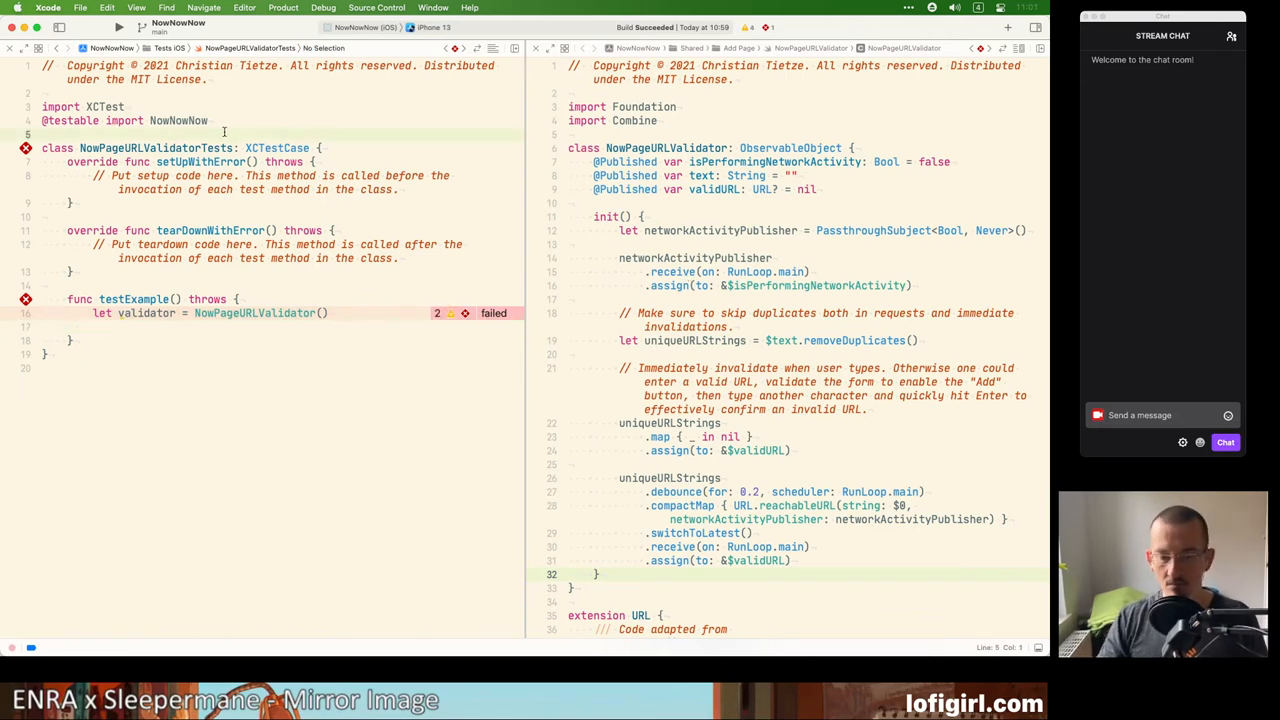
- Add import Combine to the test file and start a new line accessing validator's members
text(import Combine)
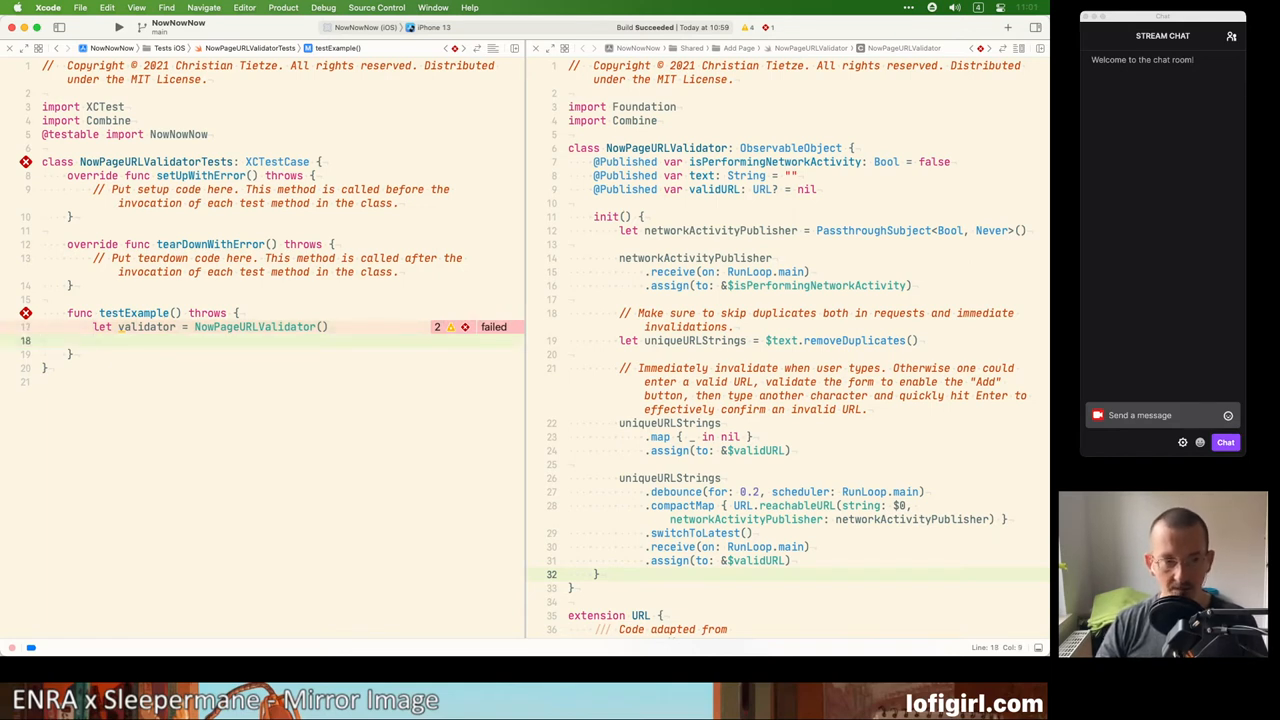
text(validator.)
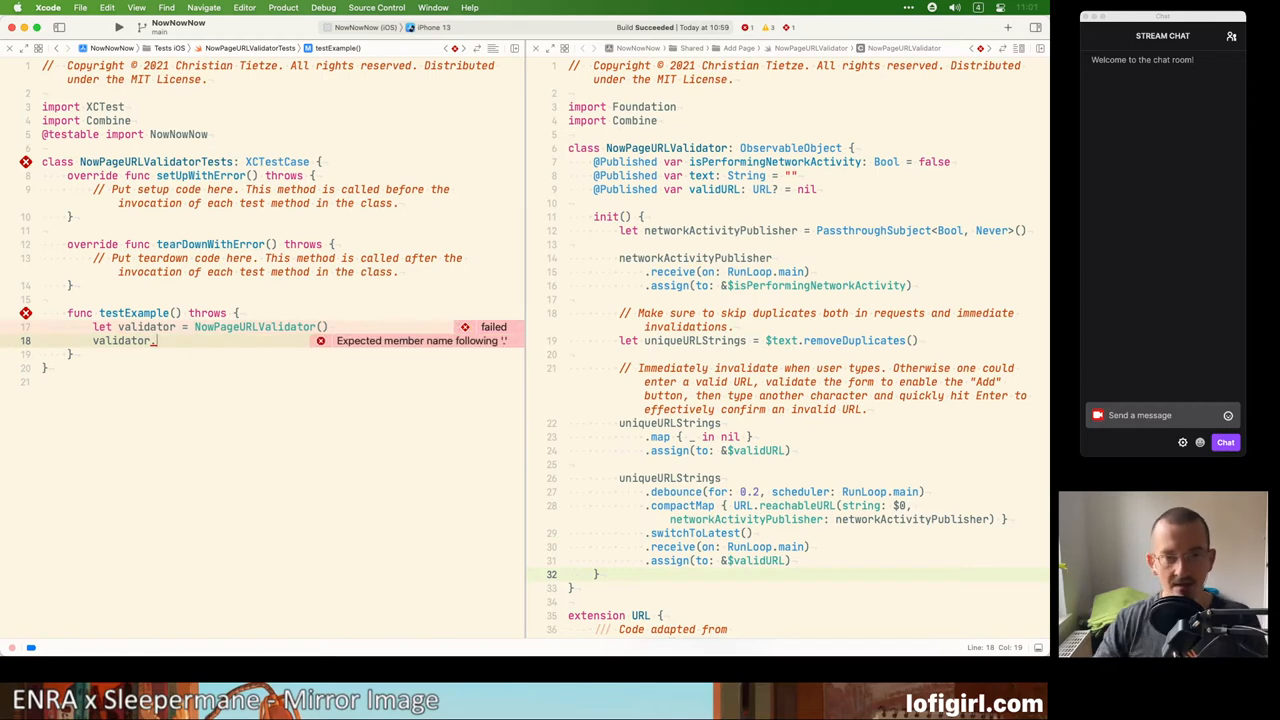
- Set validator.text = "invalid" and lay out Given/When/Then comments around it
text(text)
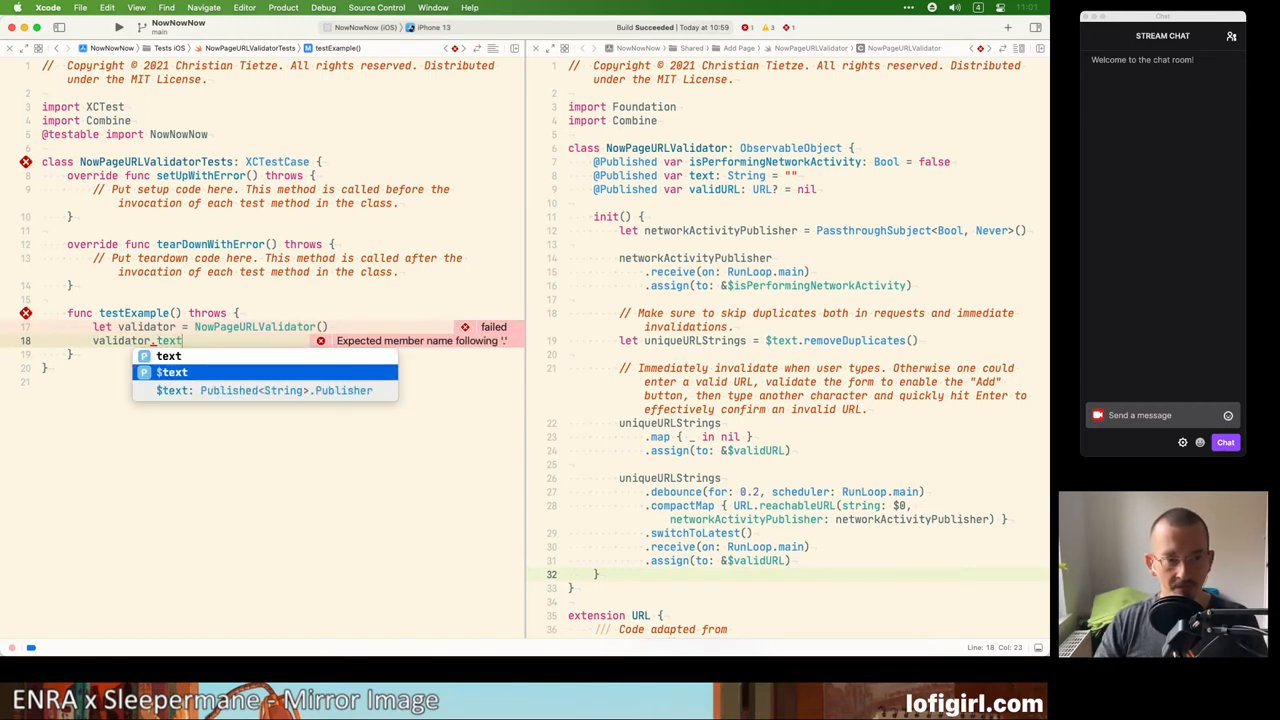
text(.)
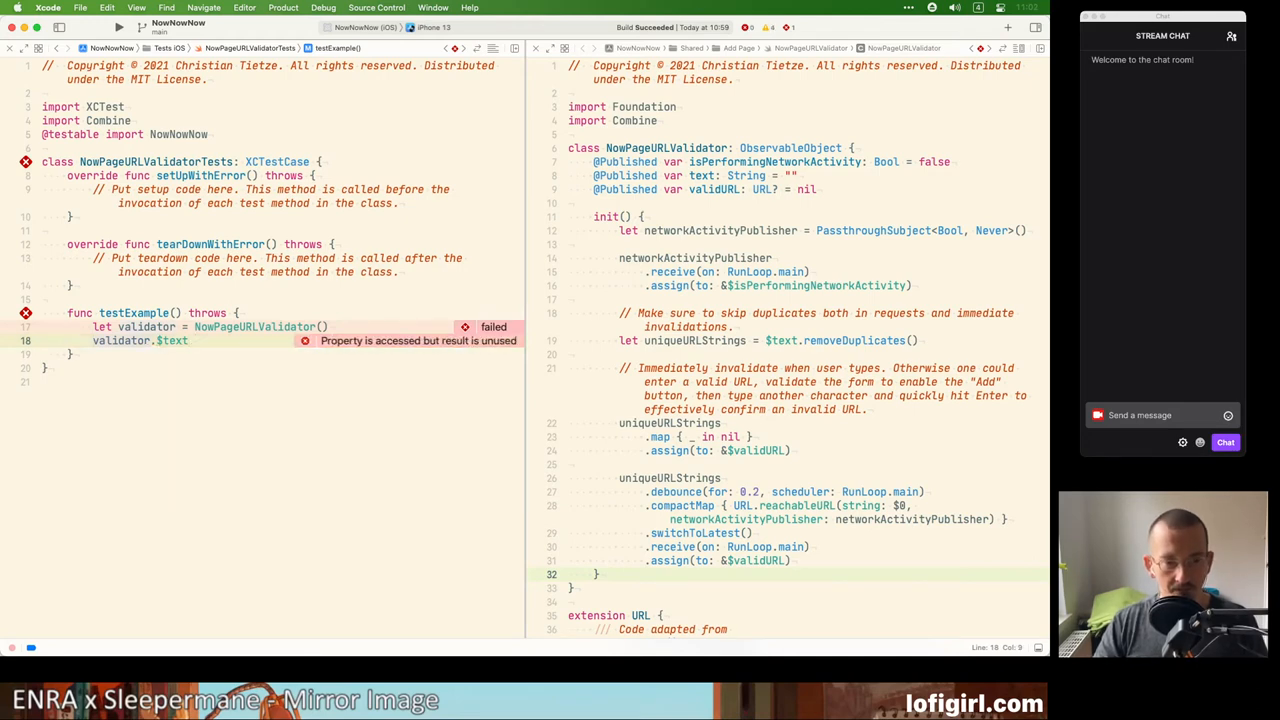
text(.)
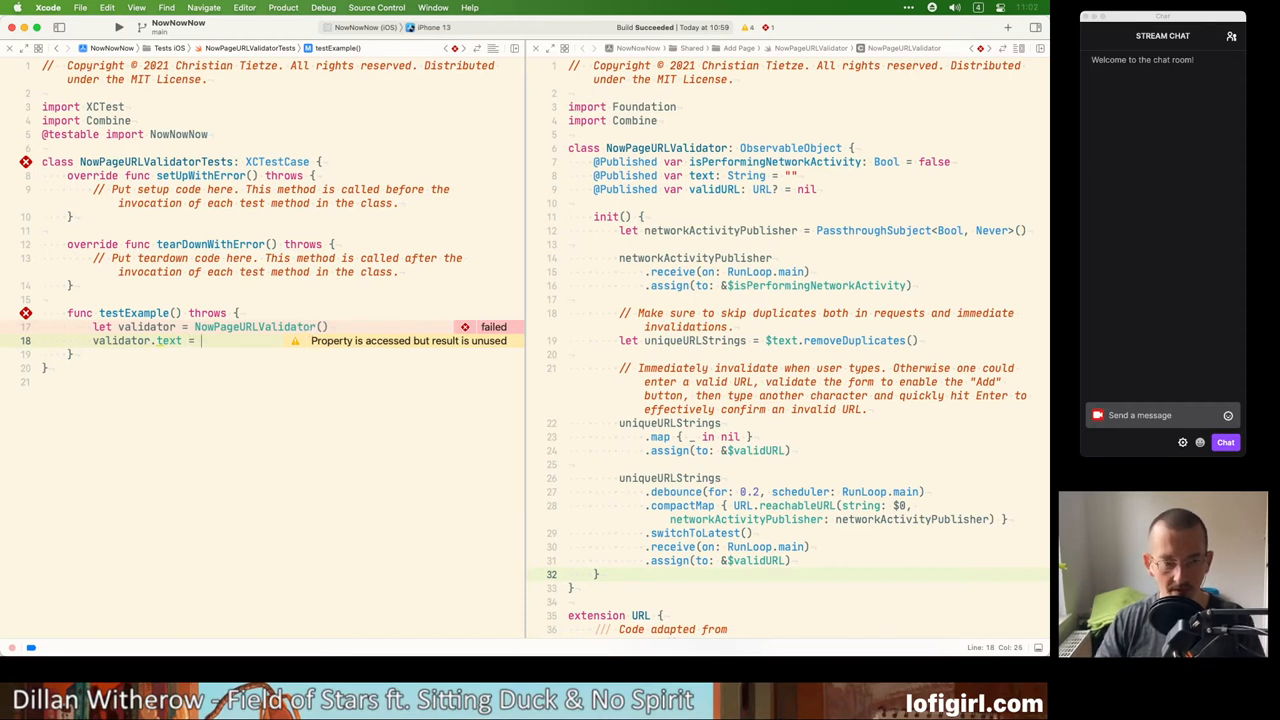
text(")
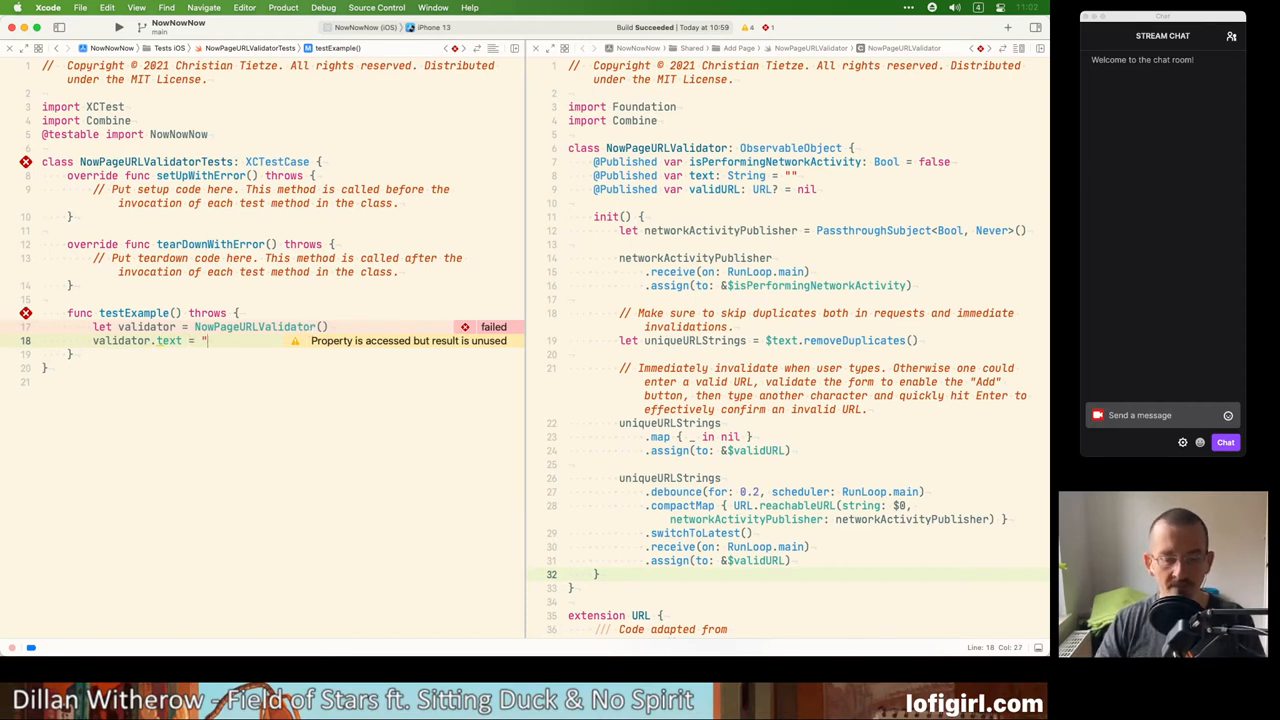
text(invalid)
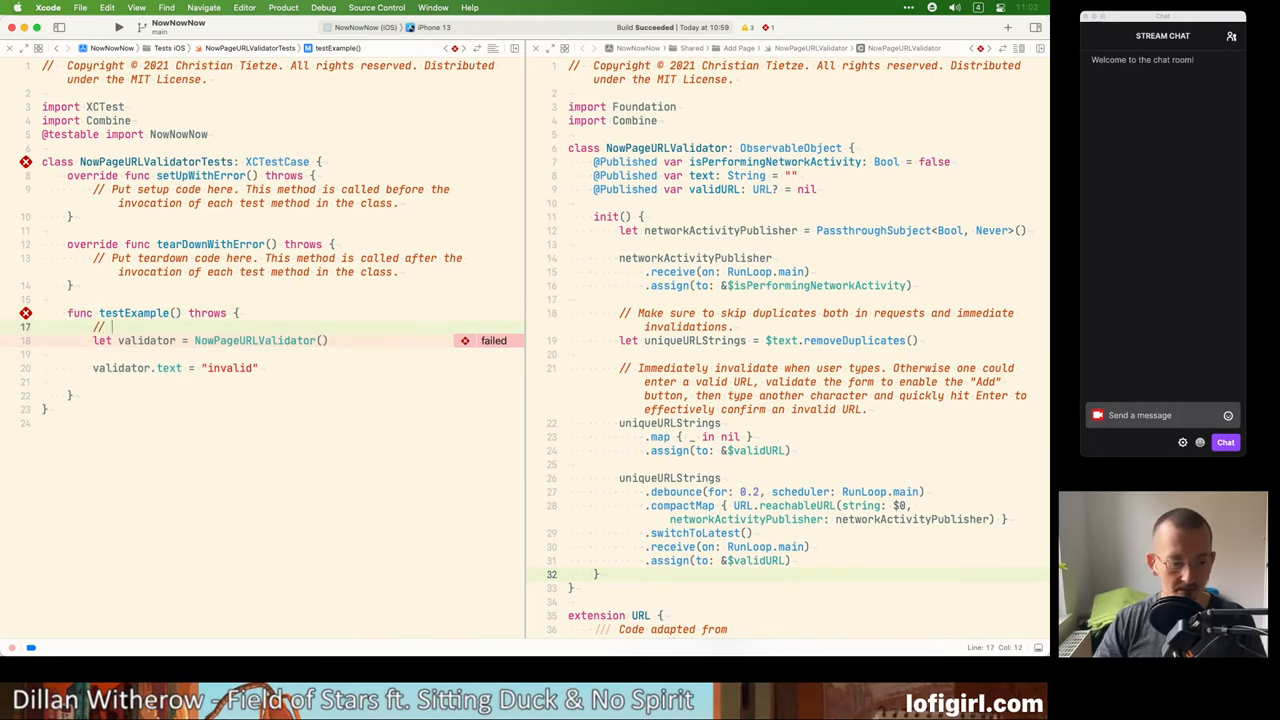
text(Given)
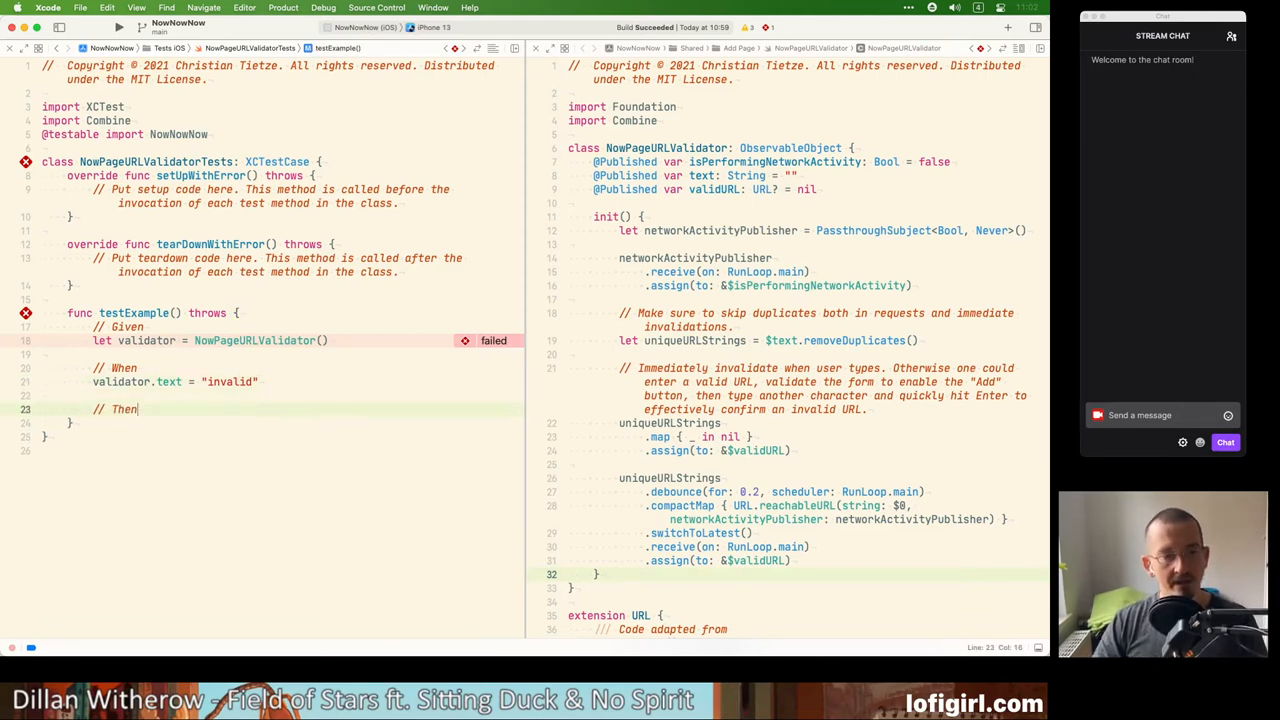
key(Return)
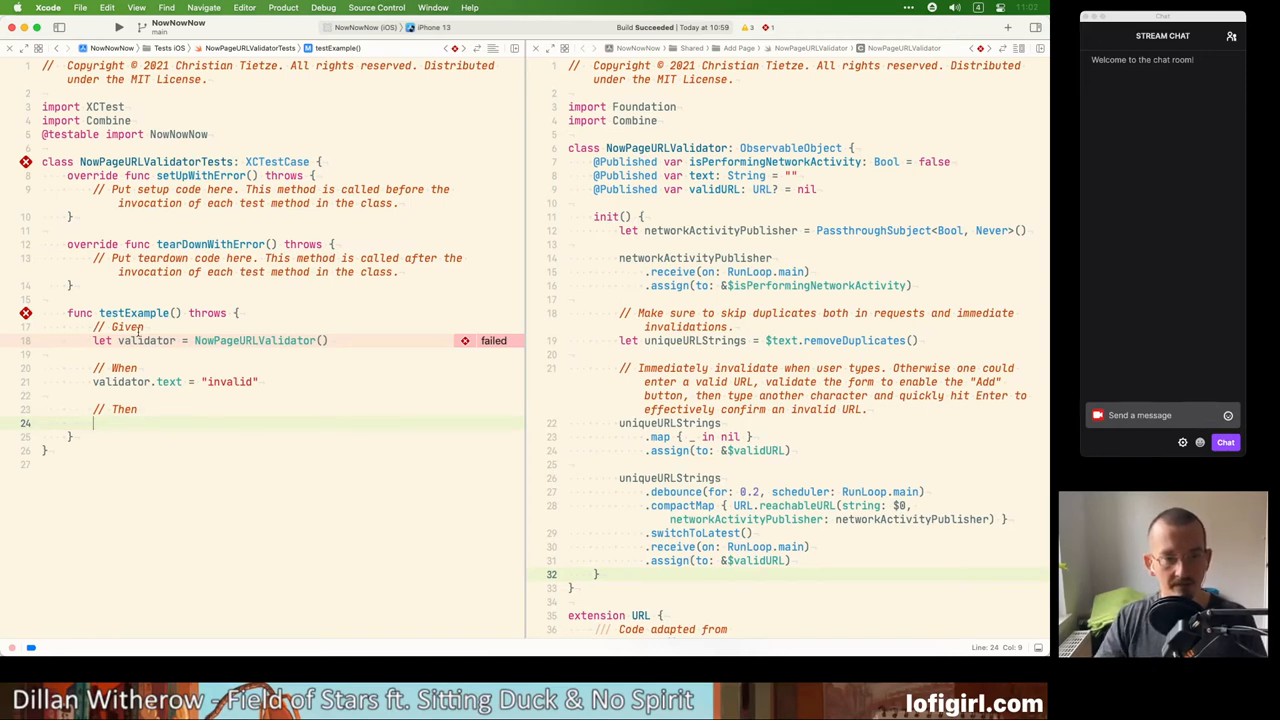
- Assert isPerformingNetworkActivity false then true and validURL nil across 'Start request' and 'Finish request' phases
text(validator)
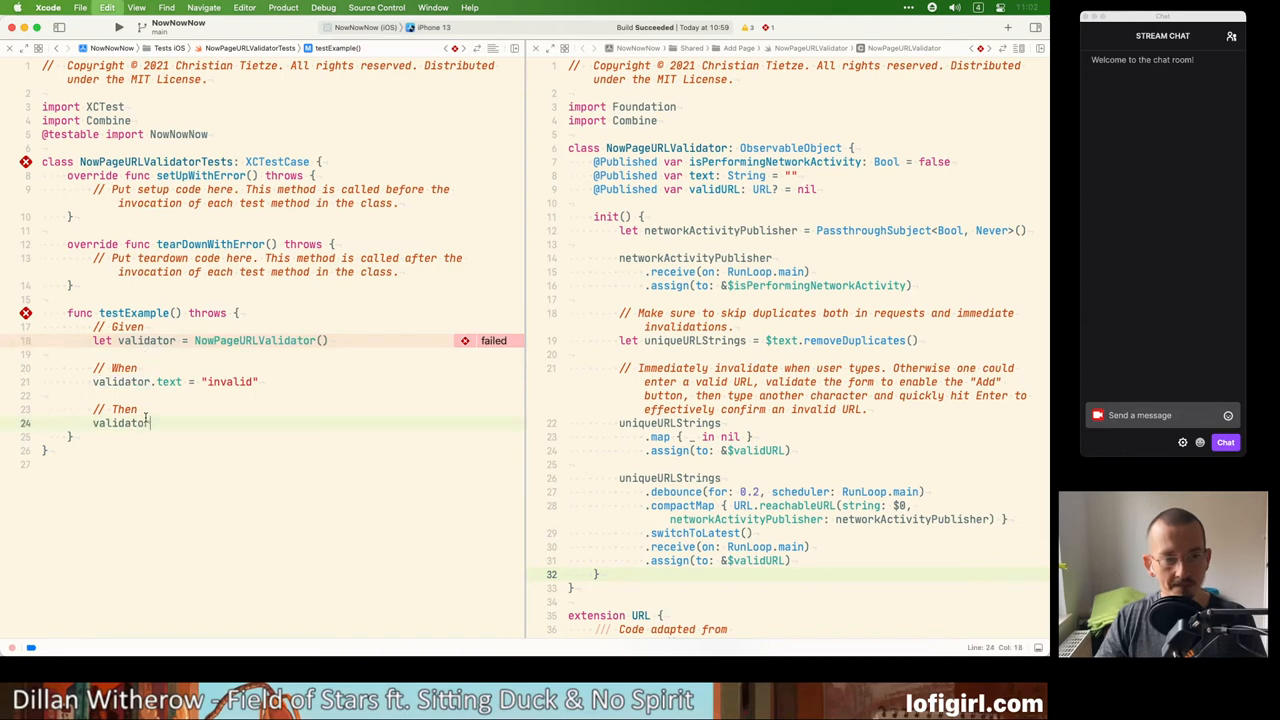
text(.isPer)
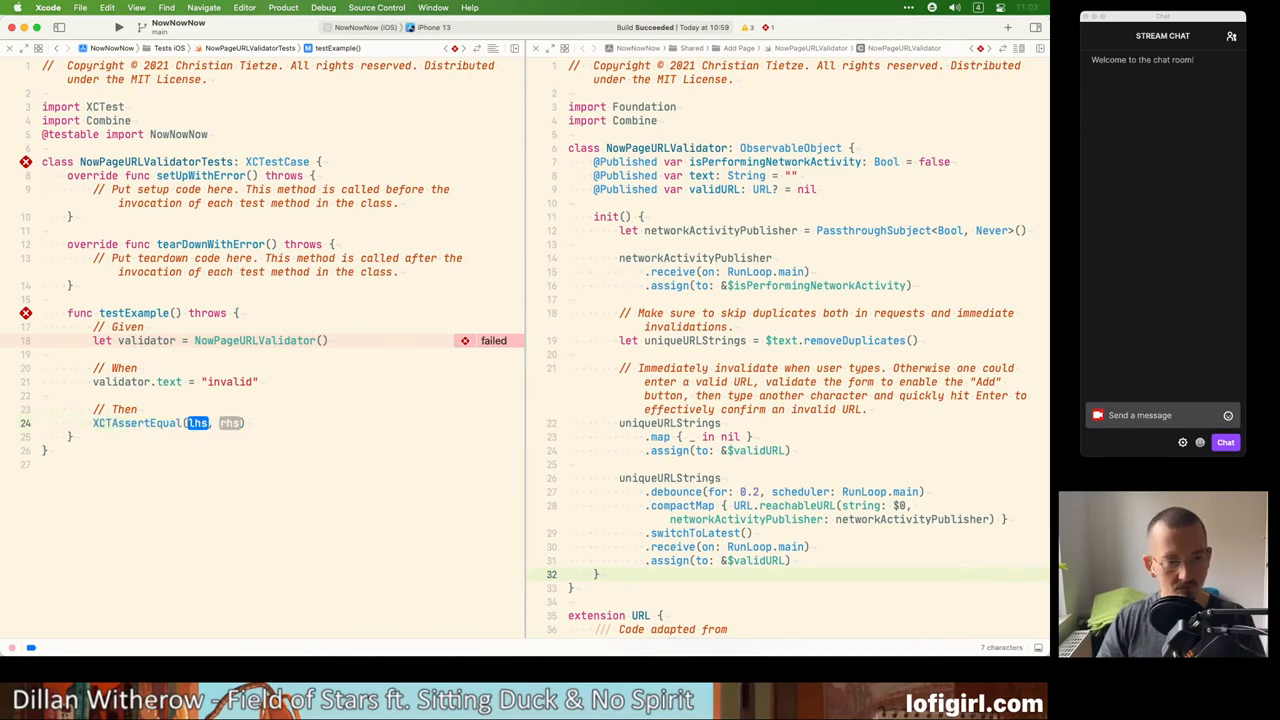
text(validator.isPerformingNetworkActivity, false)
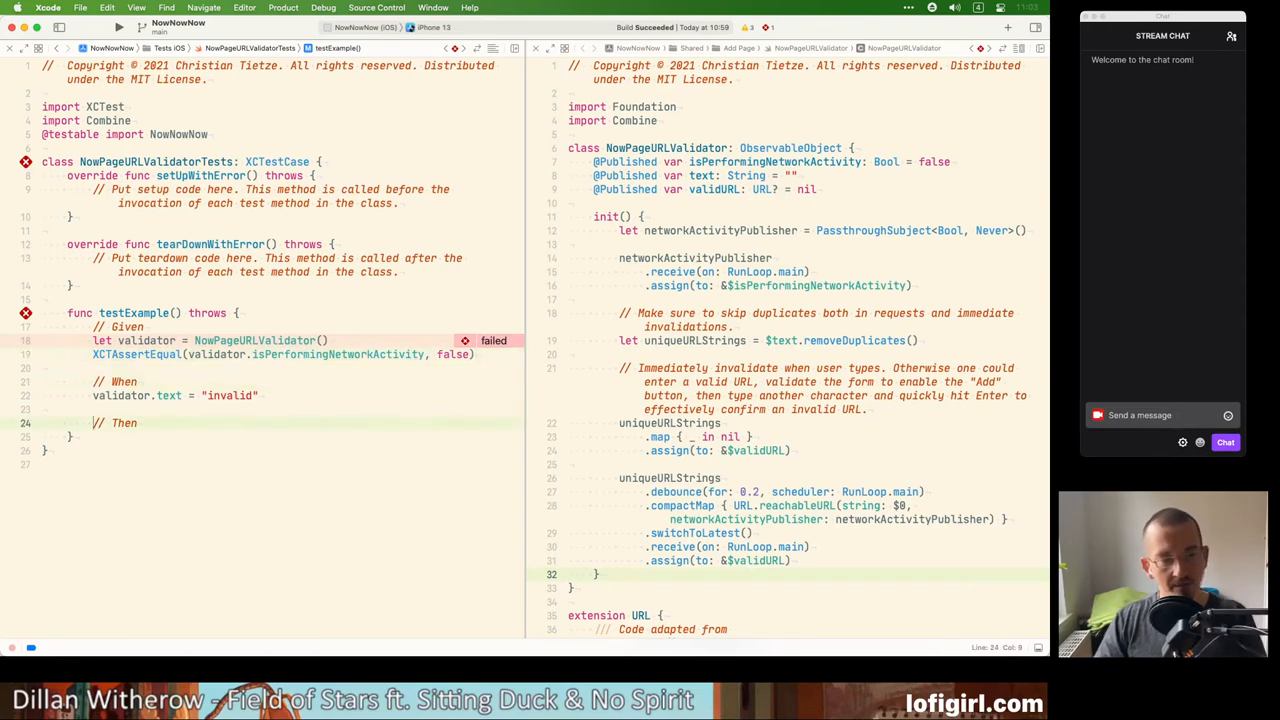
text(XCTAssertEqual(validator.isPerformingNetworkActivity, false))
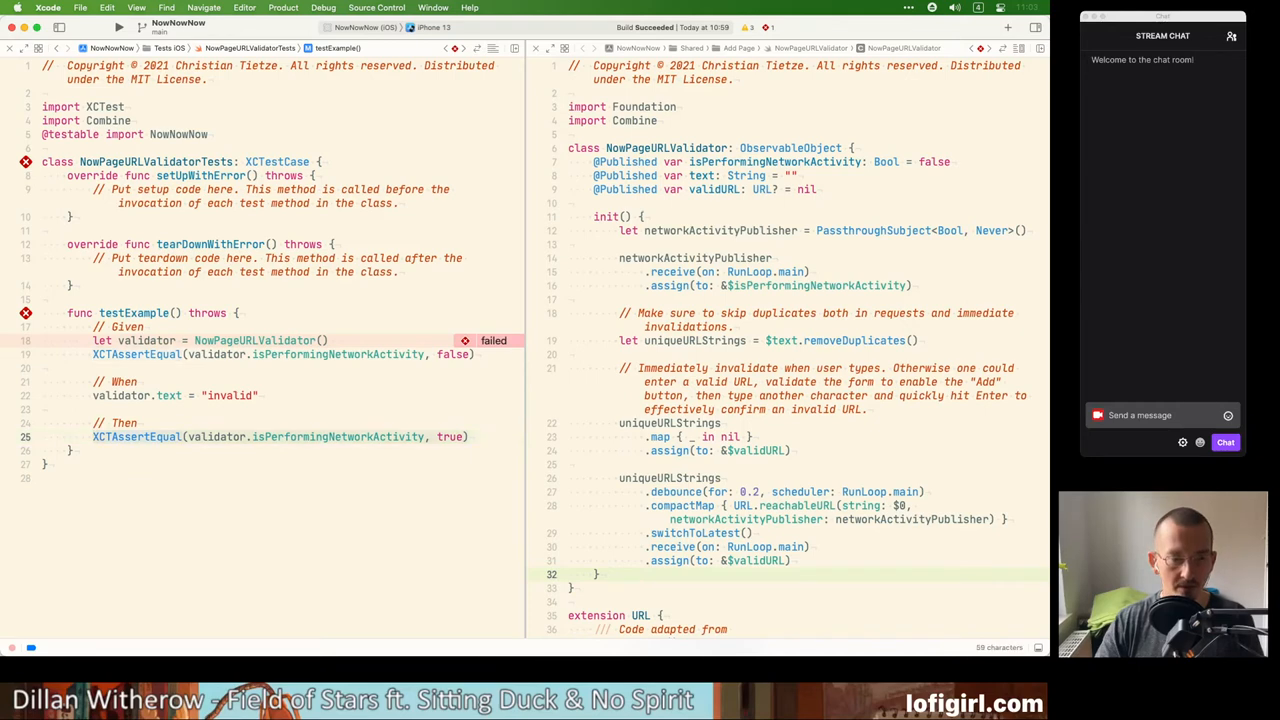
text(XCTAssertEqual(validator.isPerformingNetworkActivity, true))
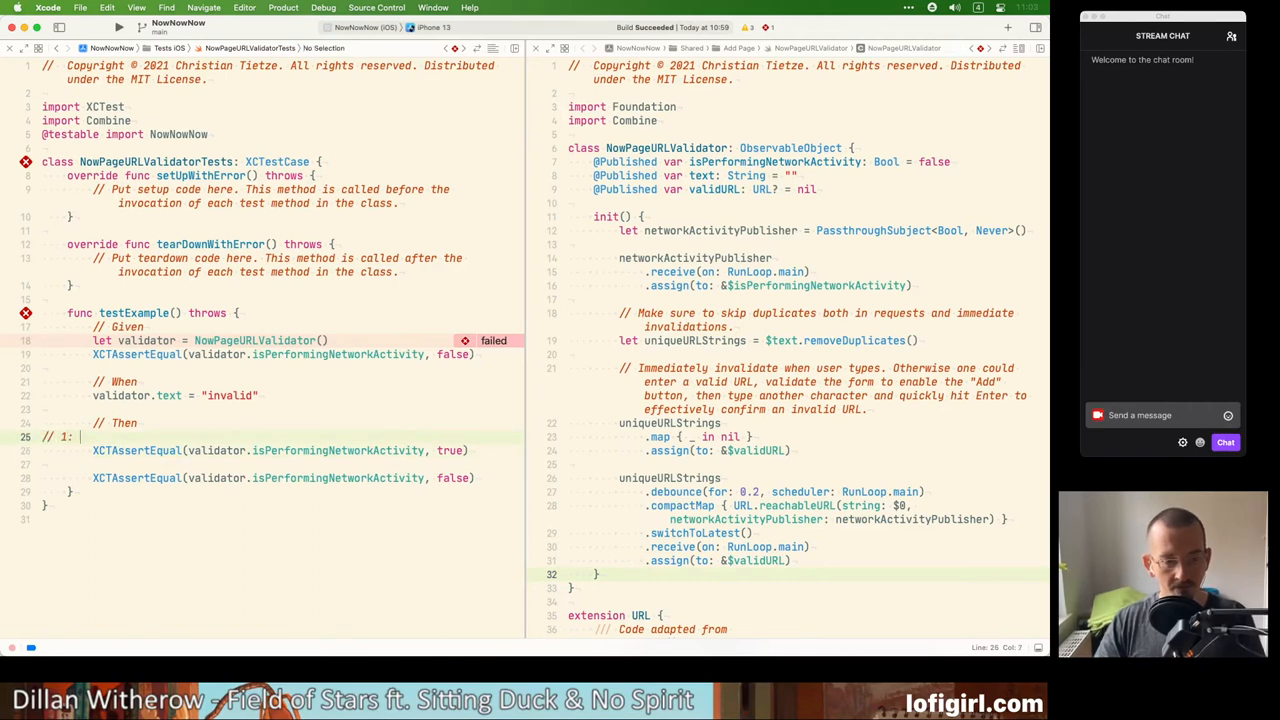
text(Start request)
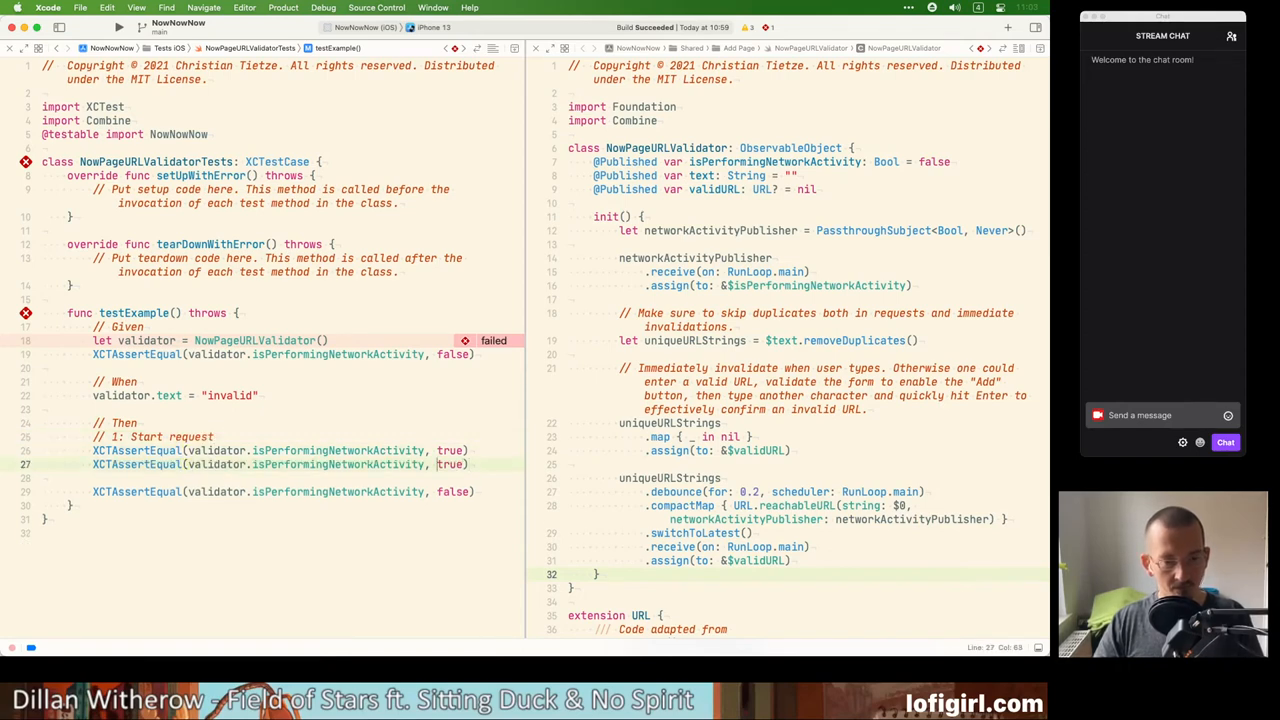
text(validator.validURL))
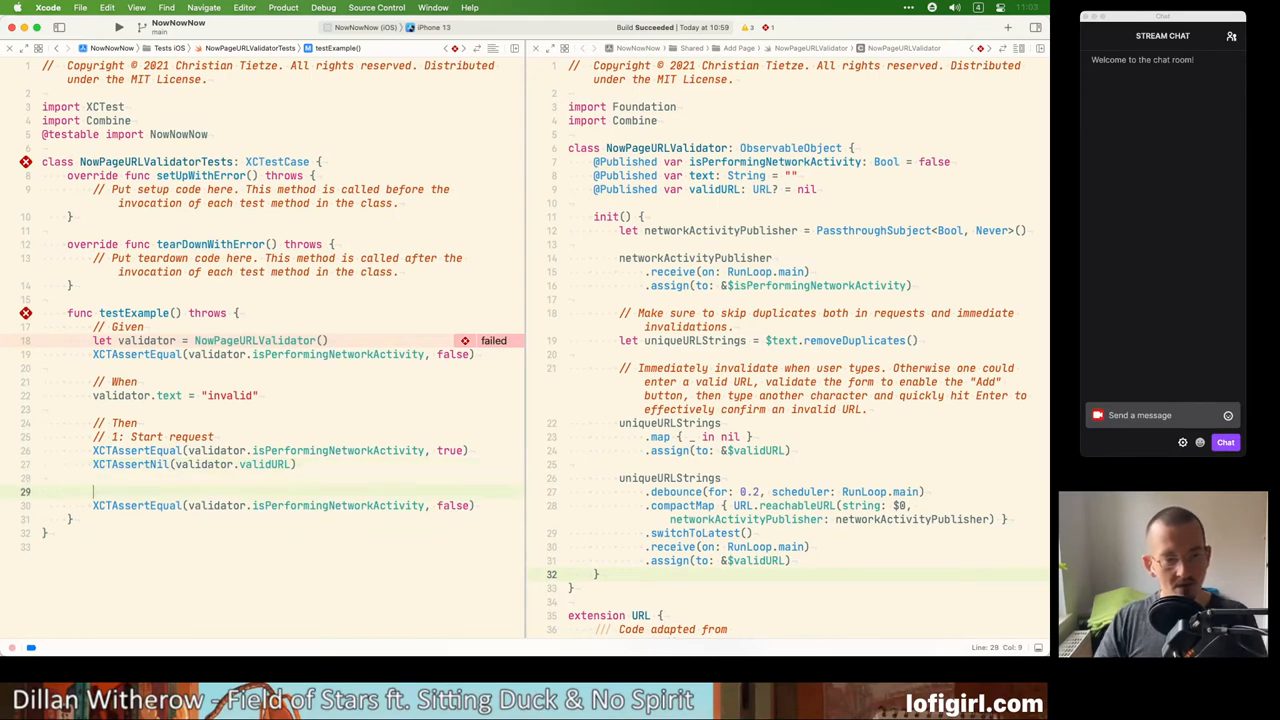
text(// 2: Finish)
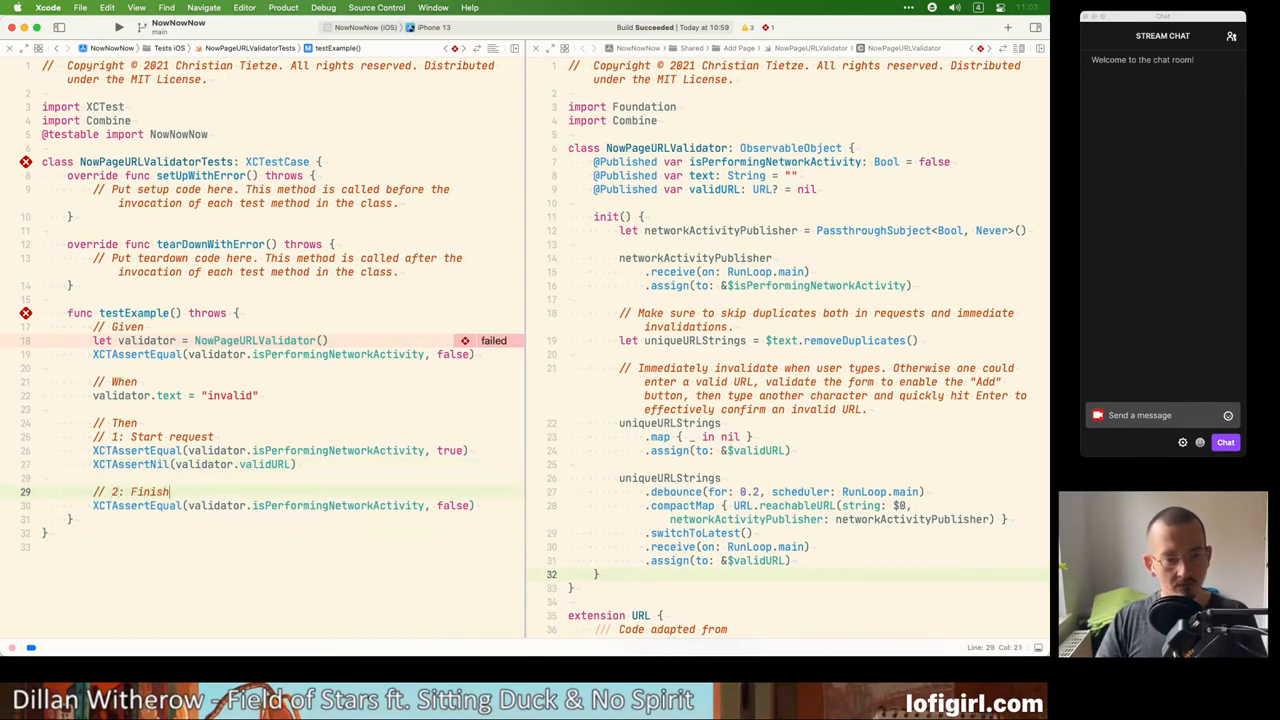
text(request)
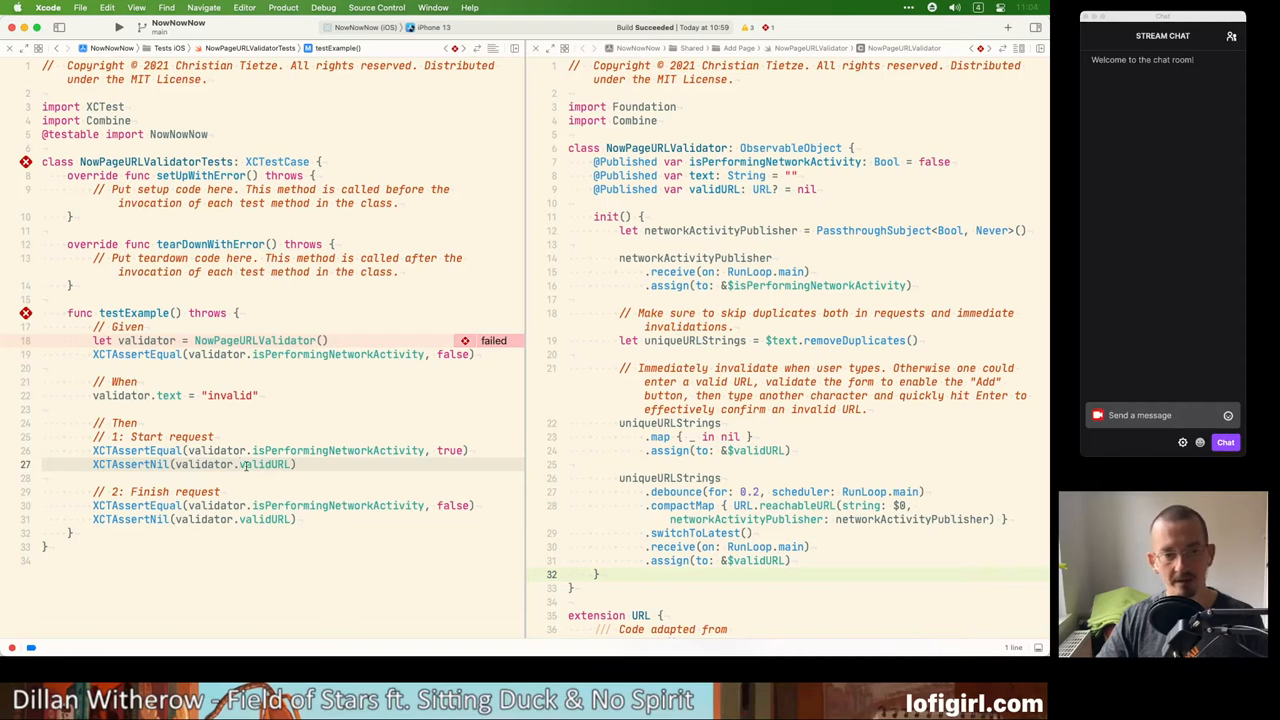
- Between the request phases, add commented lines requestor.didReceiveURL == "invalid" and requestor.urlResult = nil
click(278, 464)
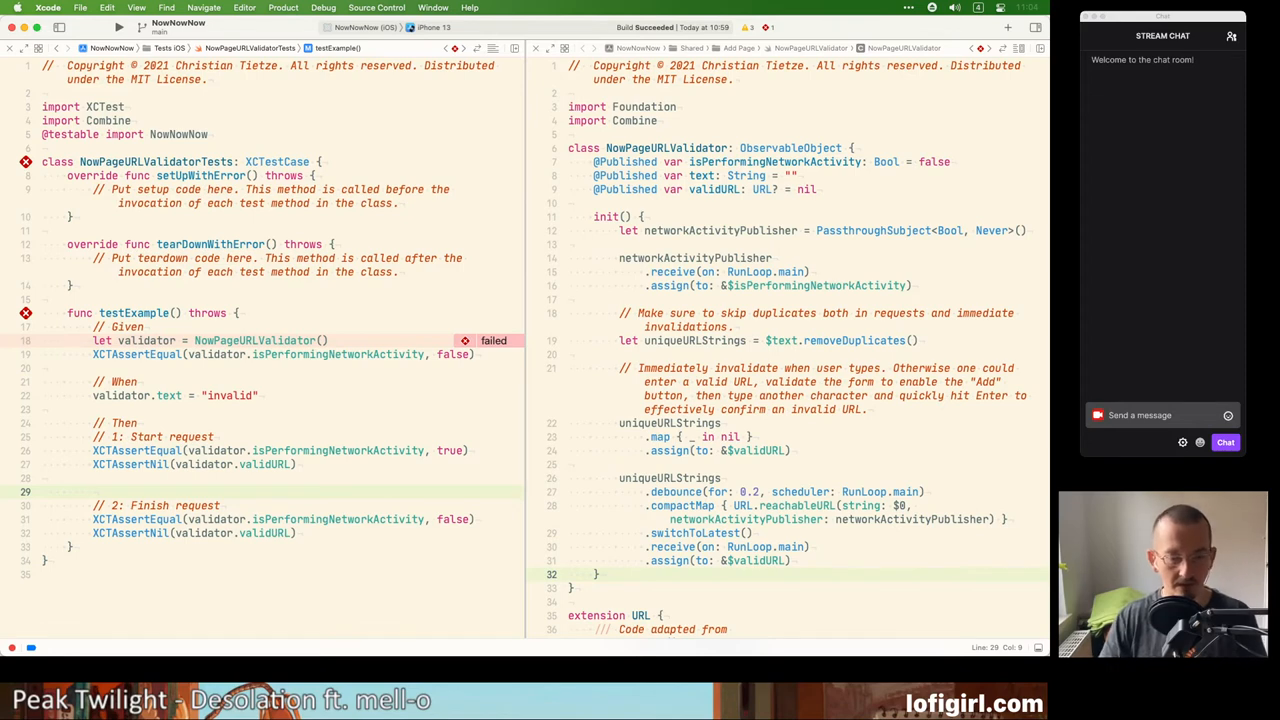
text(r)
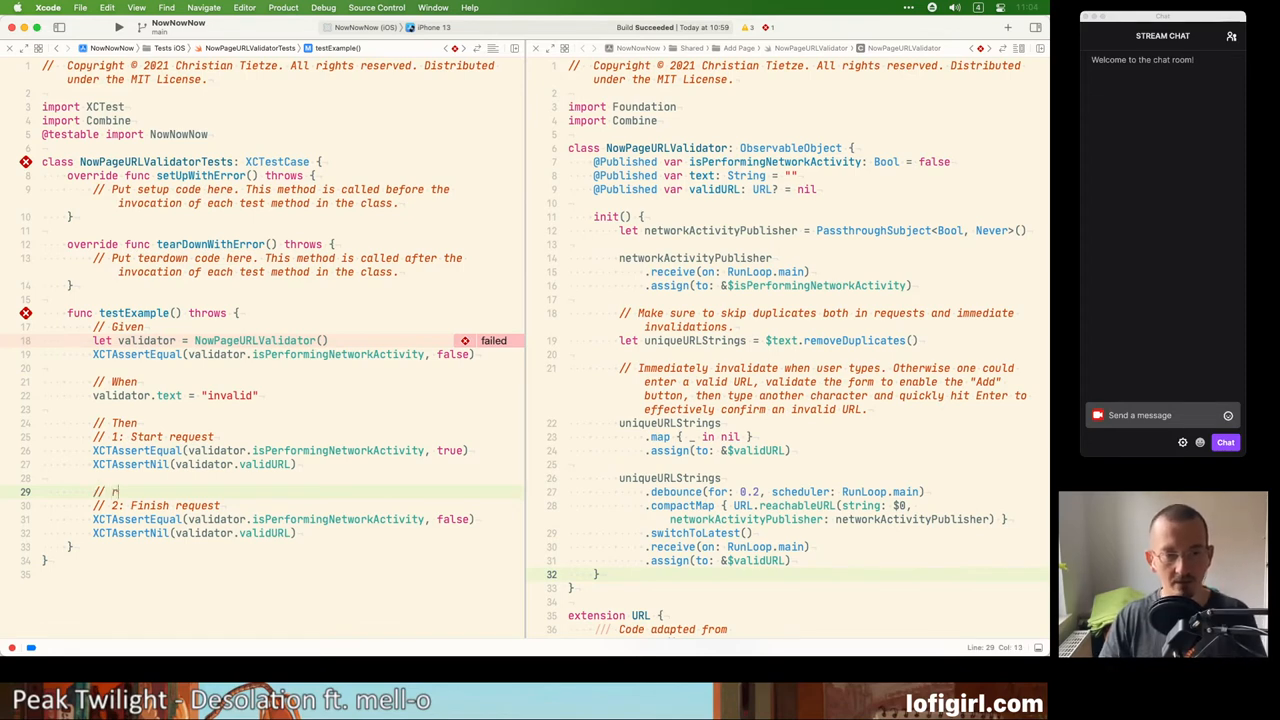
text(equest.)
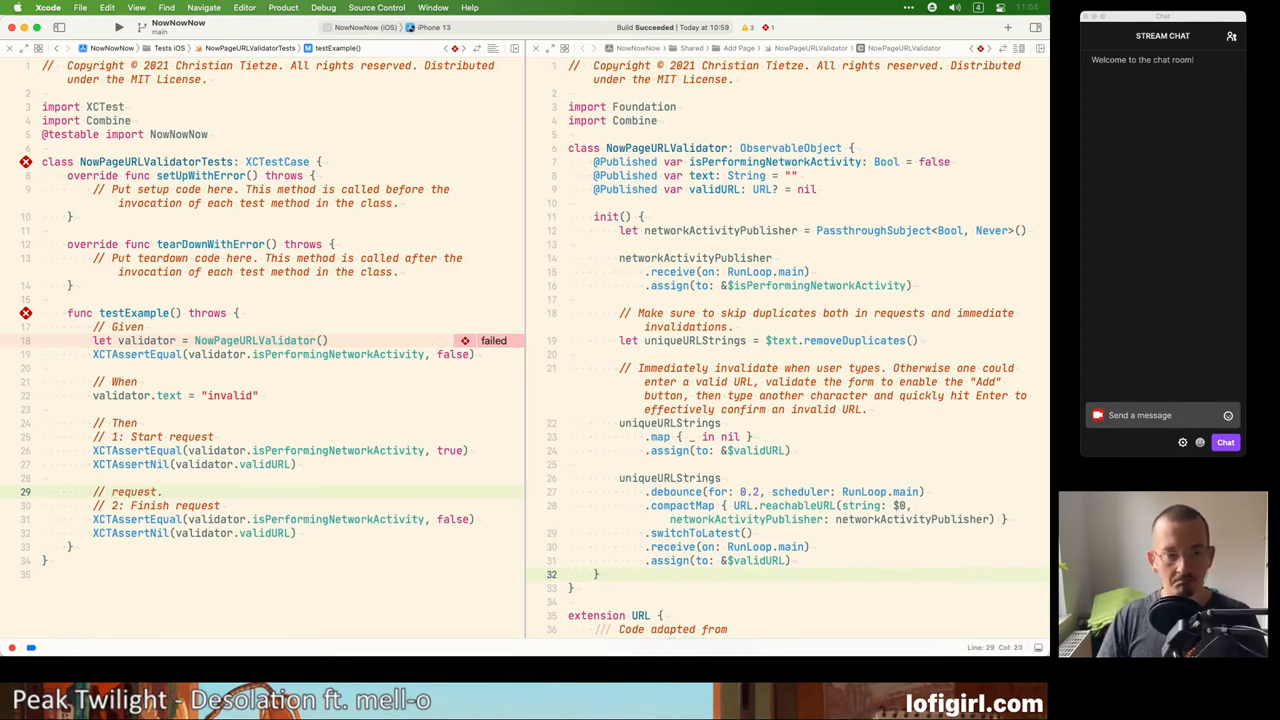
text(r)
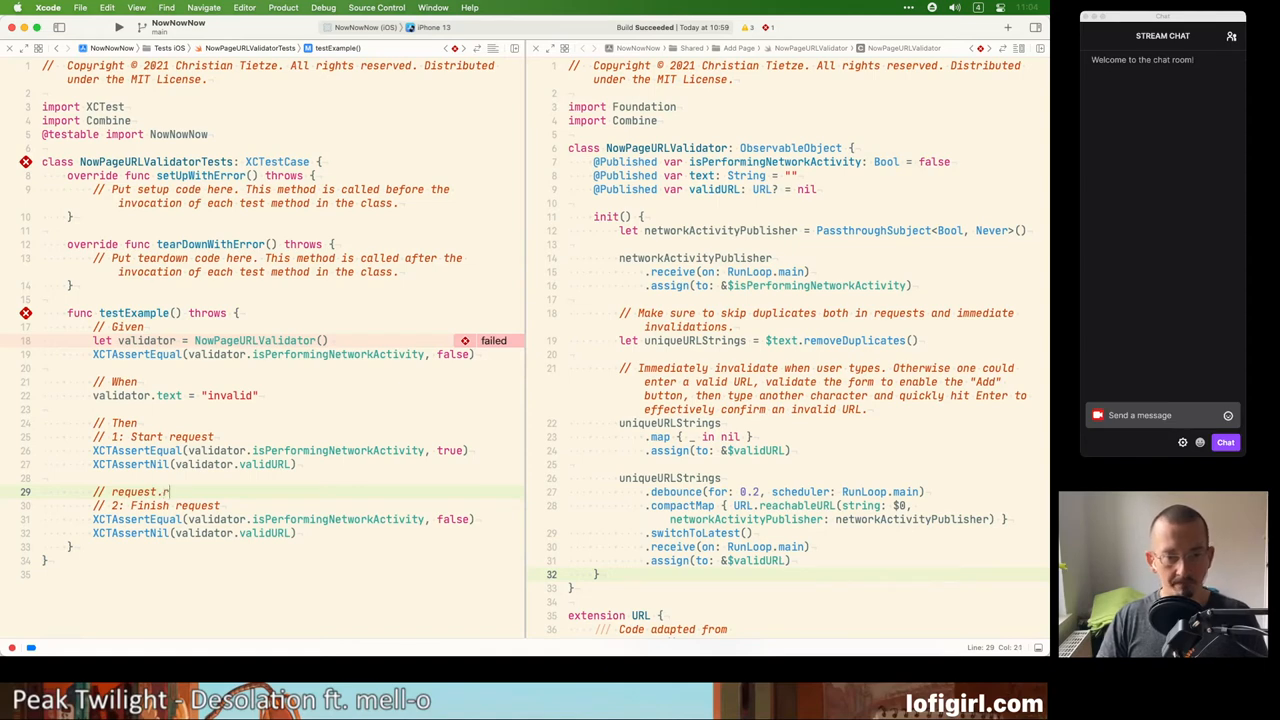
text(didReceive)
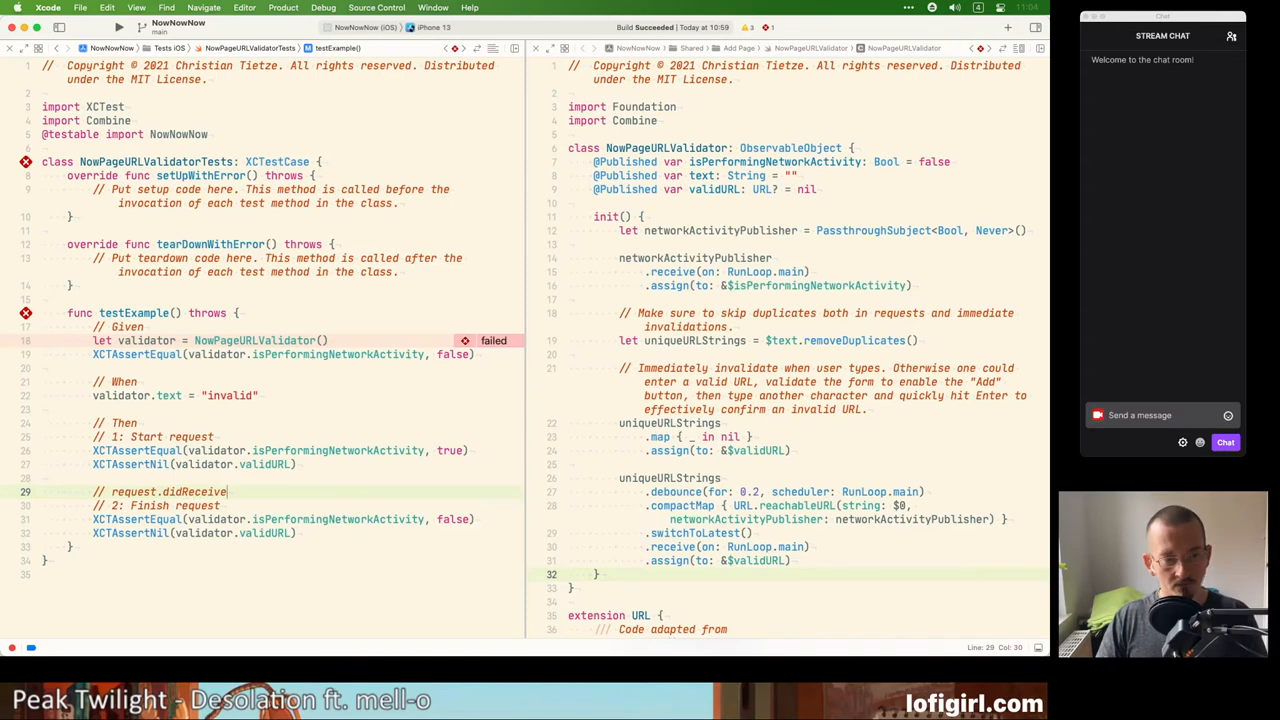
text(URL)
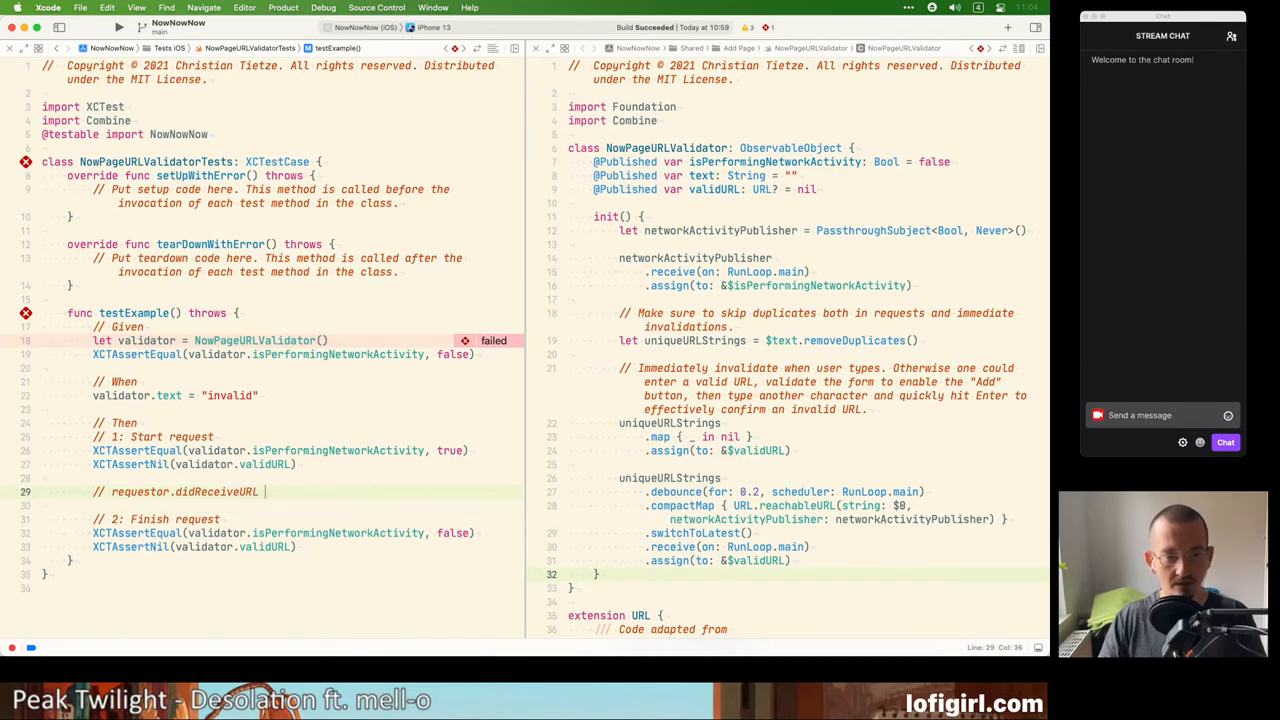
text(== "invalid")
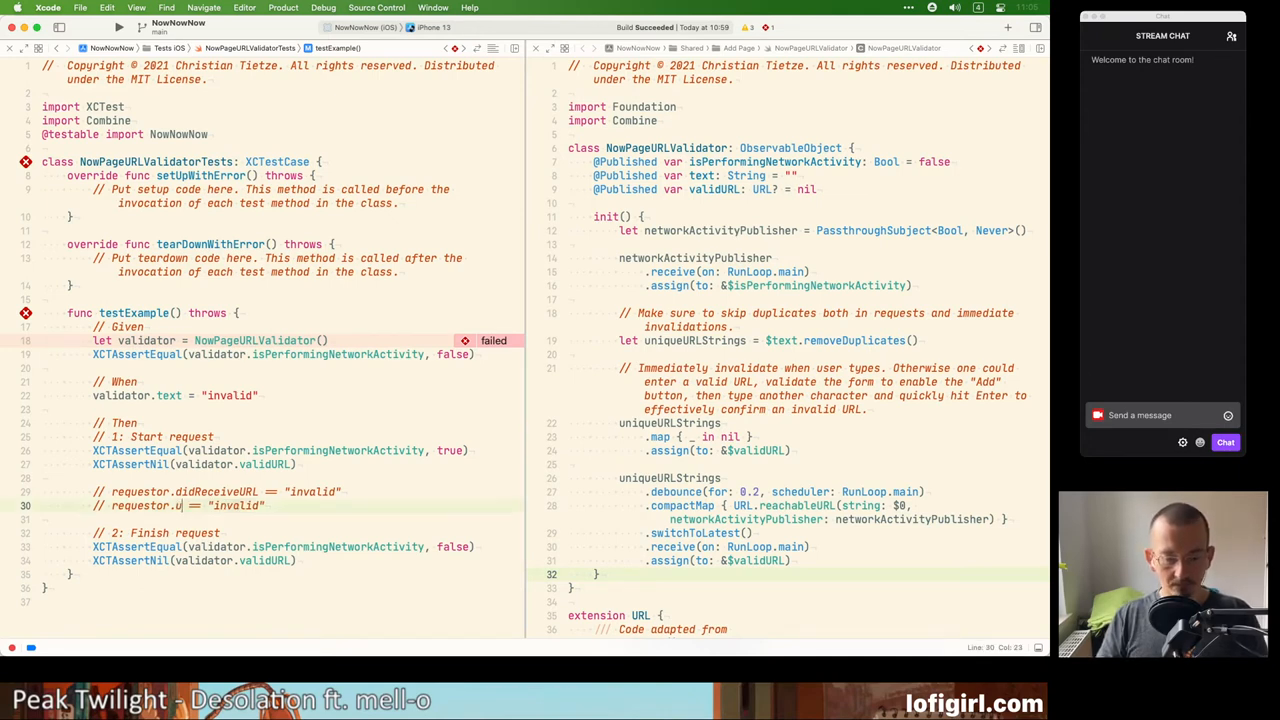
text(rlResult)
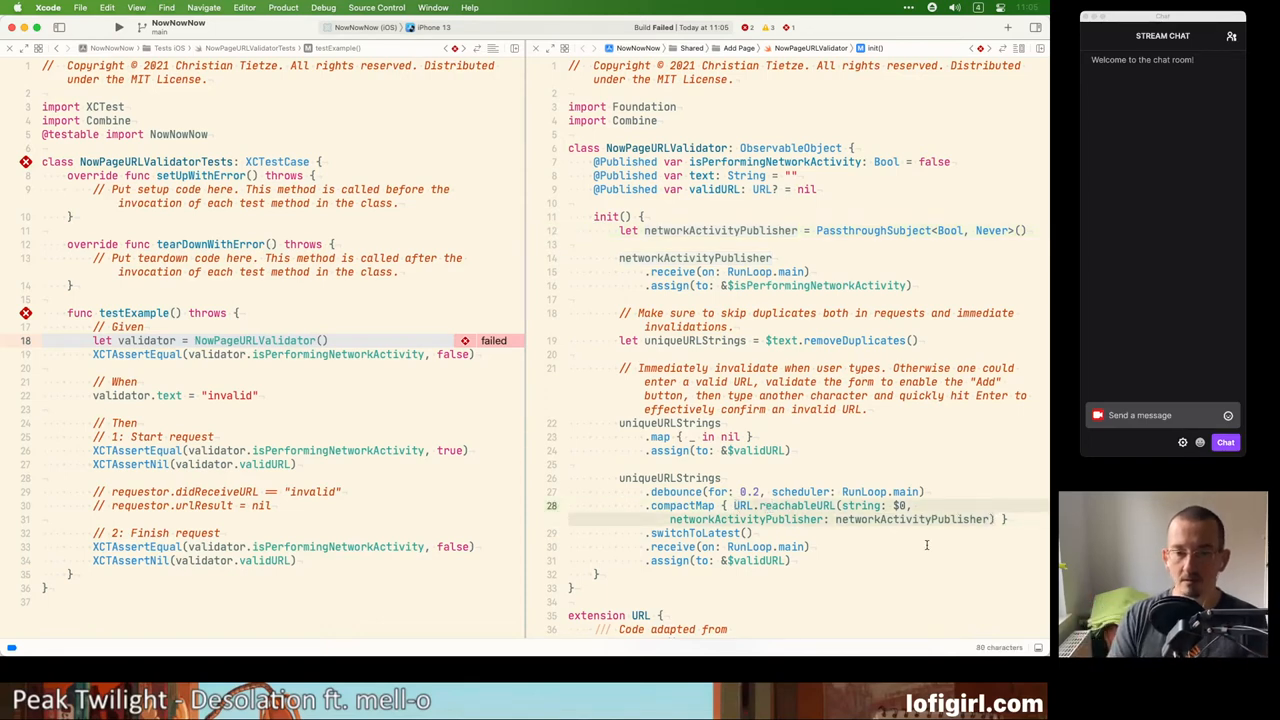
- Scroll to the URL.reachableURL extension and begin adding a reachableURL: parameter to init()
scroll(down, 3)
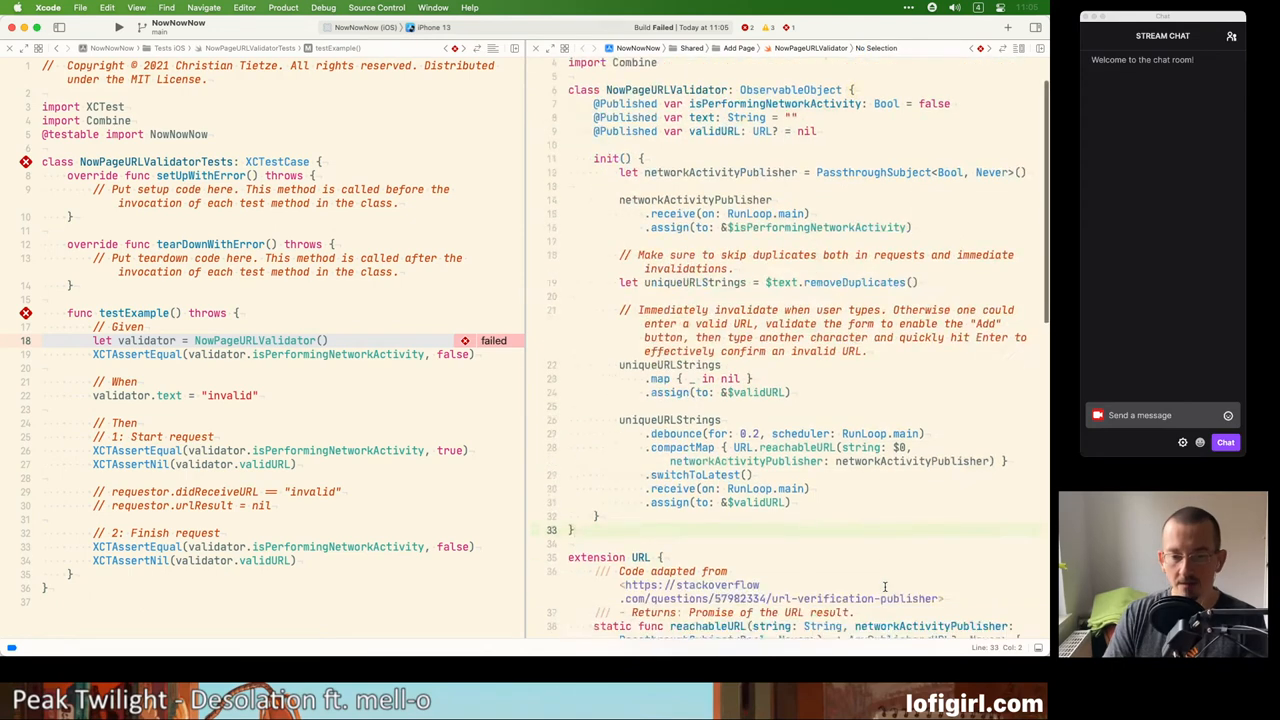
scroll(down, 3)
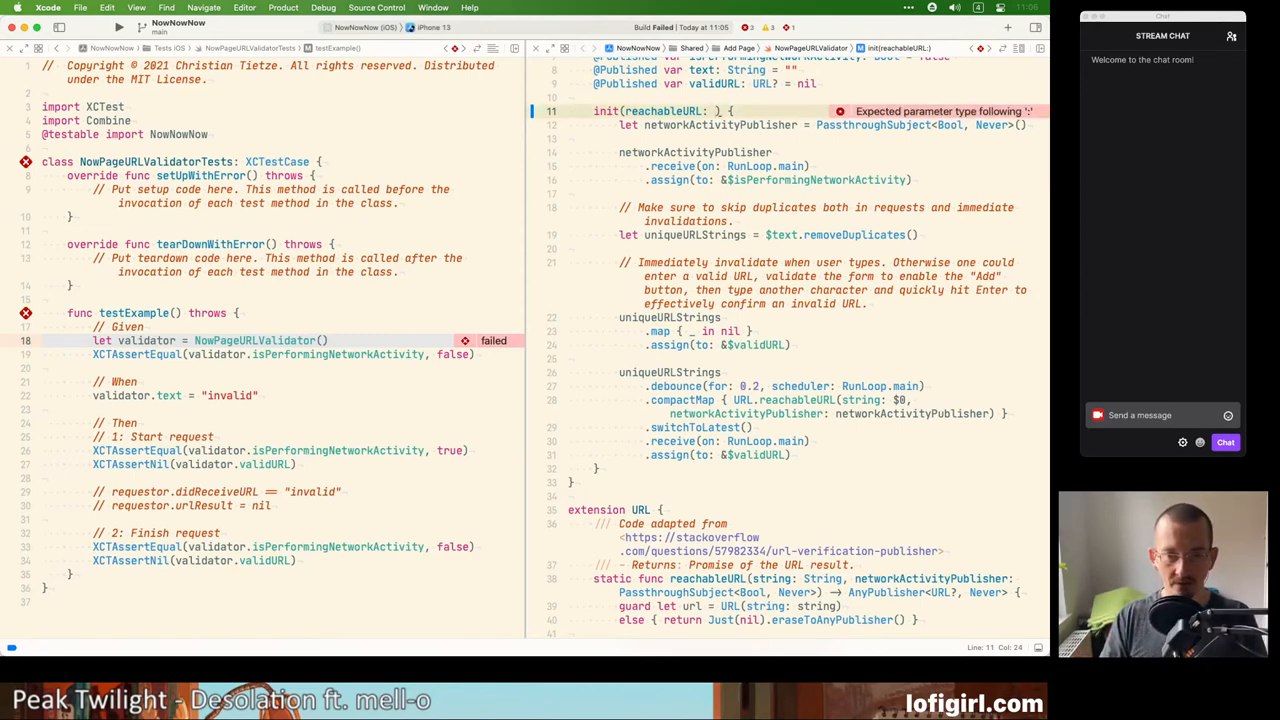
text(string: String, ))
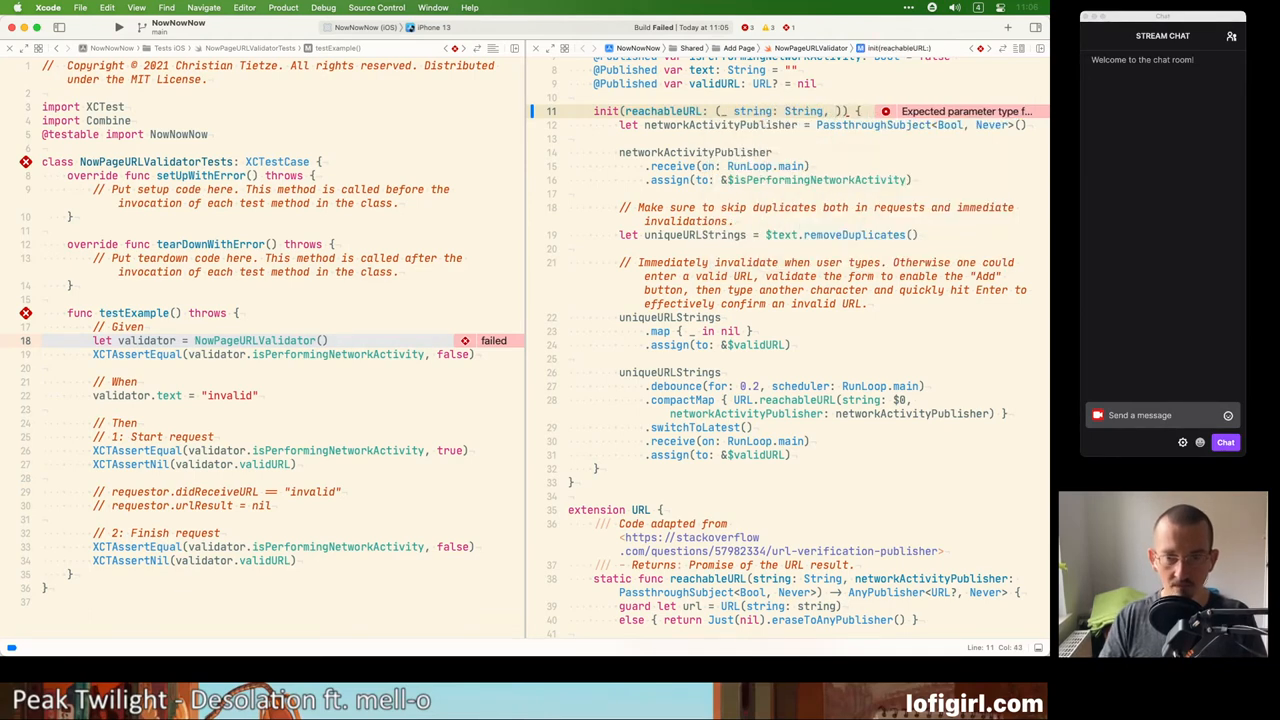
text(networkActivityPublisher:)
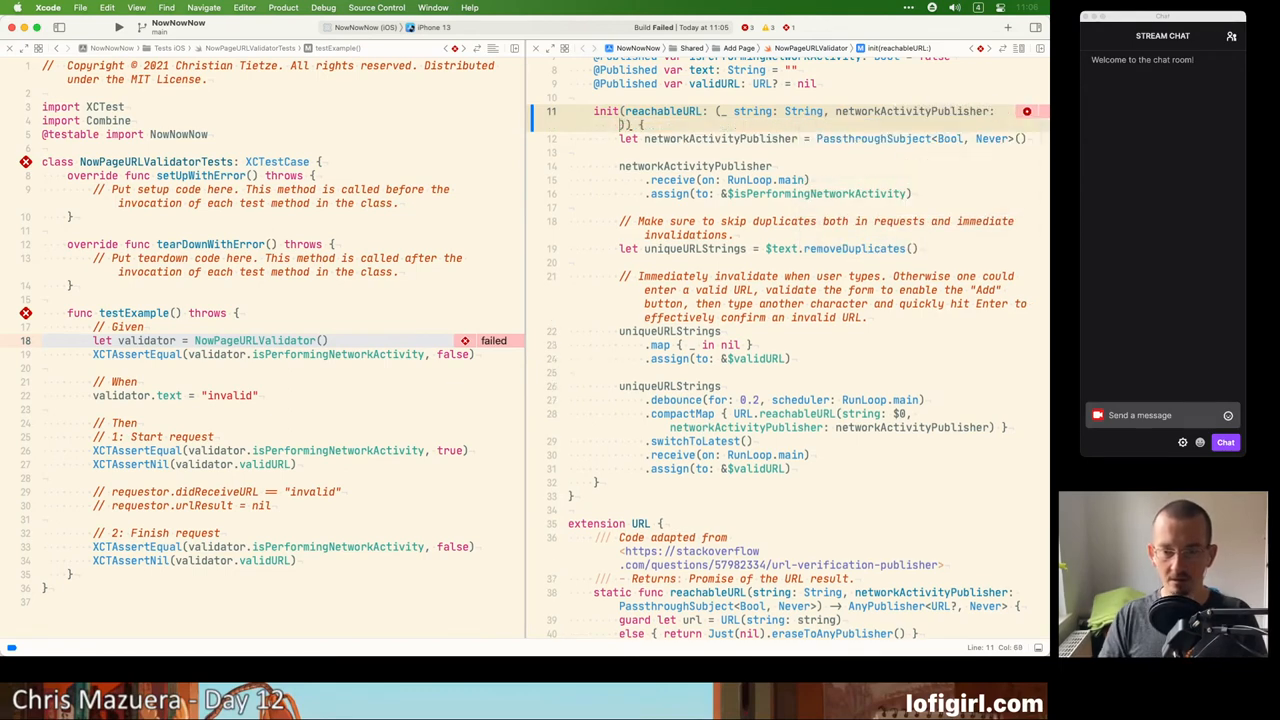
text(PassthroughSubject<)
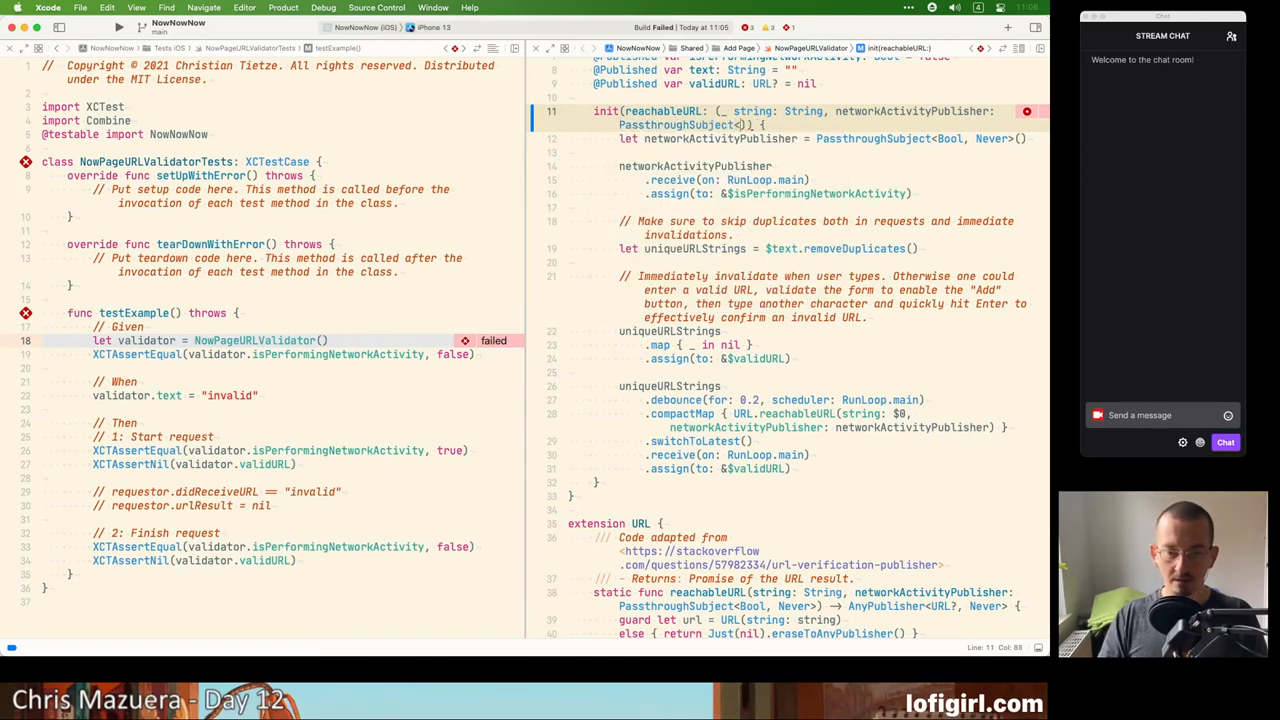
text(Never>) ->)
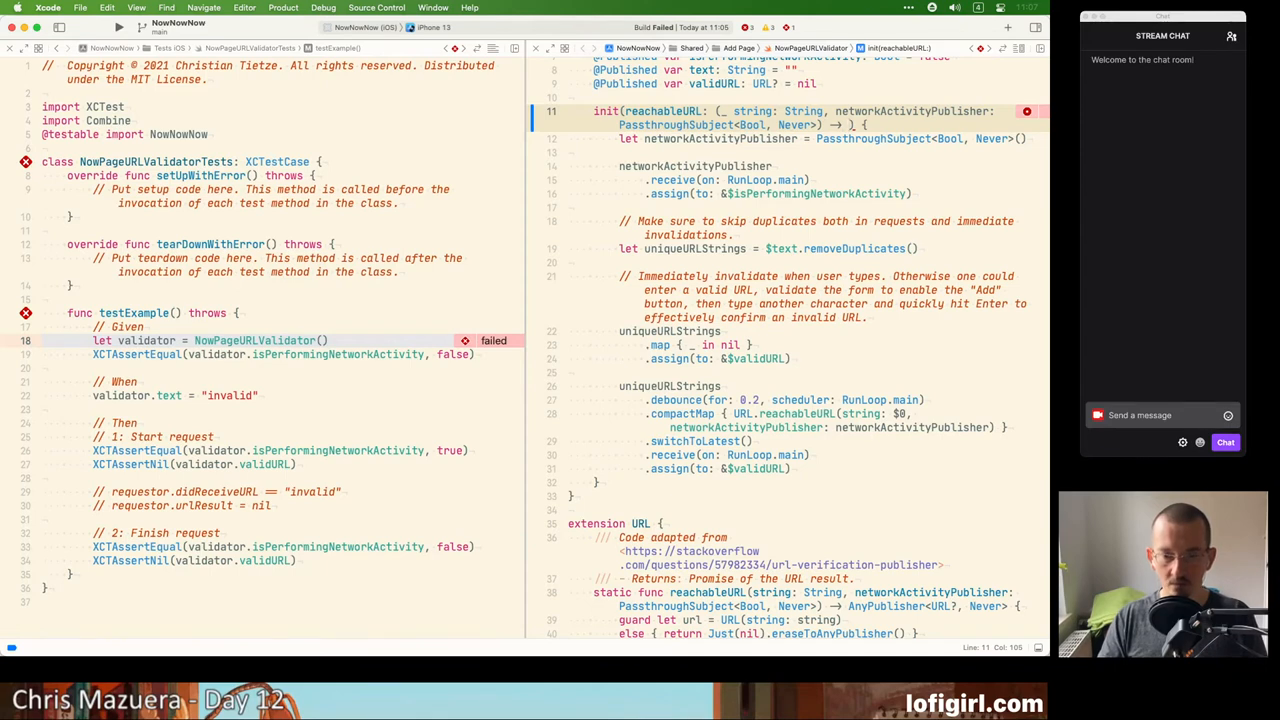
text(AnyPublisher<)
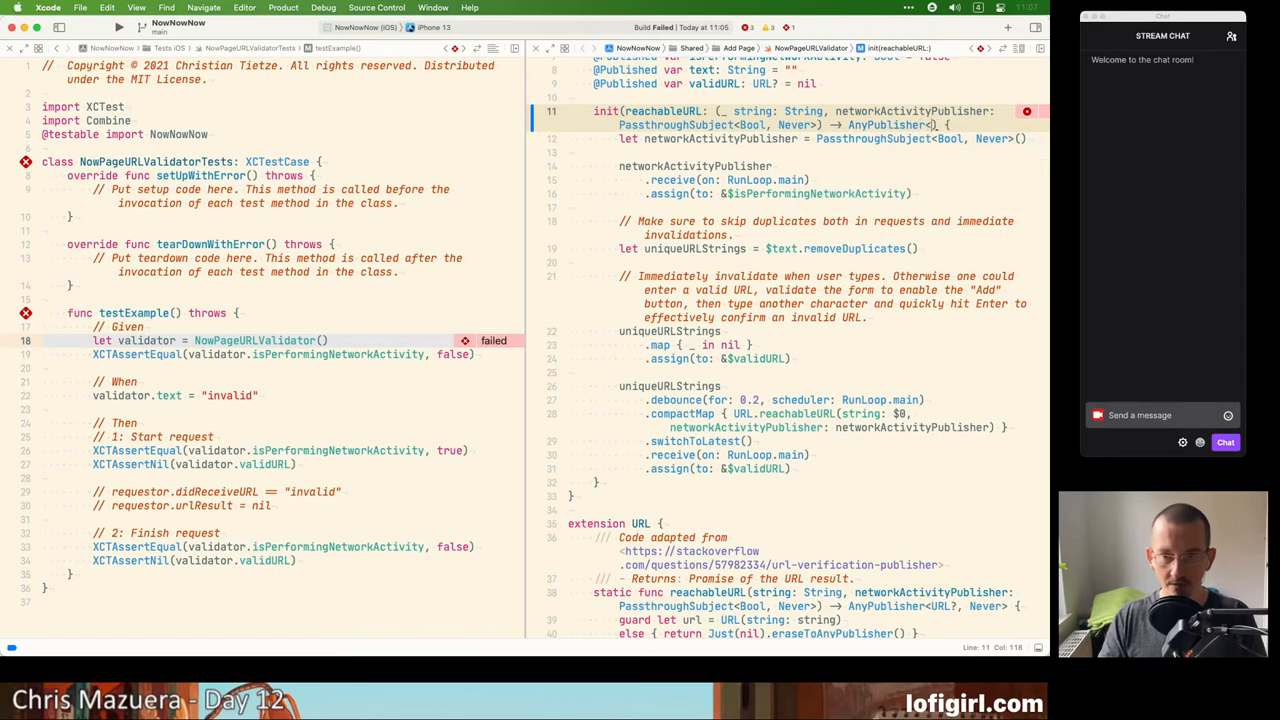
text(Never>)
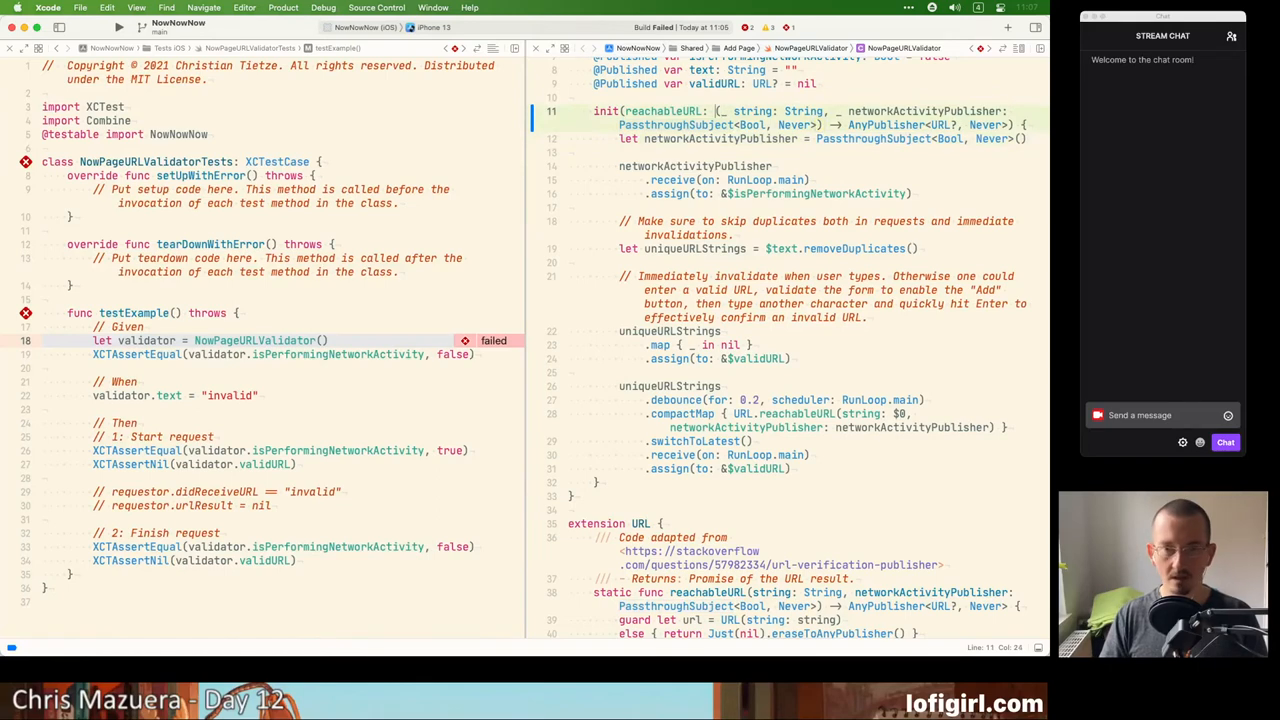
text(@esc)
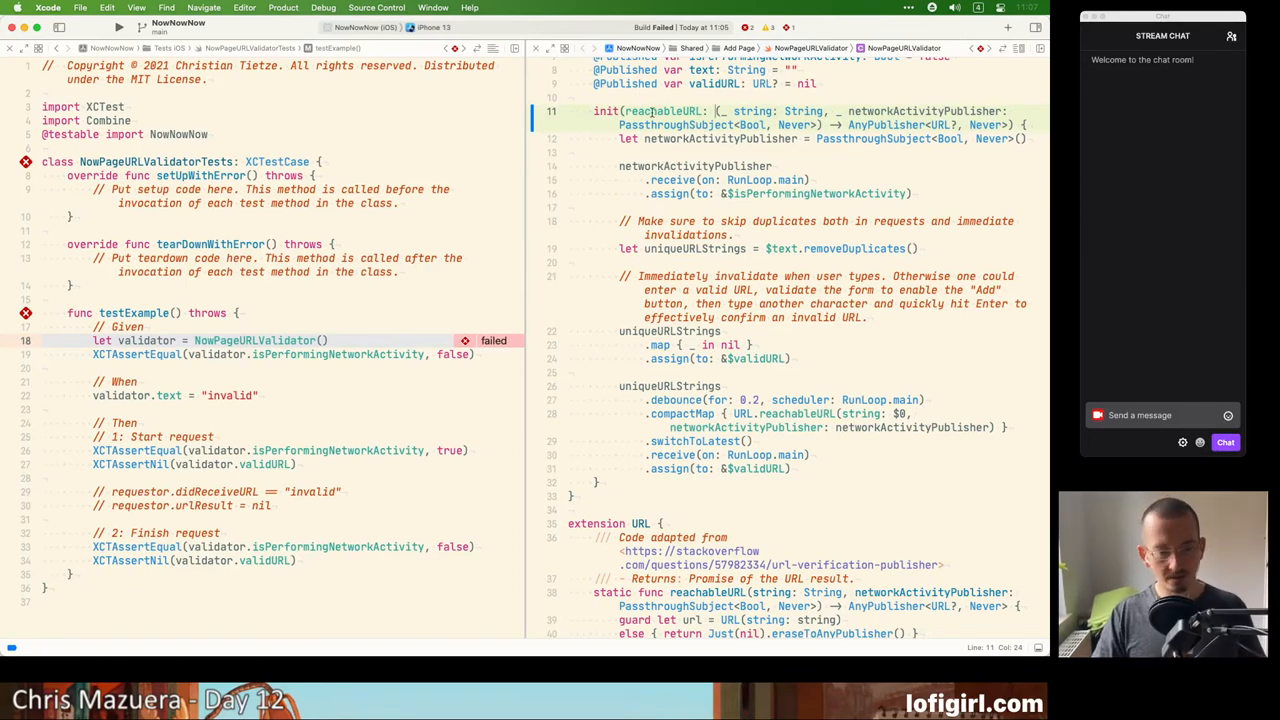
mouse_move(676, 110)
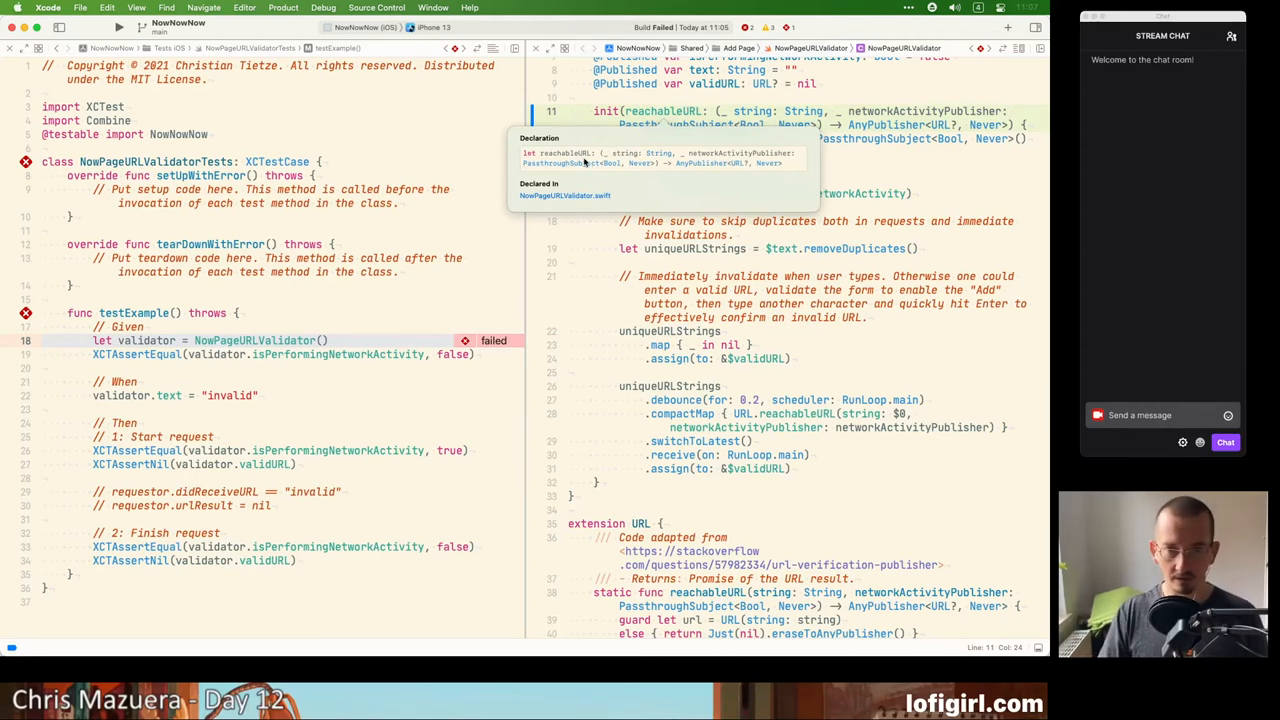
mouse_move(600, 182)
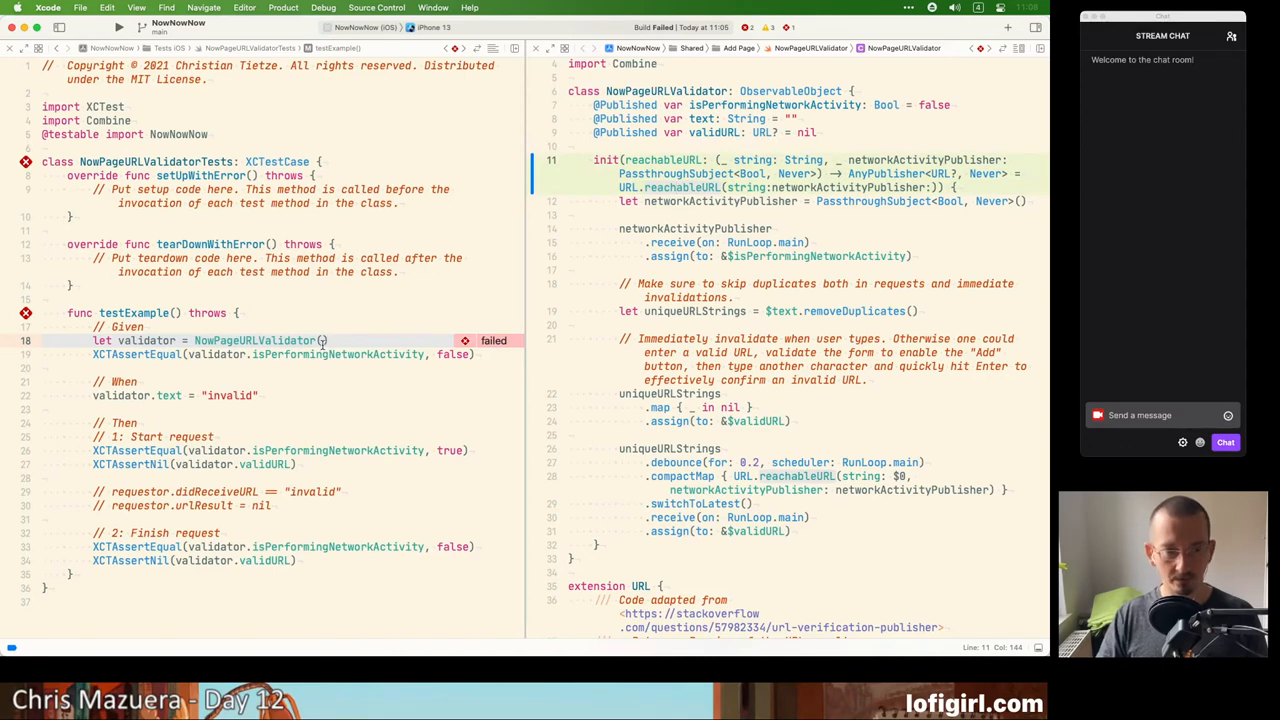
- Review the undefined-symbol linker errors for NowPageURLValidator, then select the NowNowNow project
double_click(336, 354)
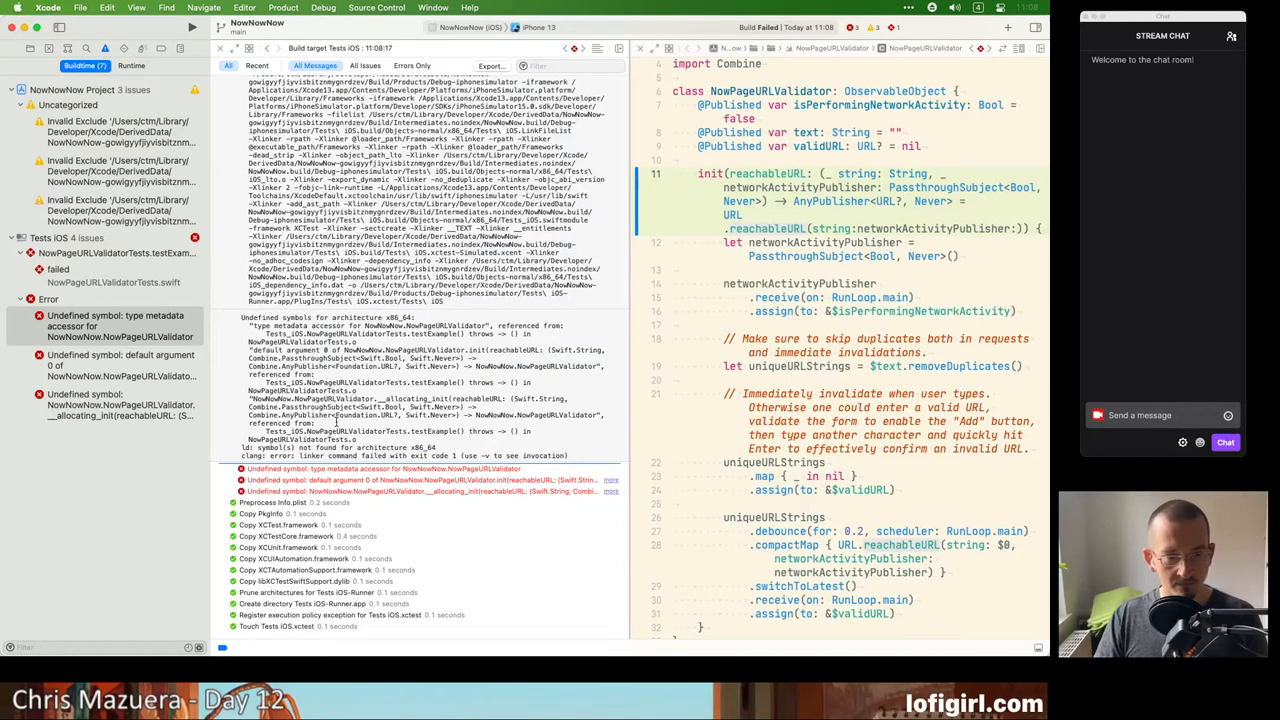
click(110, 366)
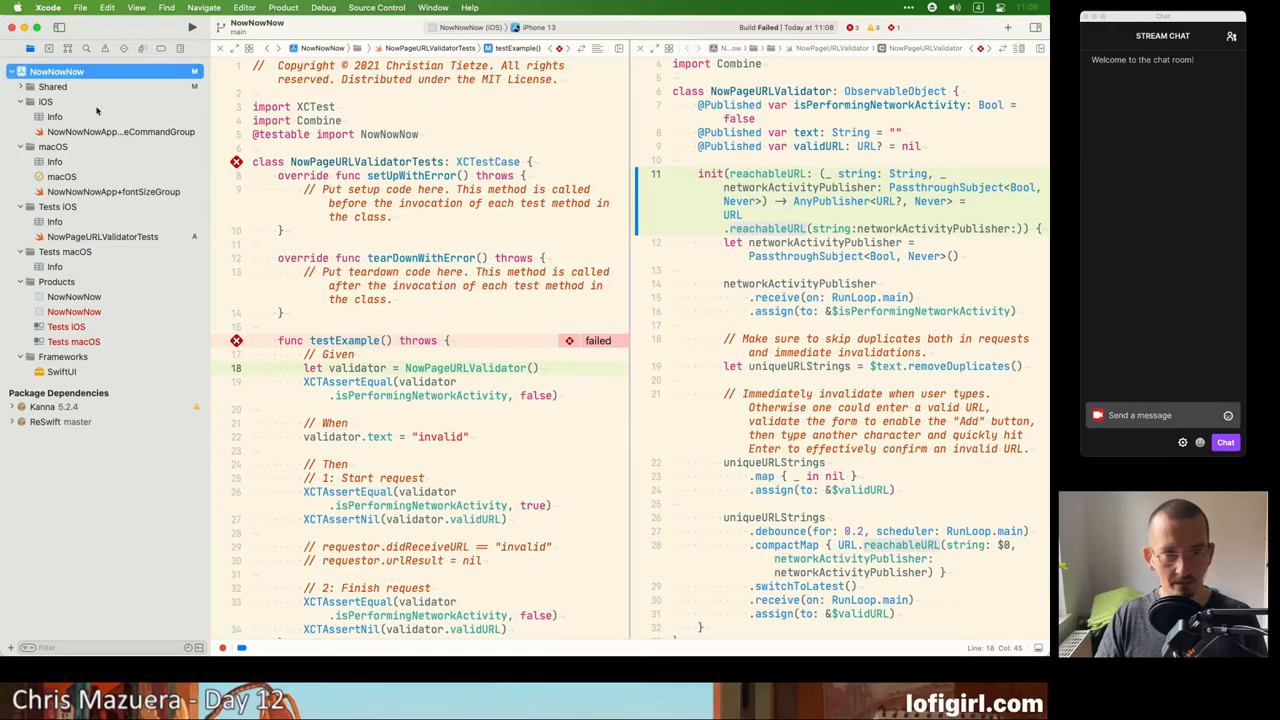
click(56, 72)
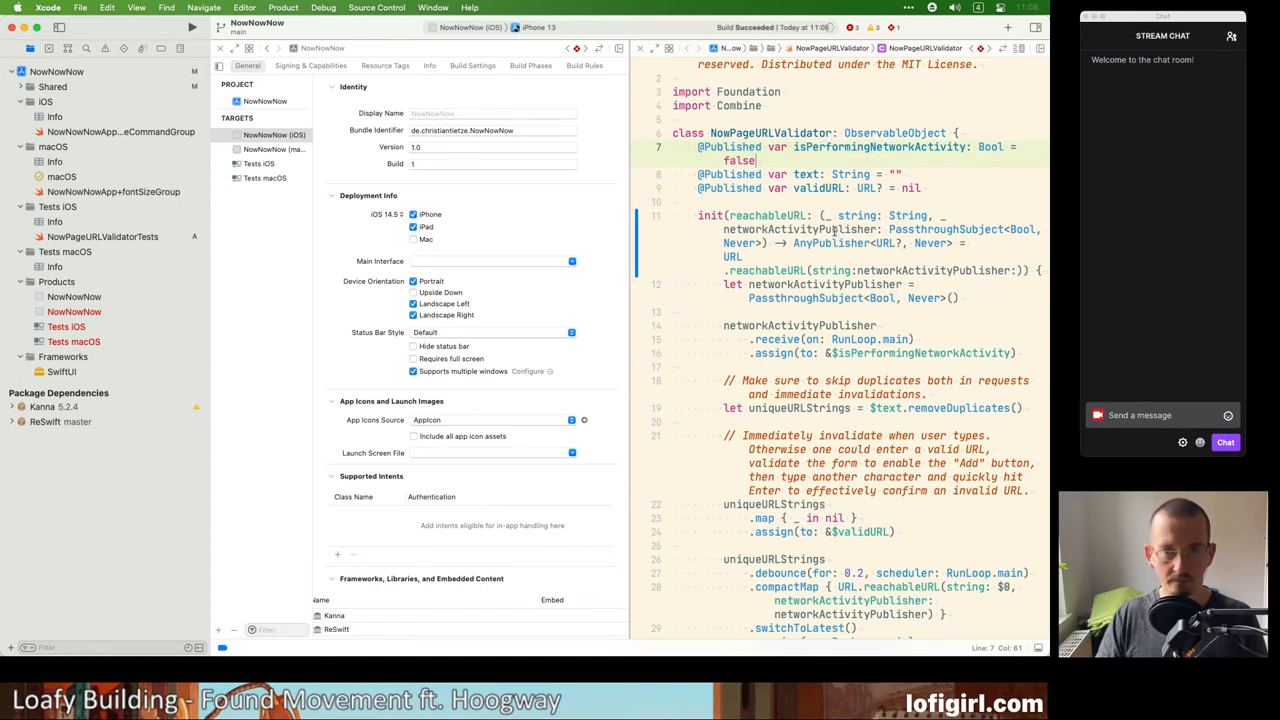
- Show the Tests iOS target's Build Phases in the project settings
double_click(792, 228)
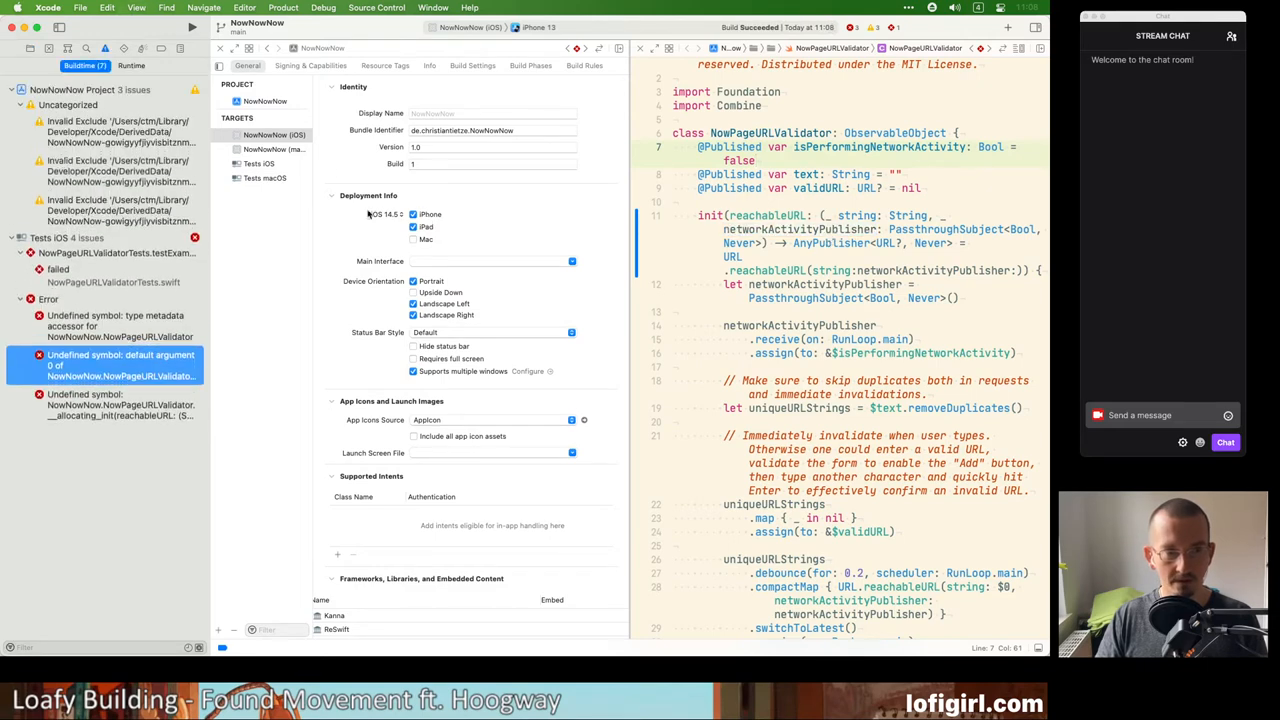
click(258, 164)
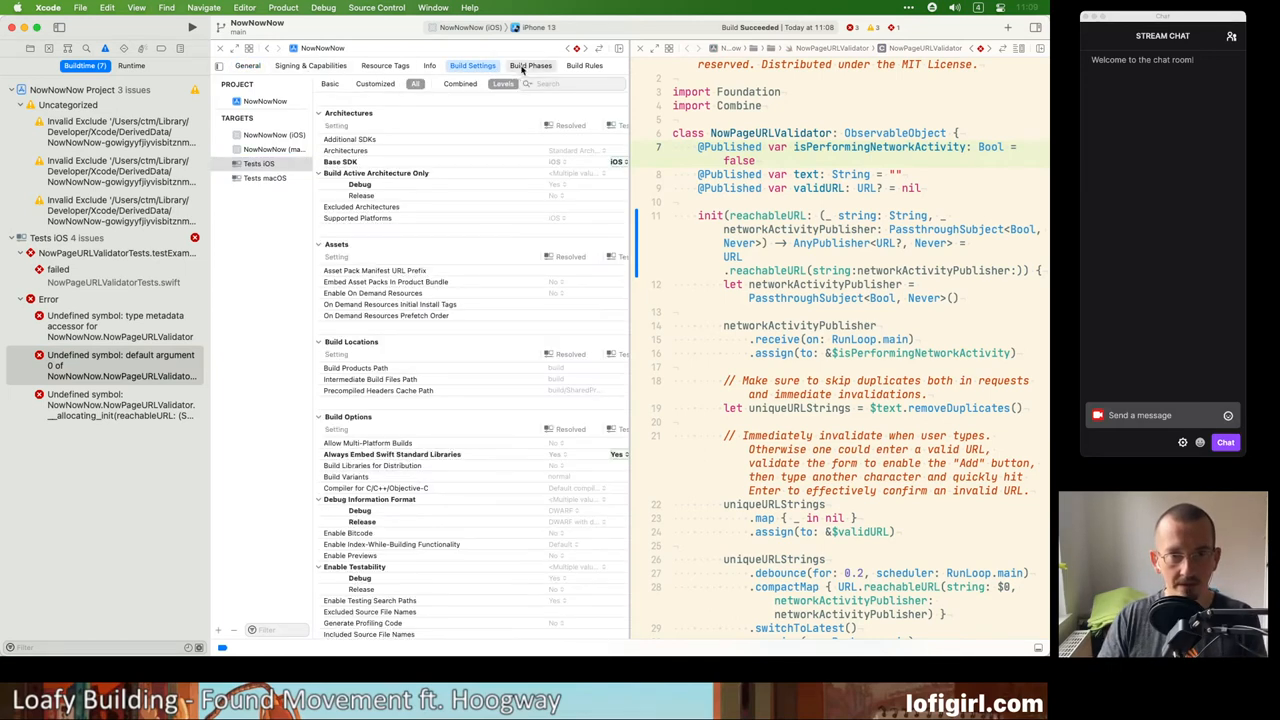
click(528, 64)
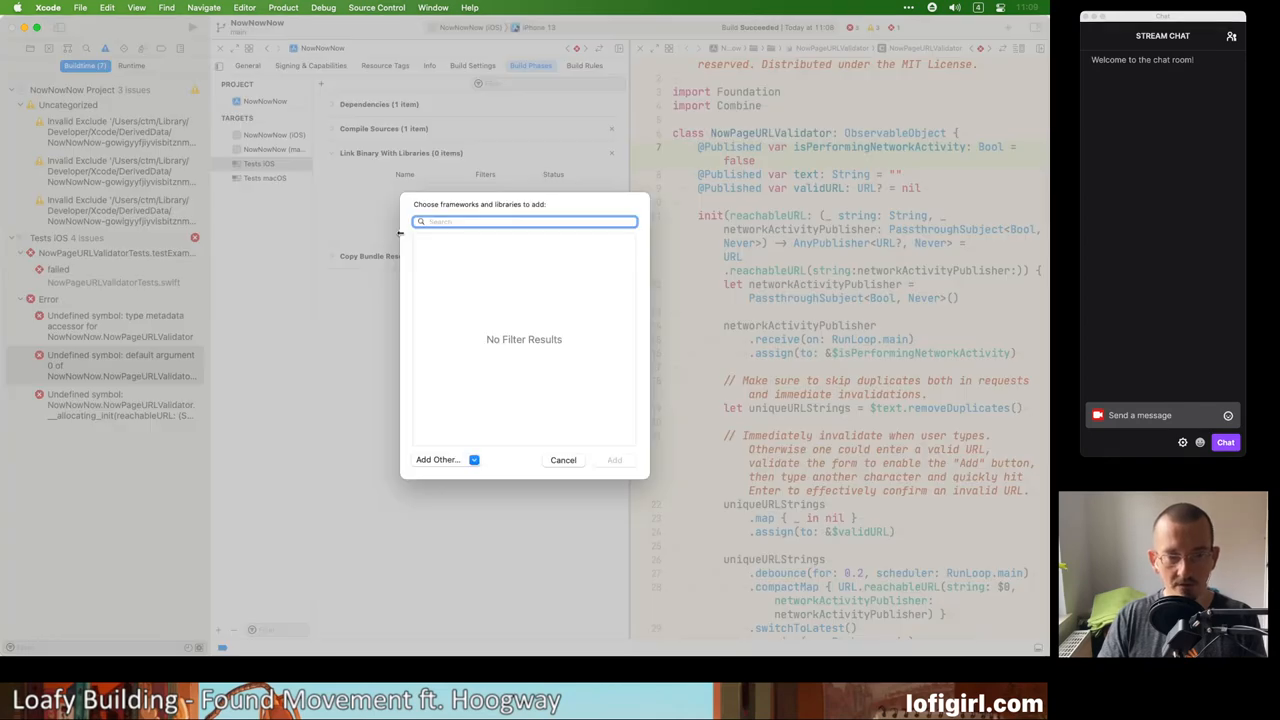
- Add Combine.framework under Link Binary With Libraries, keeping its status Required
text(combine)
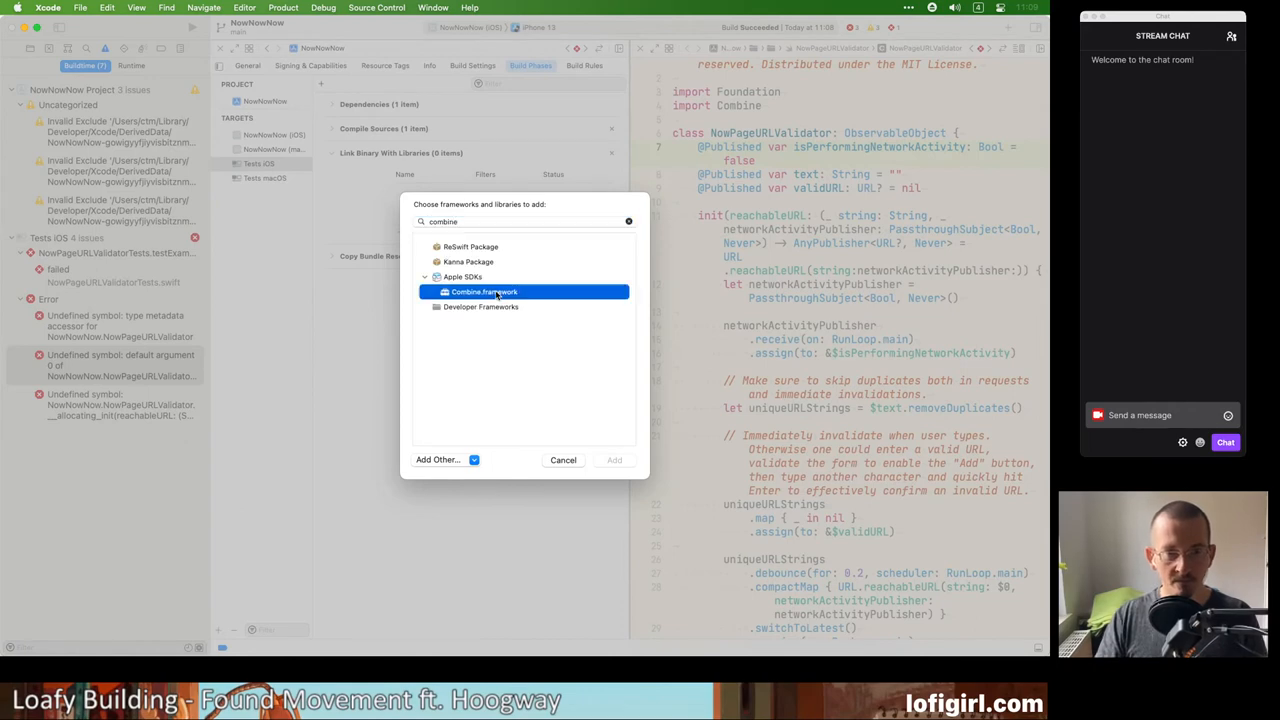
click(612, 460)
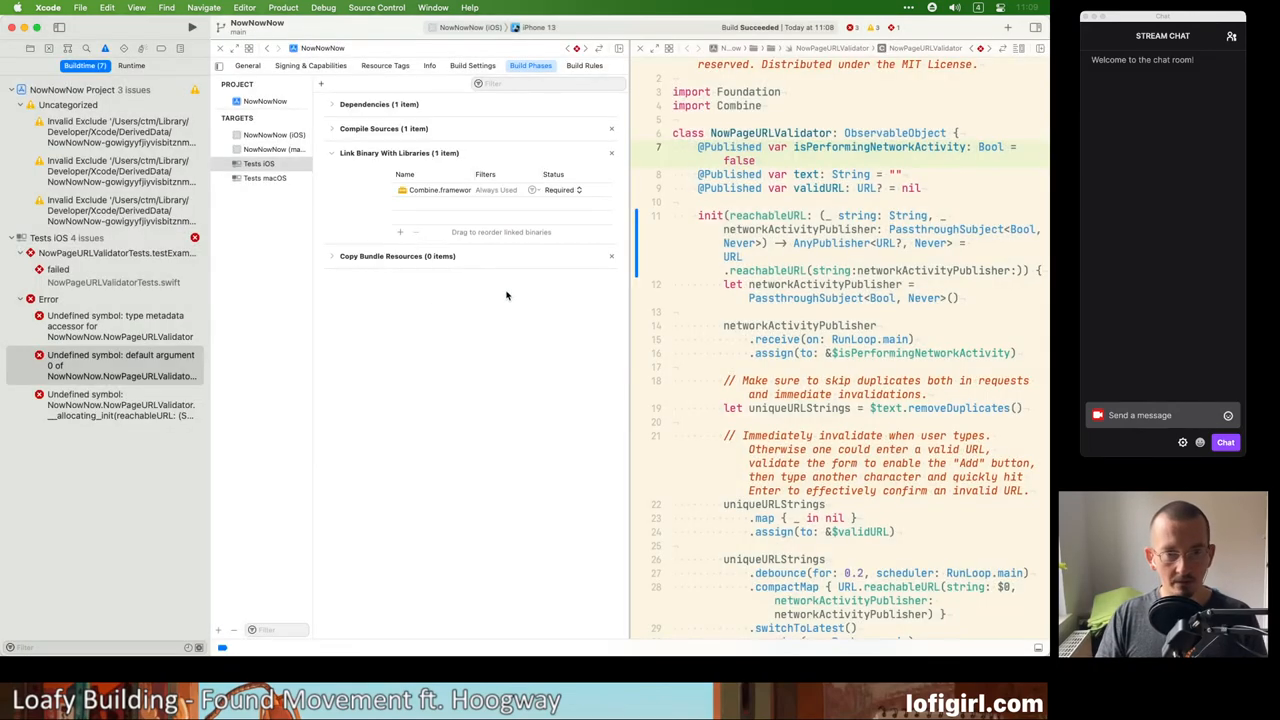
click(564, 190)
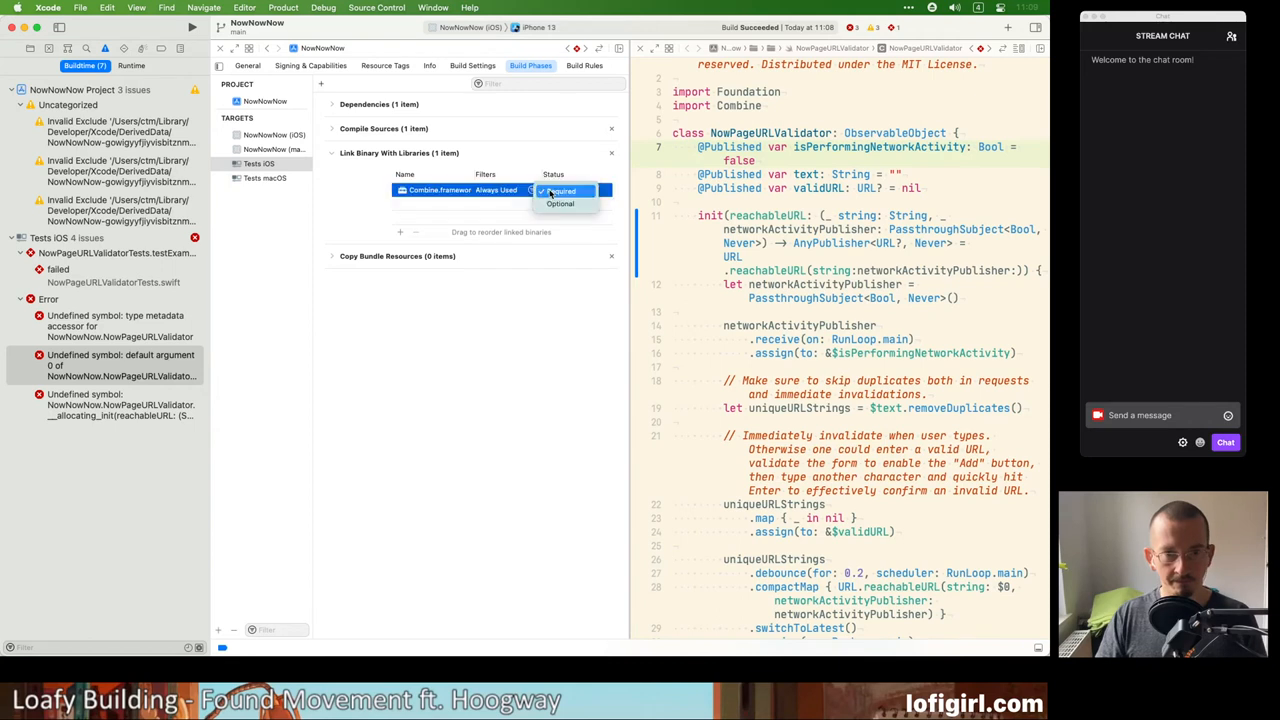
click(560, 192)
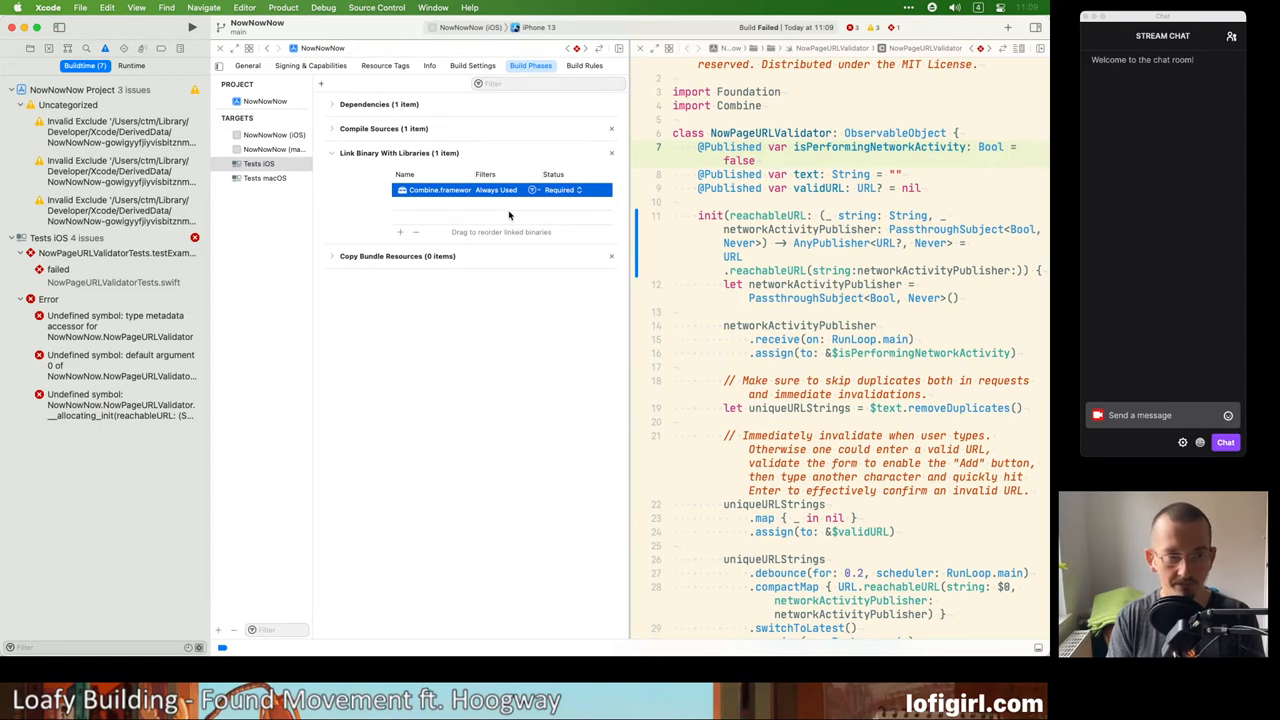
click(114, 322)
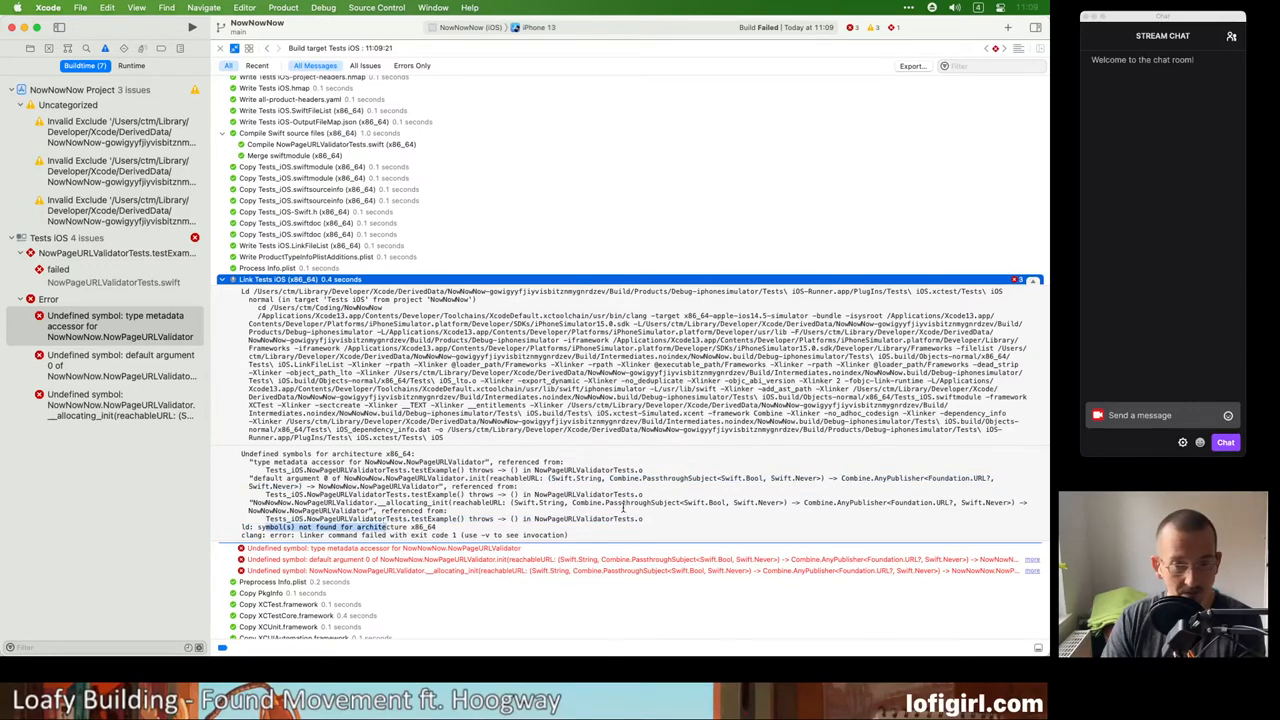
mouse_move(836, 488)
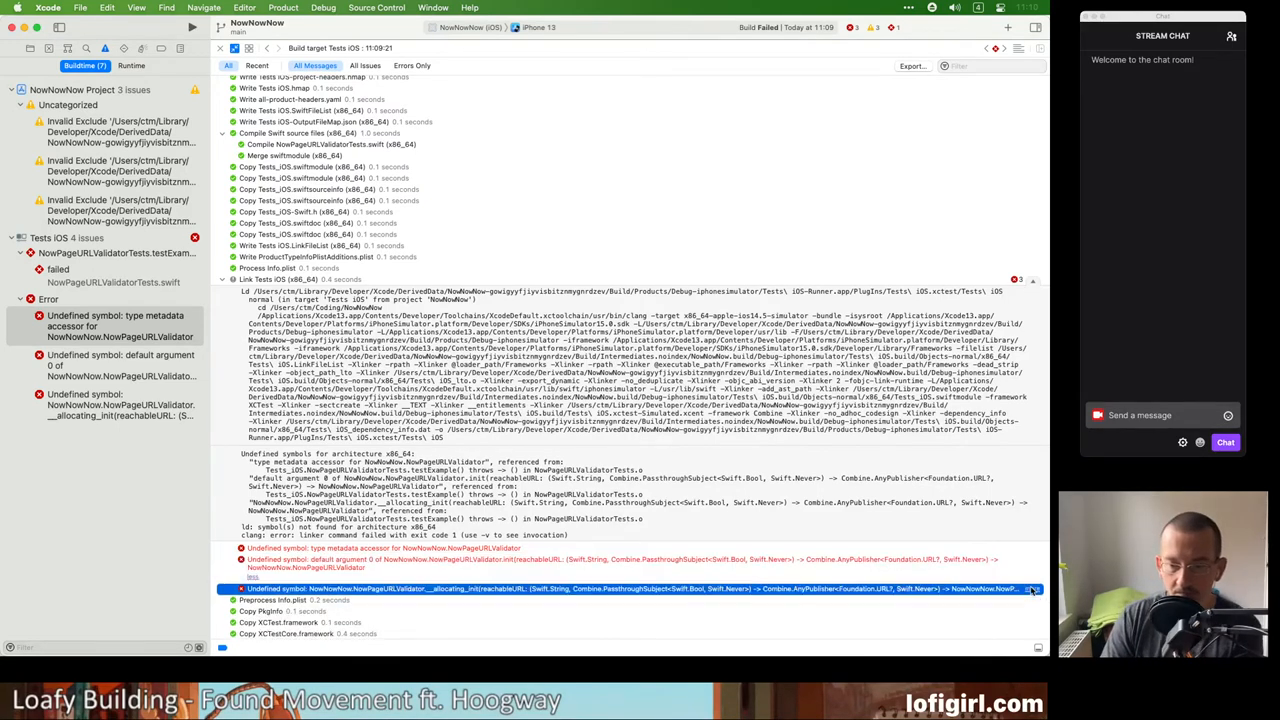
scroll(down, 3)
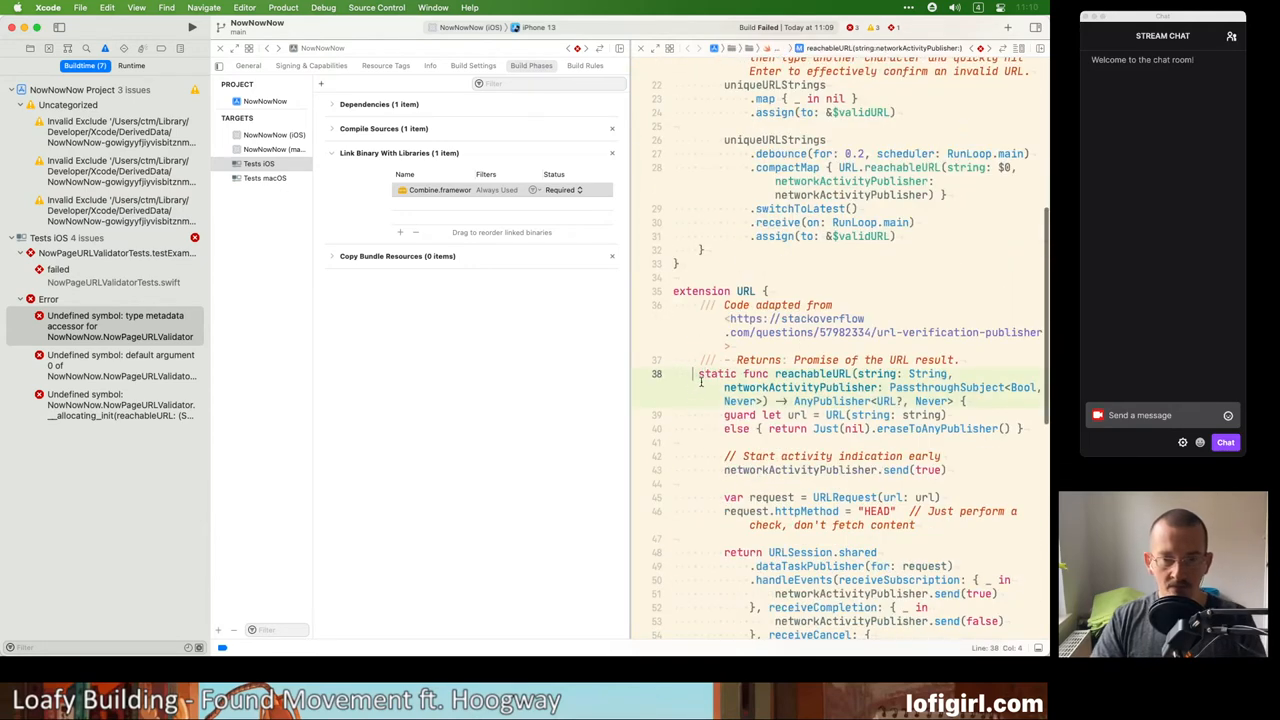
- Scroll the validator to the debounced URL check that should call the injected reachableURL
scroll(down, 3)
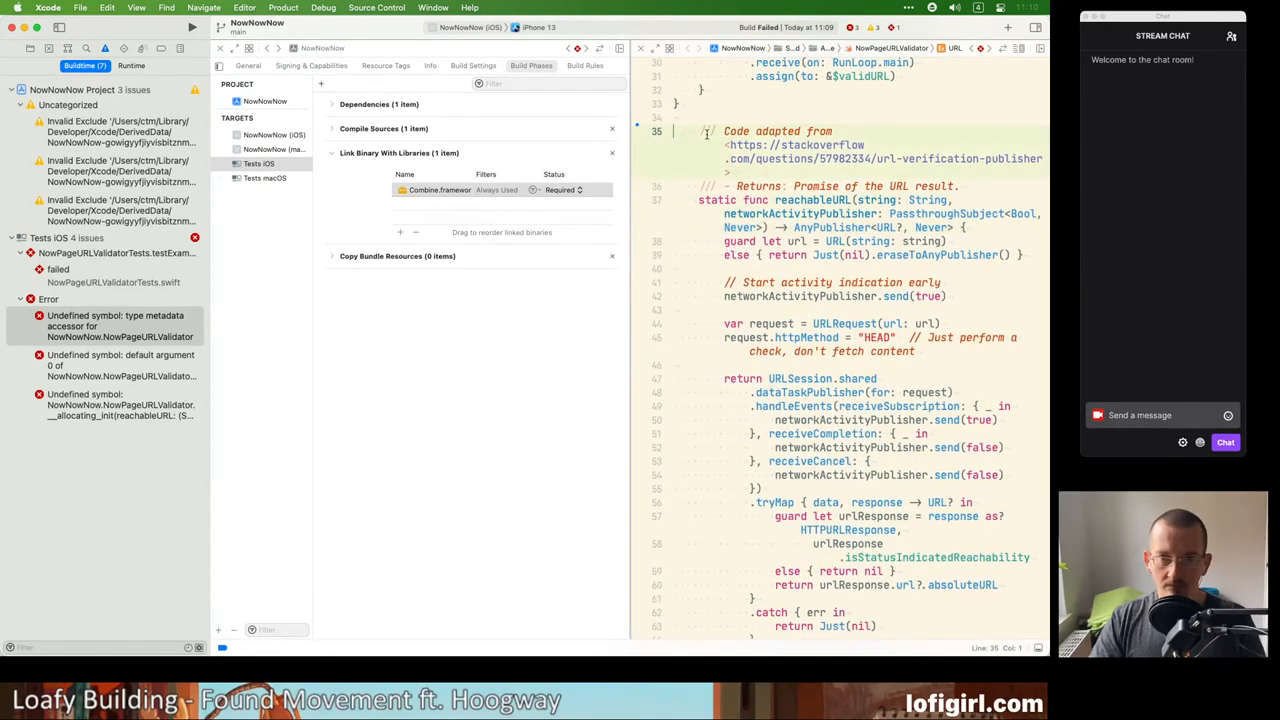
scroll(down, 3)
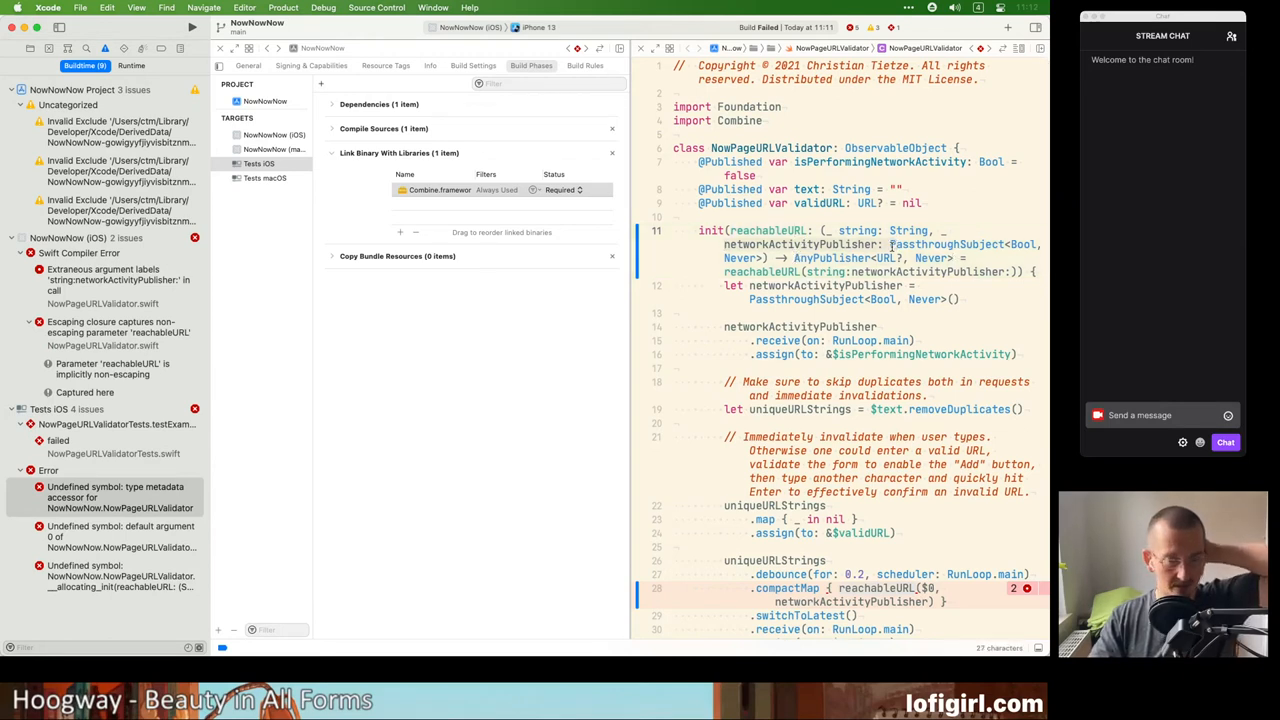
scroll(down, 3)
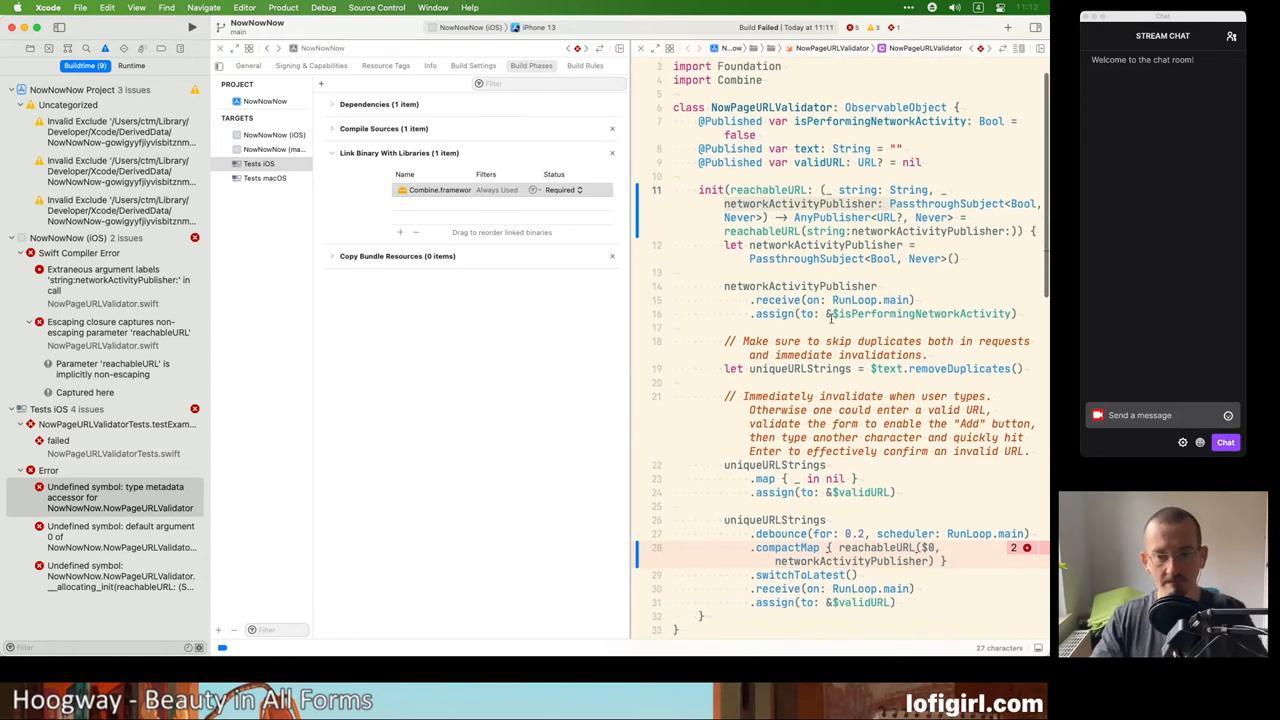
scroll(down, 3)
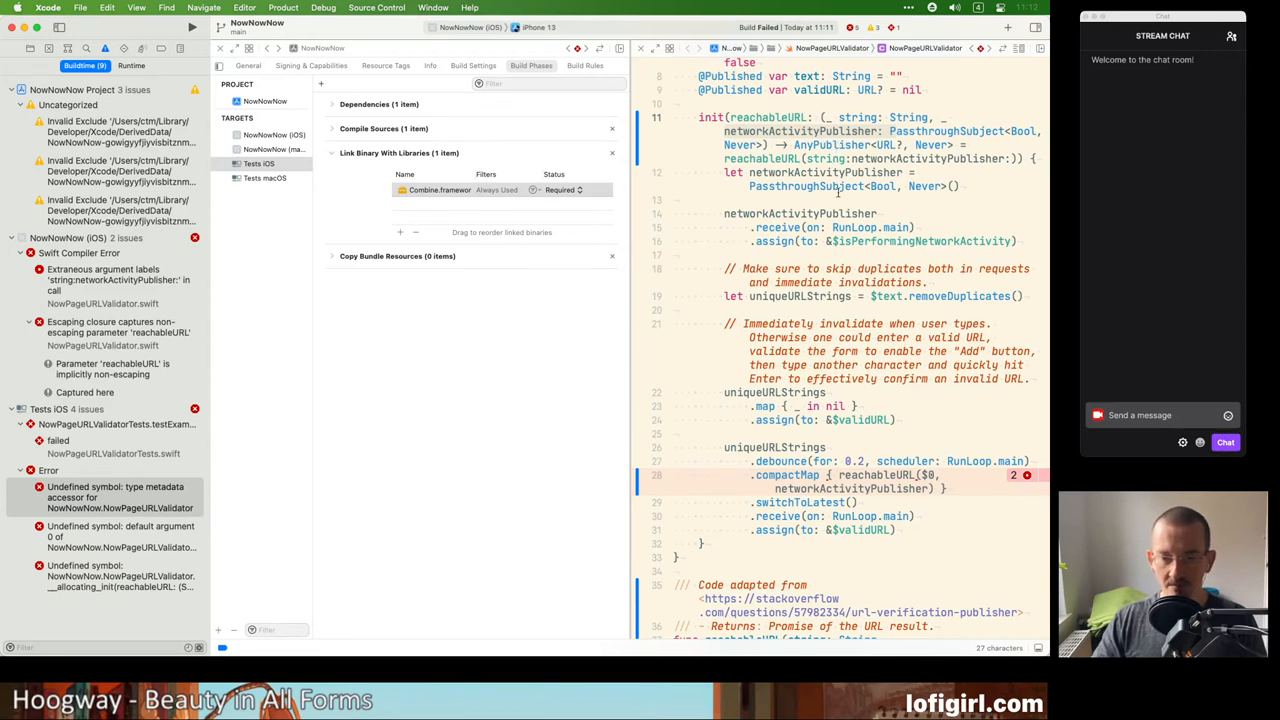
scroll(down, 3)
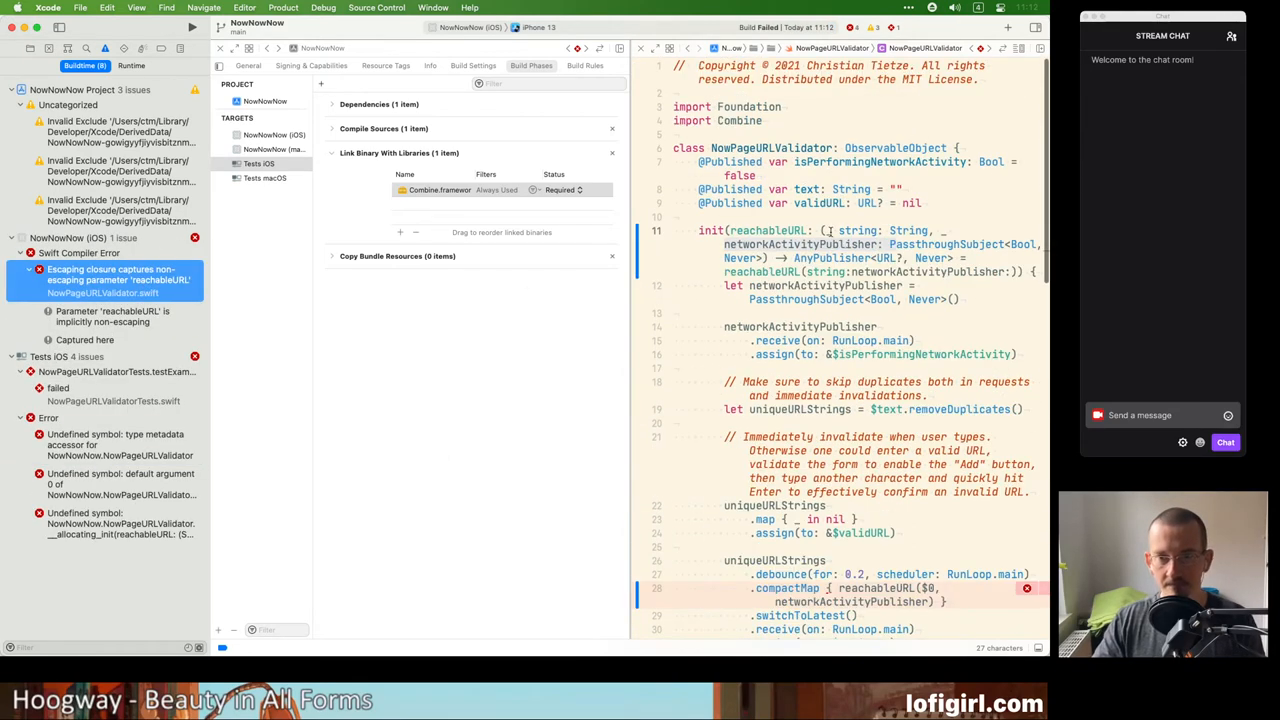
text(@escaping)
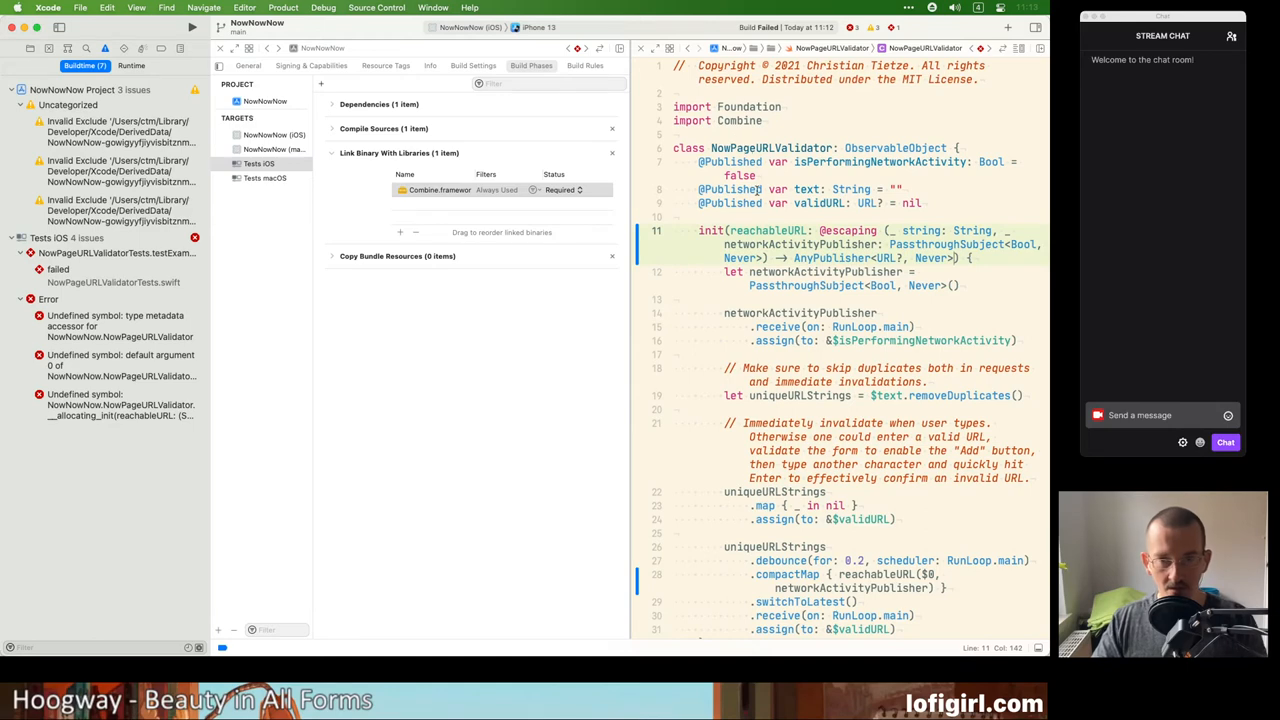
click(188, 34)
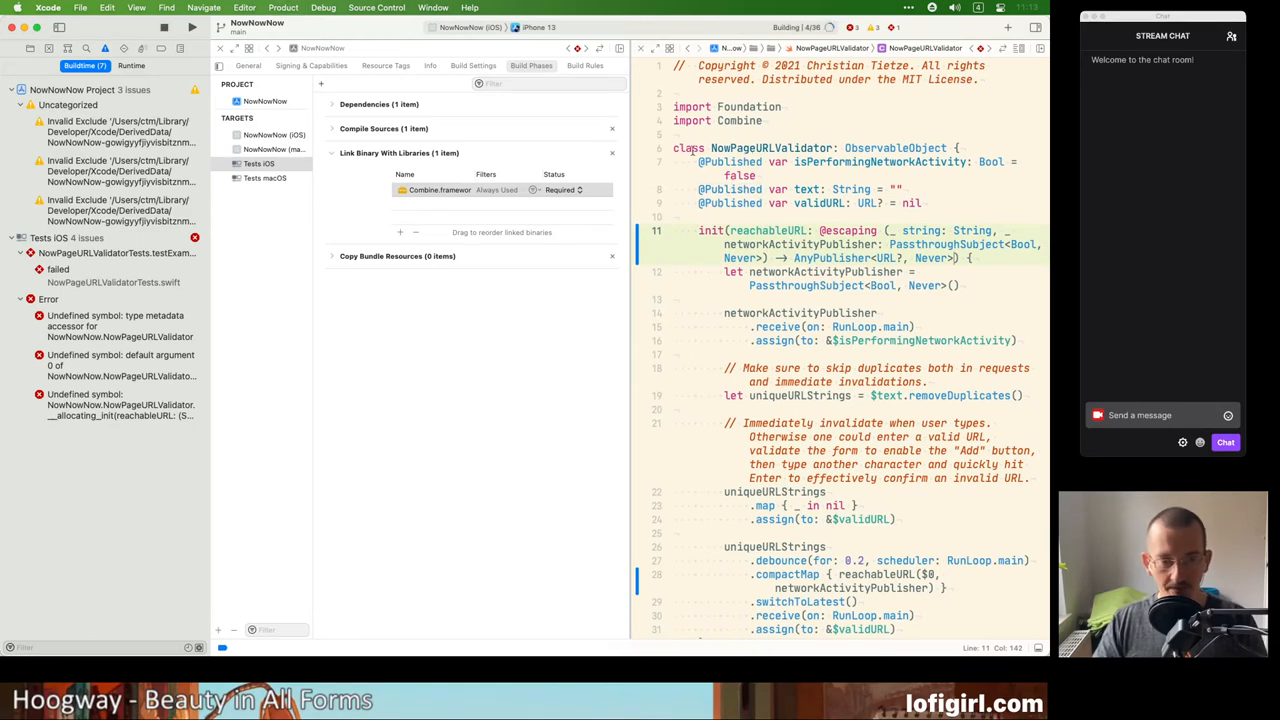
- Pass reachableURL(string:networkActivityPublisher:) to the validator in URLStatusView and AddNowPageFormView, then jump to the test error
click(118, 276)
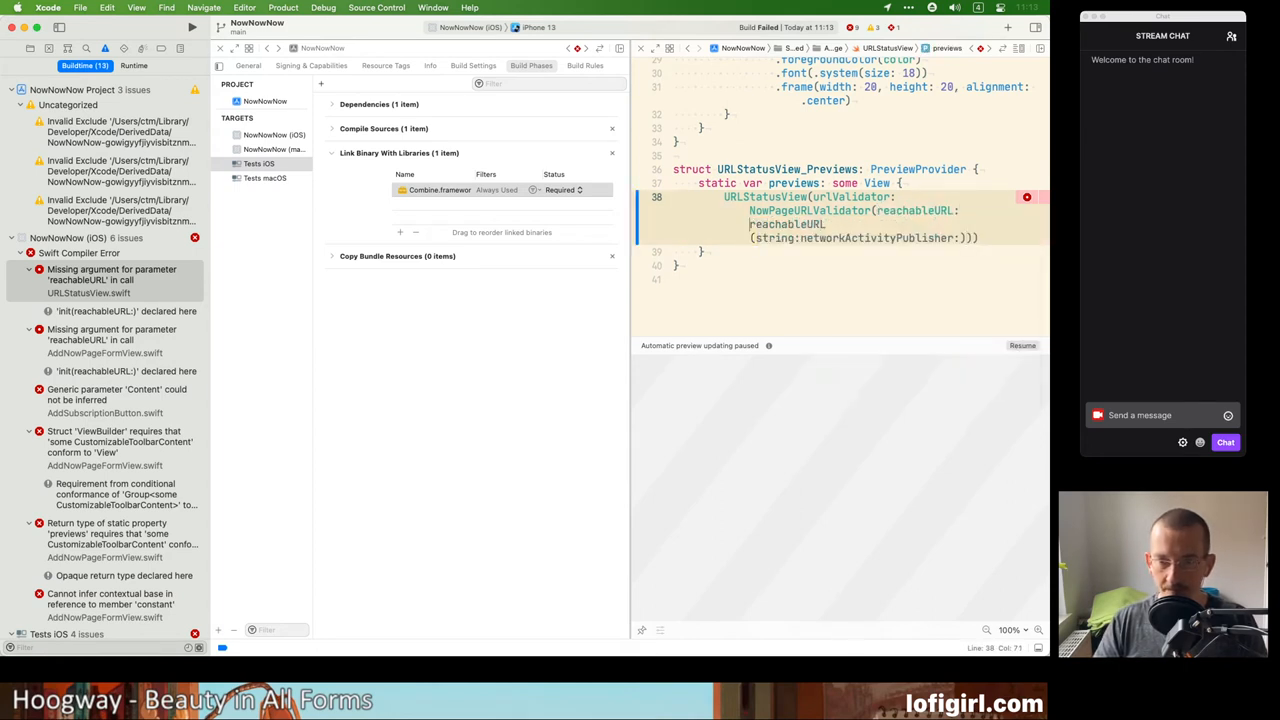
click(104, 336)
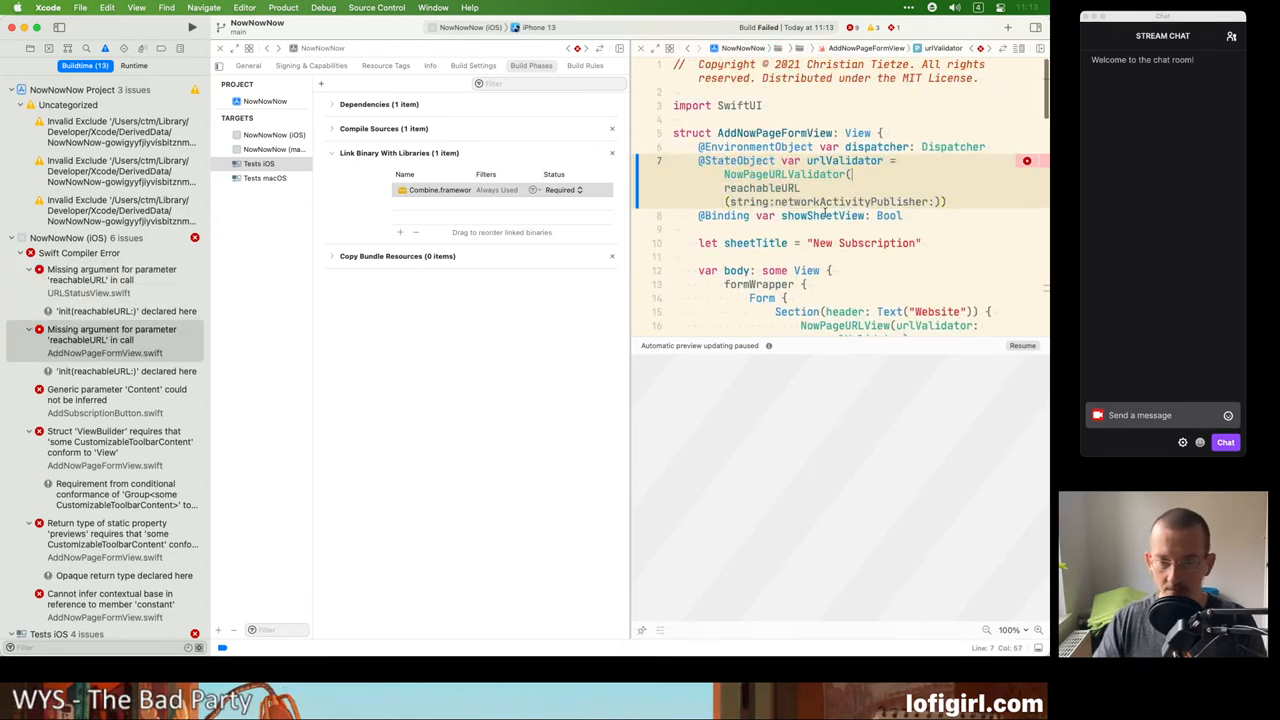
text(reachableURL:)
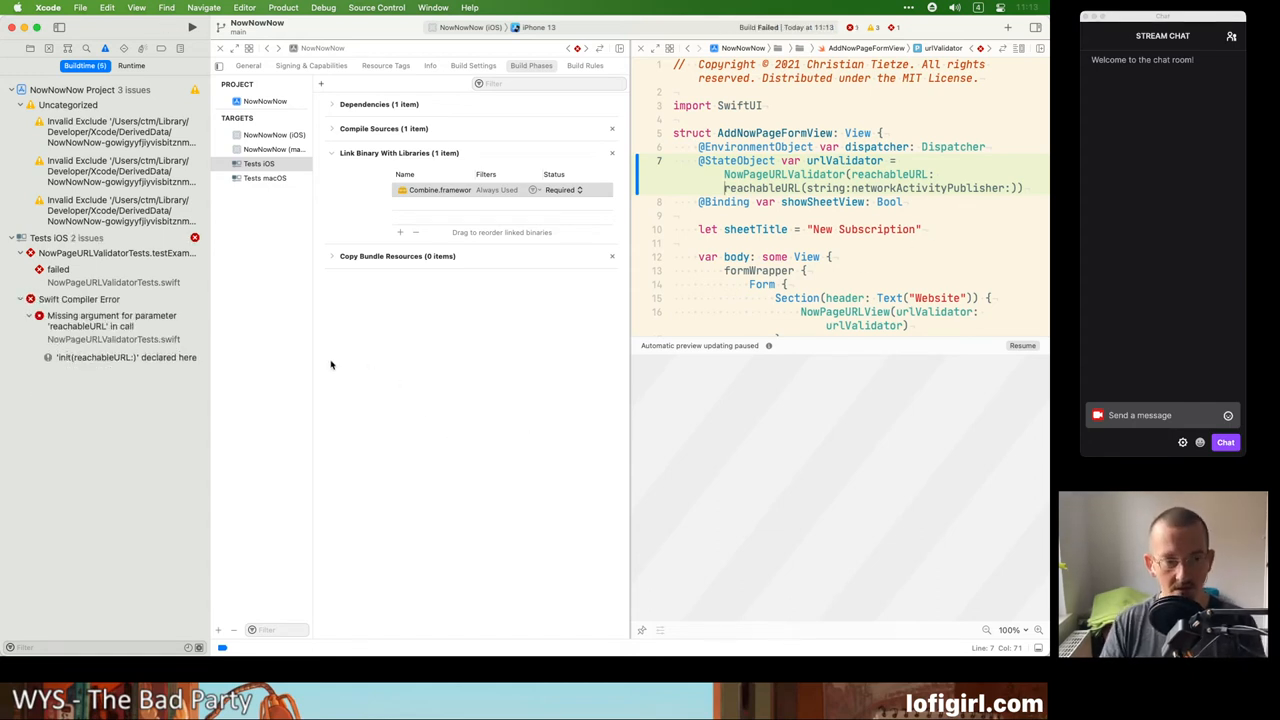
click(112, 320)
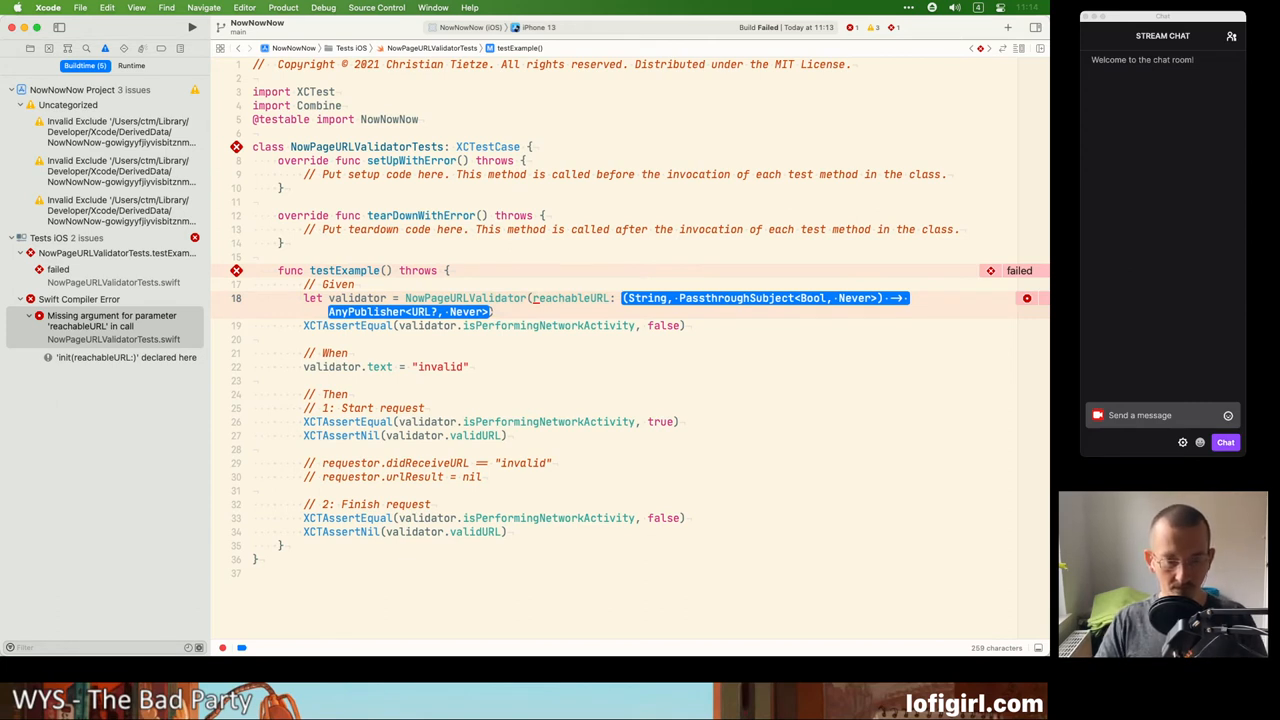
- Pass urlResolverDouble as the validator's reachableURL argument in NowPageURLValidatorTests
text(url)
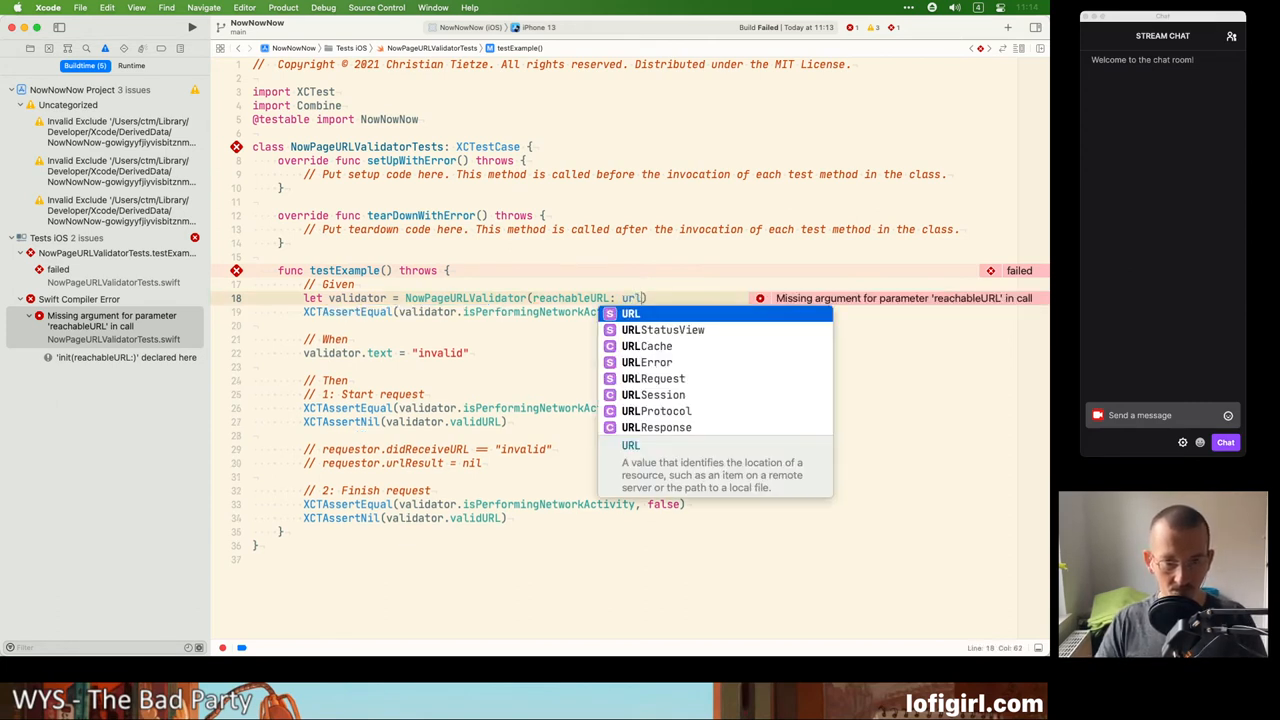
text(Re)
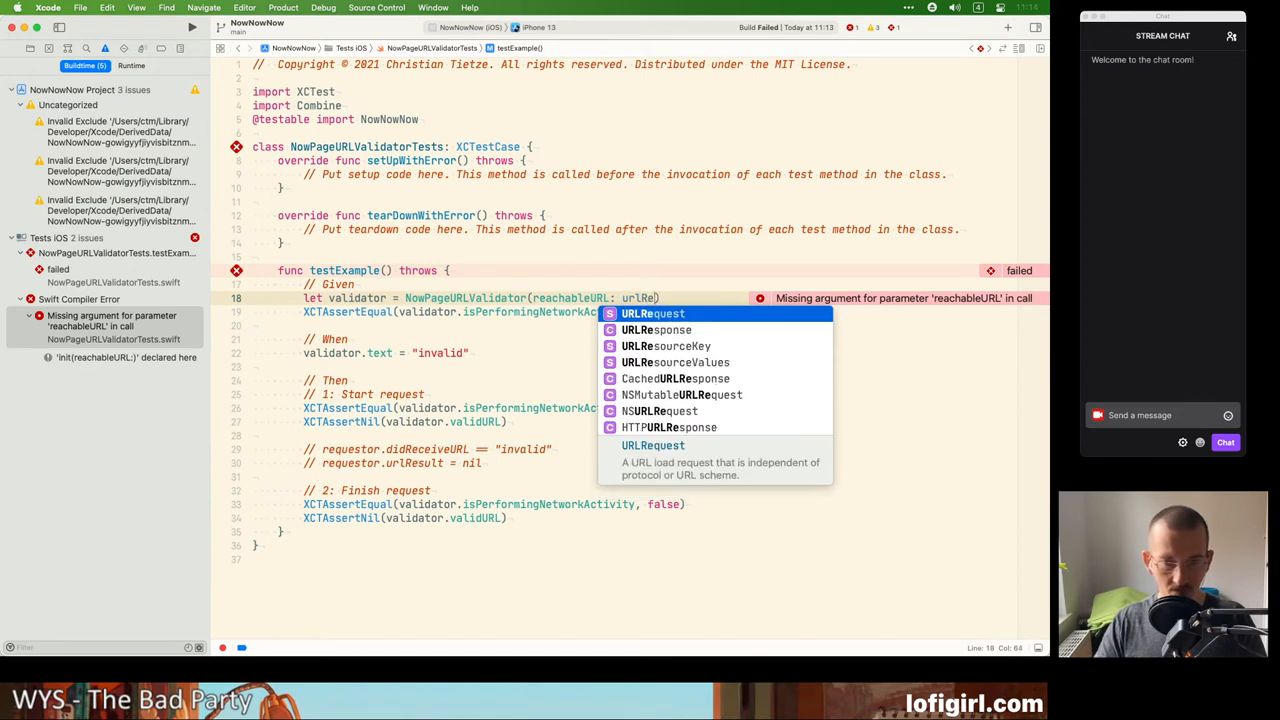
text(urlResolverDouble)
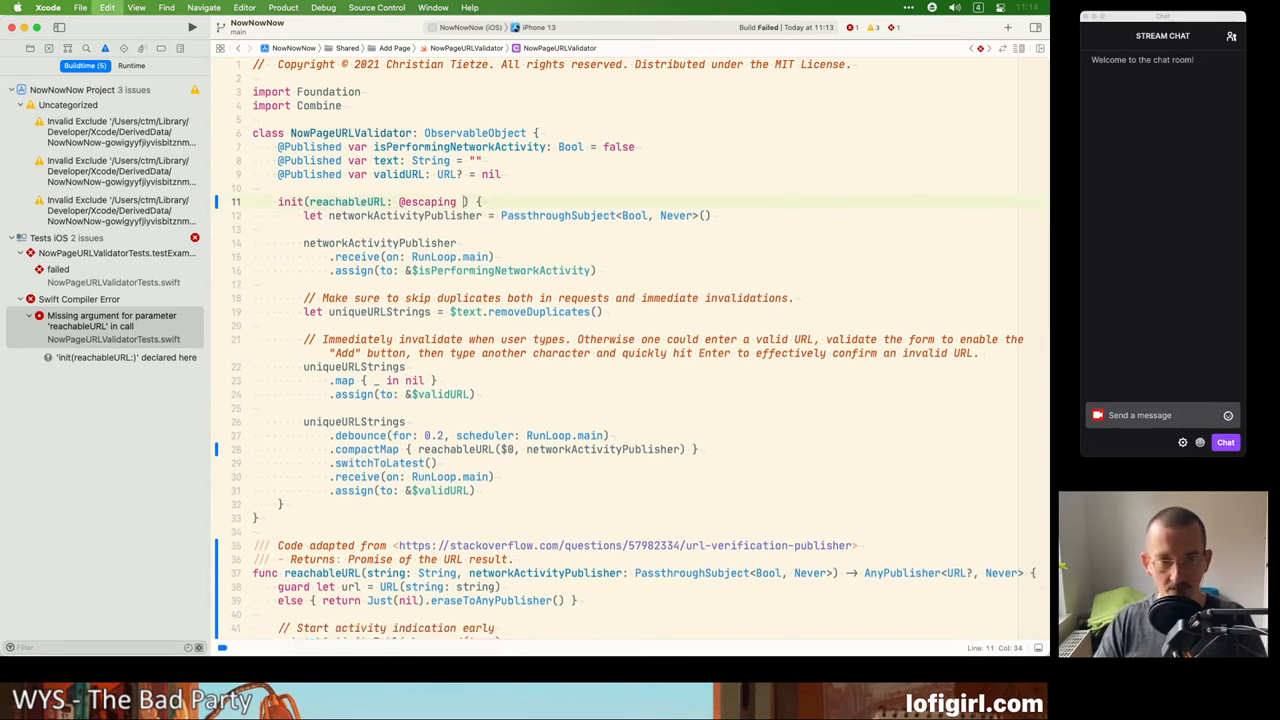
- Declare typealias URLResolver for the closure and use it as the init's reachableURL type
text(URLResolver)
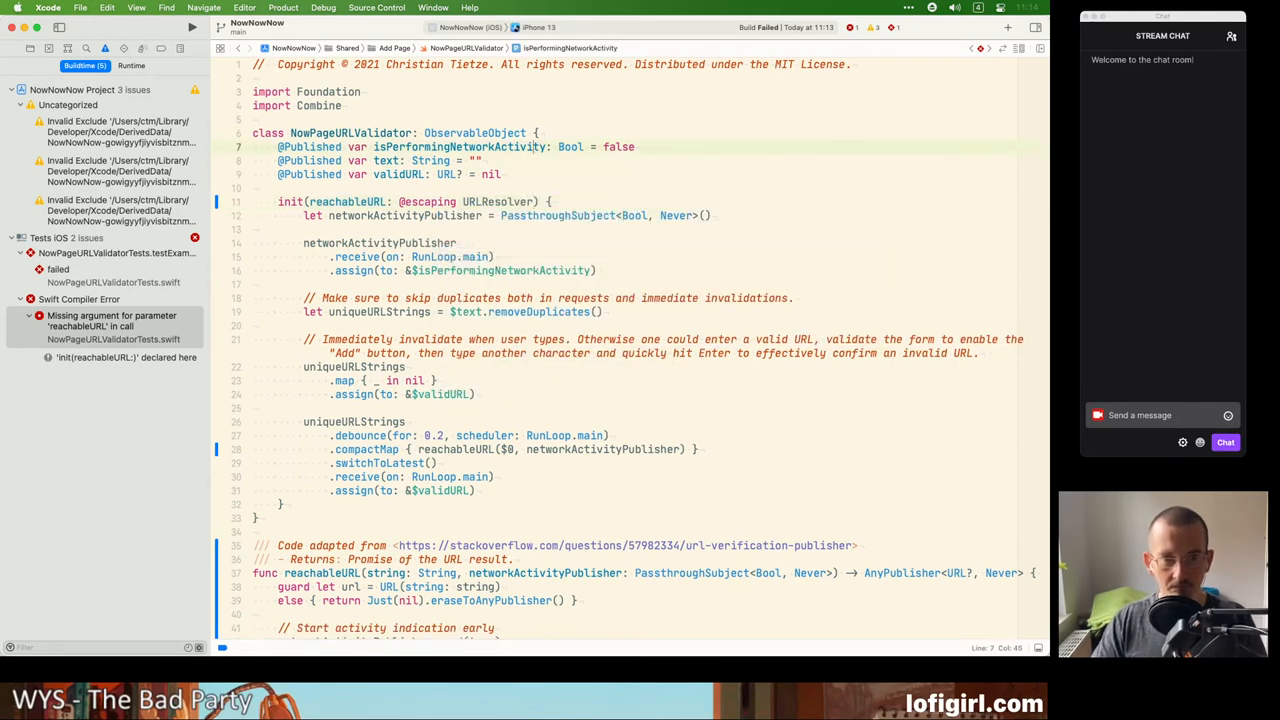
text(typeal)
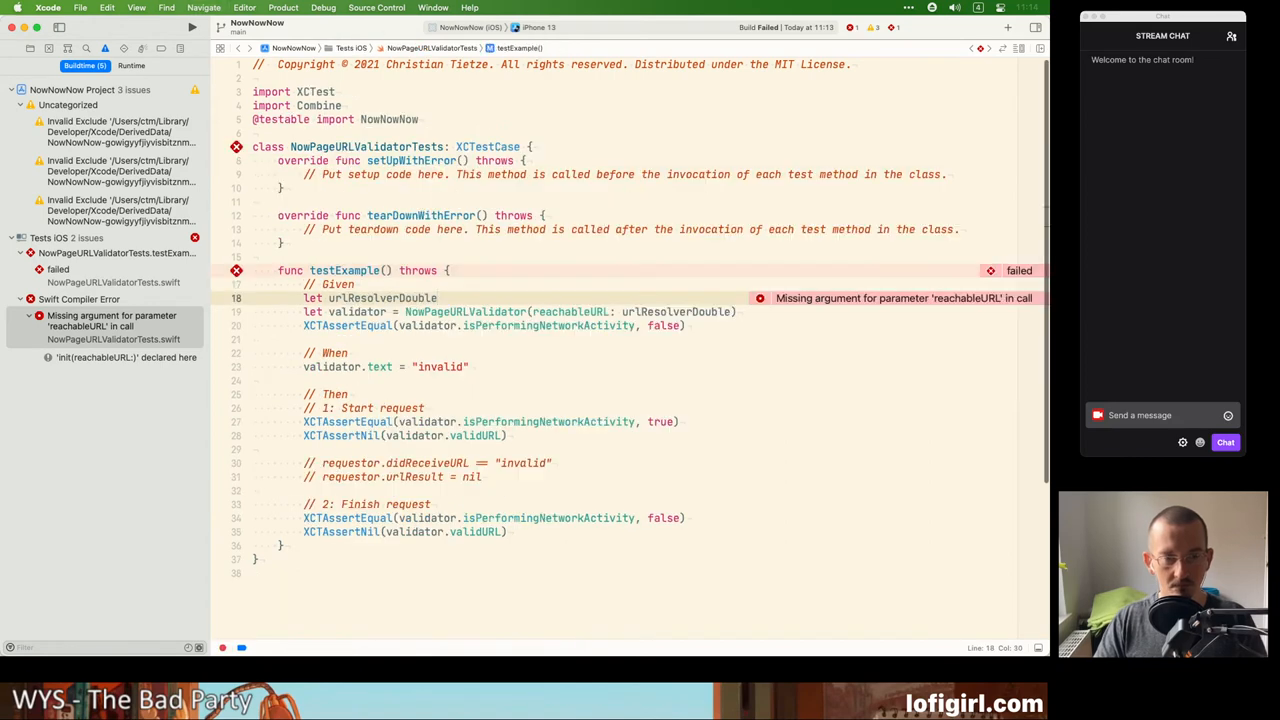
- Type urlResolverDouble as NowPageURLValidator.URLResolver with a closure taking string and activityPublisher
text(:)
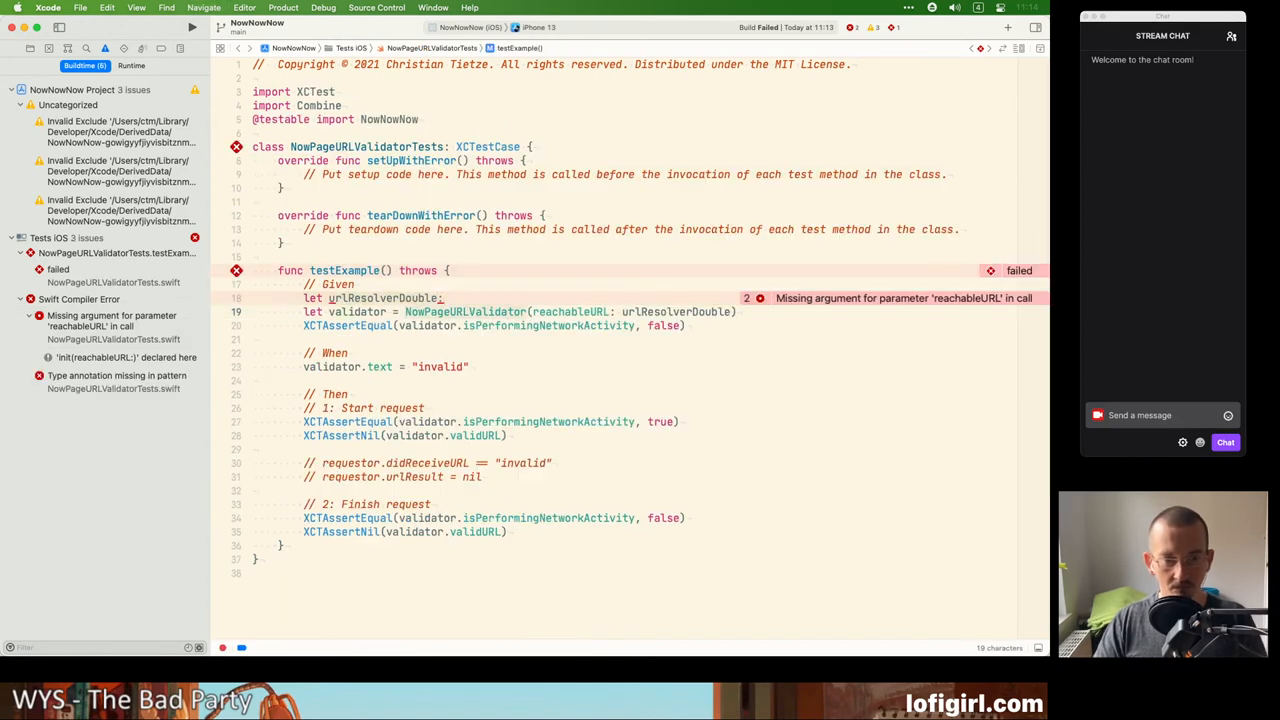
text(NowPageURLValidator.)
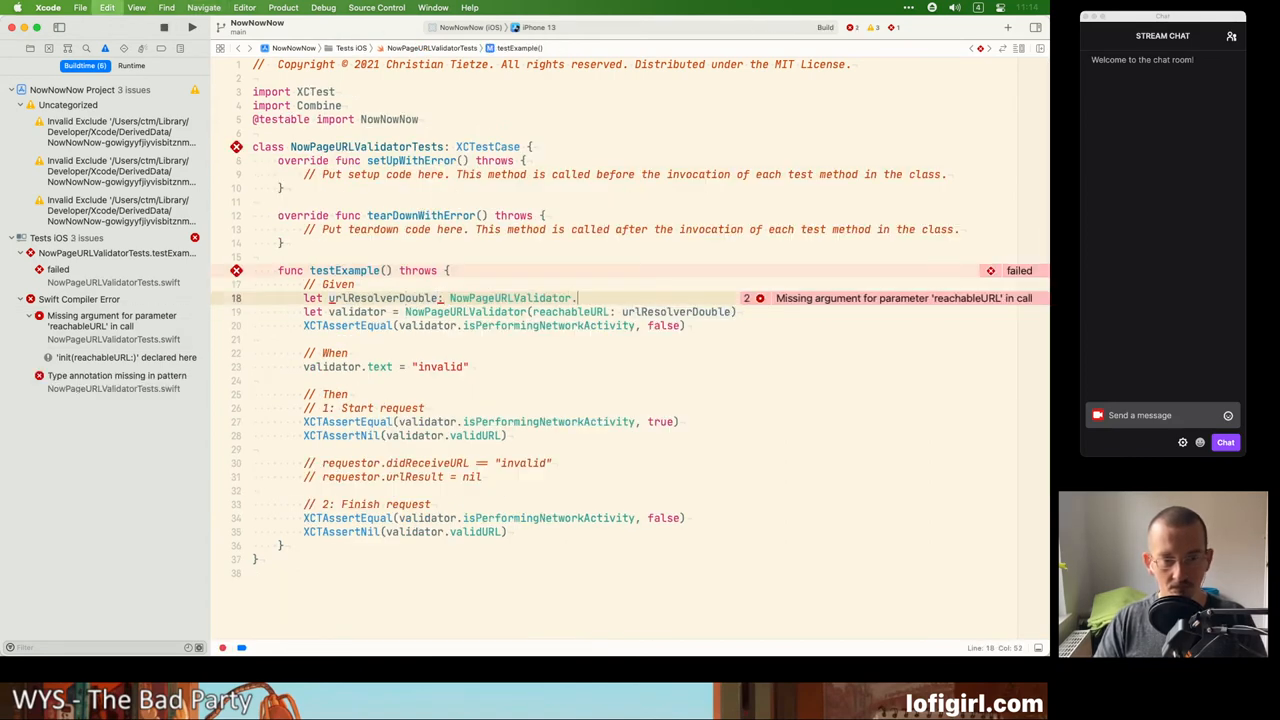
text(.URLResolver =)
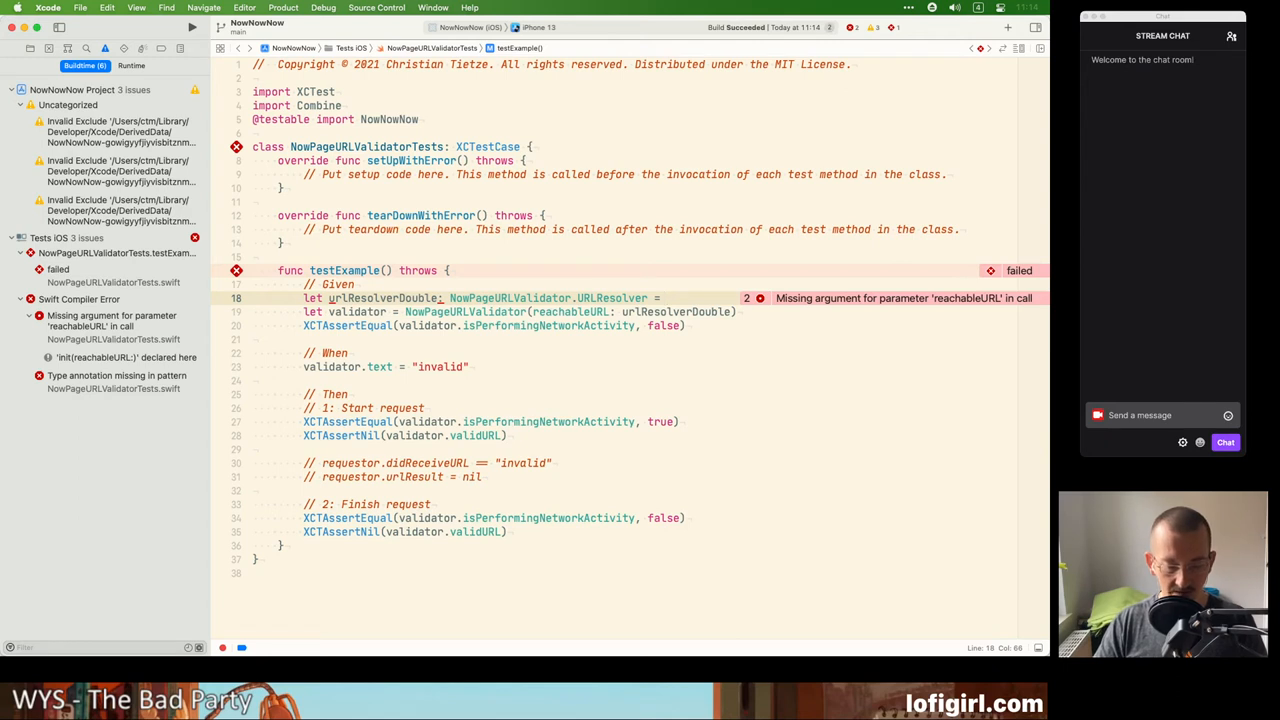
text({ })
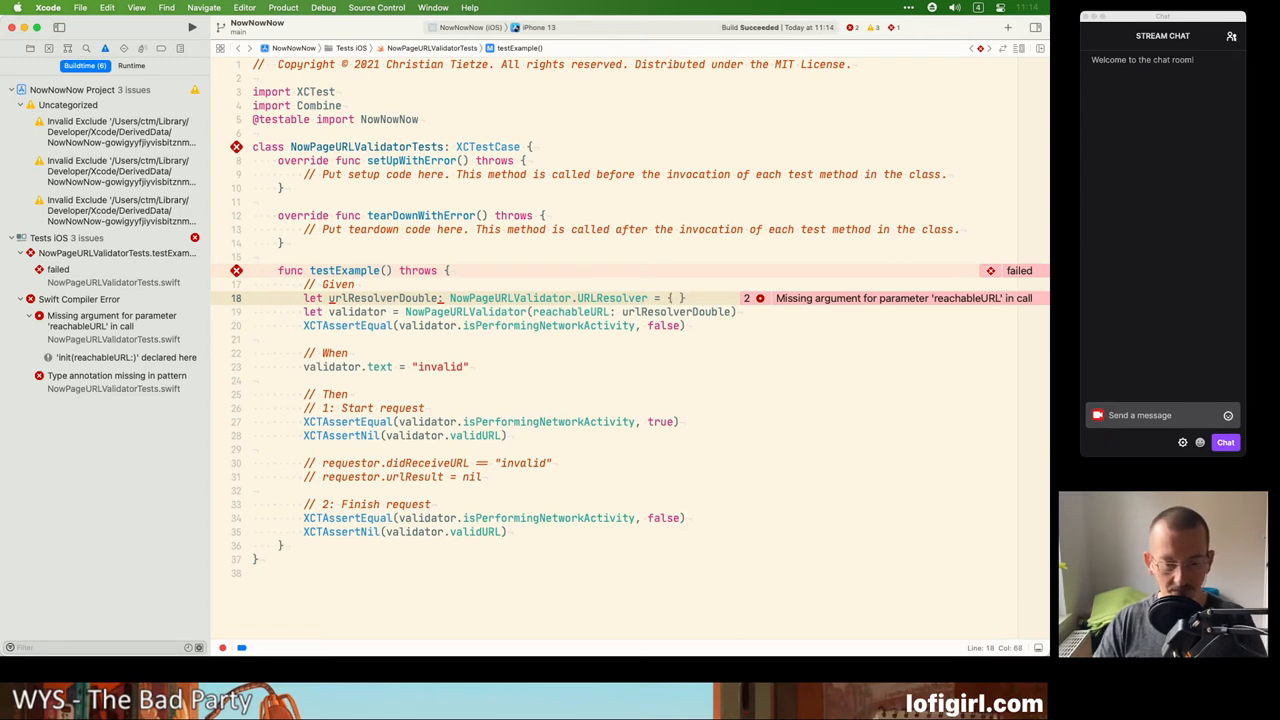
text(string, sideEffect)
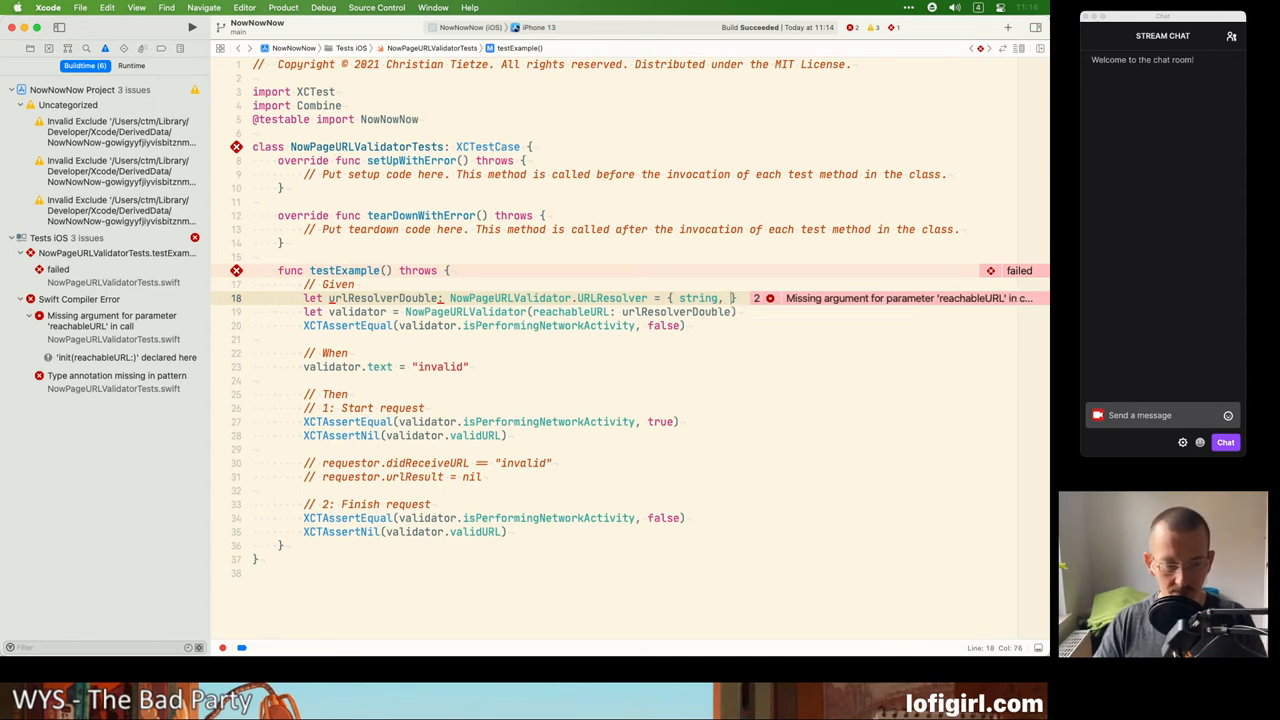
text(activityPublisher in)
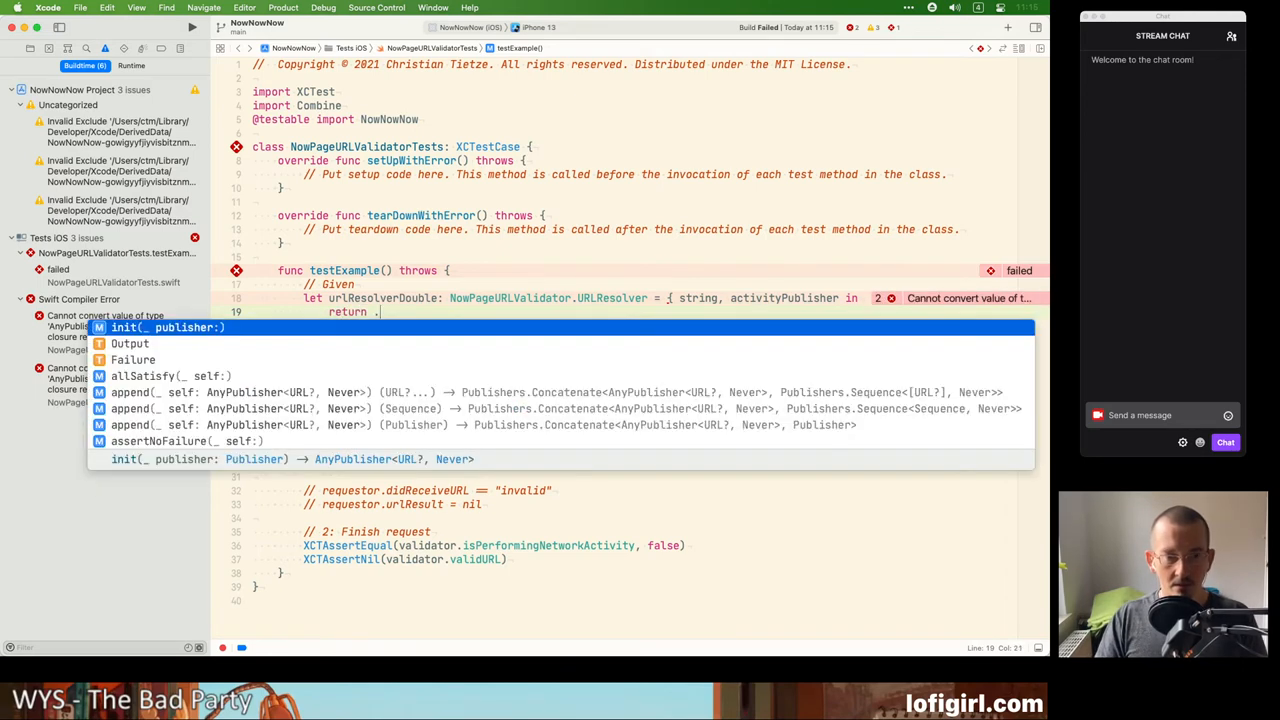
- Make the closure return Just(URL?.none).eraseToAnyPublisher()
text(ju)
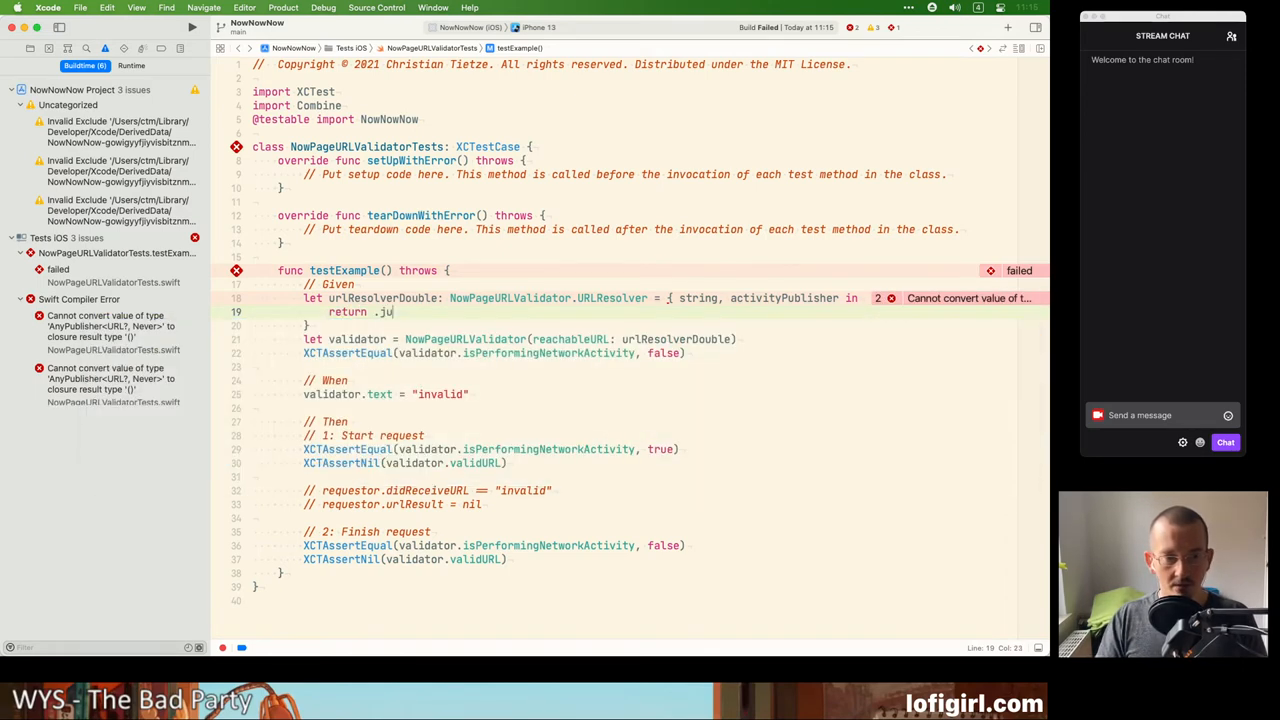
text(onl)
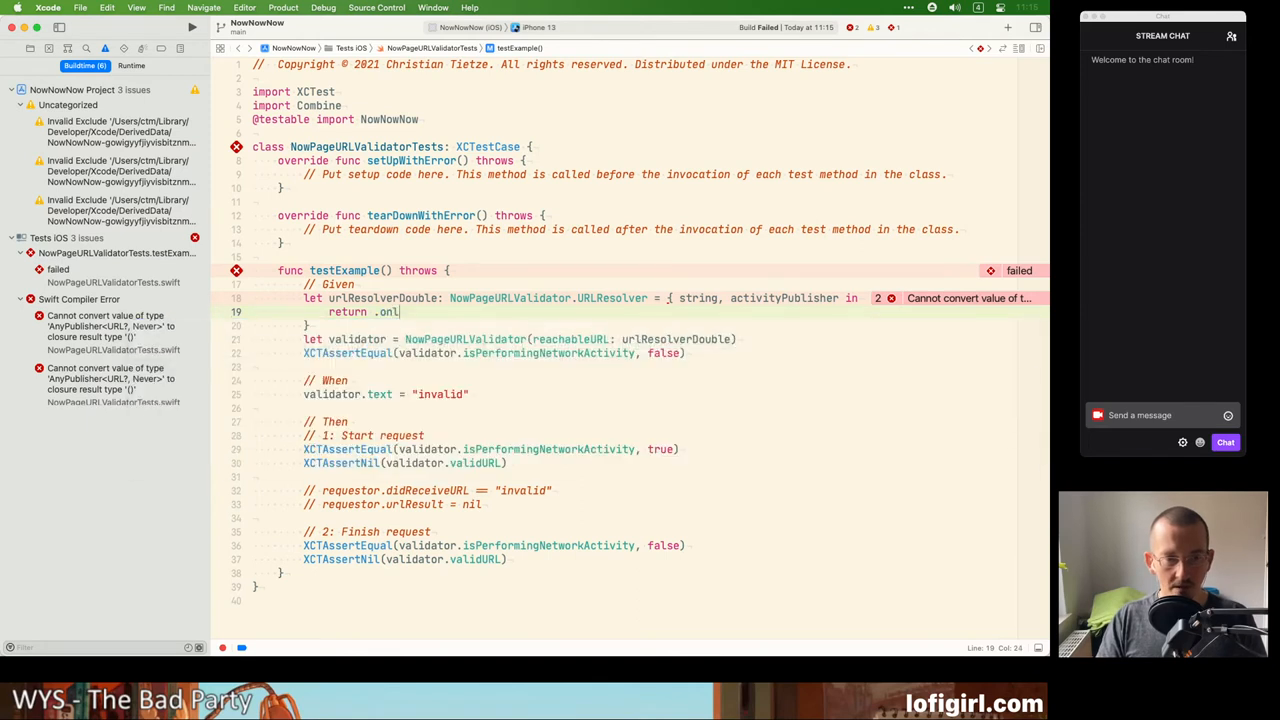
text(AnyP)
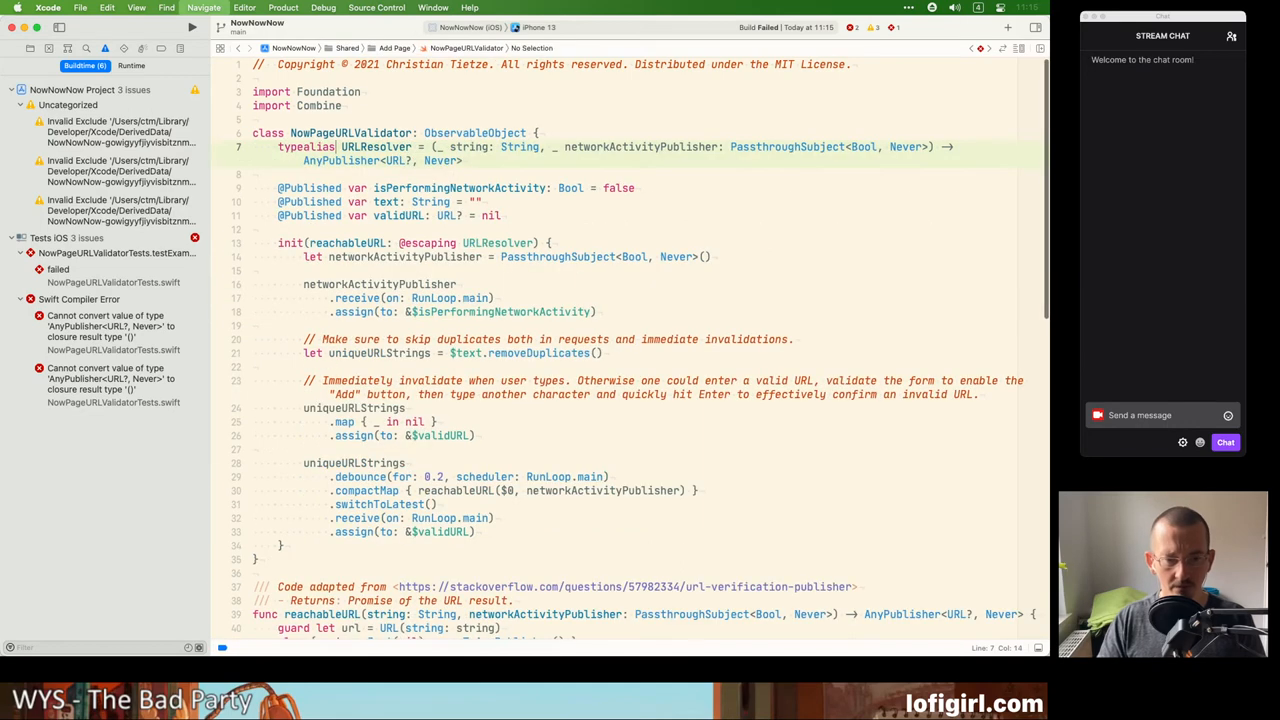
scroll(down, 3)
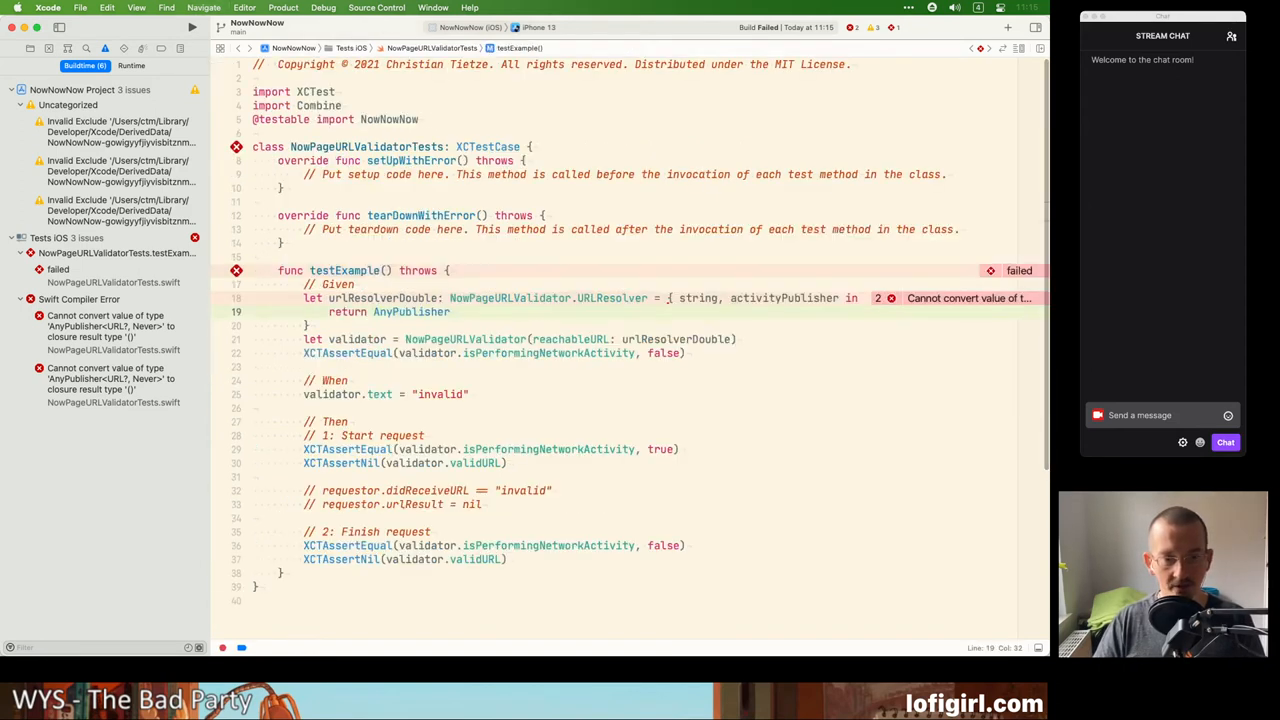
text(Just)
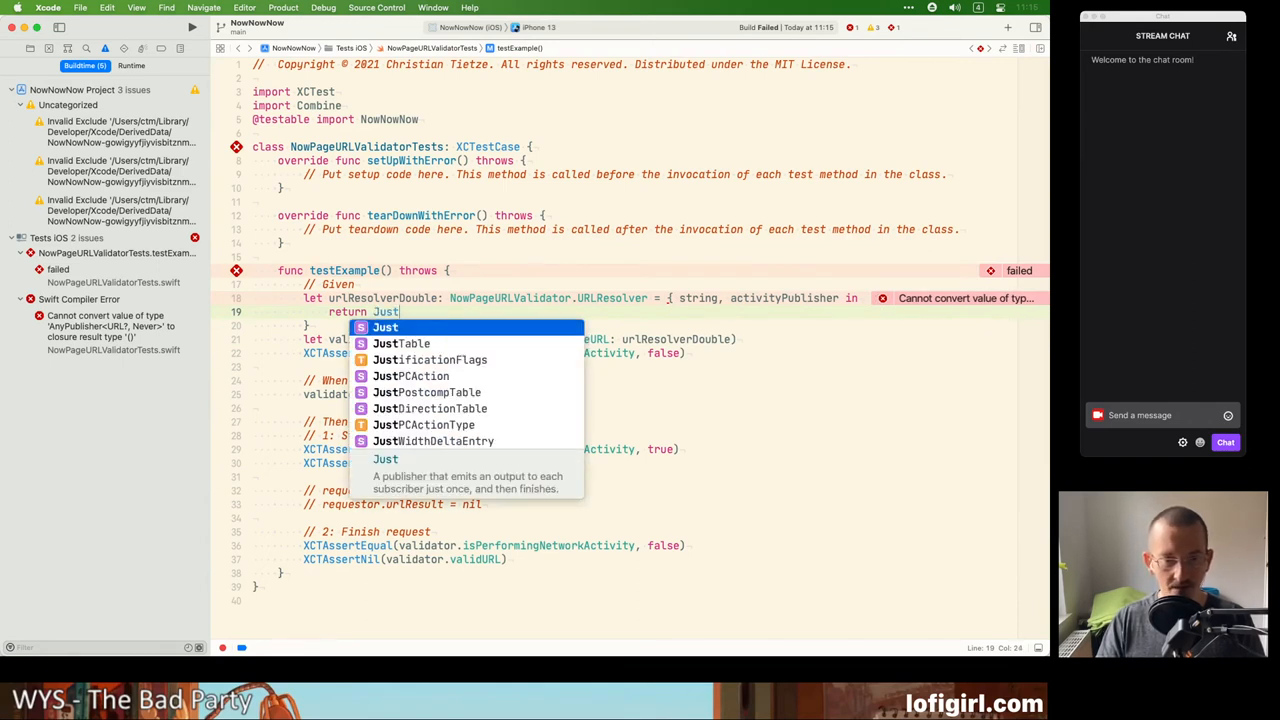
text((n)
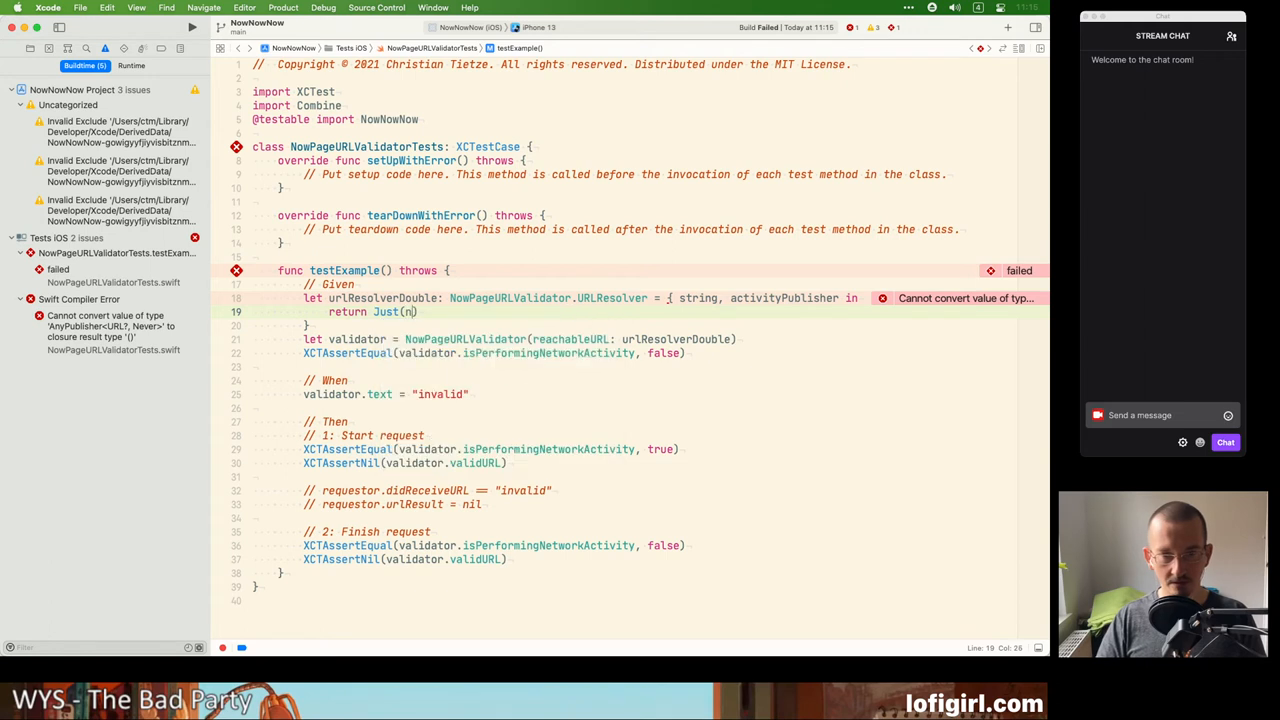
text(il))
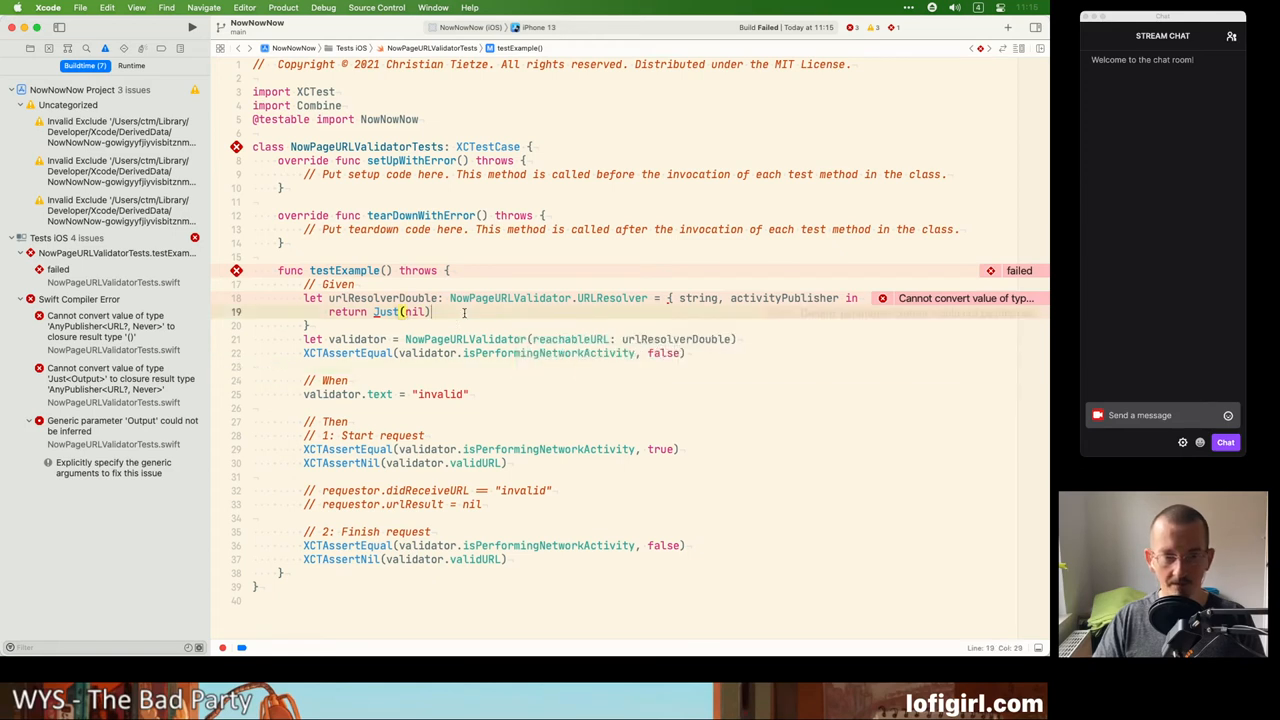
text(.eraseToAnyPublisher()
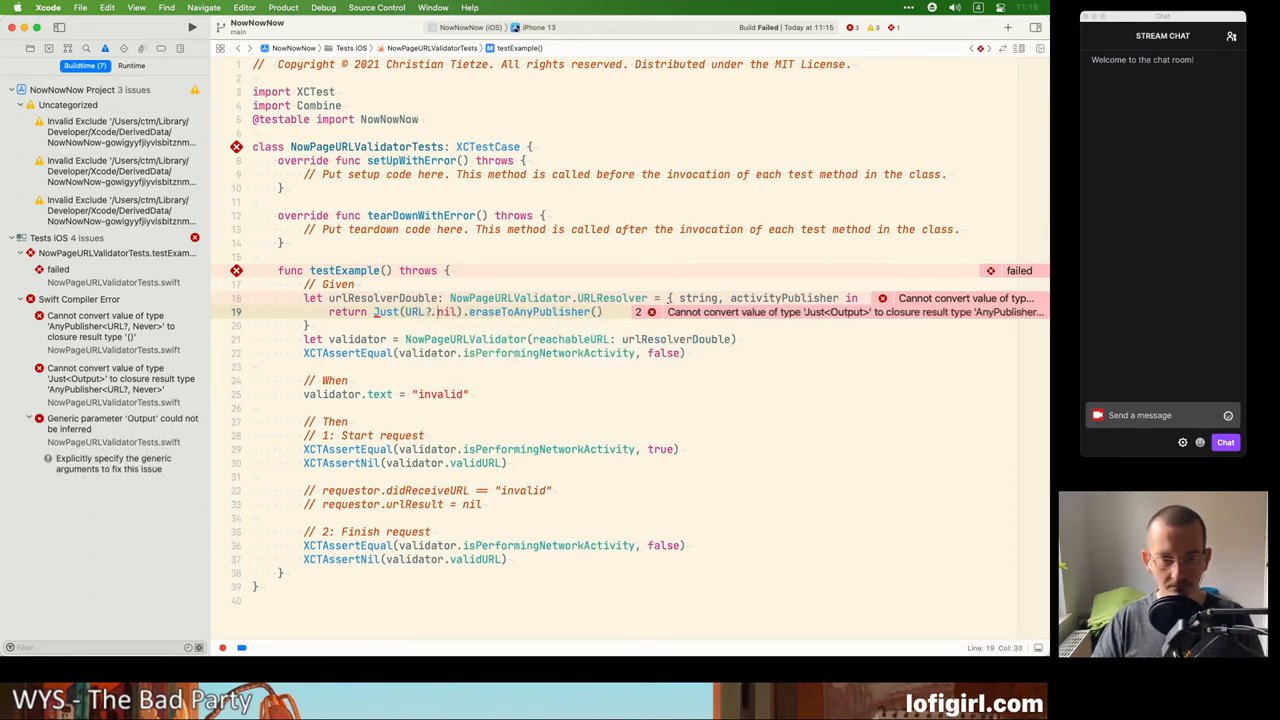
text(.none)
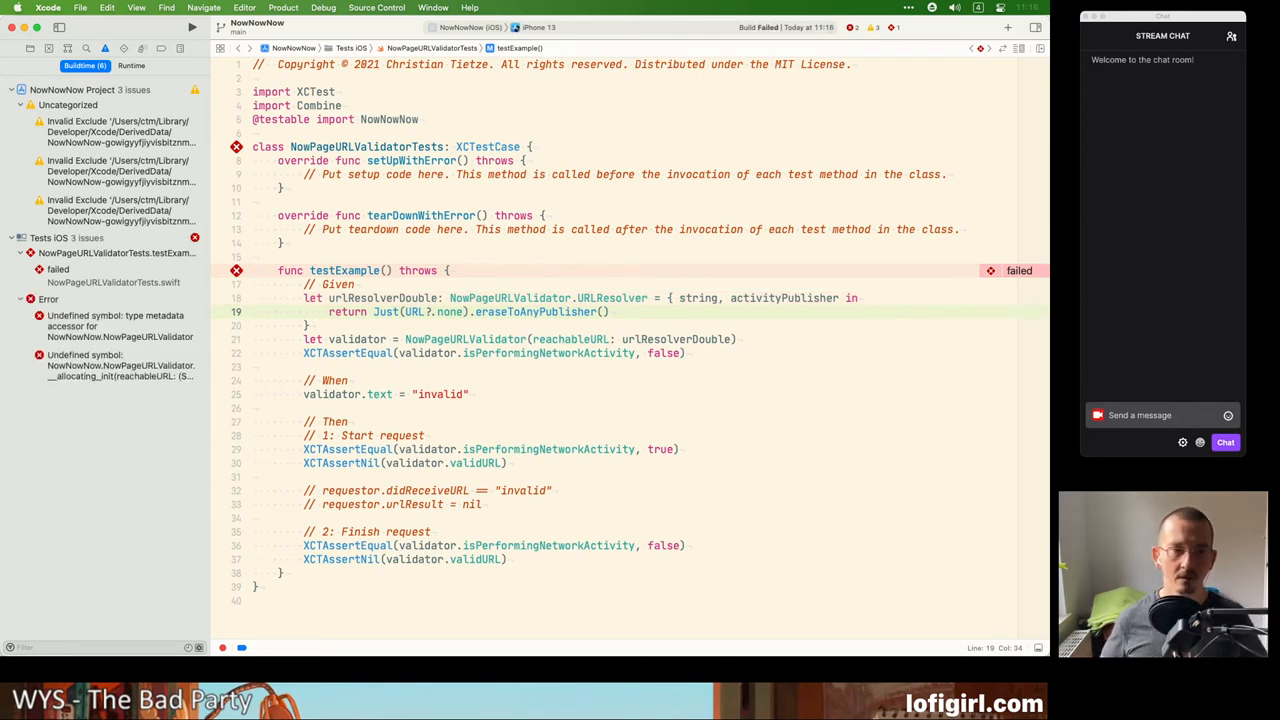
click(110, 322)
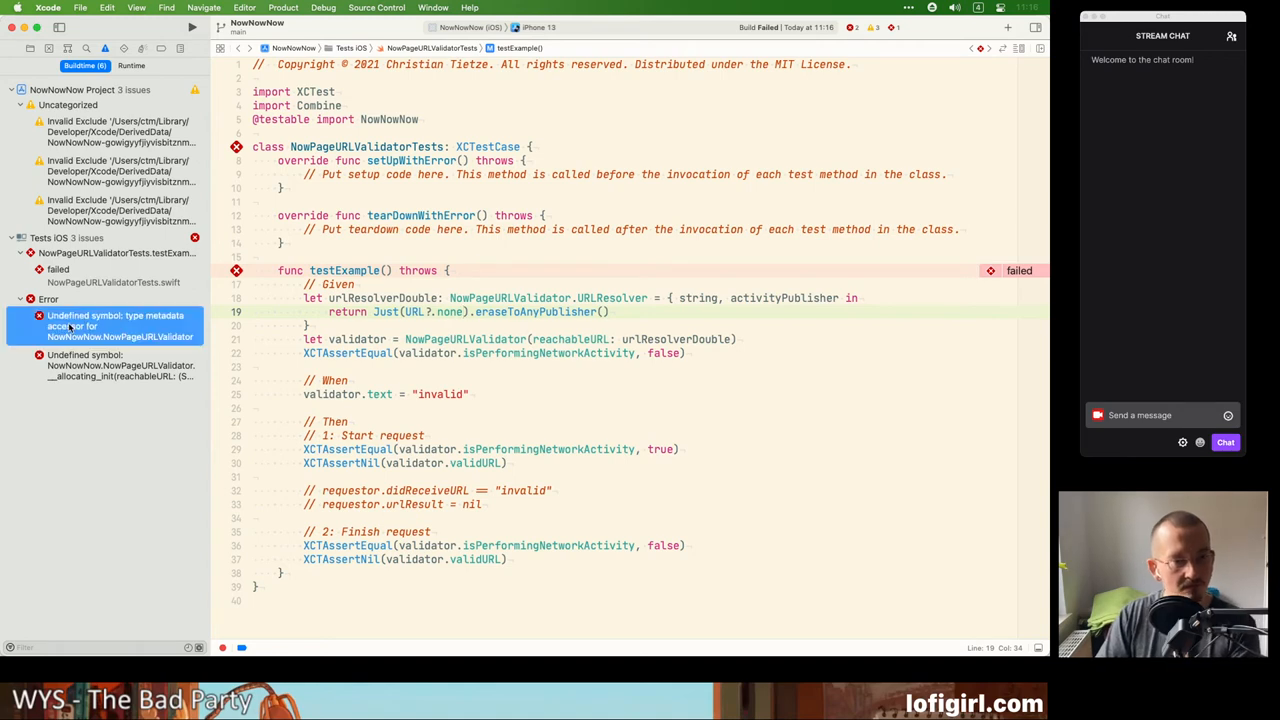
click(116, 326)
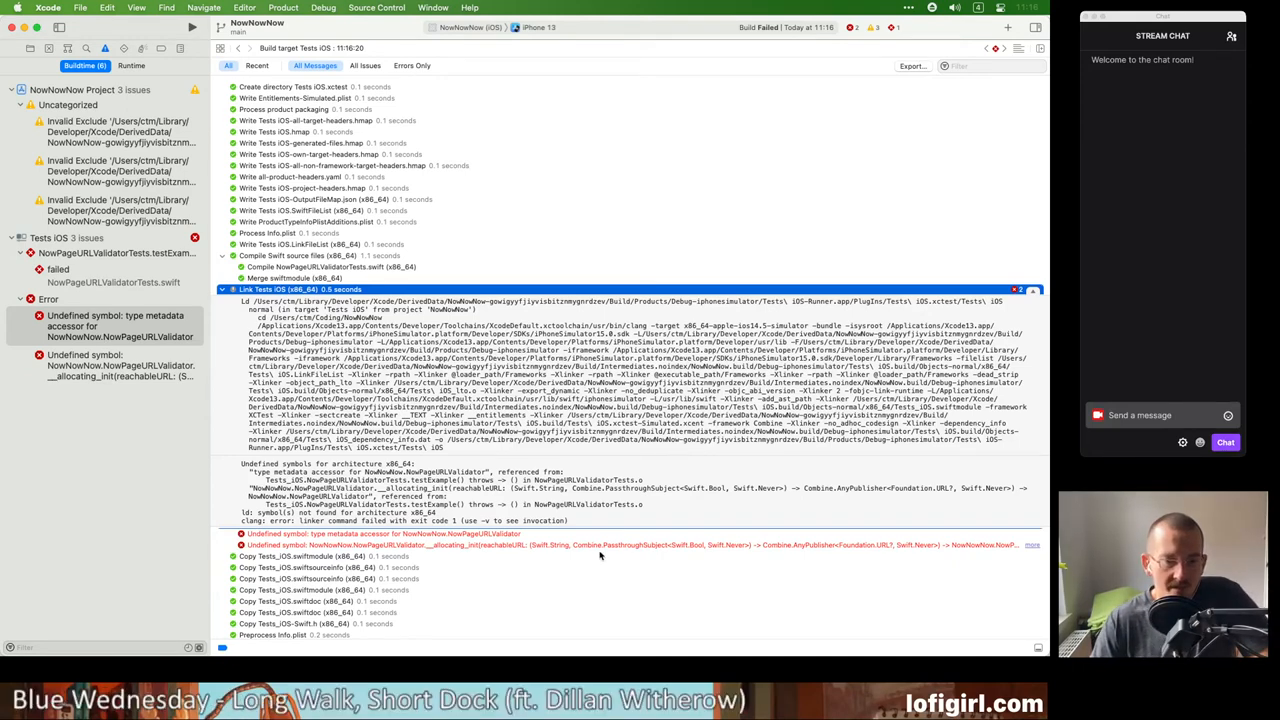
mouse_move(650, 556)
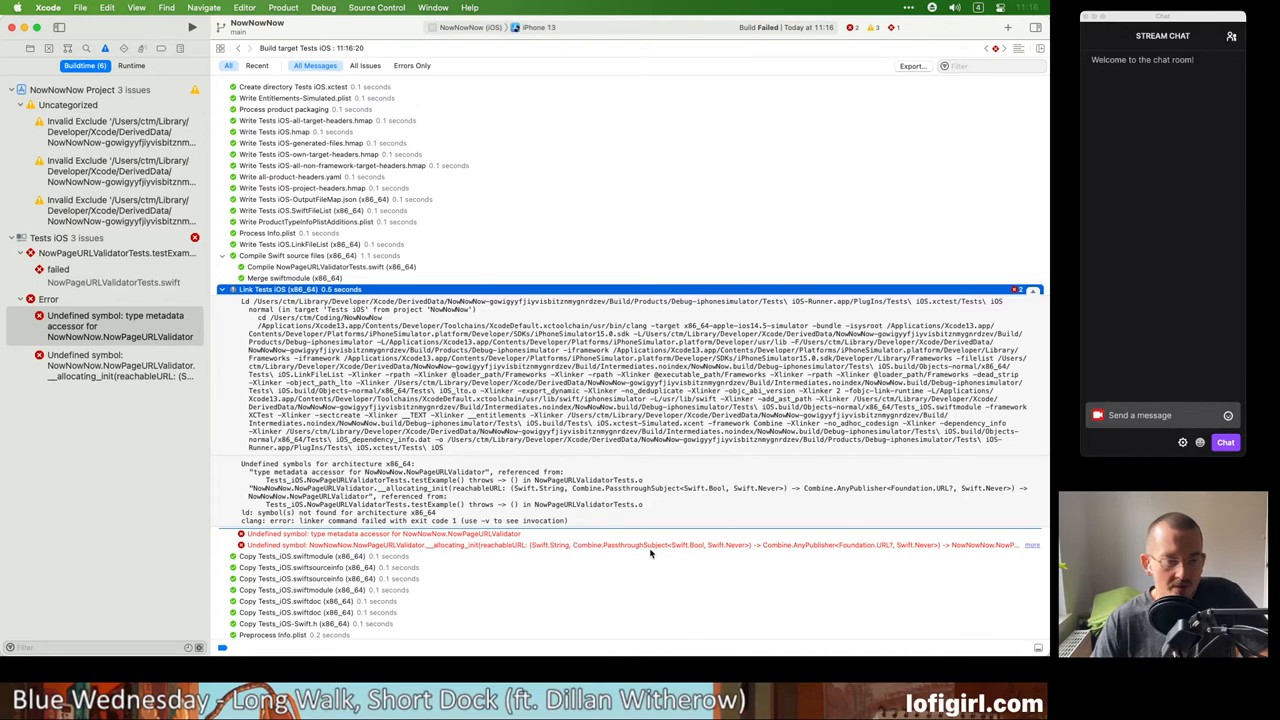
click(100, 364)
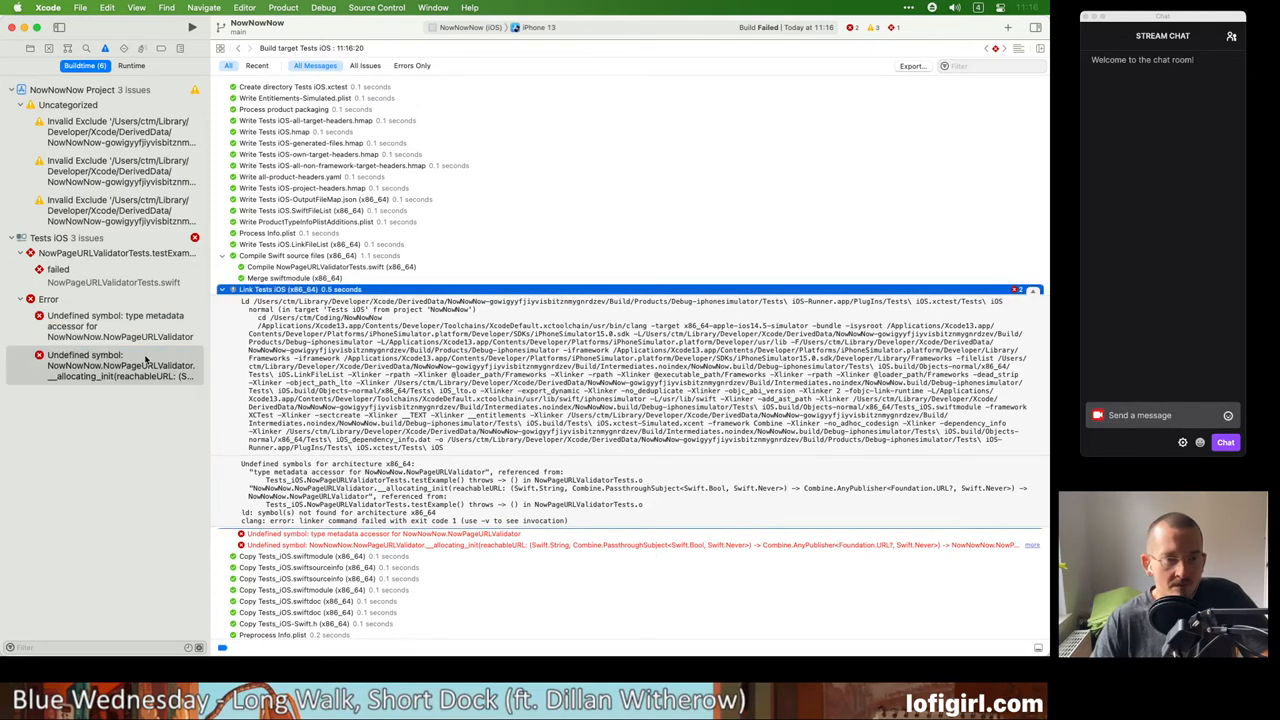
mouse_move(564, 536)
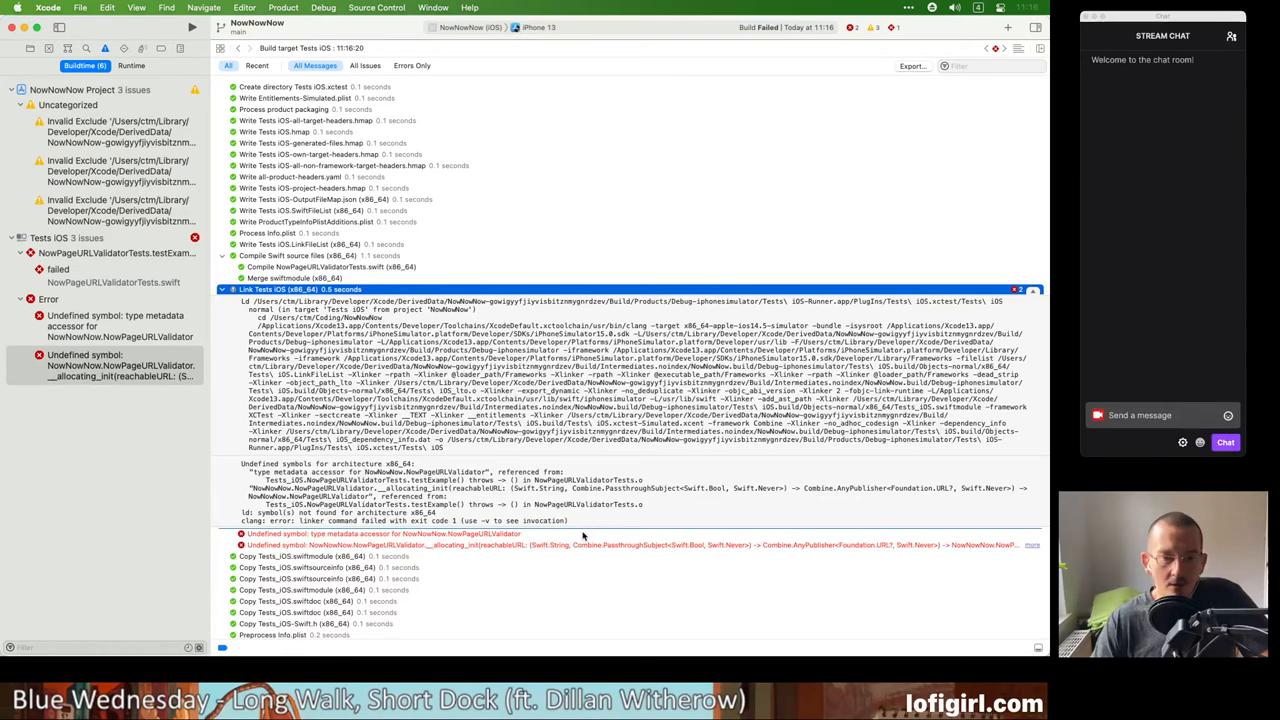
mouse_move(604, 538)
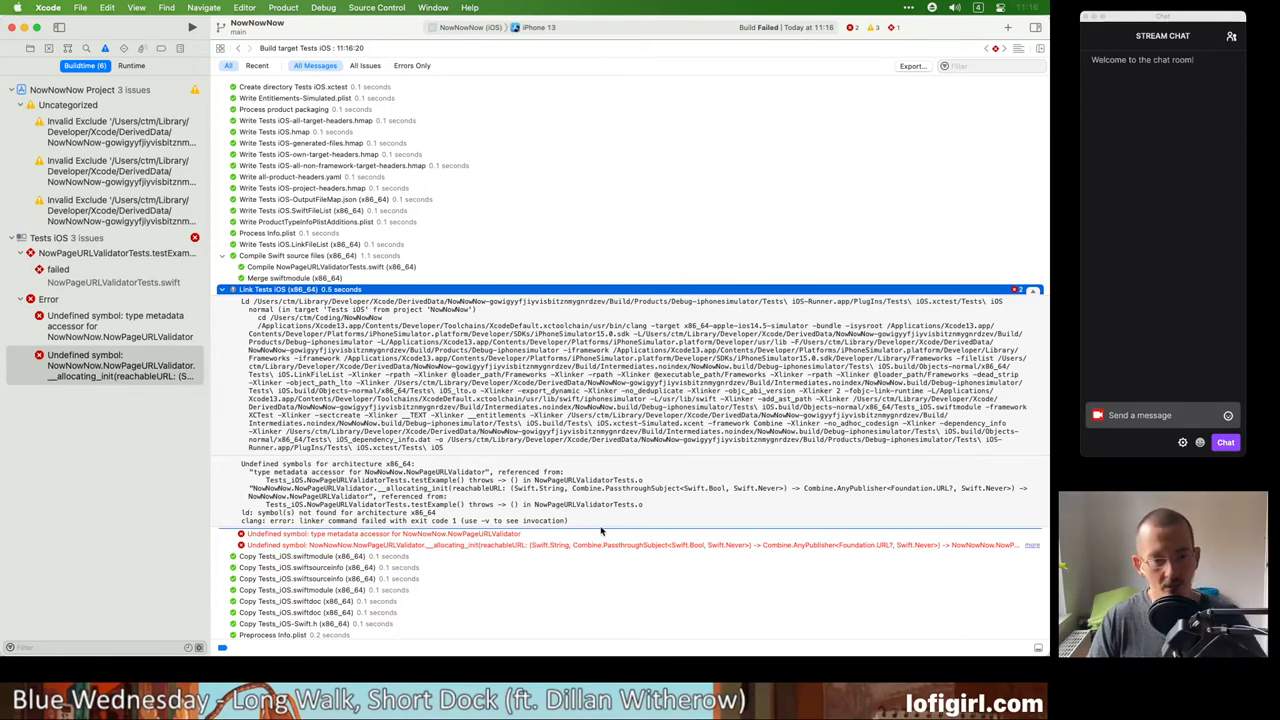
mouse_move(590, 532)
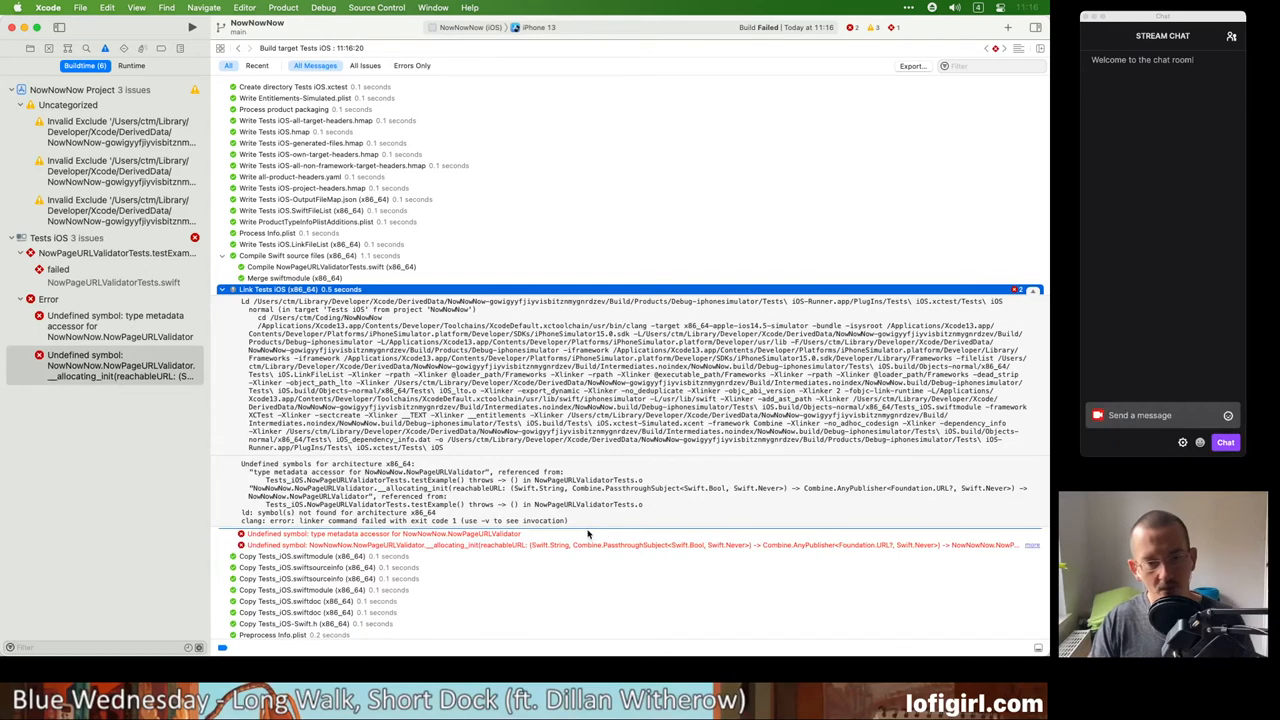
double_click(530, 490)
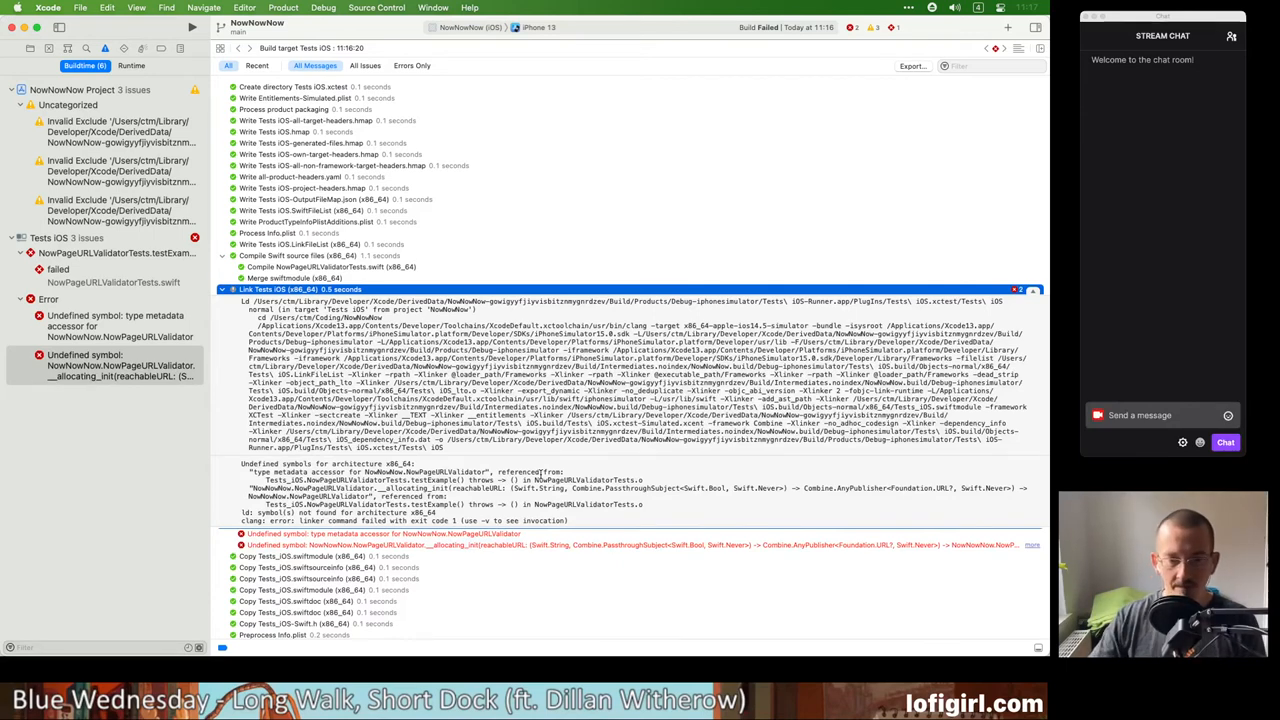
drag(240, 332, 470, 448)
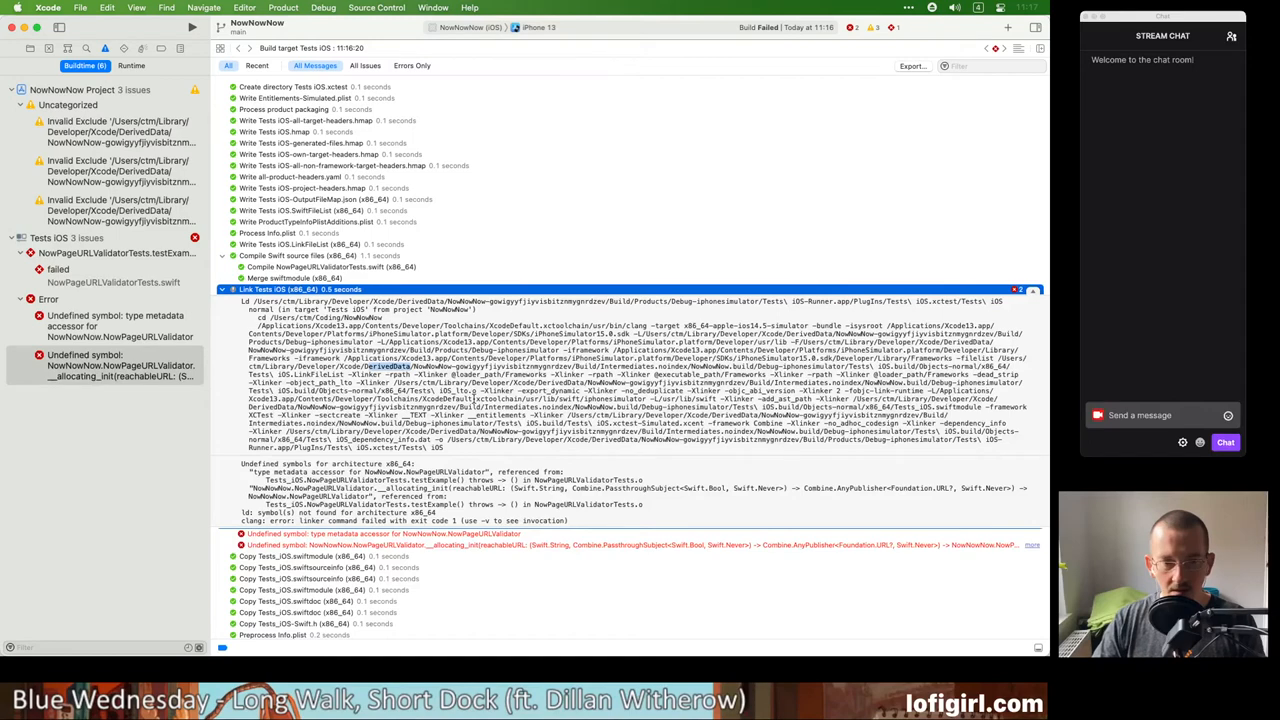
mouse_move(520, 444)
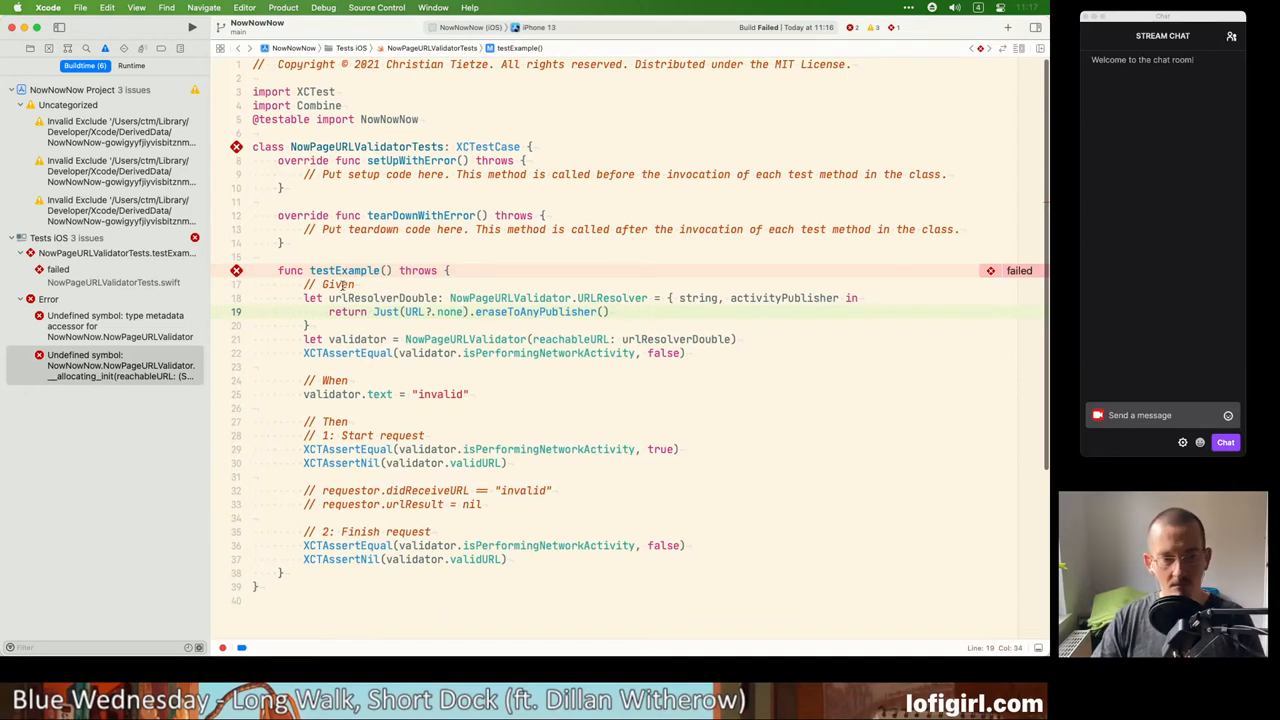
- Comment out testExample's body, tidy the Just(.none).eraseToAnyPublisher() line, and start a NowNowNow. qualified call
key(cmd+/)
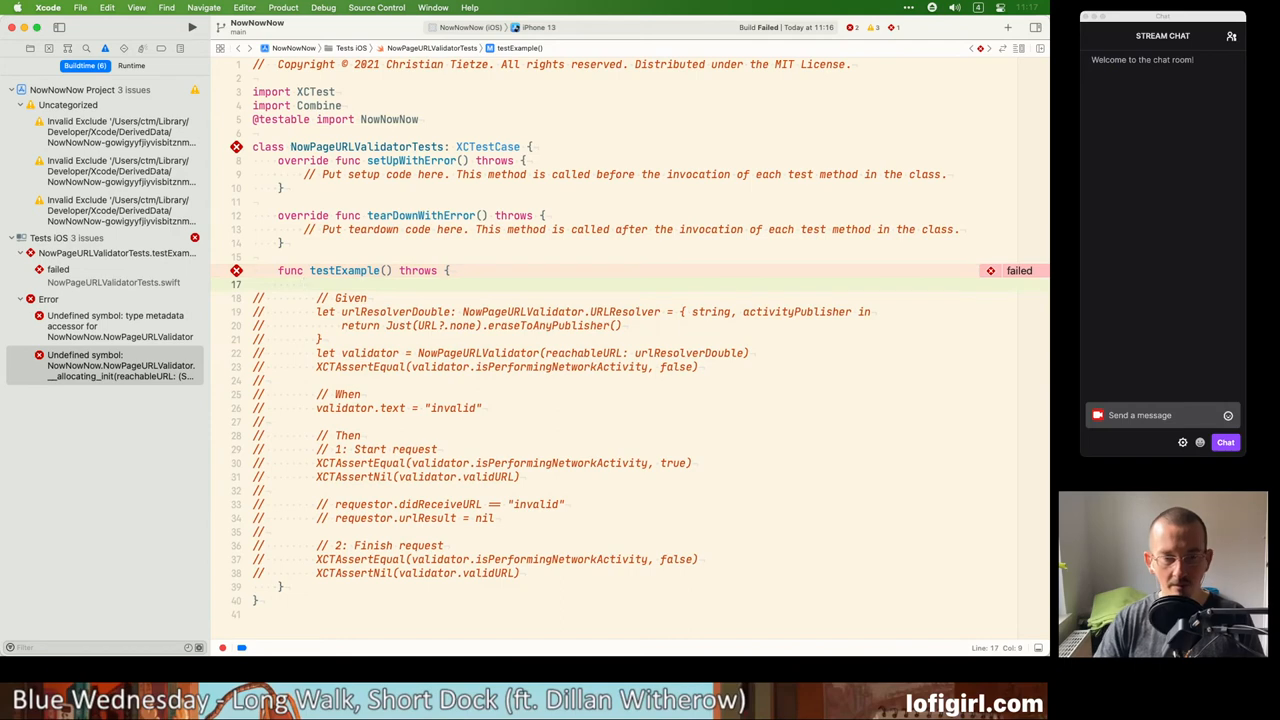
text(Just(URL?.)
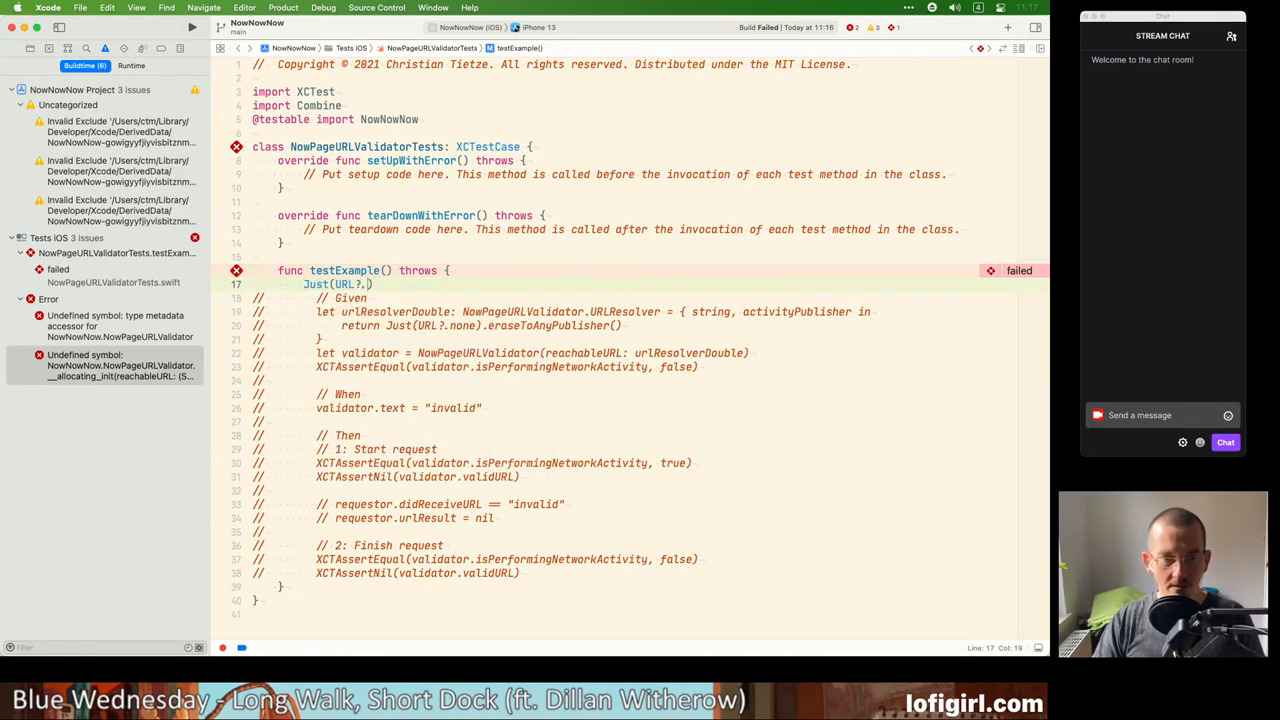
text(none).erat)
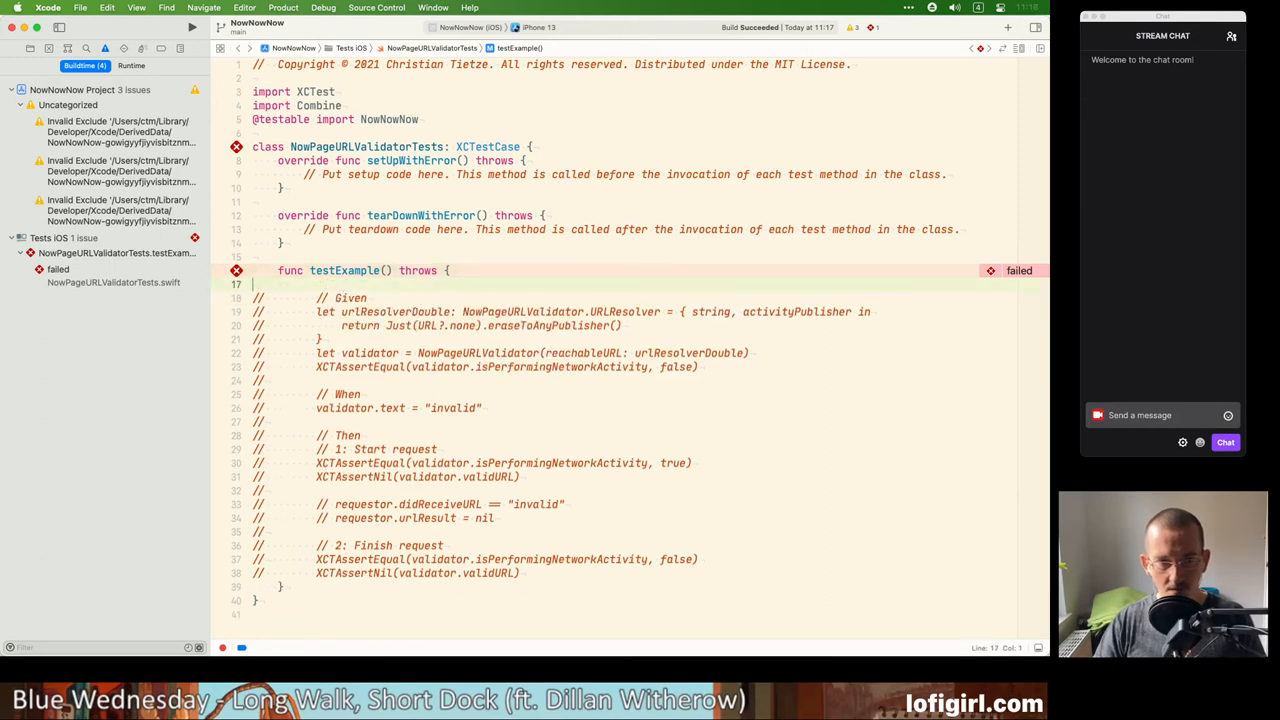
text(NowNow)
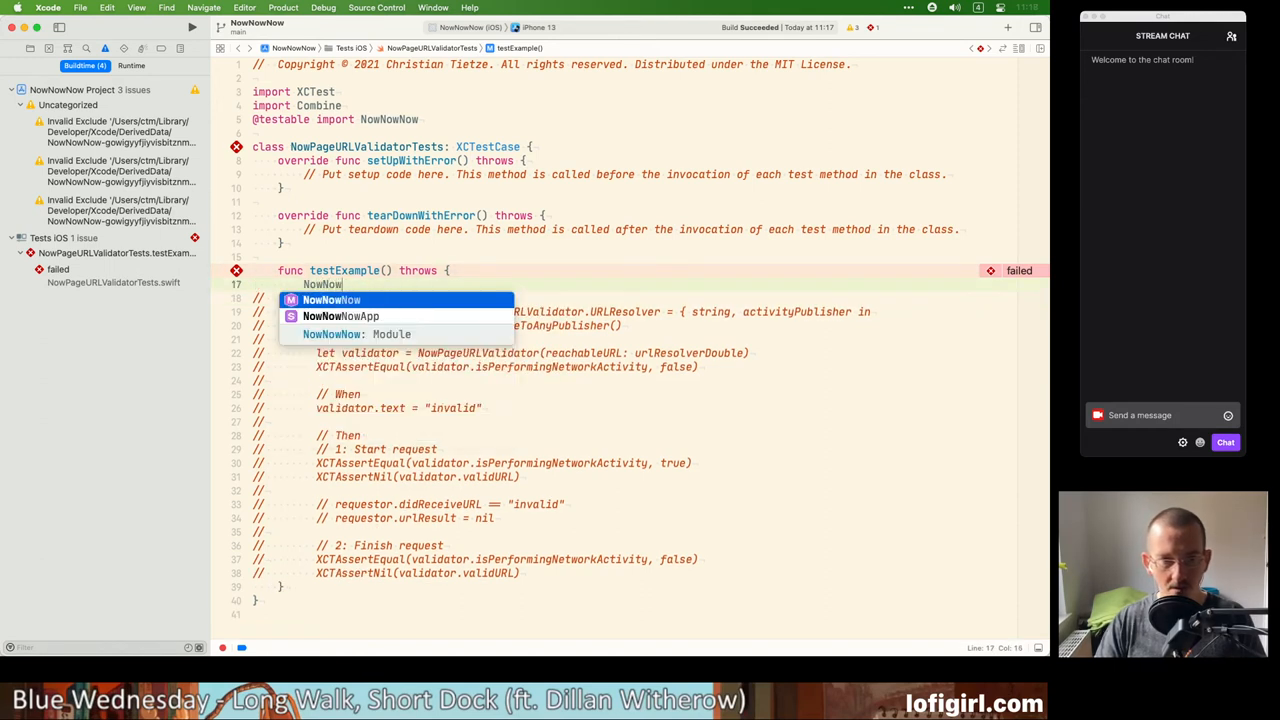
text(.)
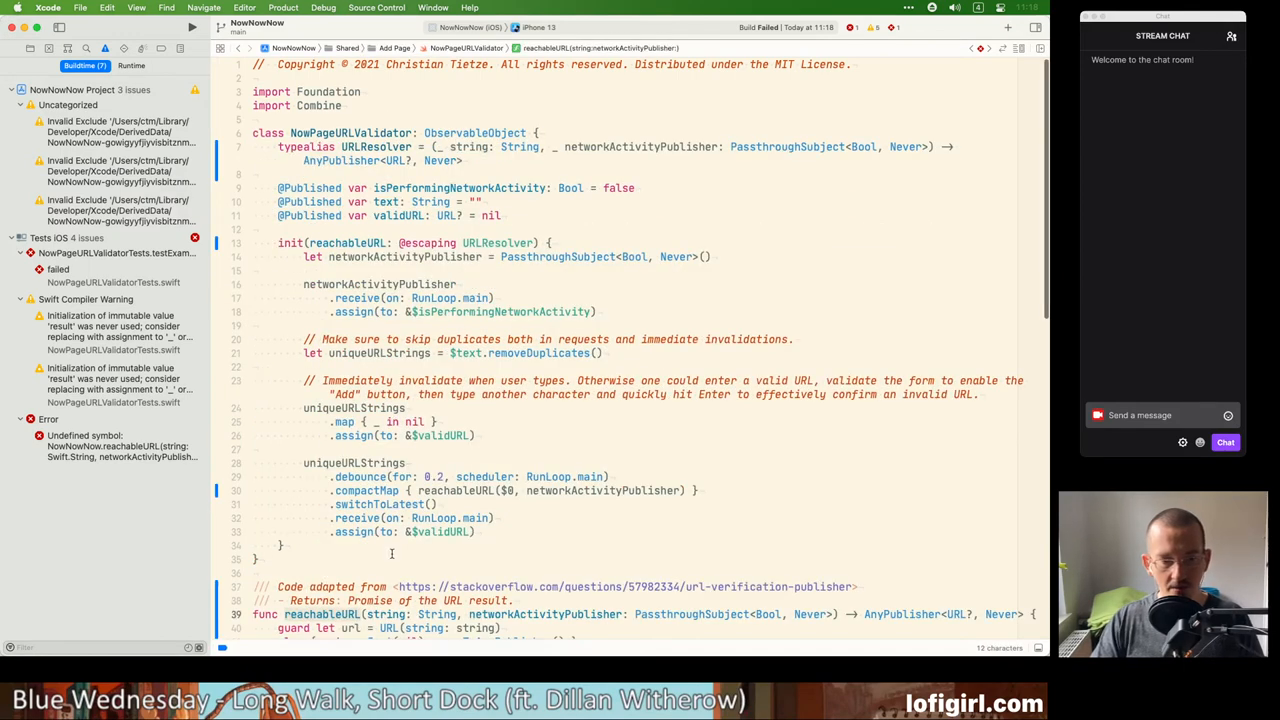
- Make func reachableURL public and add an import Foundation line in the test file
text(public)
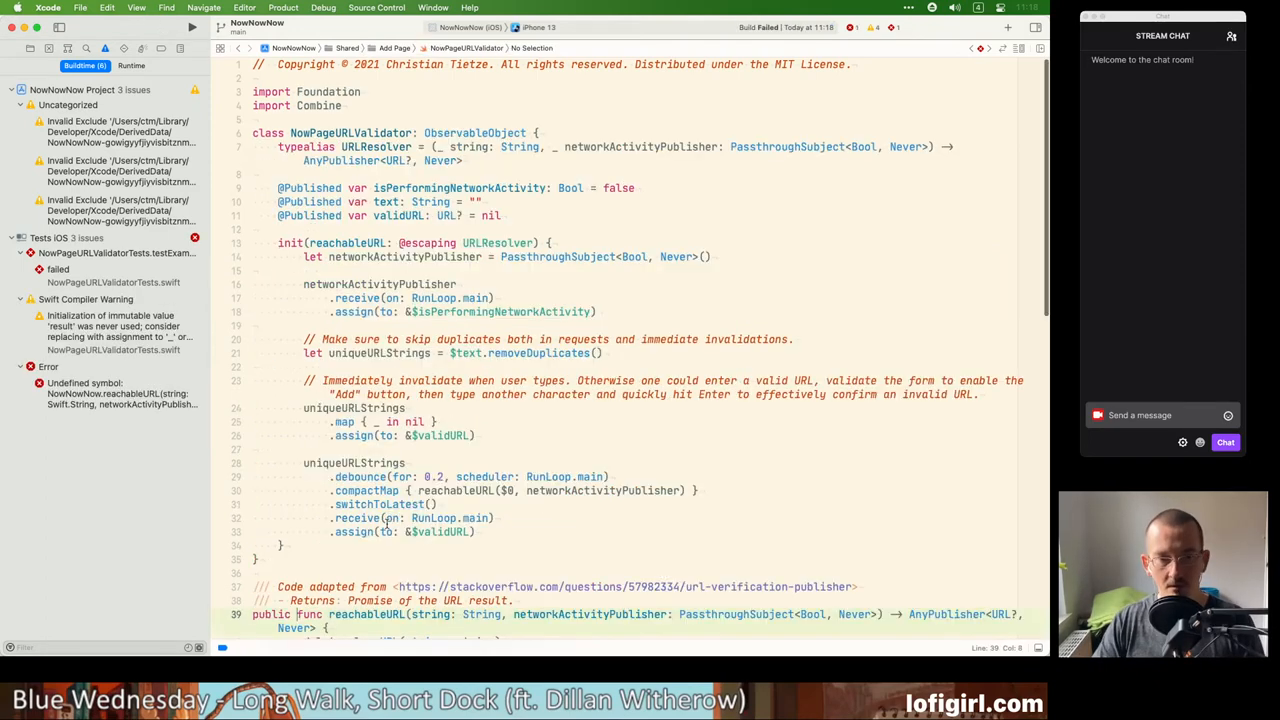
scroll(down, 3)
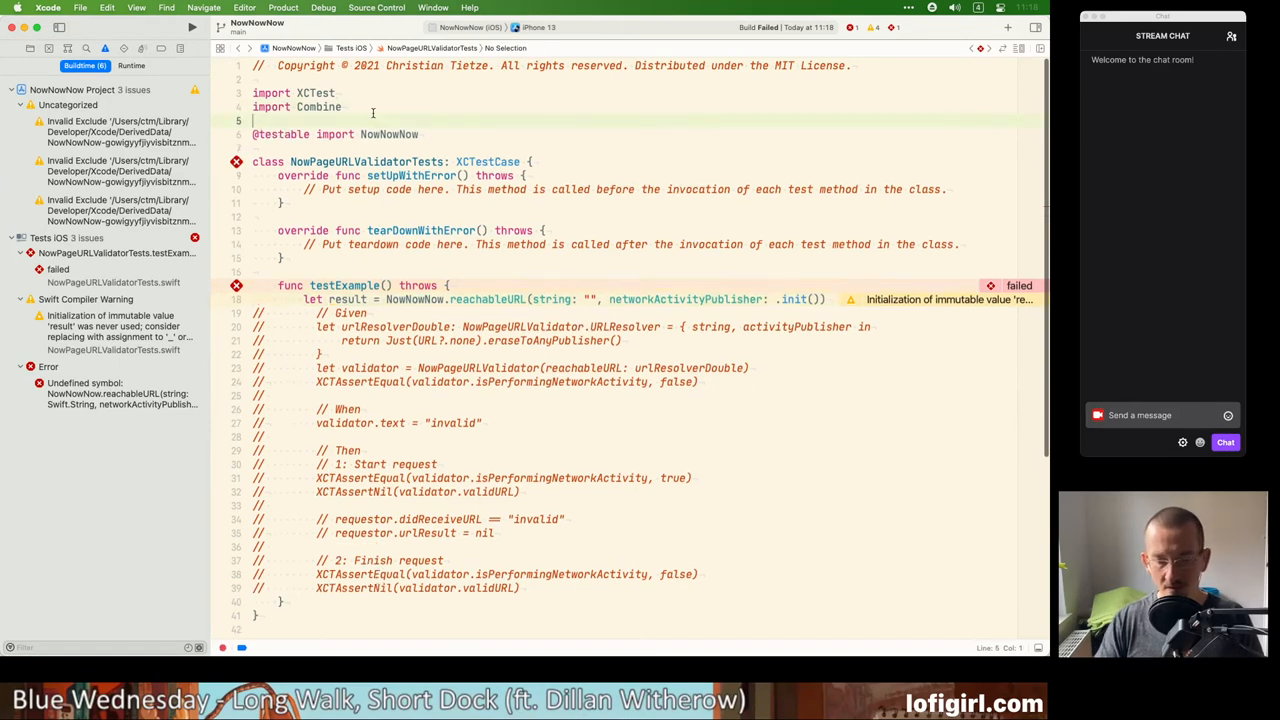
text(import)
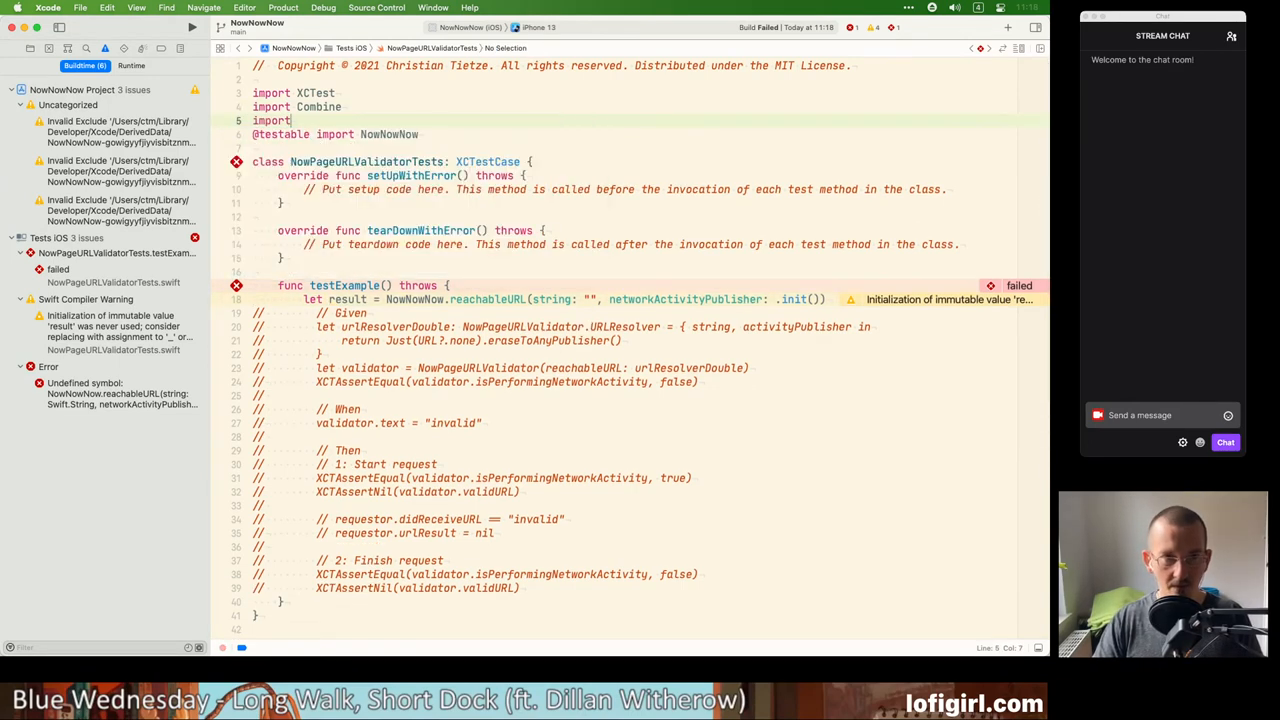
text(Foundation)
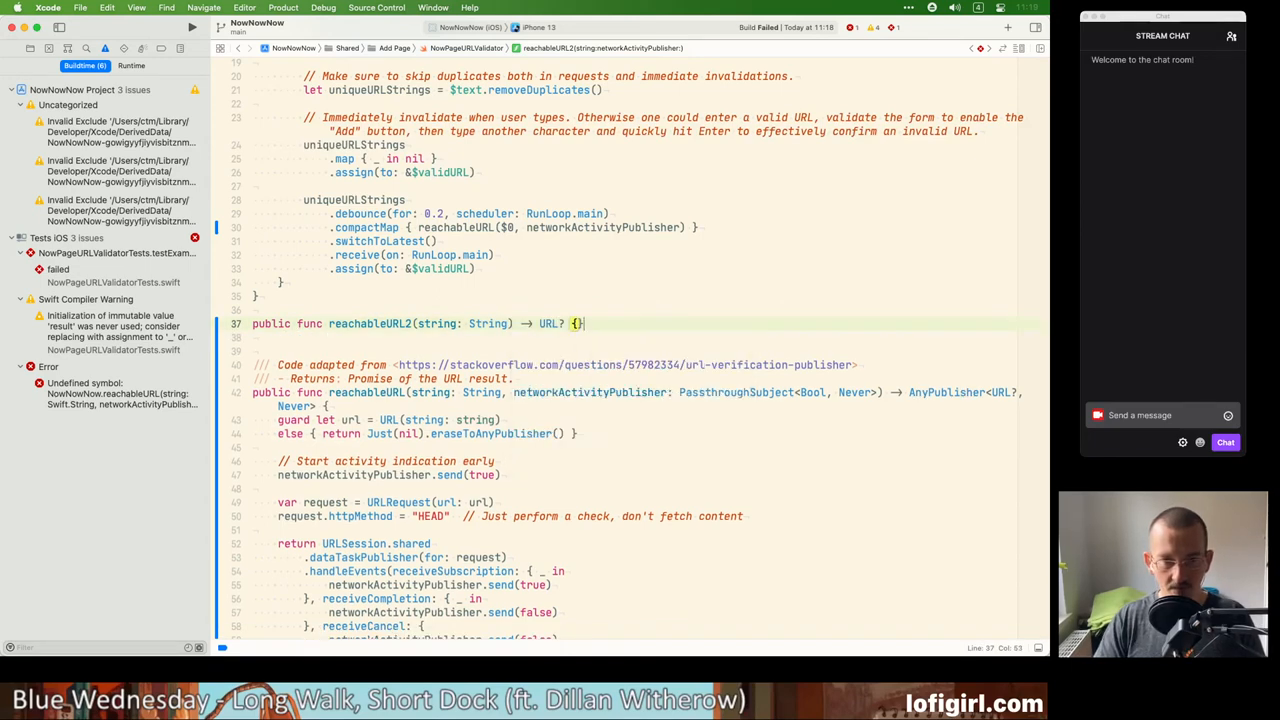
- Write reachableURL2–4 stubs returning nil or AnyPublisher<..., Never>
text(return nil)
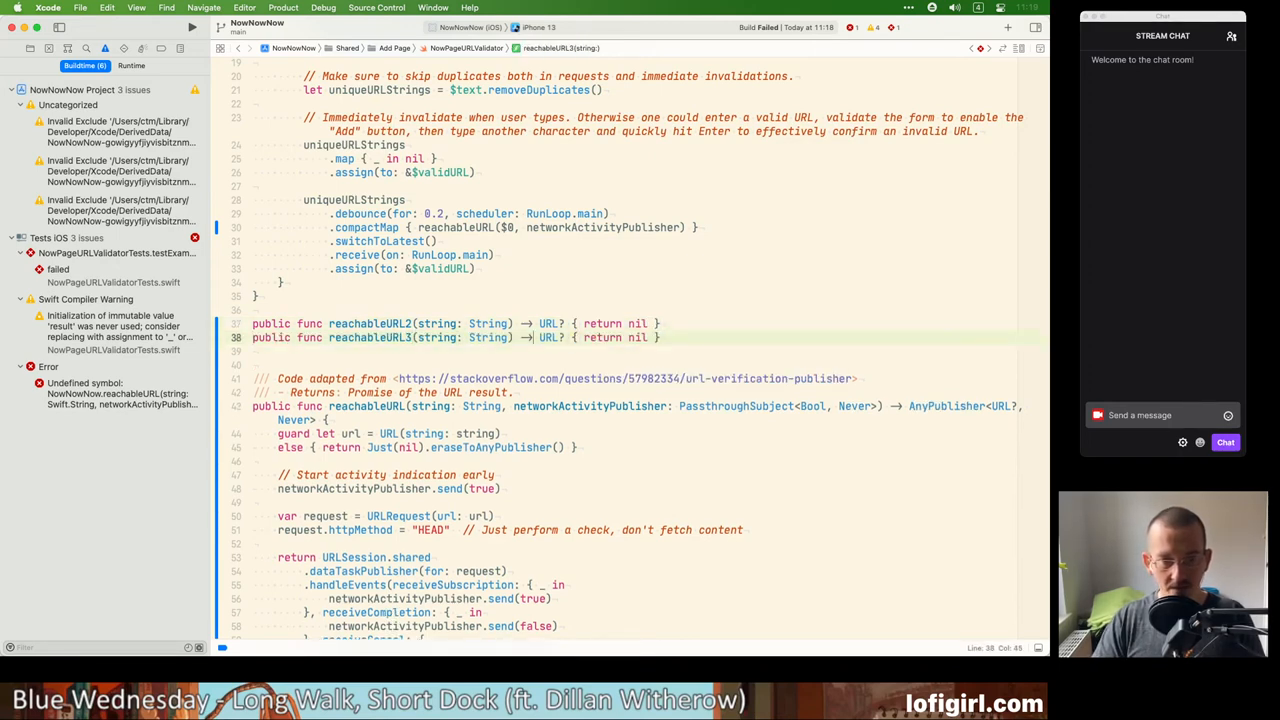
text(AnyPublisher<)
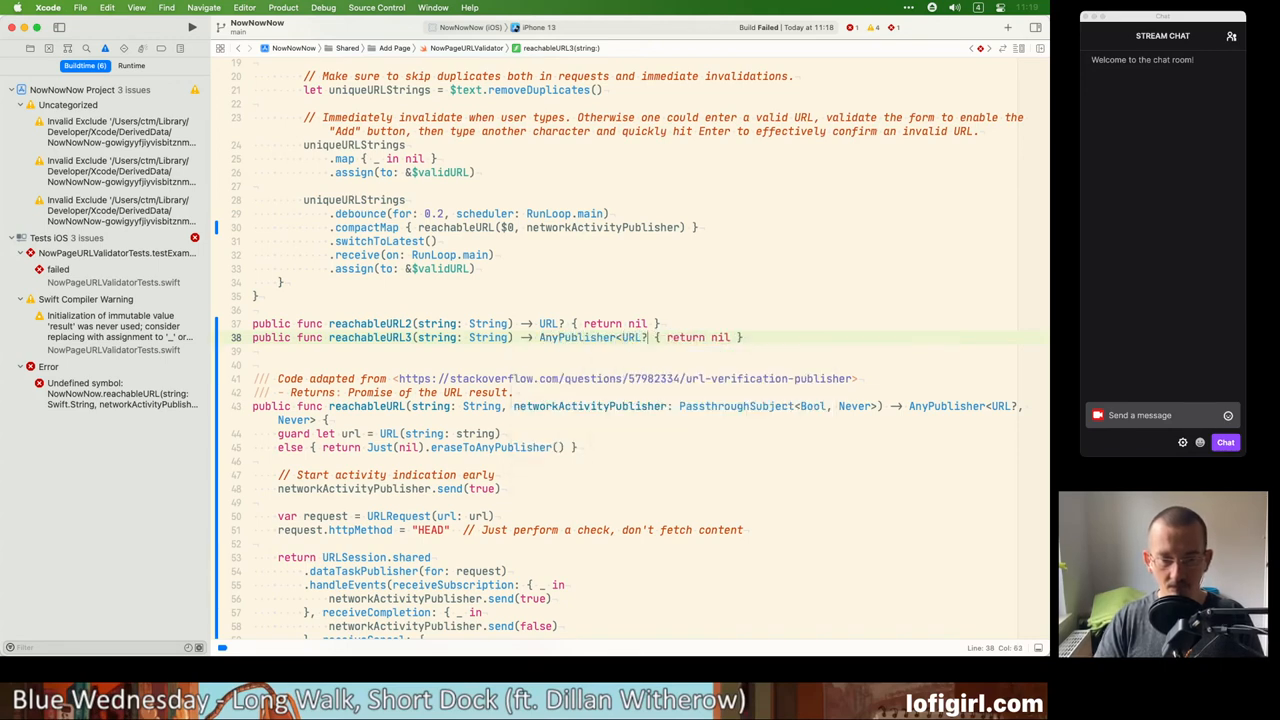
text(, Never>)
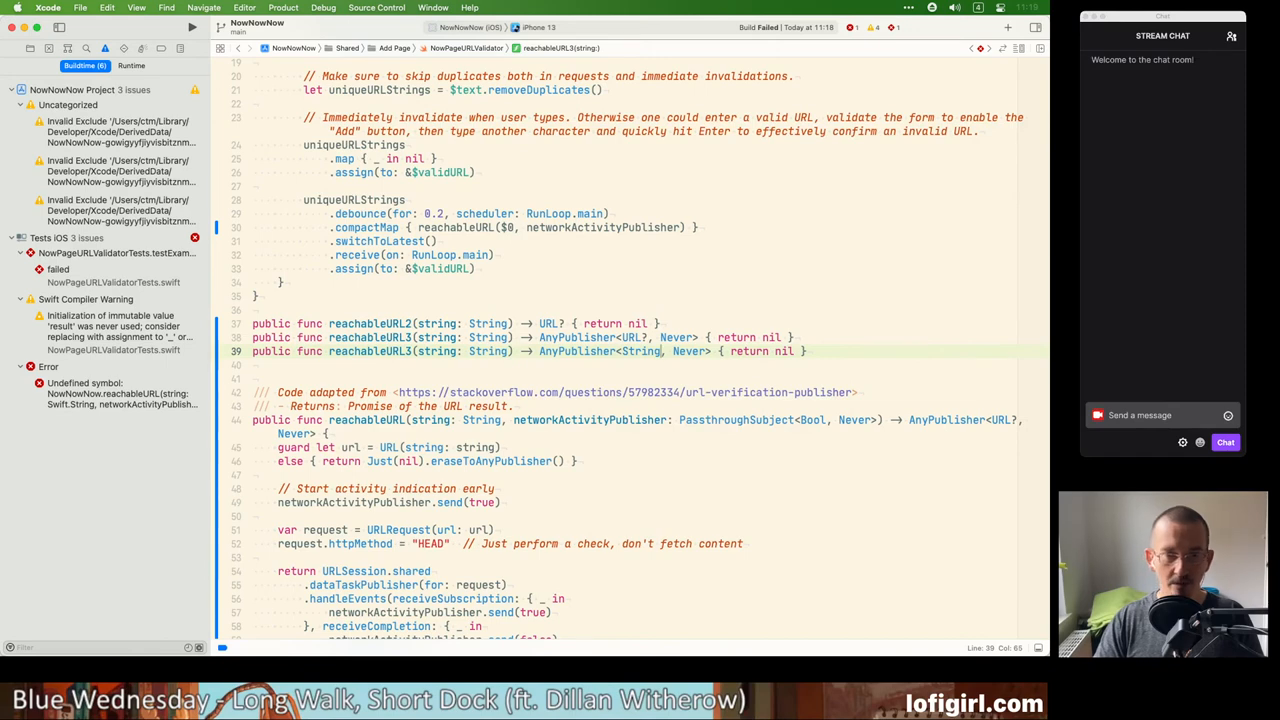
text(4)
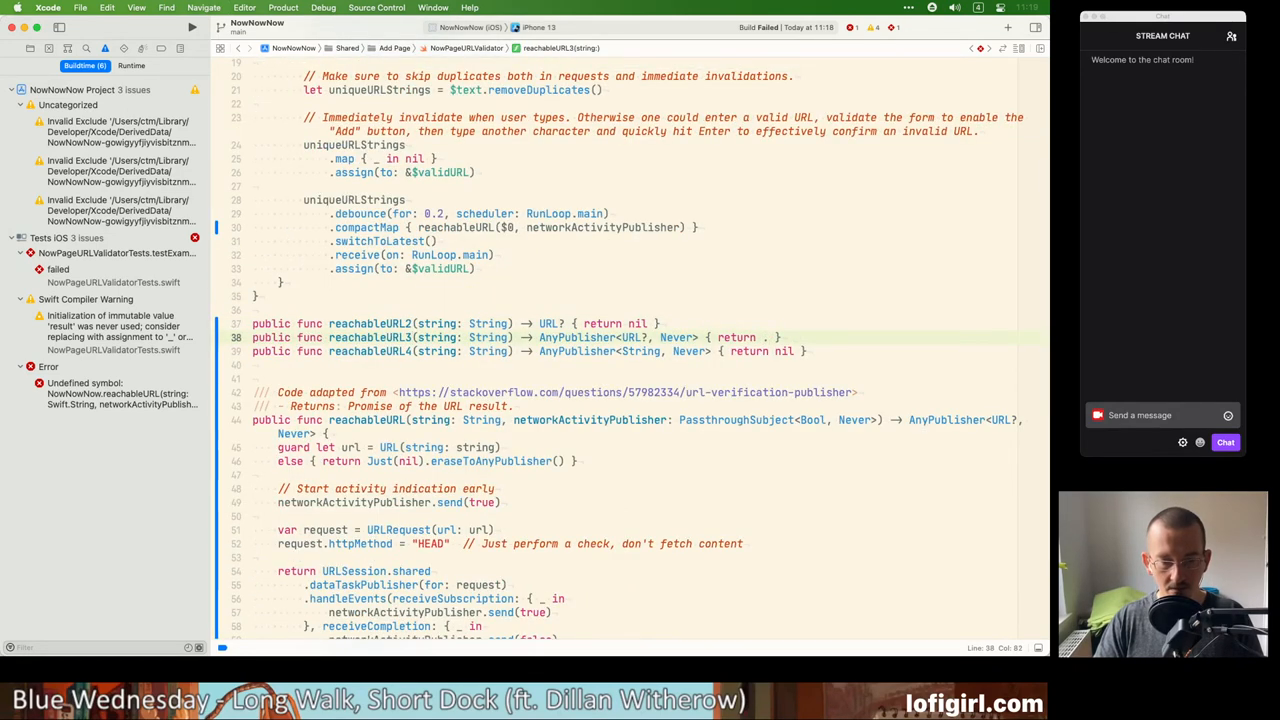
- Write reachableURL5–6 stubs returning Just(URL...).eraseToAnyPublisher() and fix type errors
scroll(down, 3)
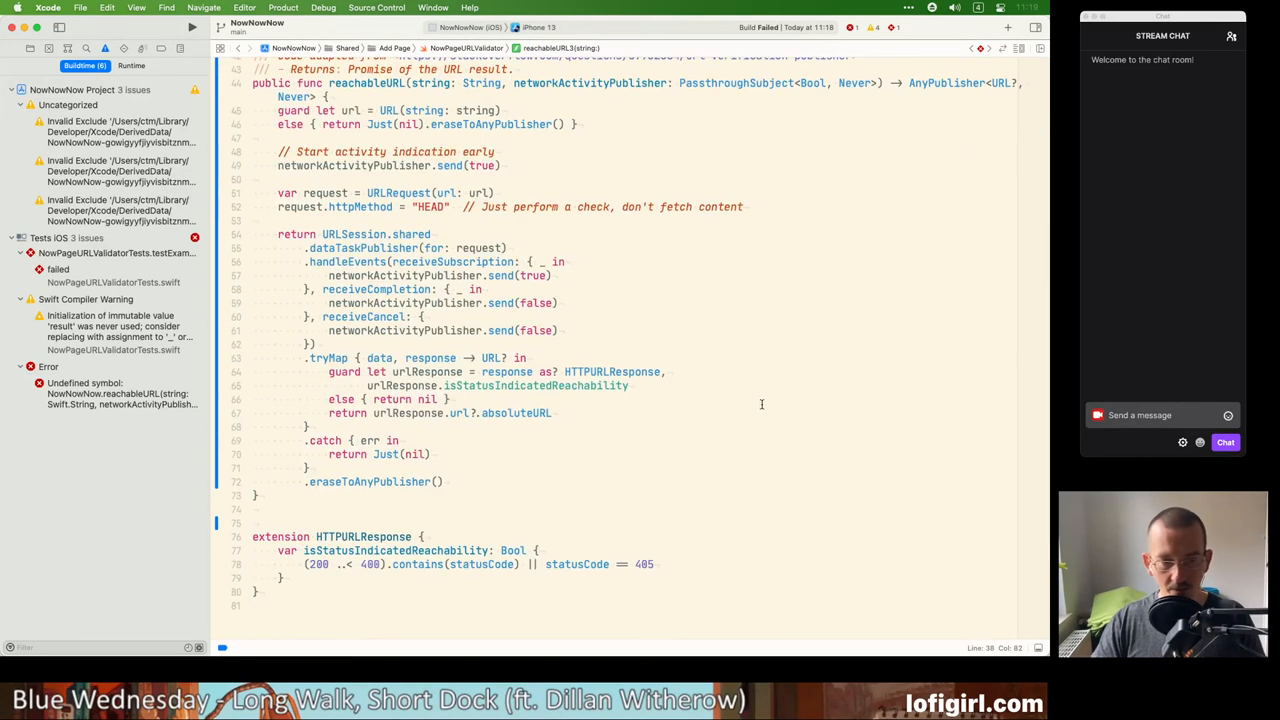
text(Just(nil) })
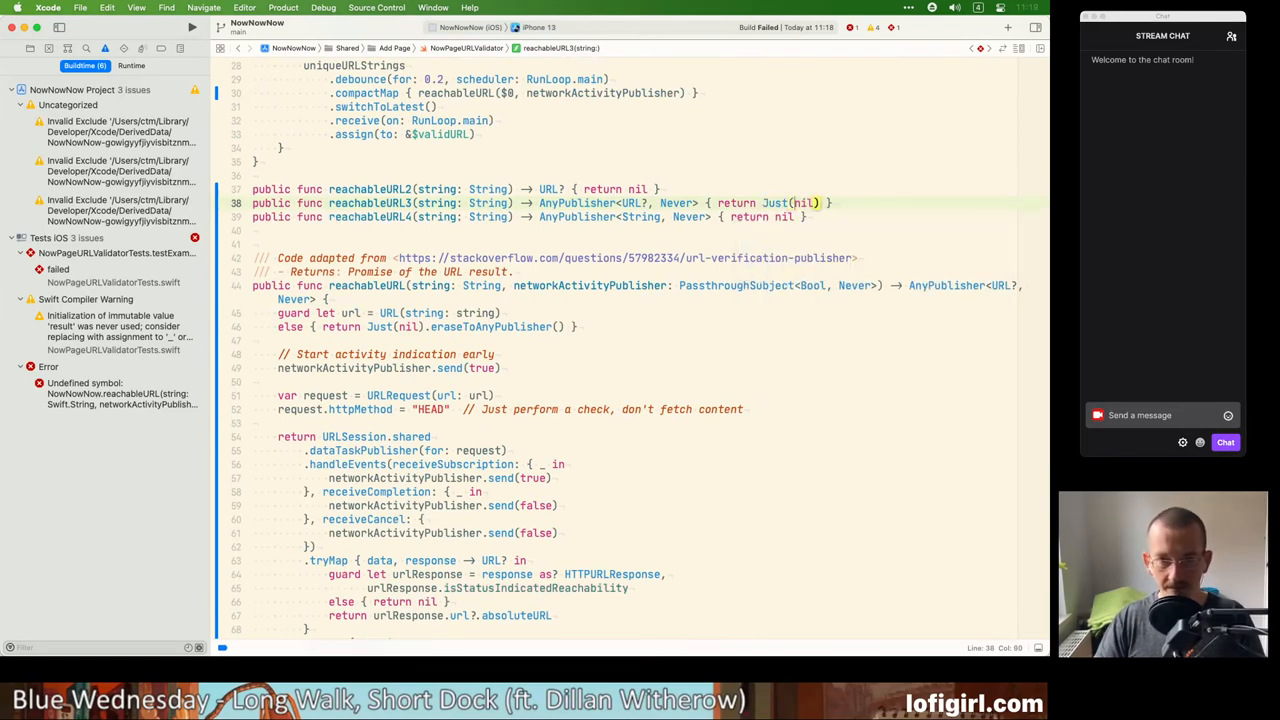
text(.eraseToAnyPublisher())
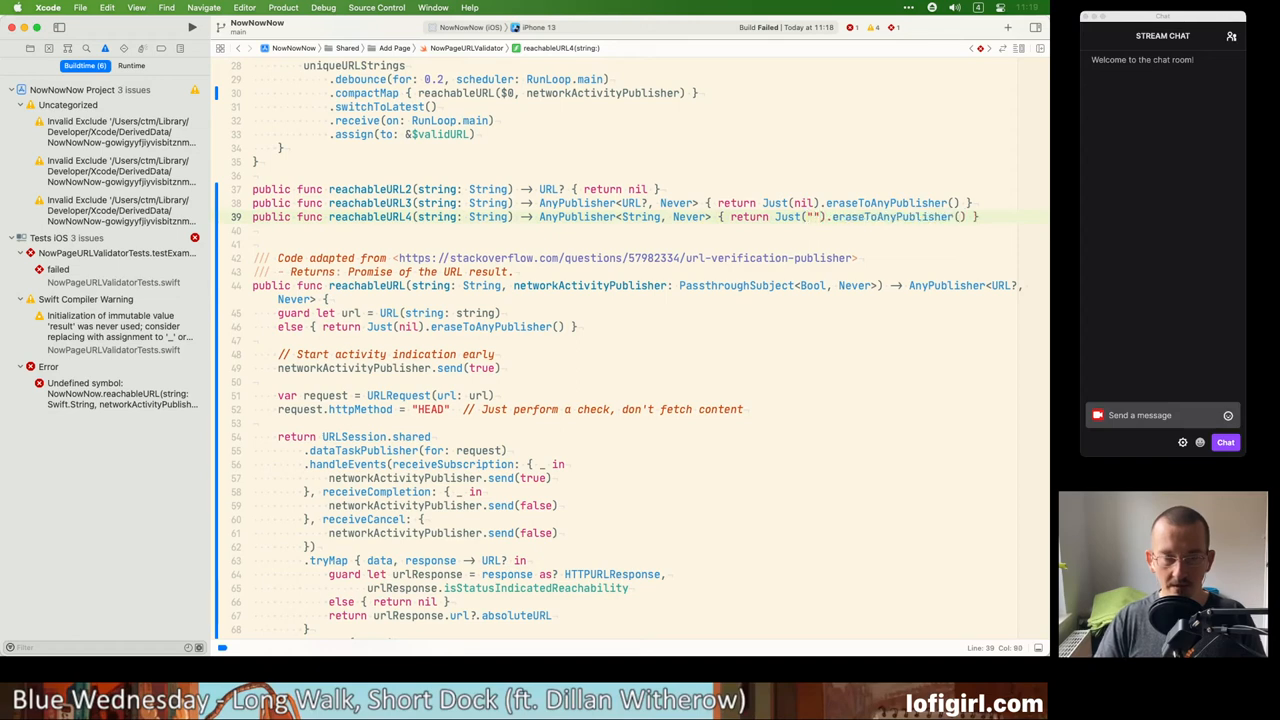
text(x)
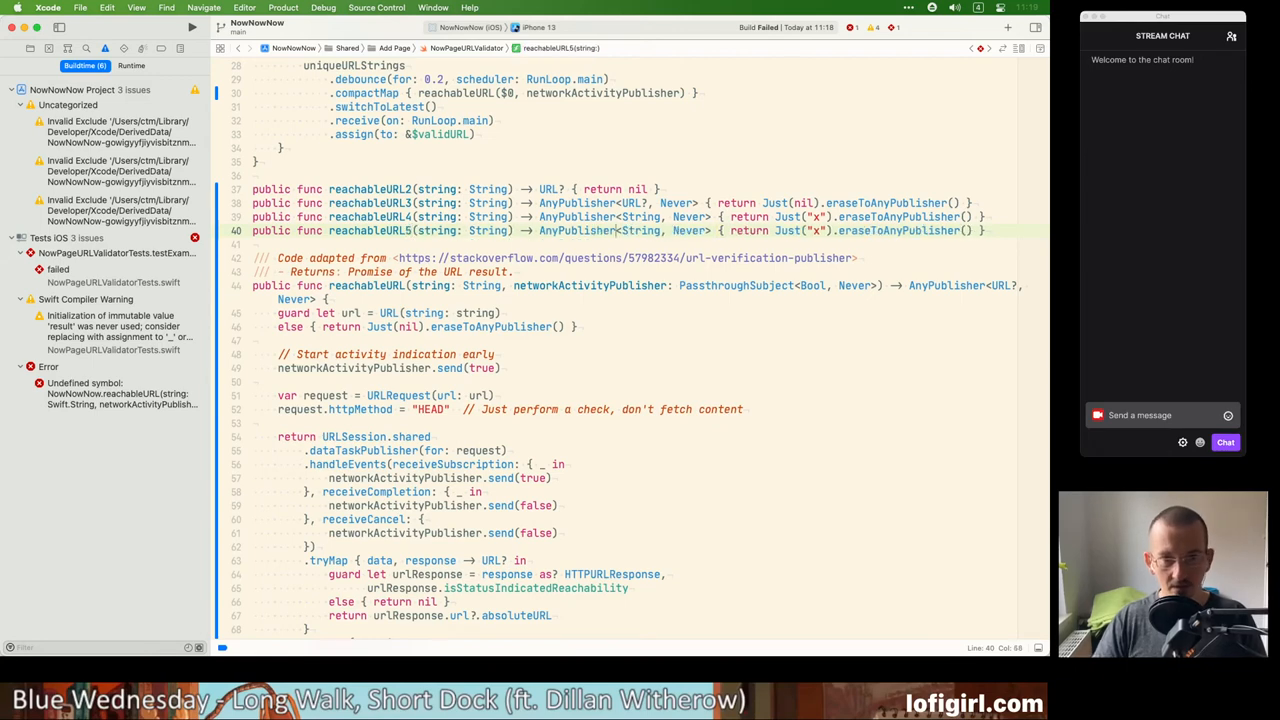
text(Just)
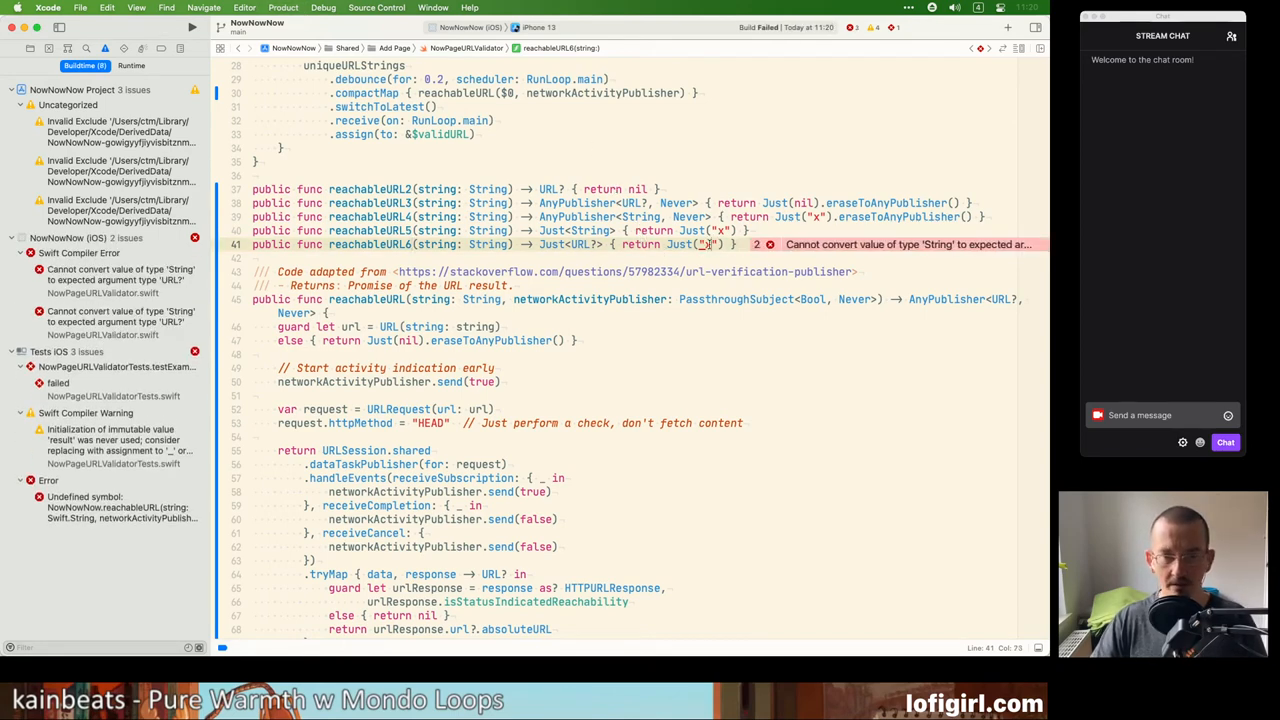
text(URL)
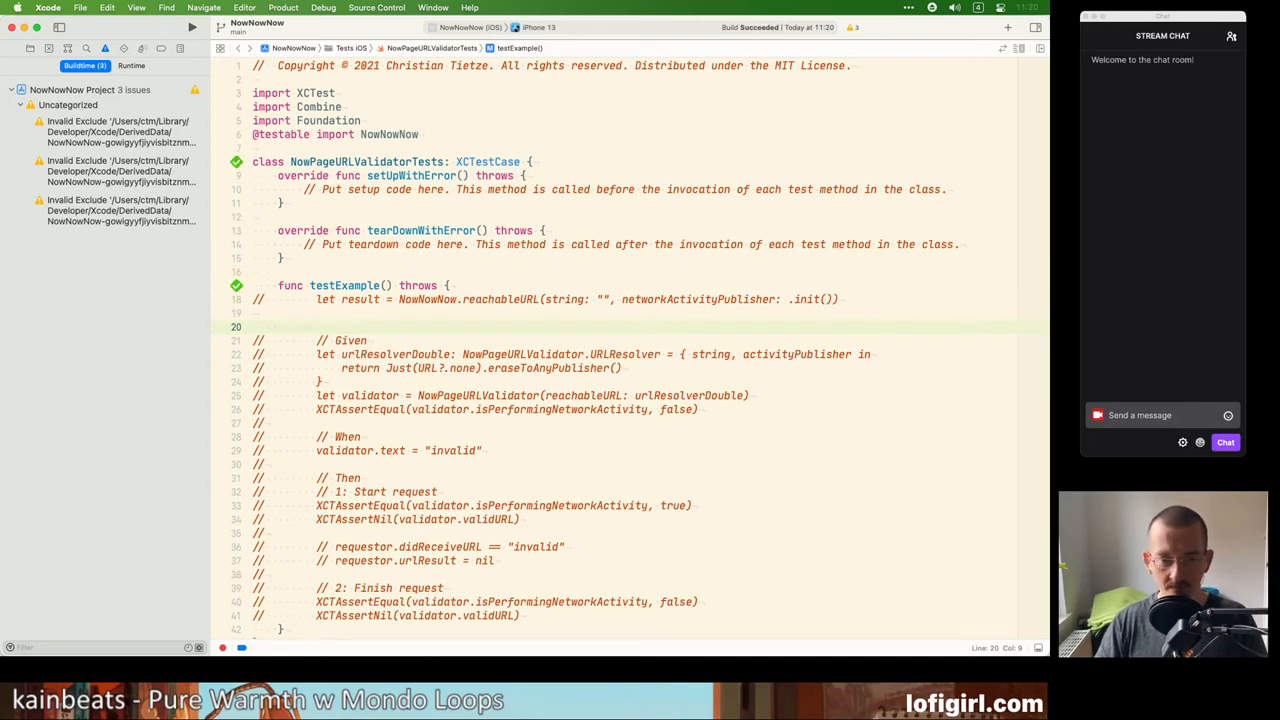
- In testExample, call NowNowNow.reachableURL2(string: "a") via autocomplete
text(NowNowNow.)
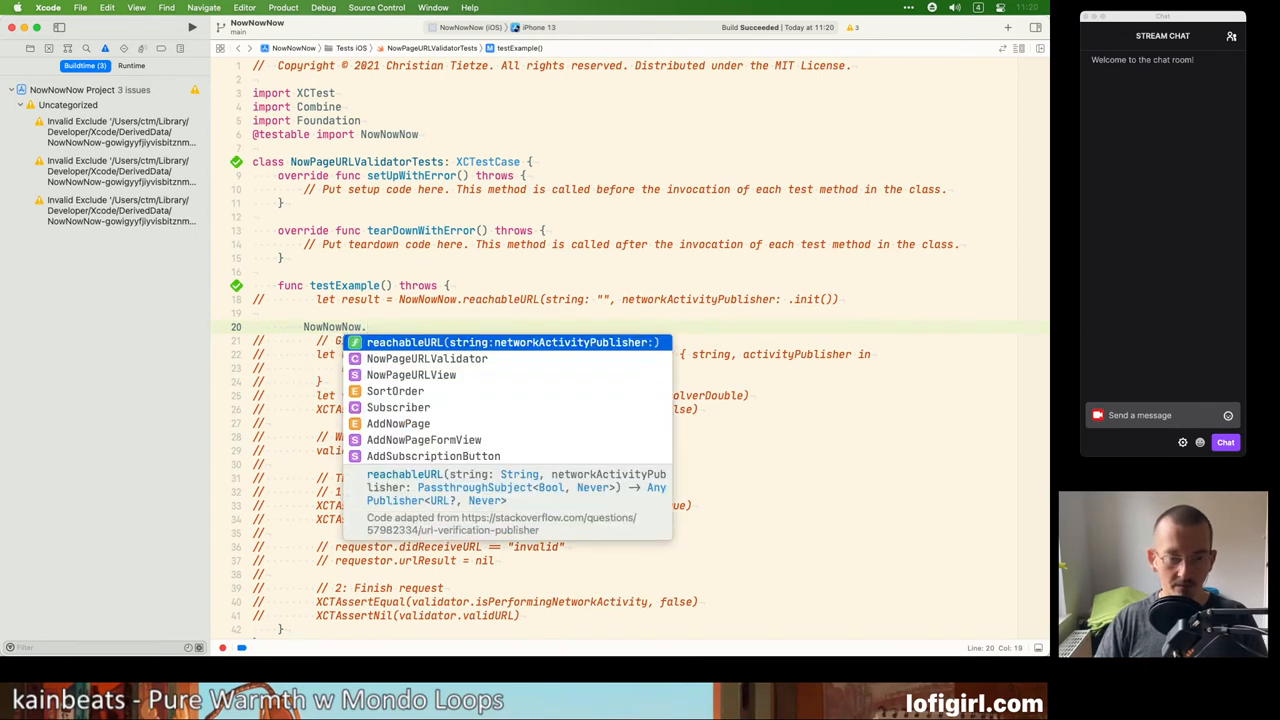
text(reachableURL2(string: "a)
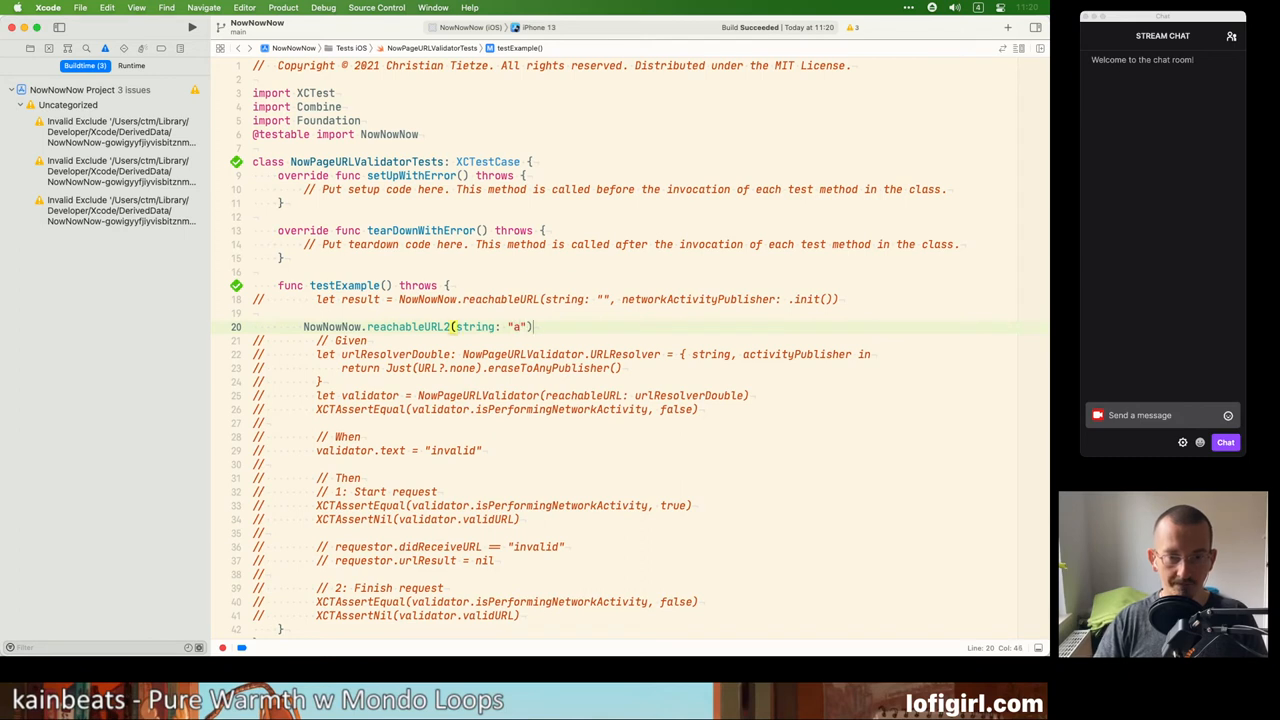
key(Enter)
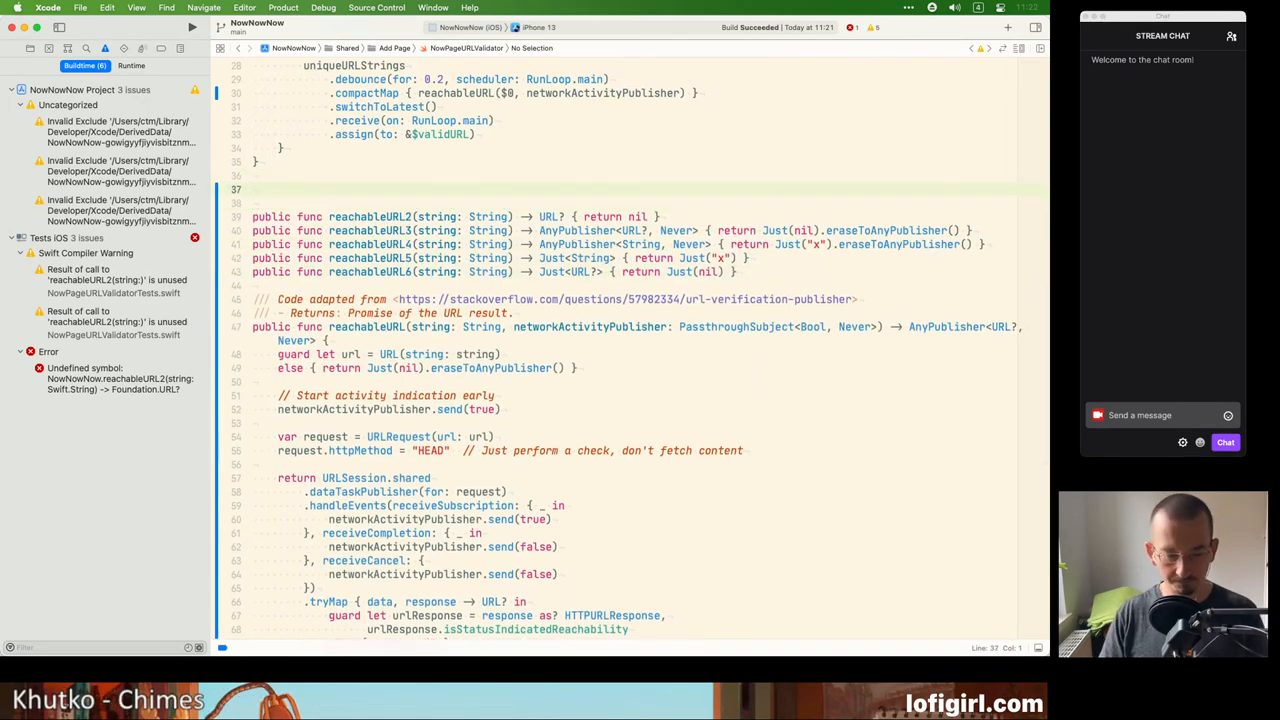
- Define class Reacher with init() and call Reacher().reachableURL2(string: "a") in the test
text(class Reacher {)
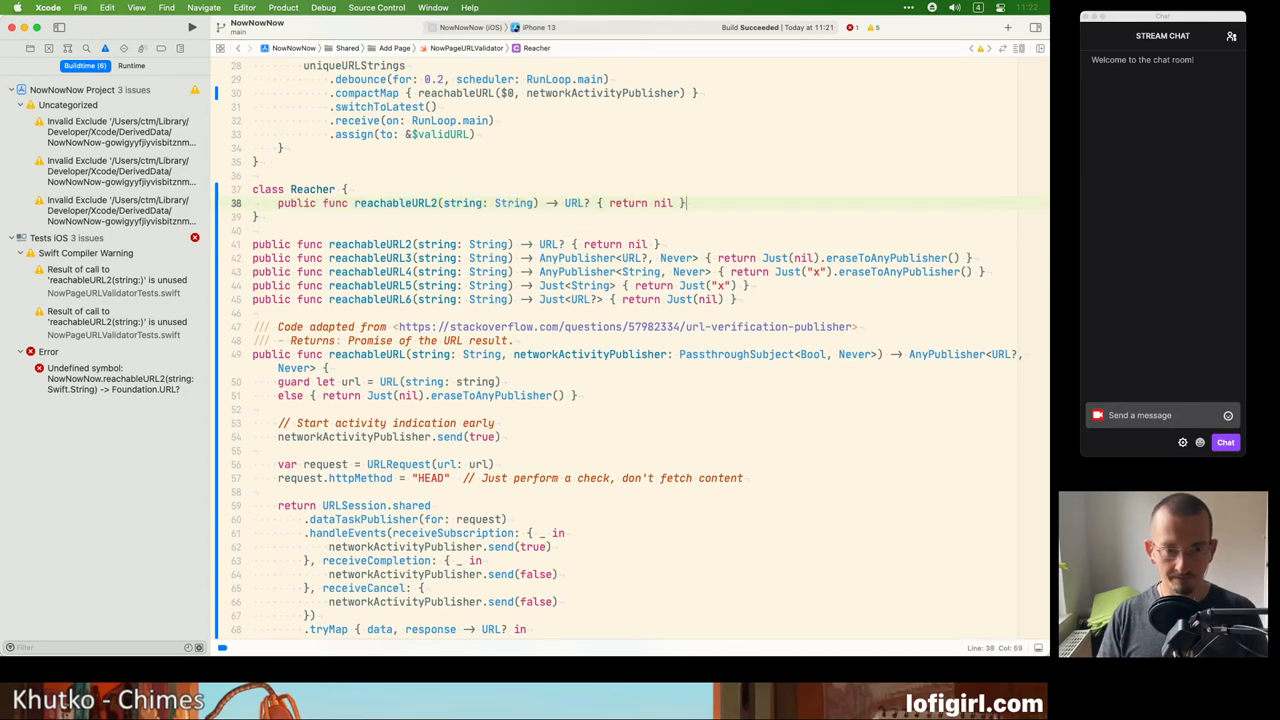
text(init())
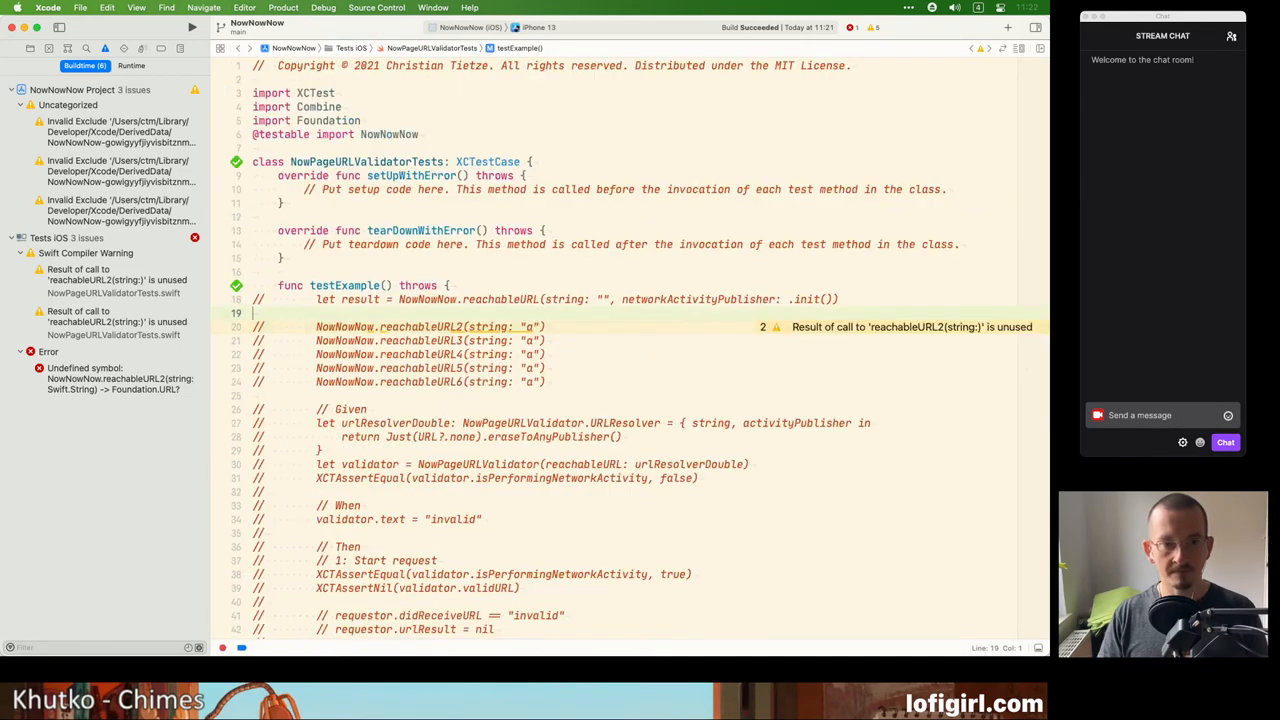
text(Reacher().reachableURL(string: String)
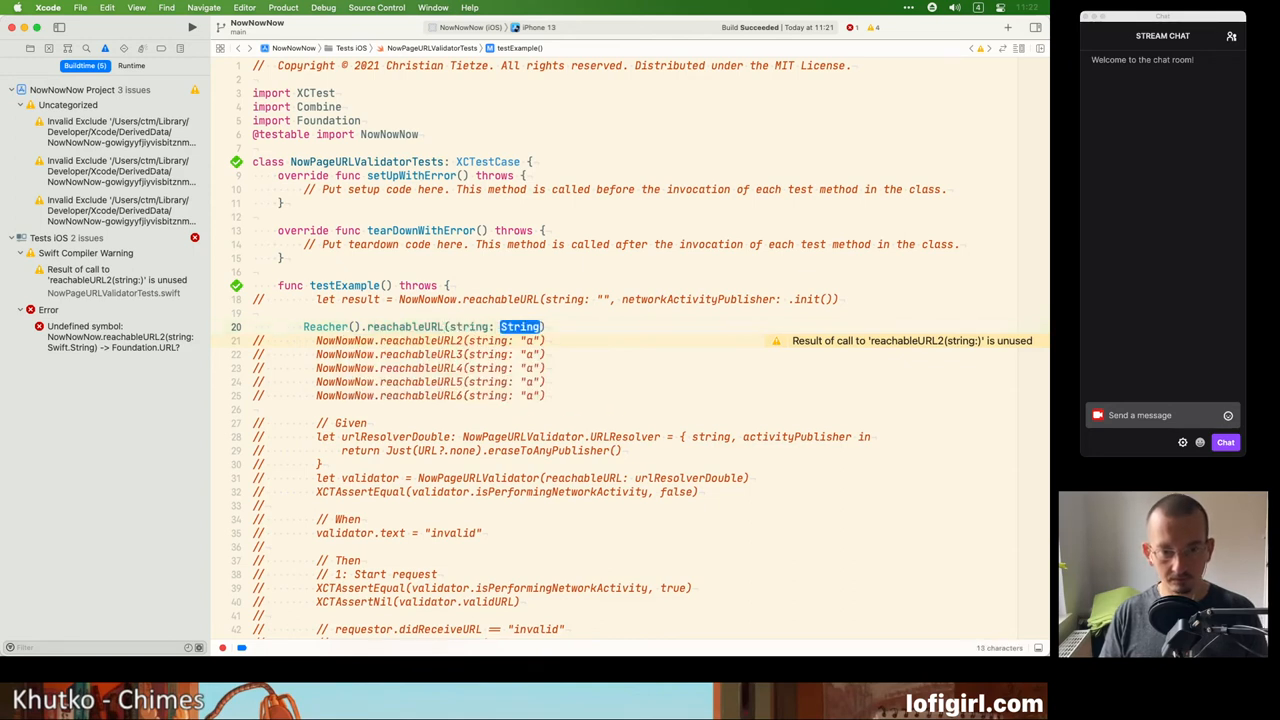
text("a")
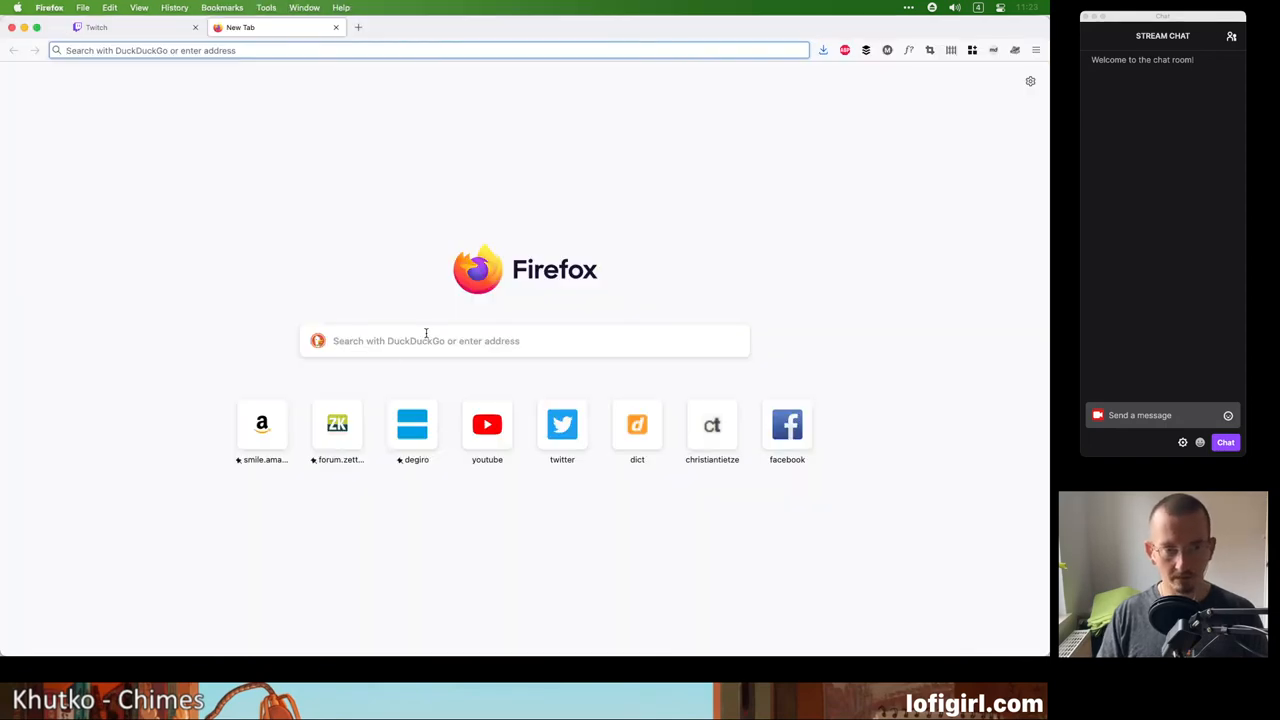
- Search Google for 'xcode 13 undefined symbol type metadata accessor'
text(xa)
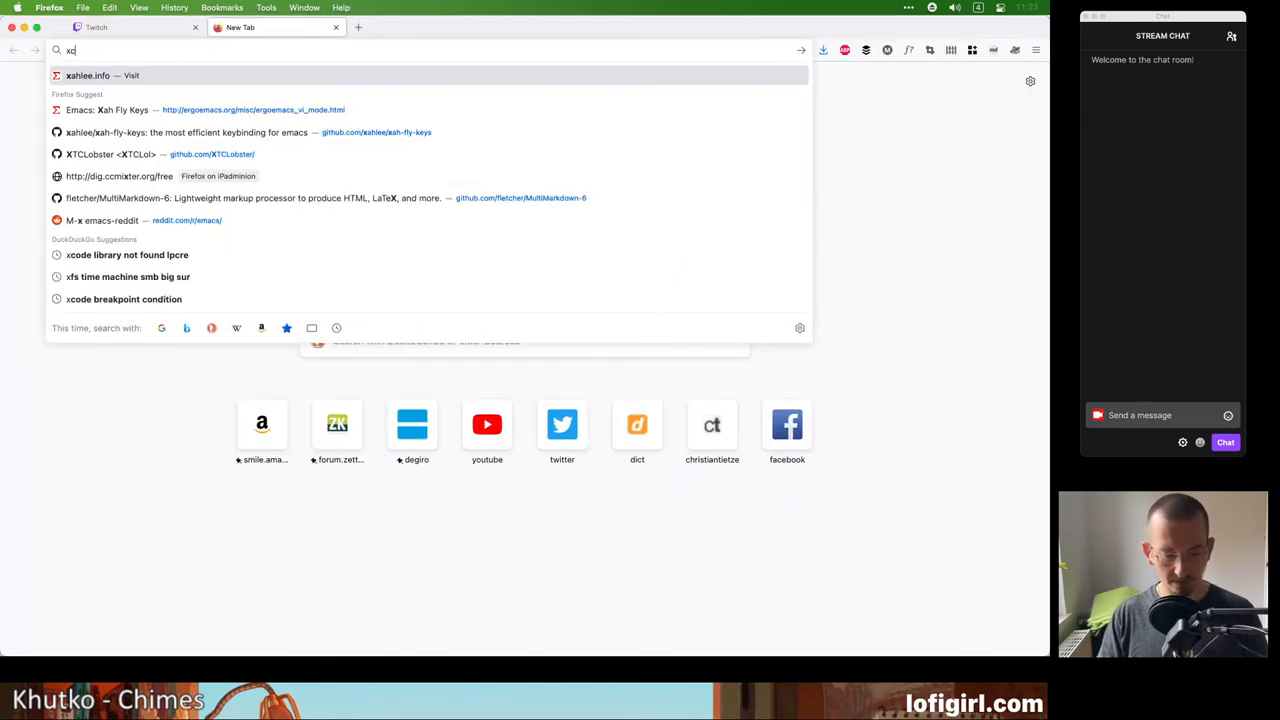
text(code 13)
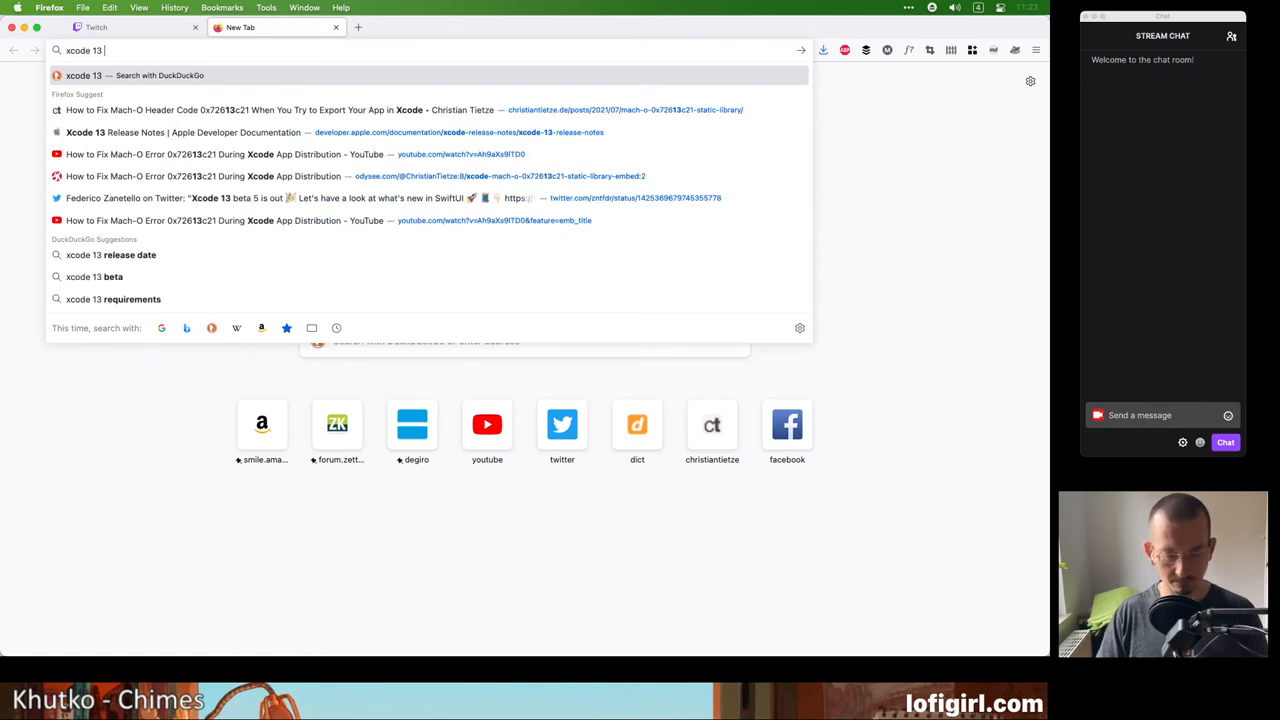
text(undefined symbol type)
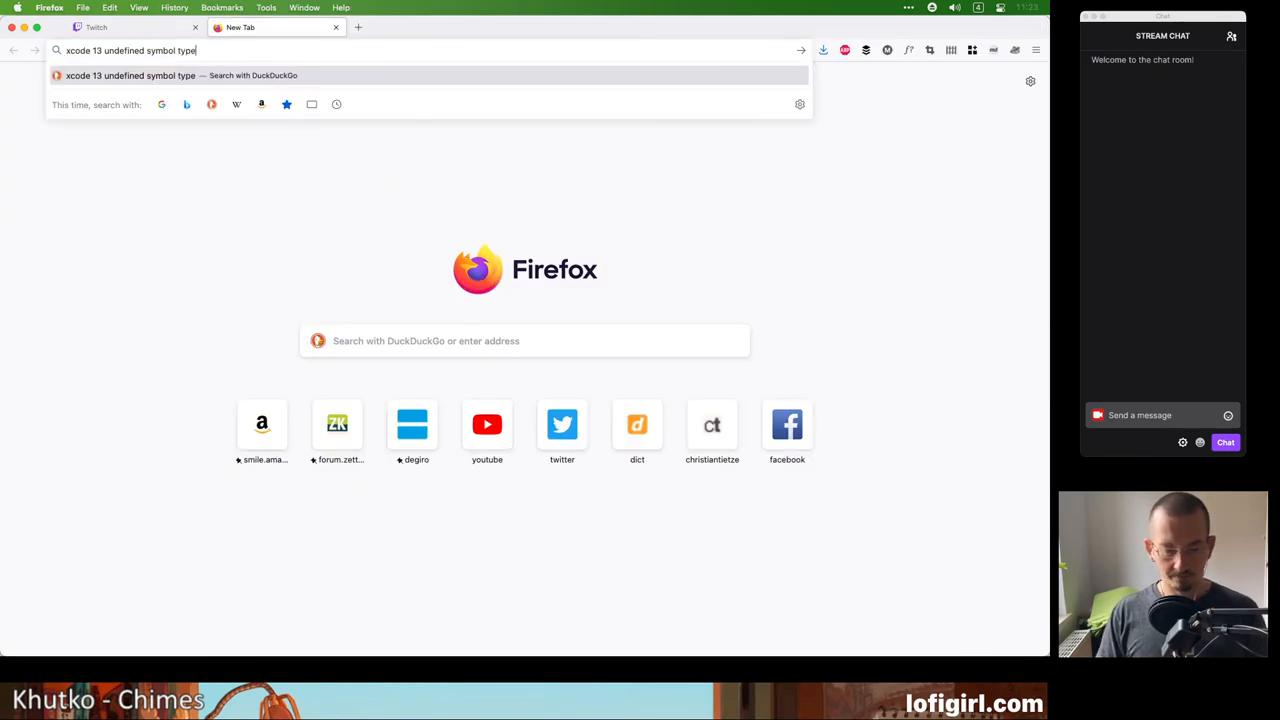
text(metadata accessor)
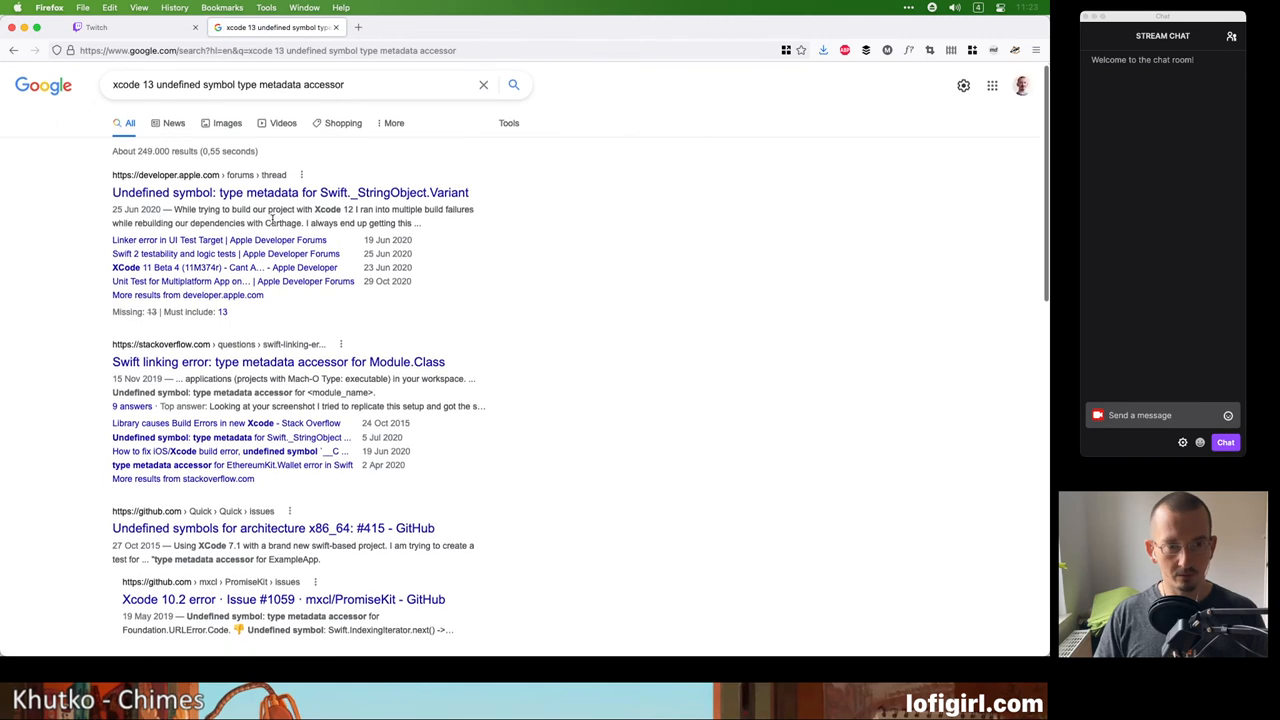
mouse_move(412, 192)
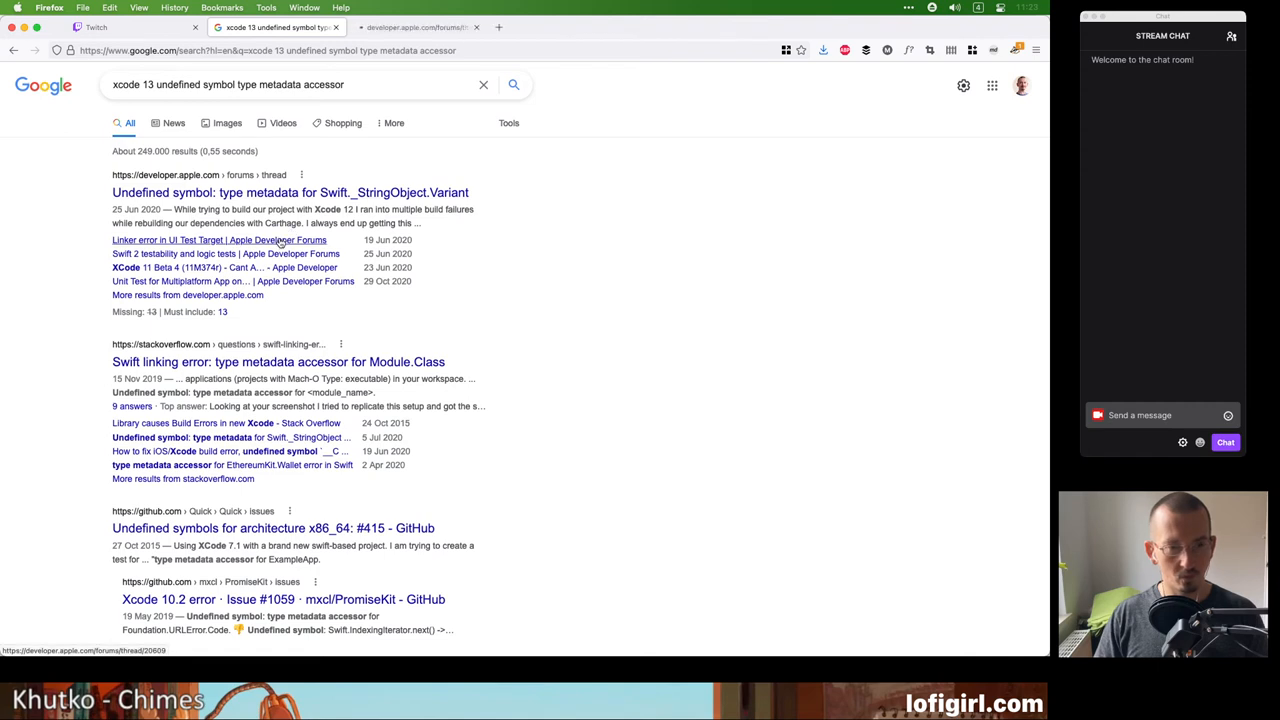
- Open the Apple Developer Forums and Stack Overflow results in new tabs
click(220, 240)
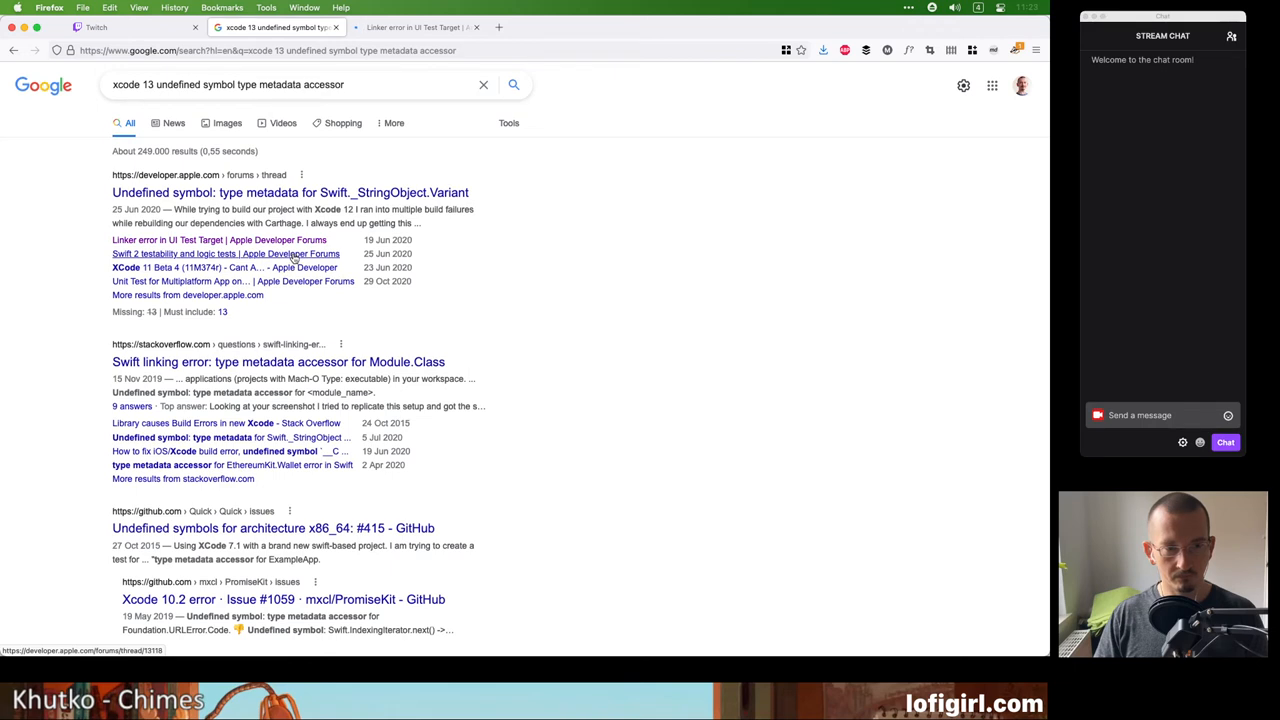
click(226, 252)
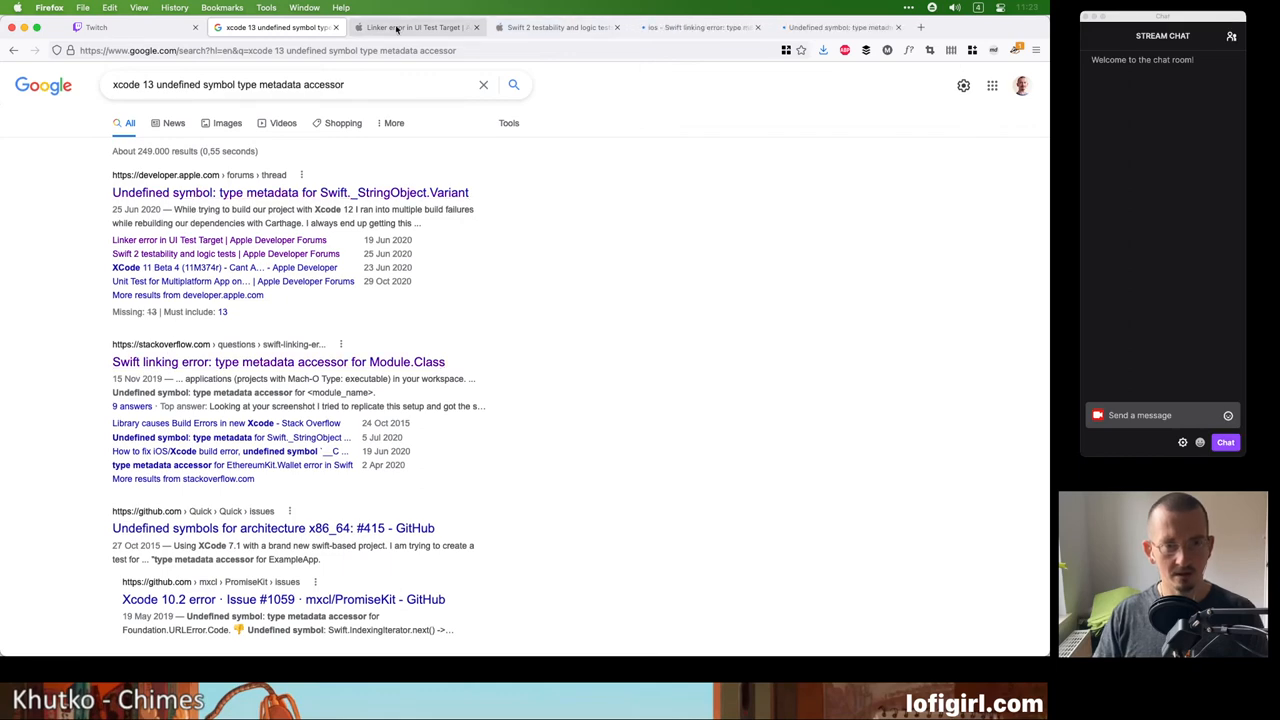
- Read the 'Linker error in UI Test Target' thread's answers about test host settings
click(416, 32)
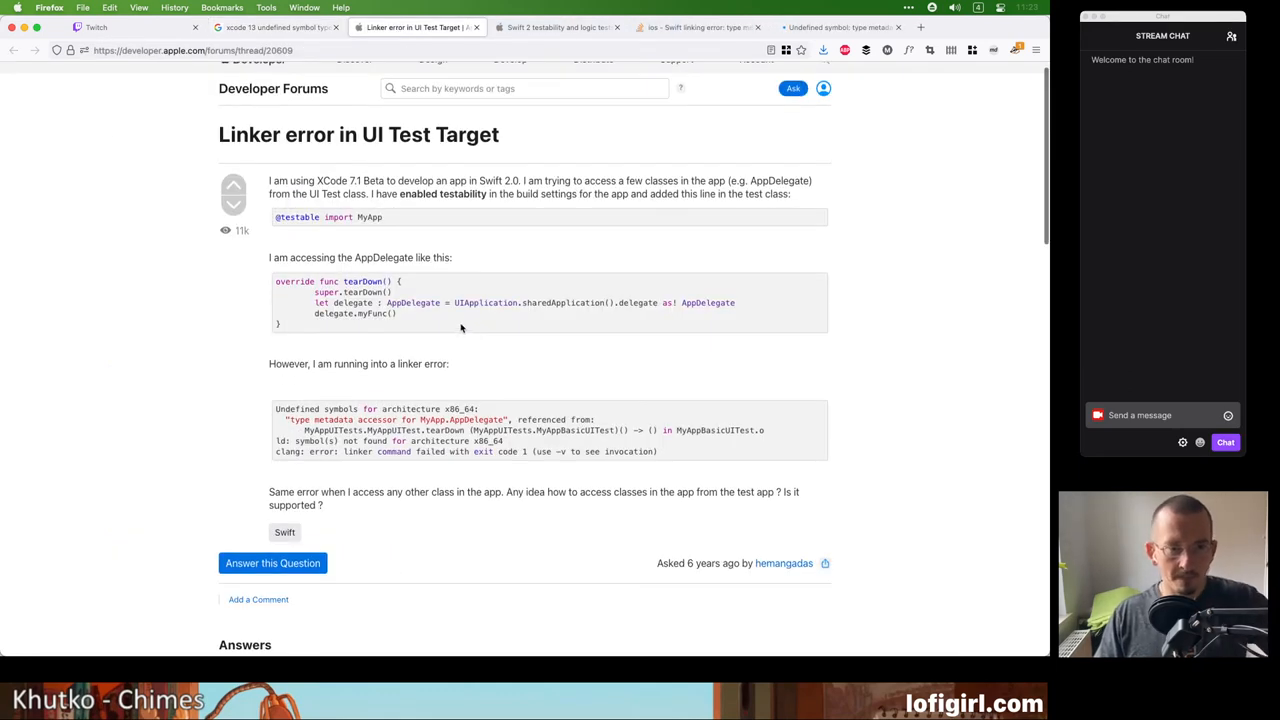
scroll(down, 3)
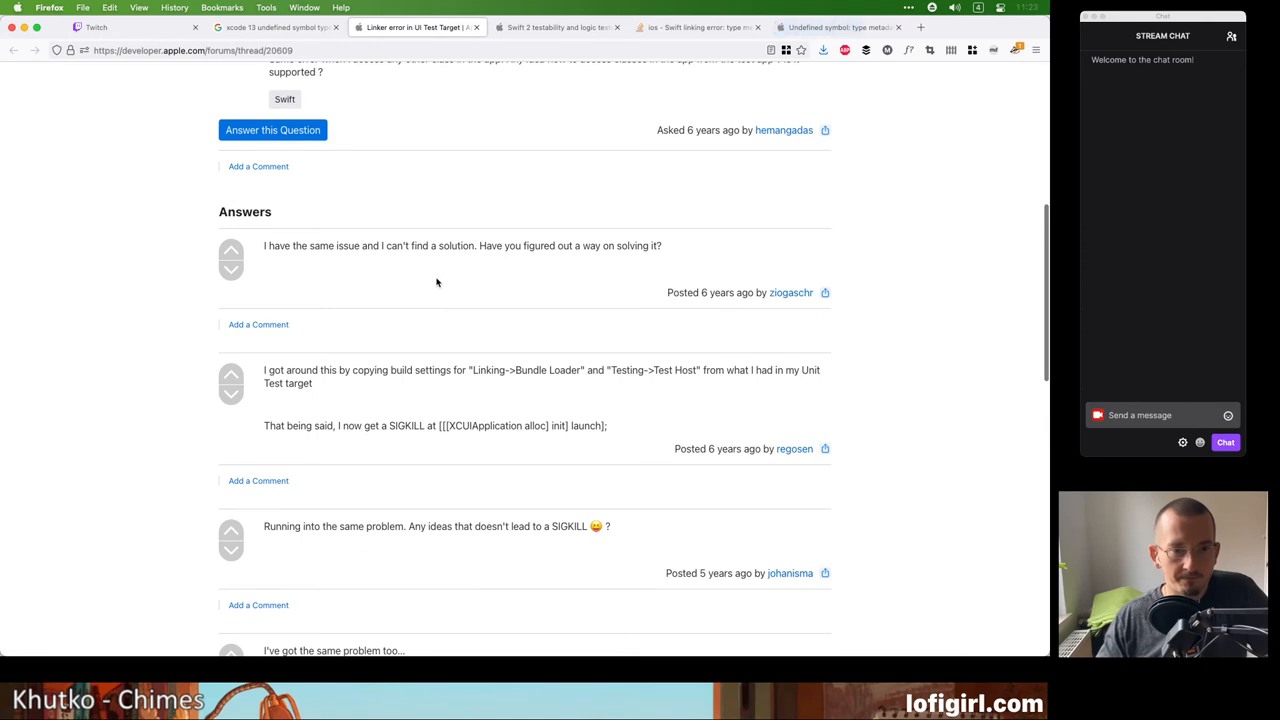
scroll(down, 3)
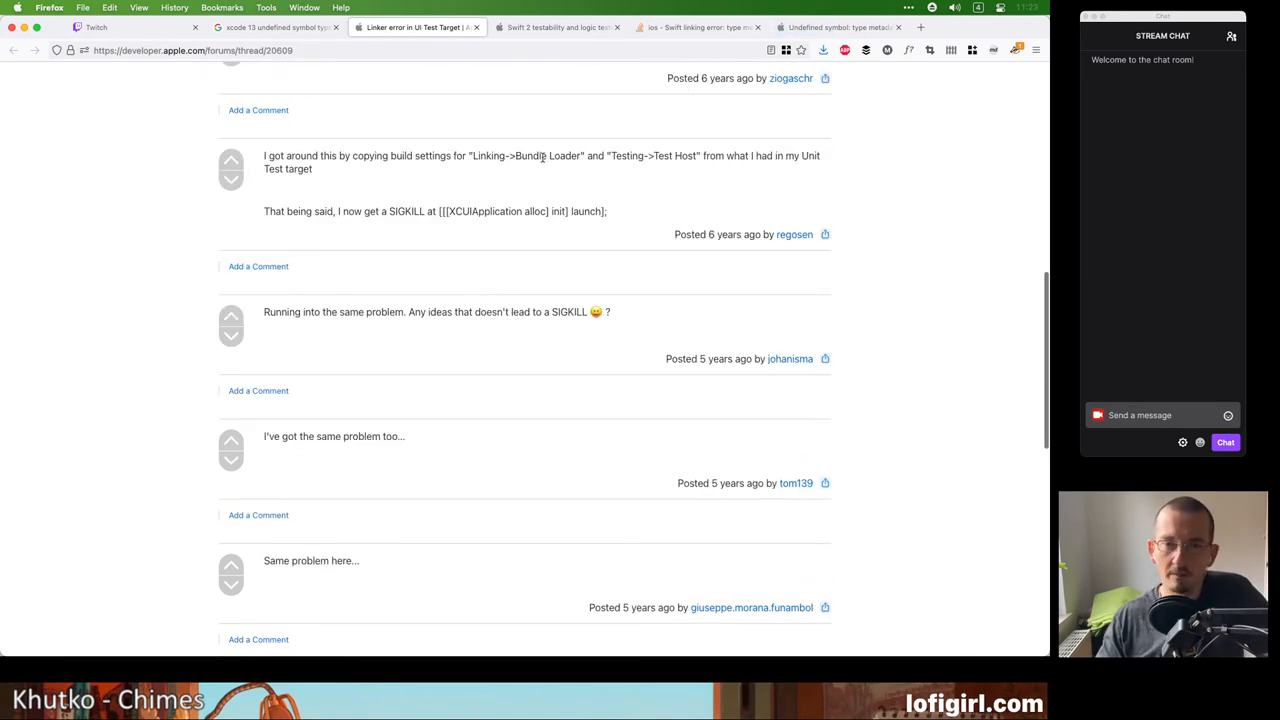
mouse_move(768, 180)
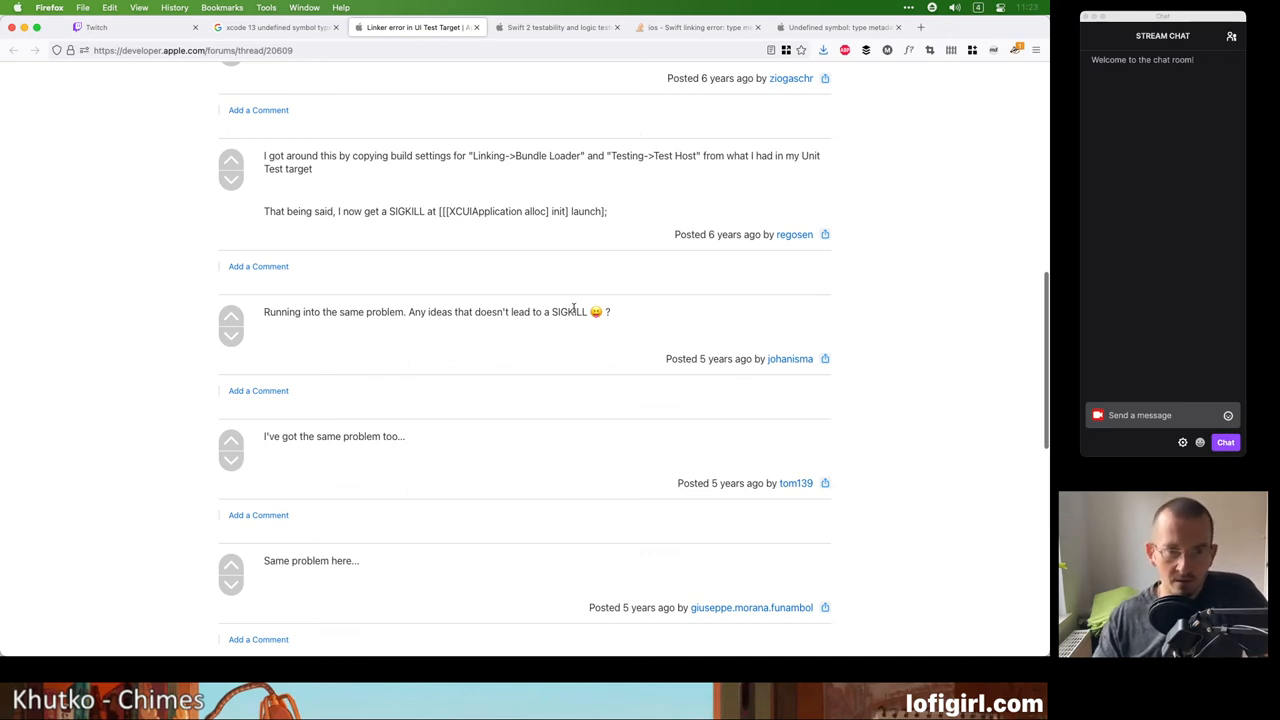
scroll(down, 3)
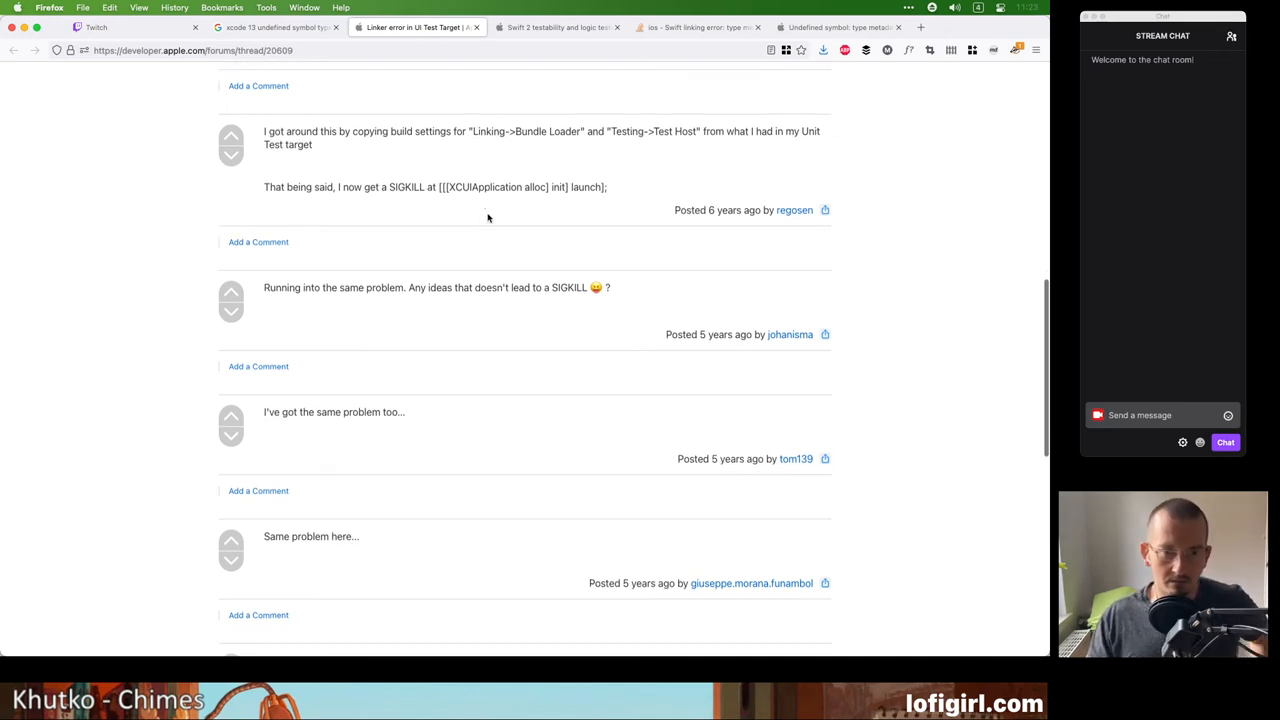
scroll(down, 3)
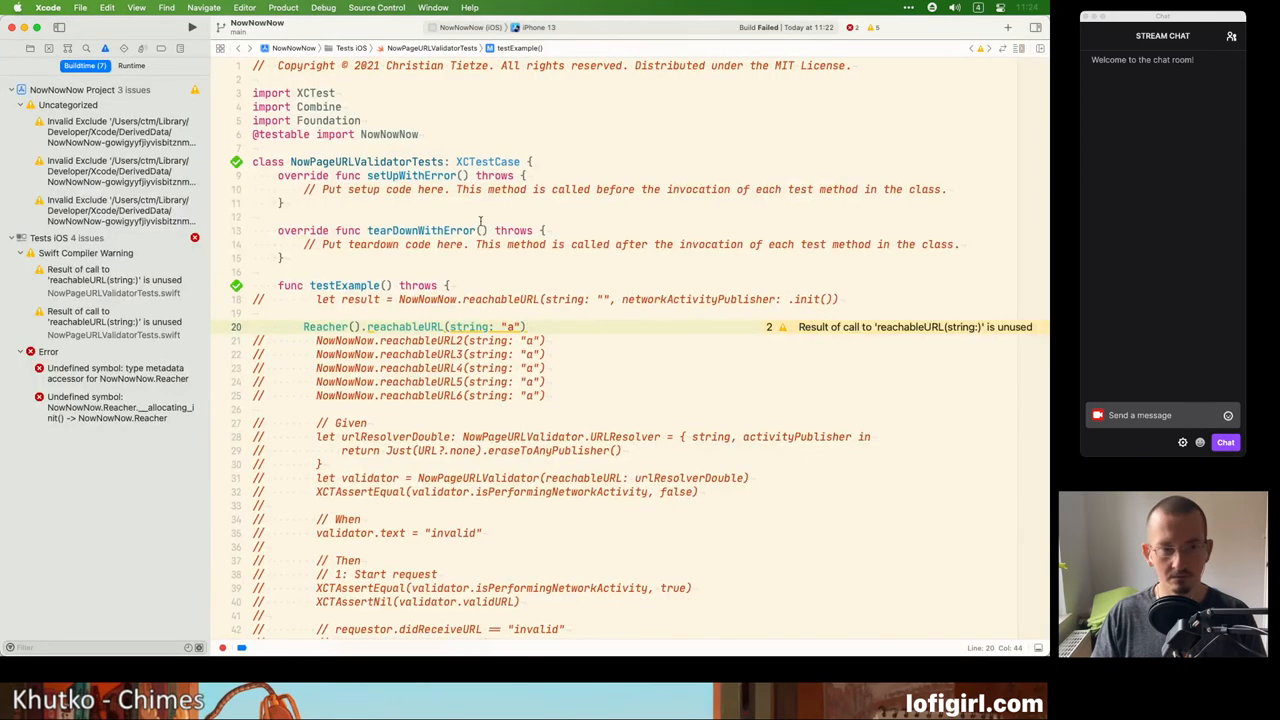
- Filter the Tests iOS target's build settings for 'testing host'
click(34, 48)
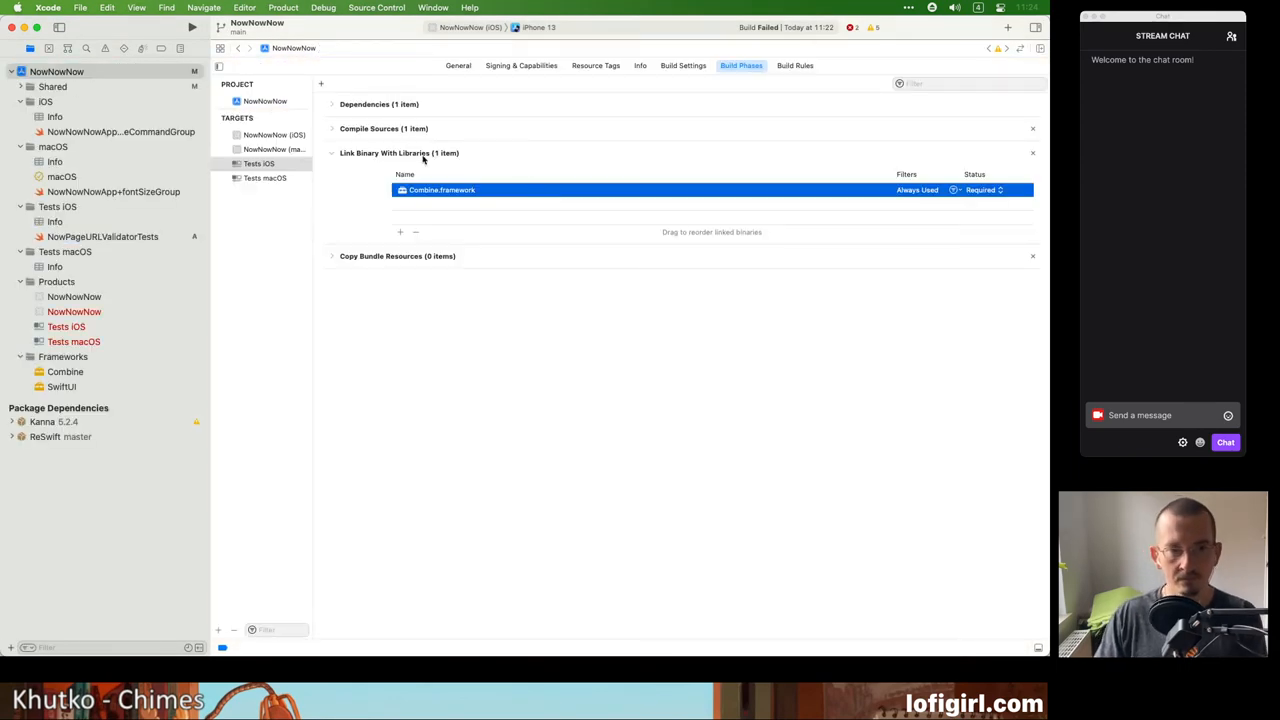
click(270, 136)
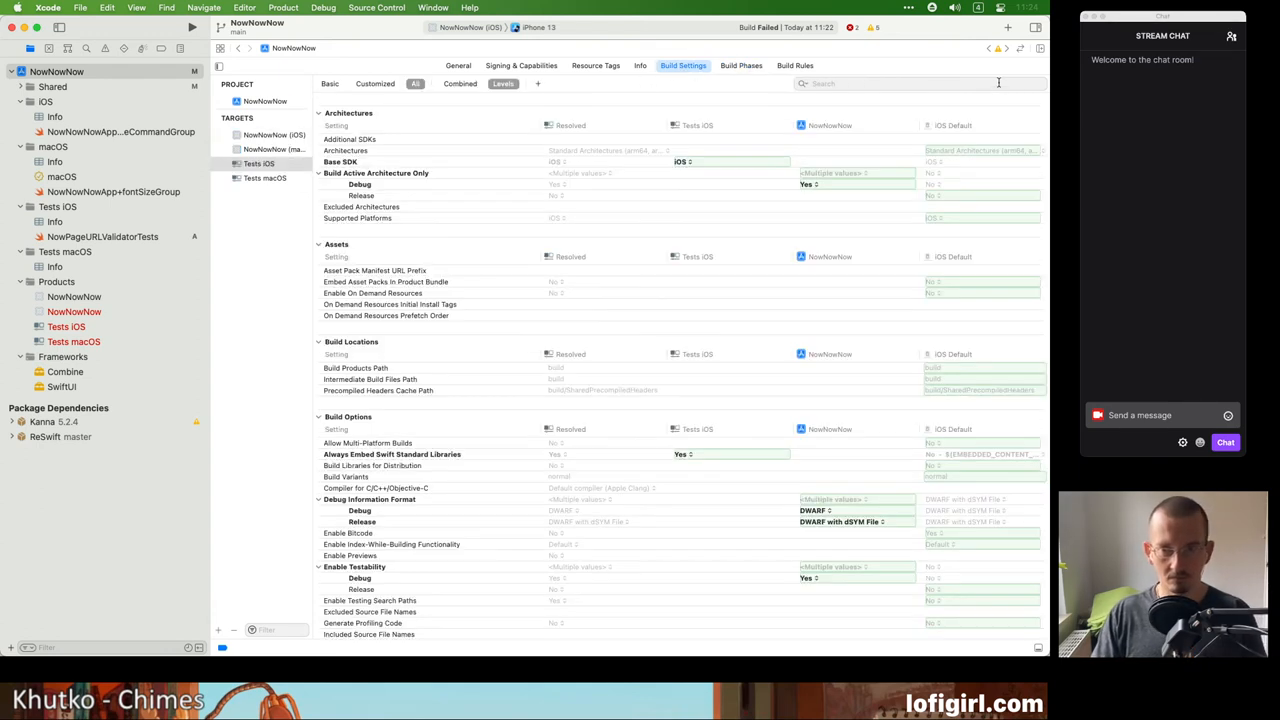
text(te)
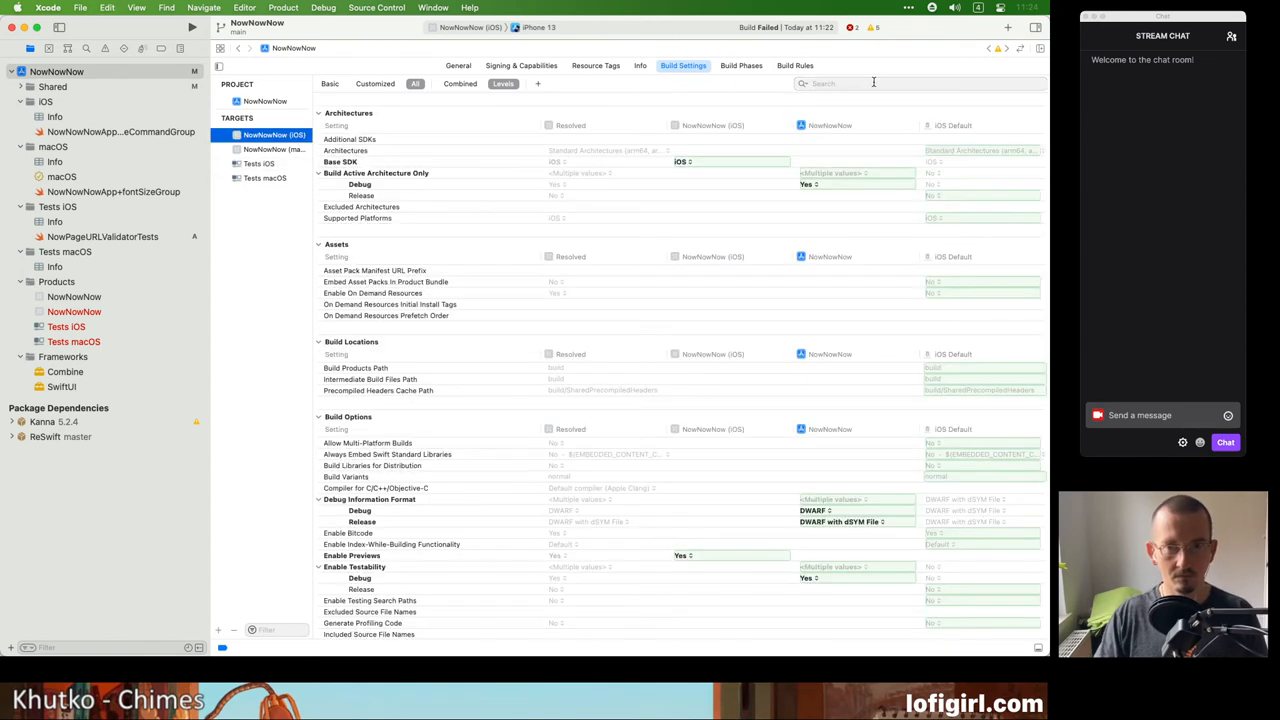
text(testing host)
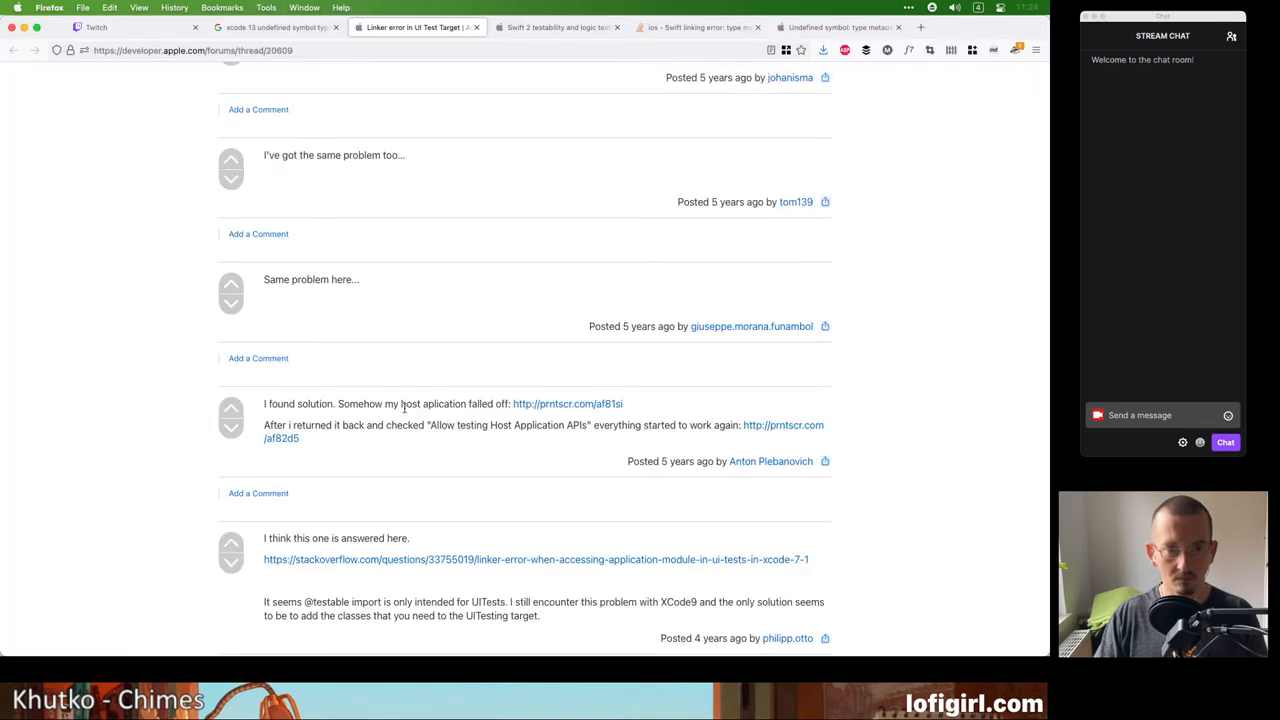
mouse_move(792, 432)
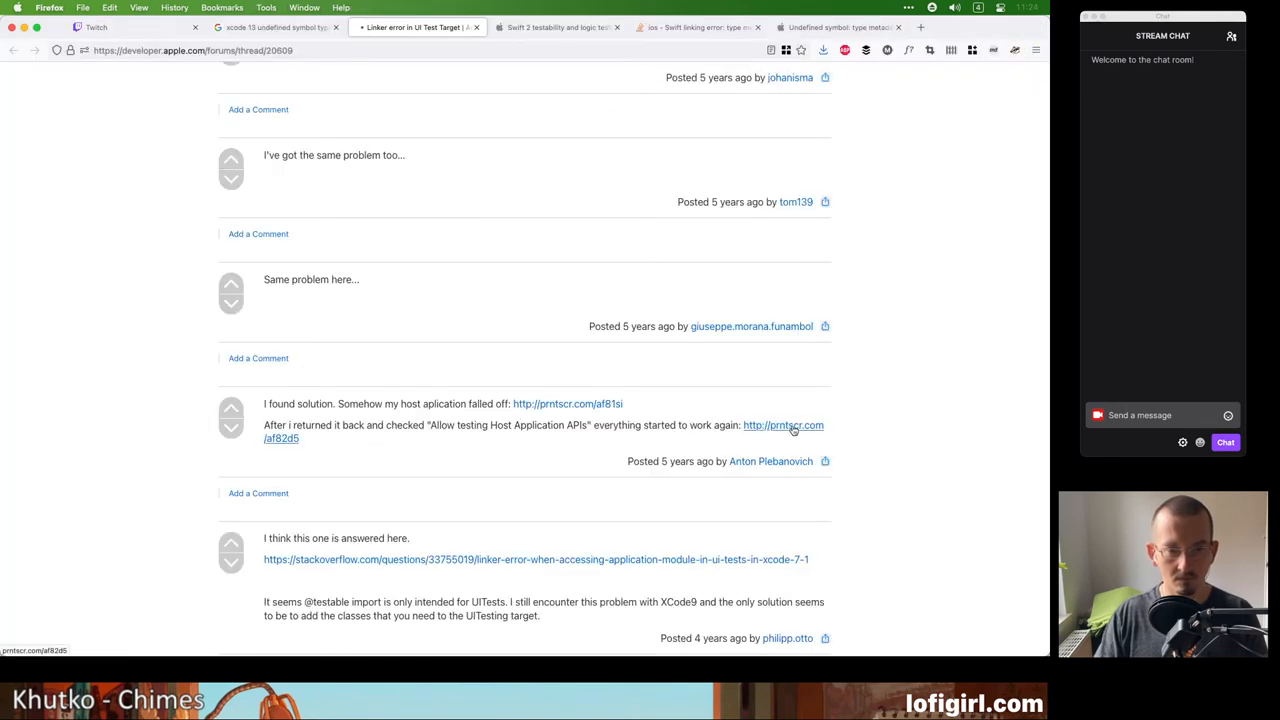
- Open the prntscr.com screenshot linked in the 'Allow testing Host Application APIs' answer
click(780, 424)
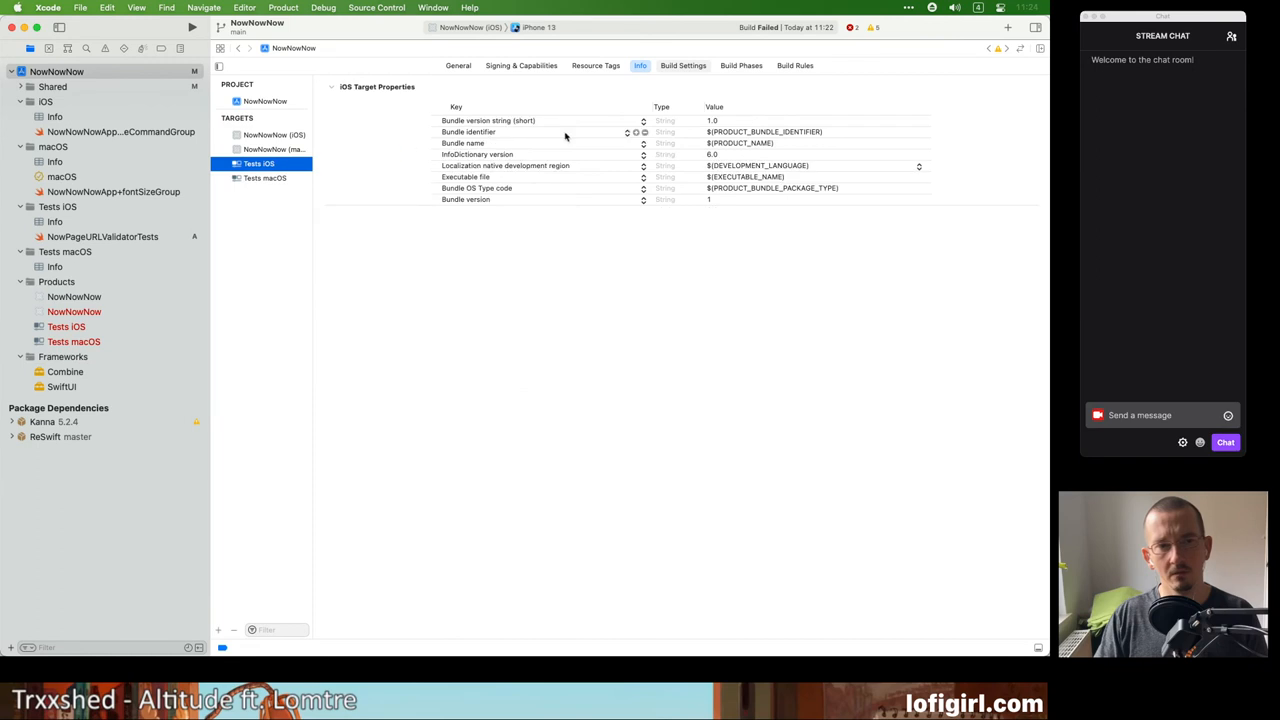
- View the Lightshot screenshot, close it and read the forum thread to its end
click(454, 68)
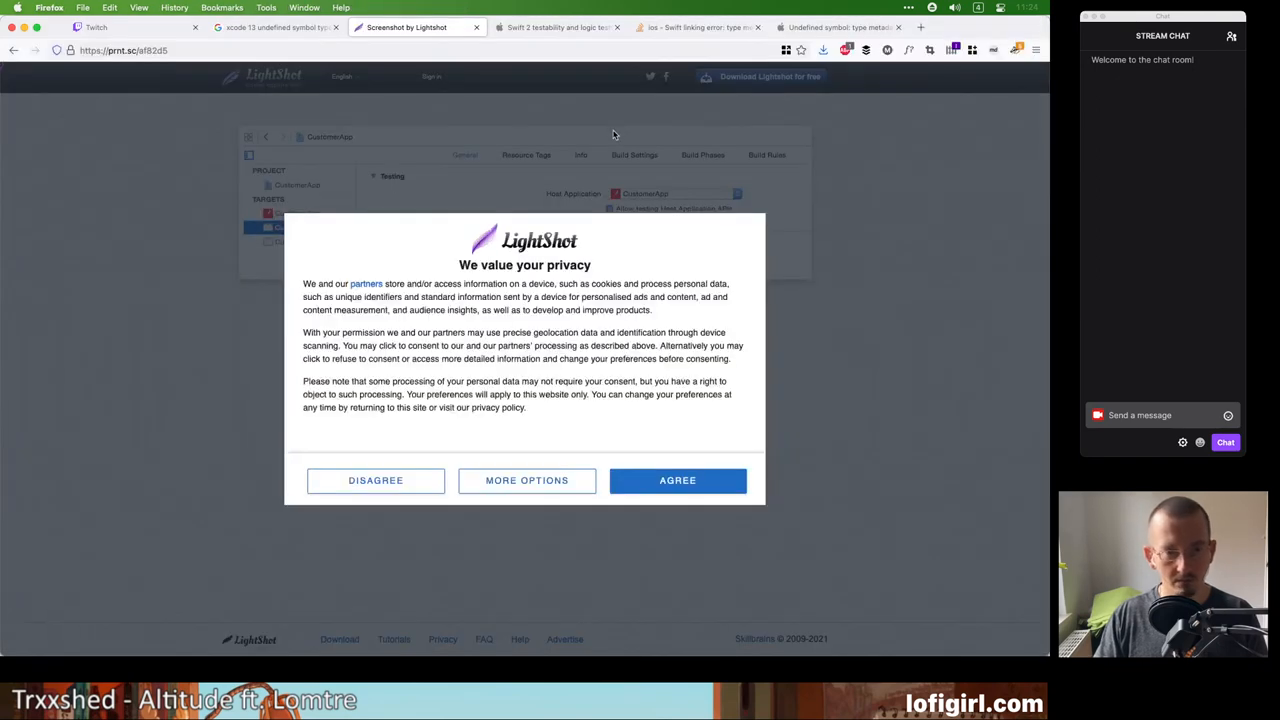
mouse_move(614, 168)
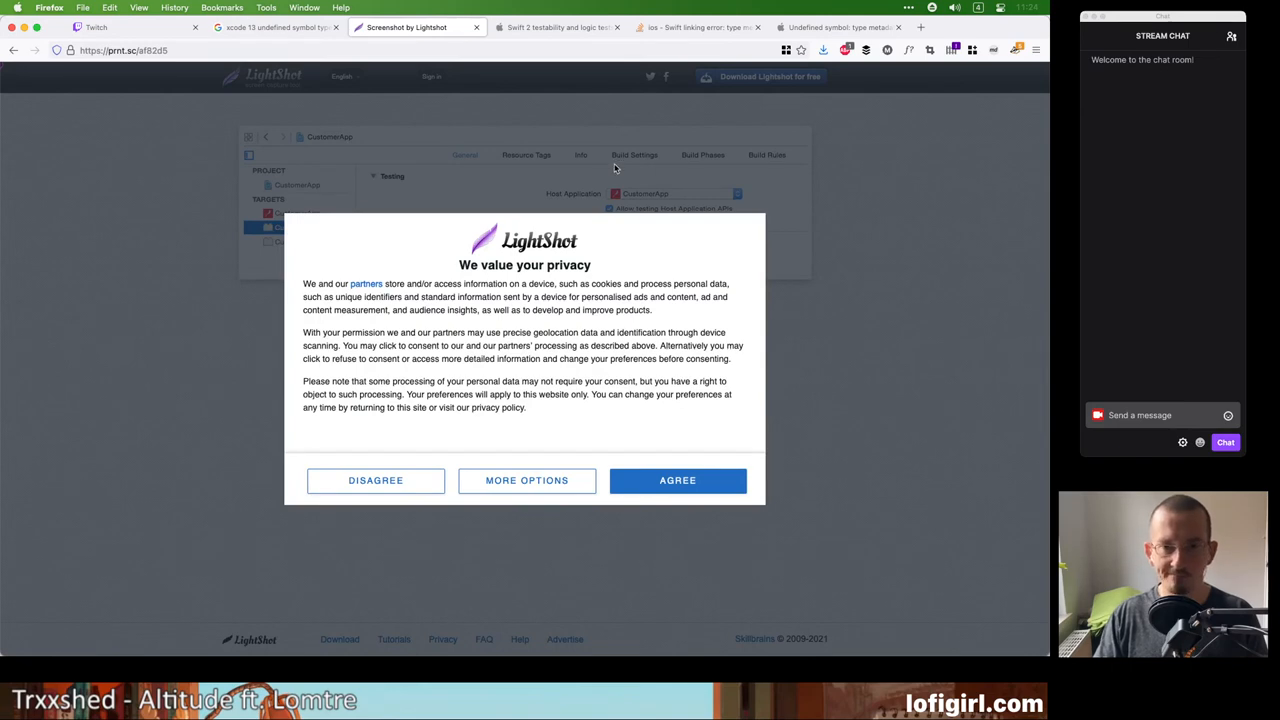
click(420, 28)
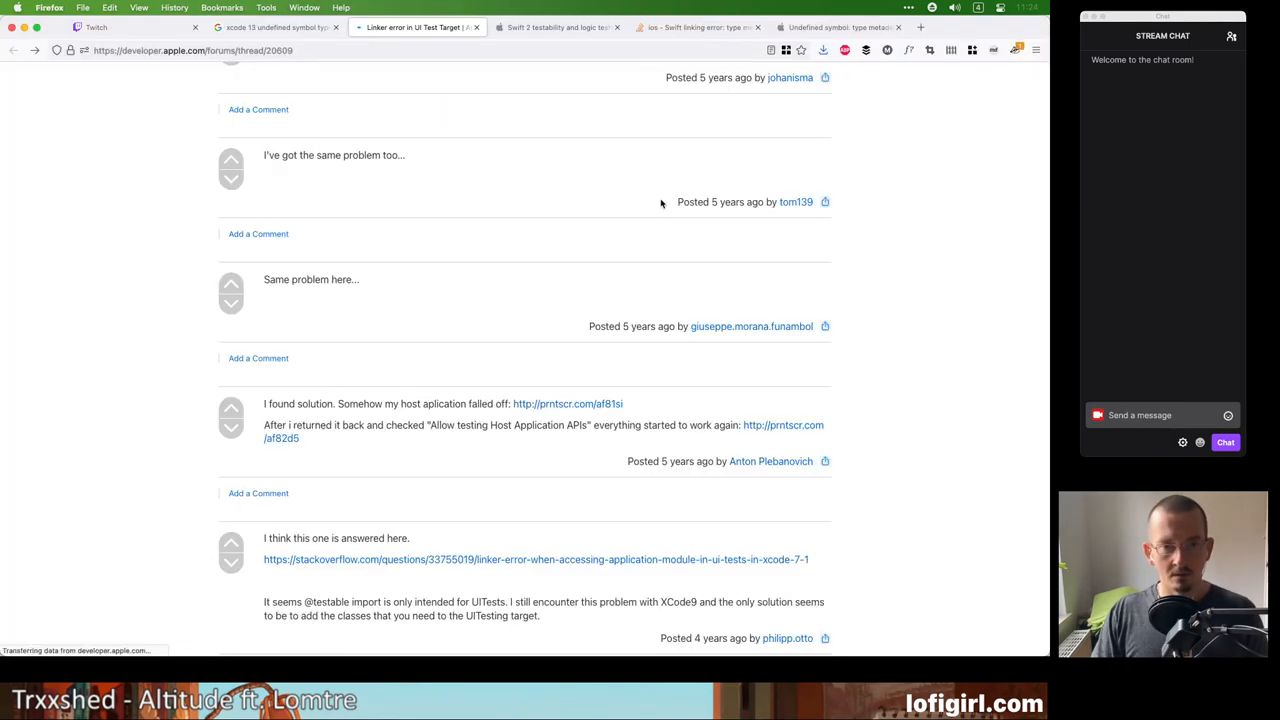
scroll(down, 3)
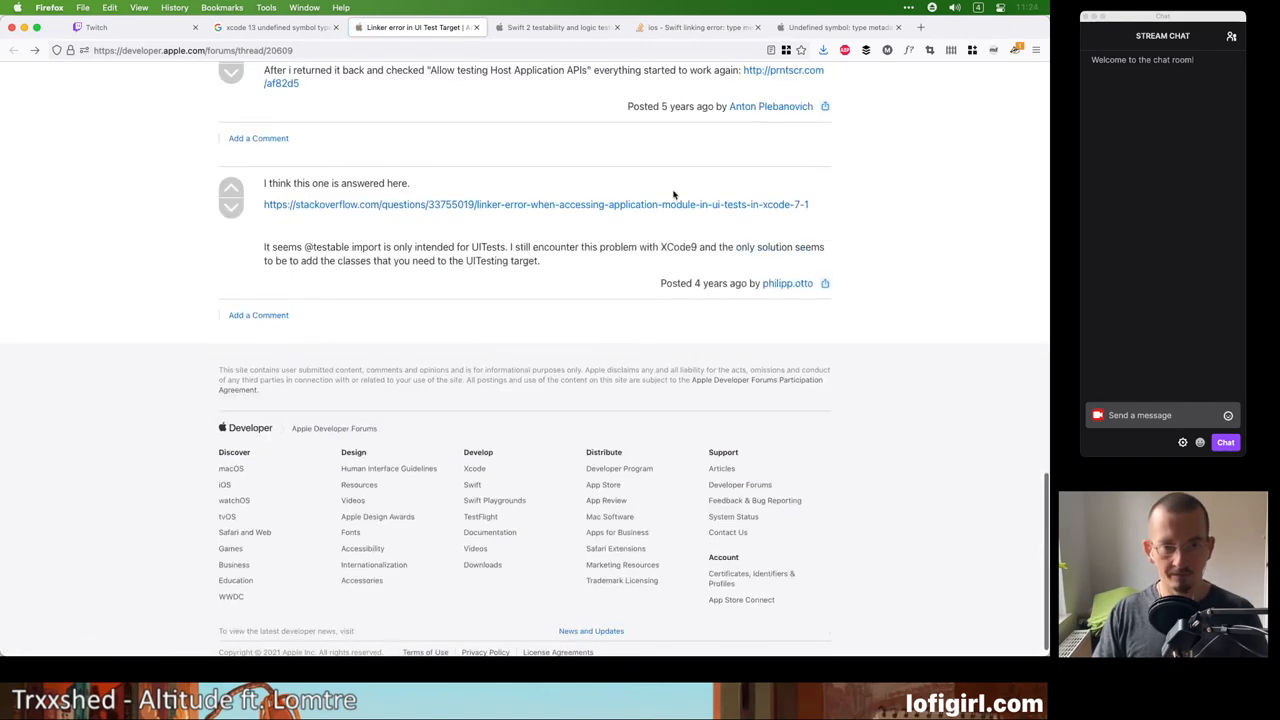
- Open the linked Stack Overflow question and read the answer on UI test target membership
click(536, 204)
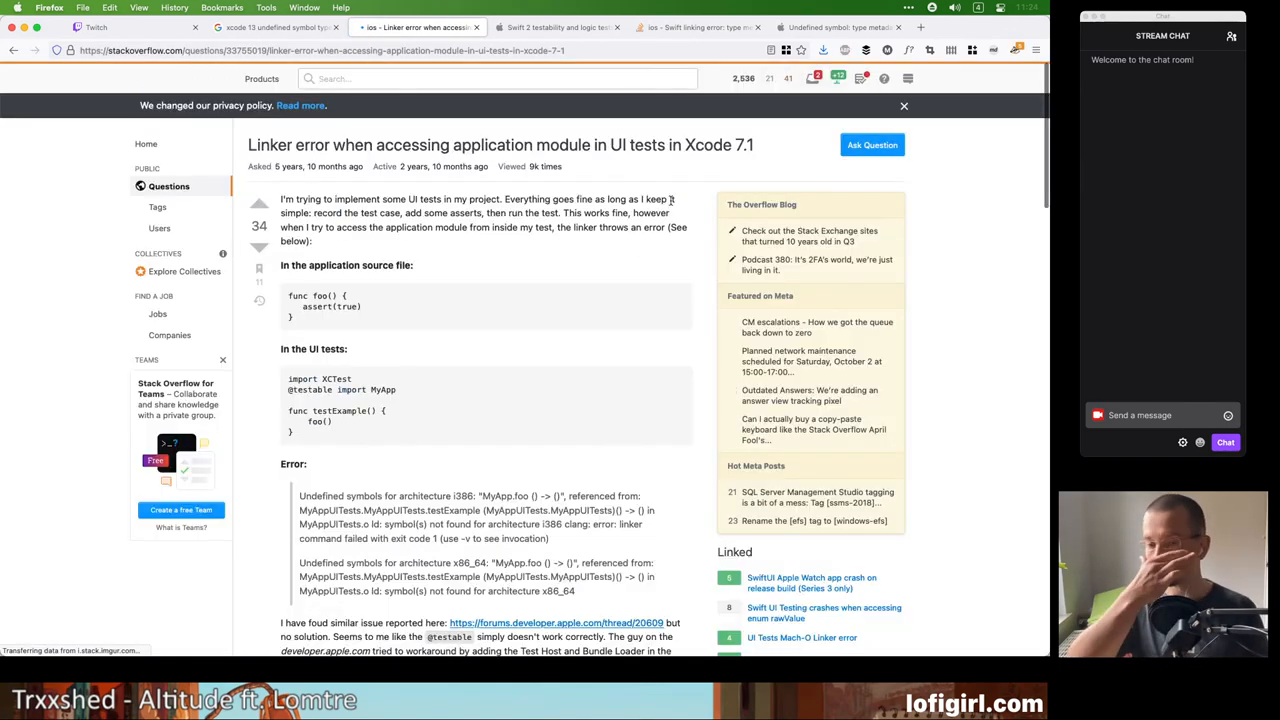
scroll(down, 3)
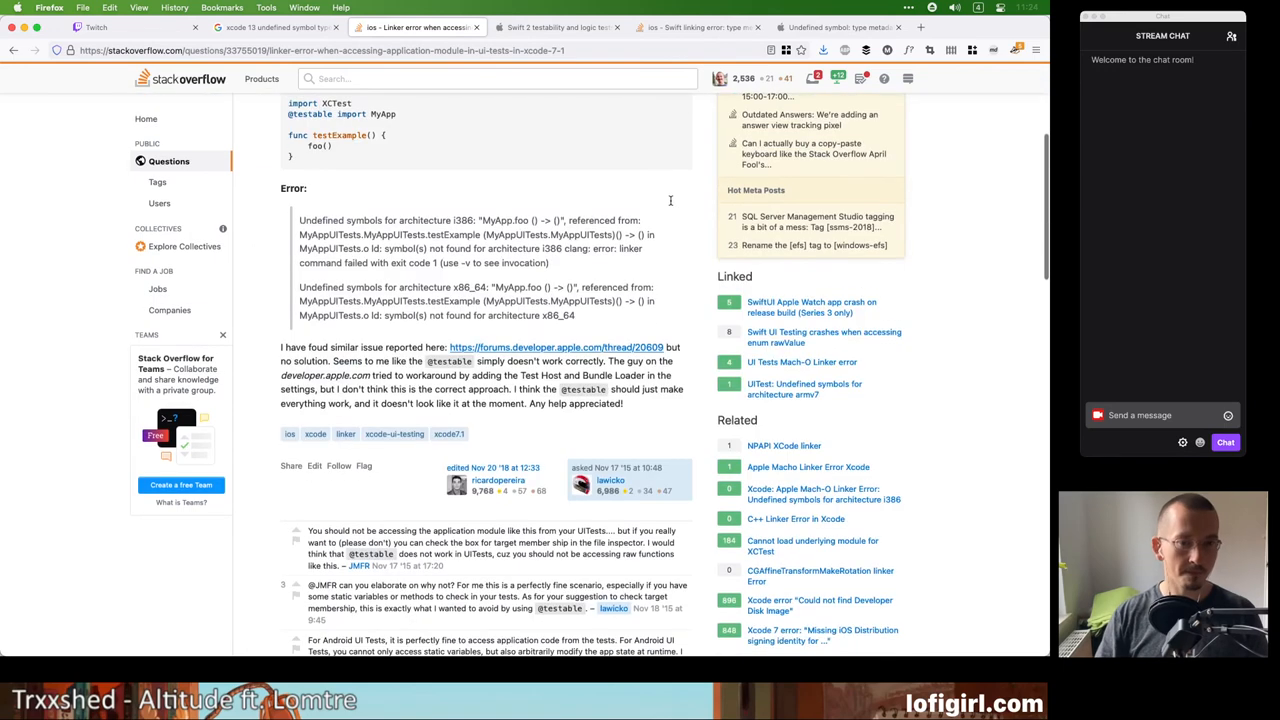
scroll(down, 3)
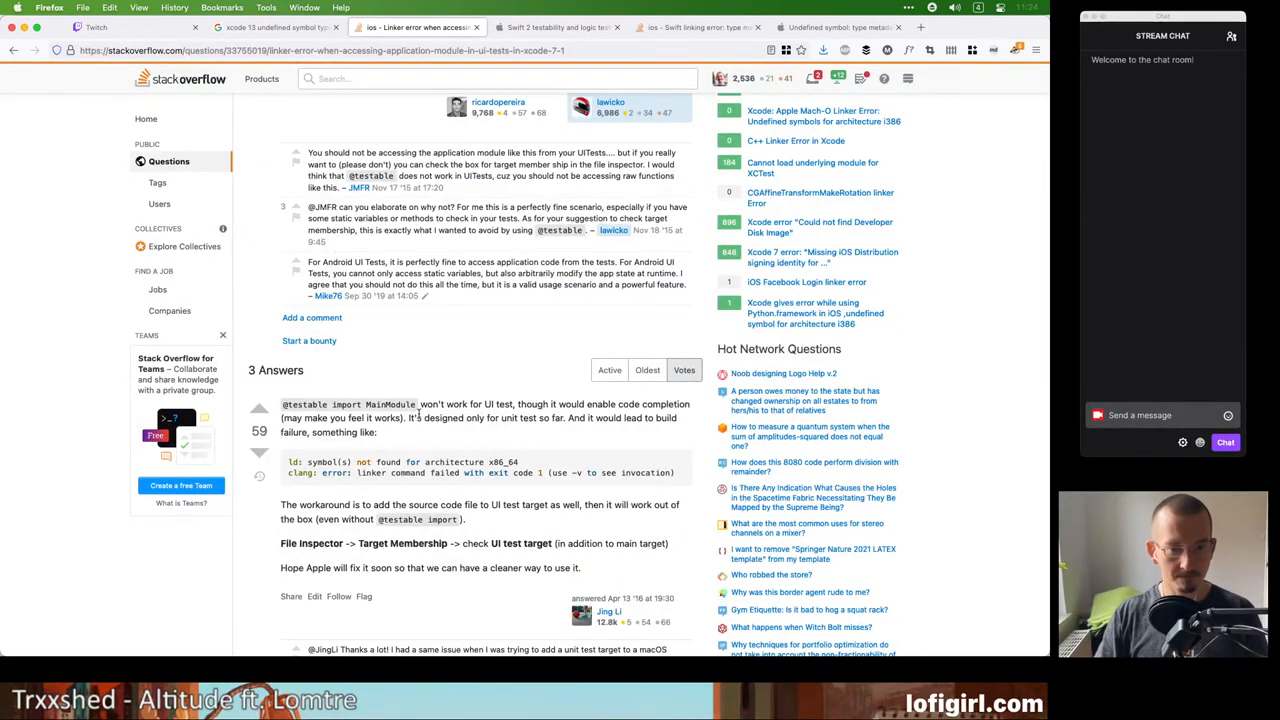
scroll(down, 3)
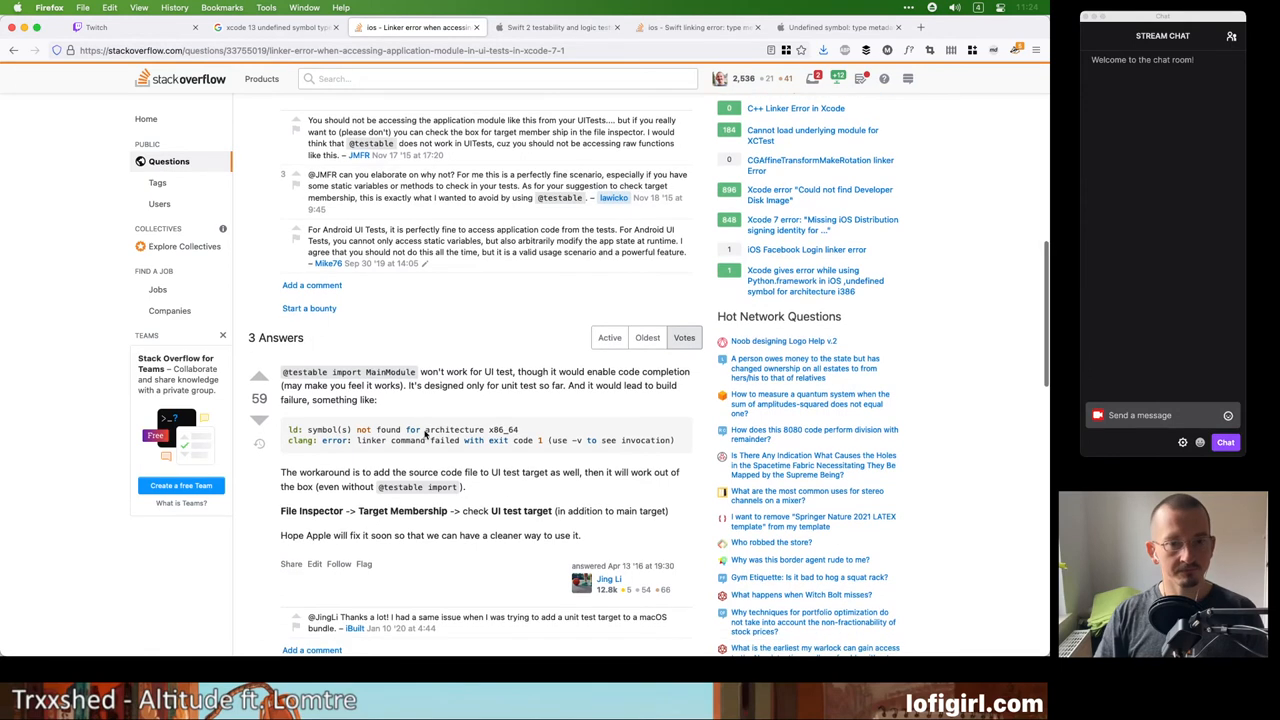
scroll(down, 3)
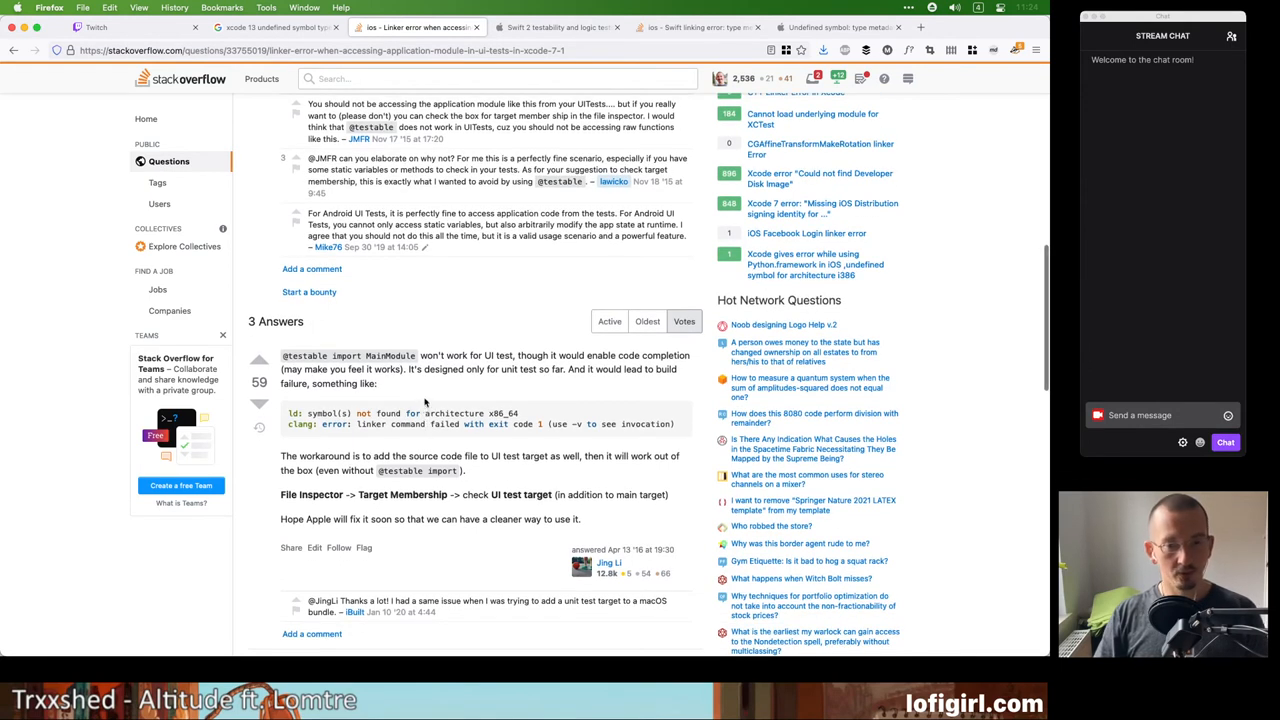
mouse_move(416, 380)
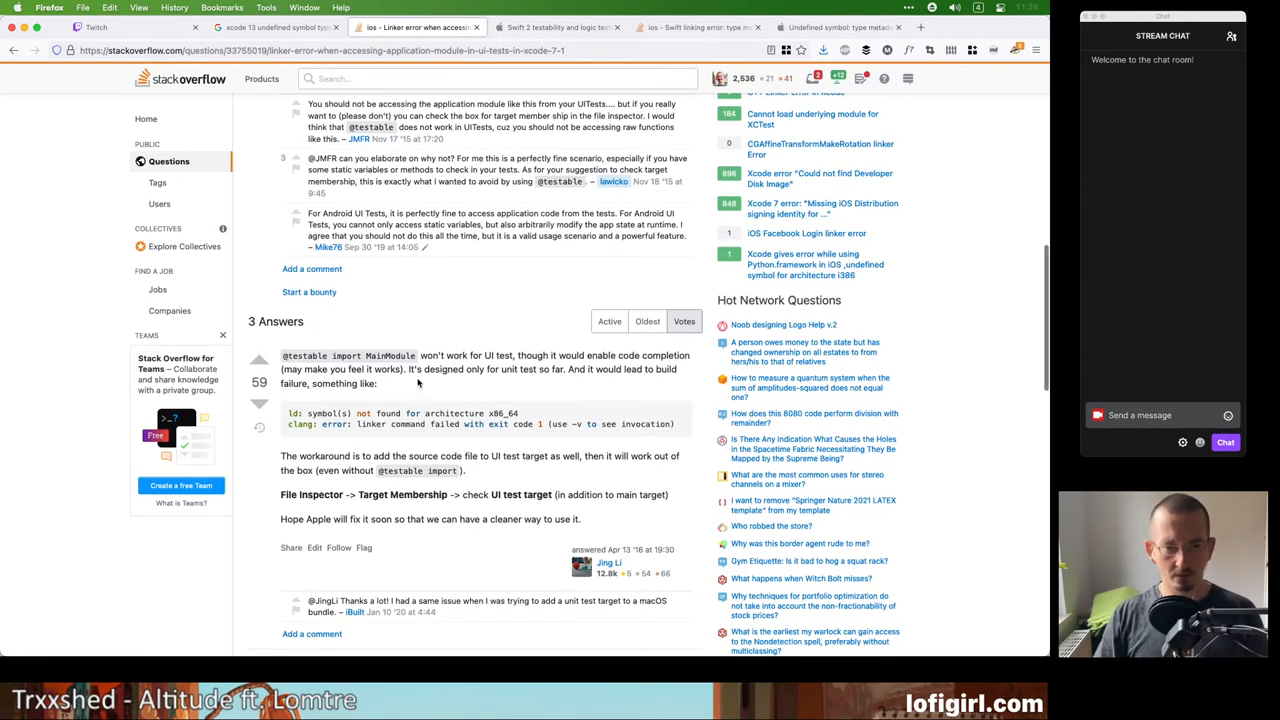
scroll(down, 3)
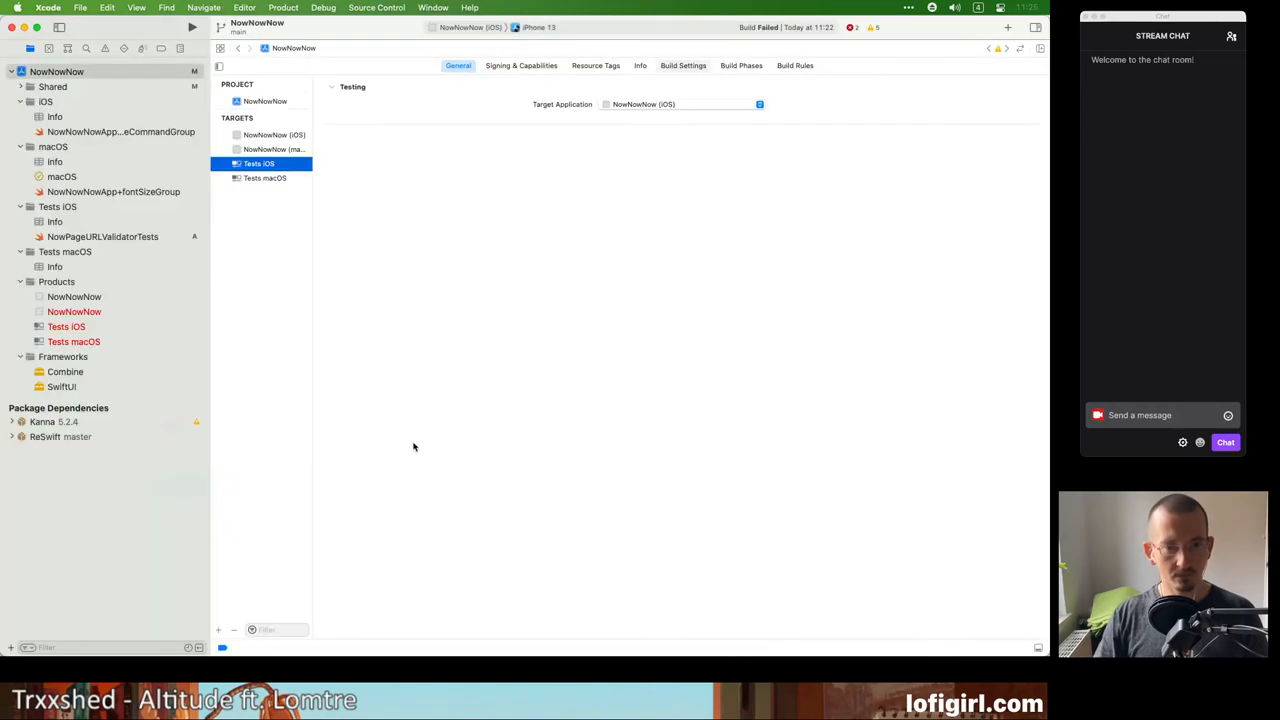
- Check the Tests iOS target's Target Application in the General tab
click(102, 236)
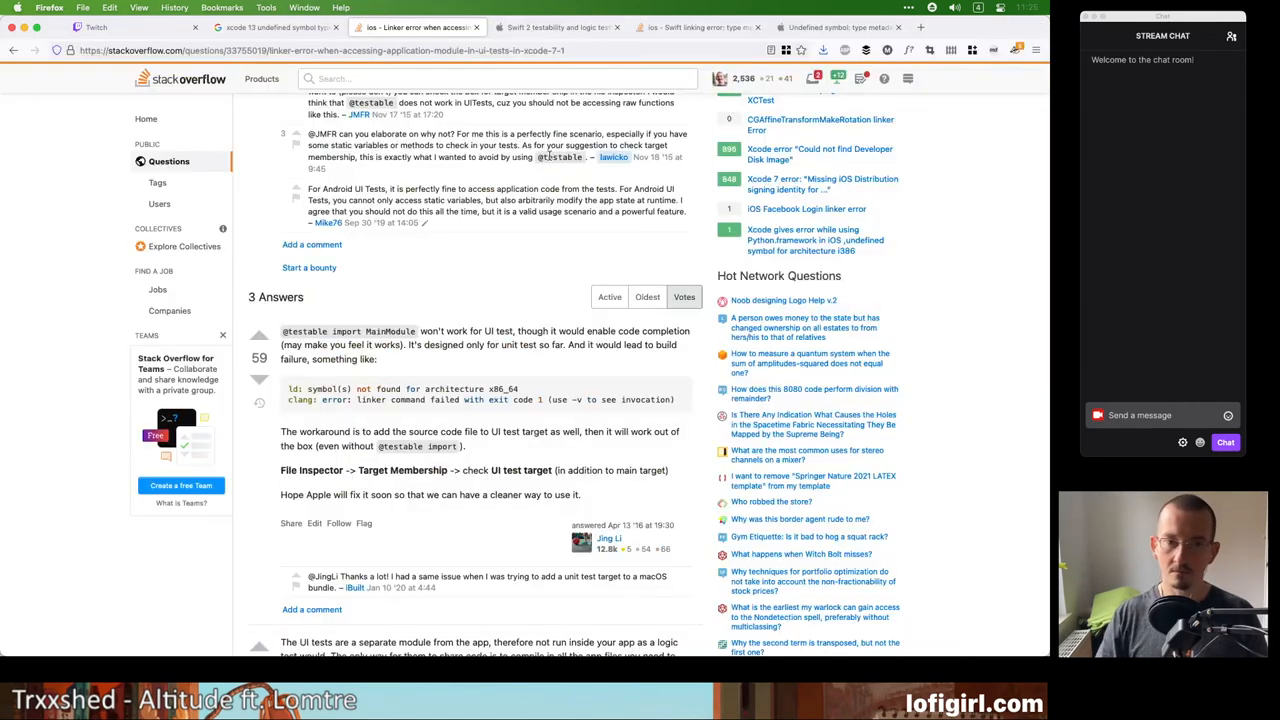
mouse_move(480, 252)
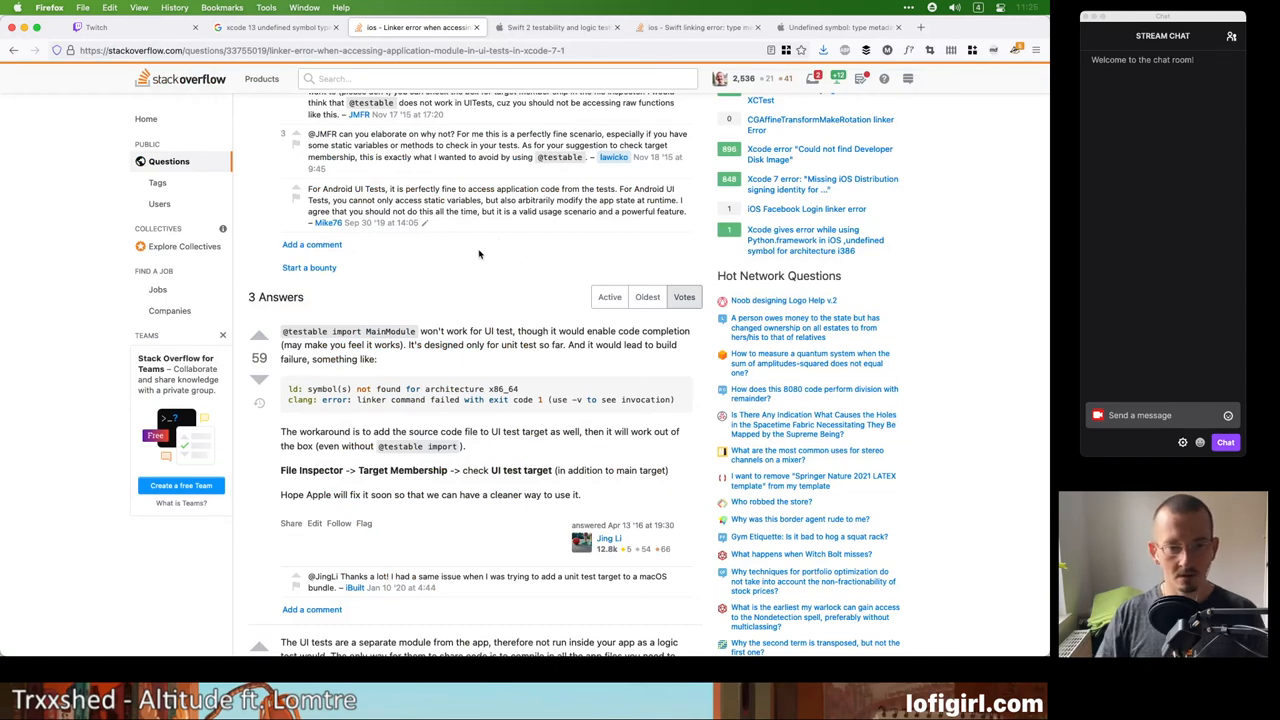
mouse_move(496, 432)
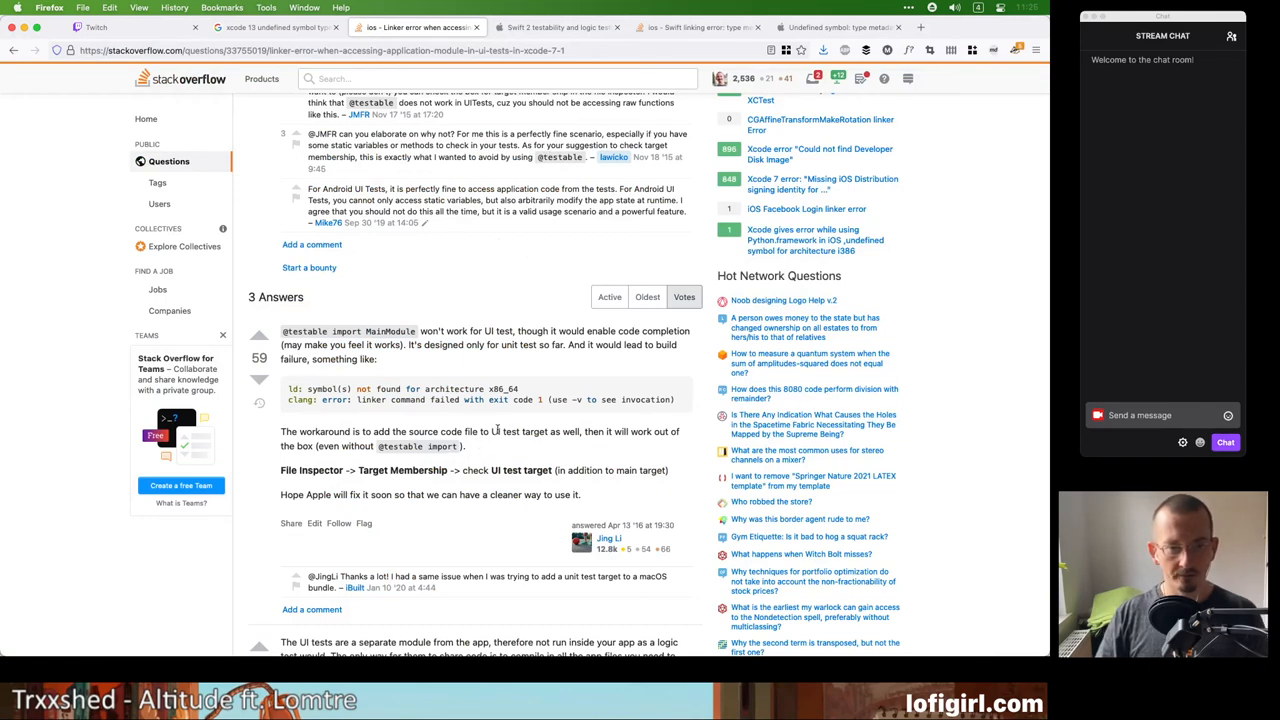
- Read through the remaining Stack Overflow answers on the linker error
scroll(down, 3)
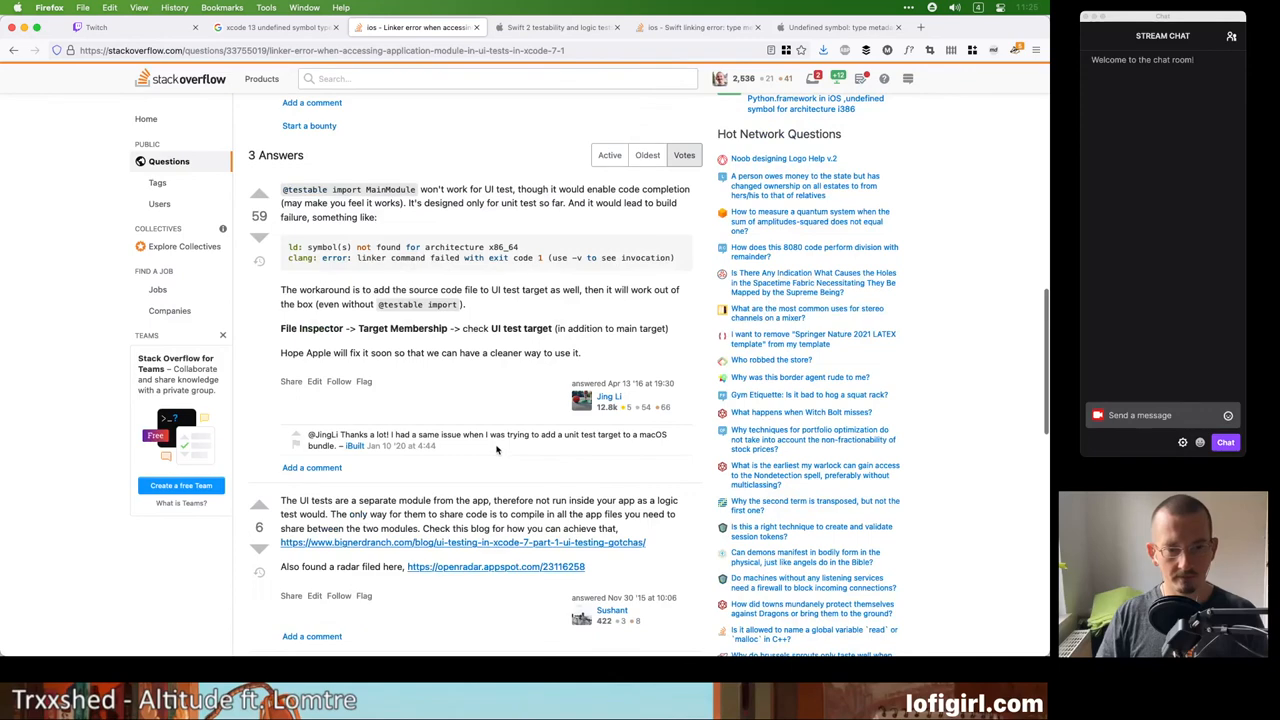
scroll(down, 3)
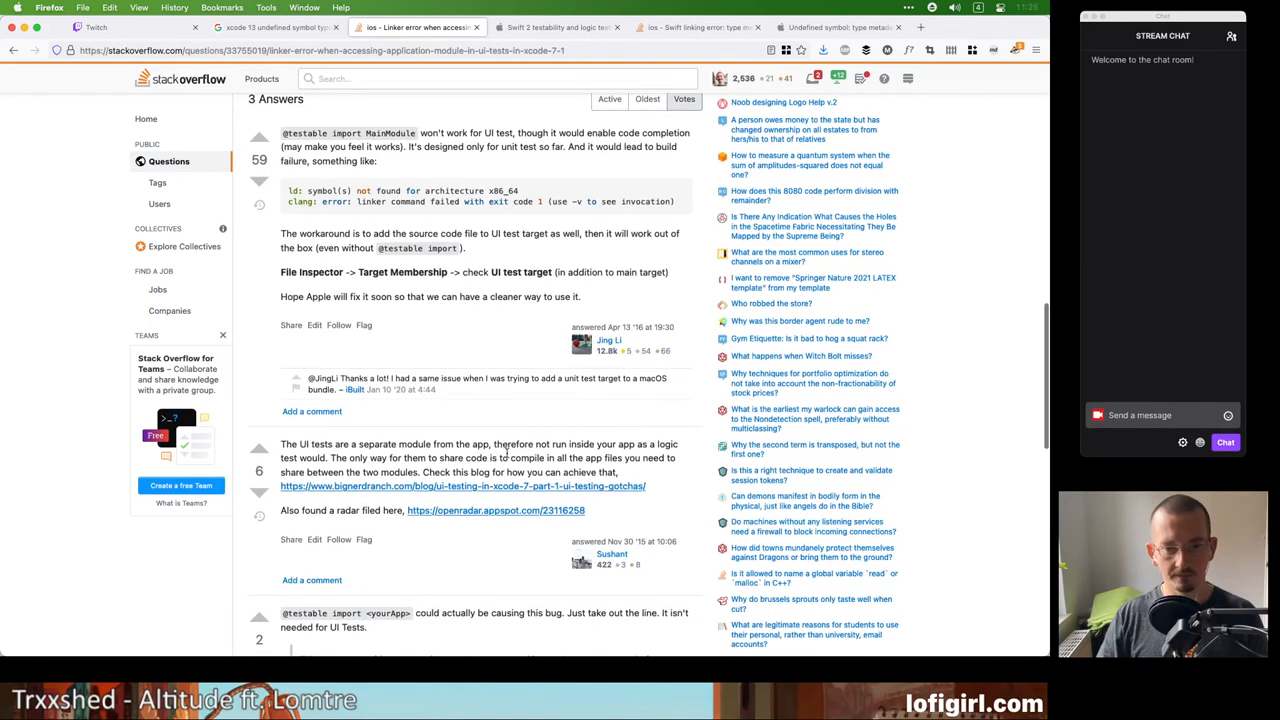
scroll(down, 3)
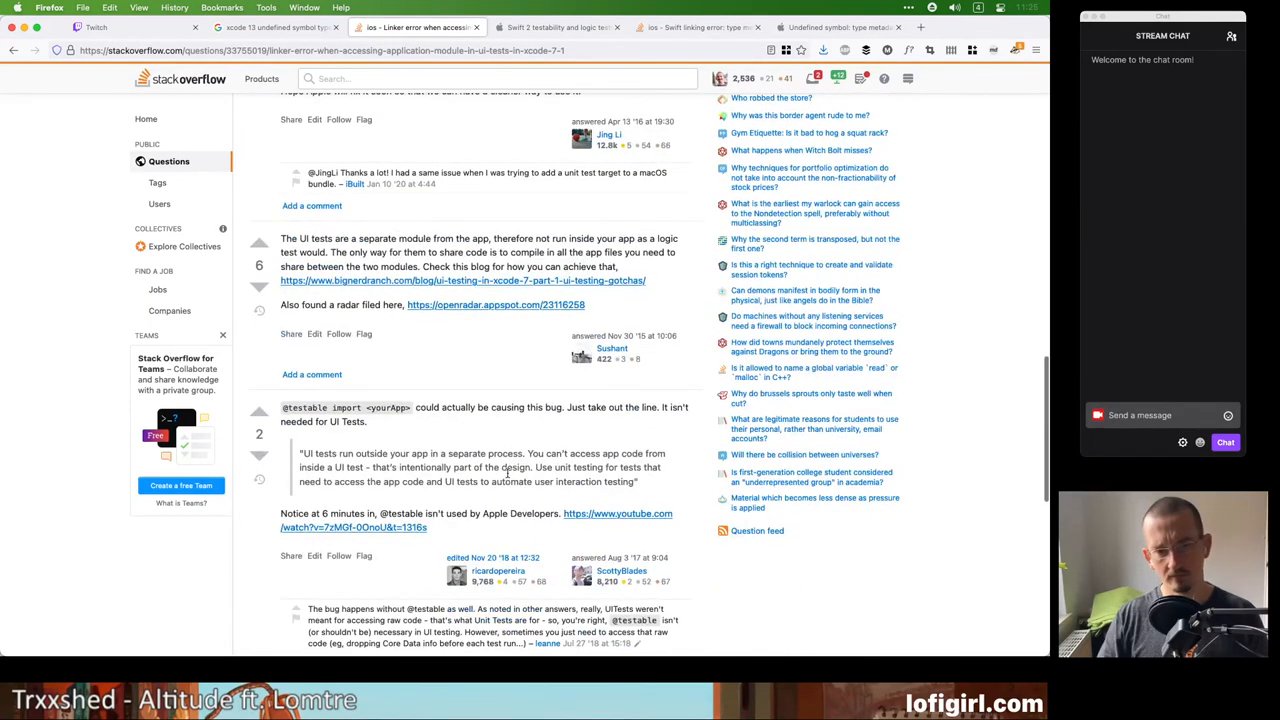
scroll(down, 3)
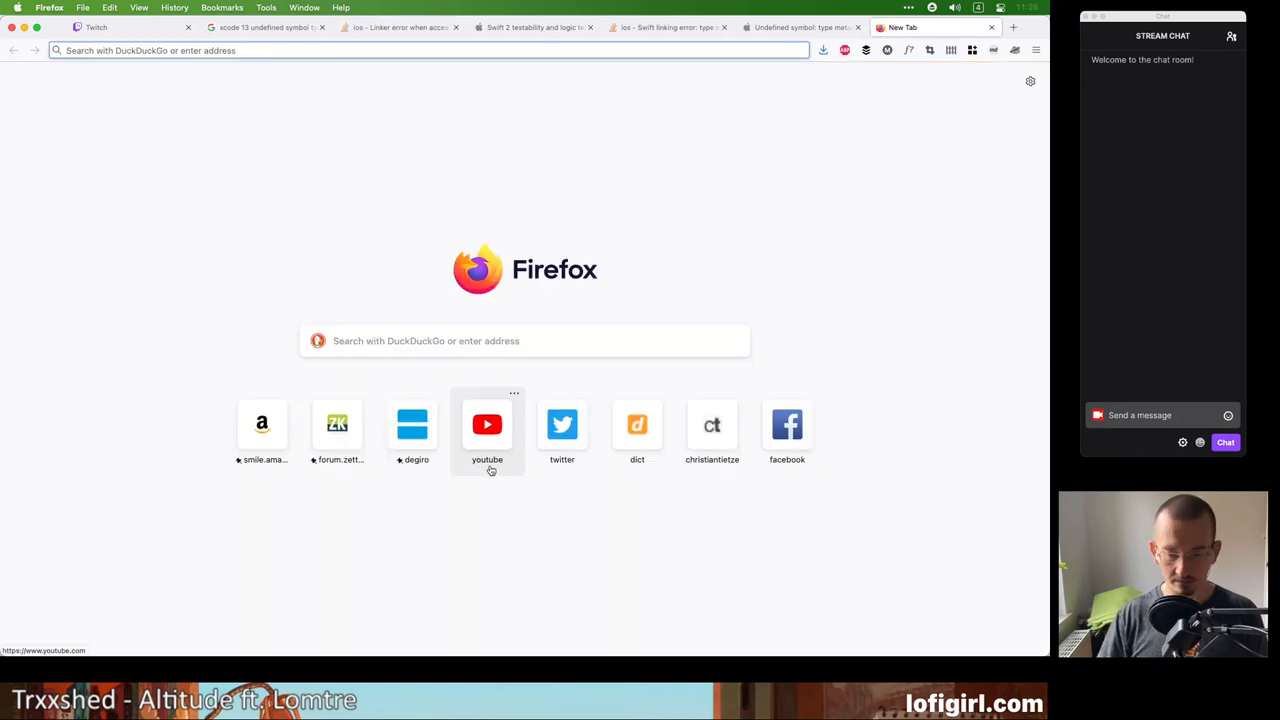
- Bring up apress.com/source-code and read through the Source Code help page
text(apress.com/sou)
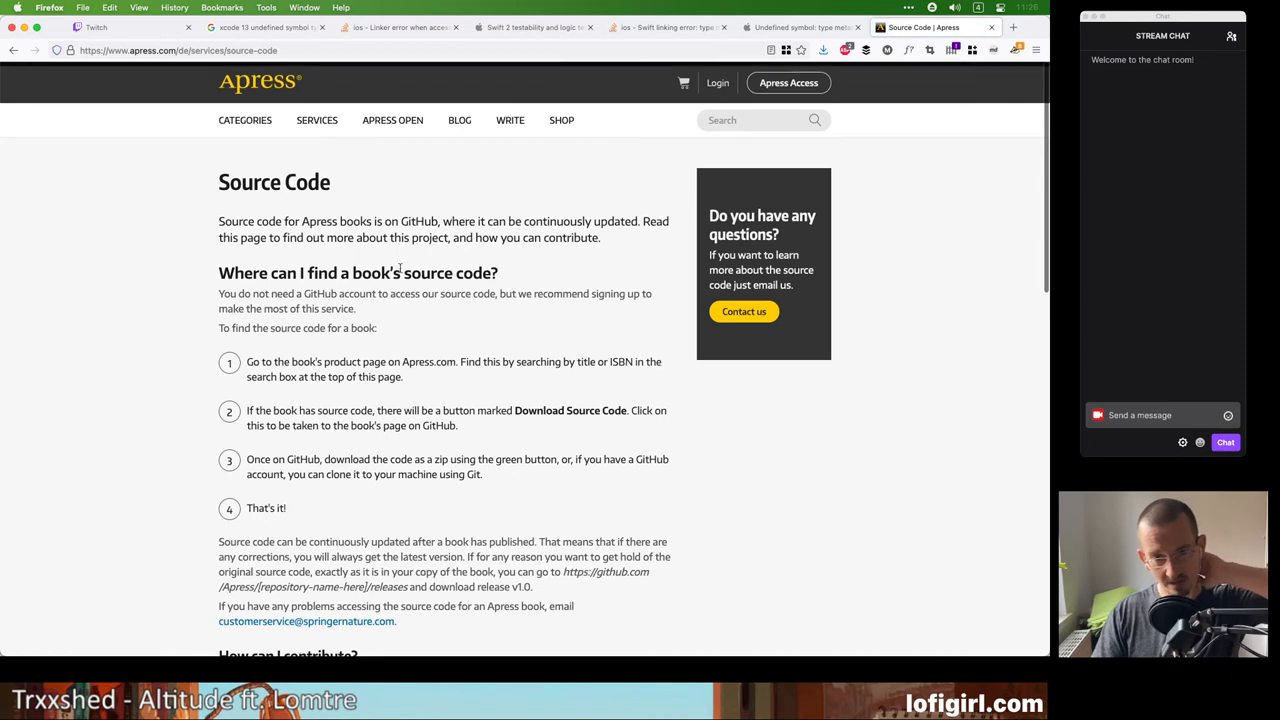
scroll(down, 3)
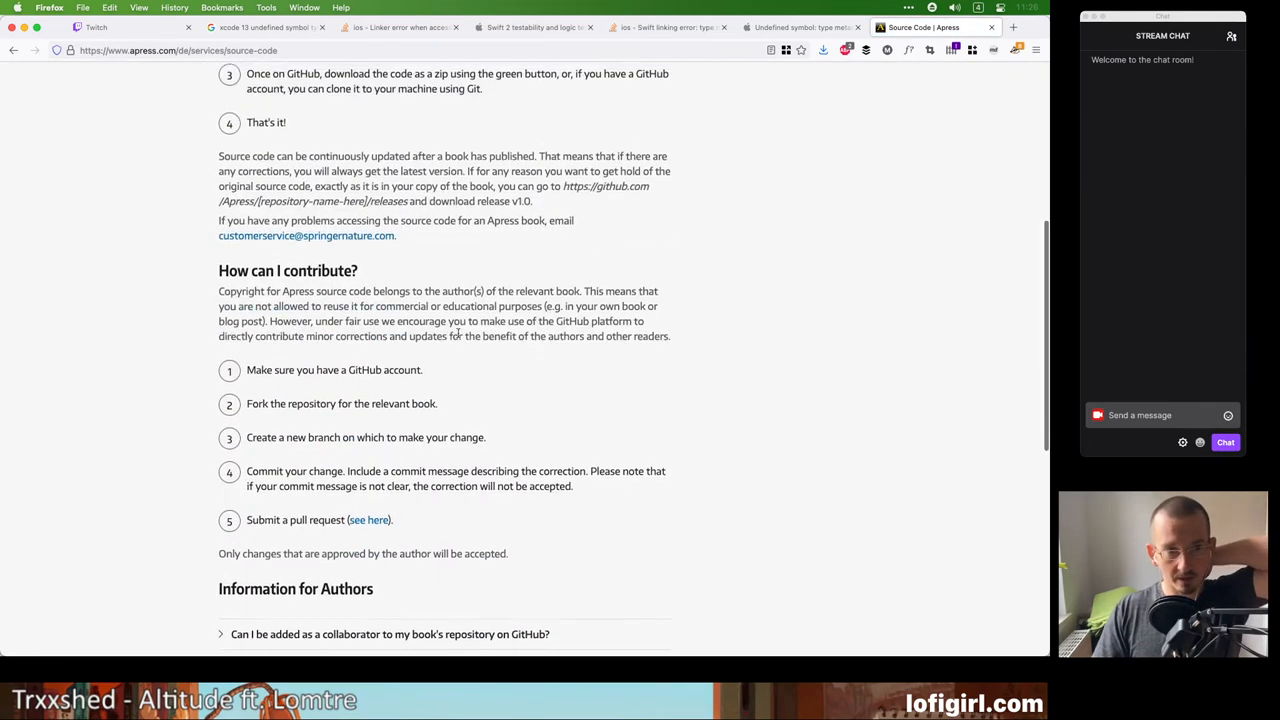
scroll(up, 3)
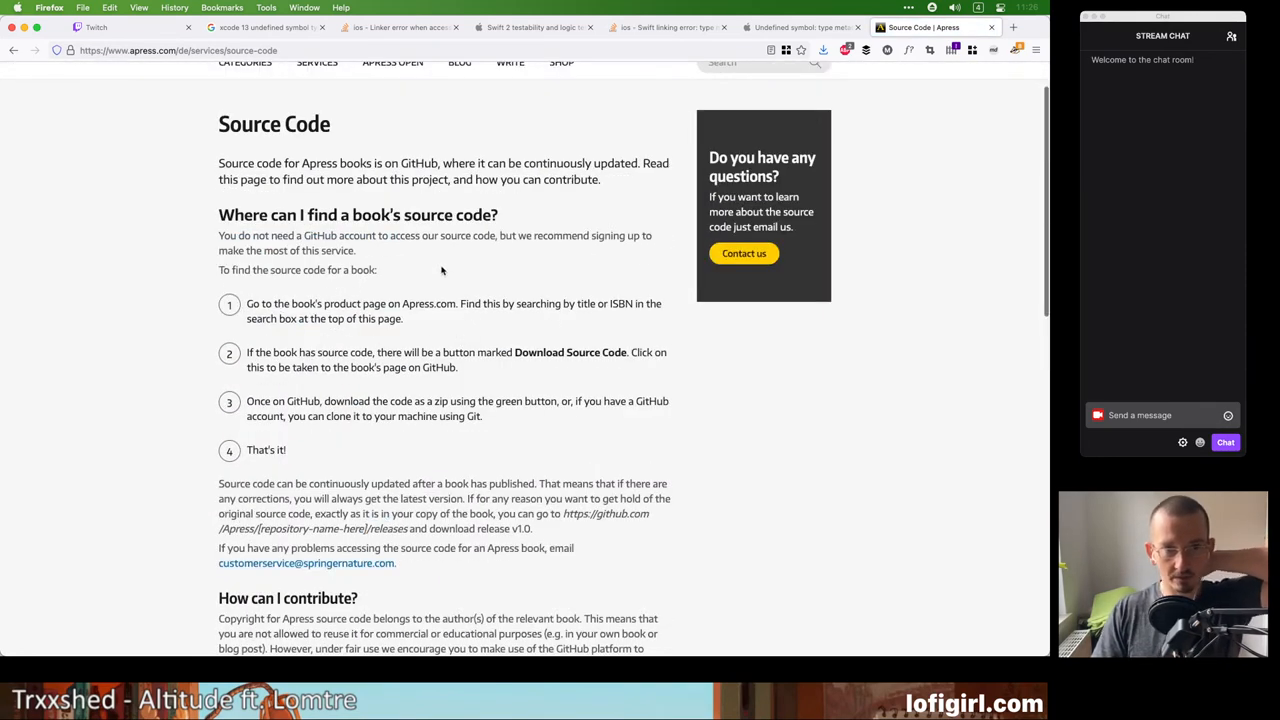
scroll(up, 3)
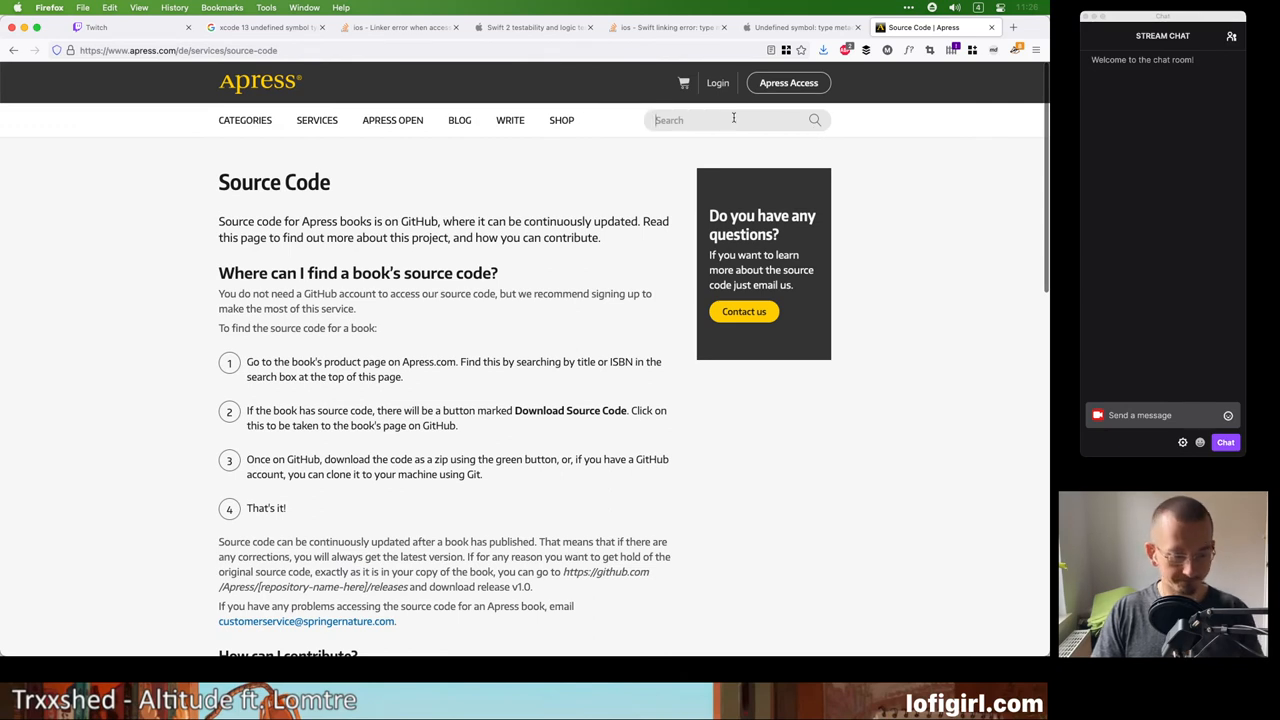
- Search the Apress site for 'test-driven development'
text(test-driven)
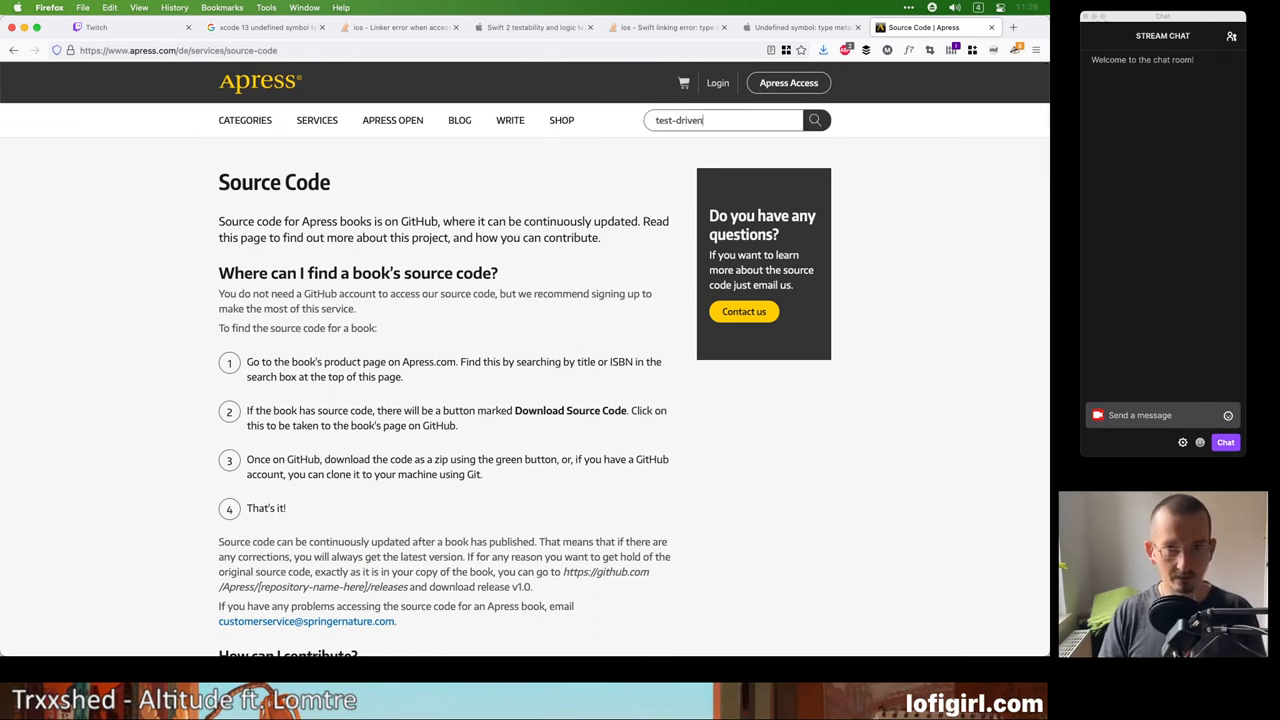
text(developme)
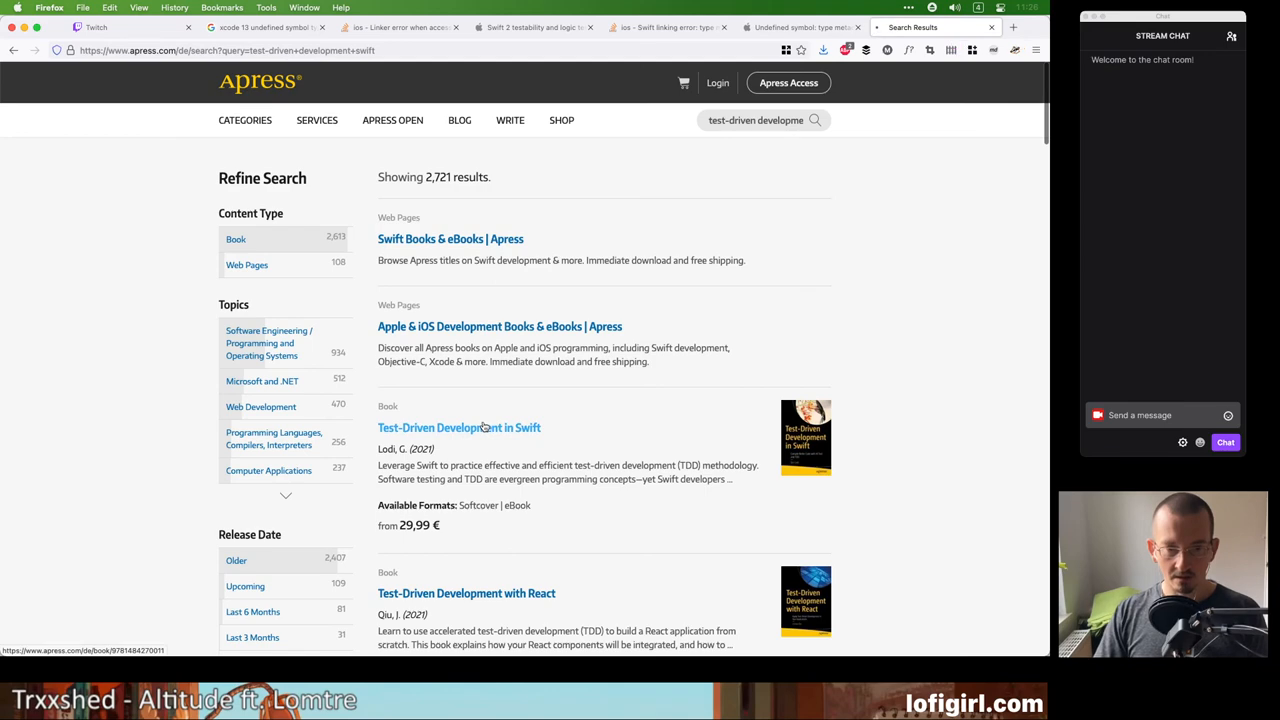
- View the Test-Driven Development in Swift book page on Apress
click(458, 428)
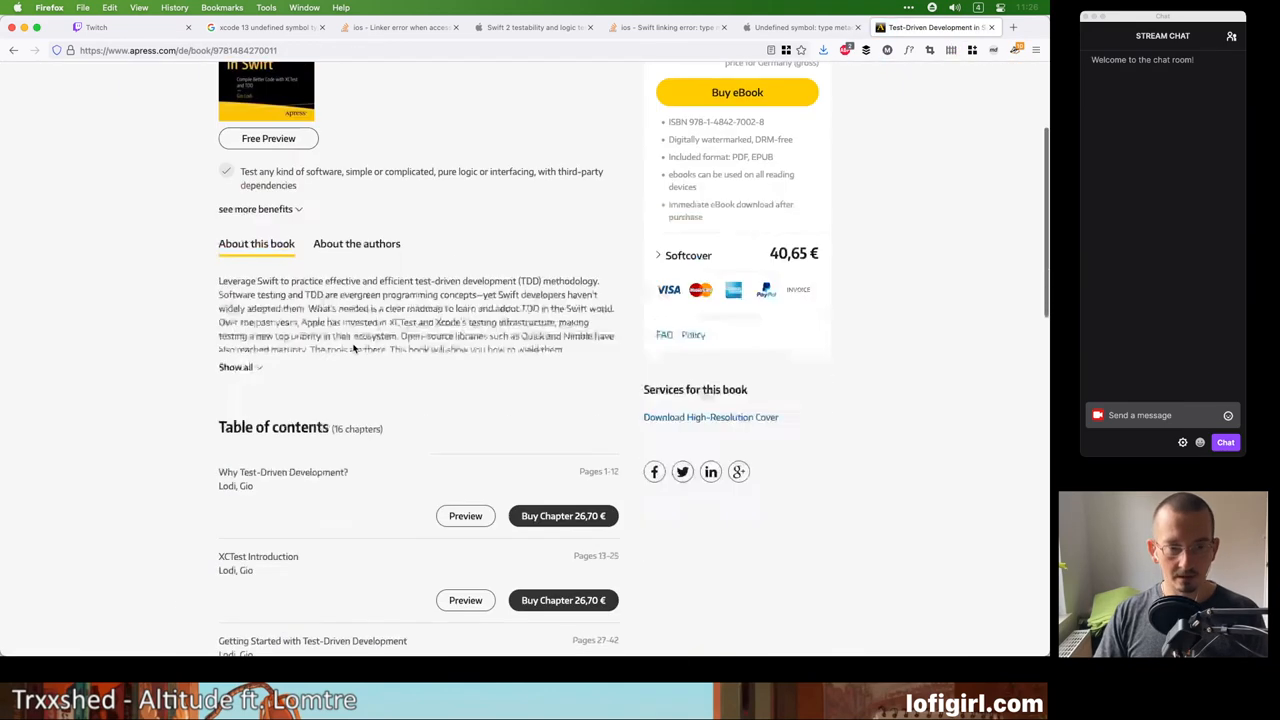
scroll(up, 3)
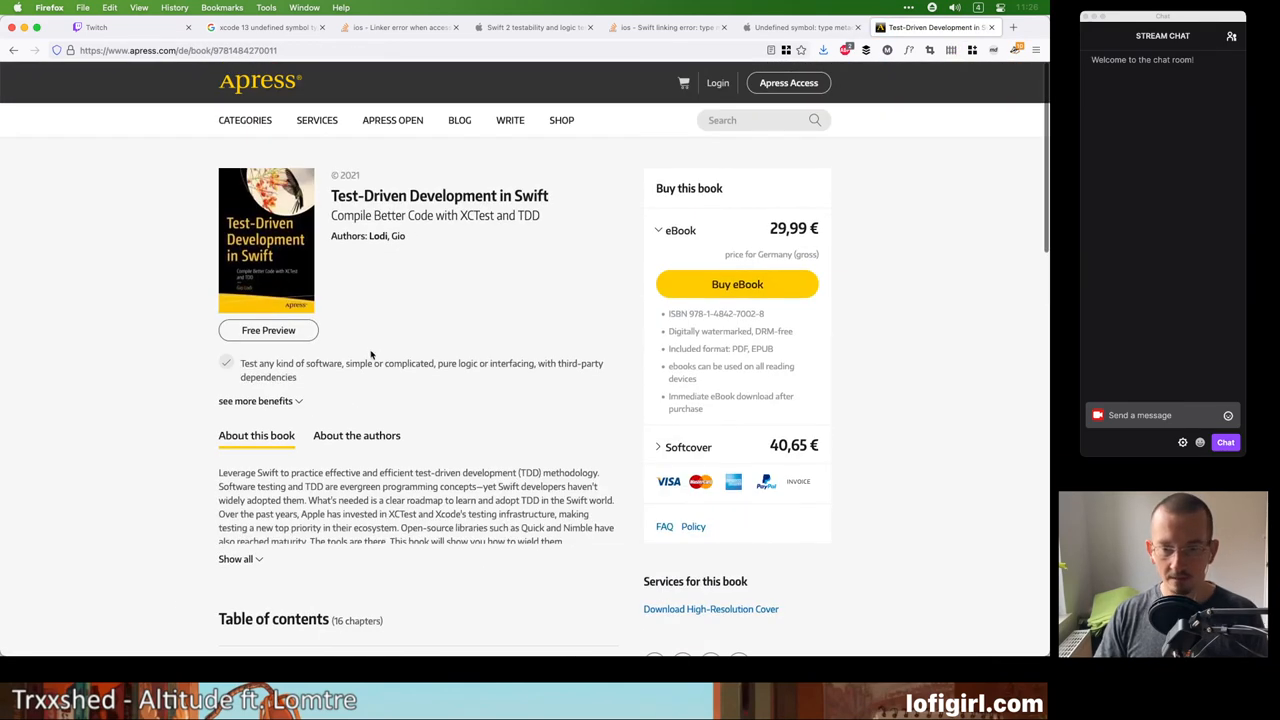
scroll(down, 3)
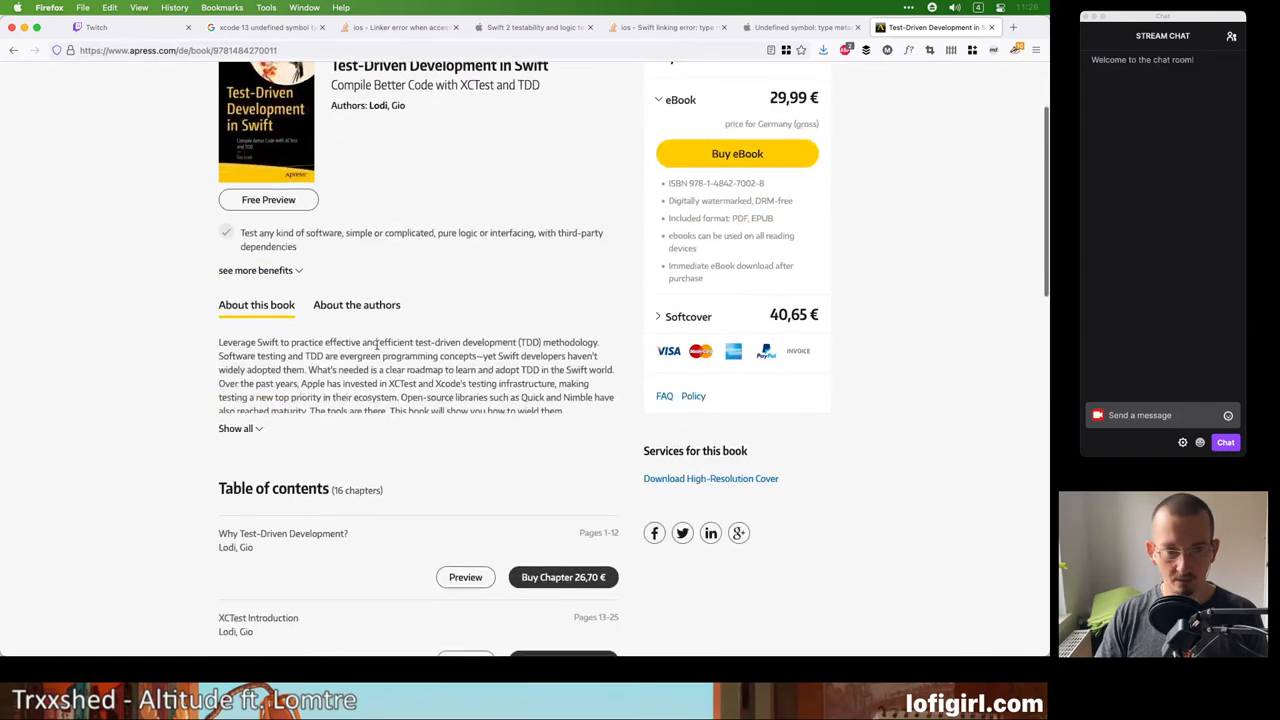
scroll(down, 3)
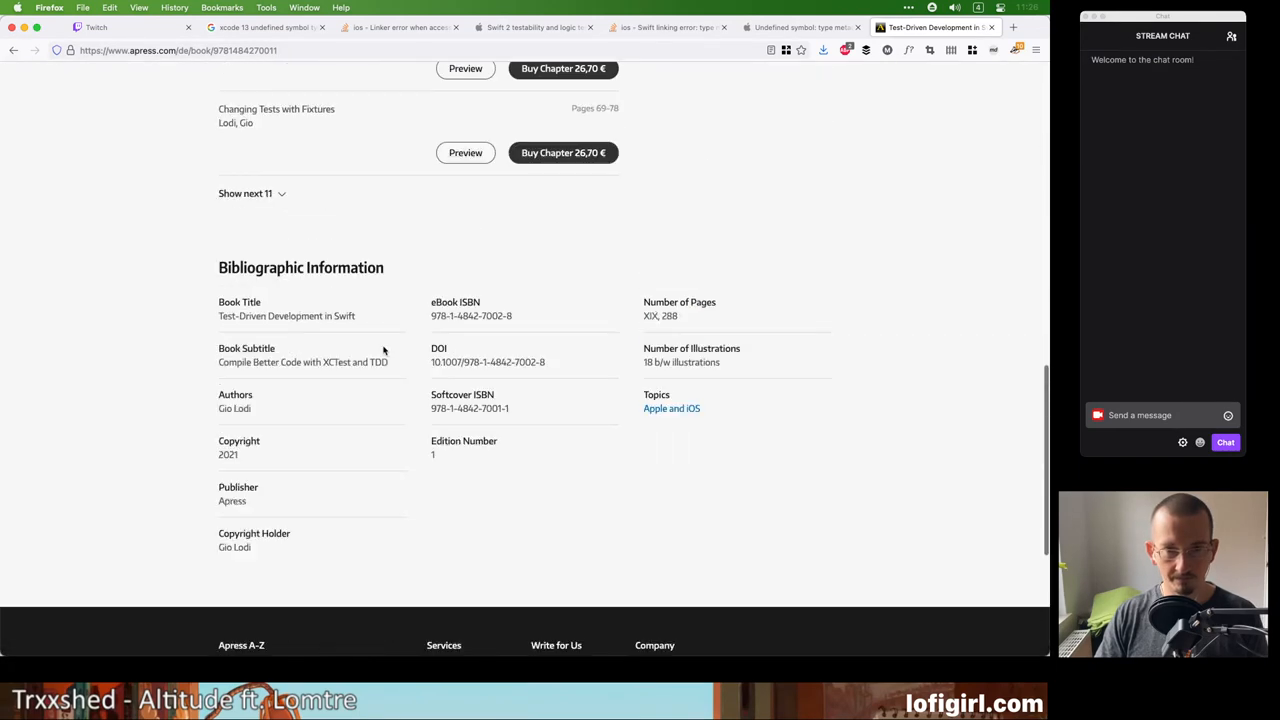
scroll(up, 3)
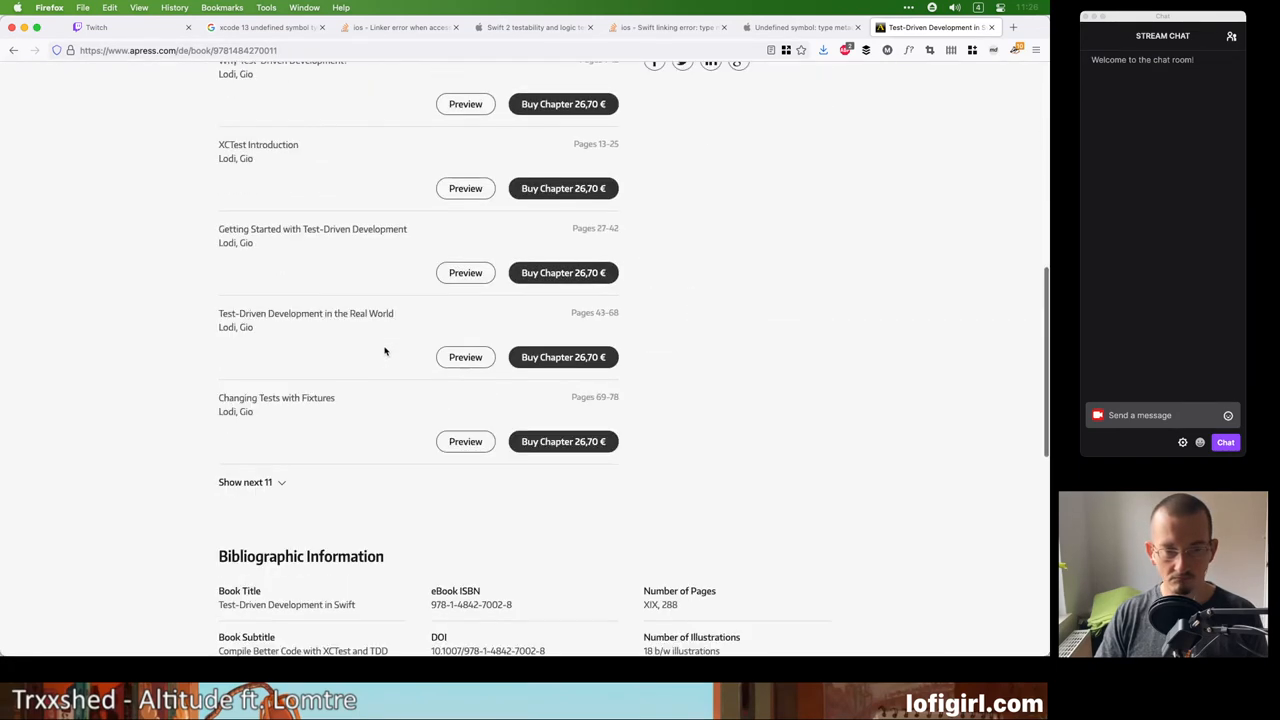
scroll(up, 3)
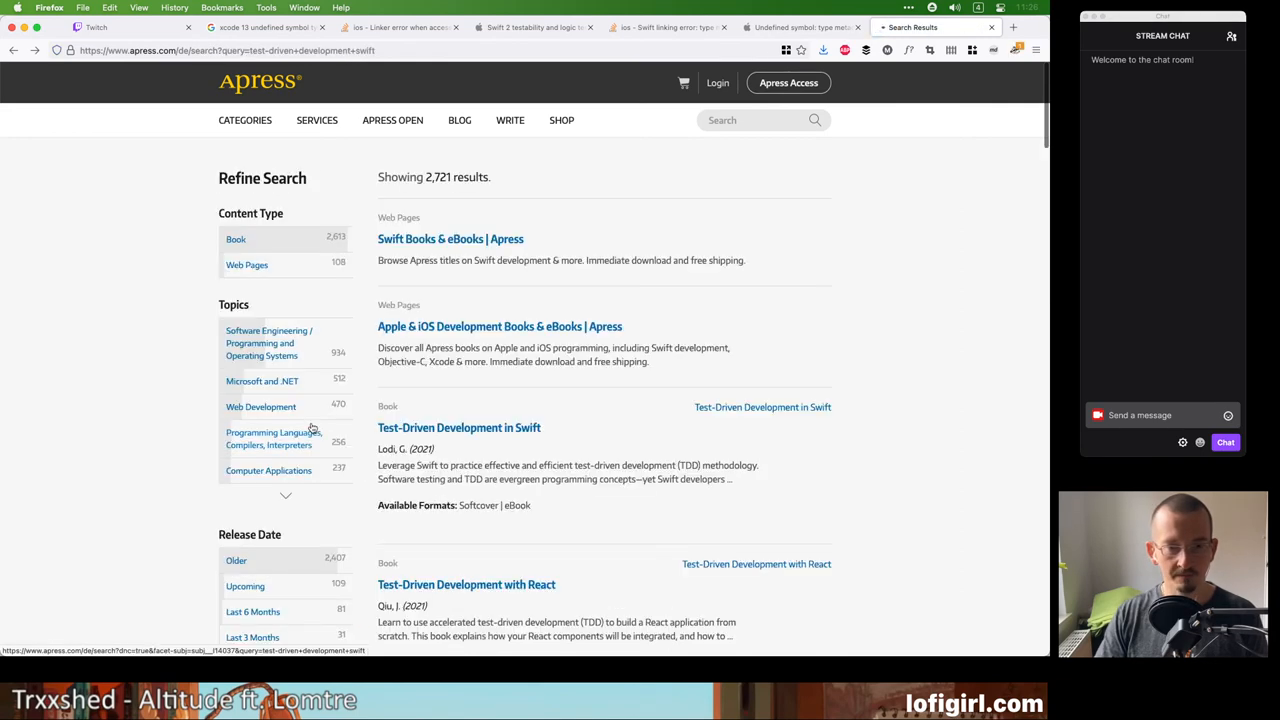
click(460, 428)
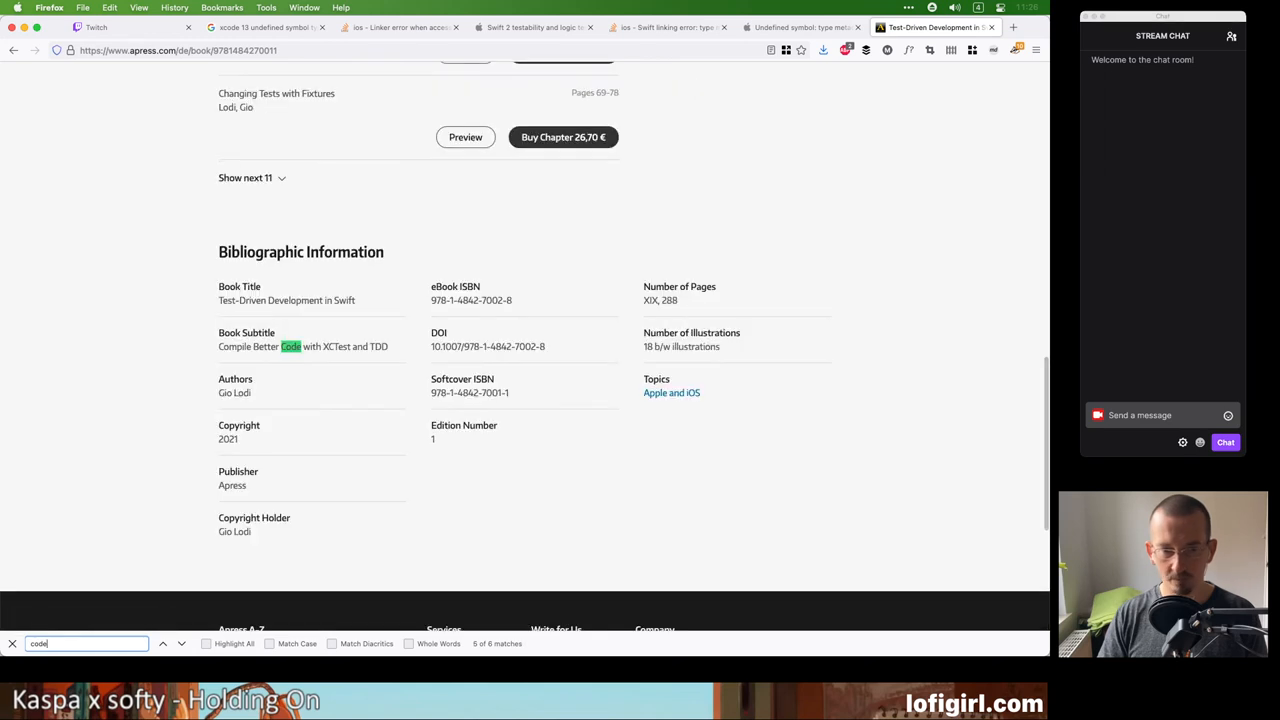
- Search the web for 'mokagio test-driven development swift' and reach tddinswift.com's FAQ section
click(200, 52)
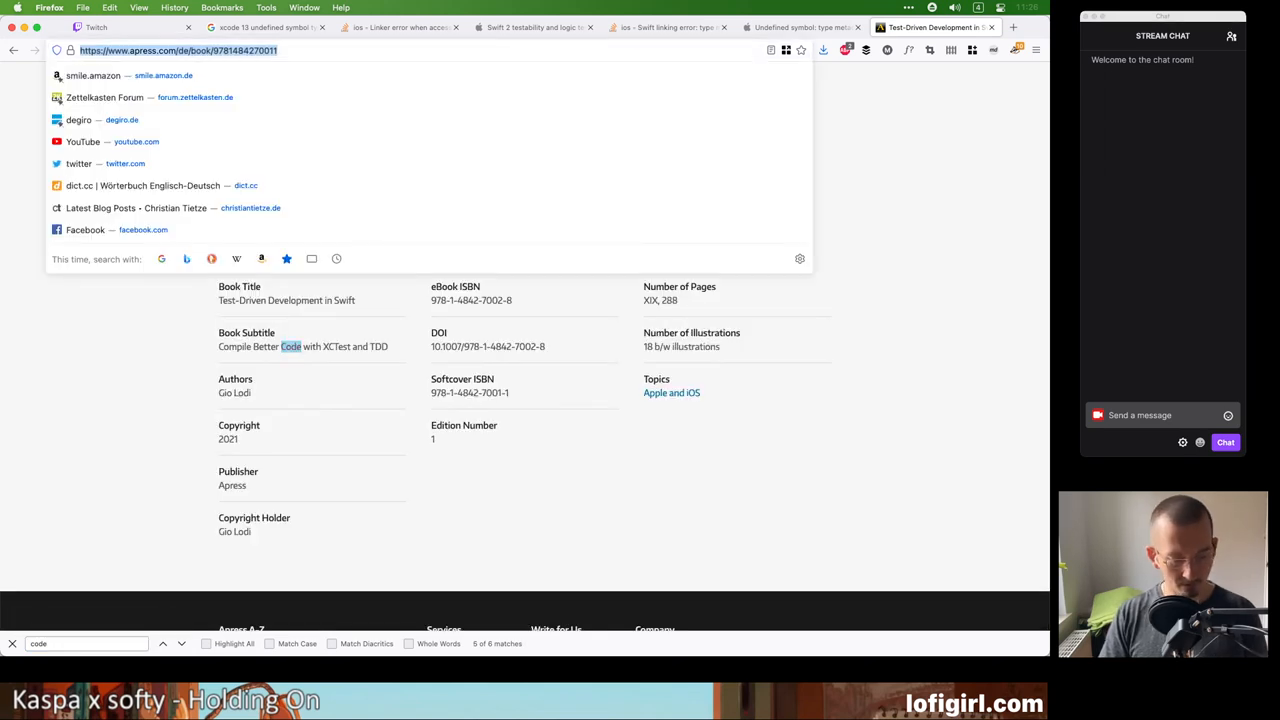
text(me-improved.de/)
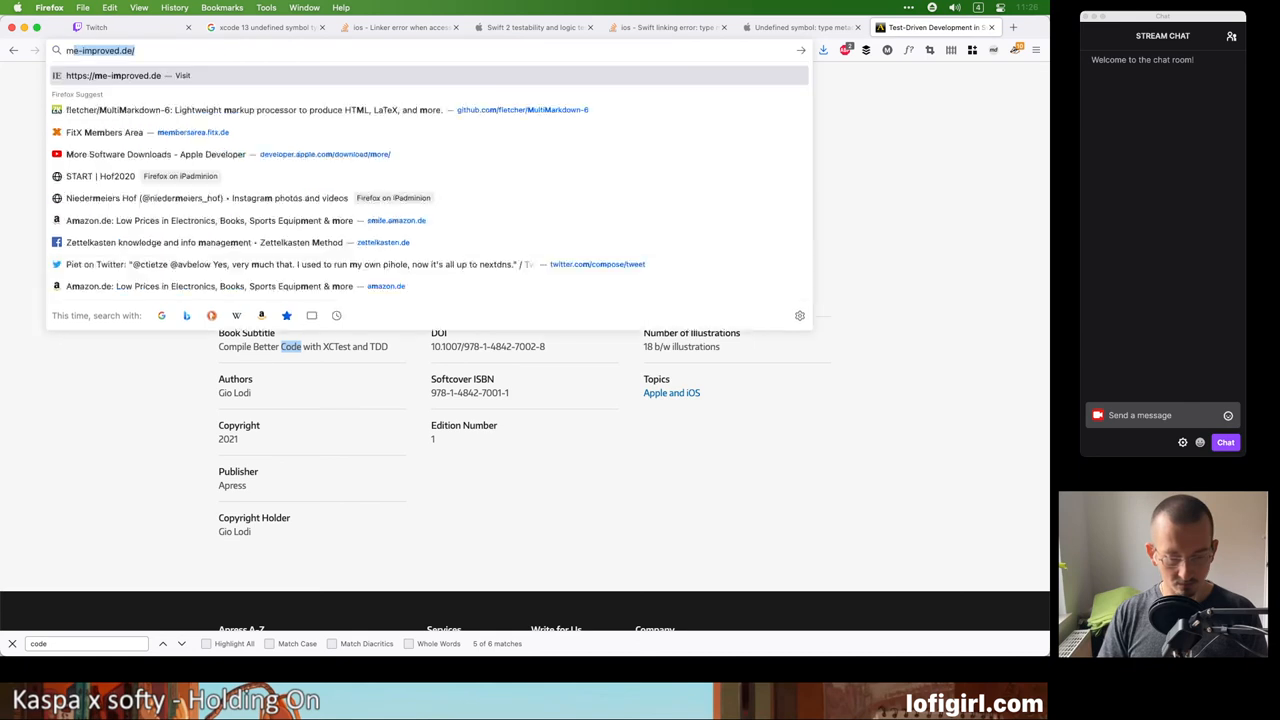
text(mokagio test-driven development swift)
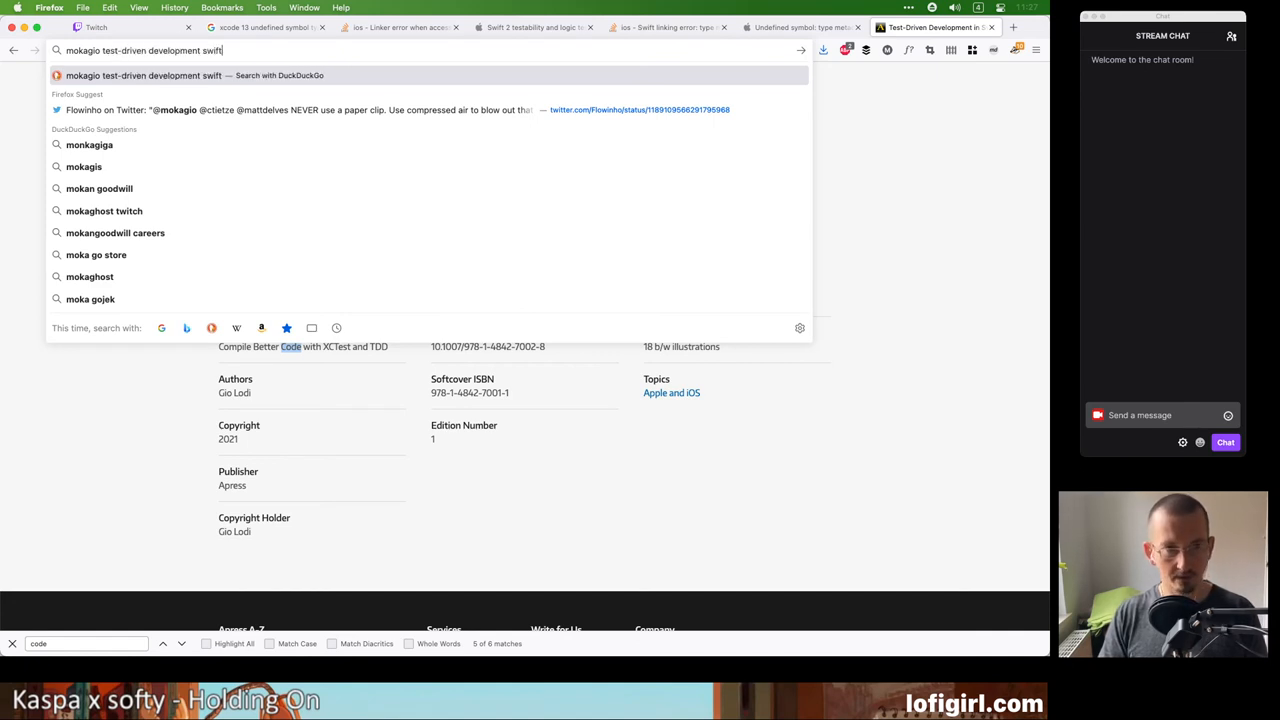
key(Return)
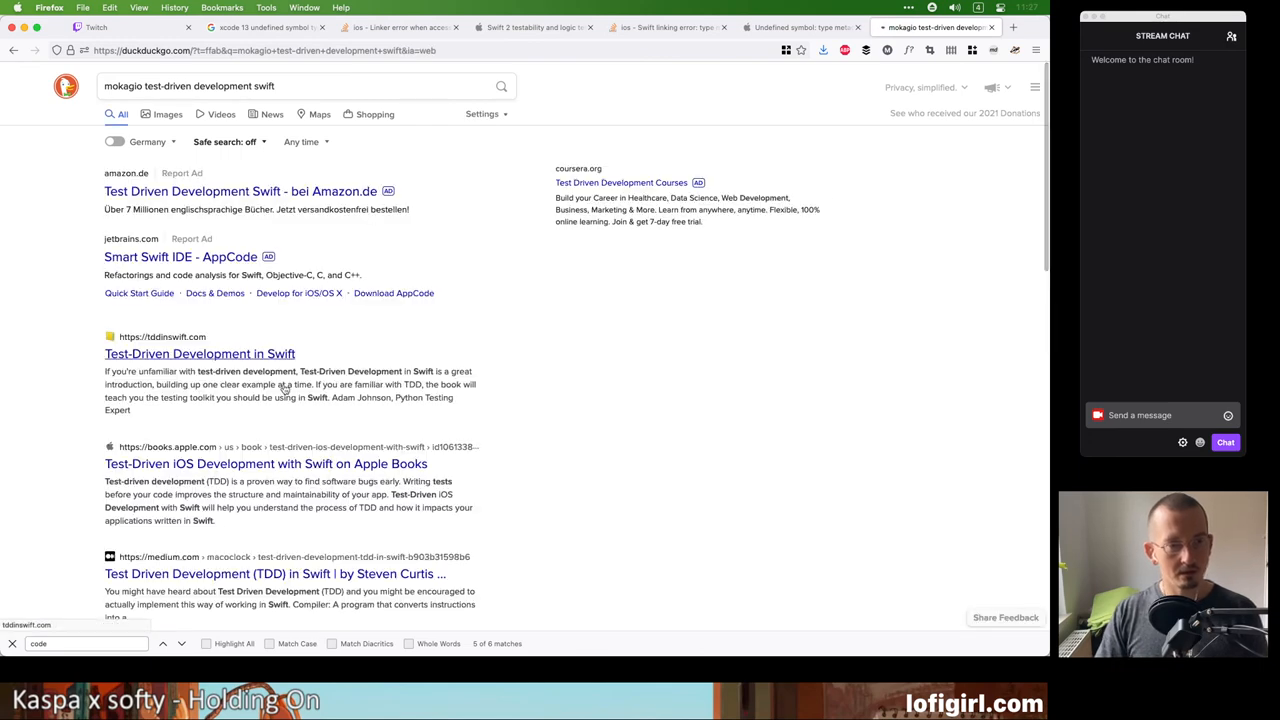
click(200, 354)
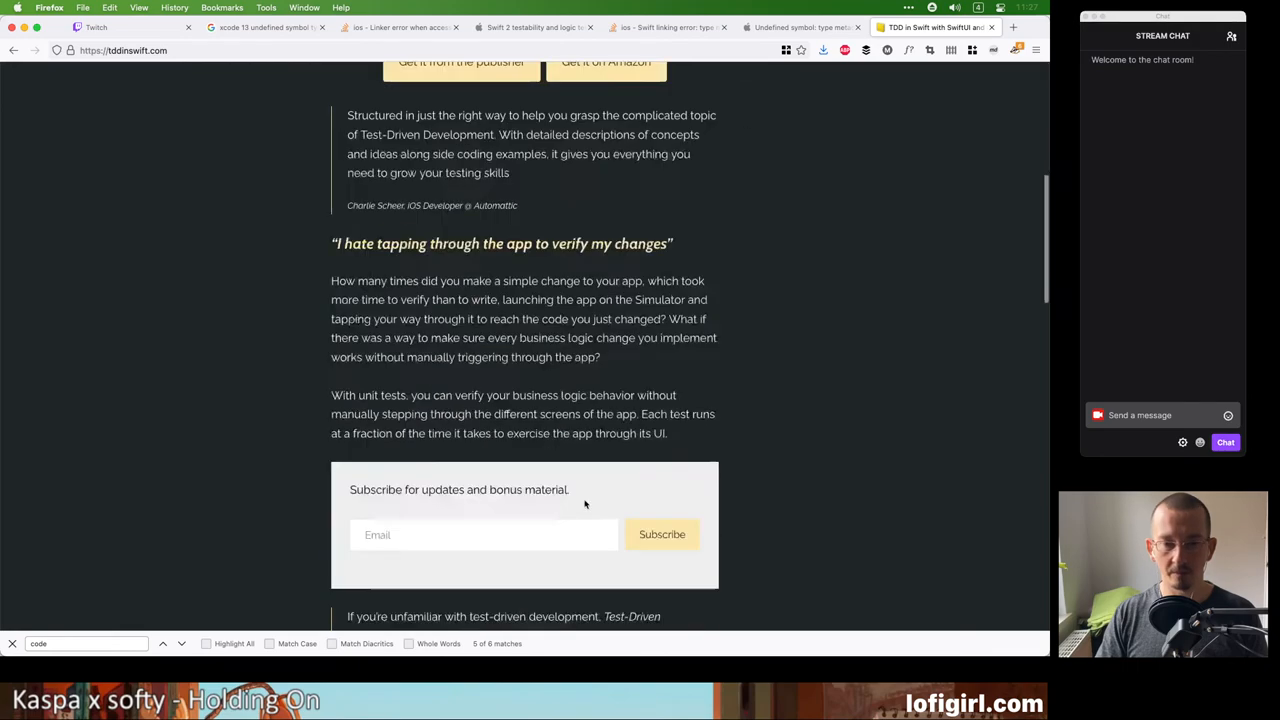
scroll(down, 3)
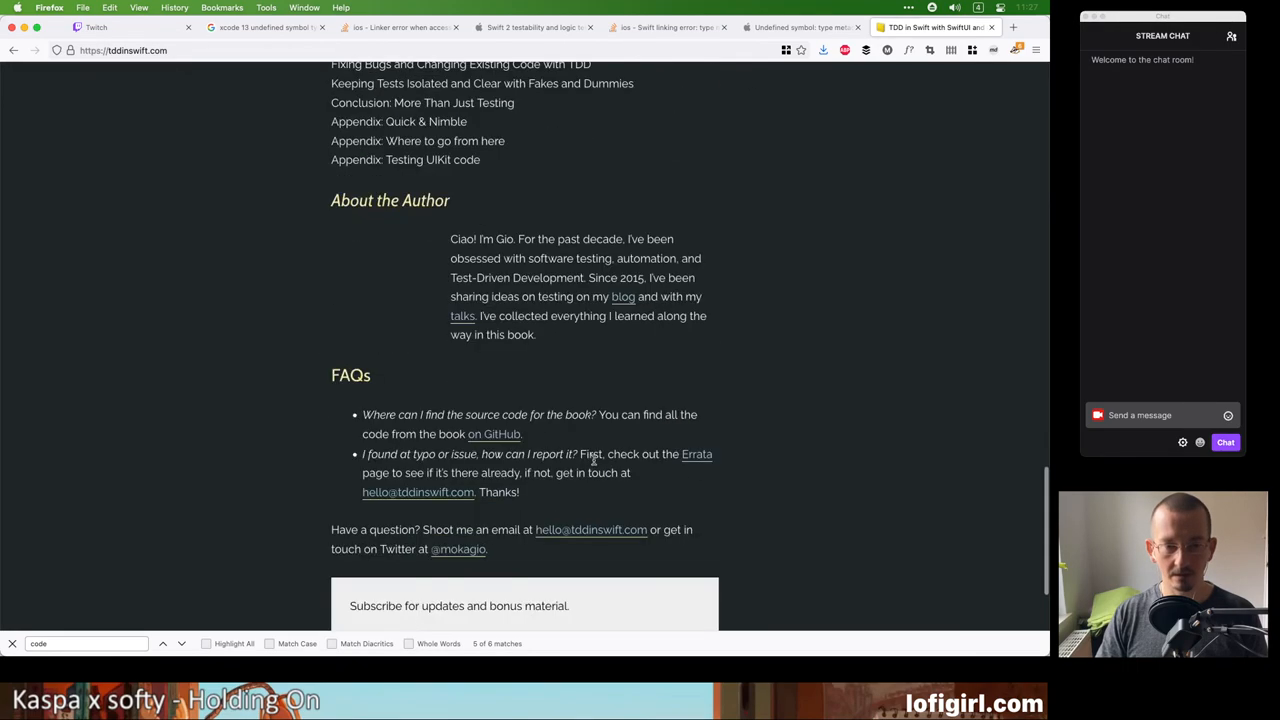
scroll(down, 3)
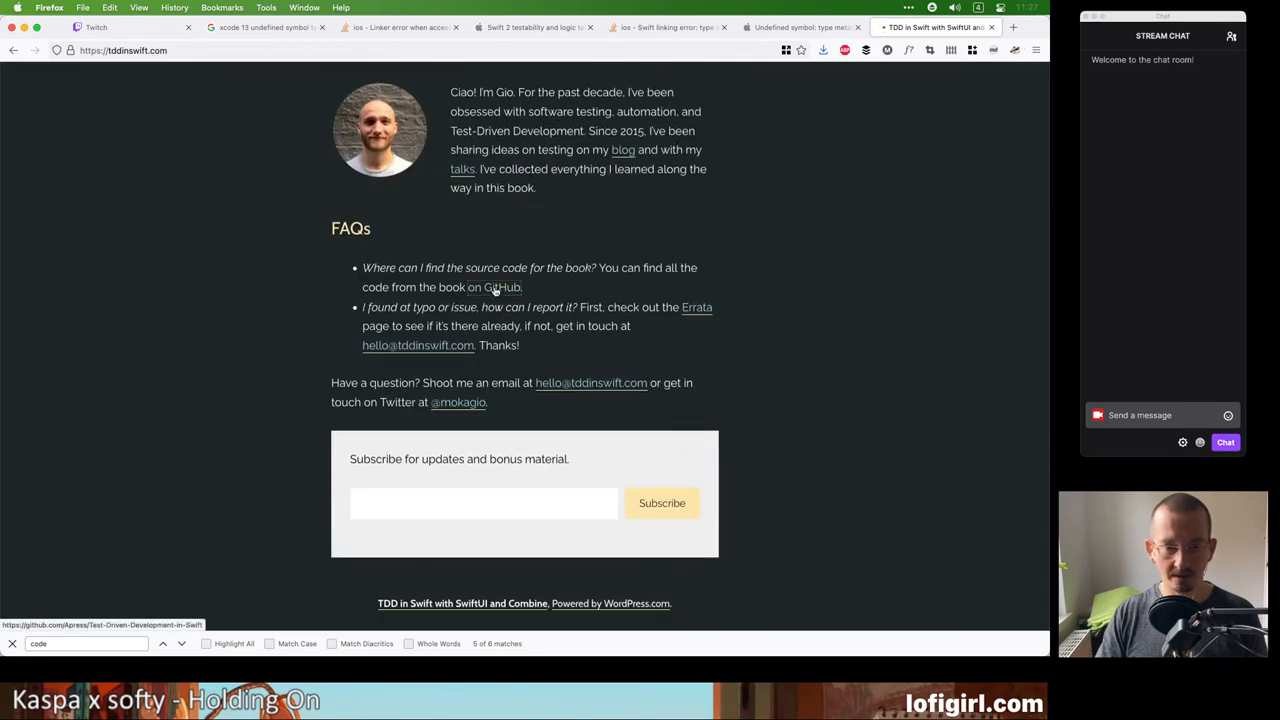
- Browse the book's GitHub repository, its Code download options and file list
click(496, 288)
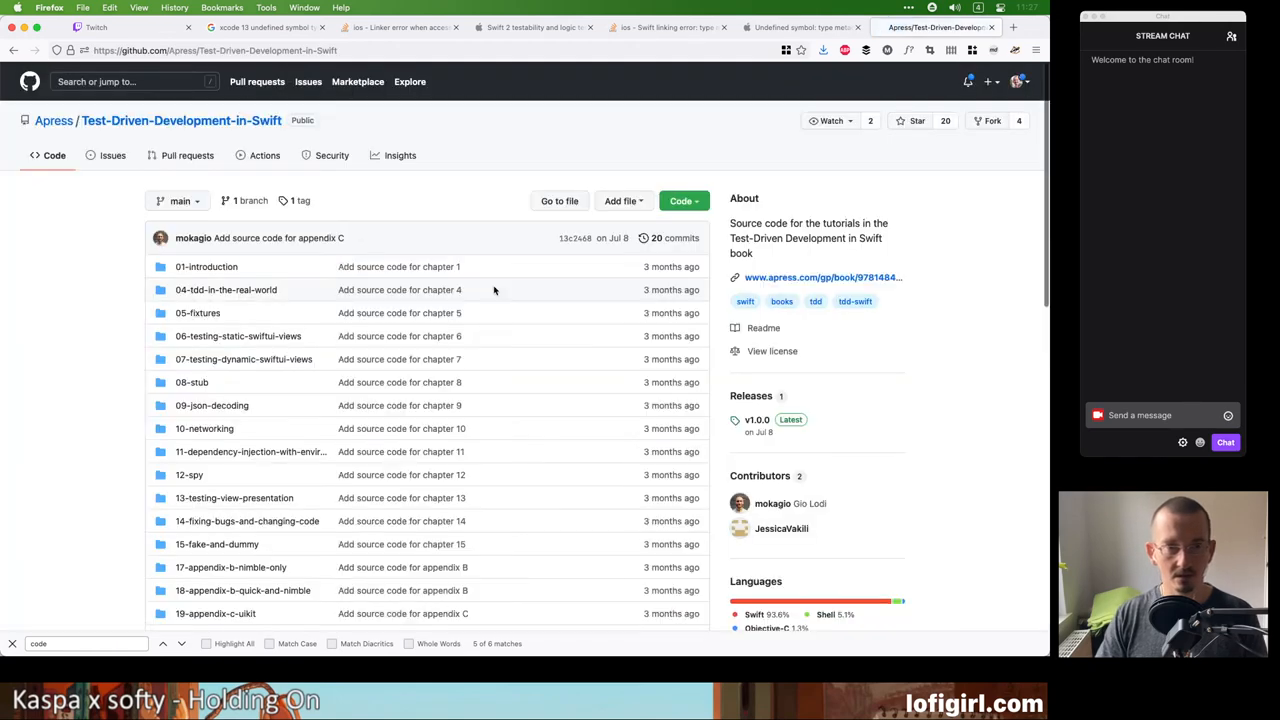
scroll(down, 3)
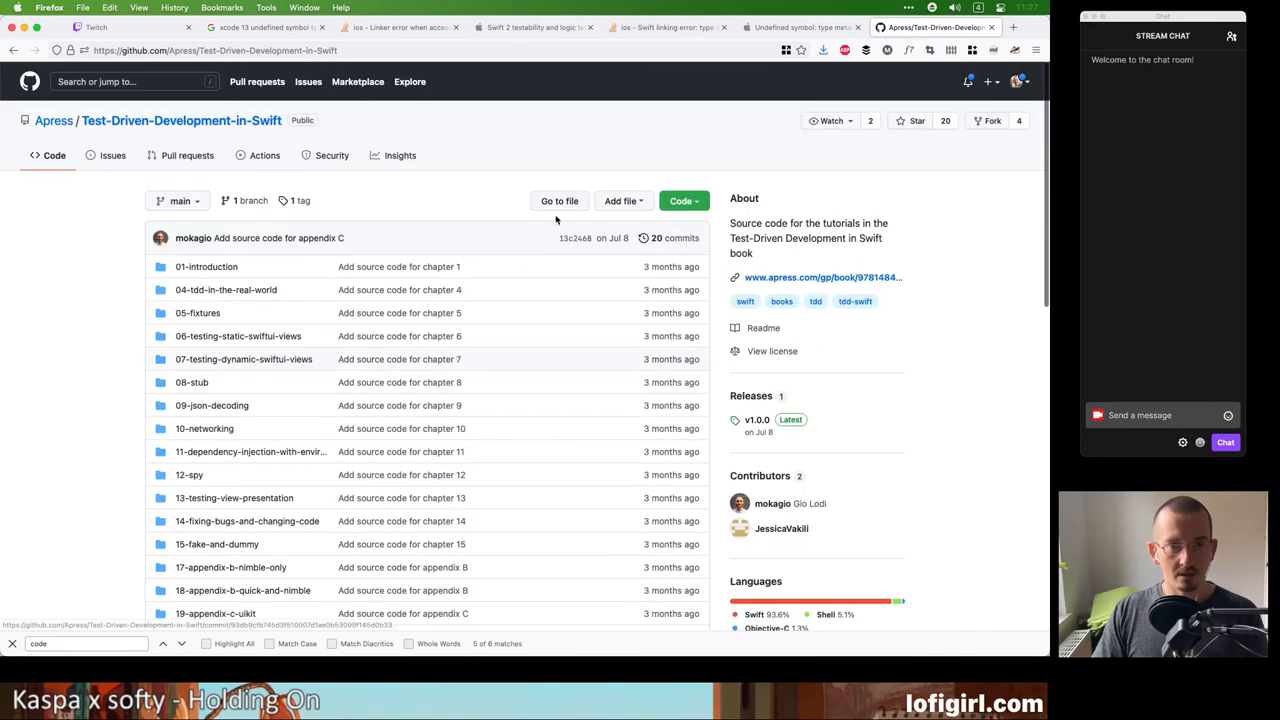
click(684, 200)
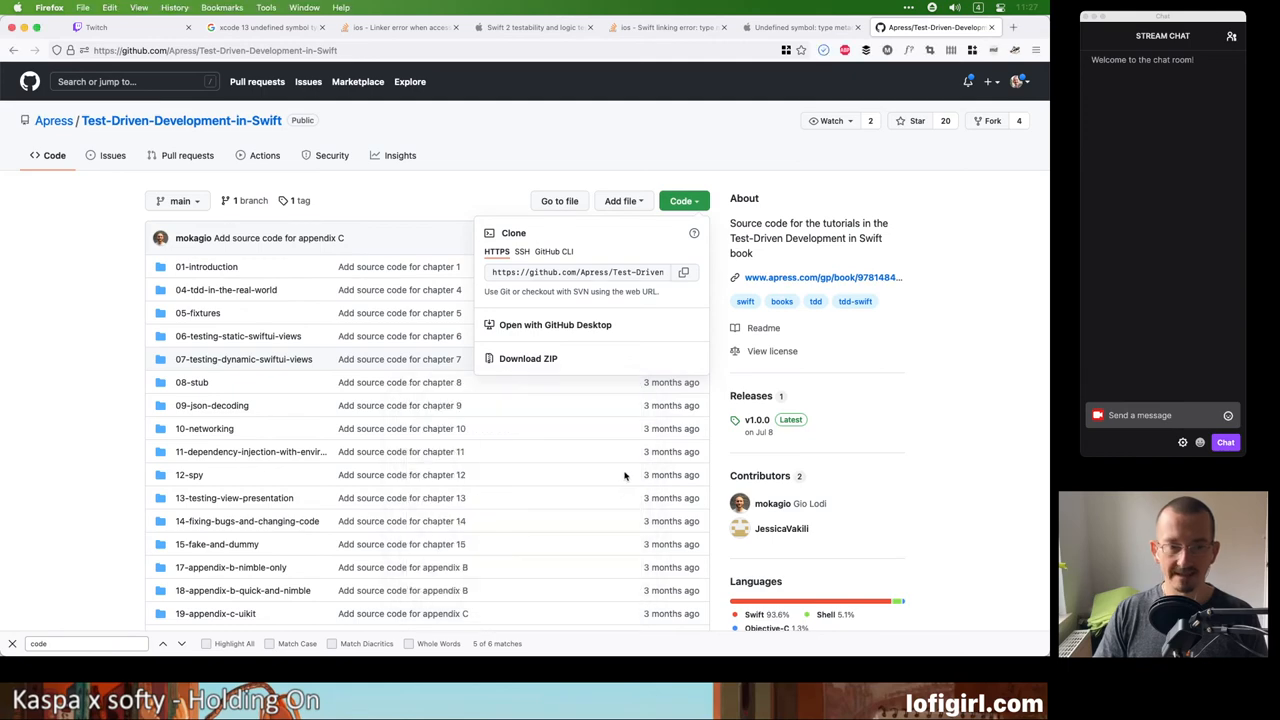
scroll(down, 3)
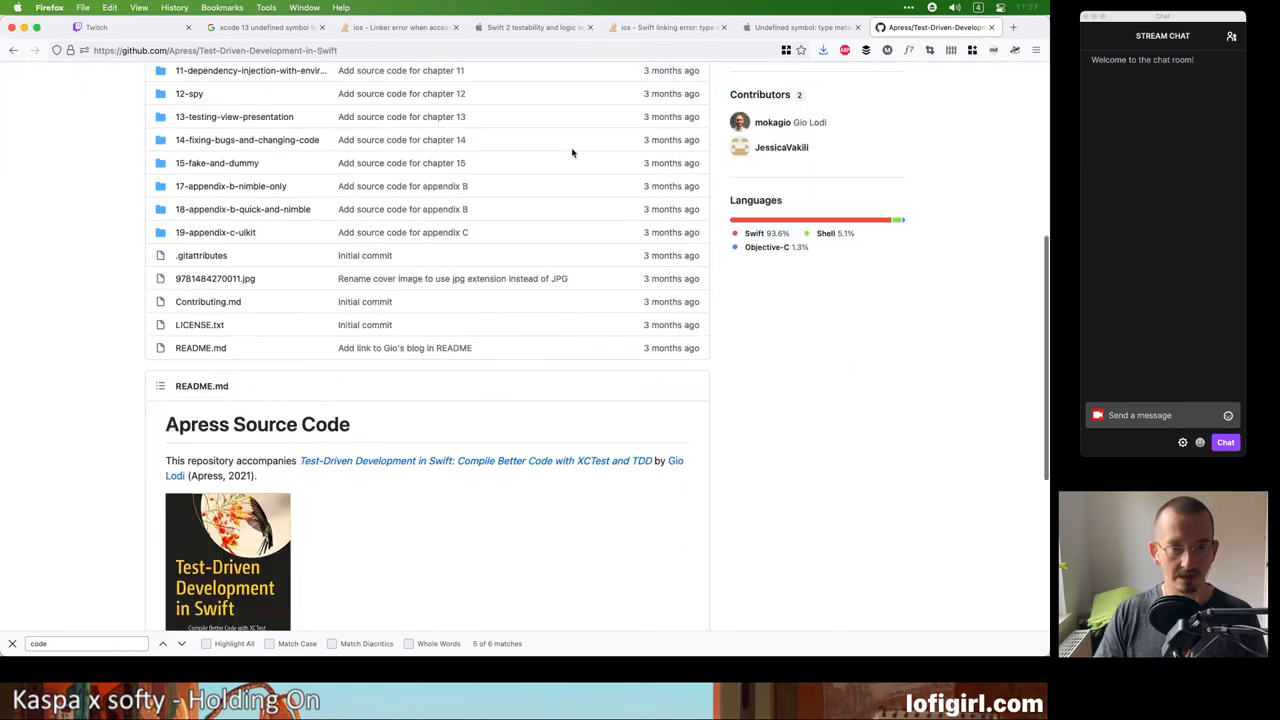
scroll(down, 3)
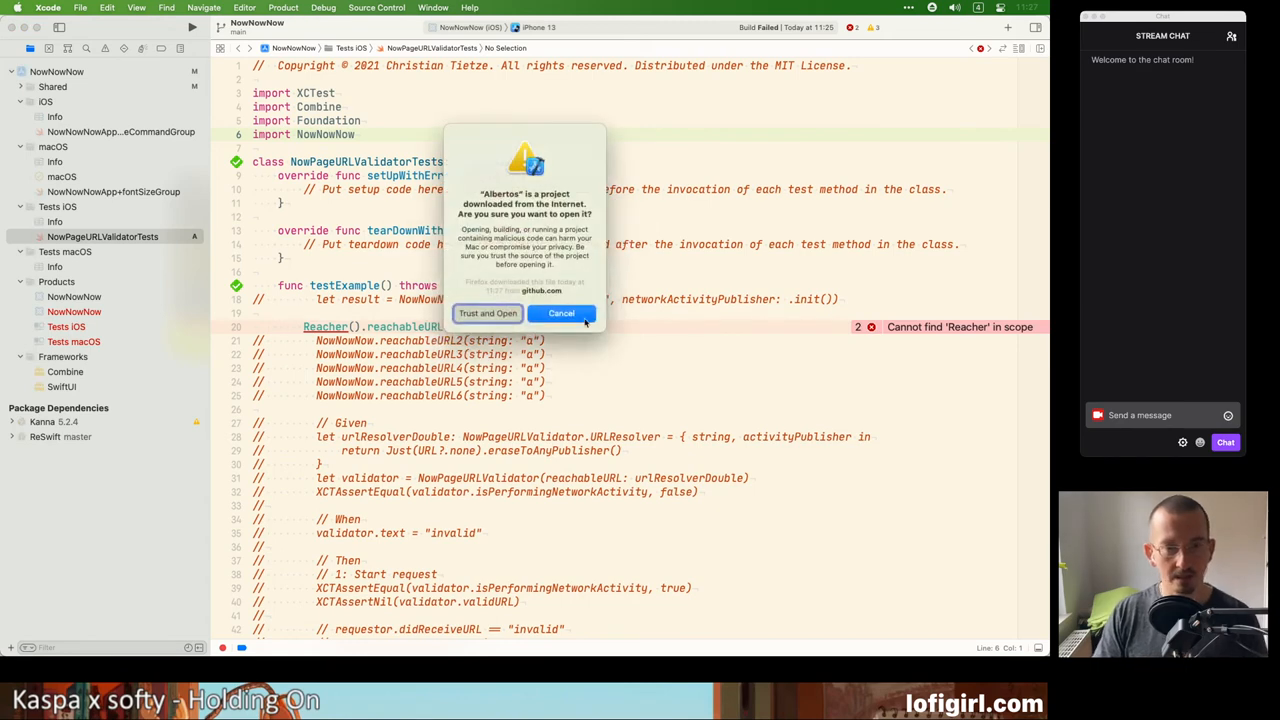
- Trust and open the downloaded Albertos project in Xcode, then review the repo's commits
click(488, 312)
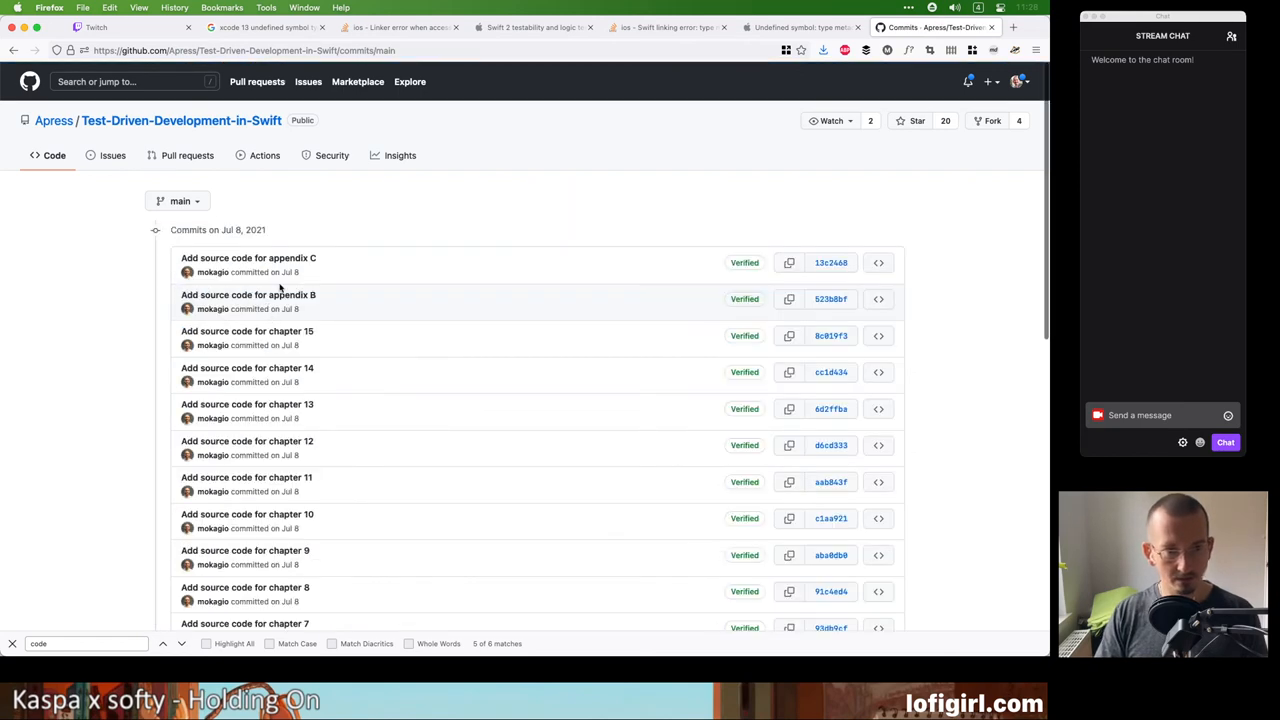
scroll(down, 3)
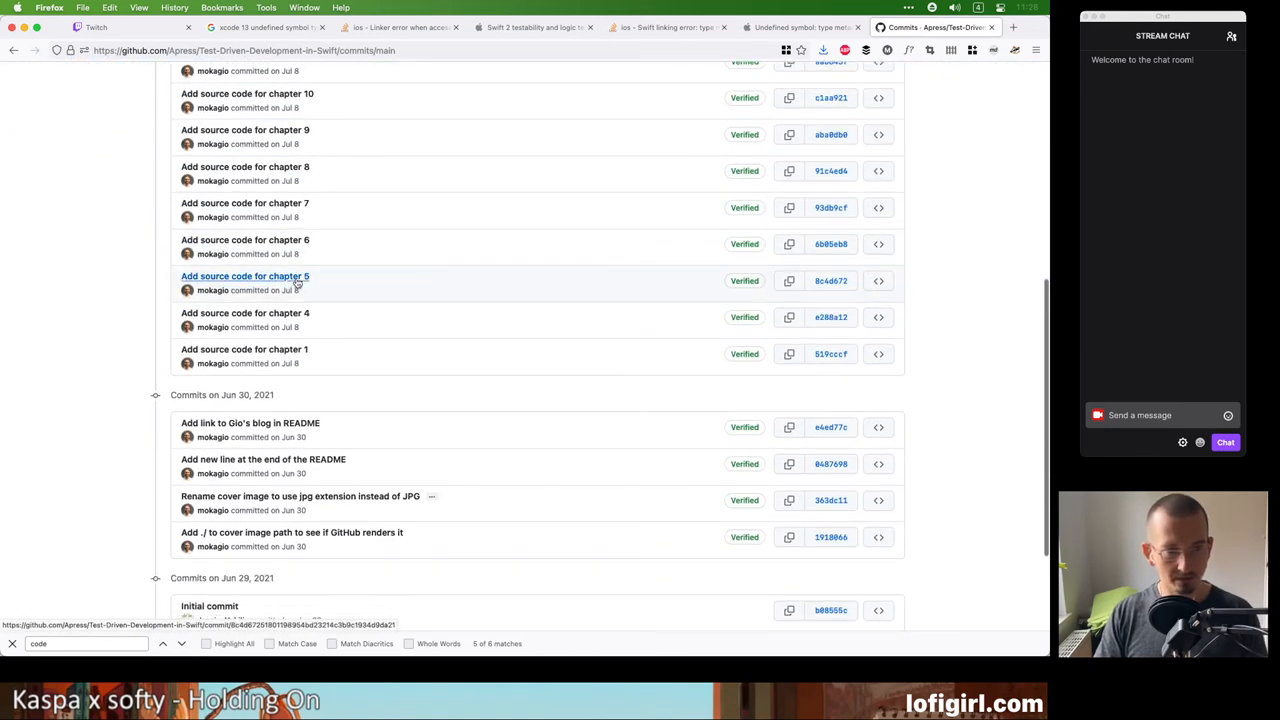
scroll(down, 3)
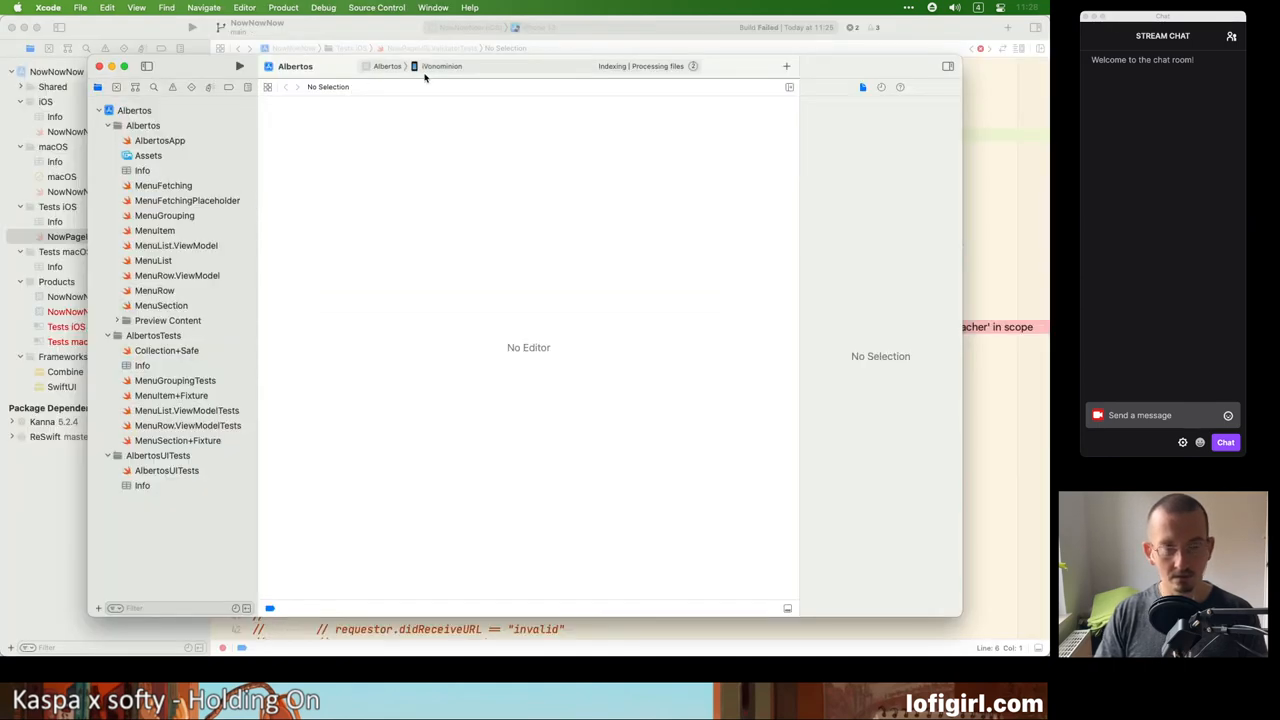
- Set the iPhone 13 simulator destination, check the AlbertosTests target's host app, and return to NowNowNow
click(440, 66)
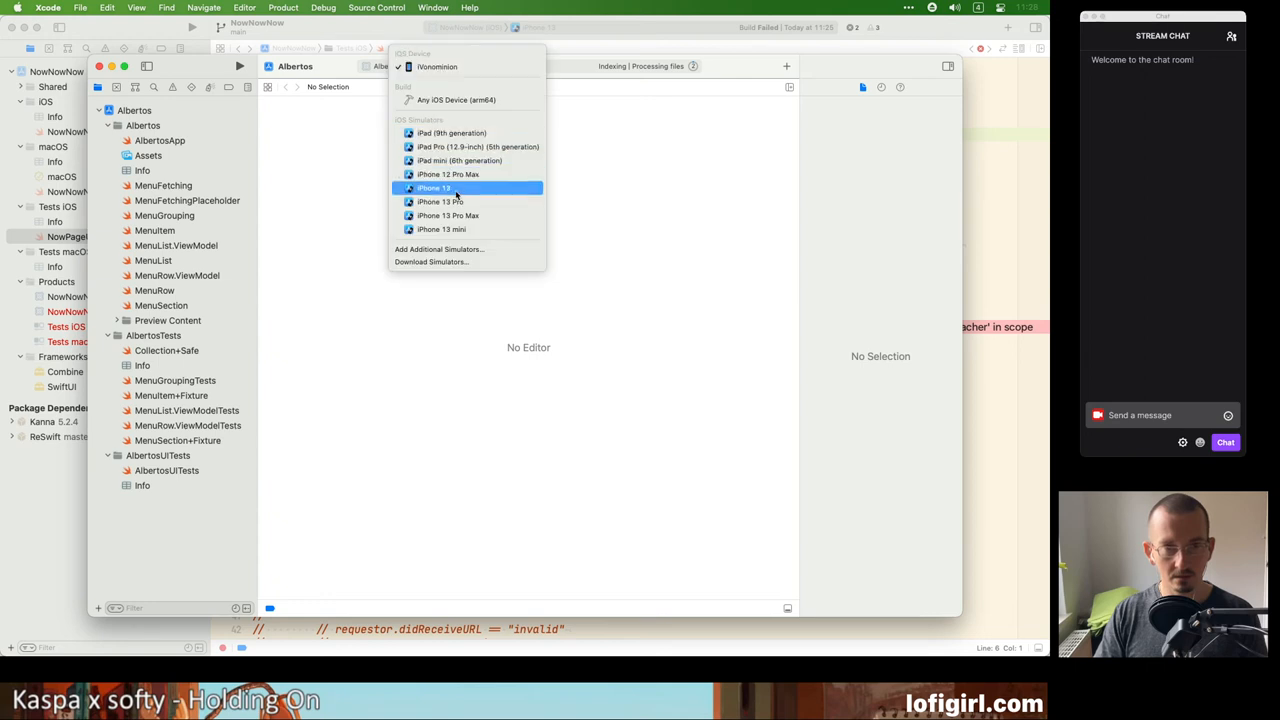
click(434, 188)
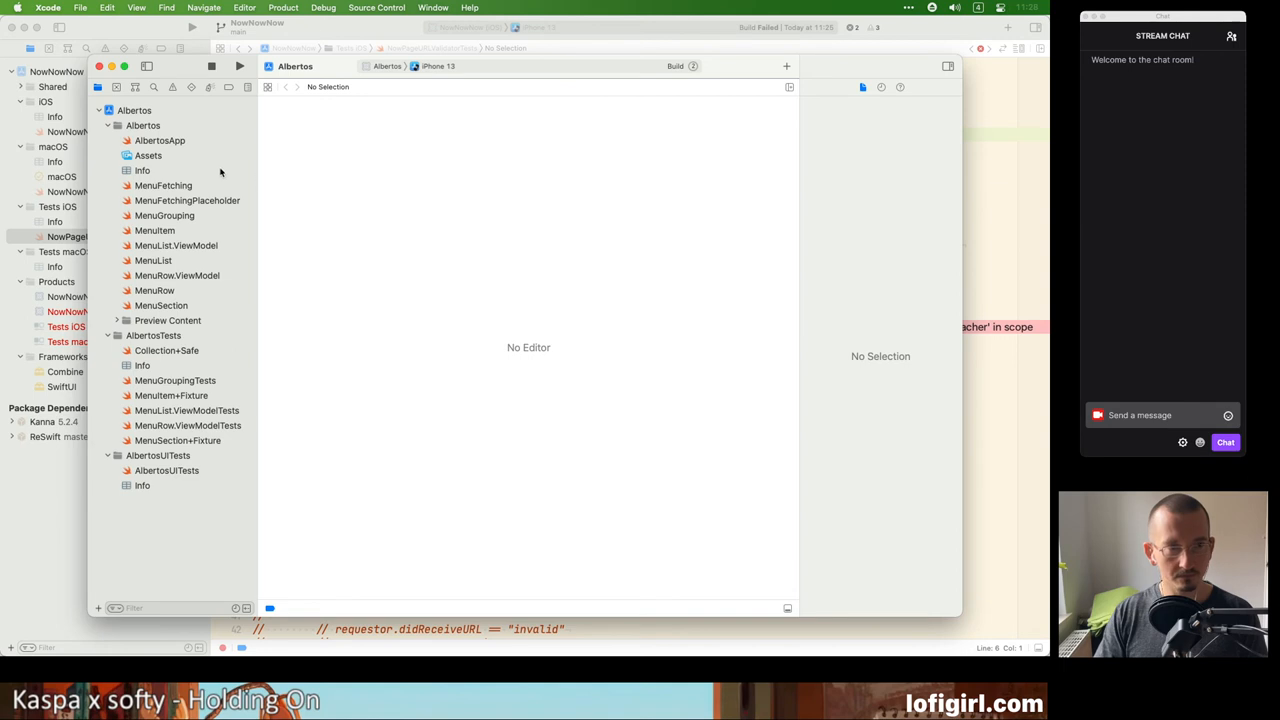
click(124, 110)
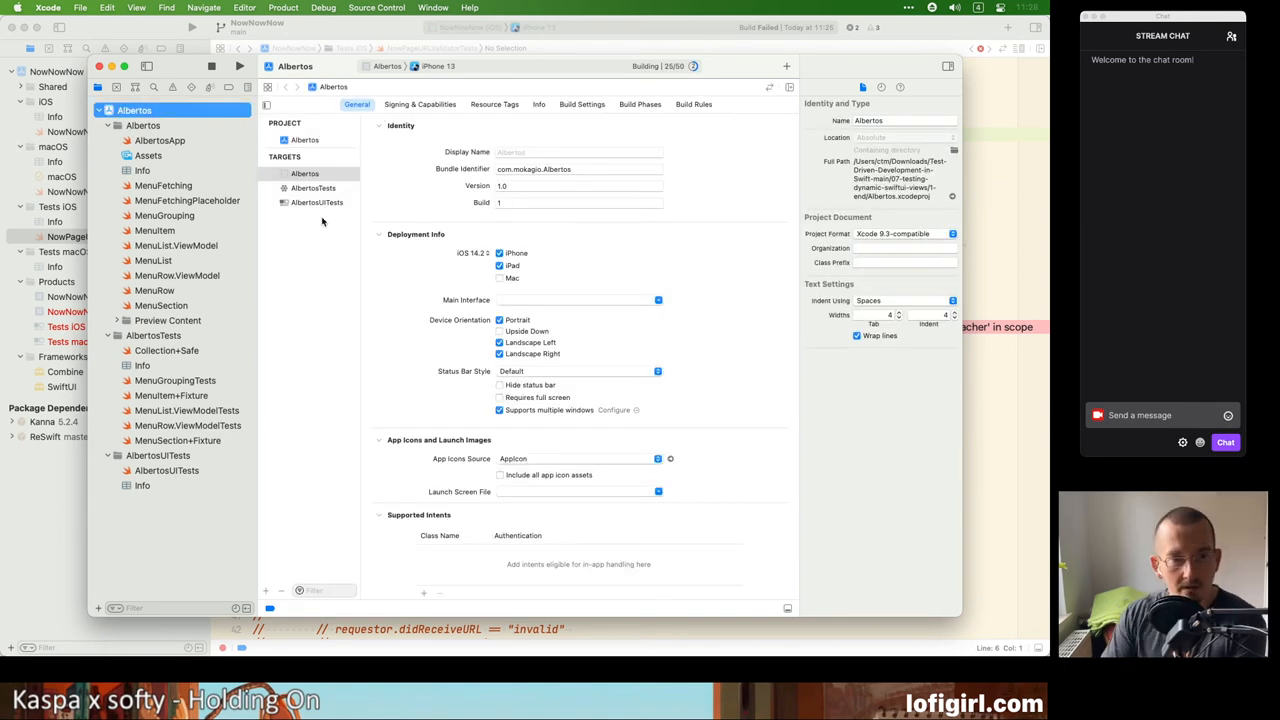
click(312, 188)
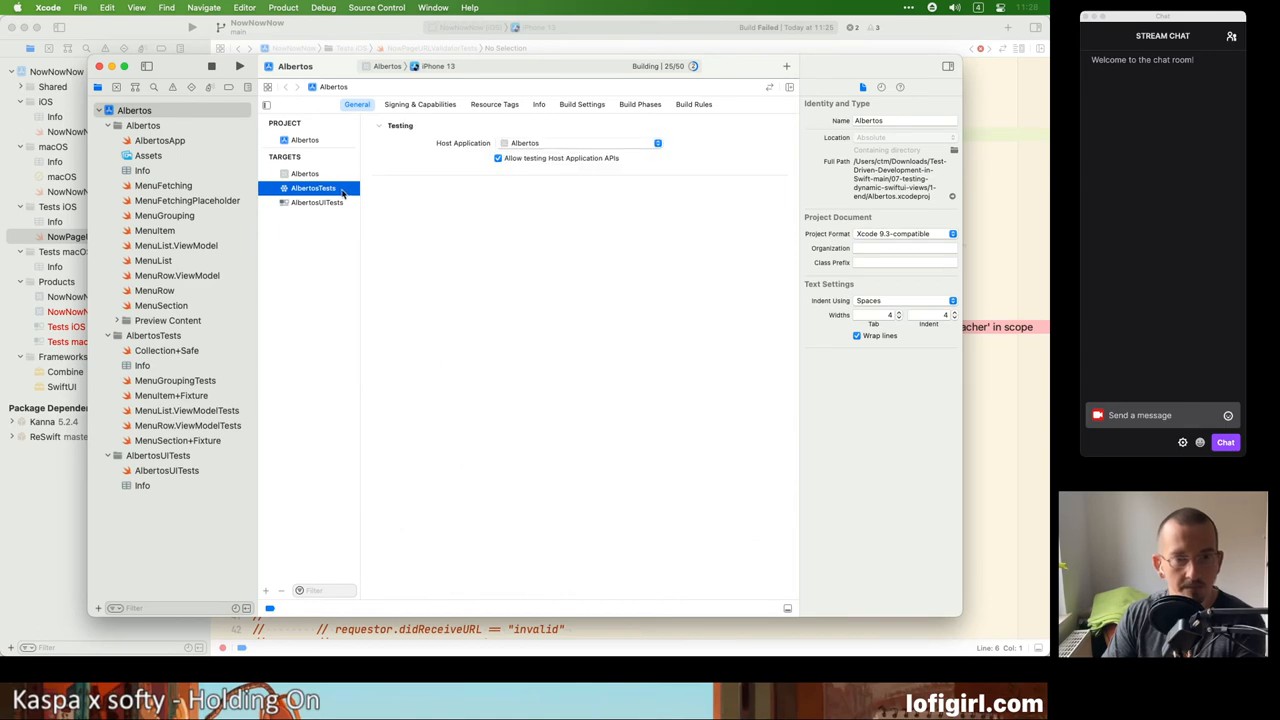
click(316, 202)
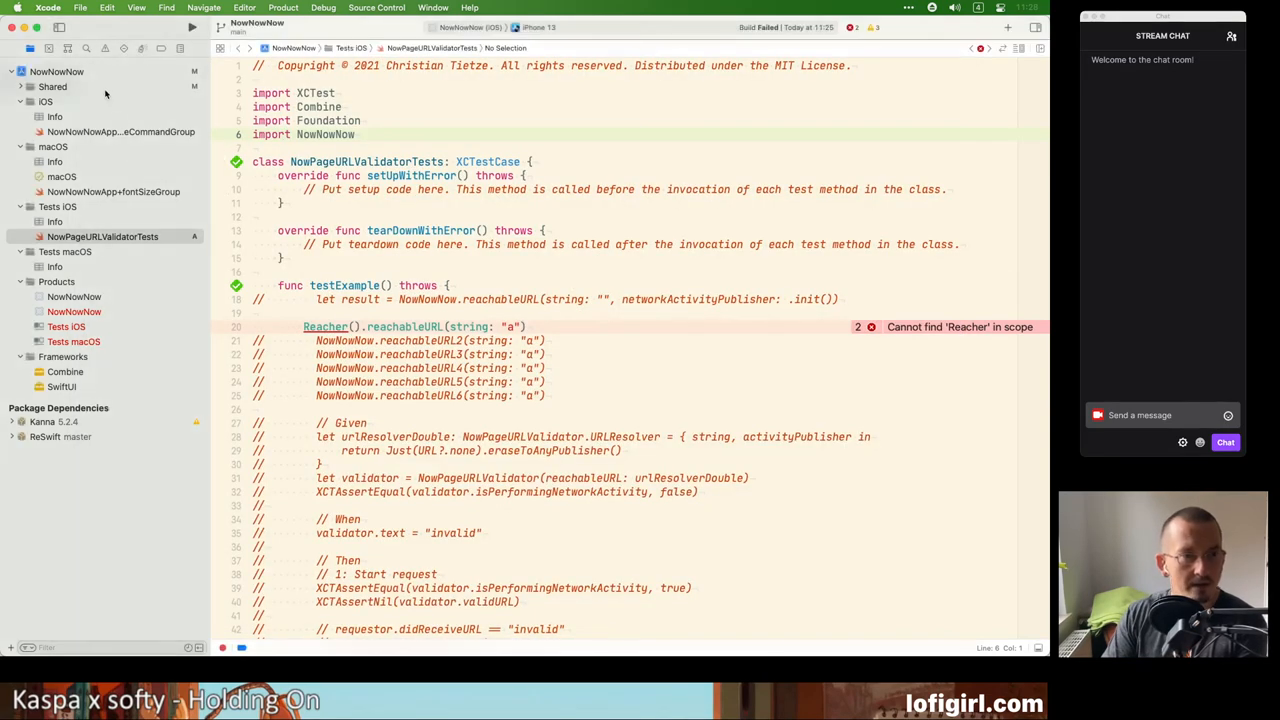
- Inspect the NowNowNow Tests iOS target's General and Build Settings, filtering settings by 'test'
click(56, 72)
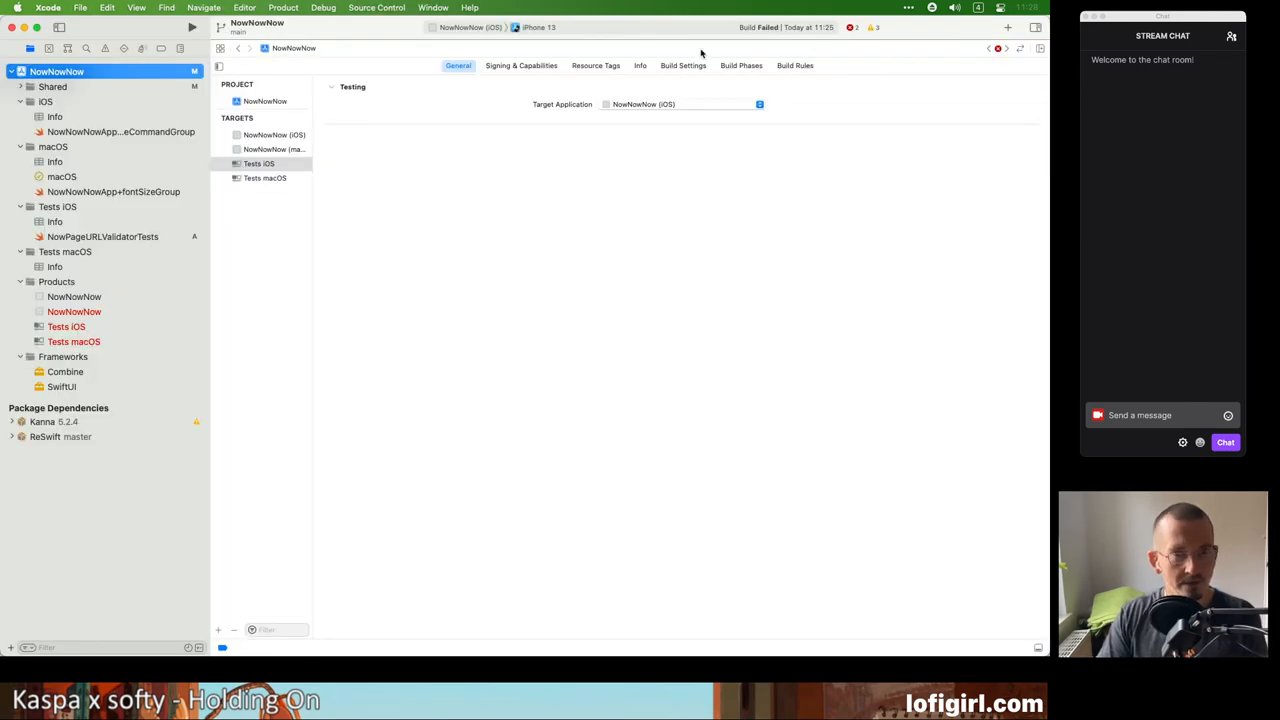
click(684, 64)
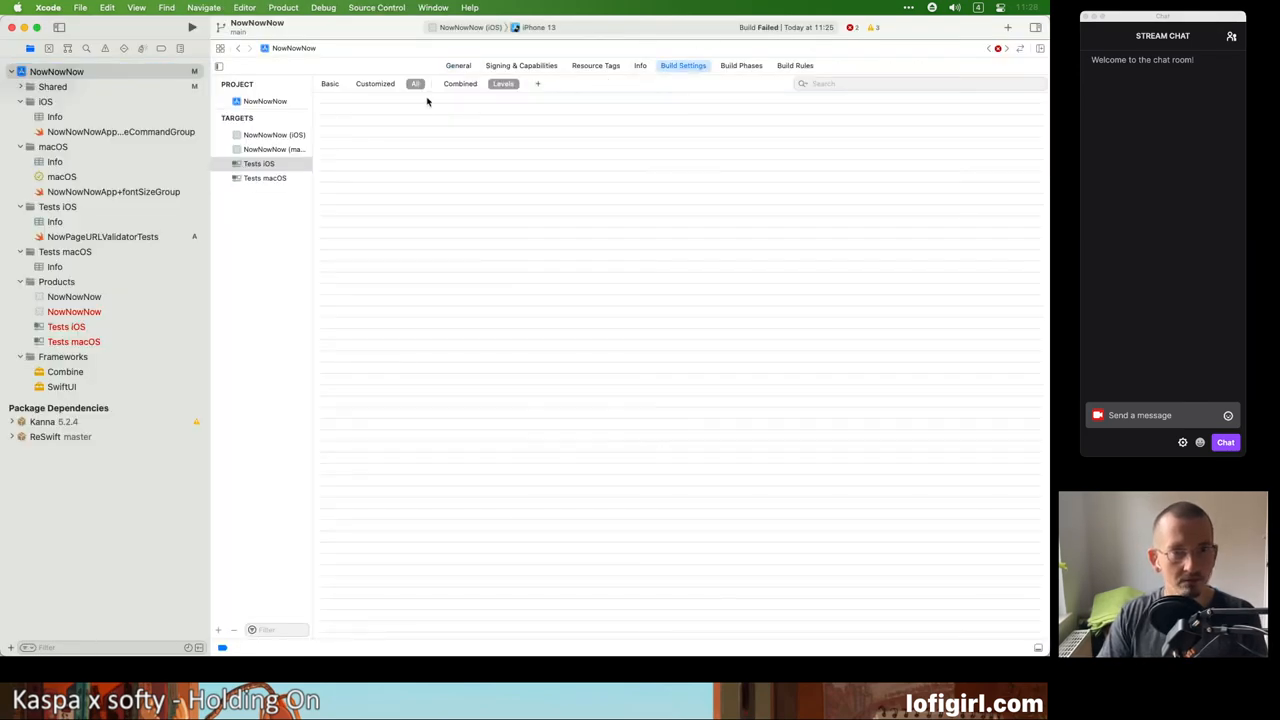
click(456, 64)
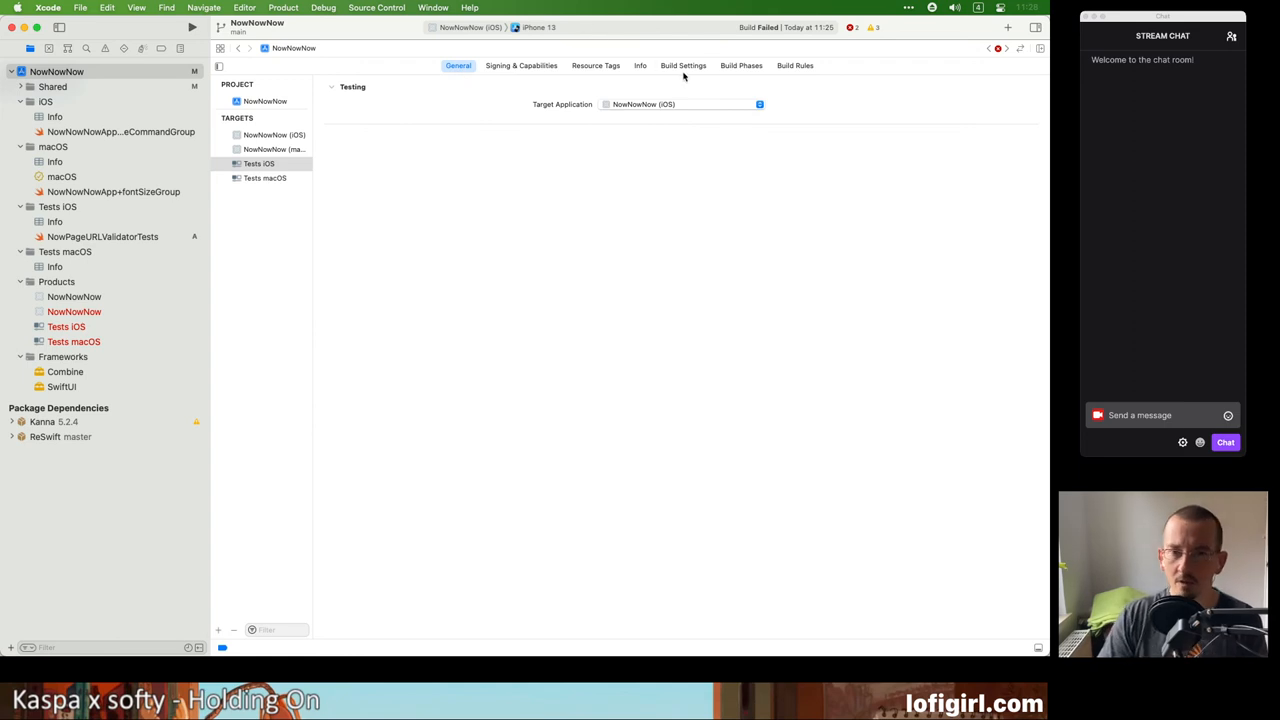
click(684, 64)
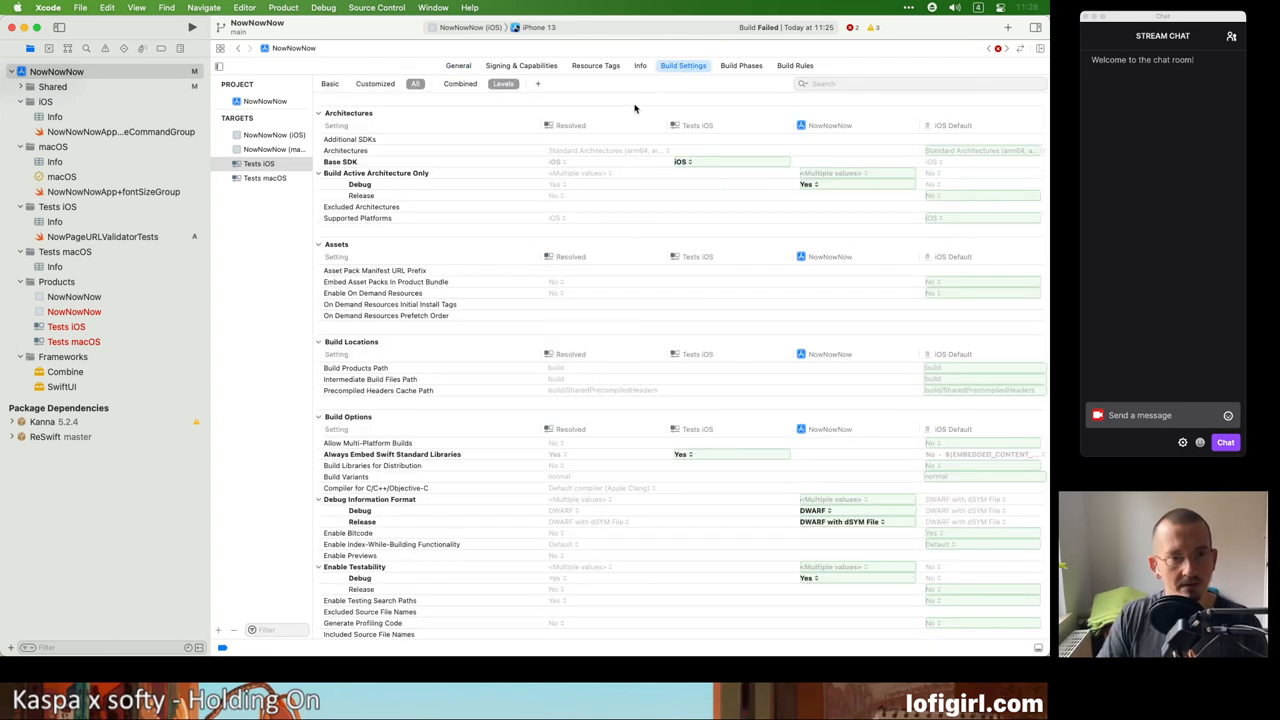
click(880, 84)
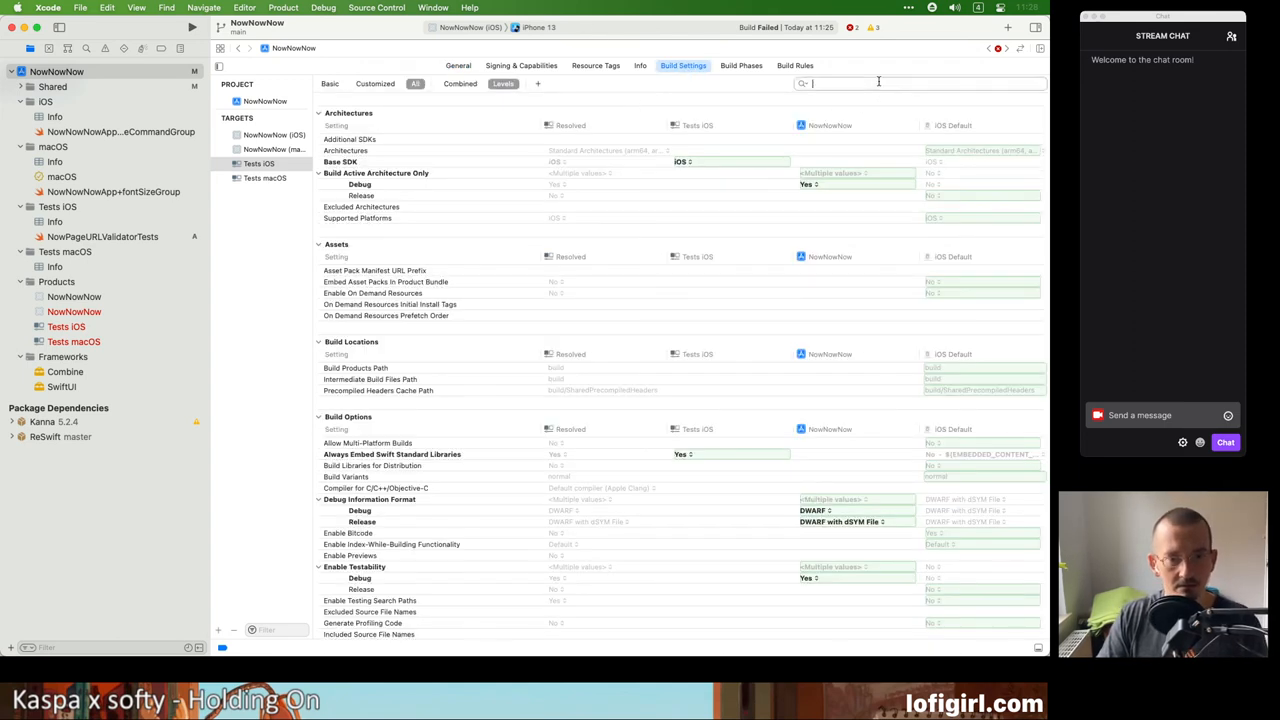
text(test)
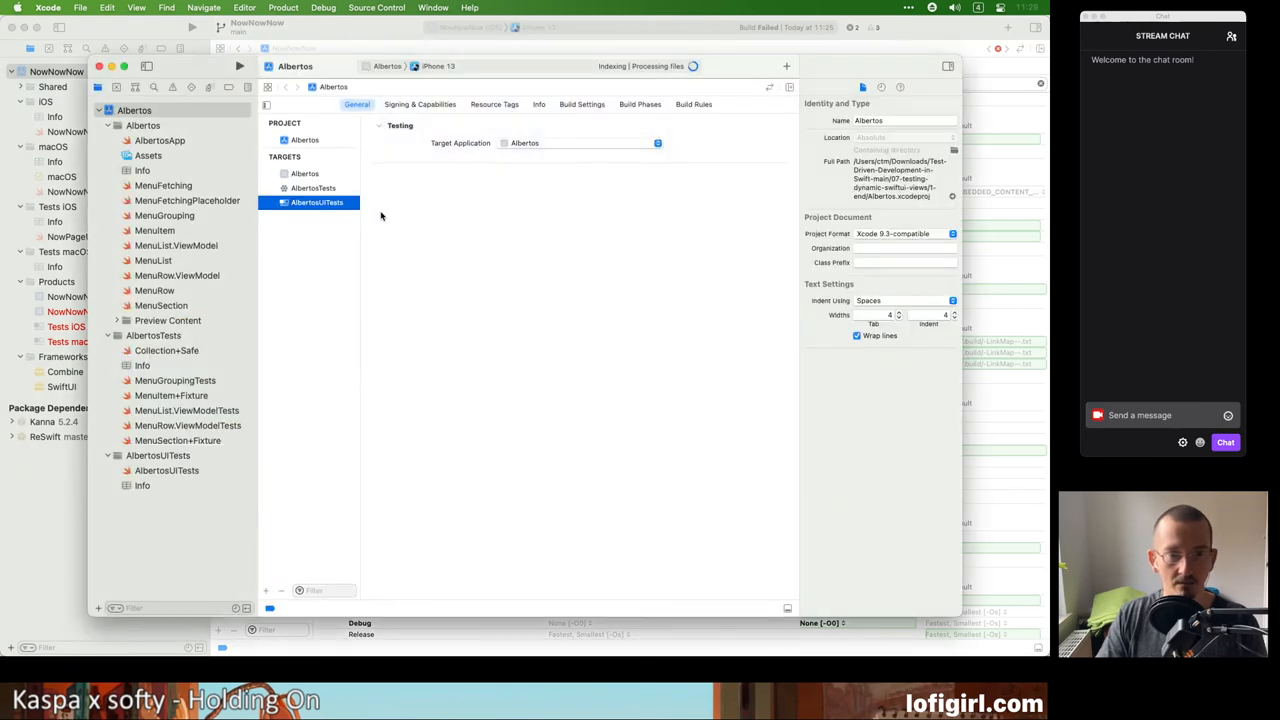
- Check the AlbertosTests target settings and view AlbertosUITests.swift's placeholder XCTFail test
click(314, 188)
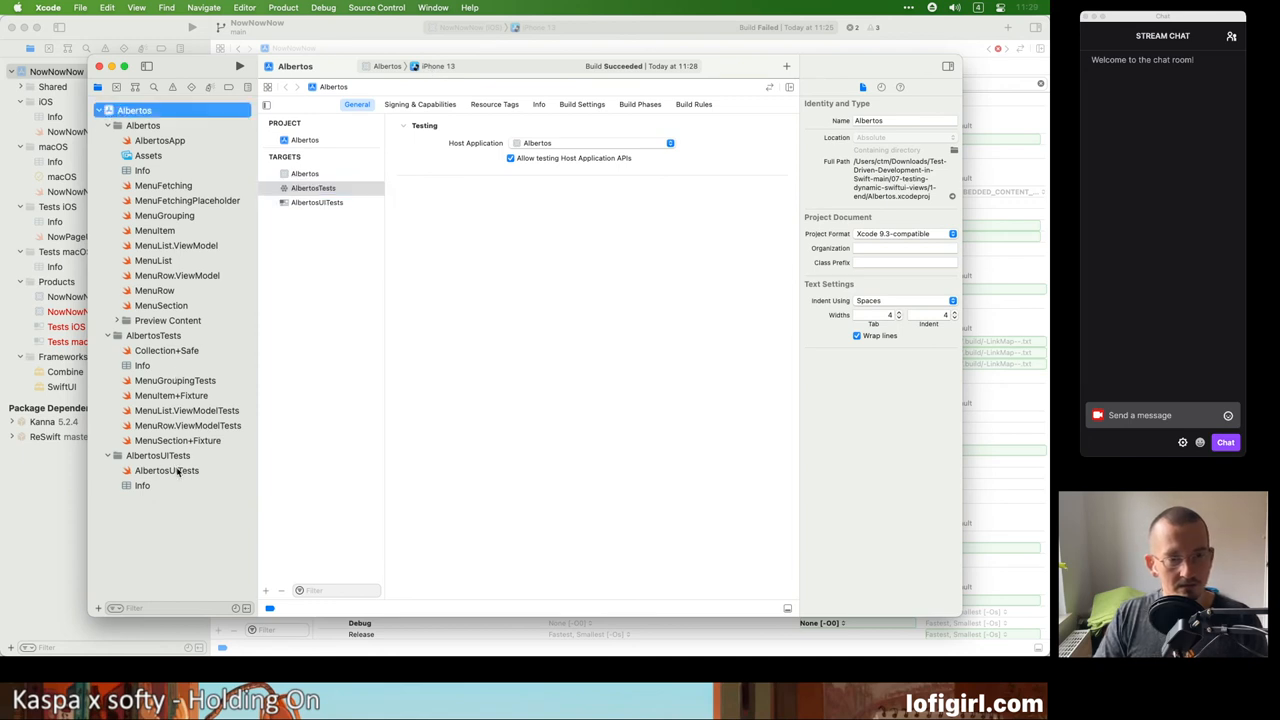
click(168, 470)
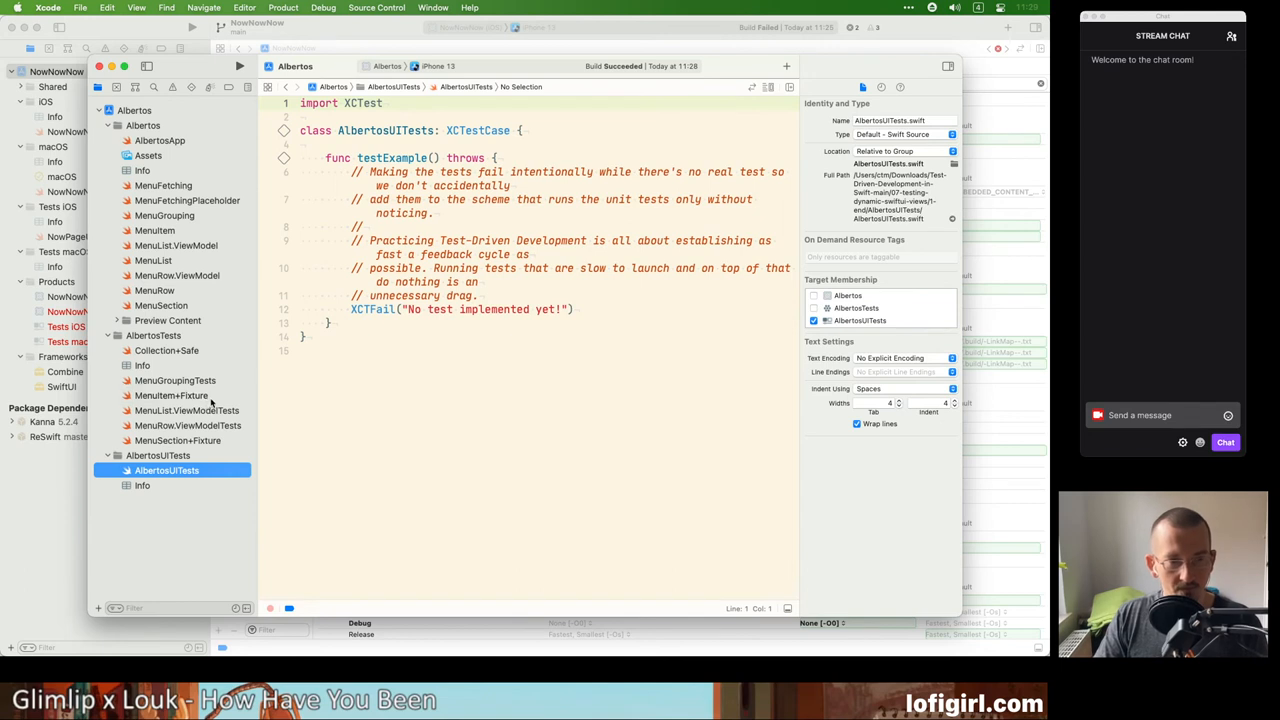
- Read MenuItem+Fixture.swift and MenuList.ViewModelTests.swift's sections-publishing tests
click(170, 396)
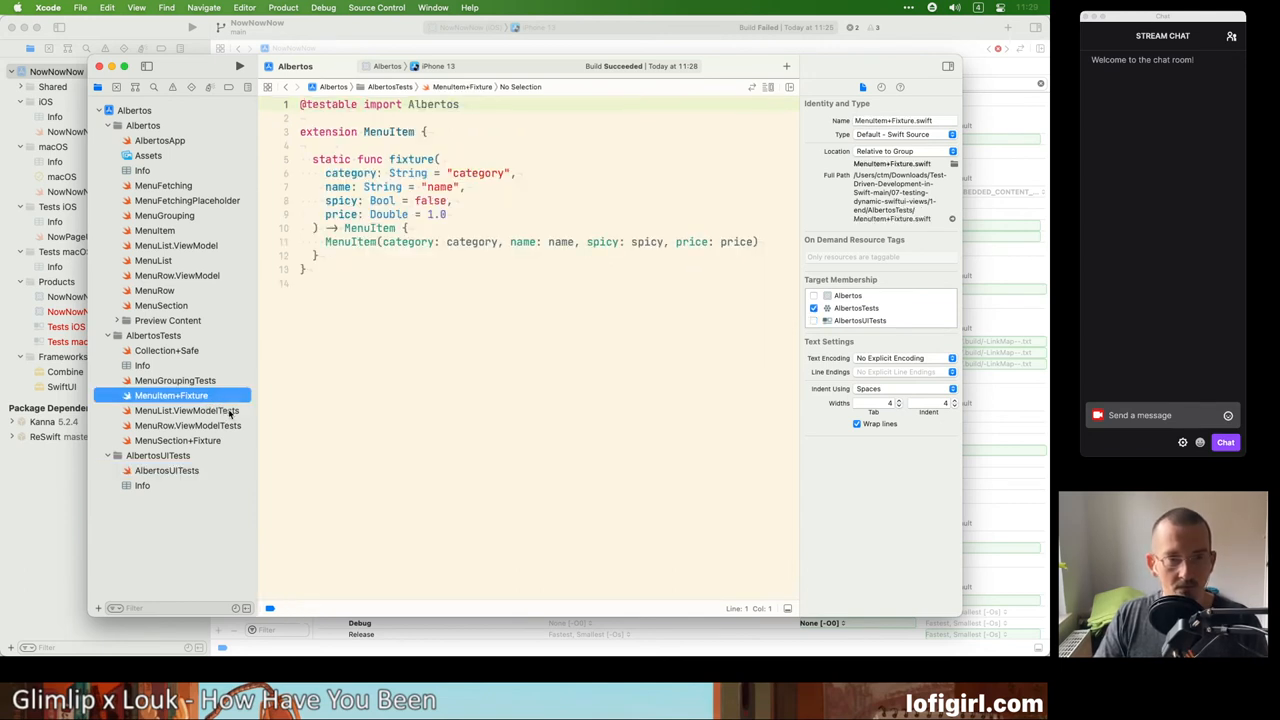
click(186, 410)
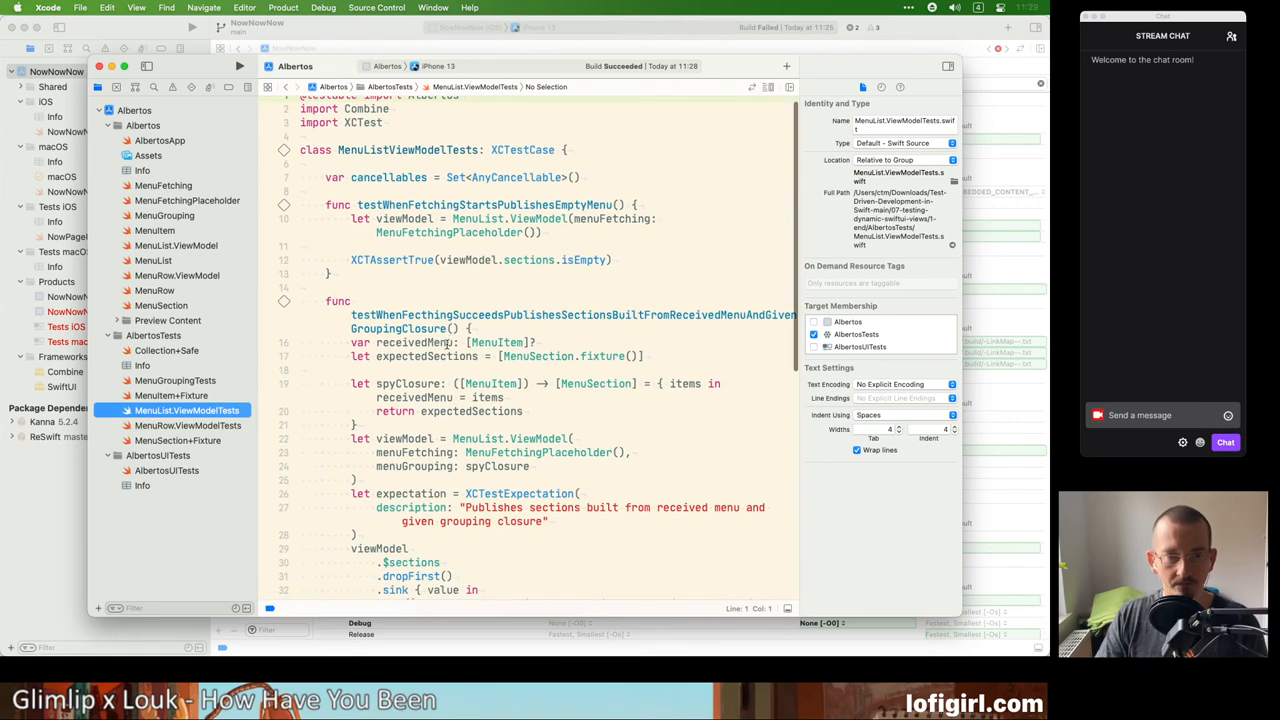
scroll(down, 3)
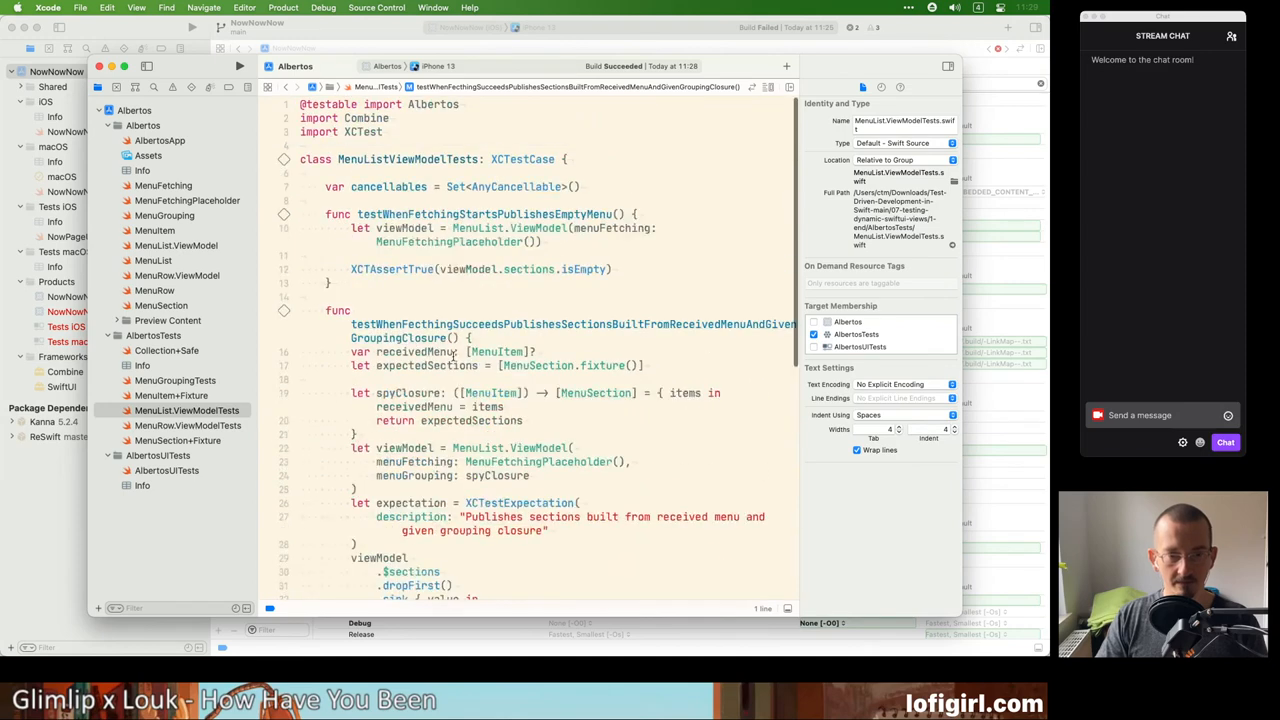
scroll(down, 3)
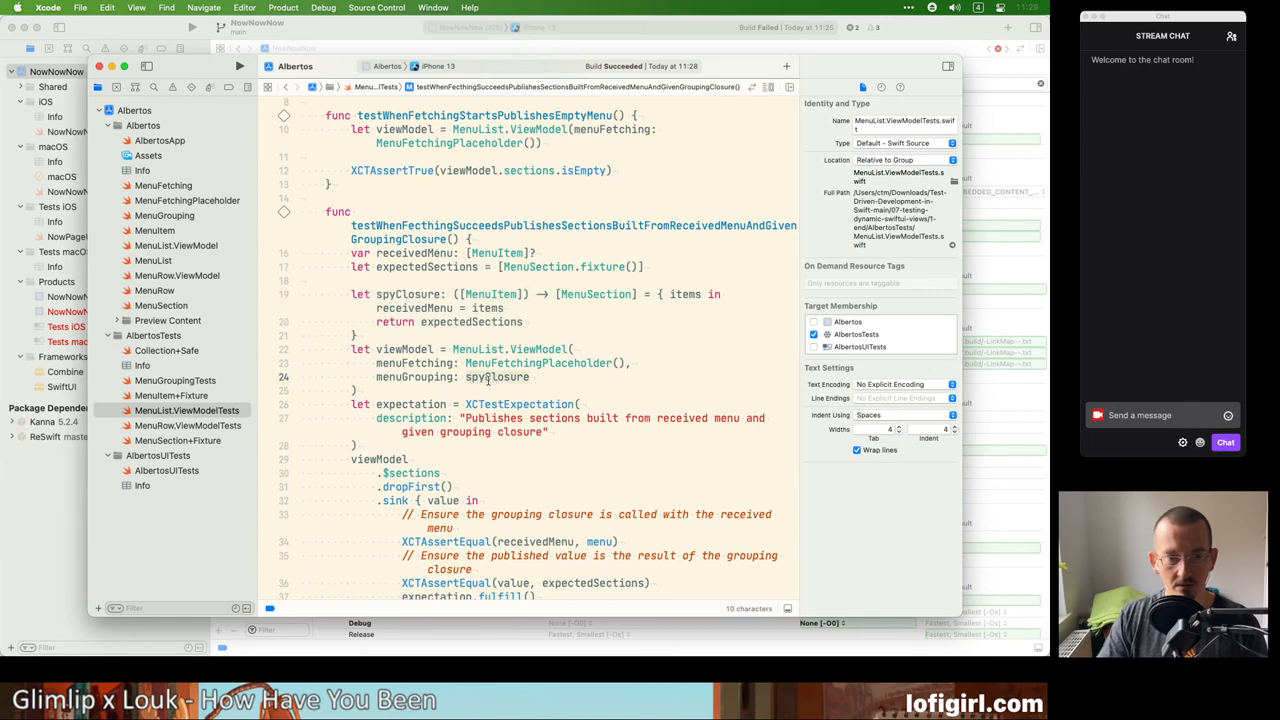
scroll(down, 3)
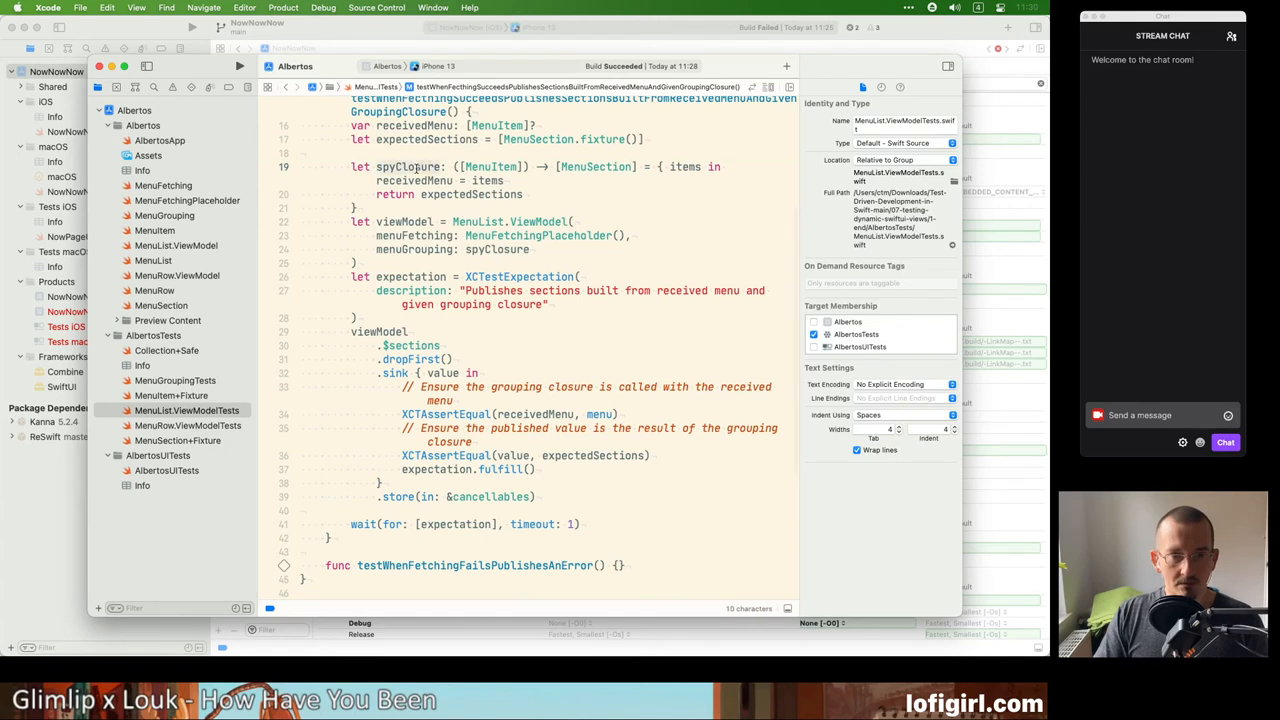
- Return to the NowNowNow window and begin adding a new target via File > New > Target
click(400, 166)
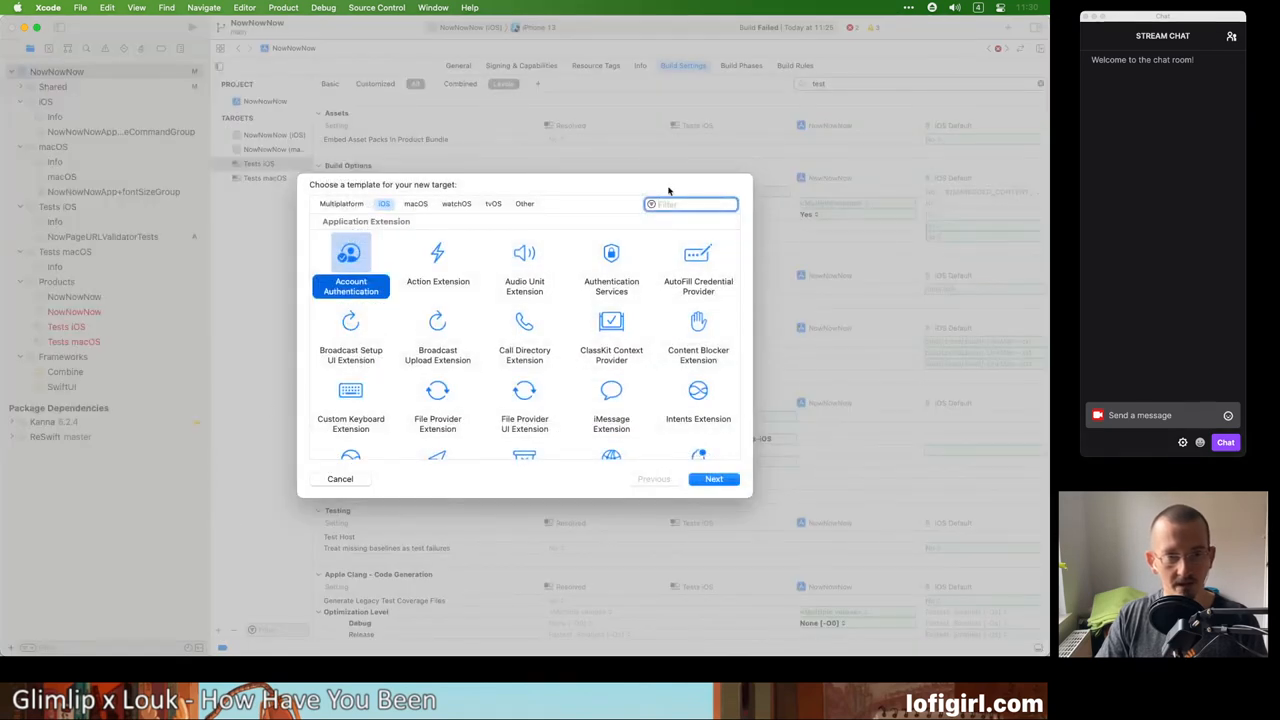
- Filter templates by 'unit' across Multiplatform, Other and iOS, and select the iOS Unit Testing Bundle
text(u)
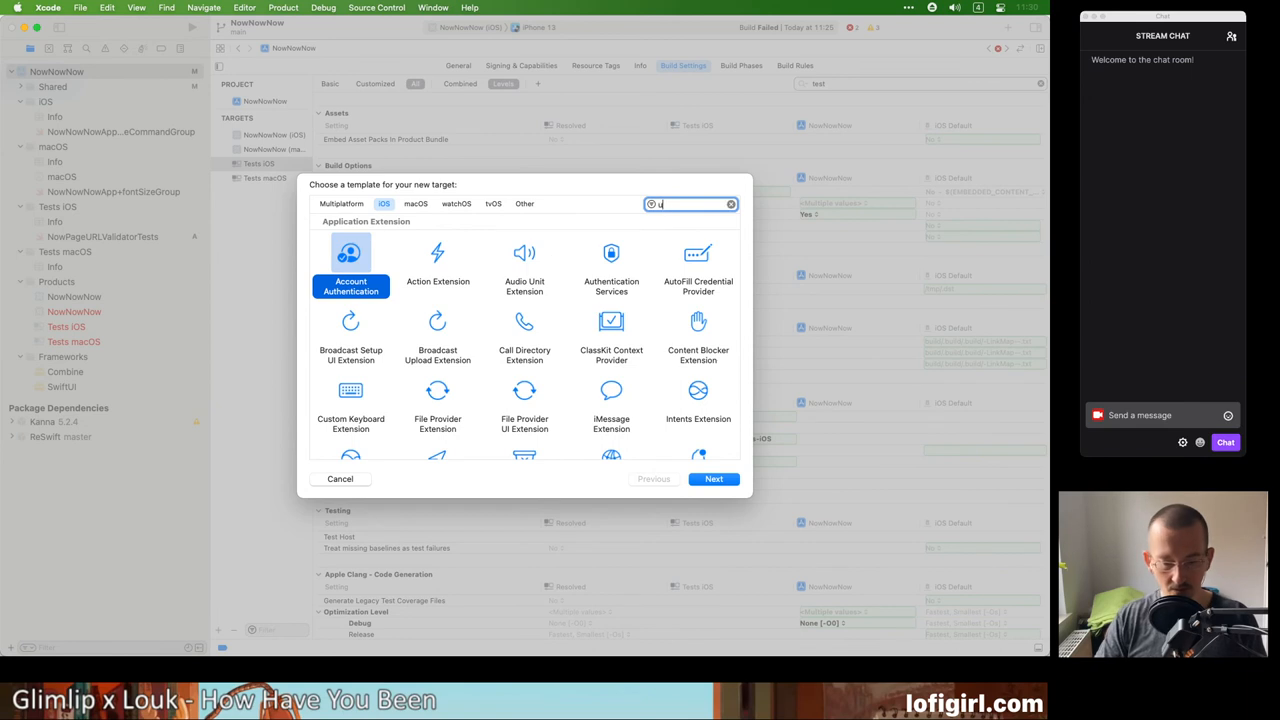
text(nit)
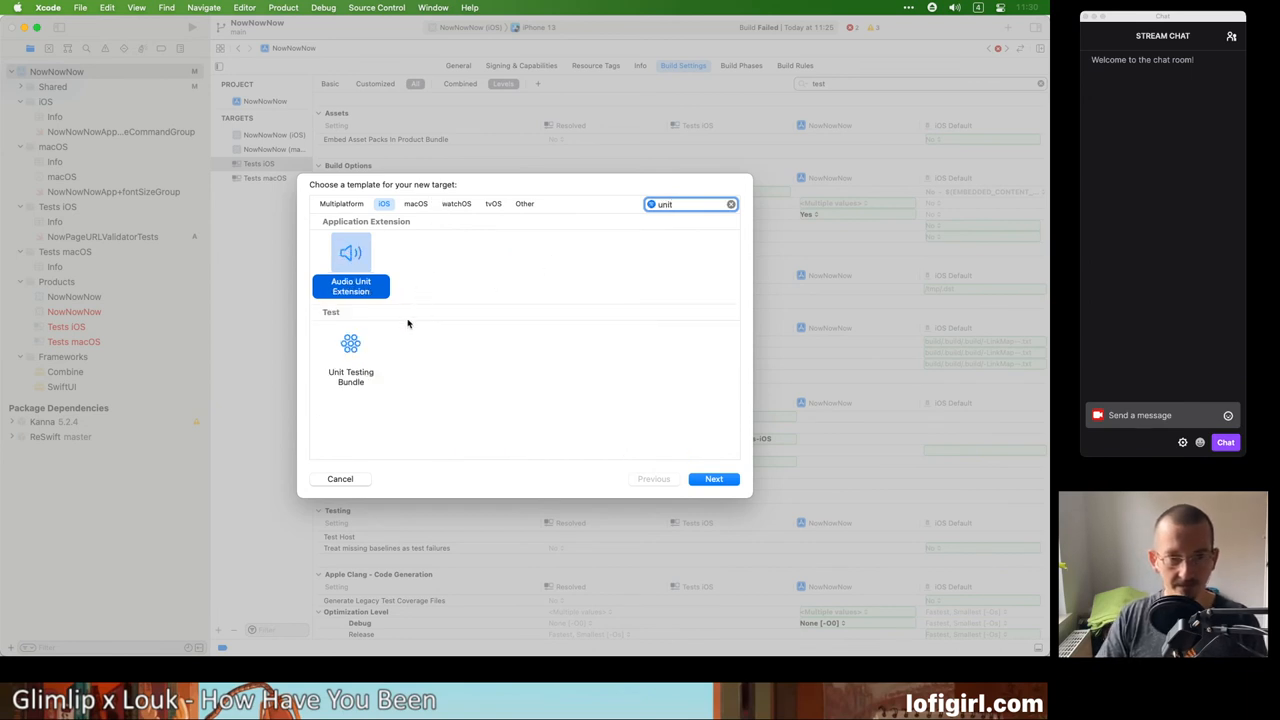
click(340, 204)
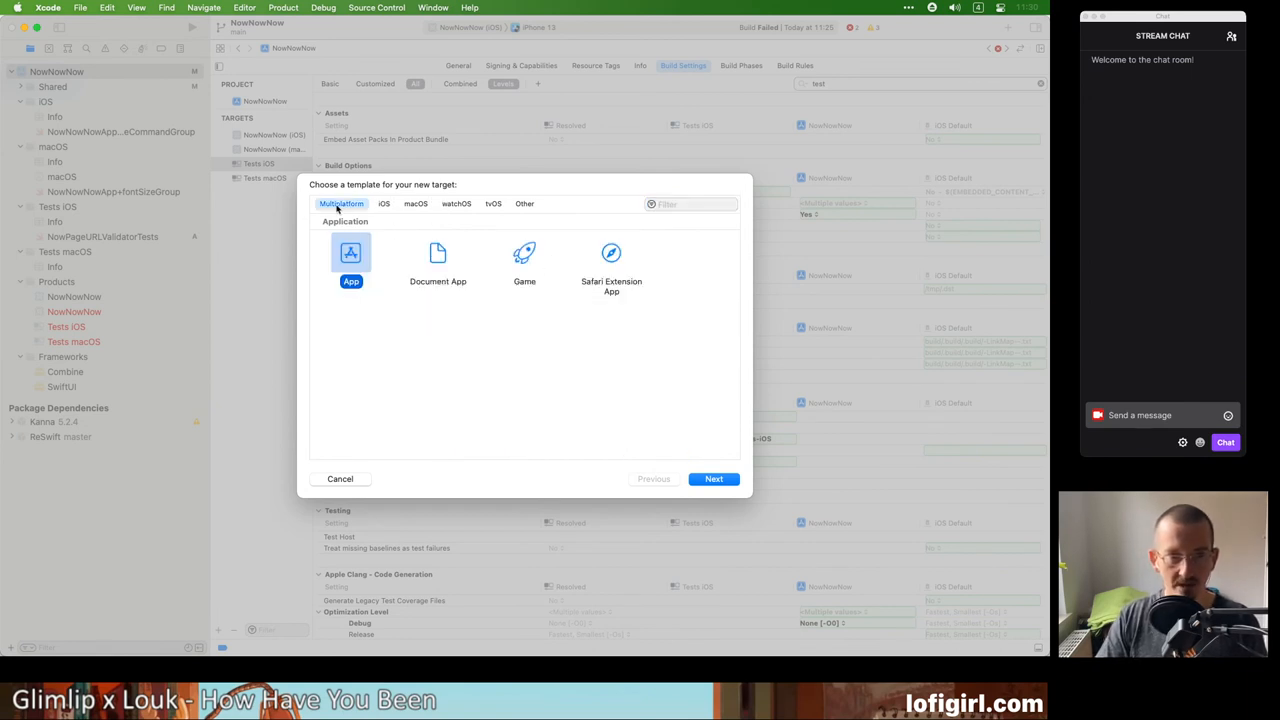
mouse_move(570, 256)
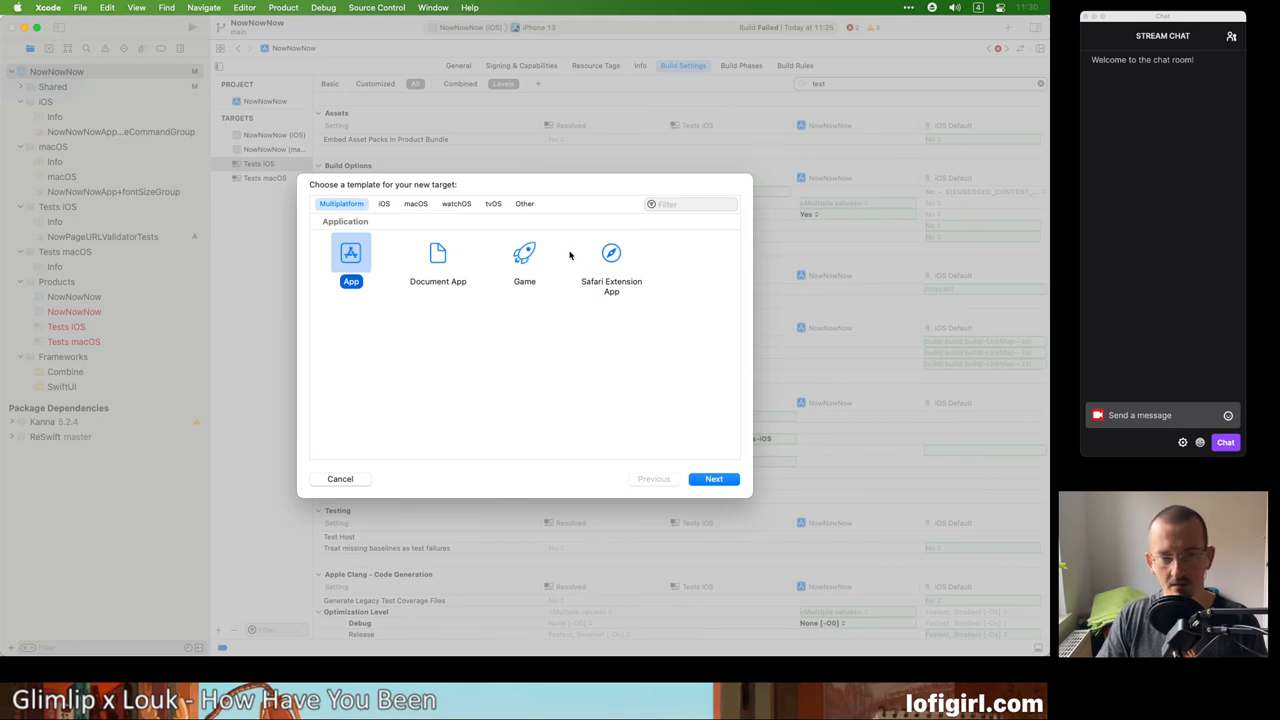
click(524, 204)
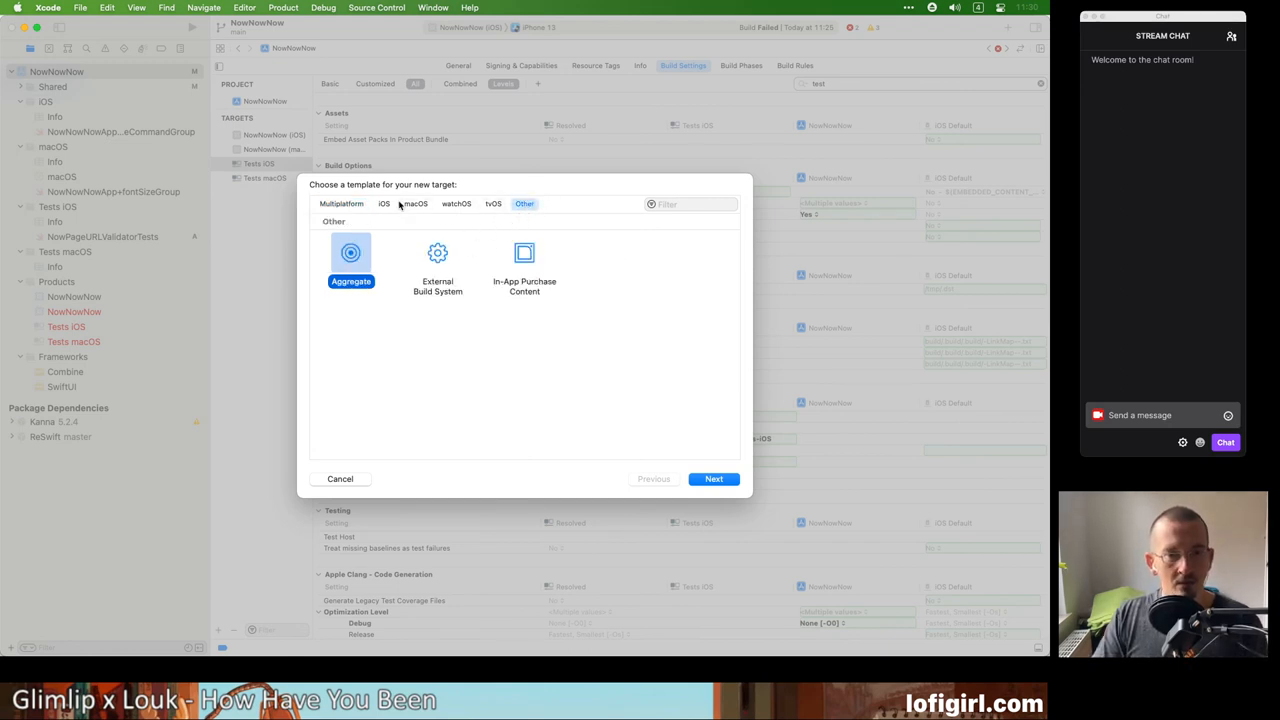
click(384, 204)
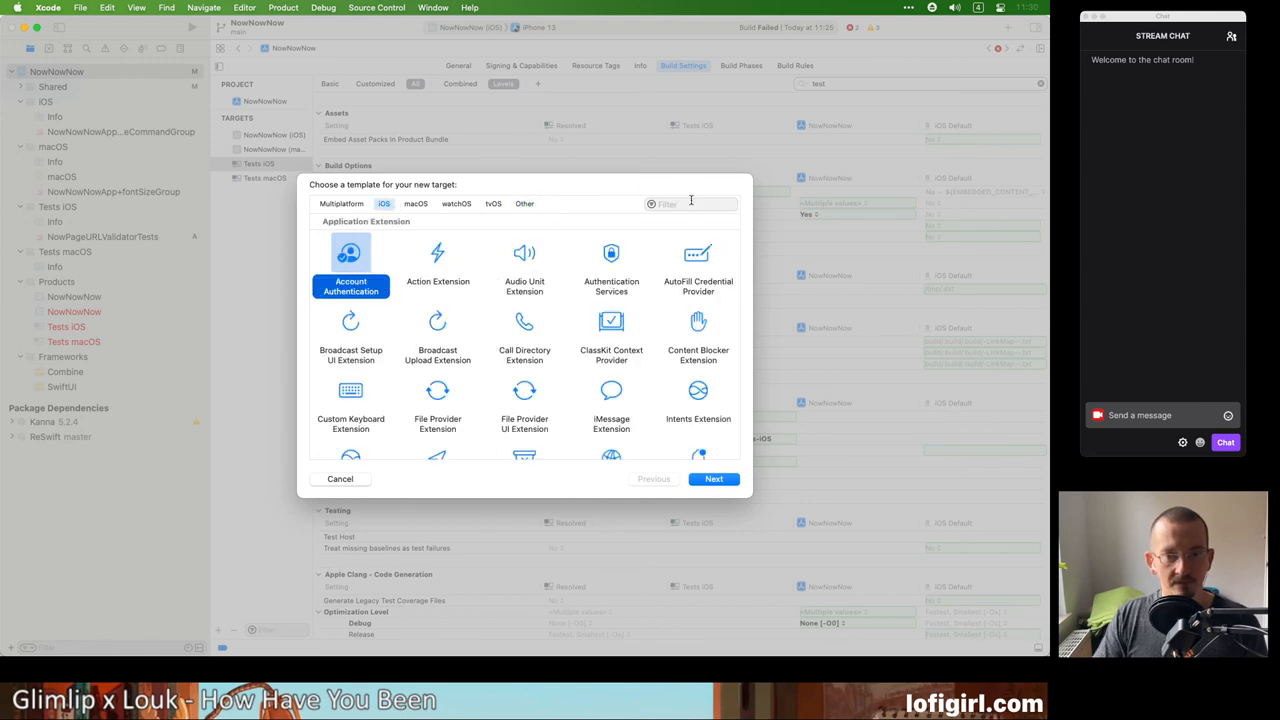
text(unit)
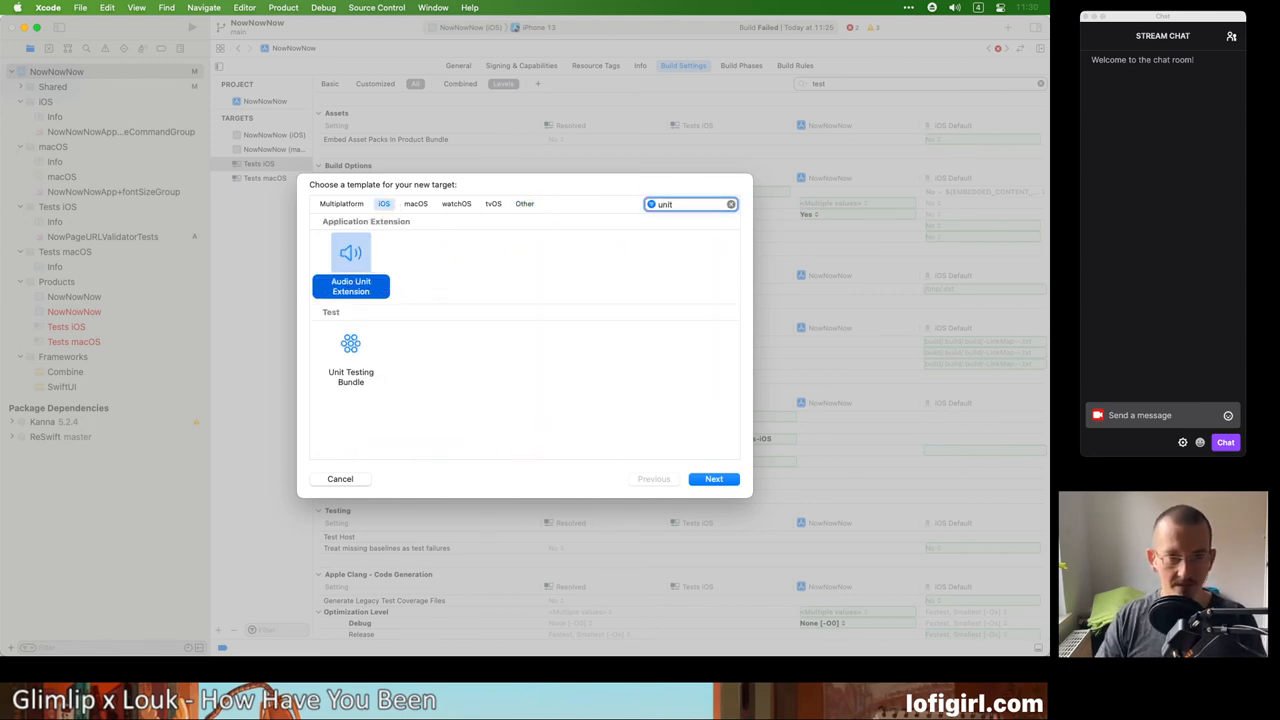
click(712, 480)
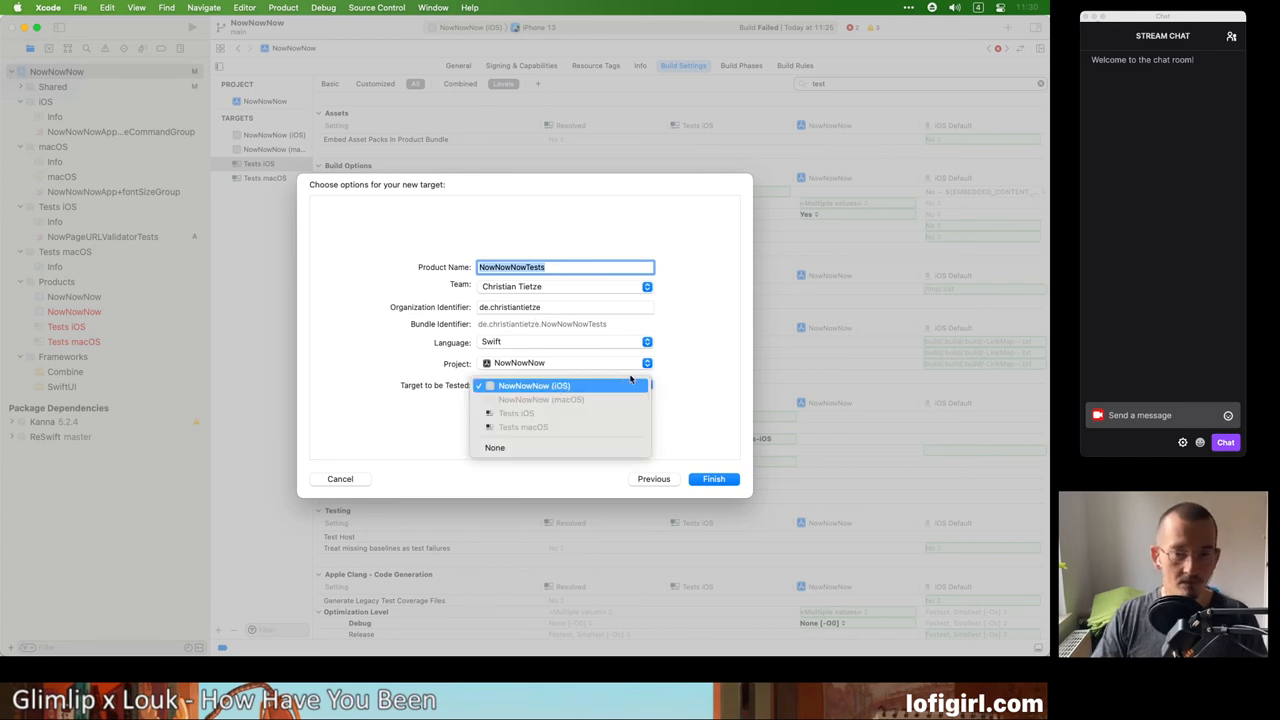
- Target the NowNowNow (iOS) app and finish creating the NowNowNow iOS Tests target
click(560, 384)
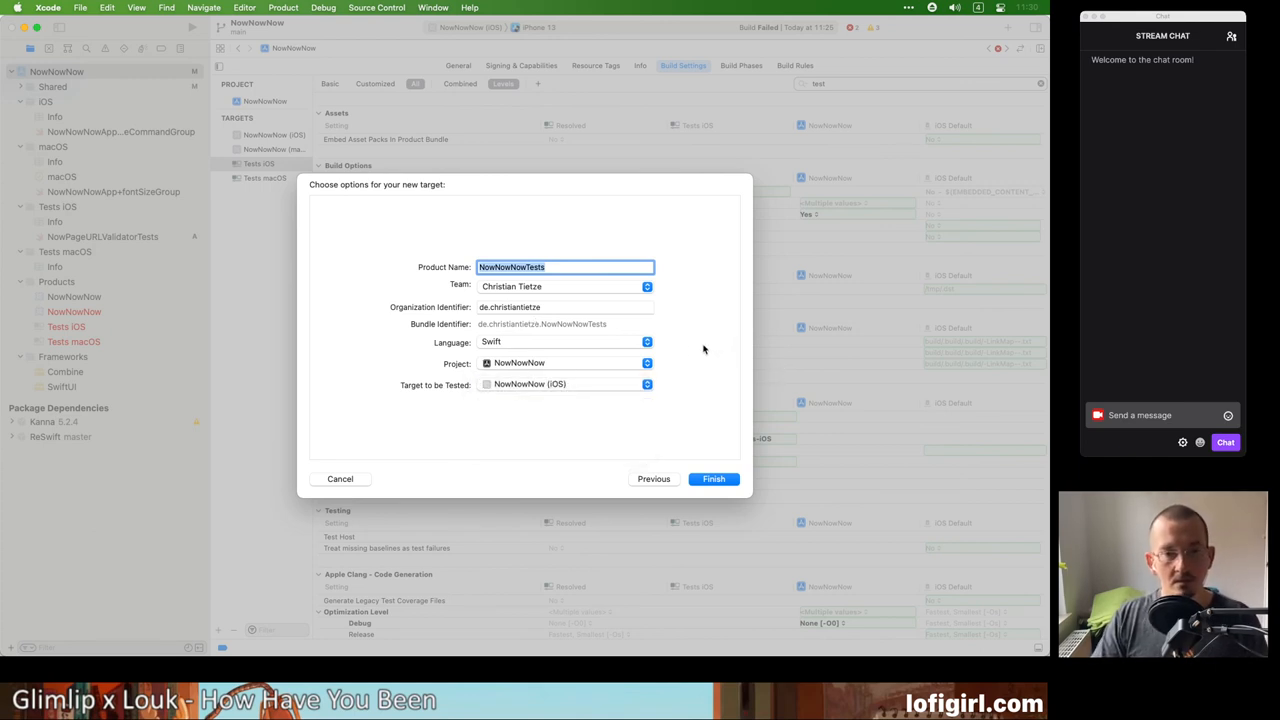
mouse_move(576, 294)
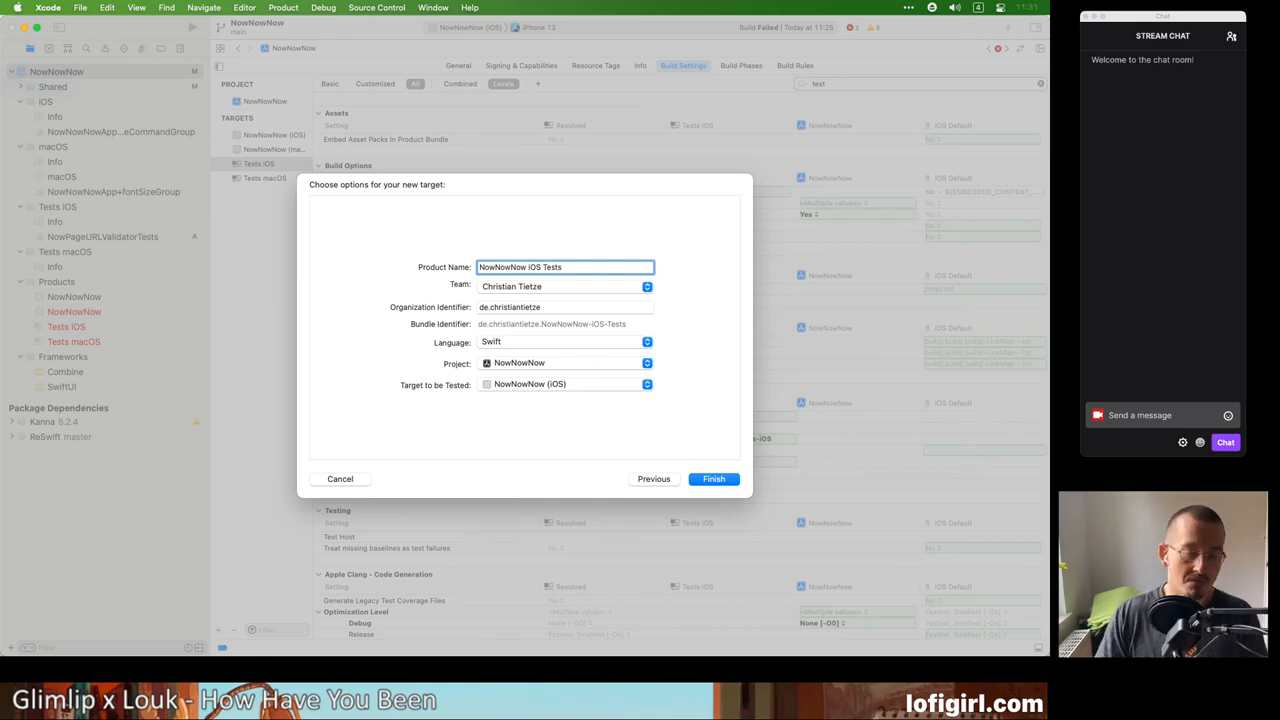
click(714, 480)
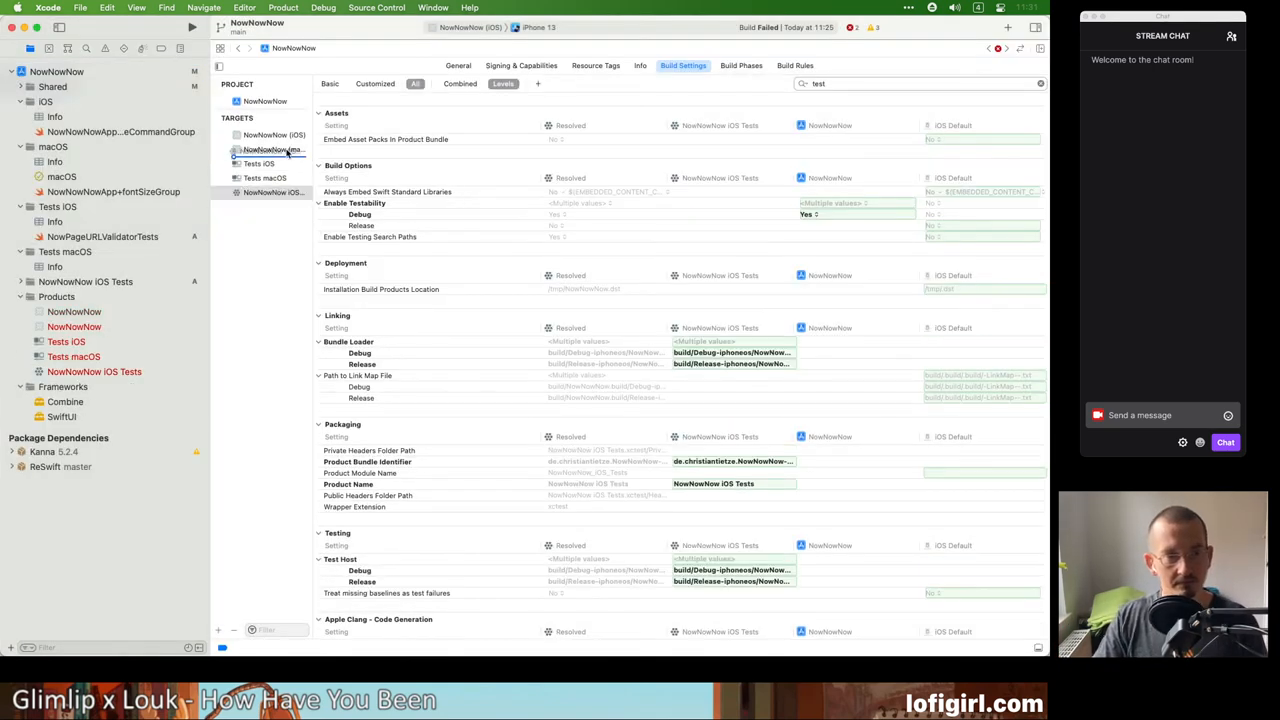
click(264, 192)
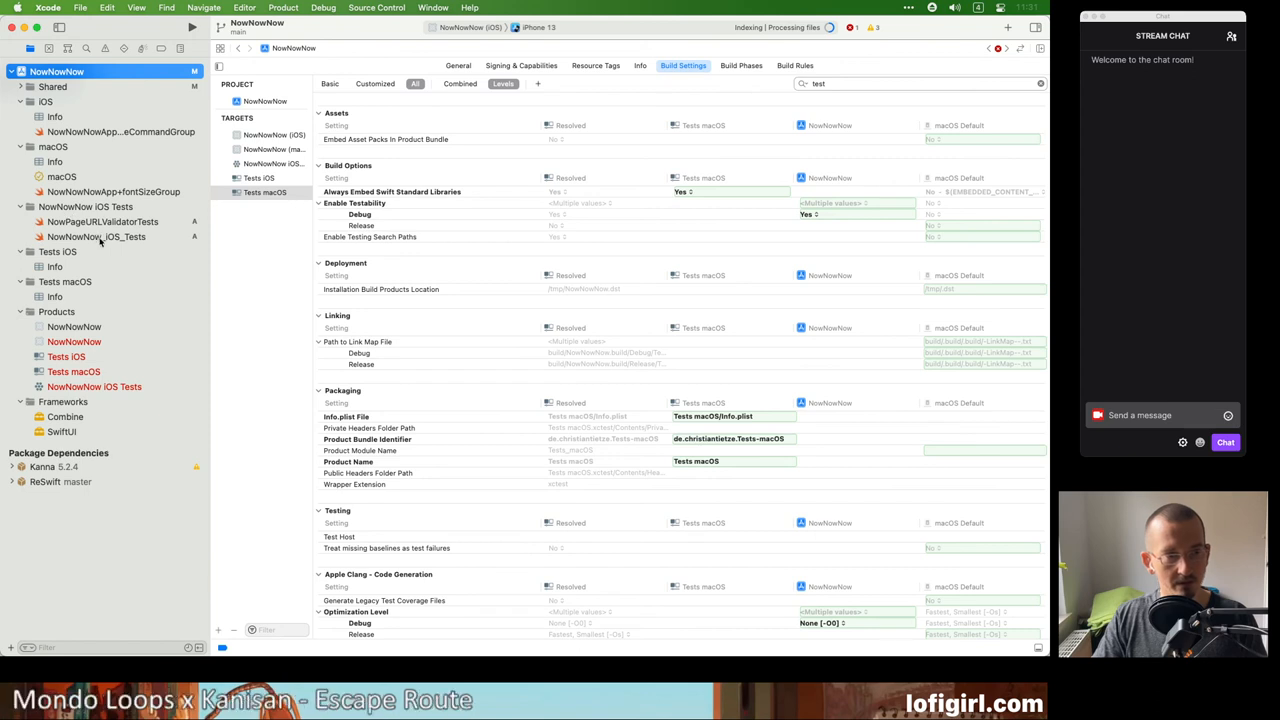
click(96, 236)
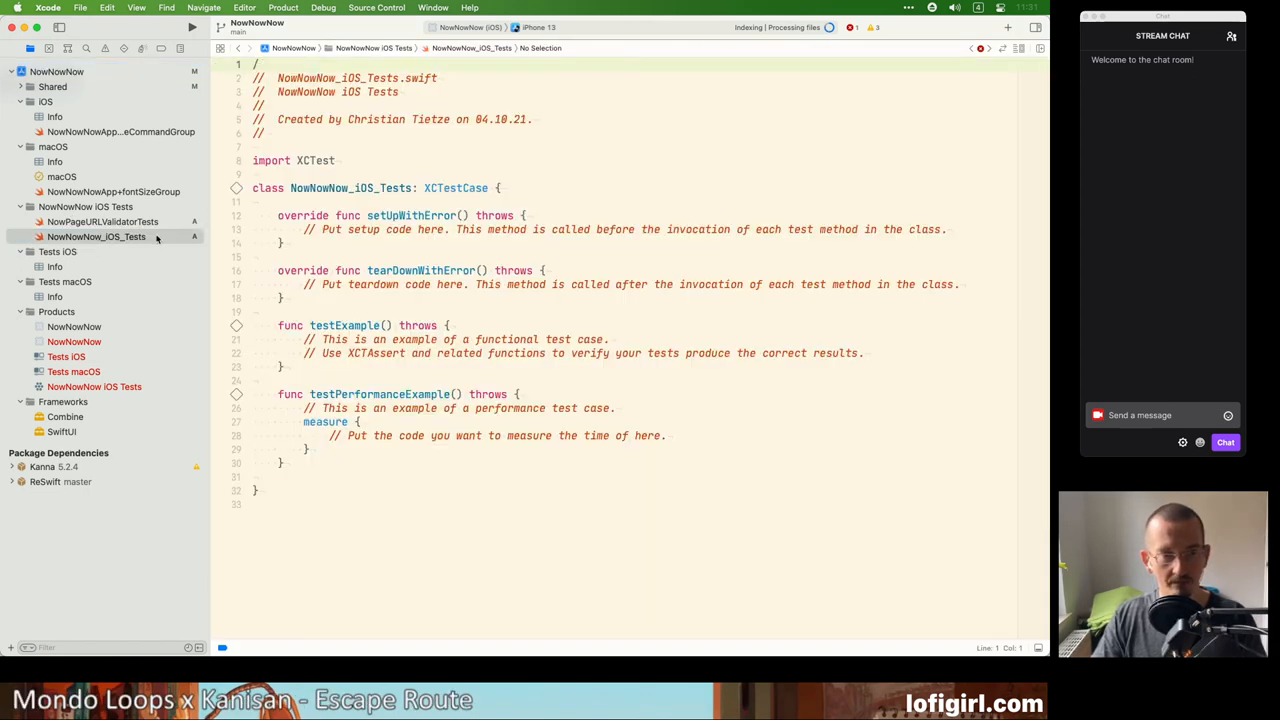
click(96, 236)
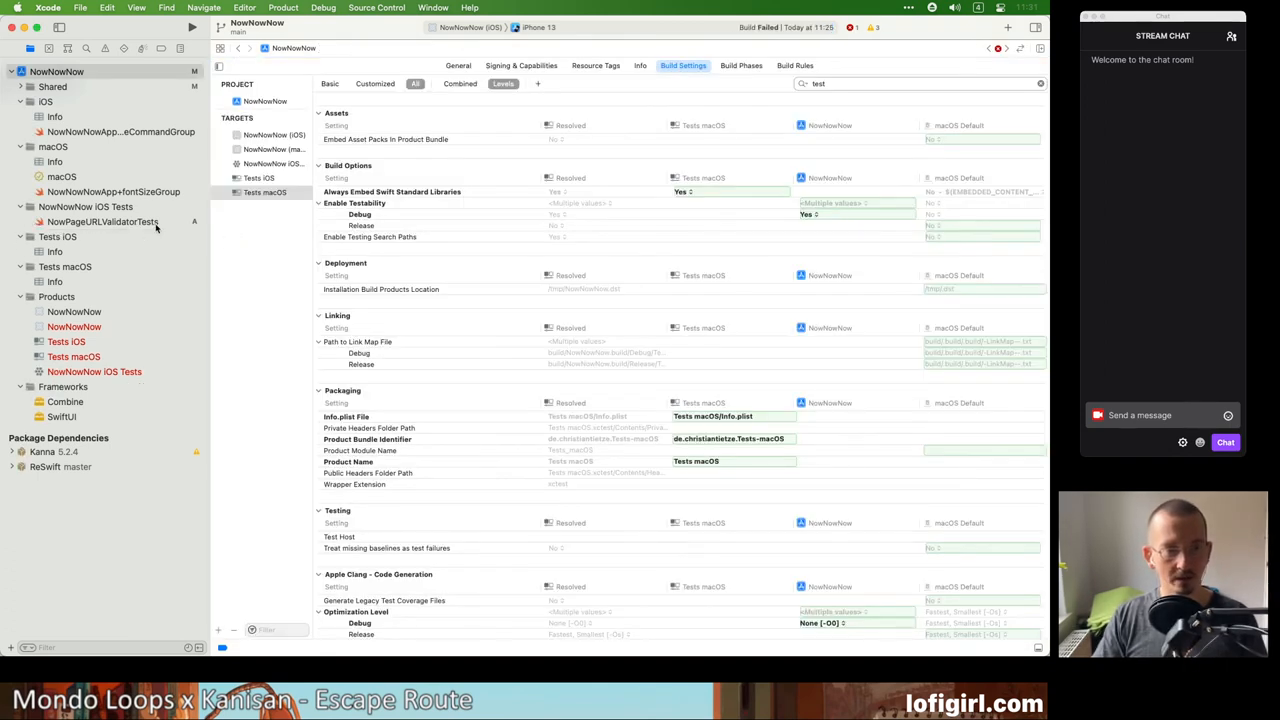
click(104, 220)
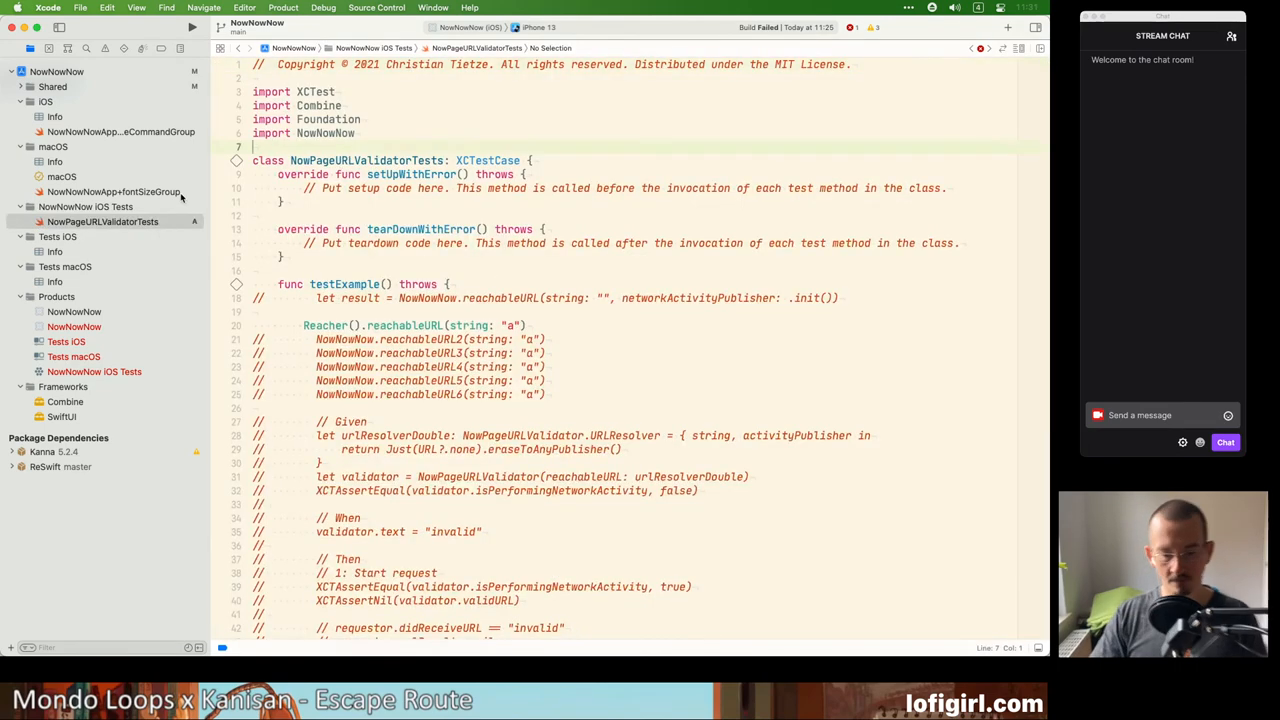
text(@testable)
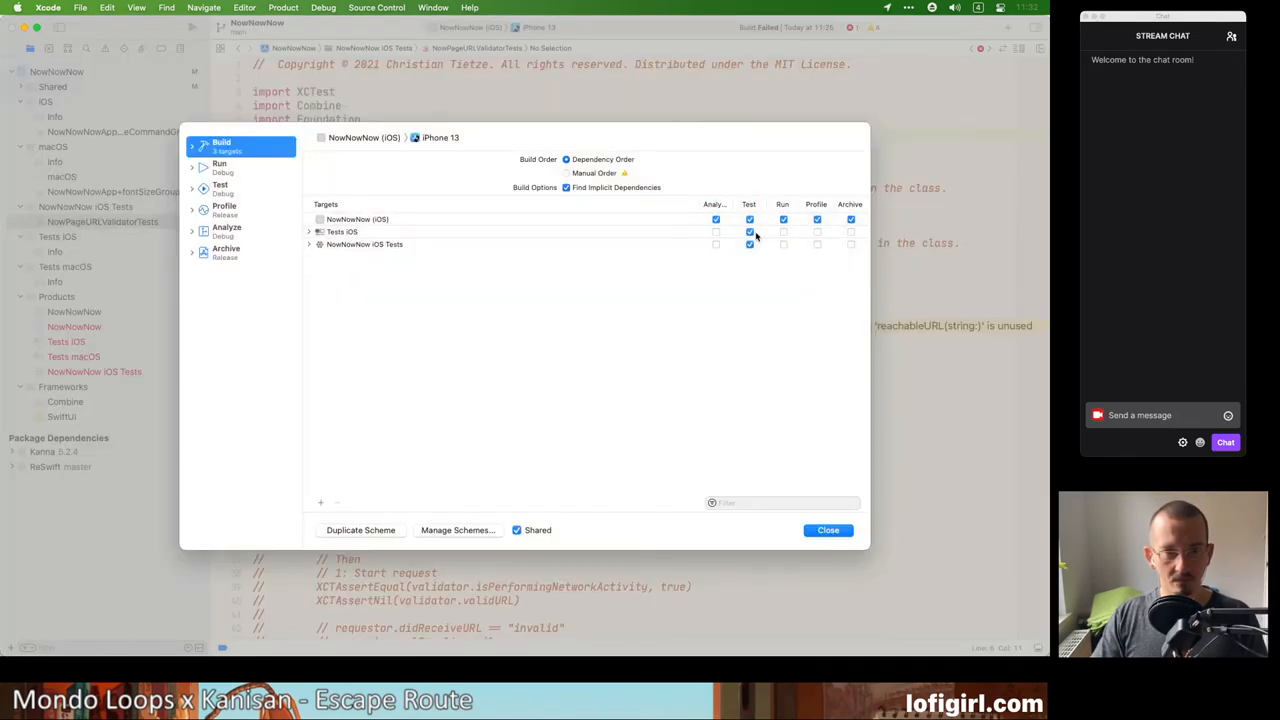
- Build Tests iOS for testing and enable it in the scheme's Test action
click(222, 188)
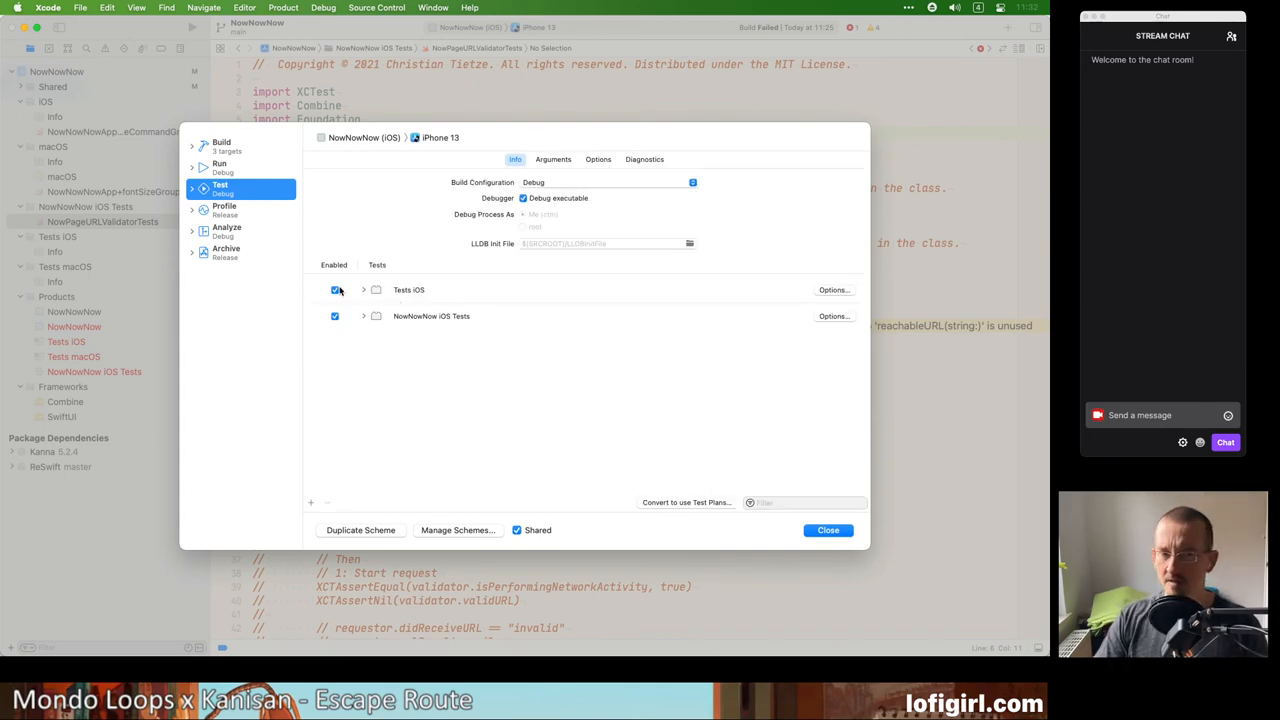
click(828, 530)
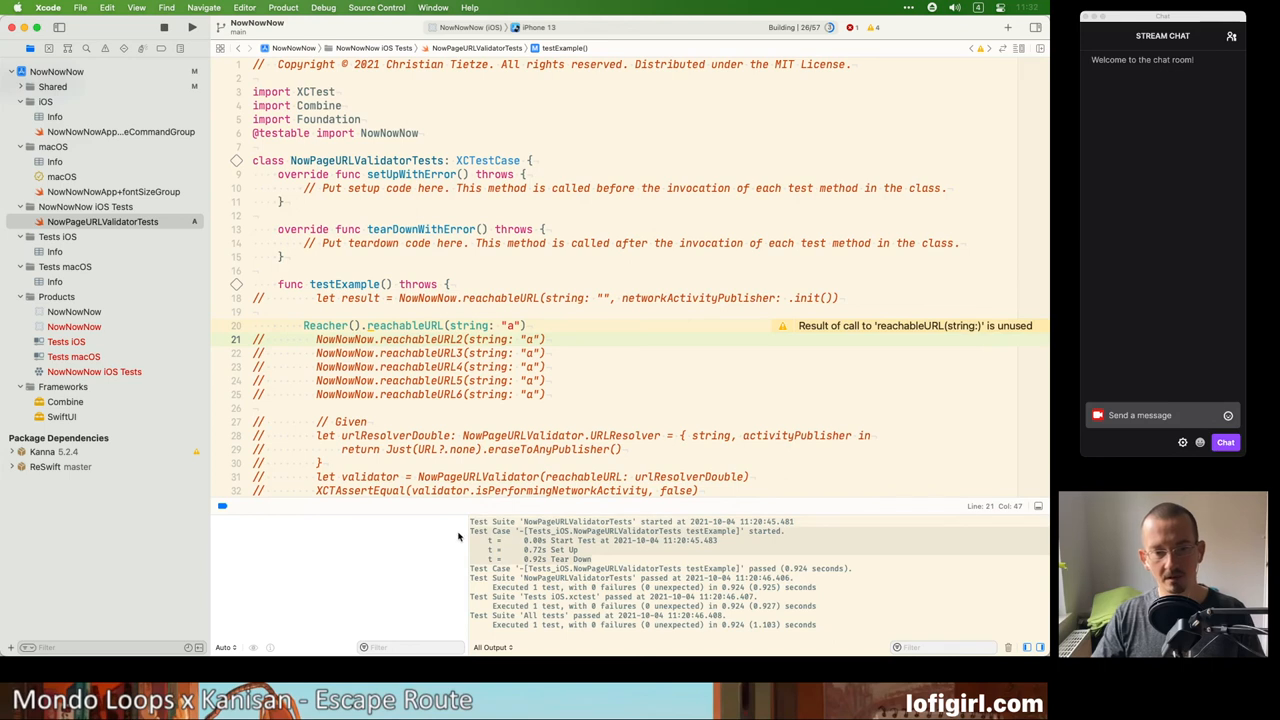
mouse_move(572, 548)
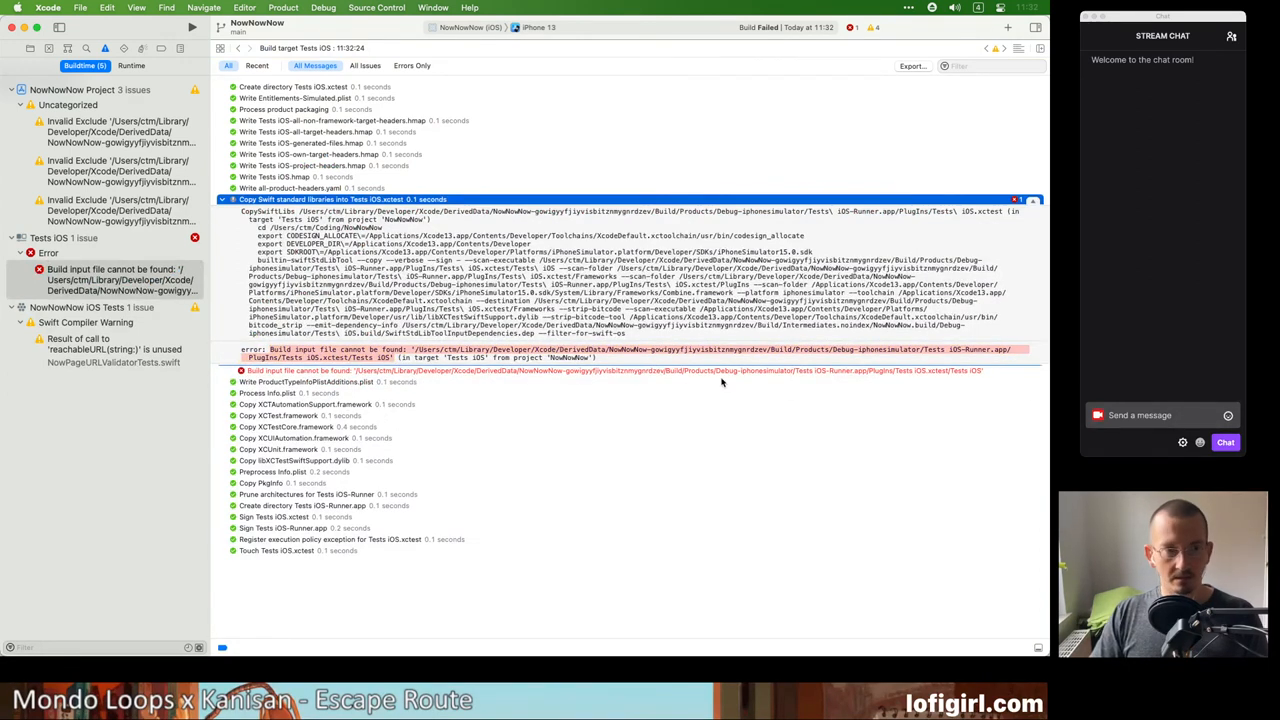
- Return to the Project navigator after reading the missing Tests iOS product error
click(40, 48)
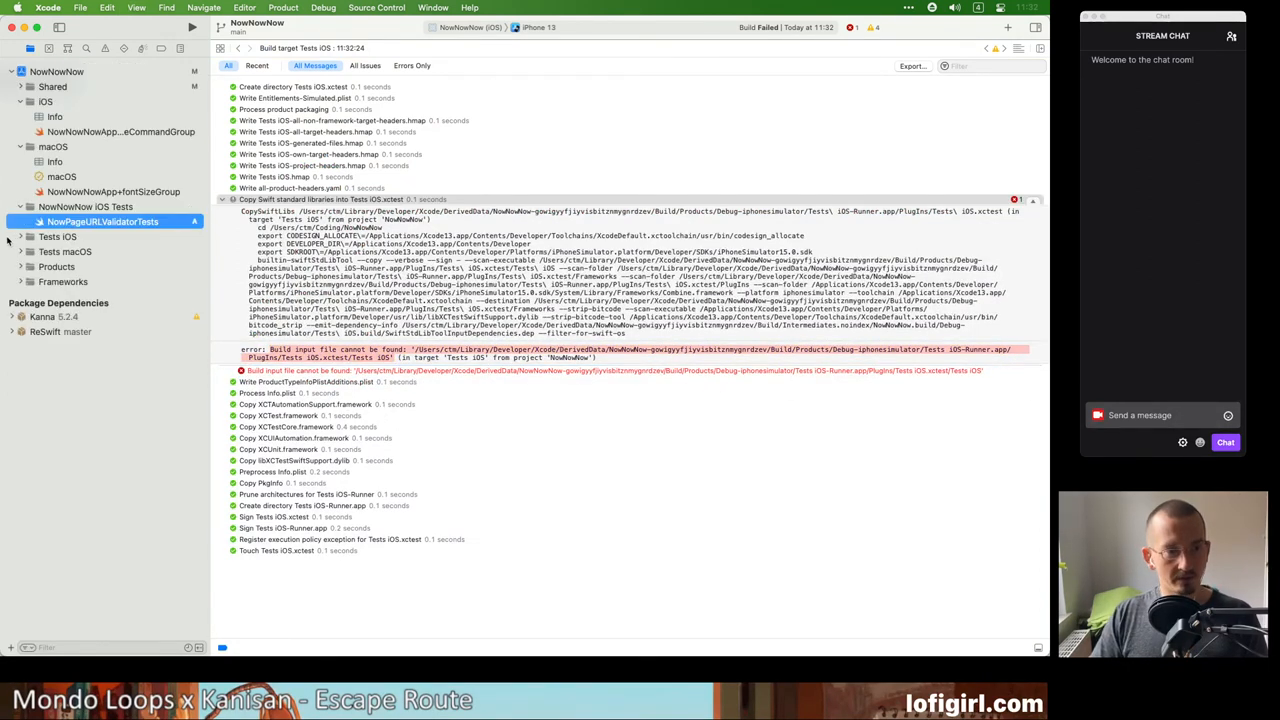
- Start a New File in the Tests iOS group and glance at another project's test target setup
right_click(56, 236)
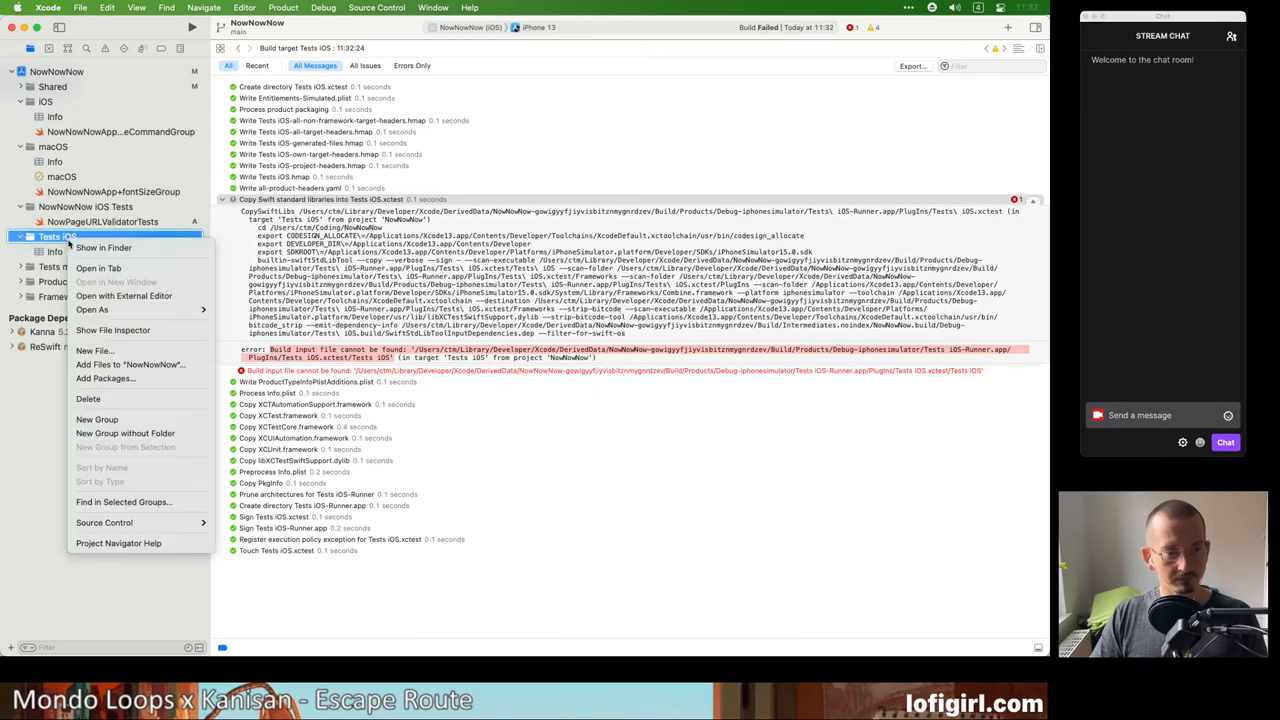
mouse_move(130, 364)
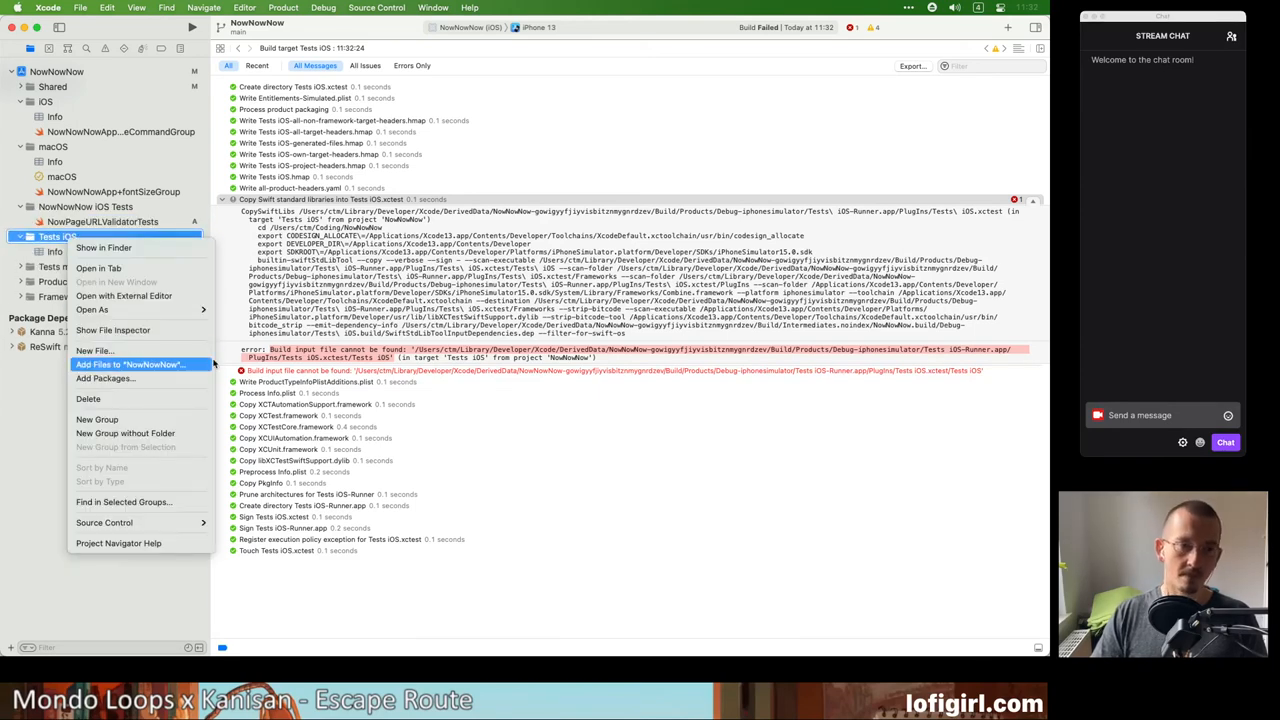
click(96, 350)
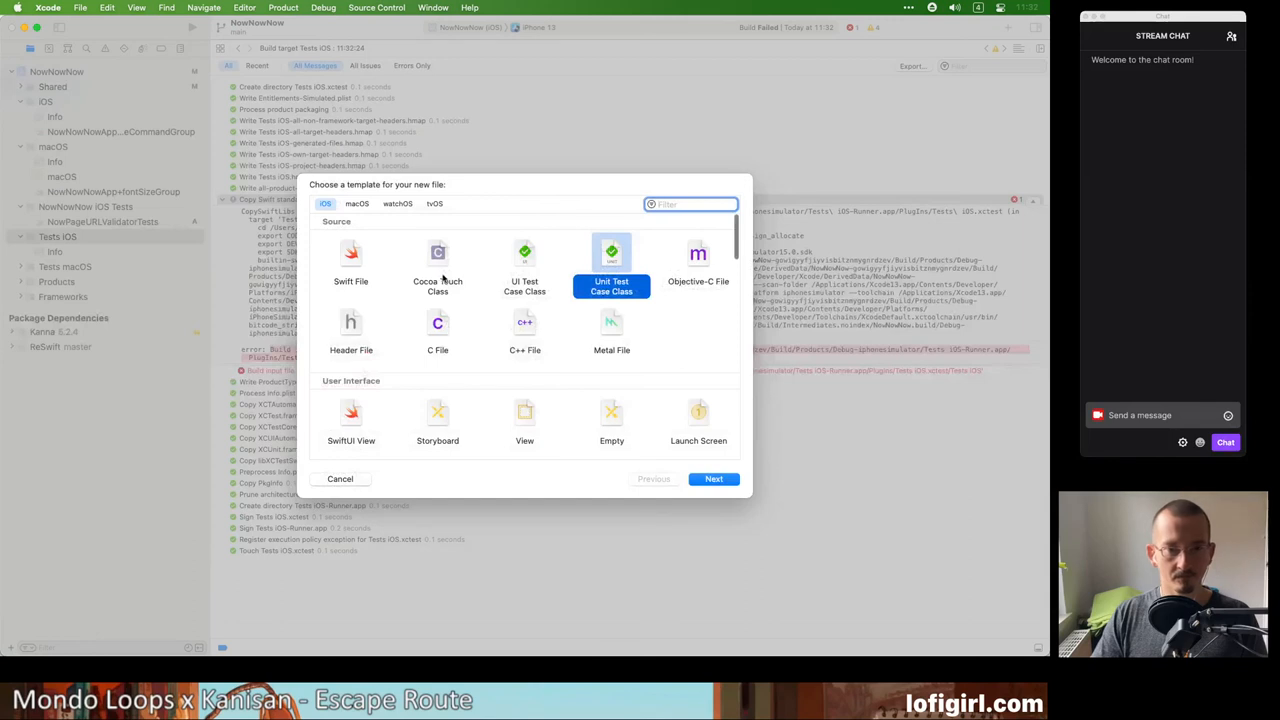
mouse_move(524, 258)
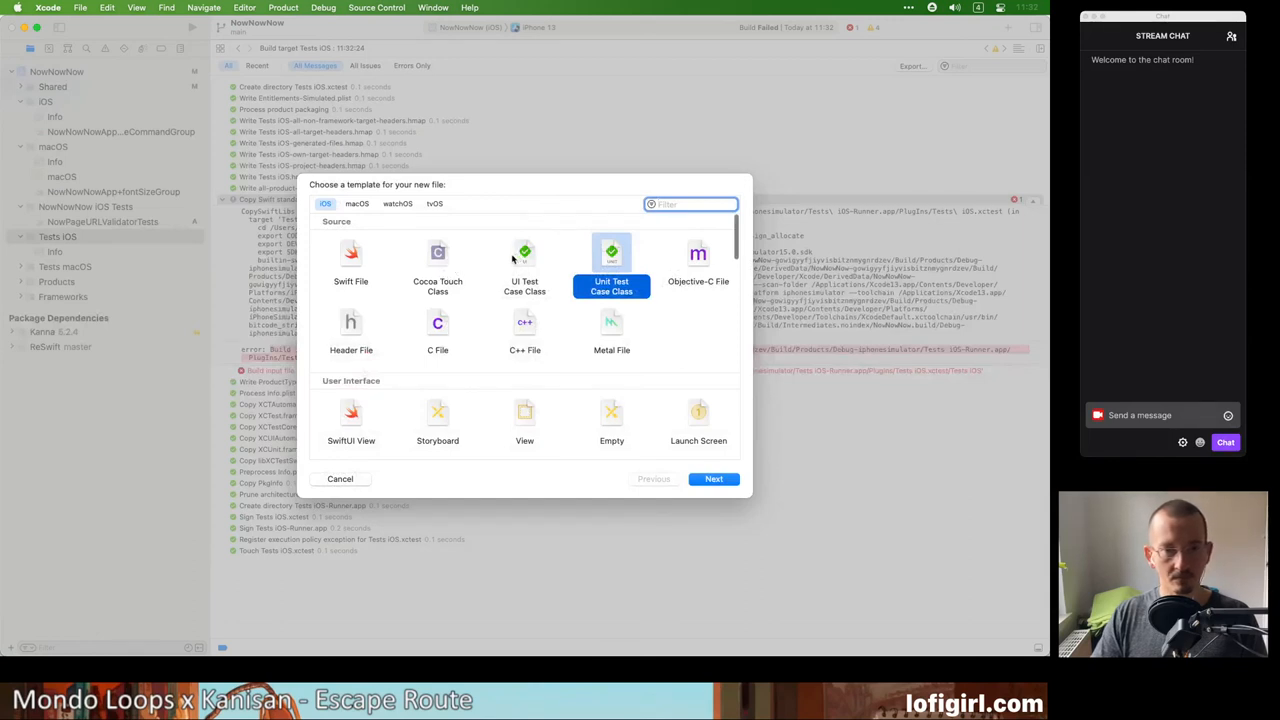
click(524, 264)
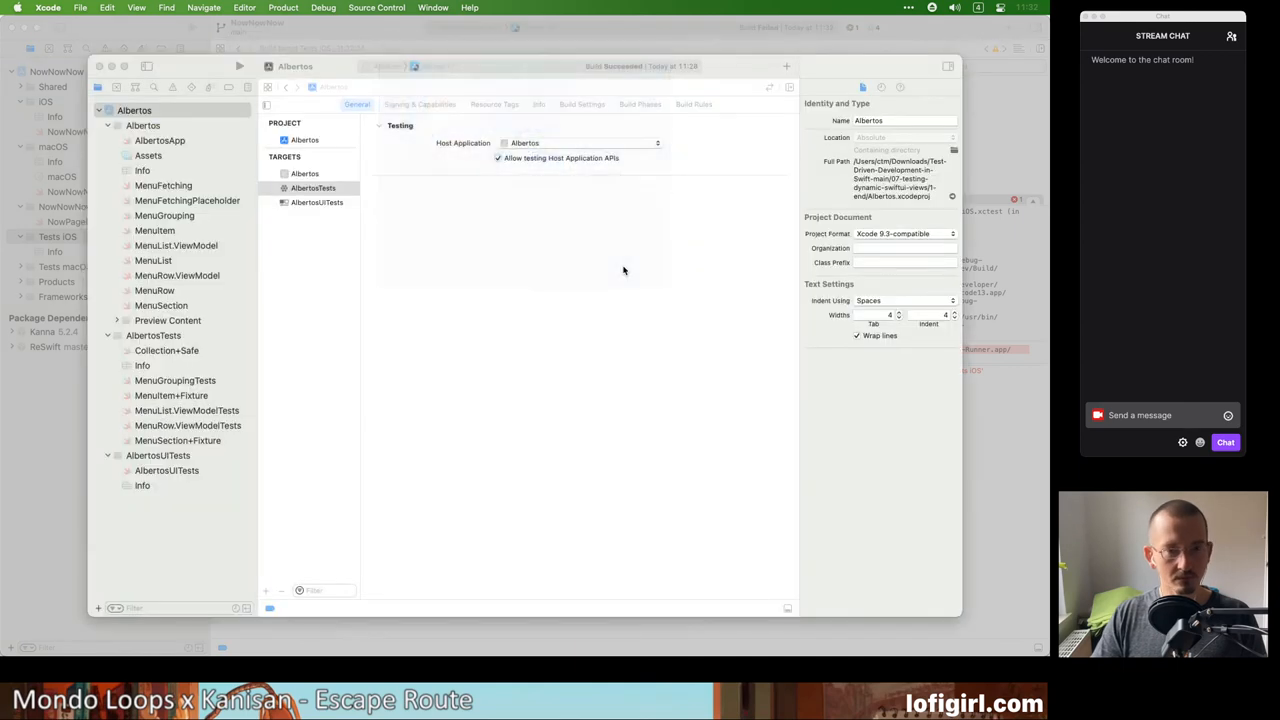
click(166, 470)
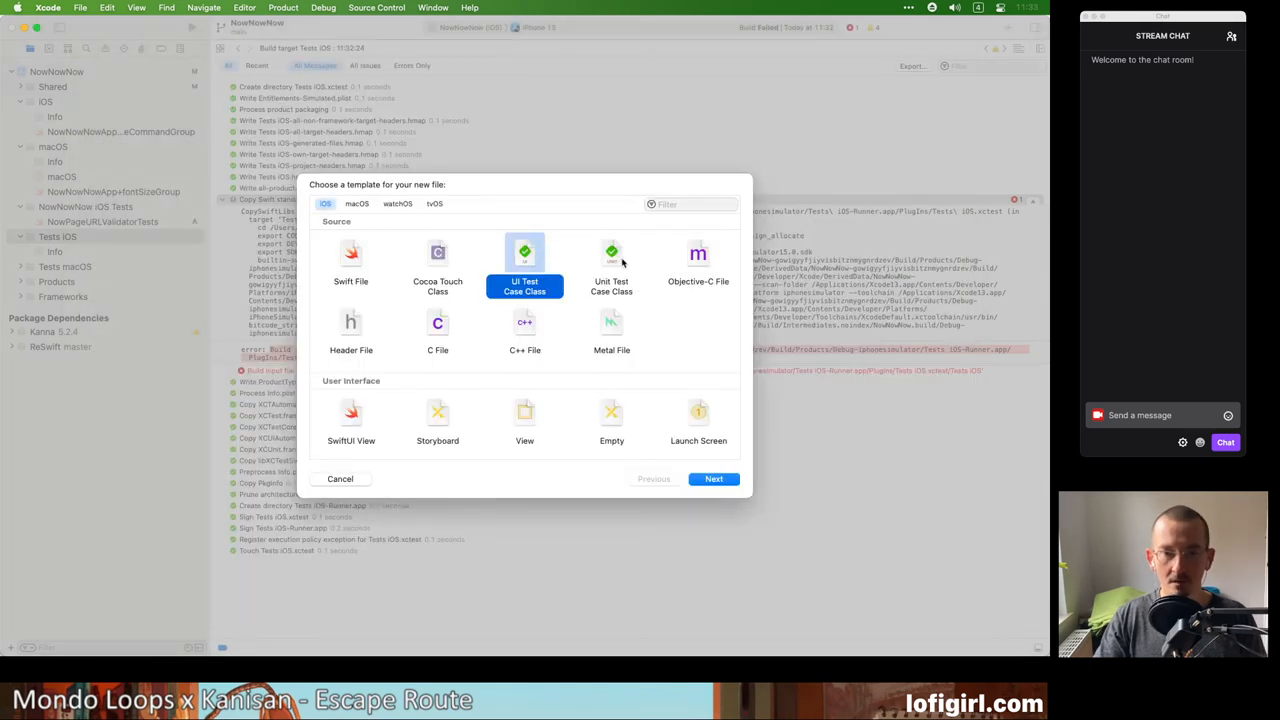
- Create a Swift test case class EmptyTest in Tests iOS, declining the Objective-C bridging header
click(712, 480)
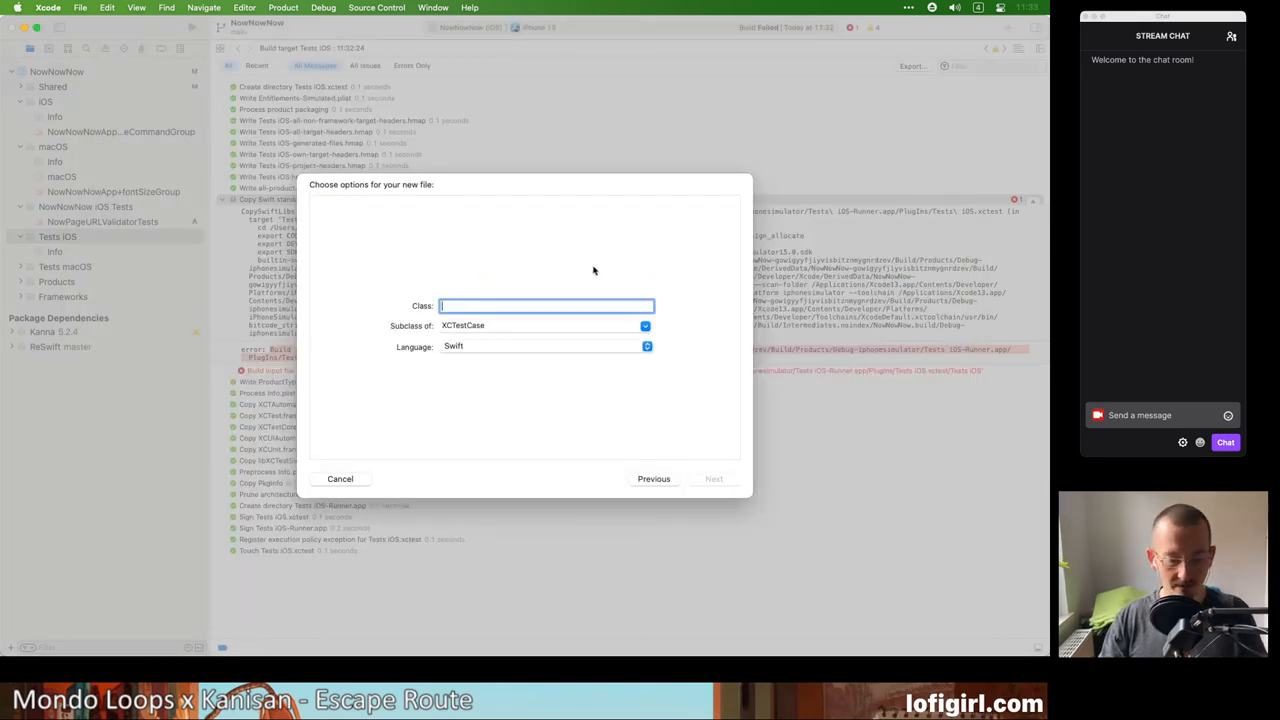
text(No)
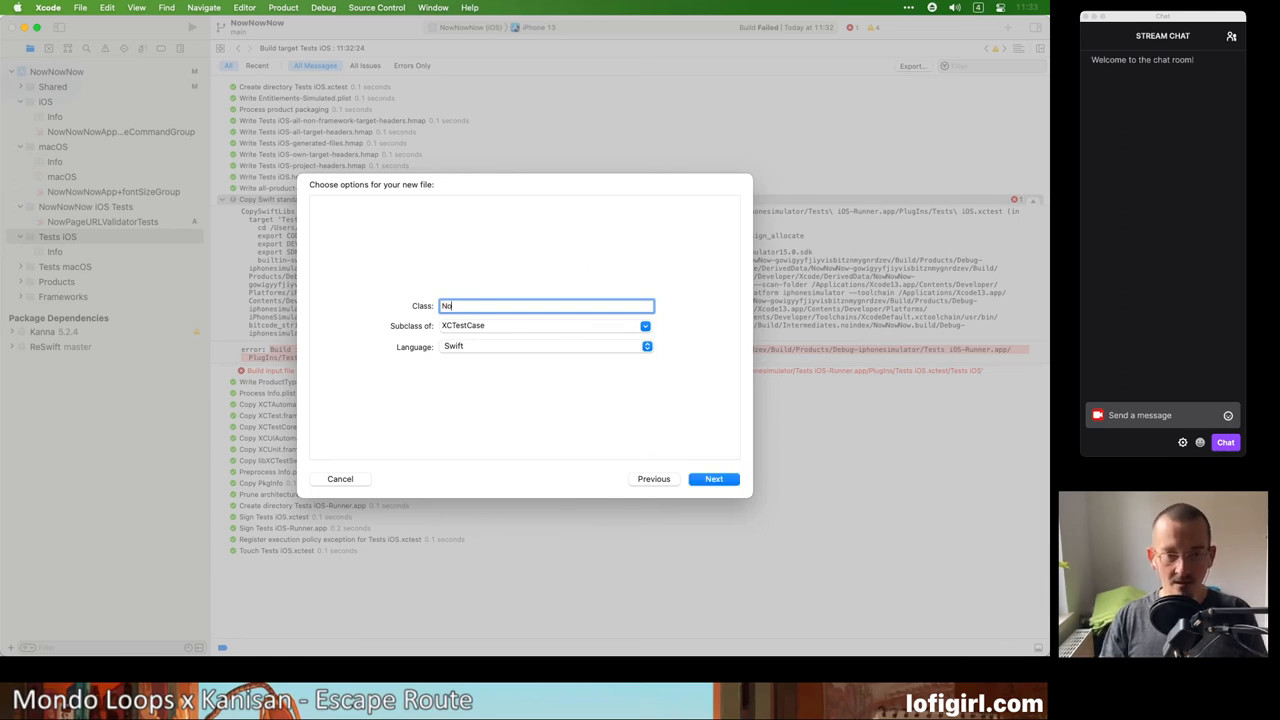
text(EmptyTest)
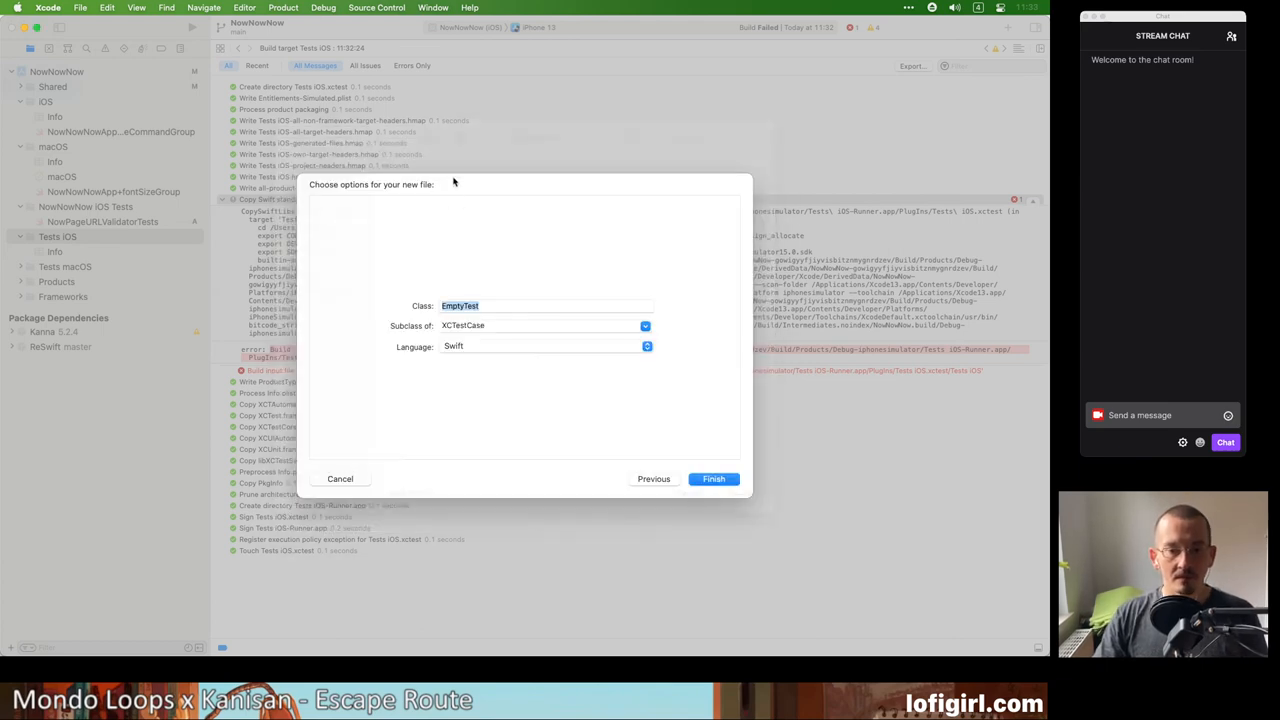
click(714, 480)
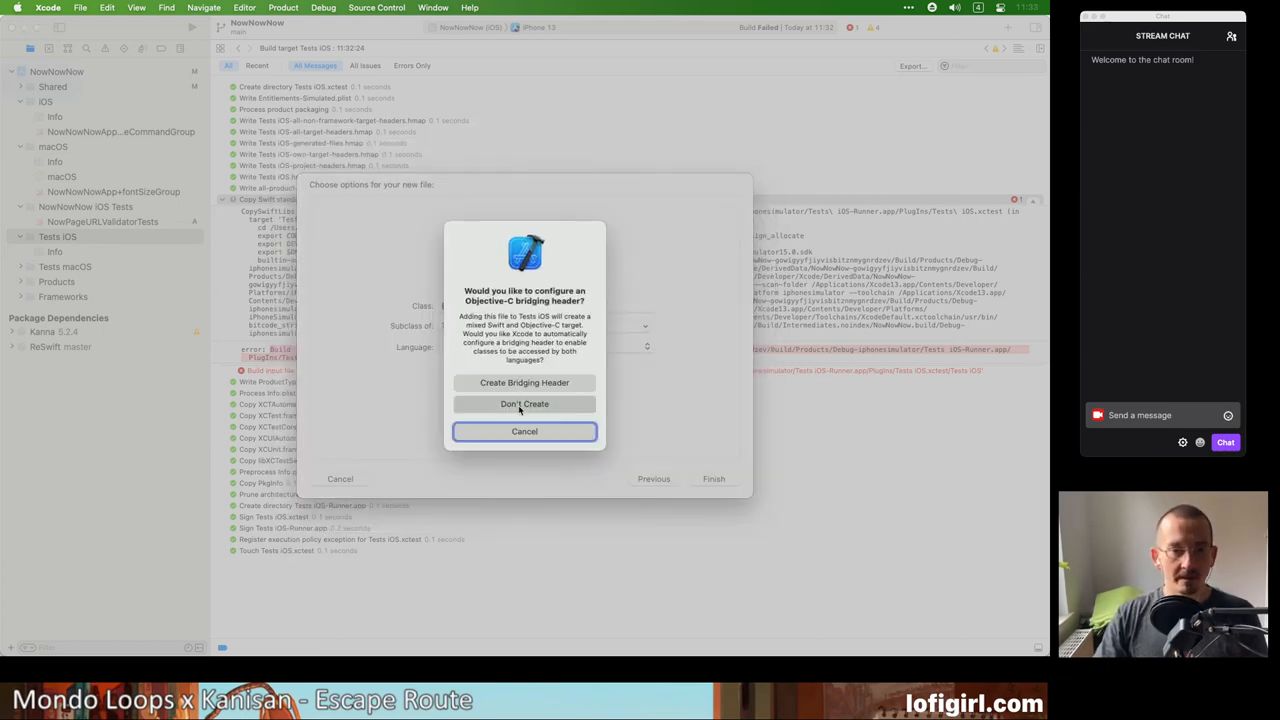
click(524, 404)
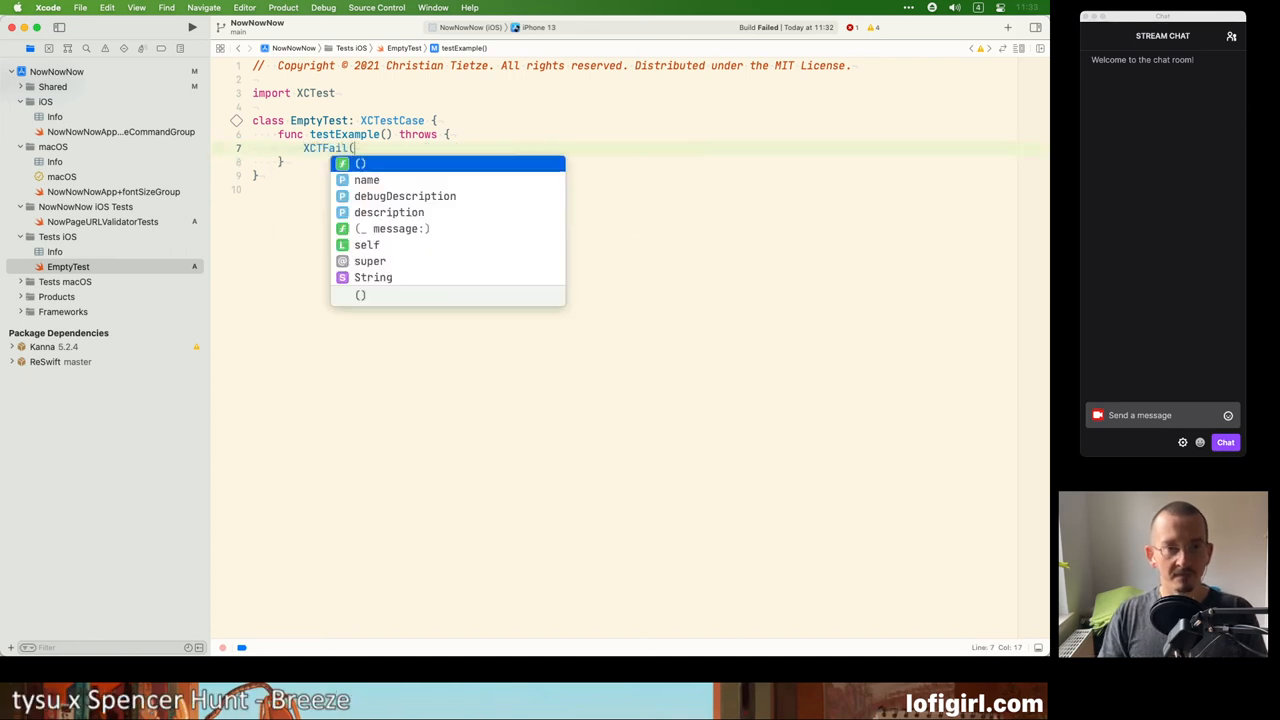
- Write XCTFail("UI Tests not implemented; file added to have non-empty build product") in testExample
text("UI Tests n")
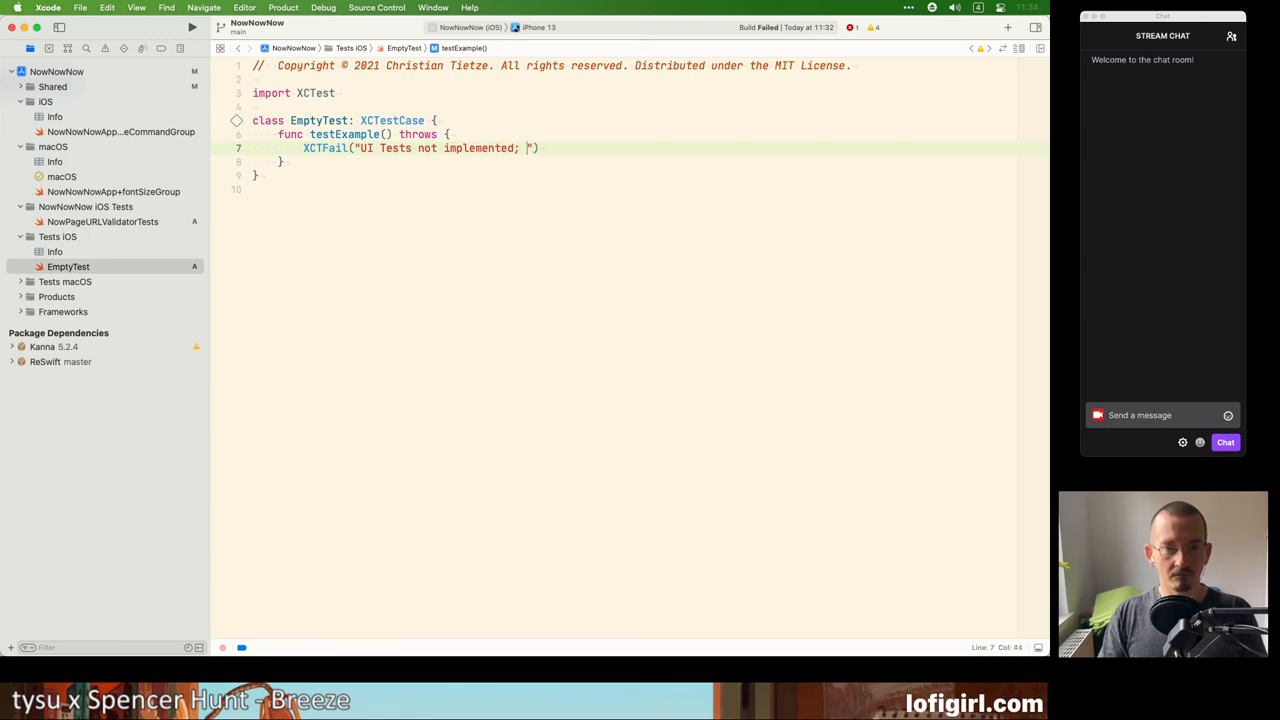
text(file added to have non-empty)
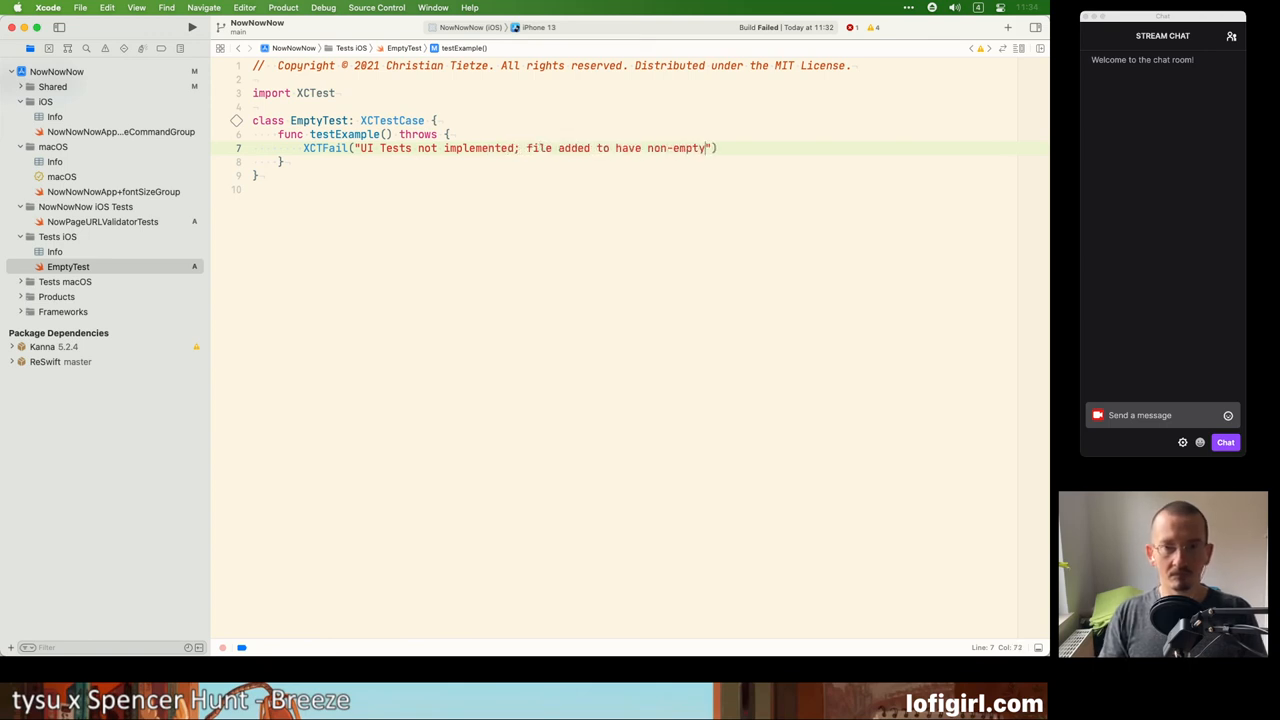
text(build product)
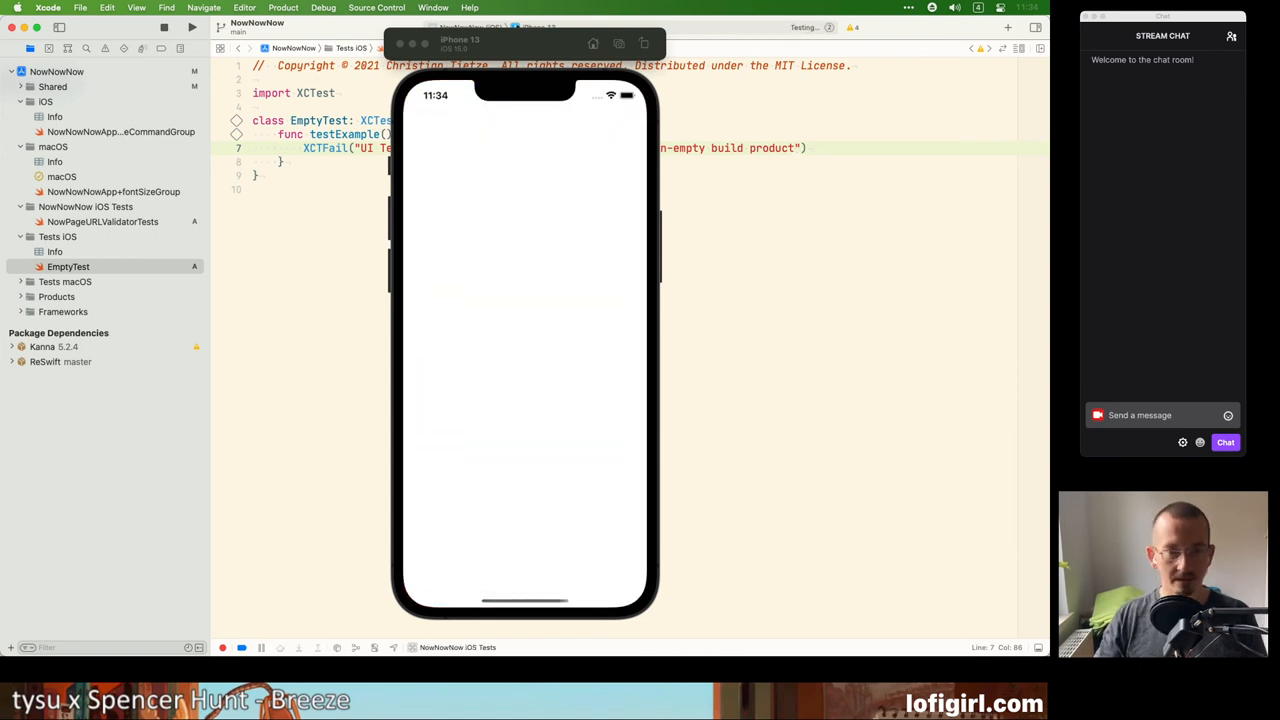
mouse_move(786, 302)
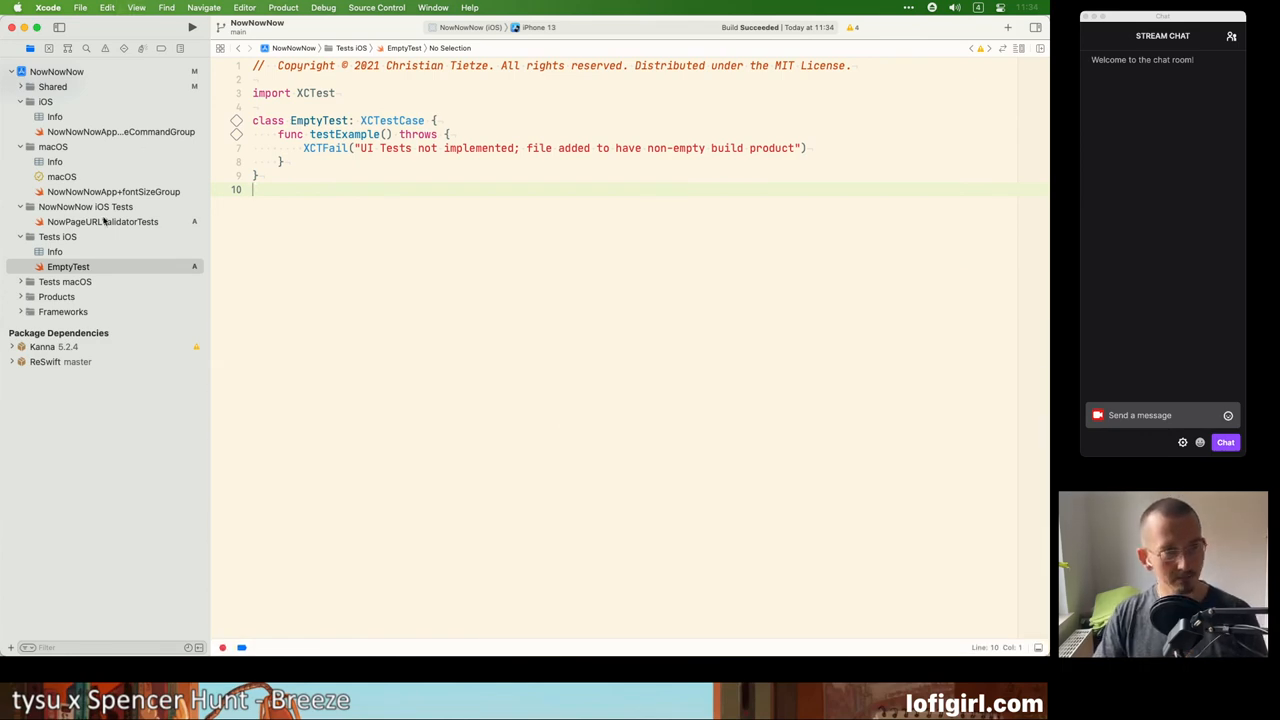
- Default the init's reachableURL parameter to reachableURL(string:networkActivityPublisher:)
click(102, 220)
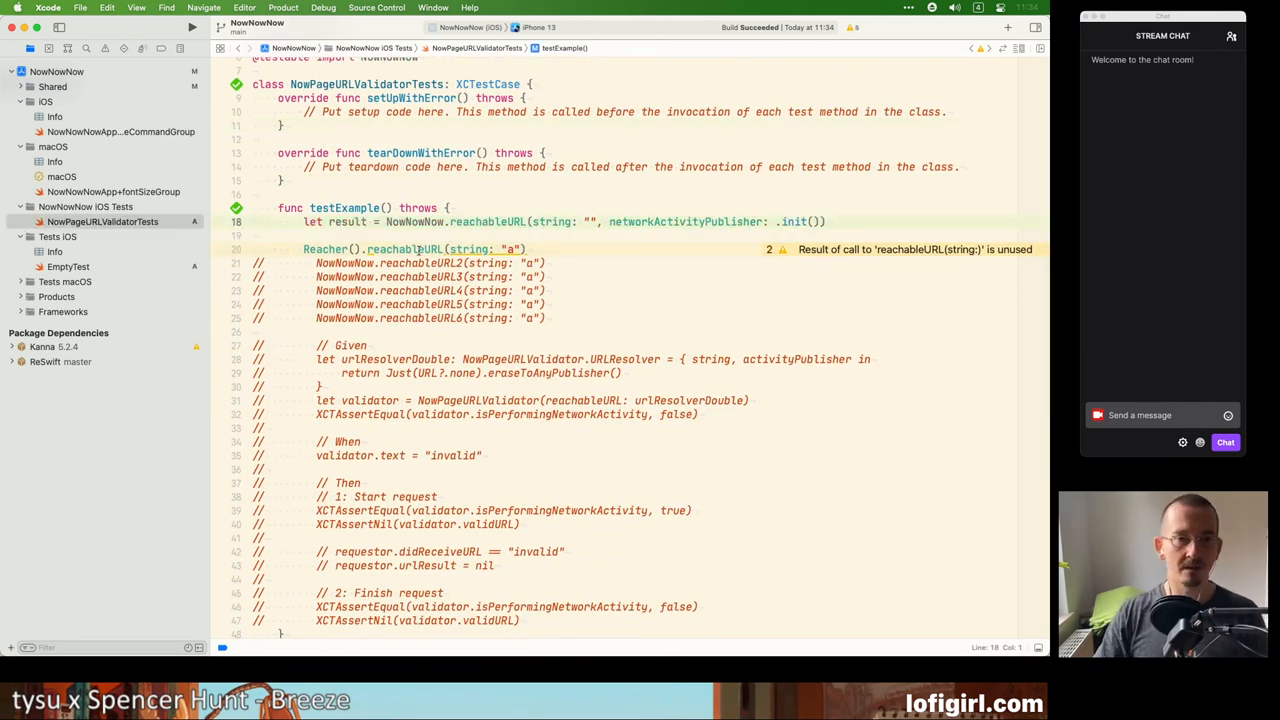
scroll(down, 3)
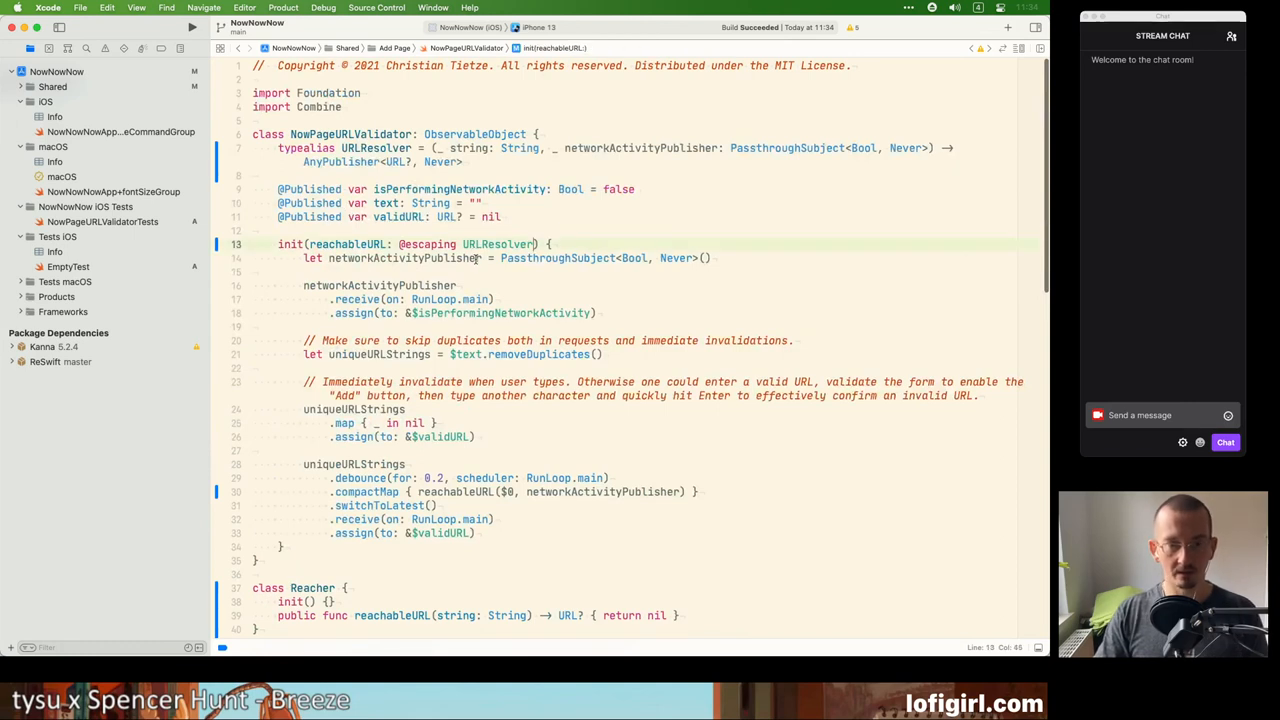
text(= r)
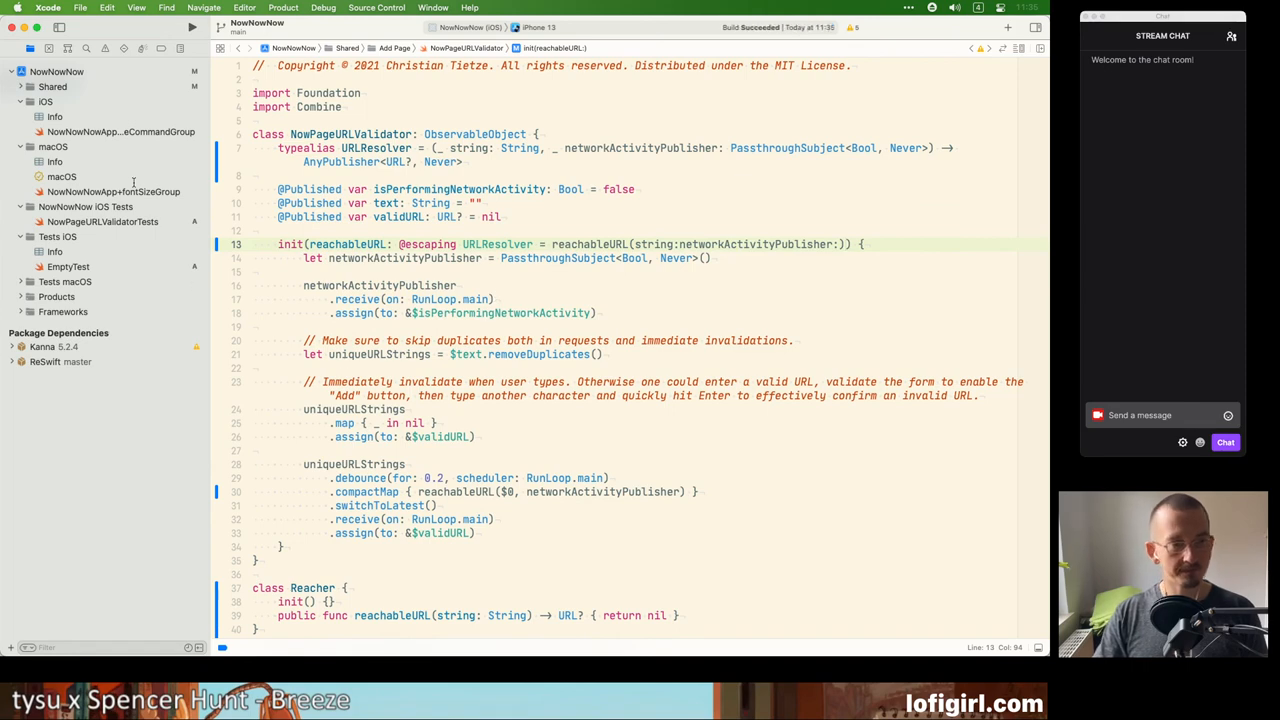
- Browse the shared add-page form and URL status views, then return to the validator source
click(22, 88)
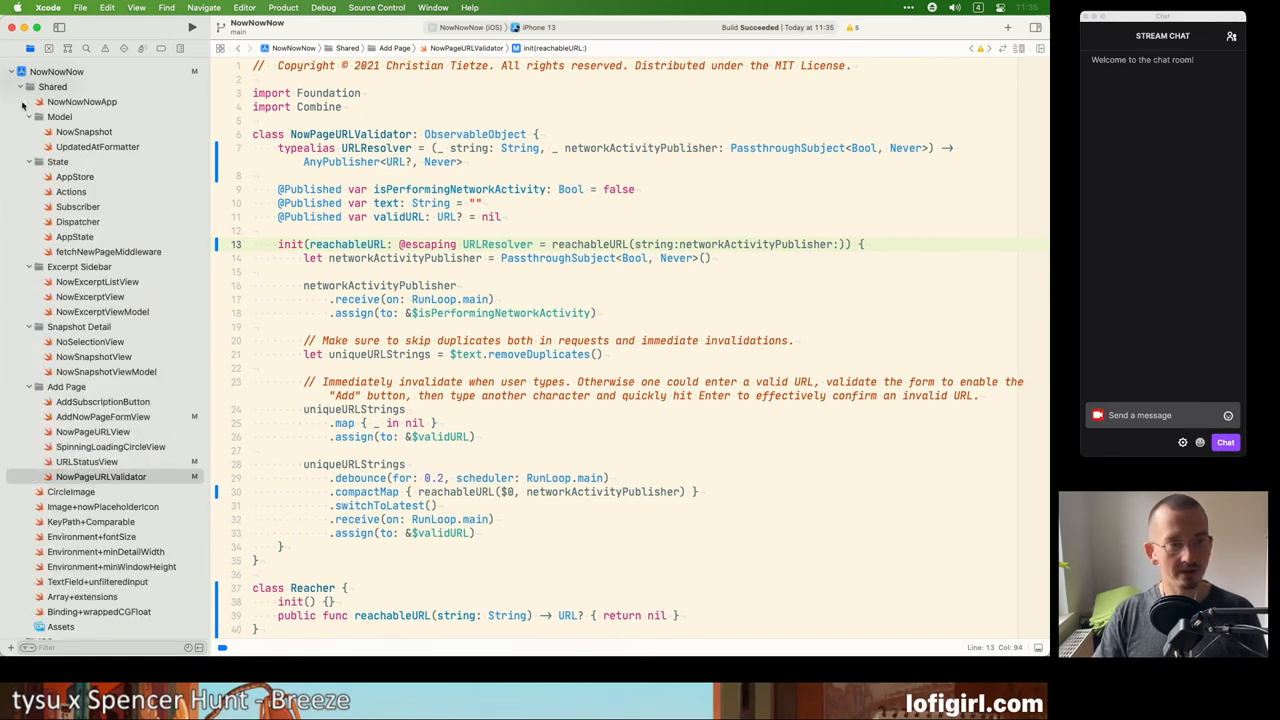
click(104, 418)
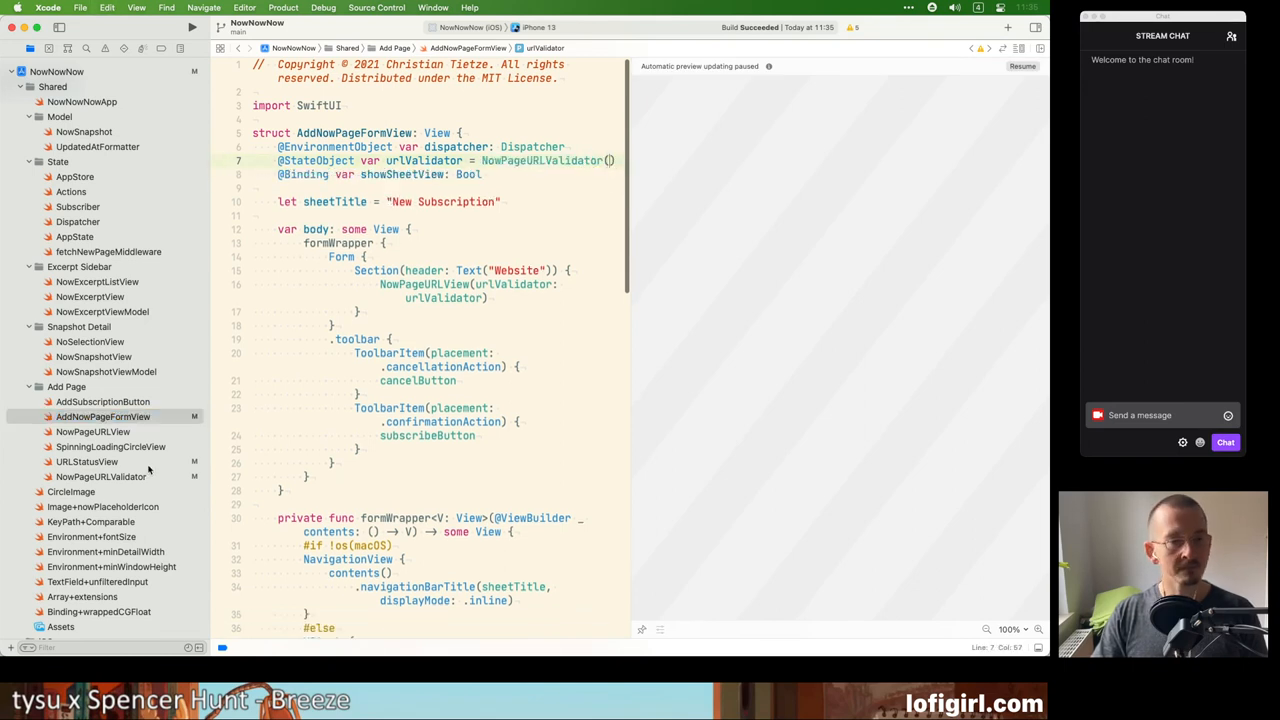
click(88, 460)
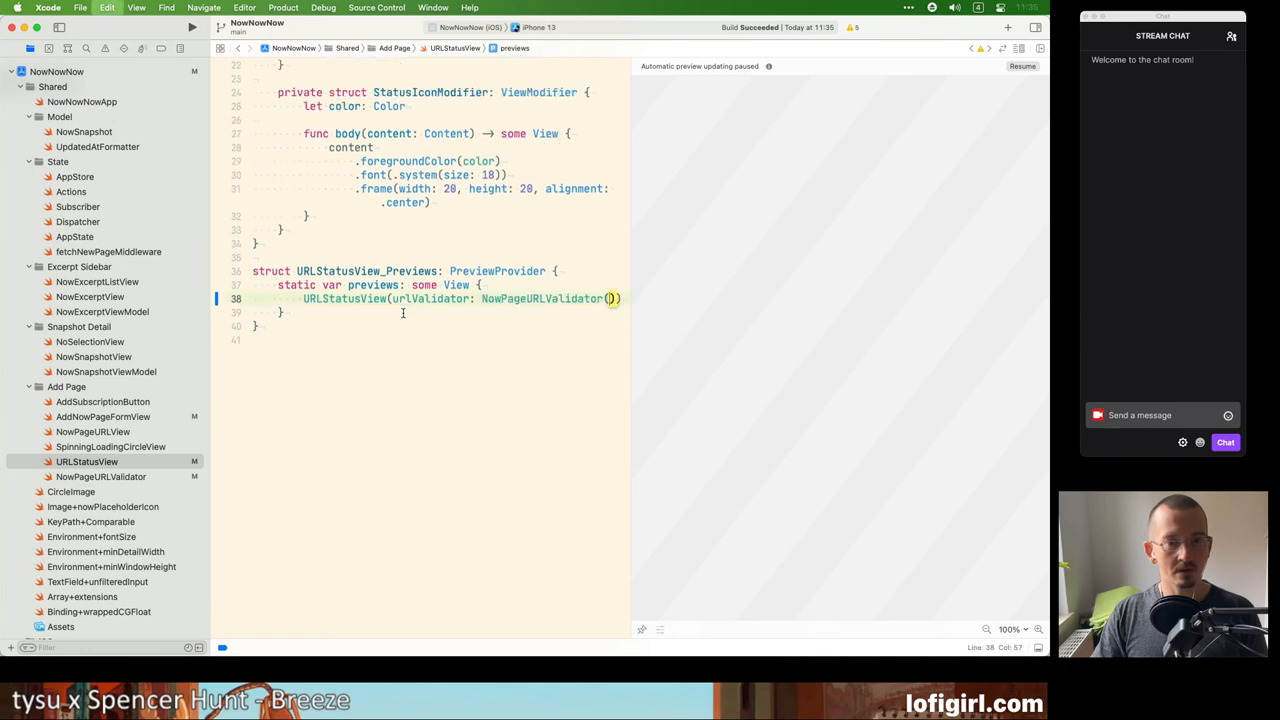
click(88, 460)
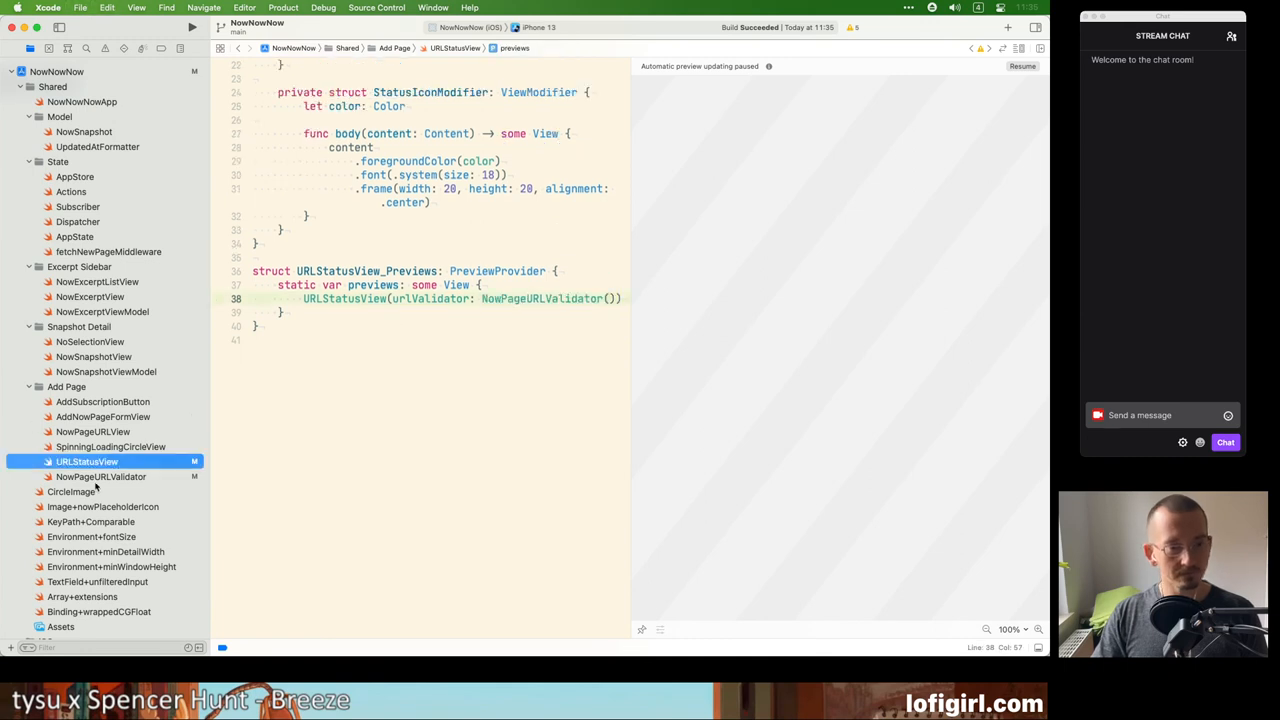
click(100, 476)
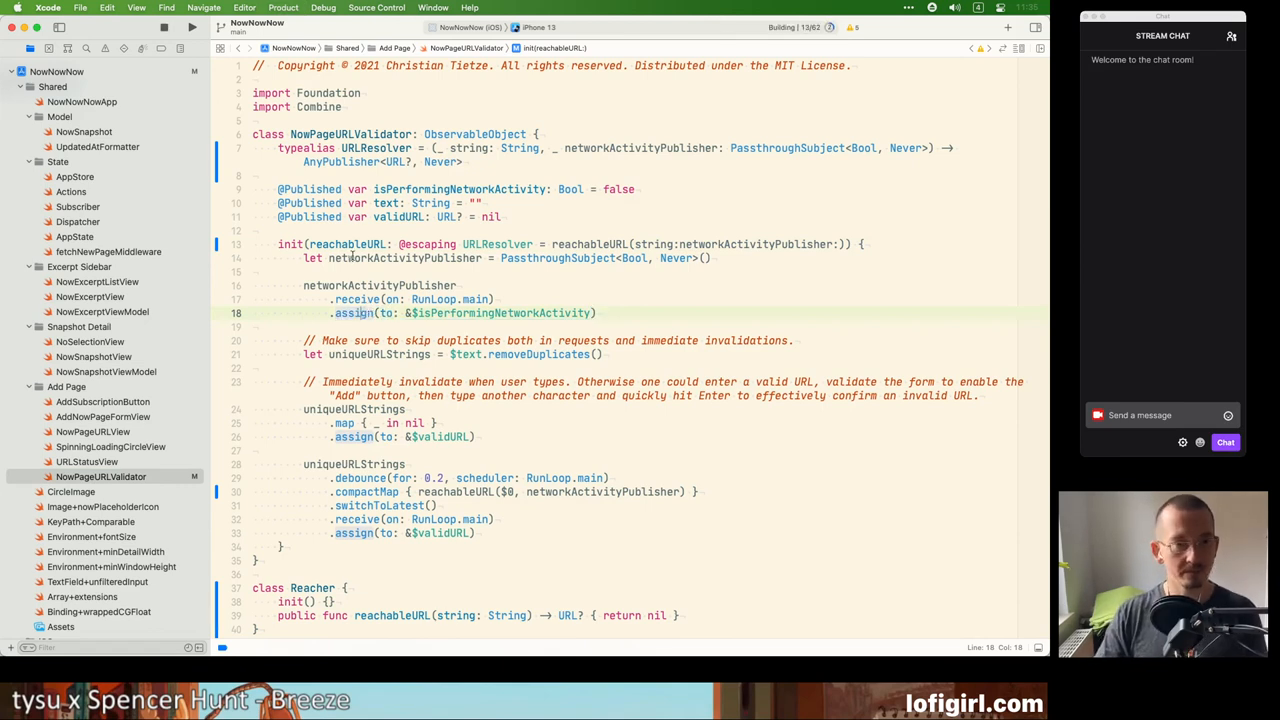
scroll(down, 3)
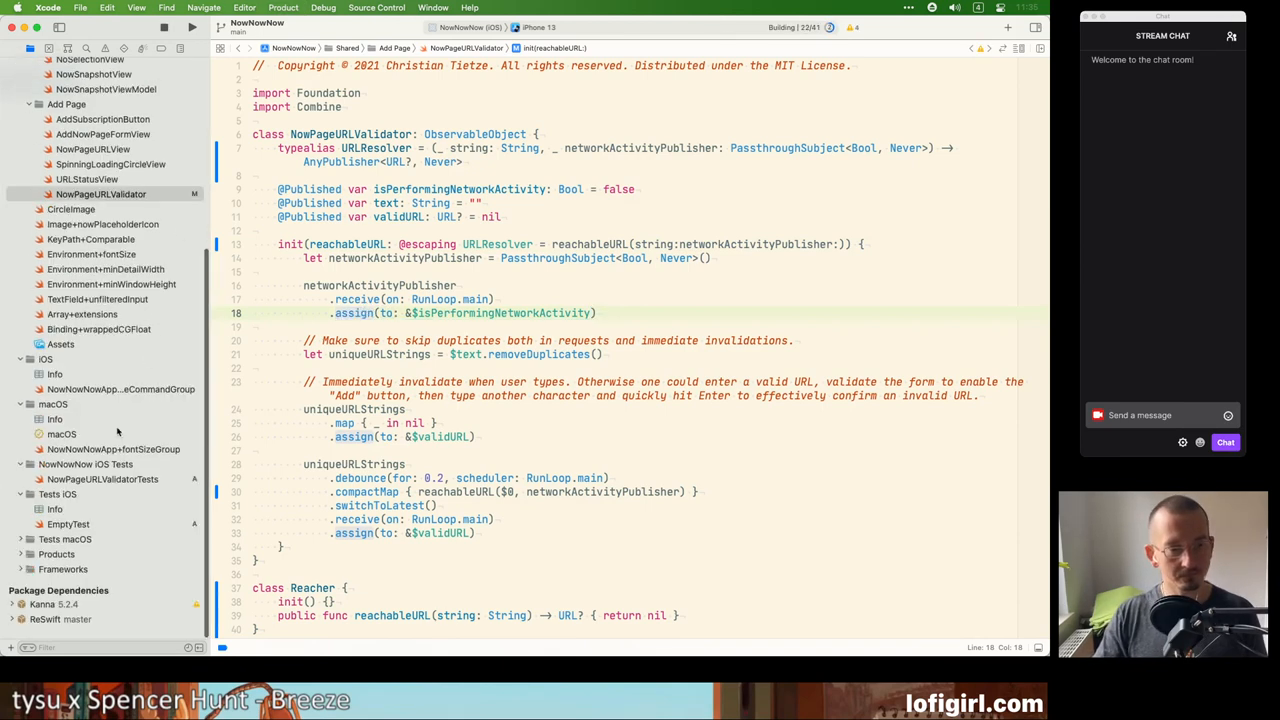
- Remove the unused result line and add activityPublisher.send(true) with a deferred send(false) in the resolver double
click(92, 480)
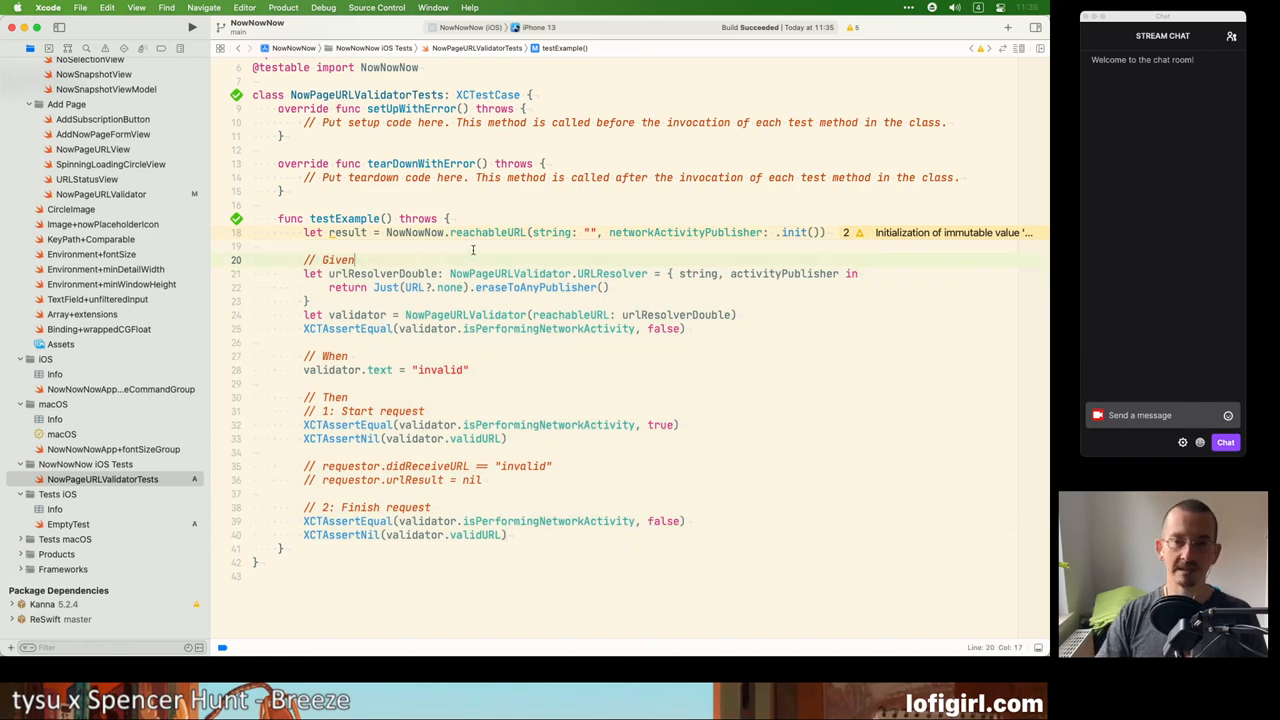
click(480, 232)
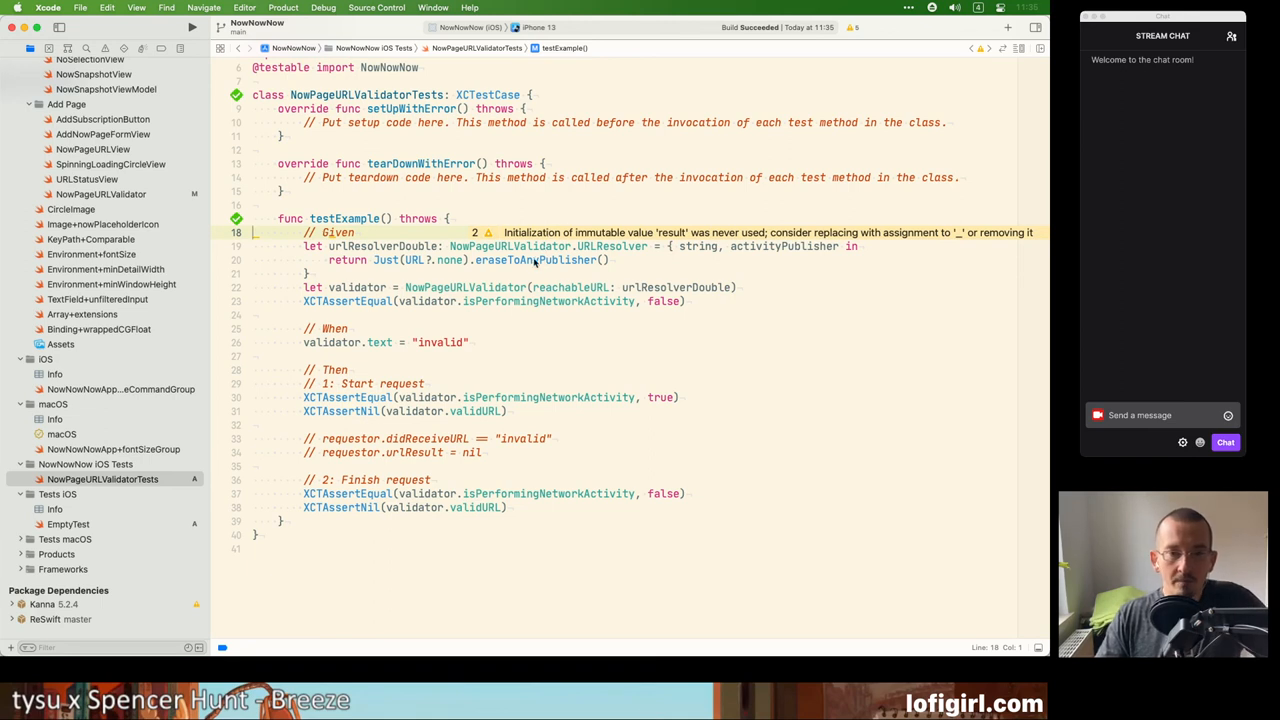
click(516, 300)
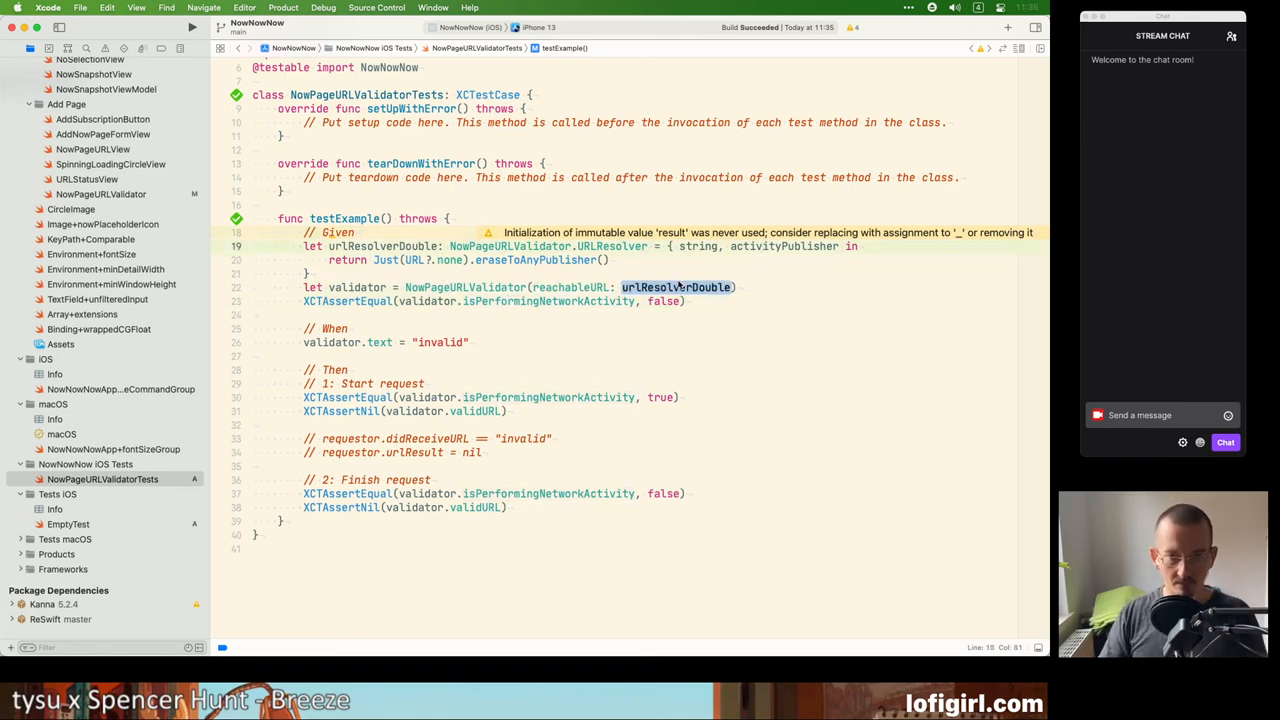
text(activityPublisher)
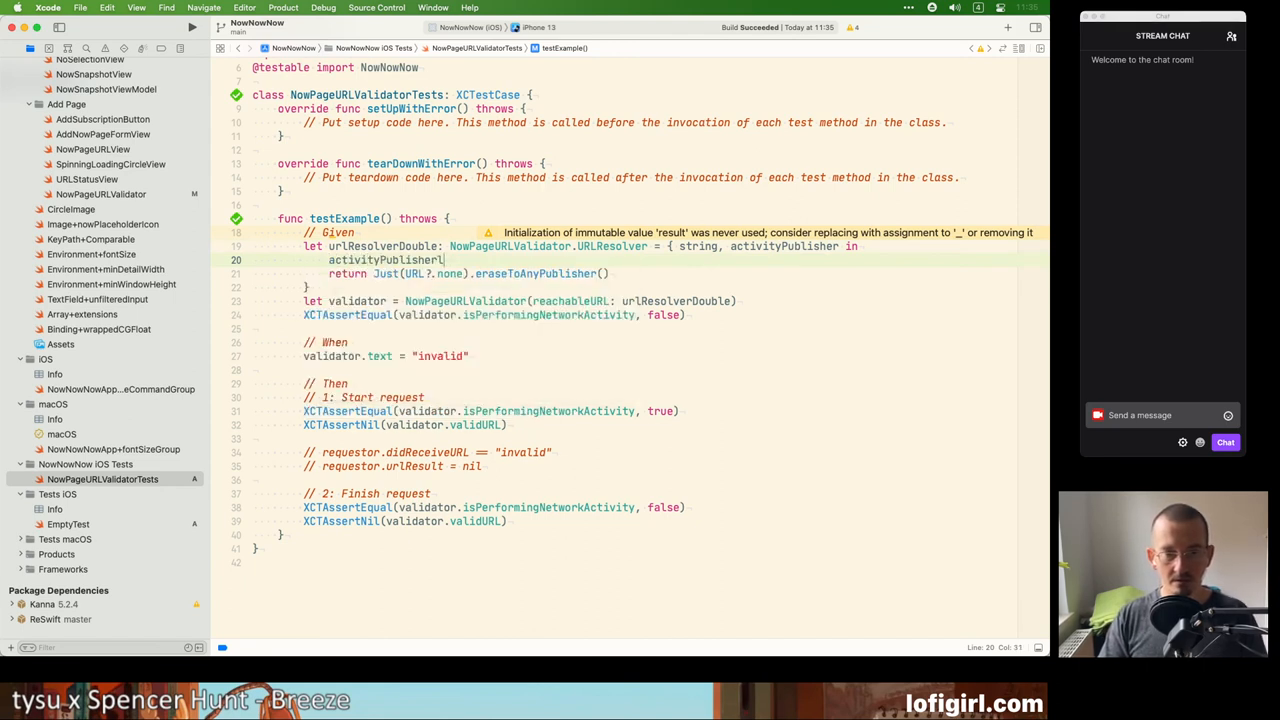
text(.send(false)
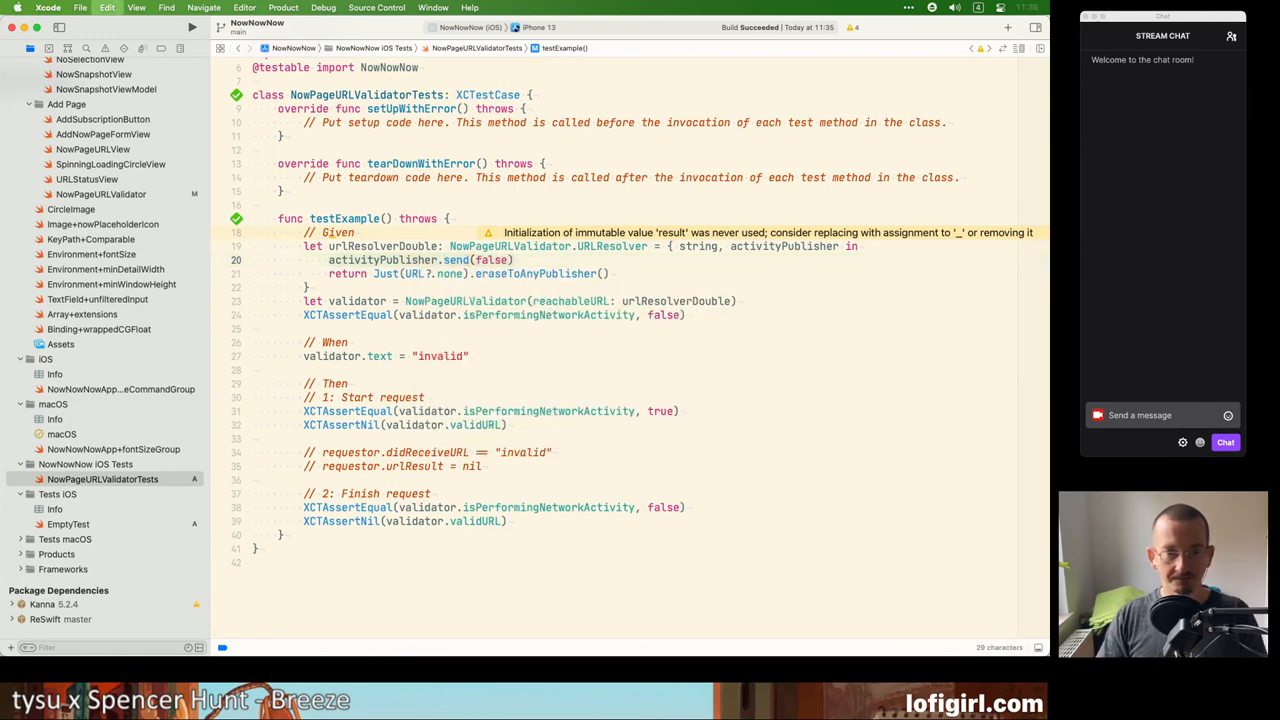
text(activityPublisher.send(true)
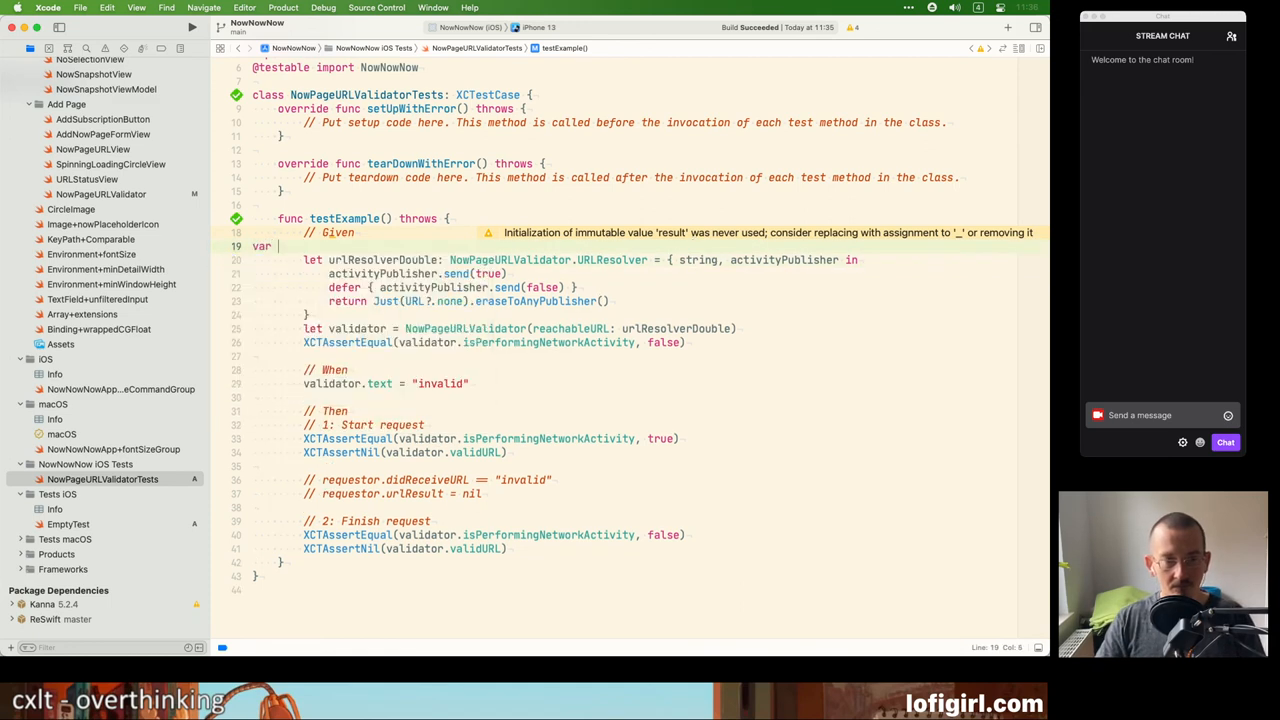
- Declare 'var receivedString: String?' in the validator test
text(reev)
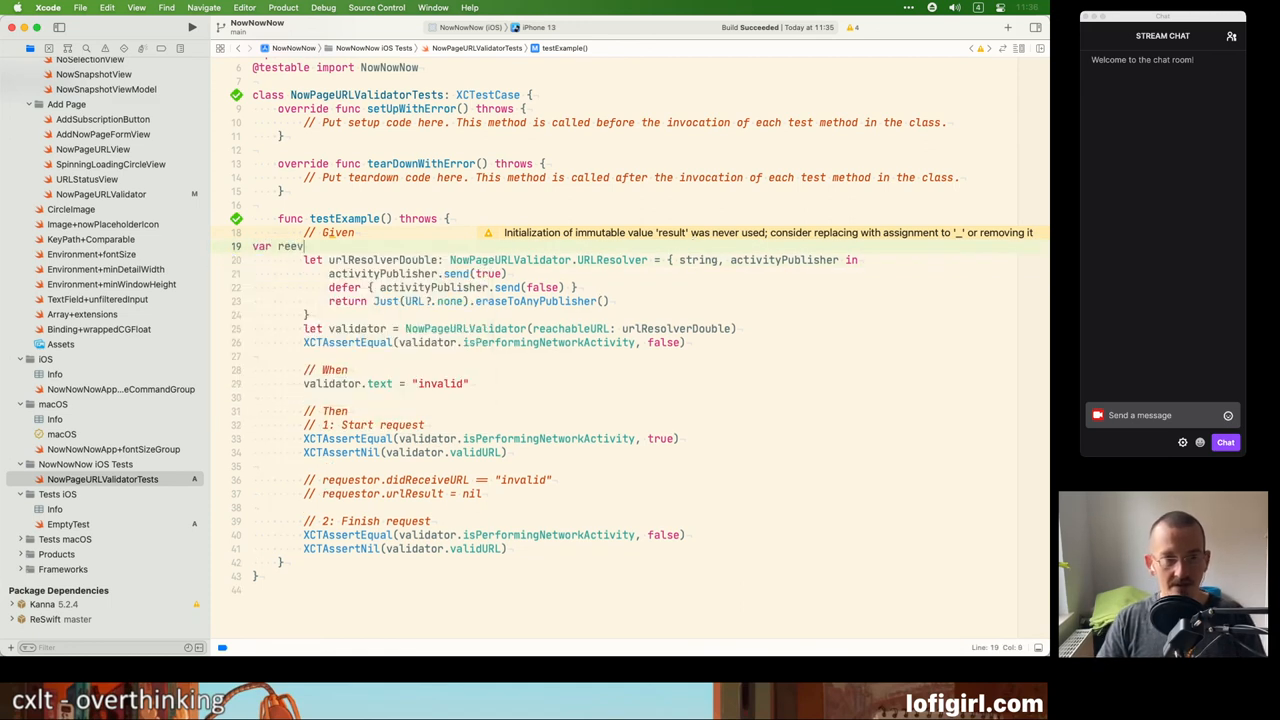
key(Backspace)
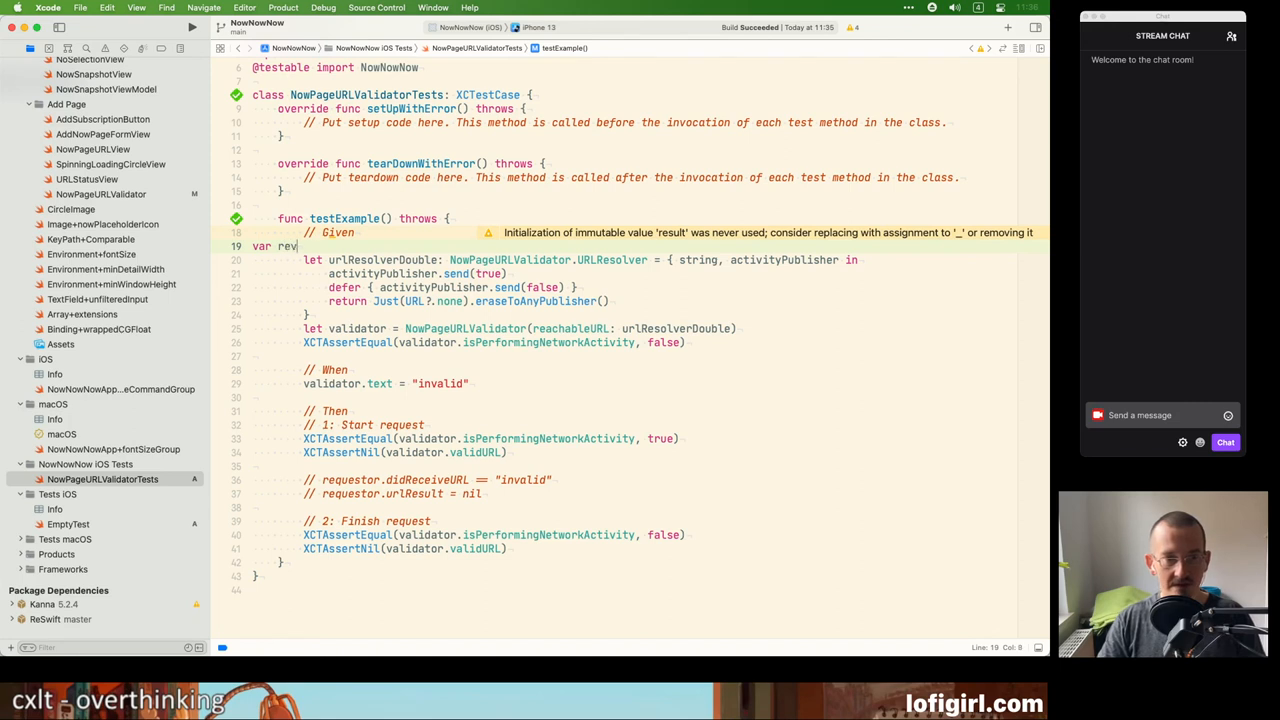
text(eivedString:)
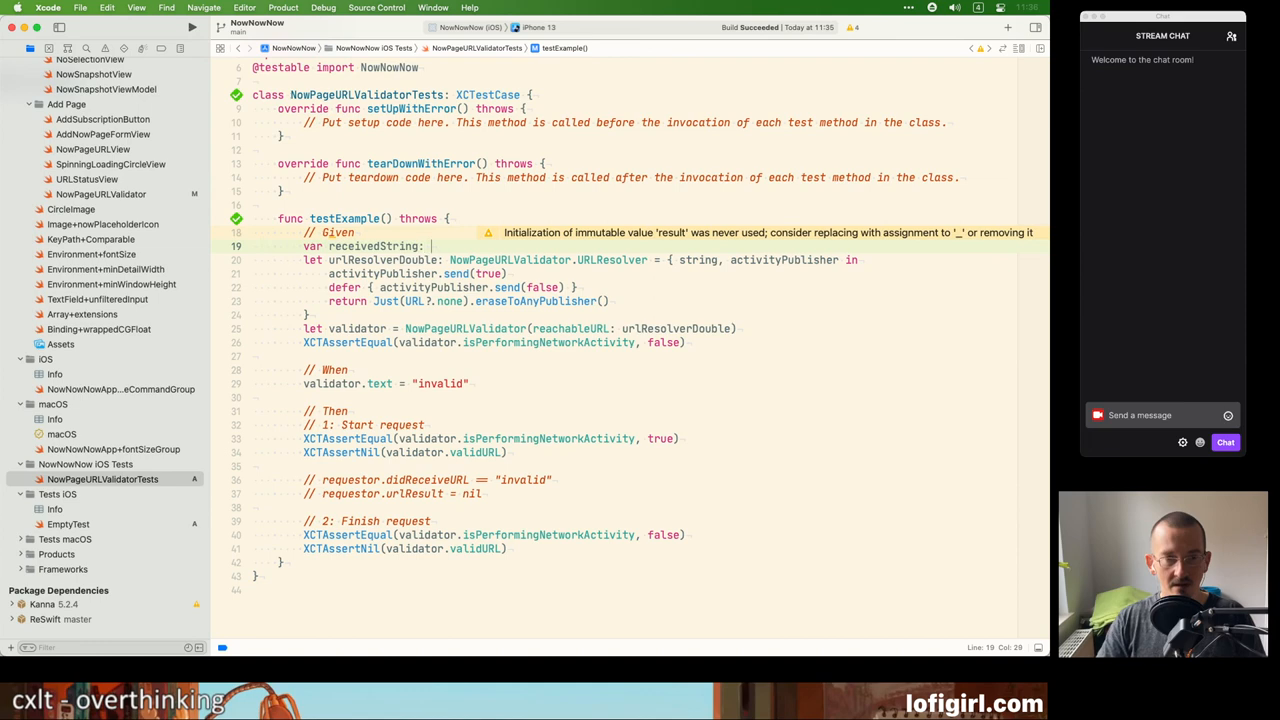
text(String?)
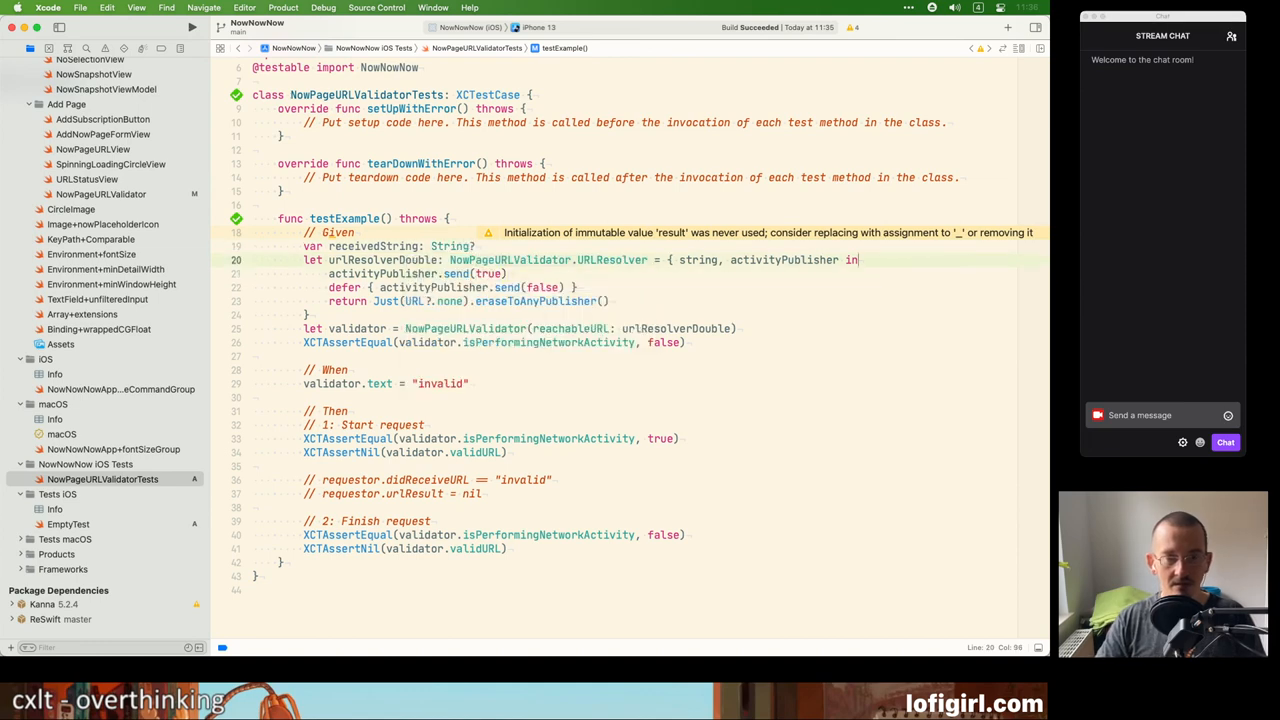
text(re)
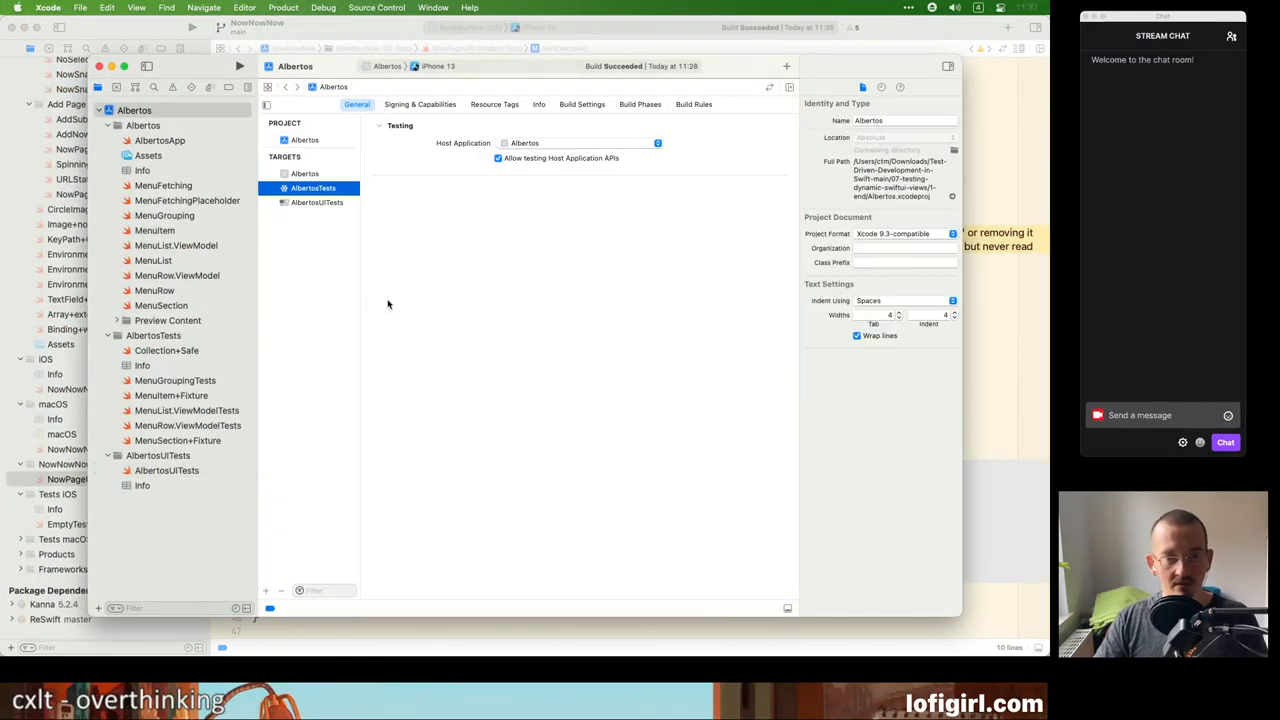
- Inspect another project's test target General settings for reference
click(188, 410)
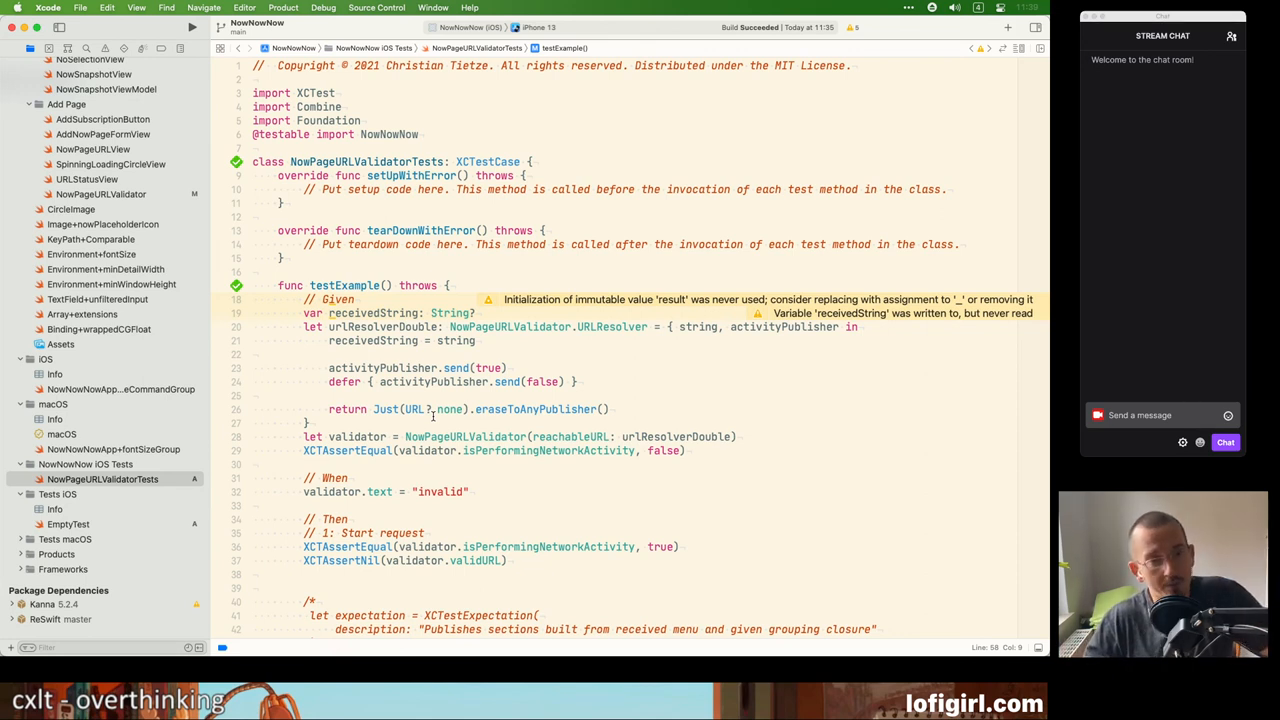
mouse_move(508, 450)
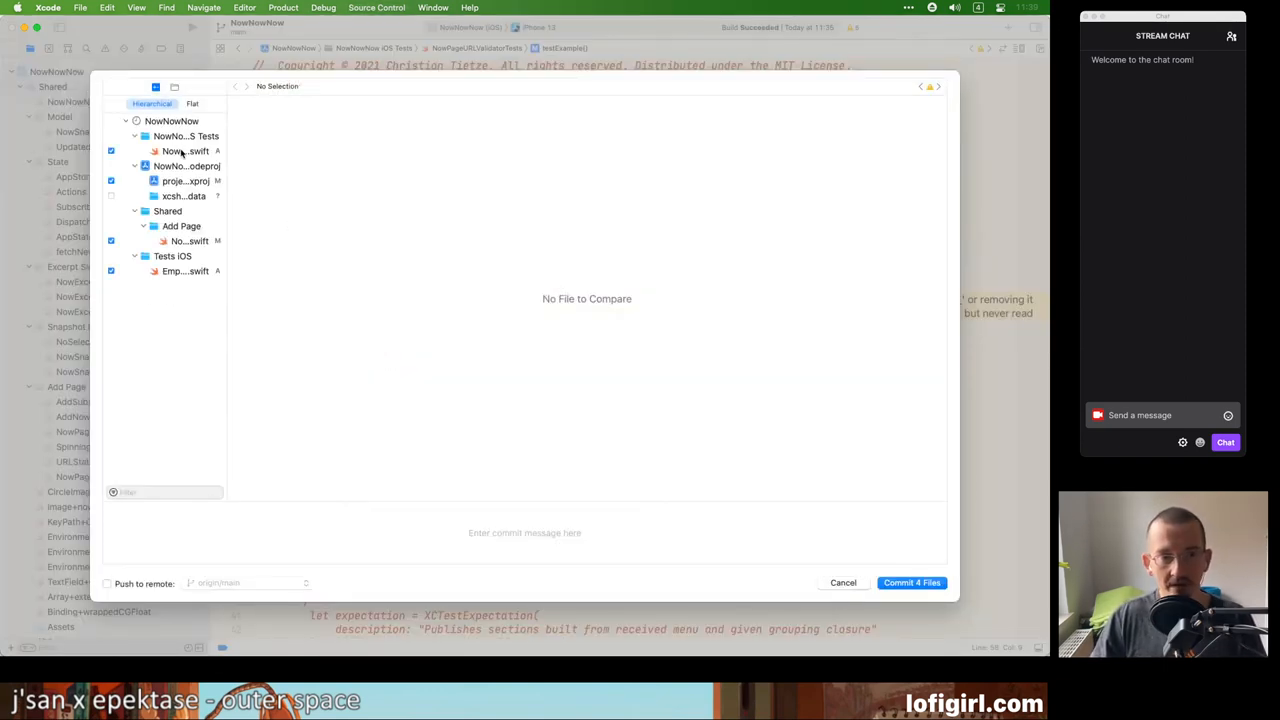
- View the diff of one changed file in the commit sheet
click(180, 180)
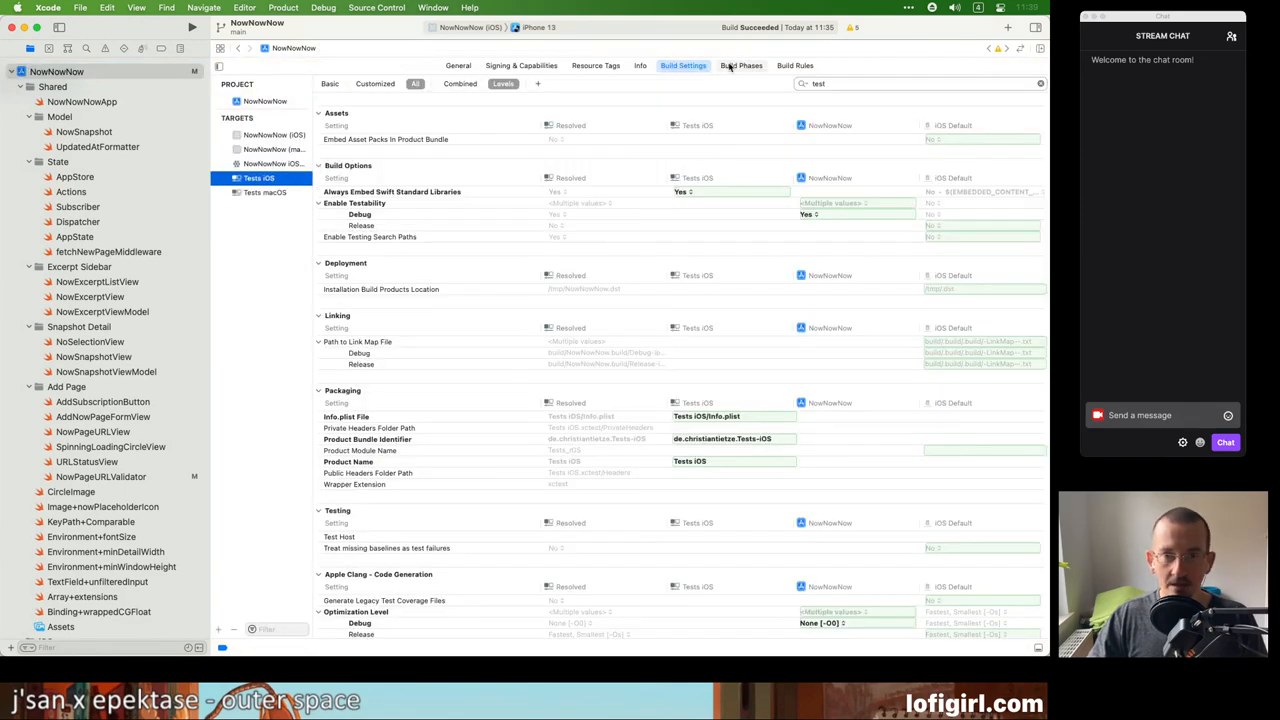
- Review the Tests iOS target's build phases and its NowNowNow (iOS) host application setting
click(740, 64)
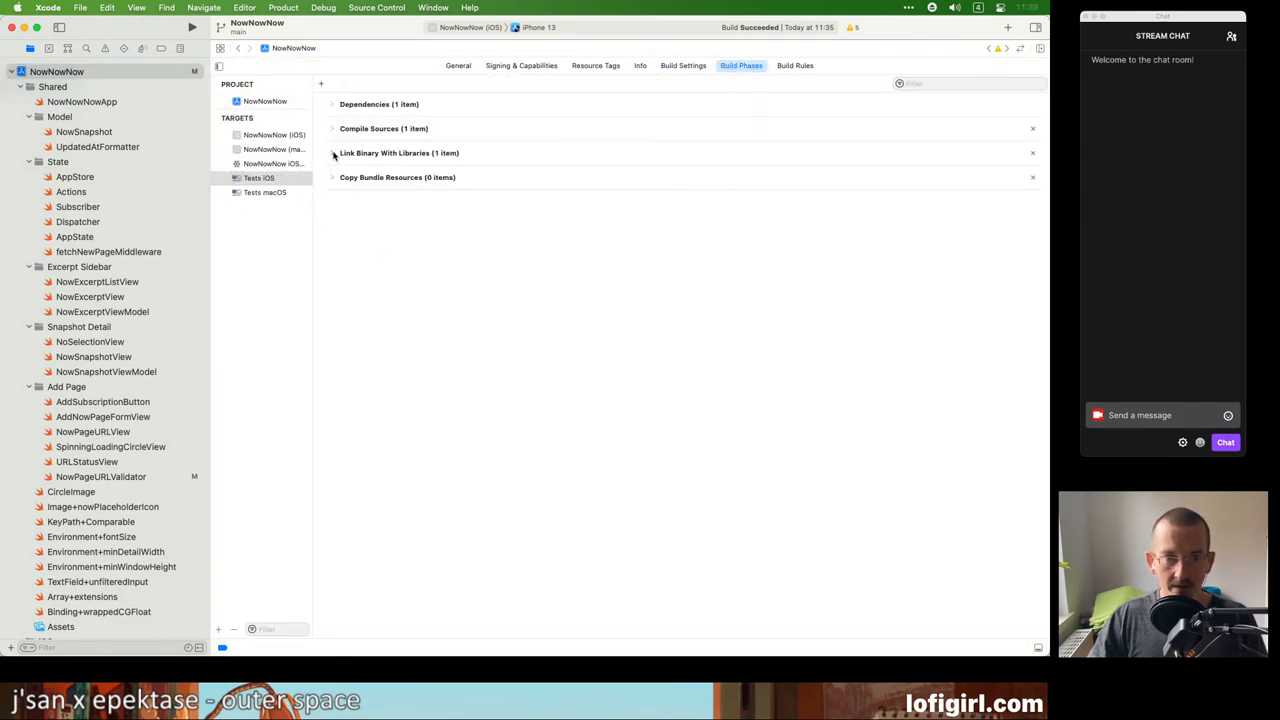
click(332, 152)
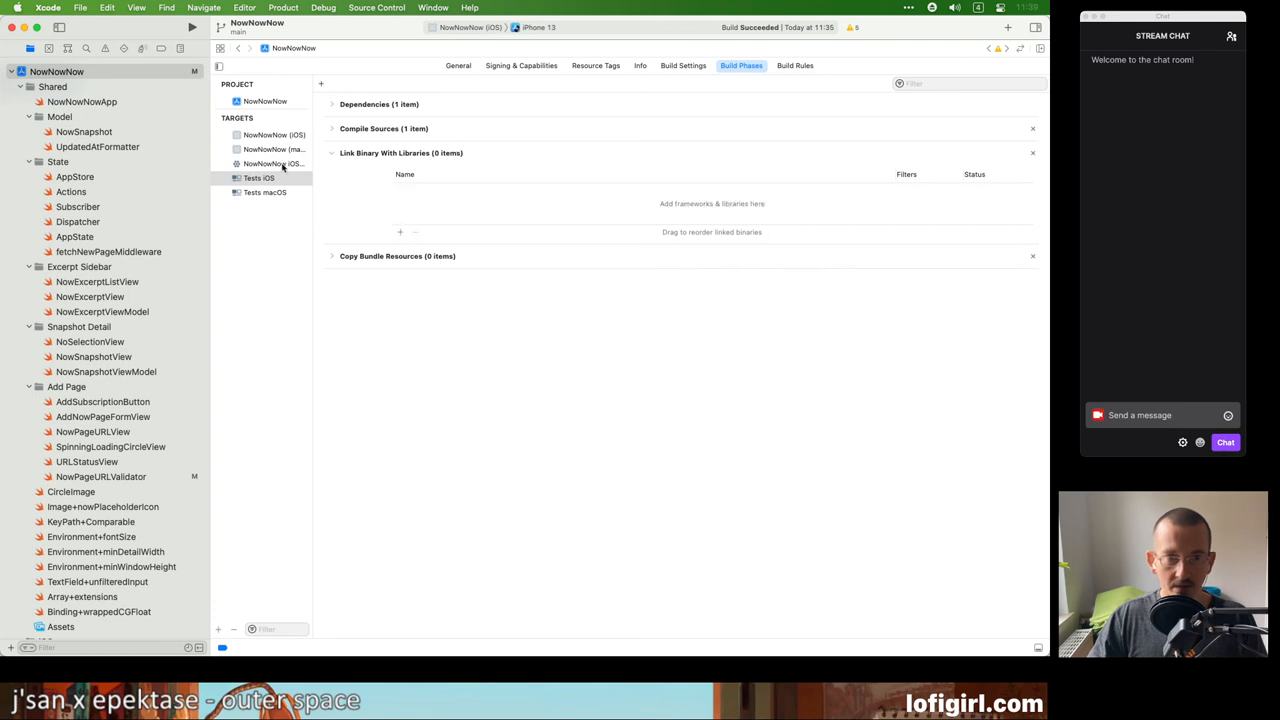
click(270, 164)
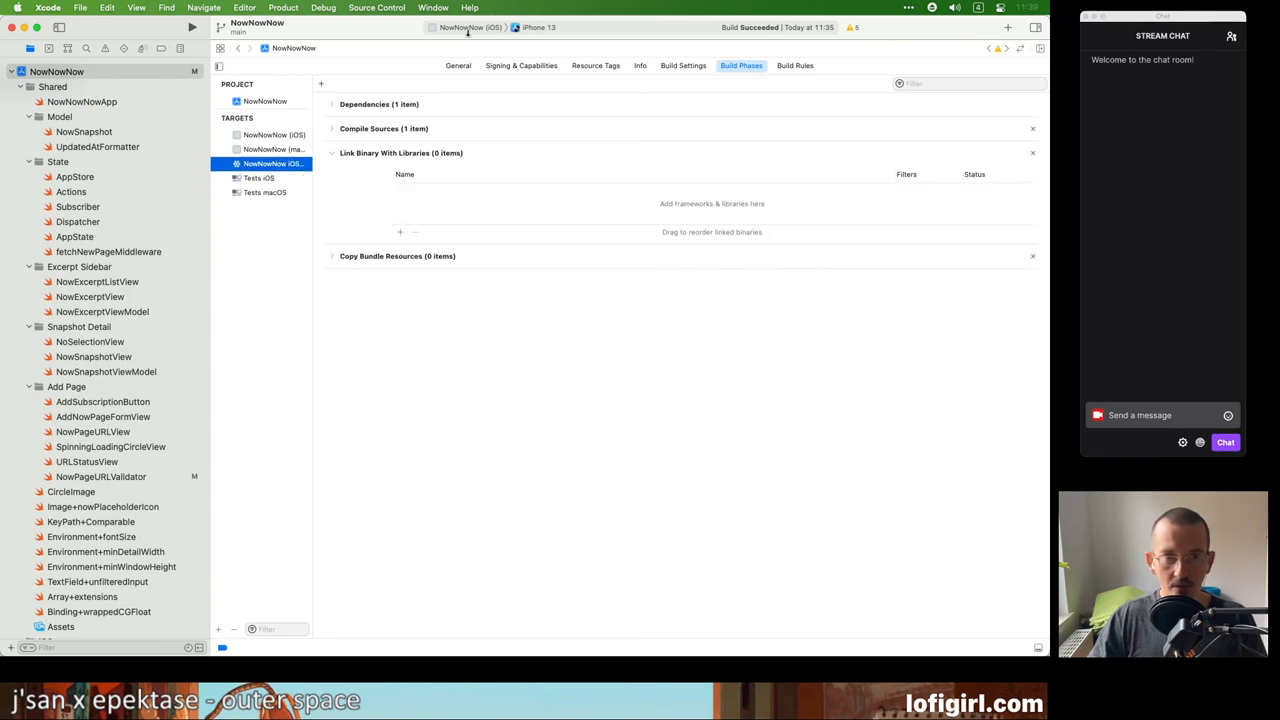
click(448, 66)
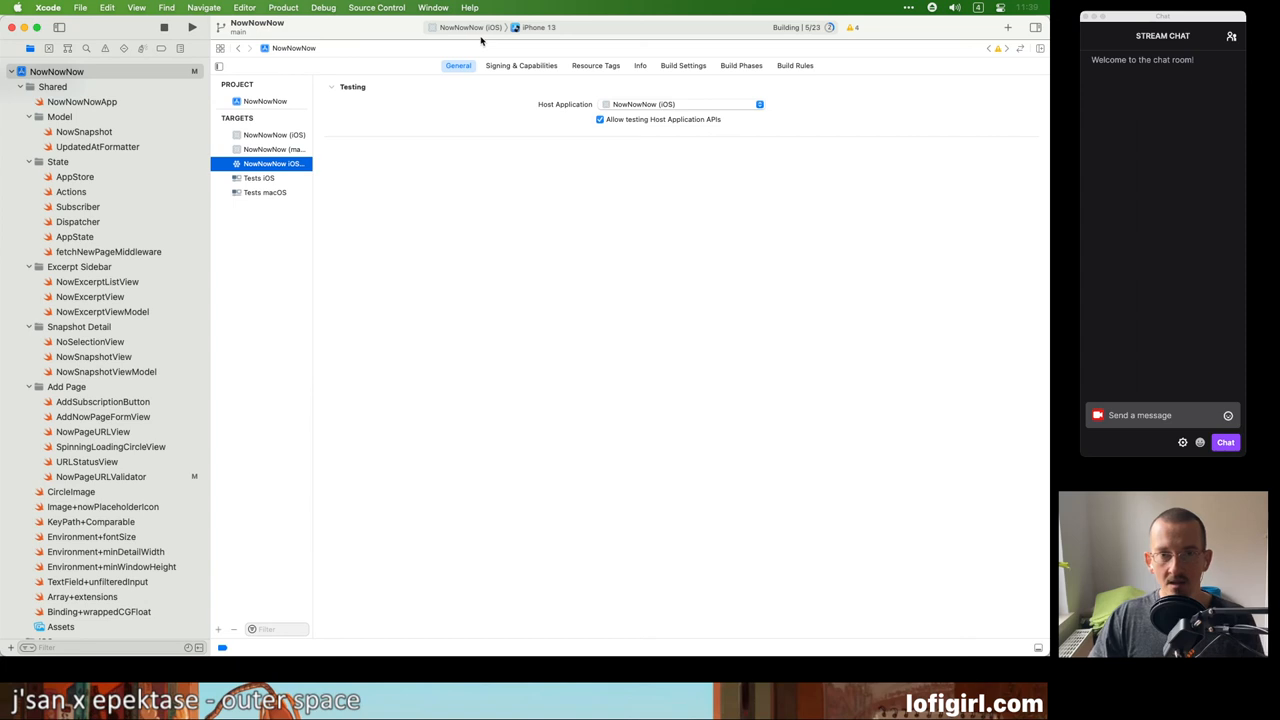
- Choose iPhone 13 as run destination and bring up the four-file commit sheet
click(460, 28)
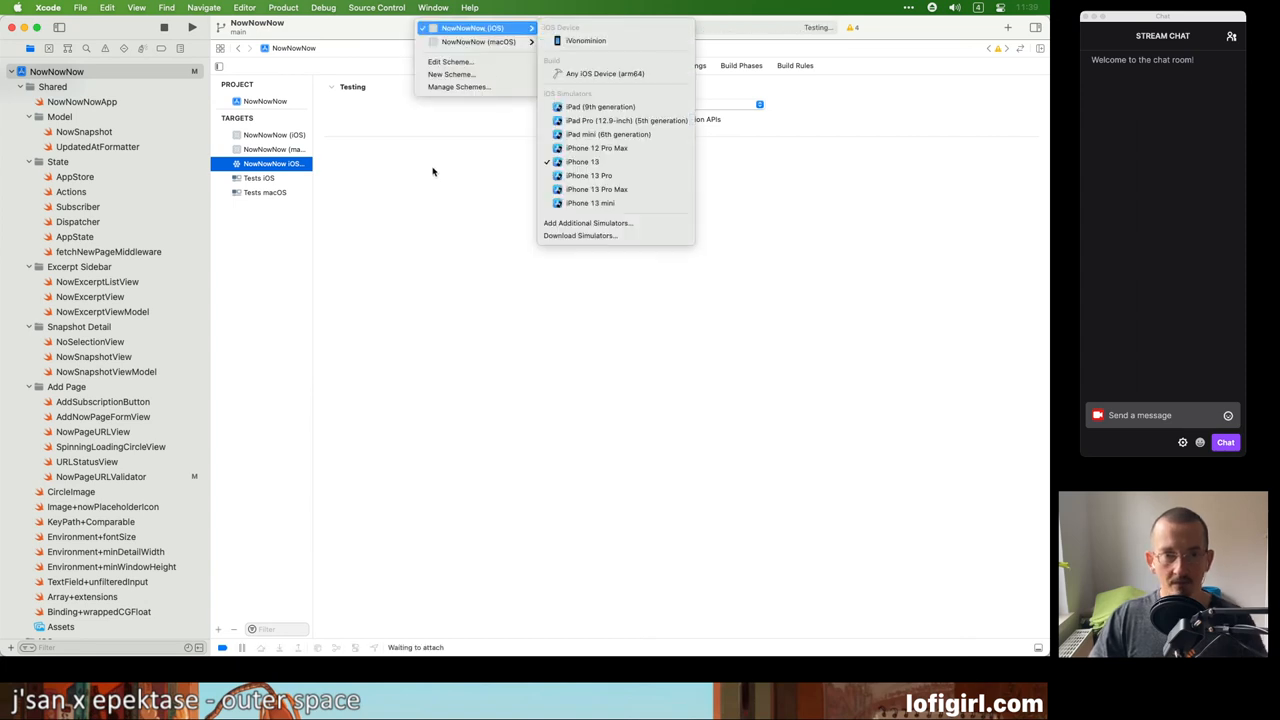
click(580, 160)
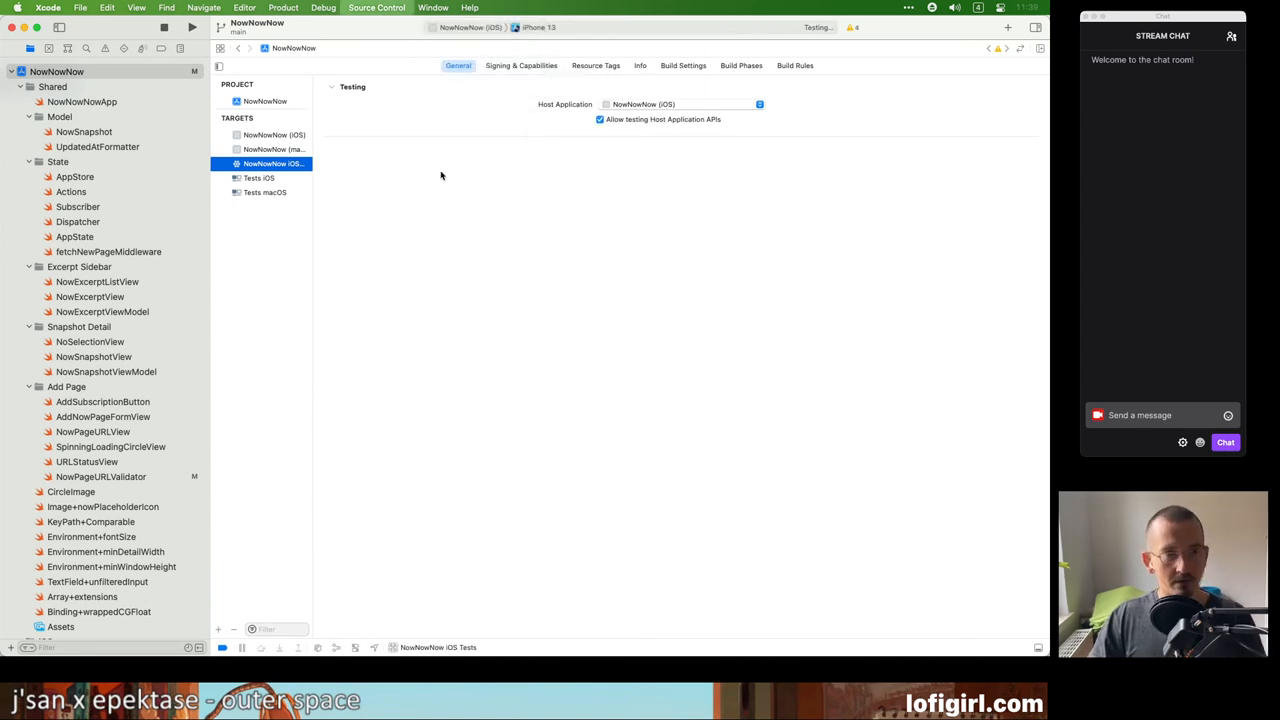
click(392, 8)
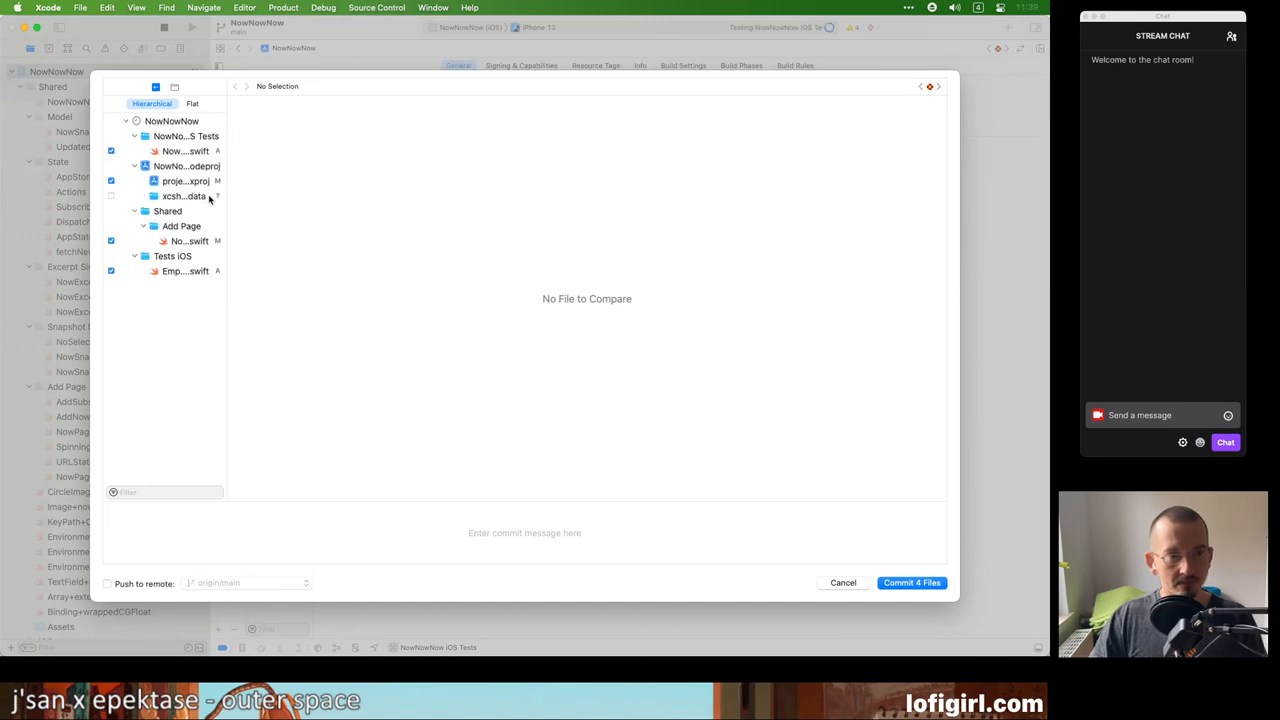
- Dismiss the Xcode commit sheet before switching to GitUp
click(184, 272)
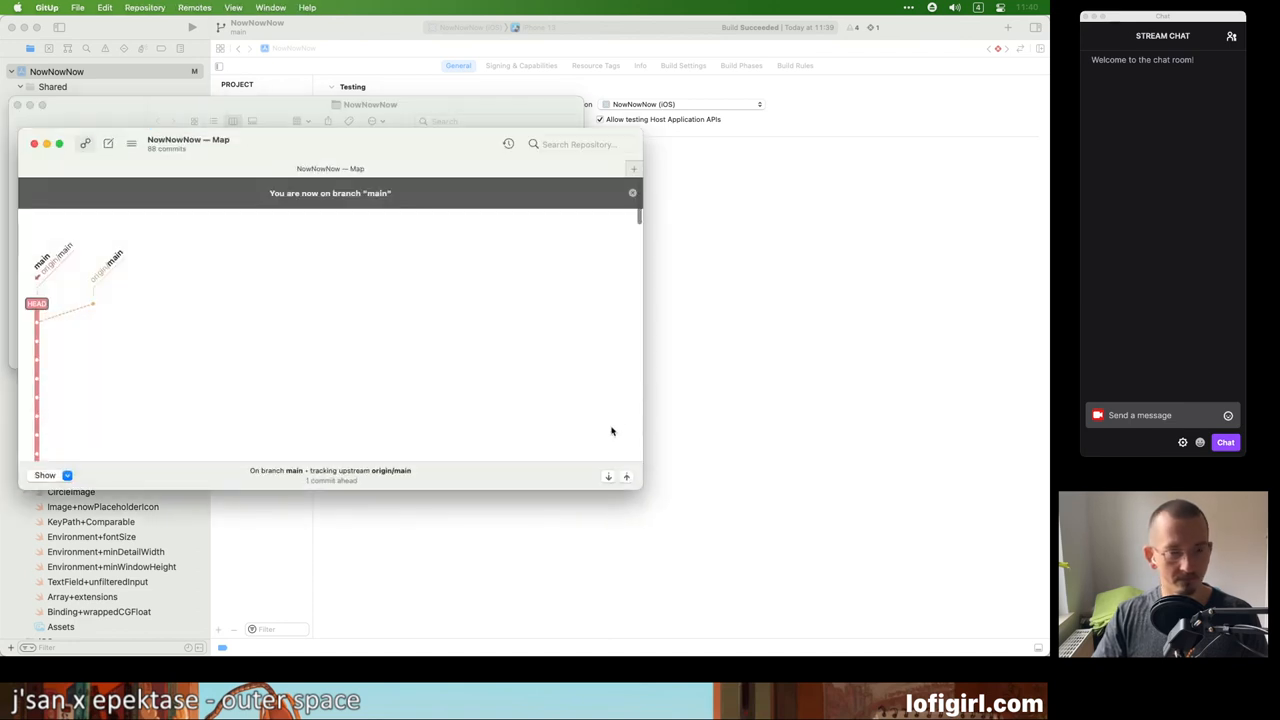
- Open GitUp's commit view showing project.pbxproj staged and the other changes pending
click(632, 192)
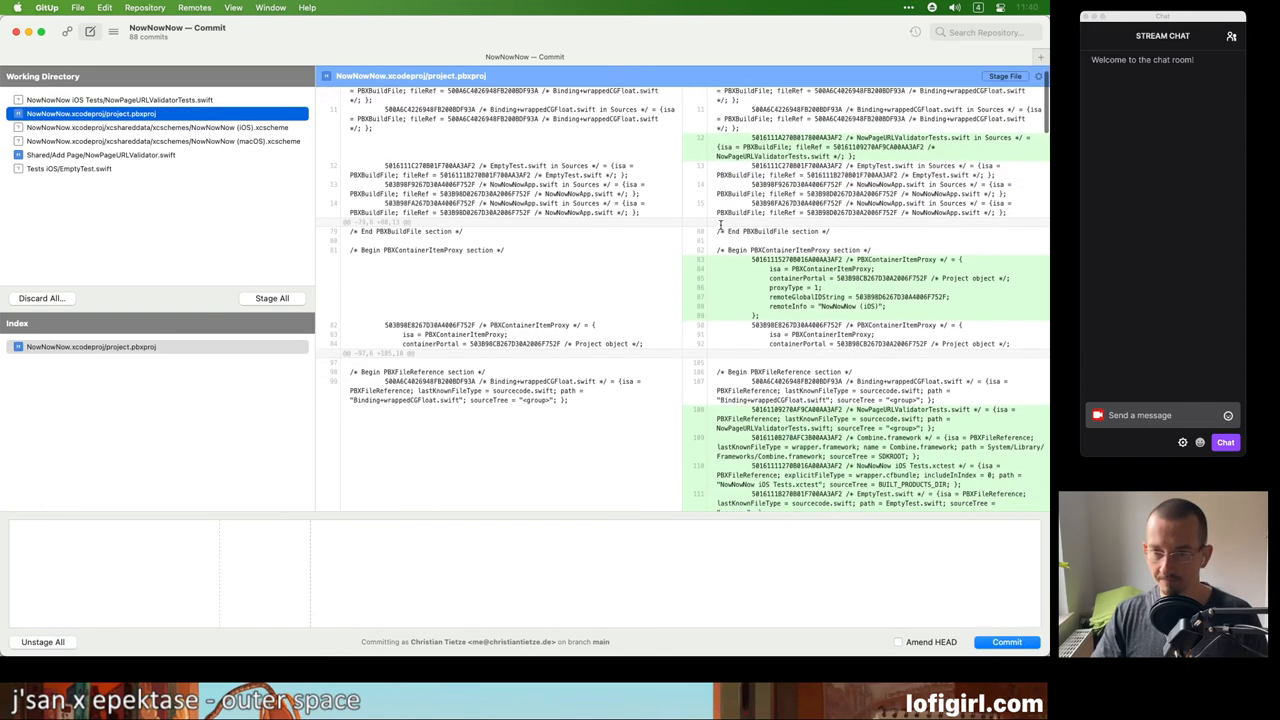
- Review the project.pbxproj diff and stage Tests iOS/EmptyTest.swift alongside it
scroll(down, 3)
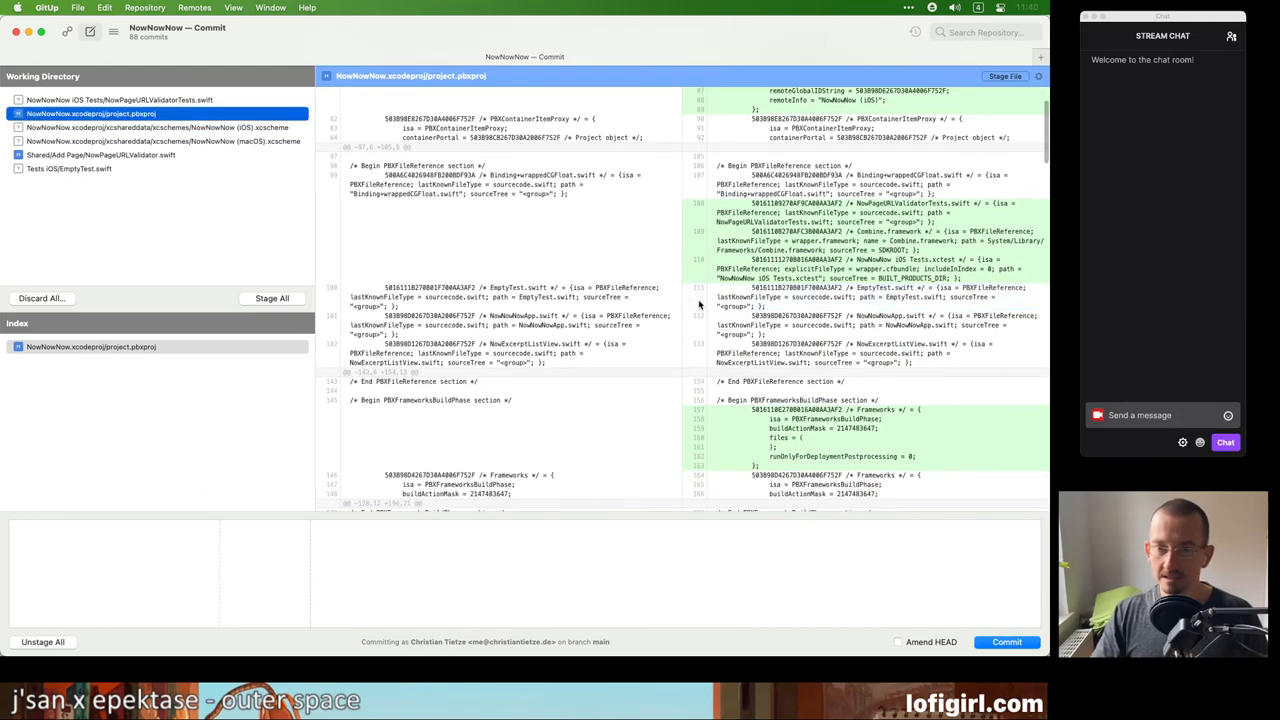
scroll(down, 3)
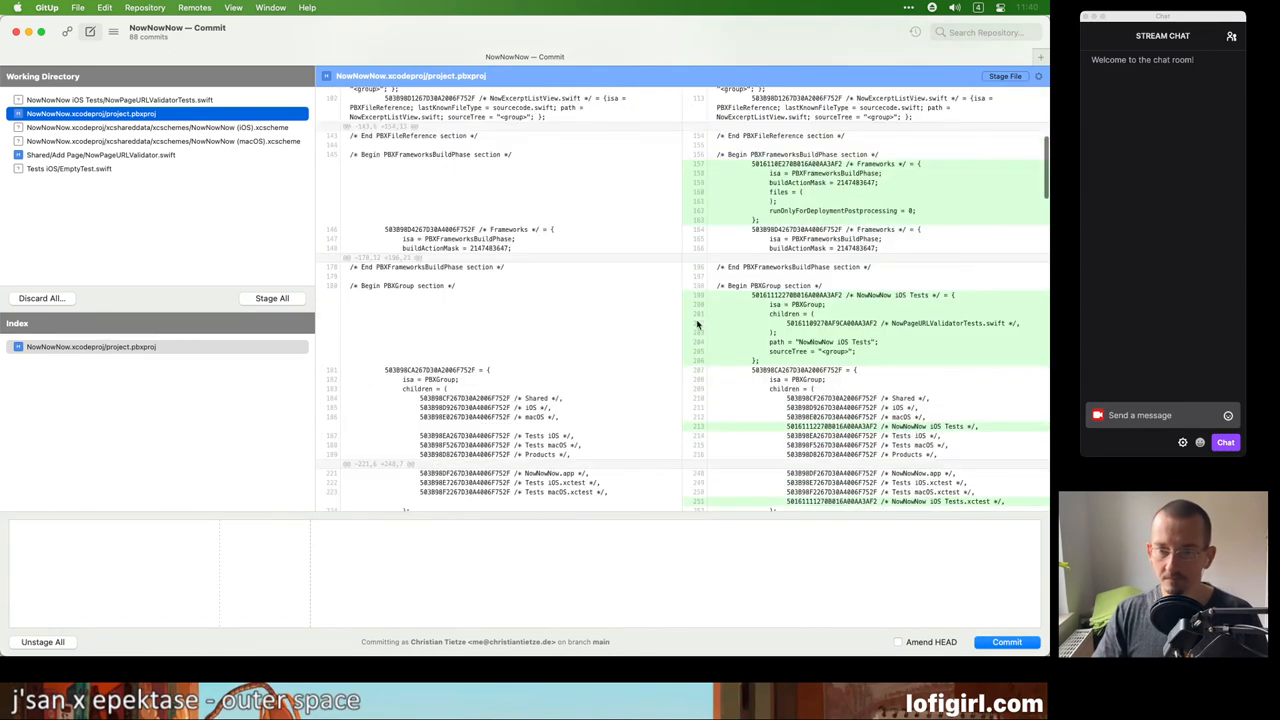
scroll(down, 3)
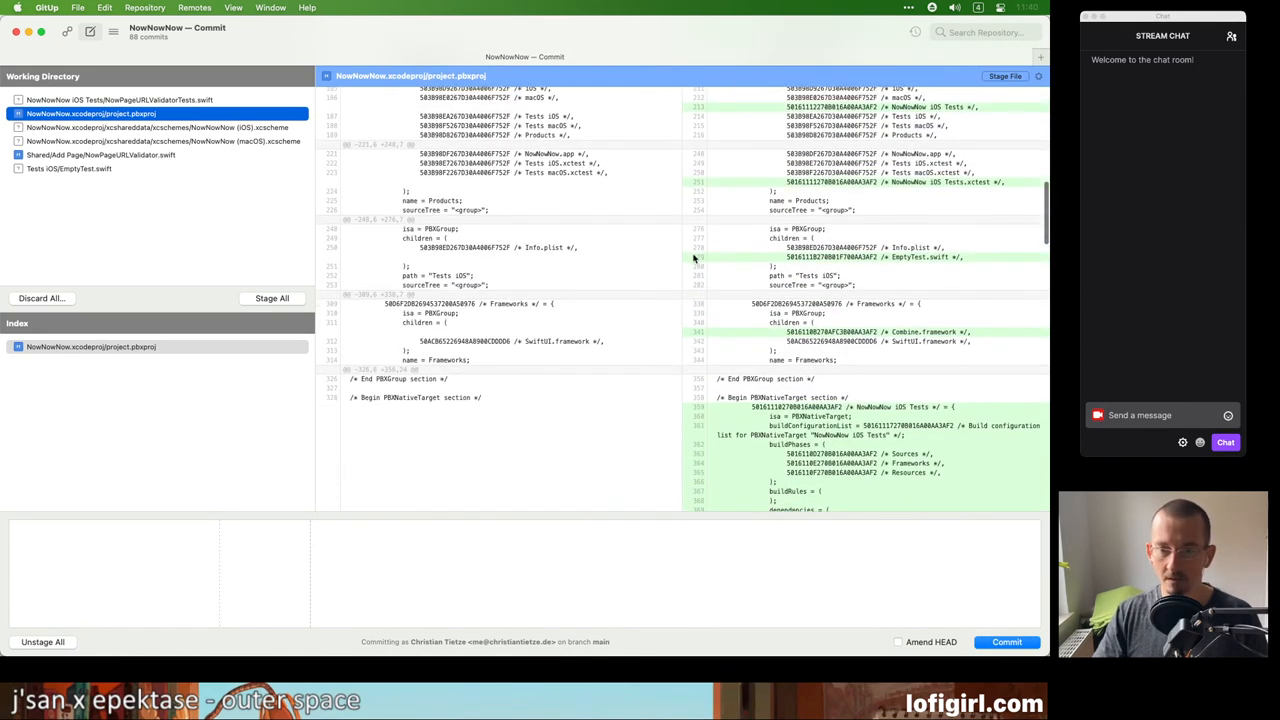
scroll(down, 3)
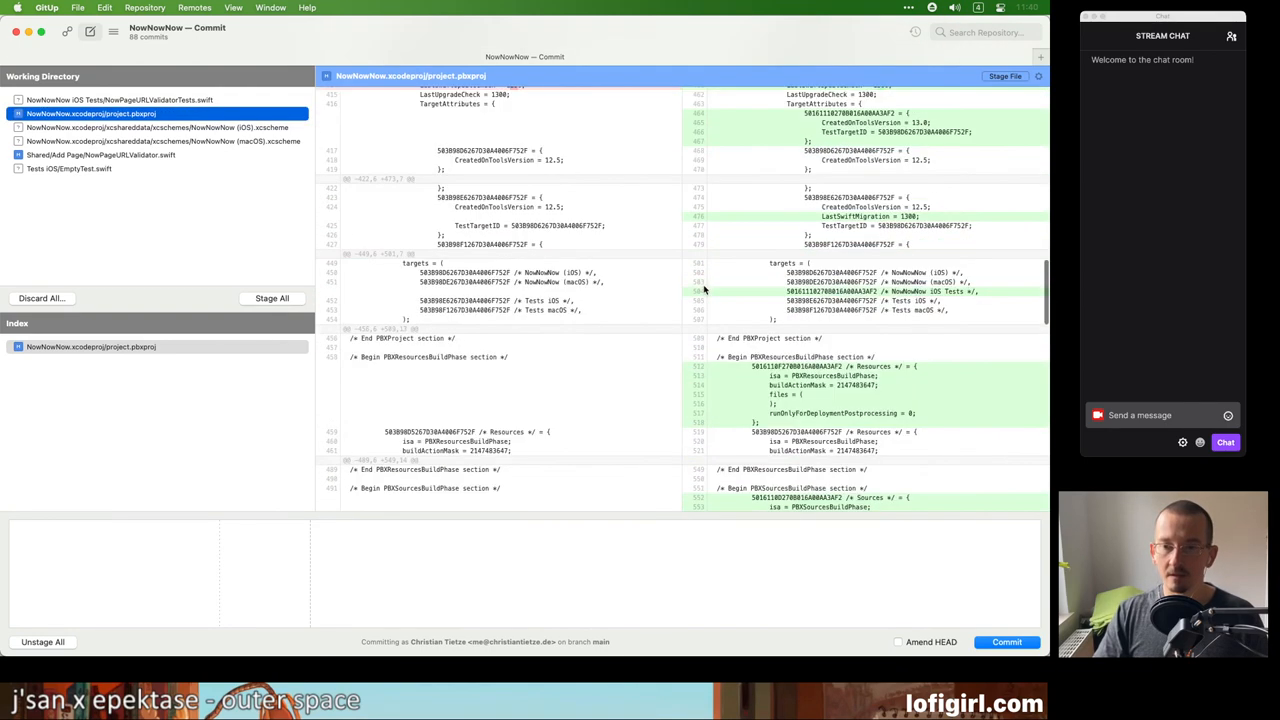
mouse_move(708, 278)
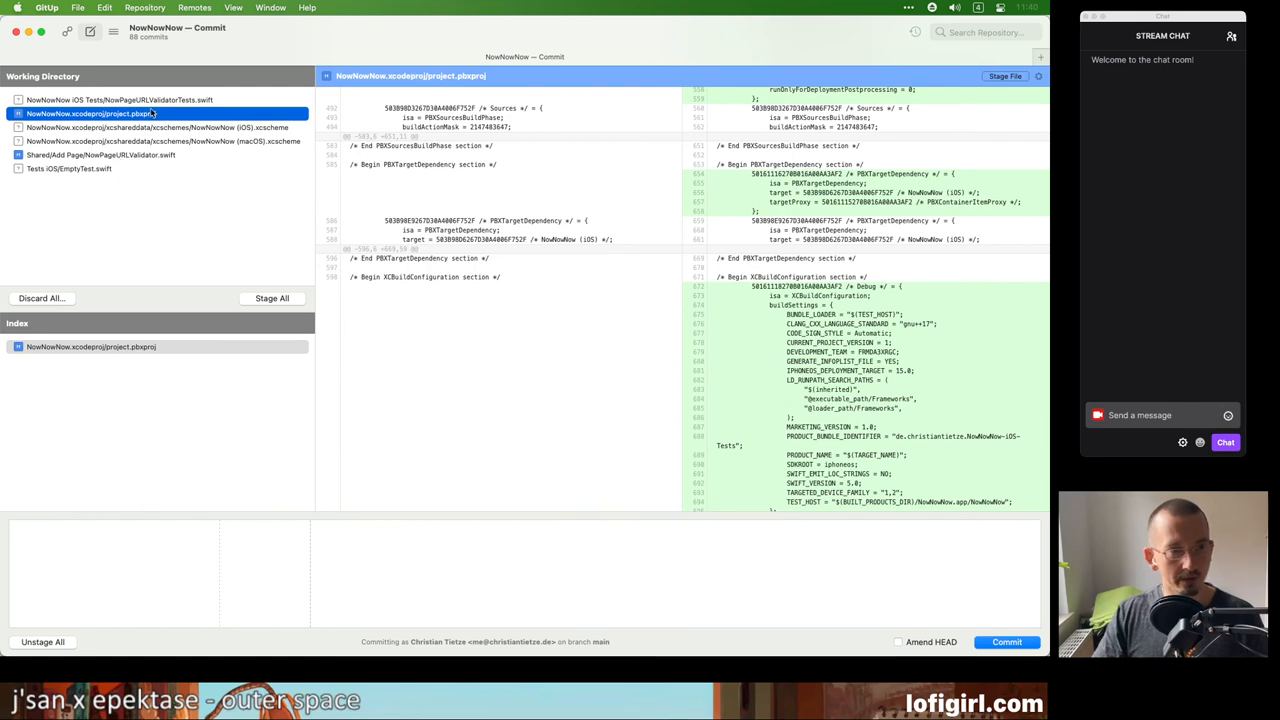
click(68, 182)
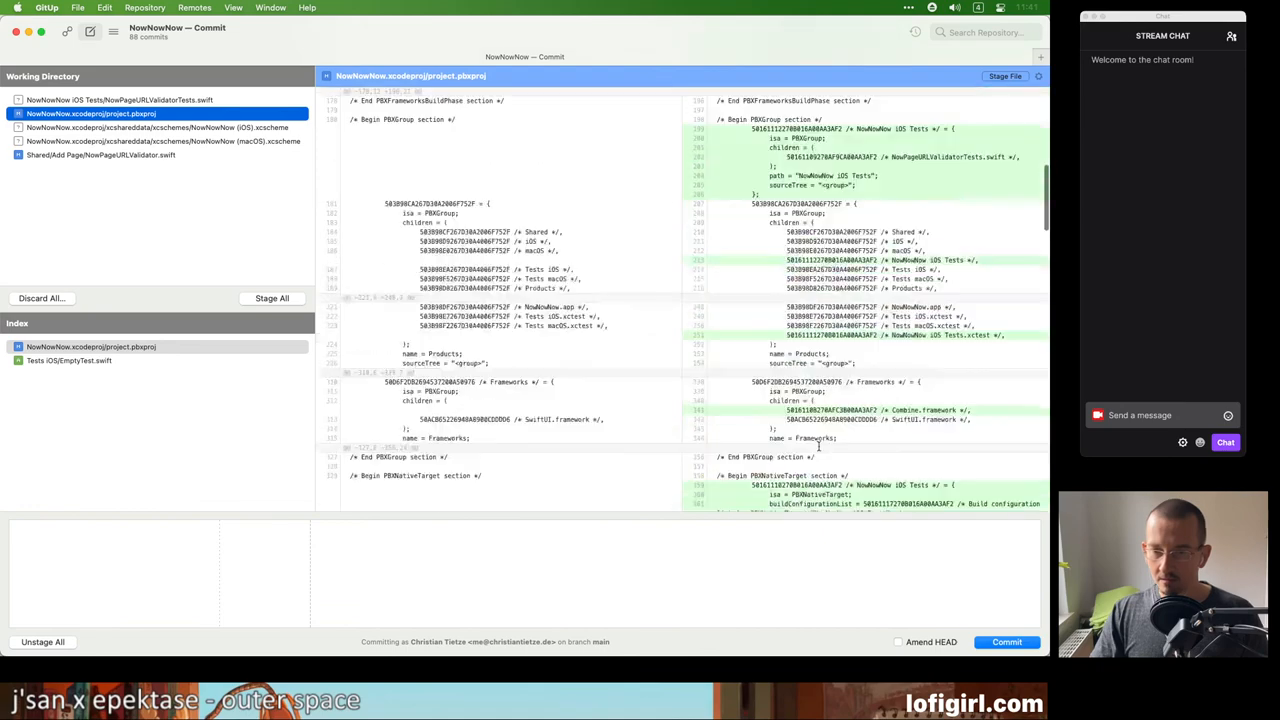
scroll(down, 3)
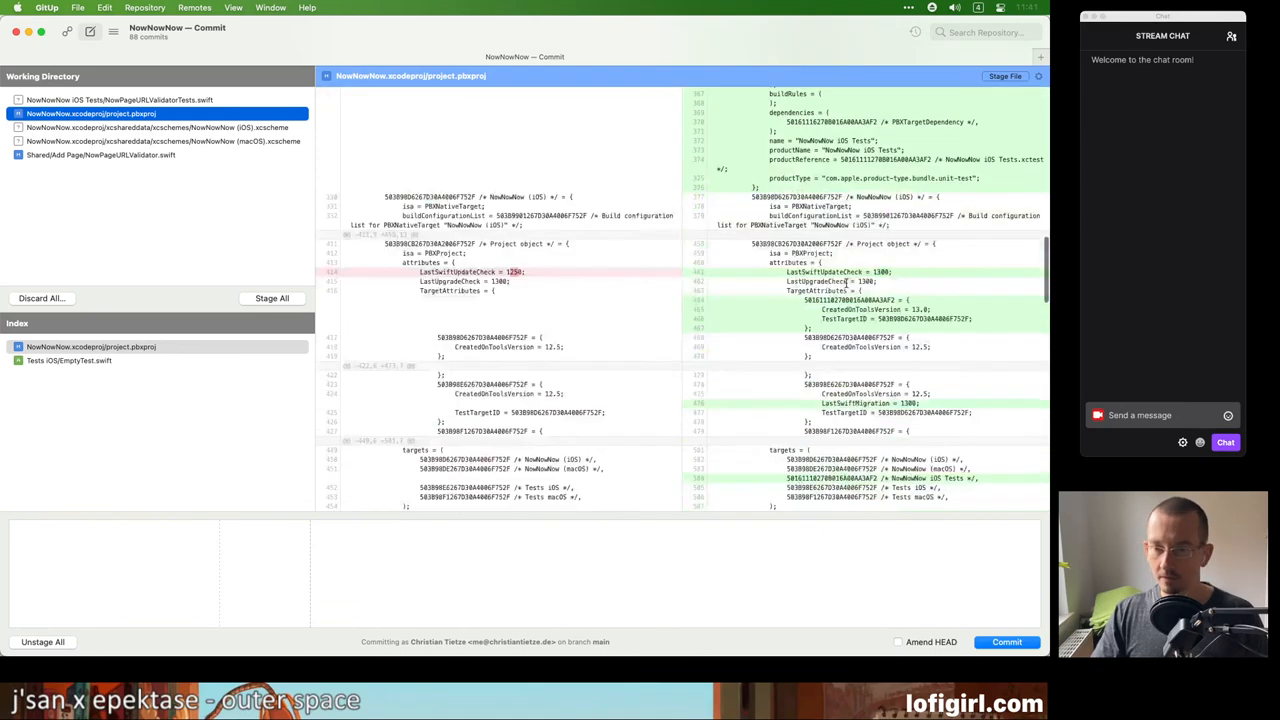
scroll(down, 3)
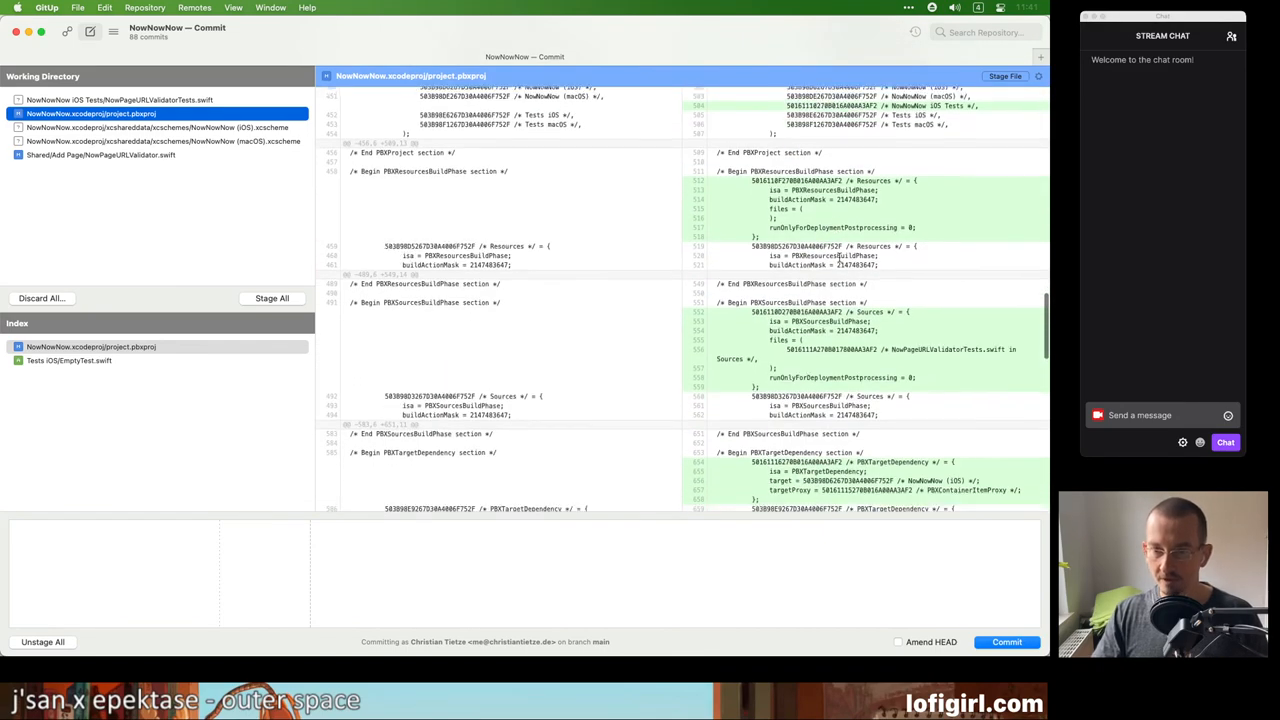
scroll(down, 3)
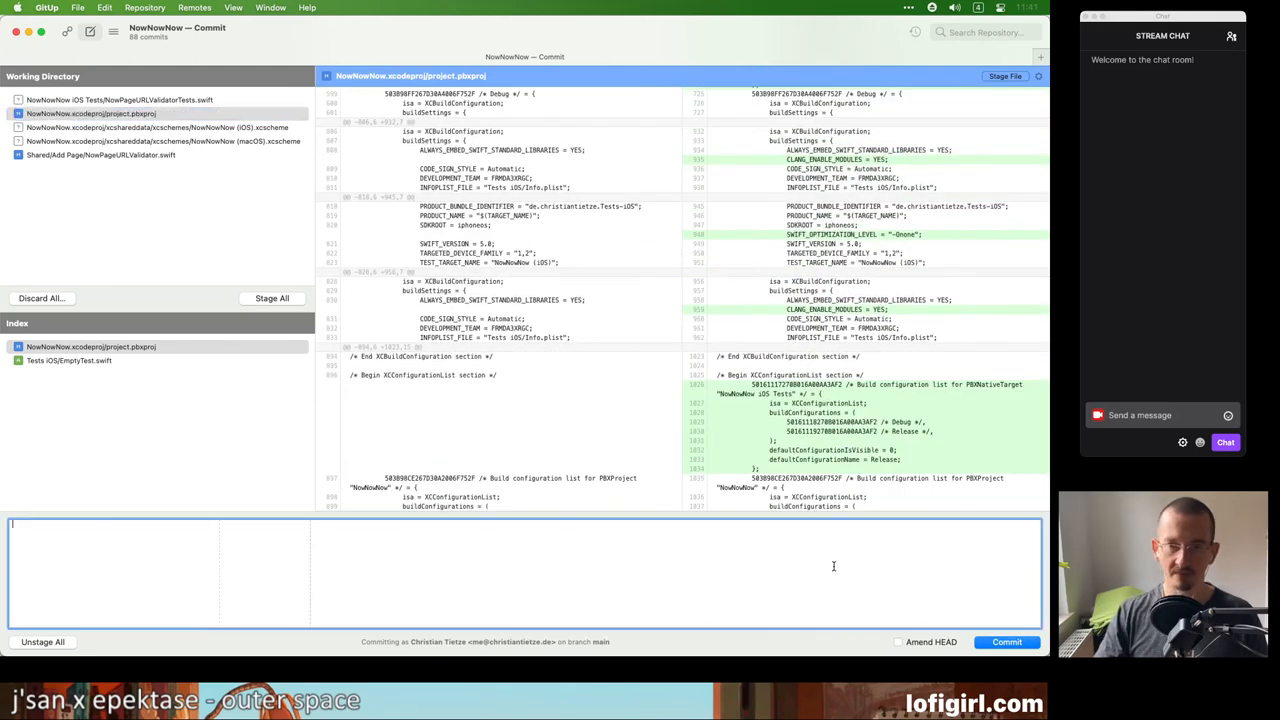
- Commit the staged files with message 'add emp' and view the validator tests diff
text(add emp)
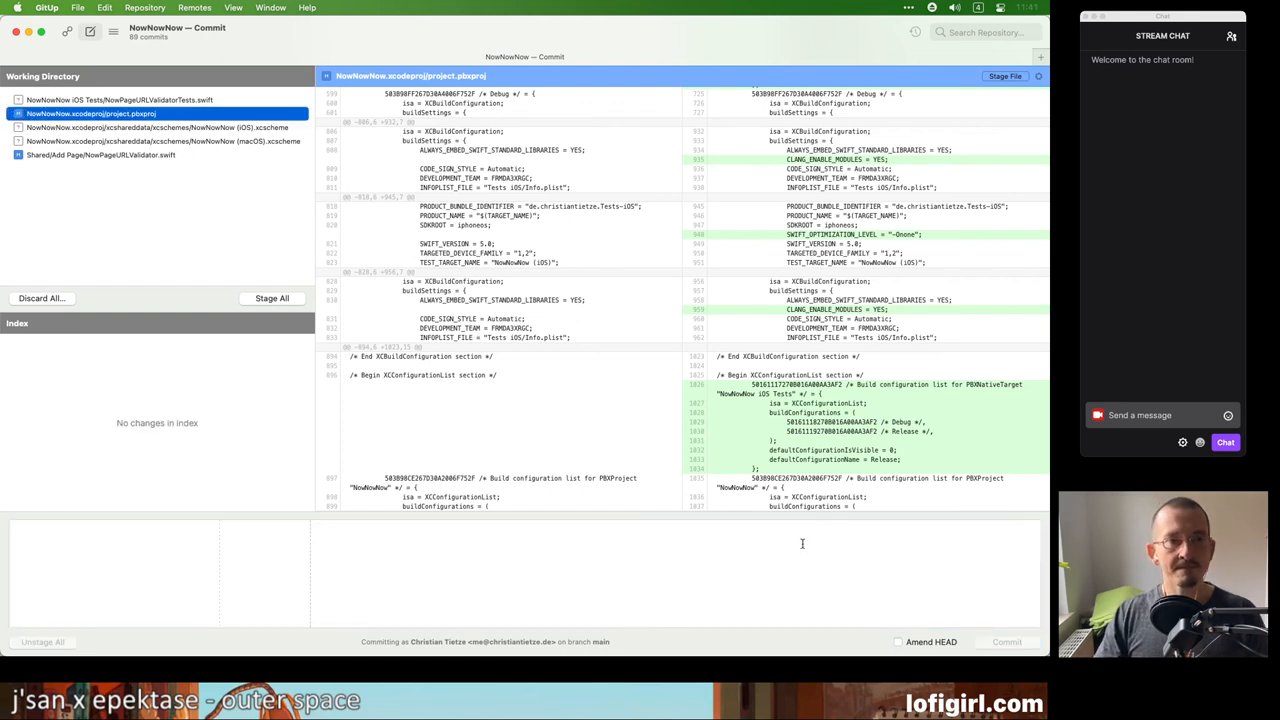
click(120, 100)
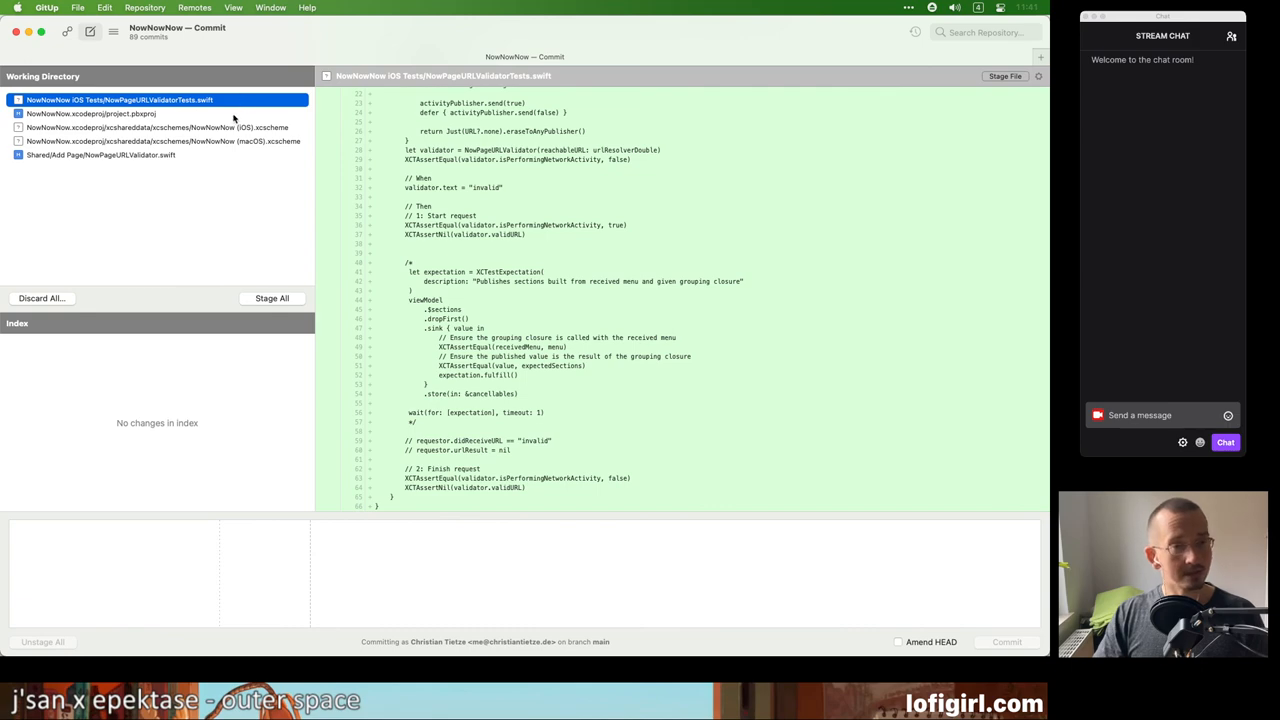
- Inspect the macOS scheme diff, then stage the tests, project.pbxproj and both scheme files
click(160, 140)
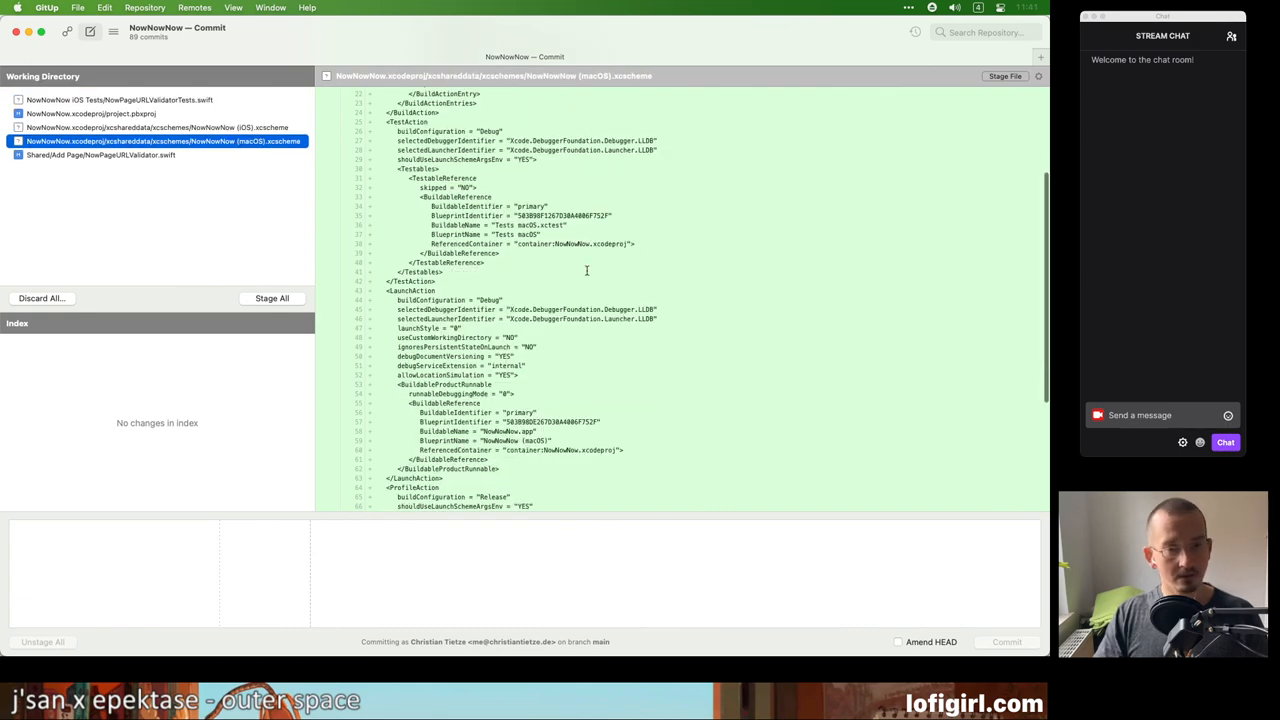
scroll(down, 3)
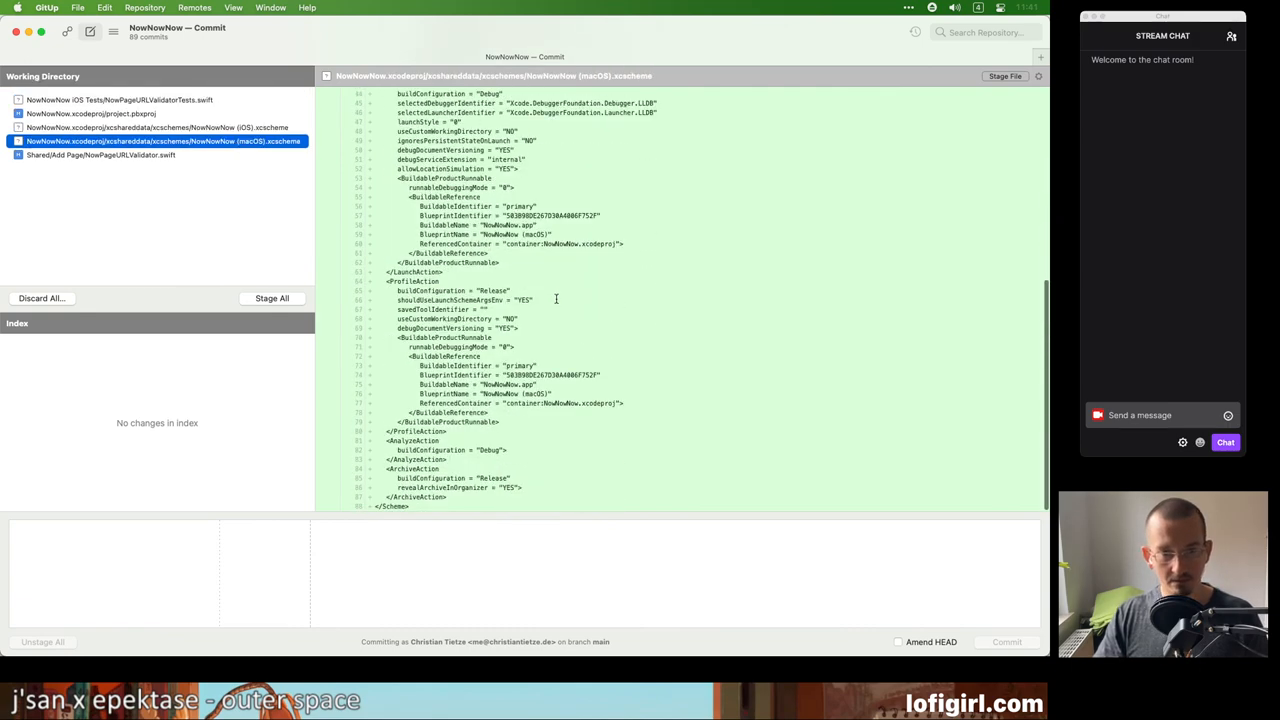
click(128, 100)
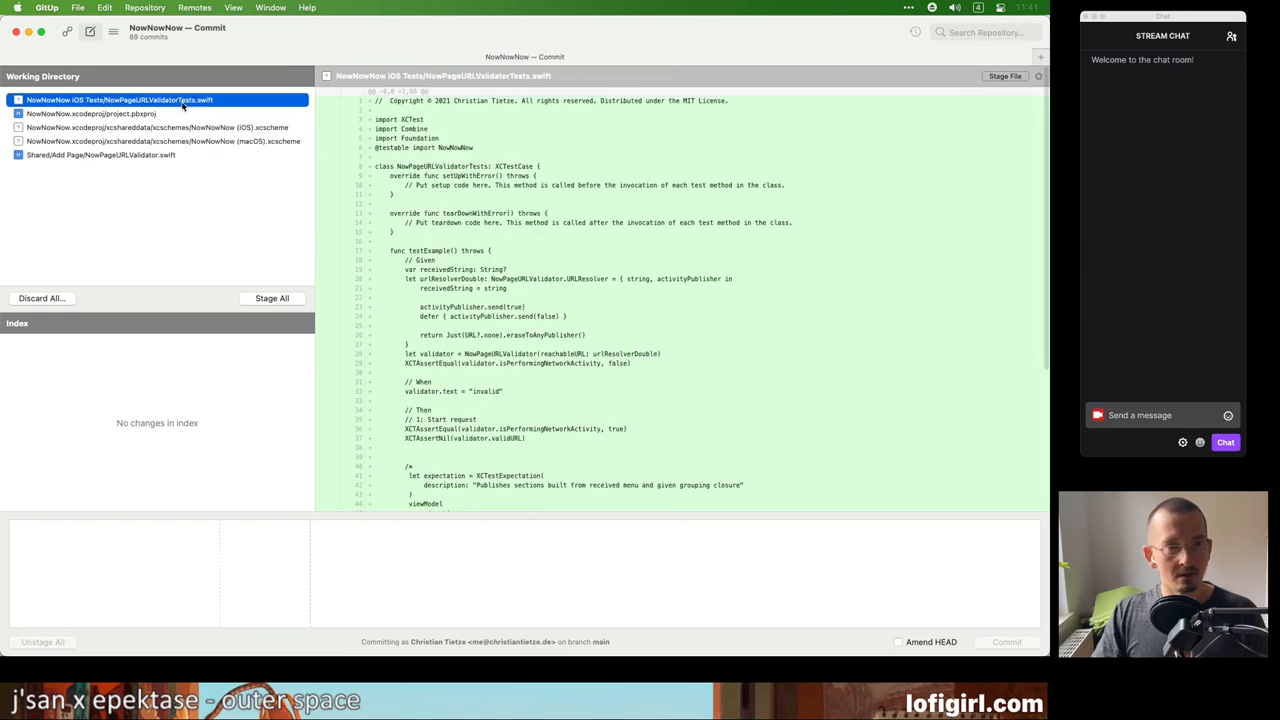
click(120, 118)
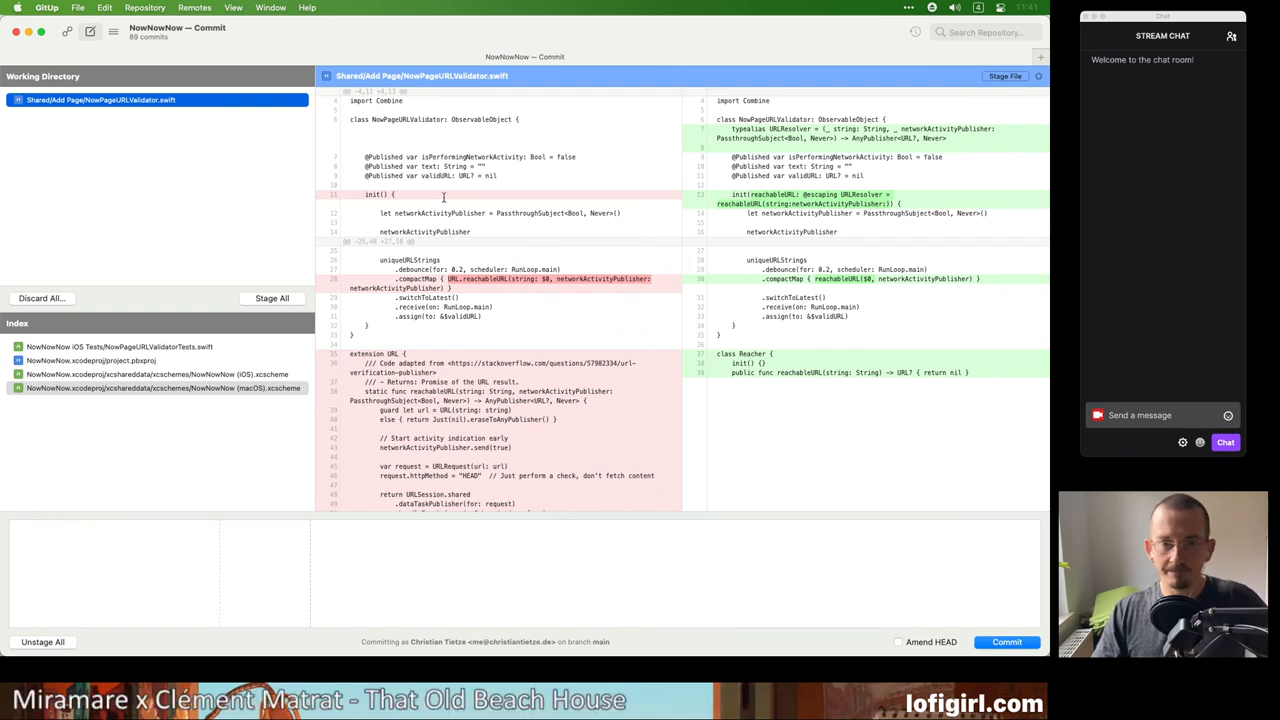
- Commit the staged files with message 'prepare unit ter', leaving NowPageURLValidator.swift uncommitted
click(118, 346)
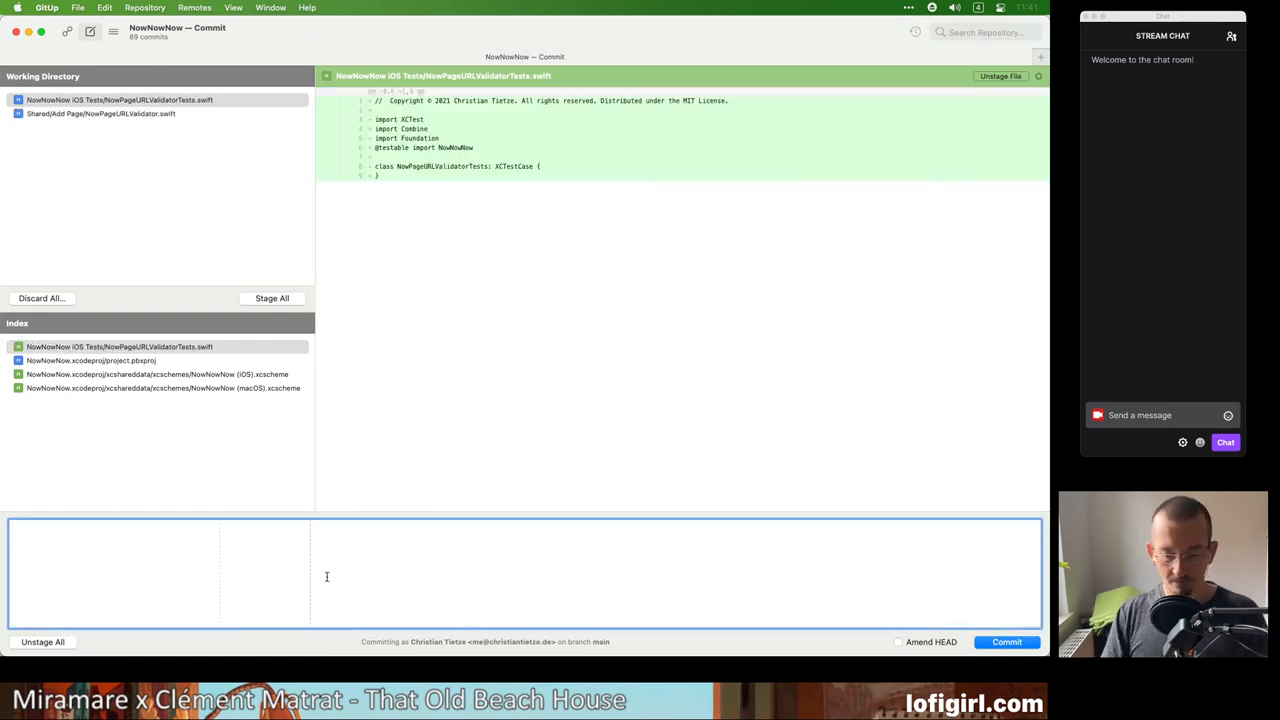
text(prepare unit ter)
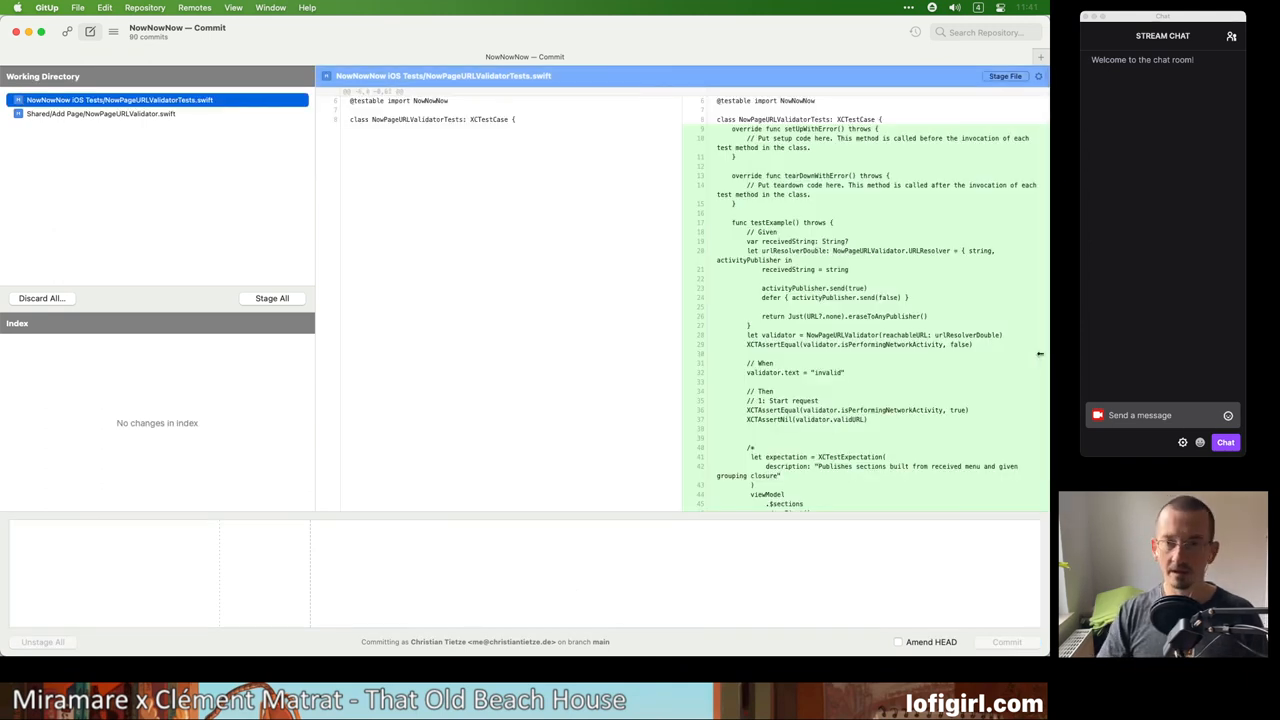
click(110, 112)
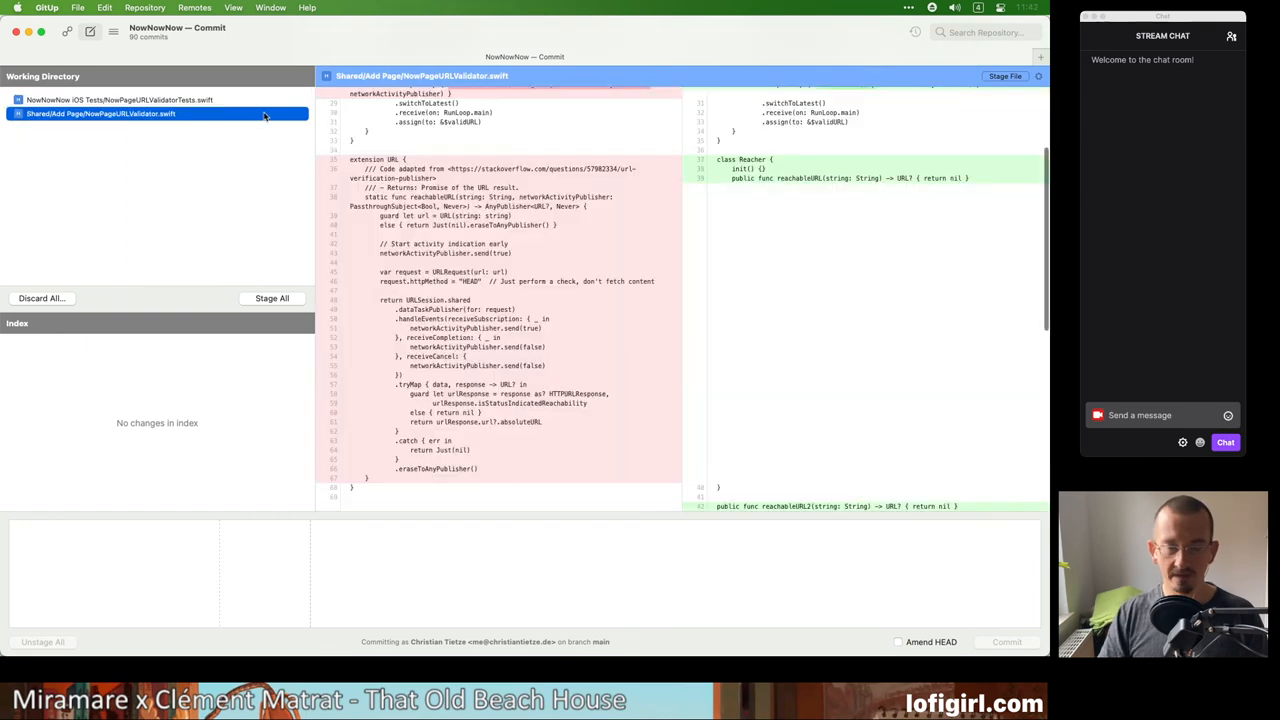